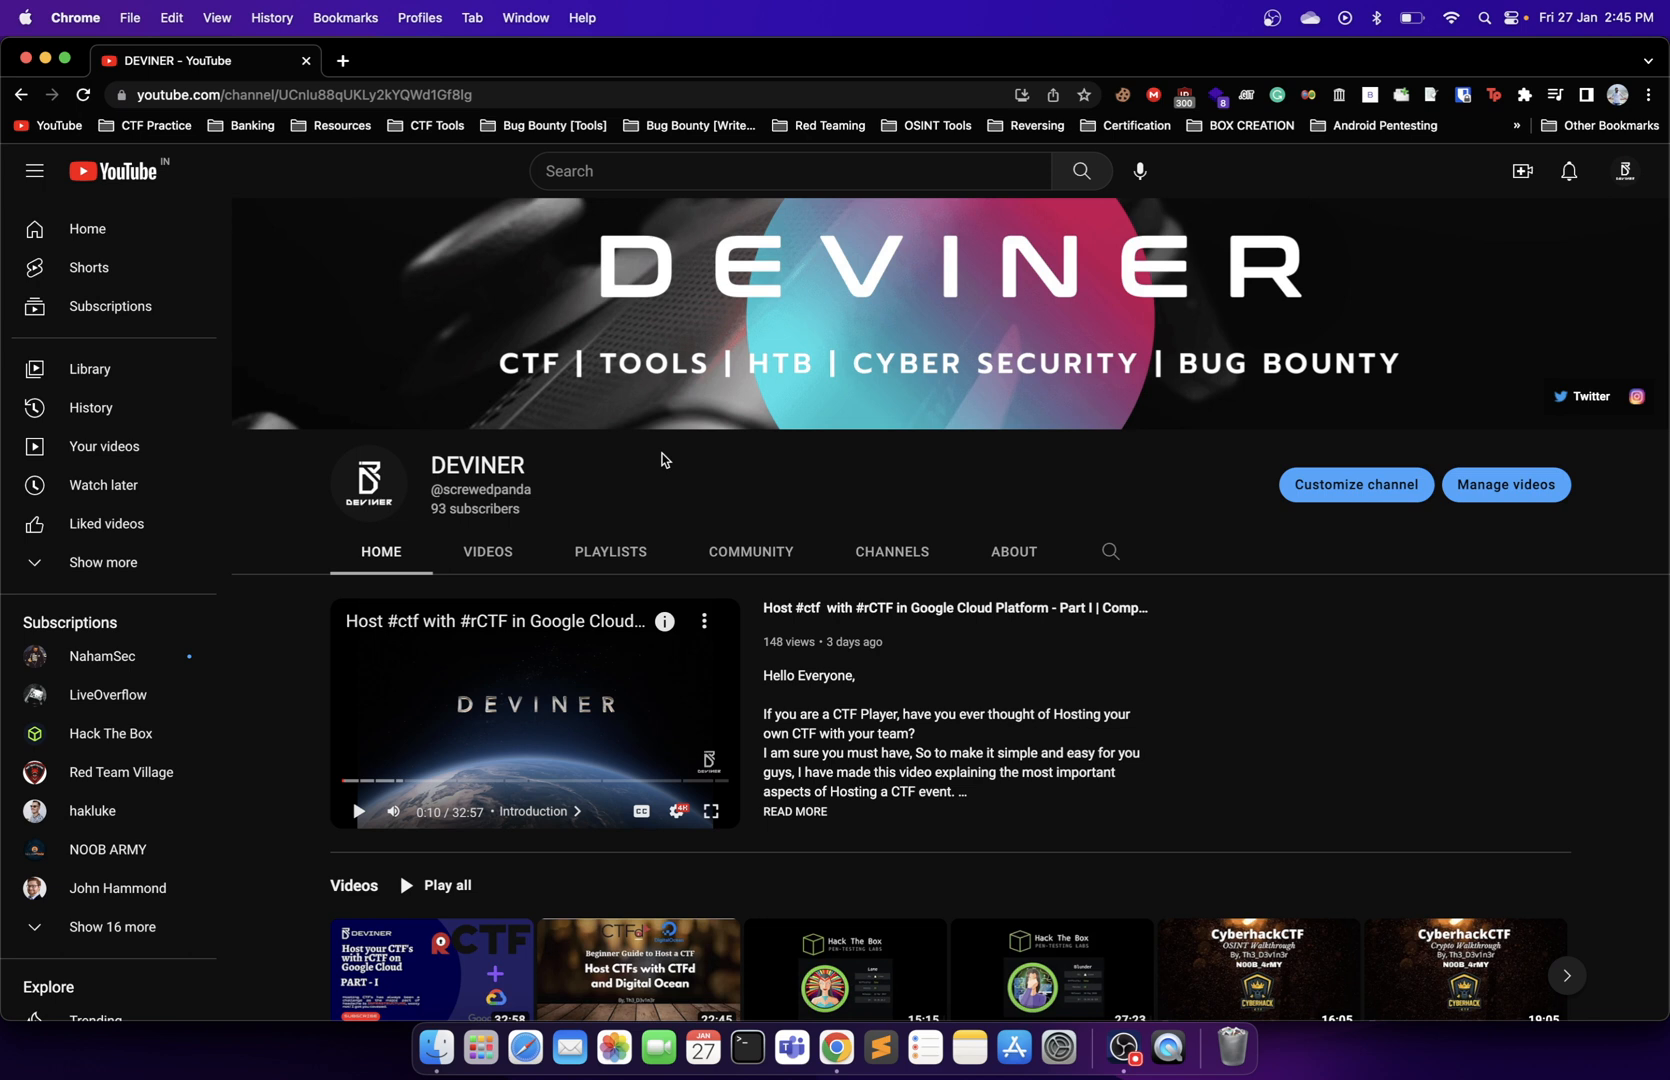
mouse_move(771, 489)
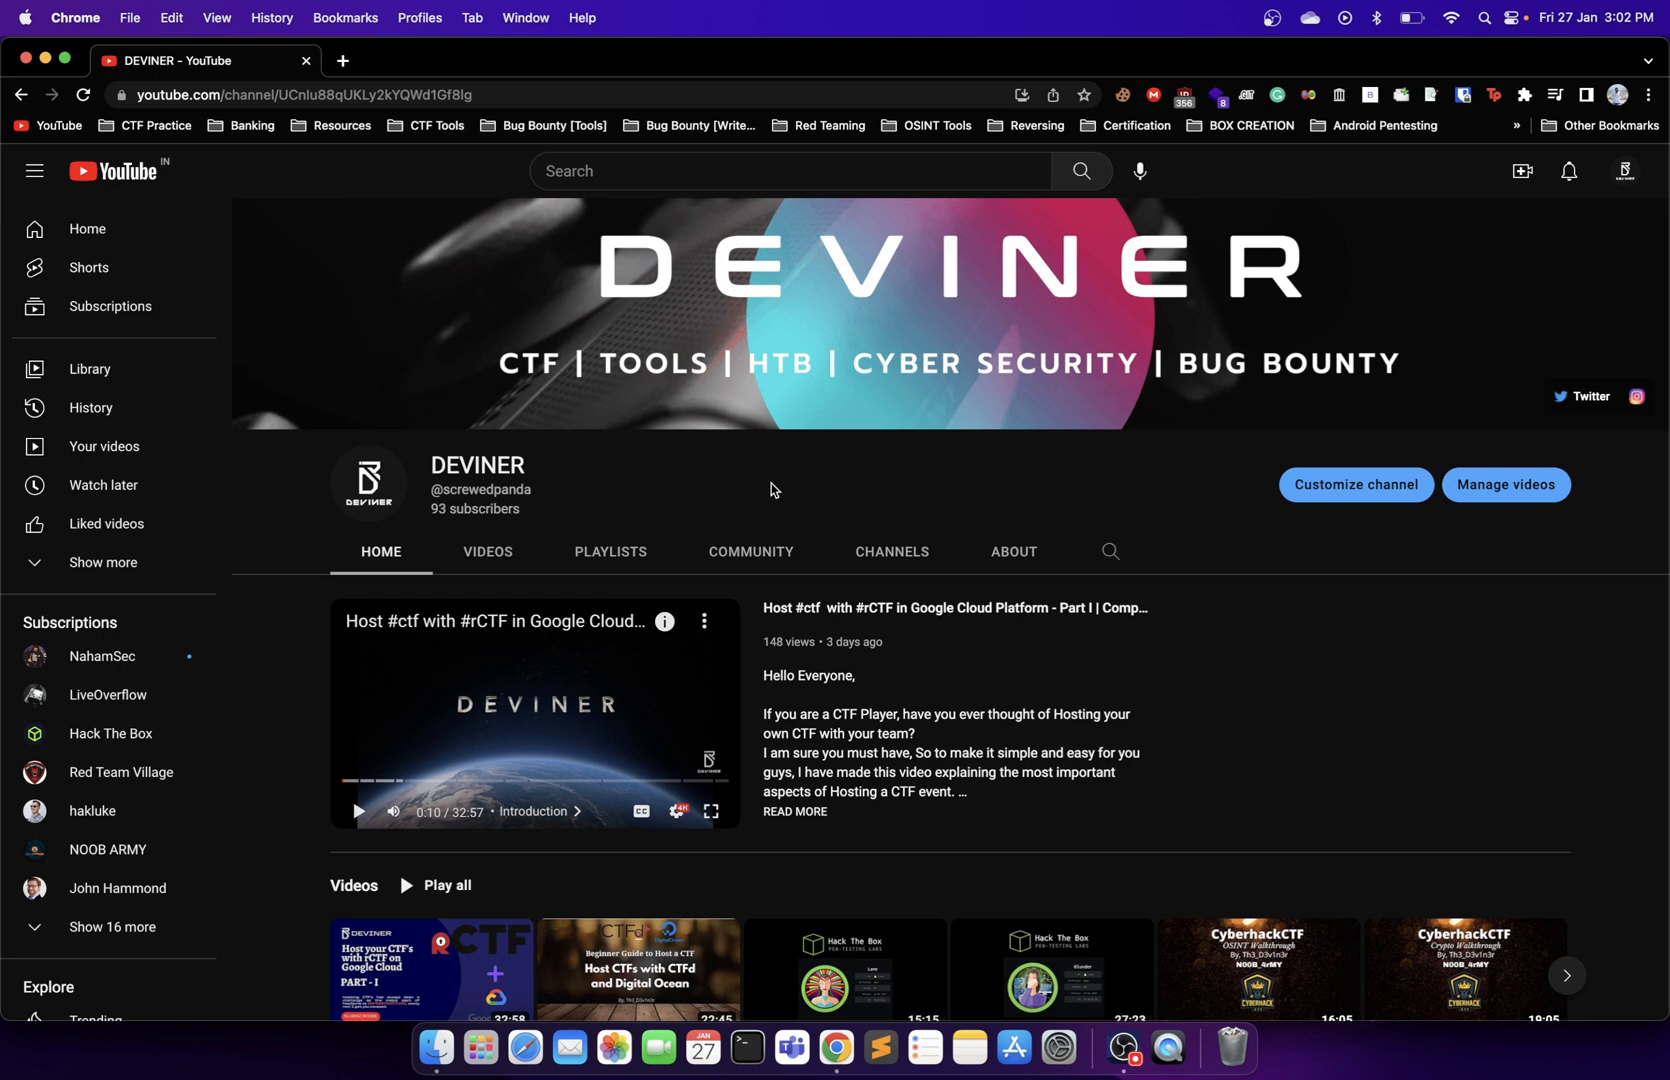
Scroll past XSS Hunter's deprecation notice and open the deprecation announcement Twitter thread.
scroll("down", 3)
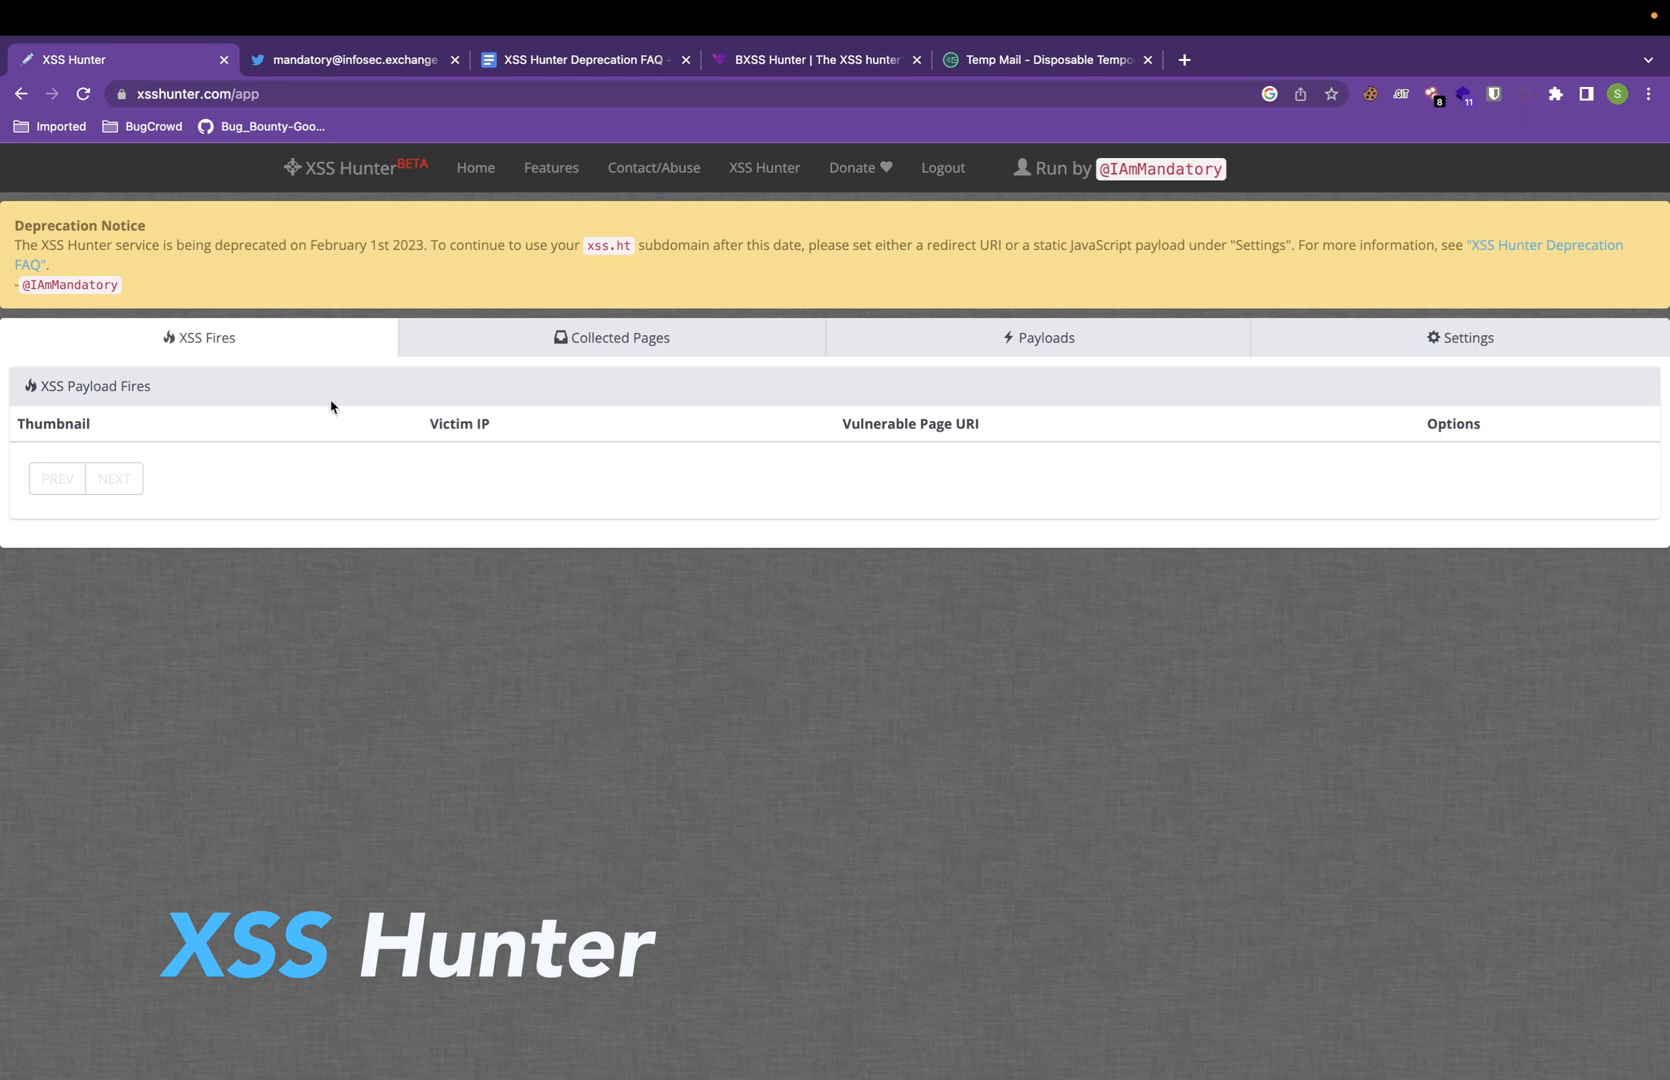
mouse_move(11, 256)
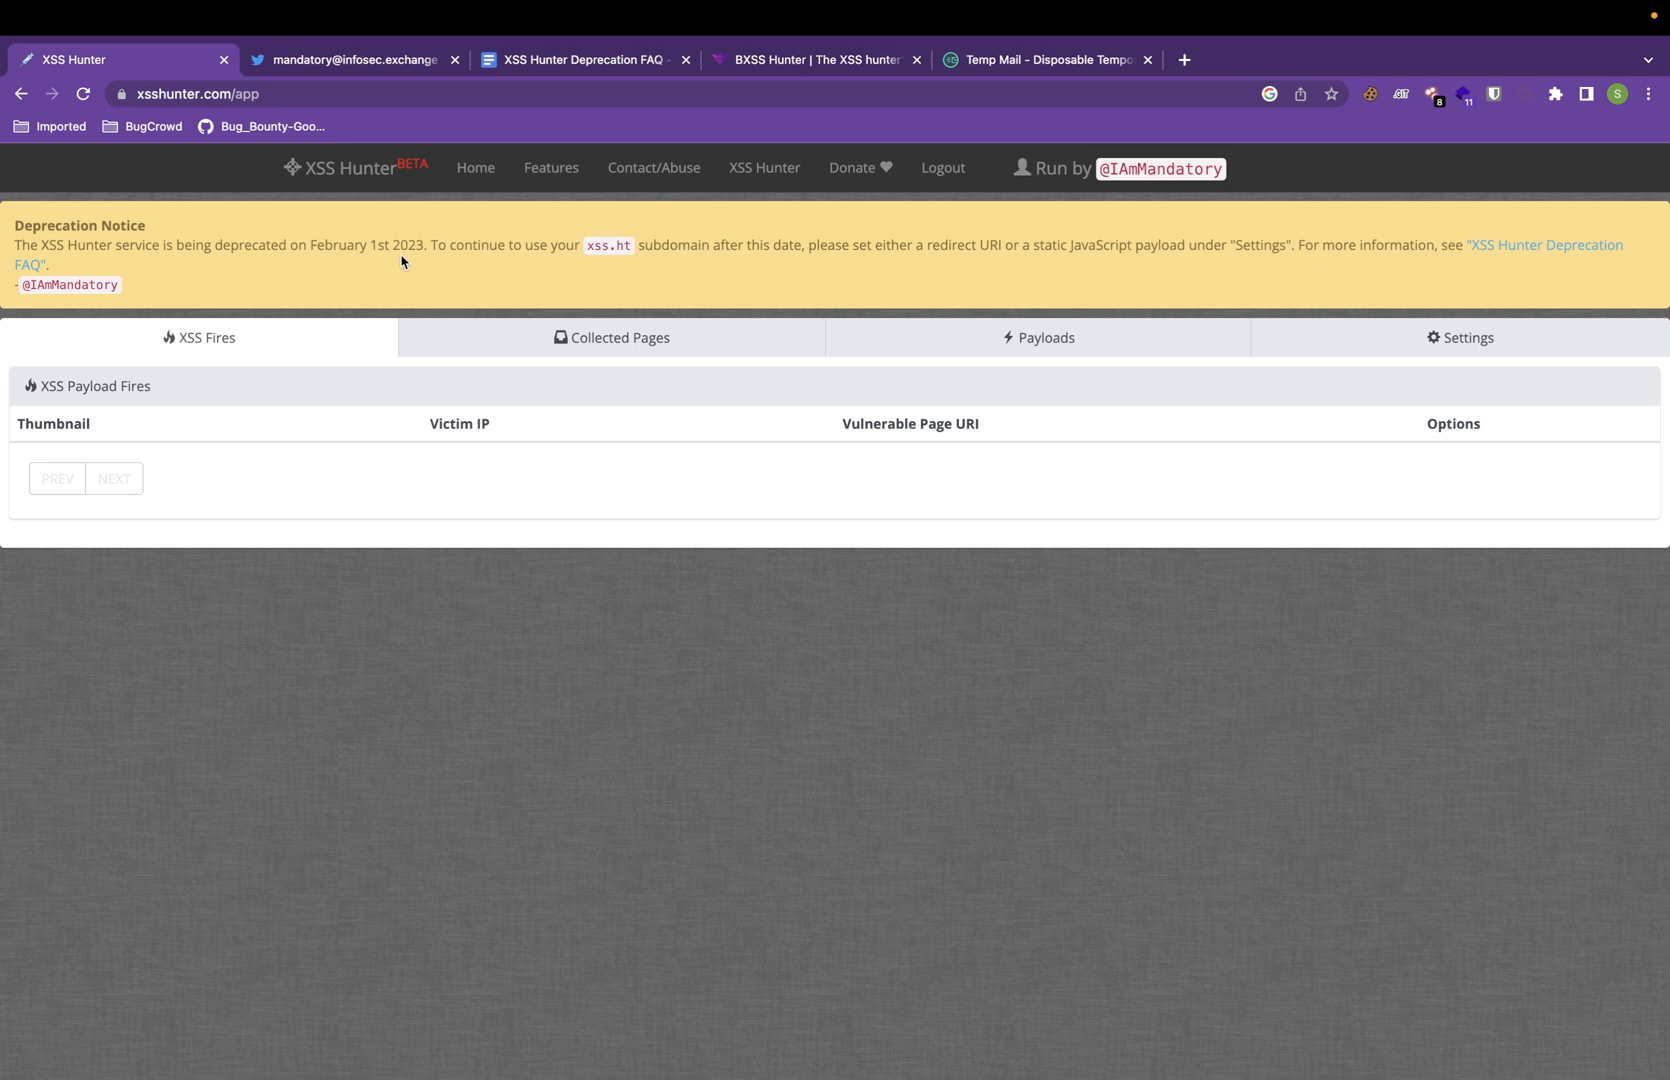
left_click(355, 60)
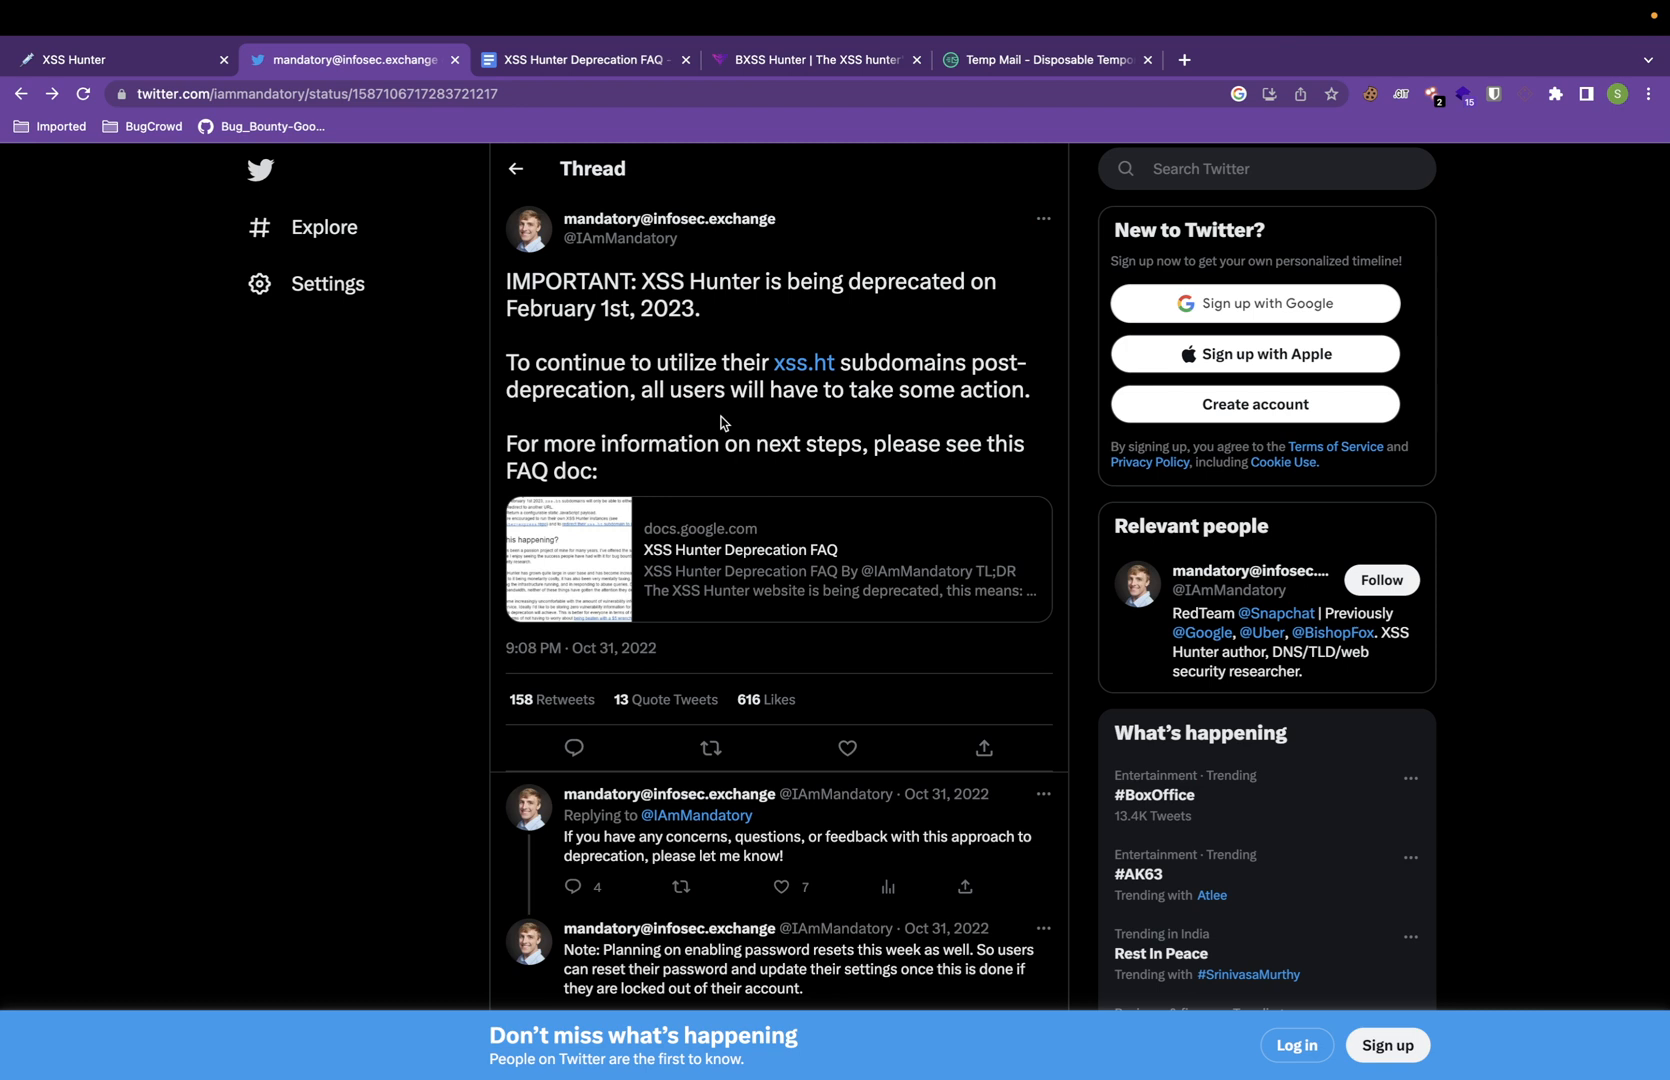
Scroll through the XSS Hunter Deprecation FAQ in Google Docs, then switch to BXSS Hunter.
left_click(583, 59)
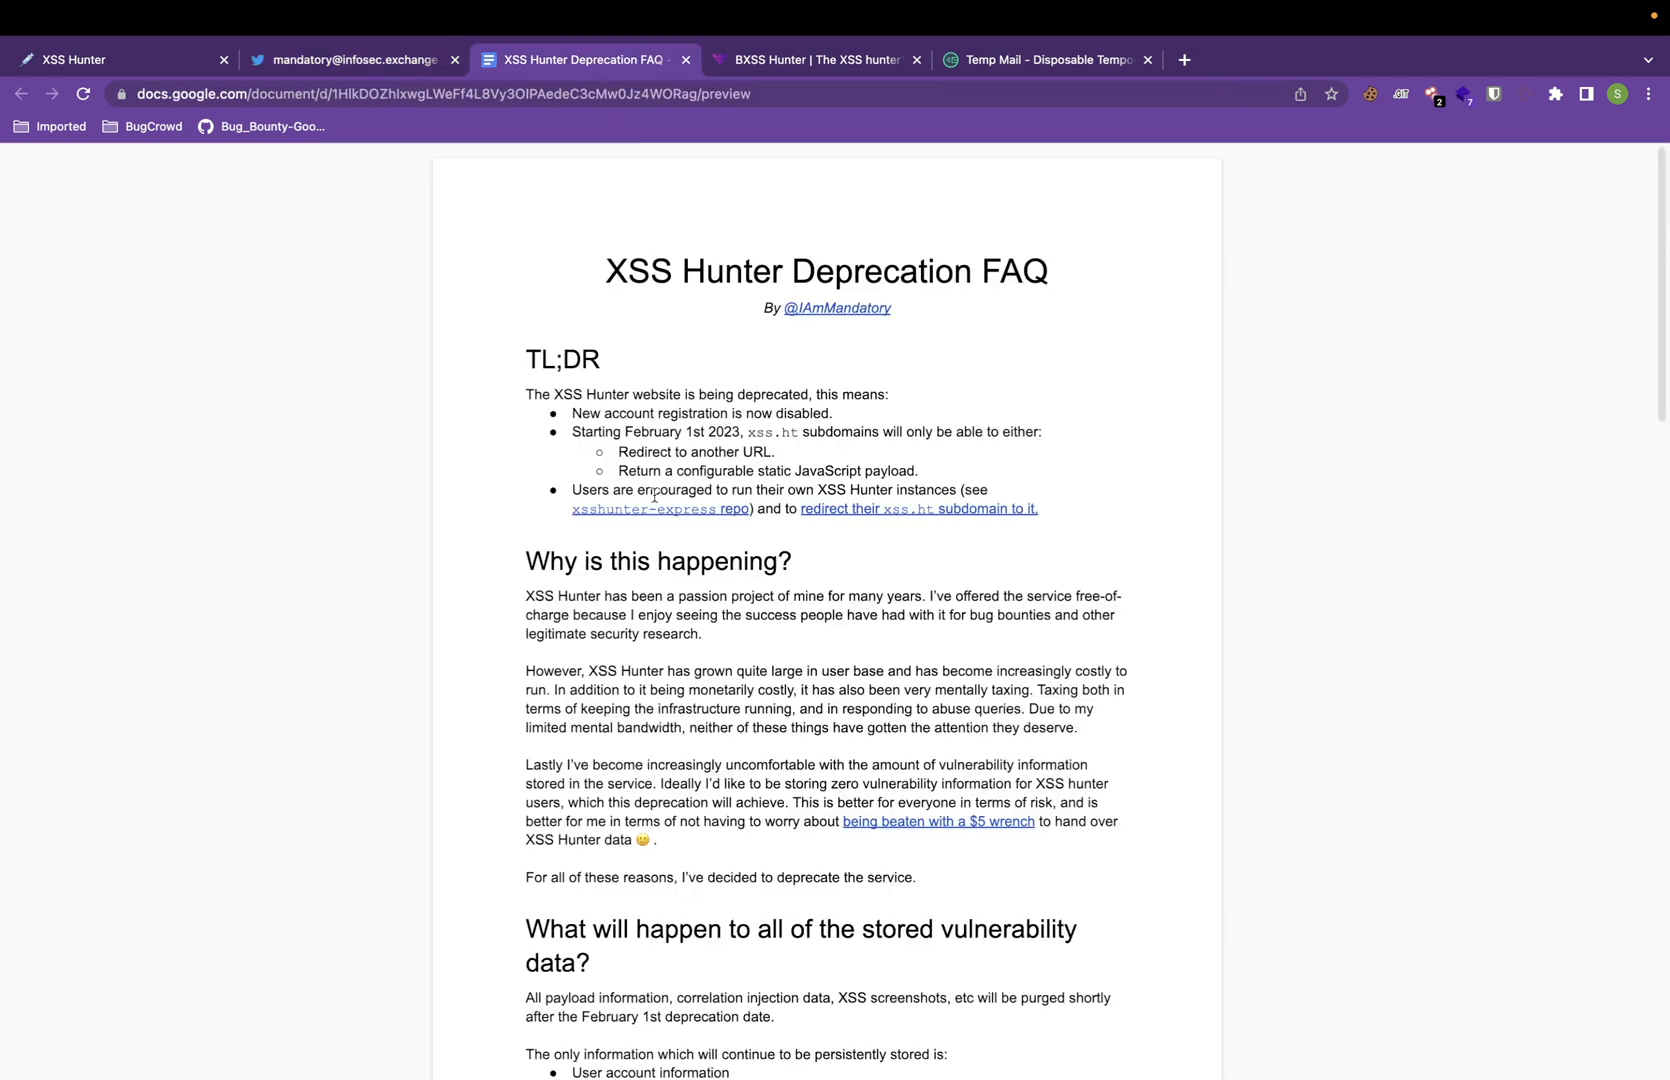
scroll("down", 3)
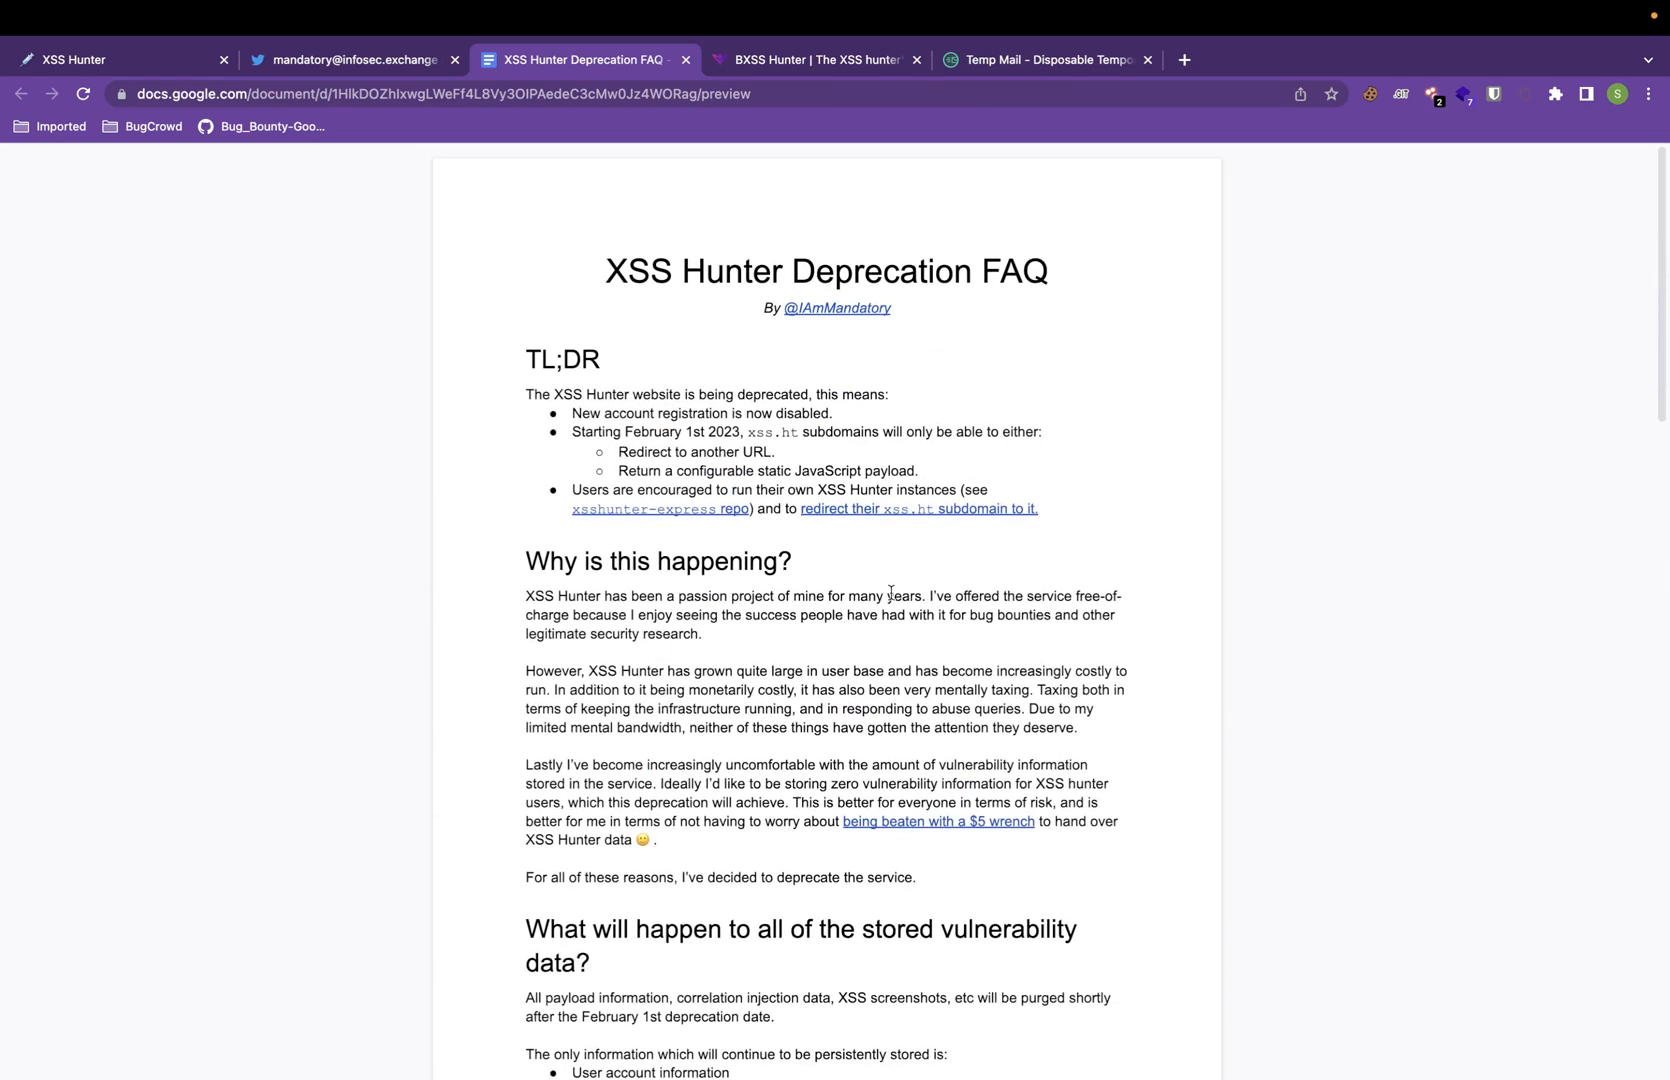
mouse_move(893, 558)
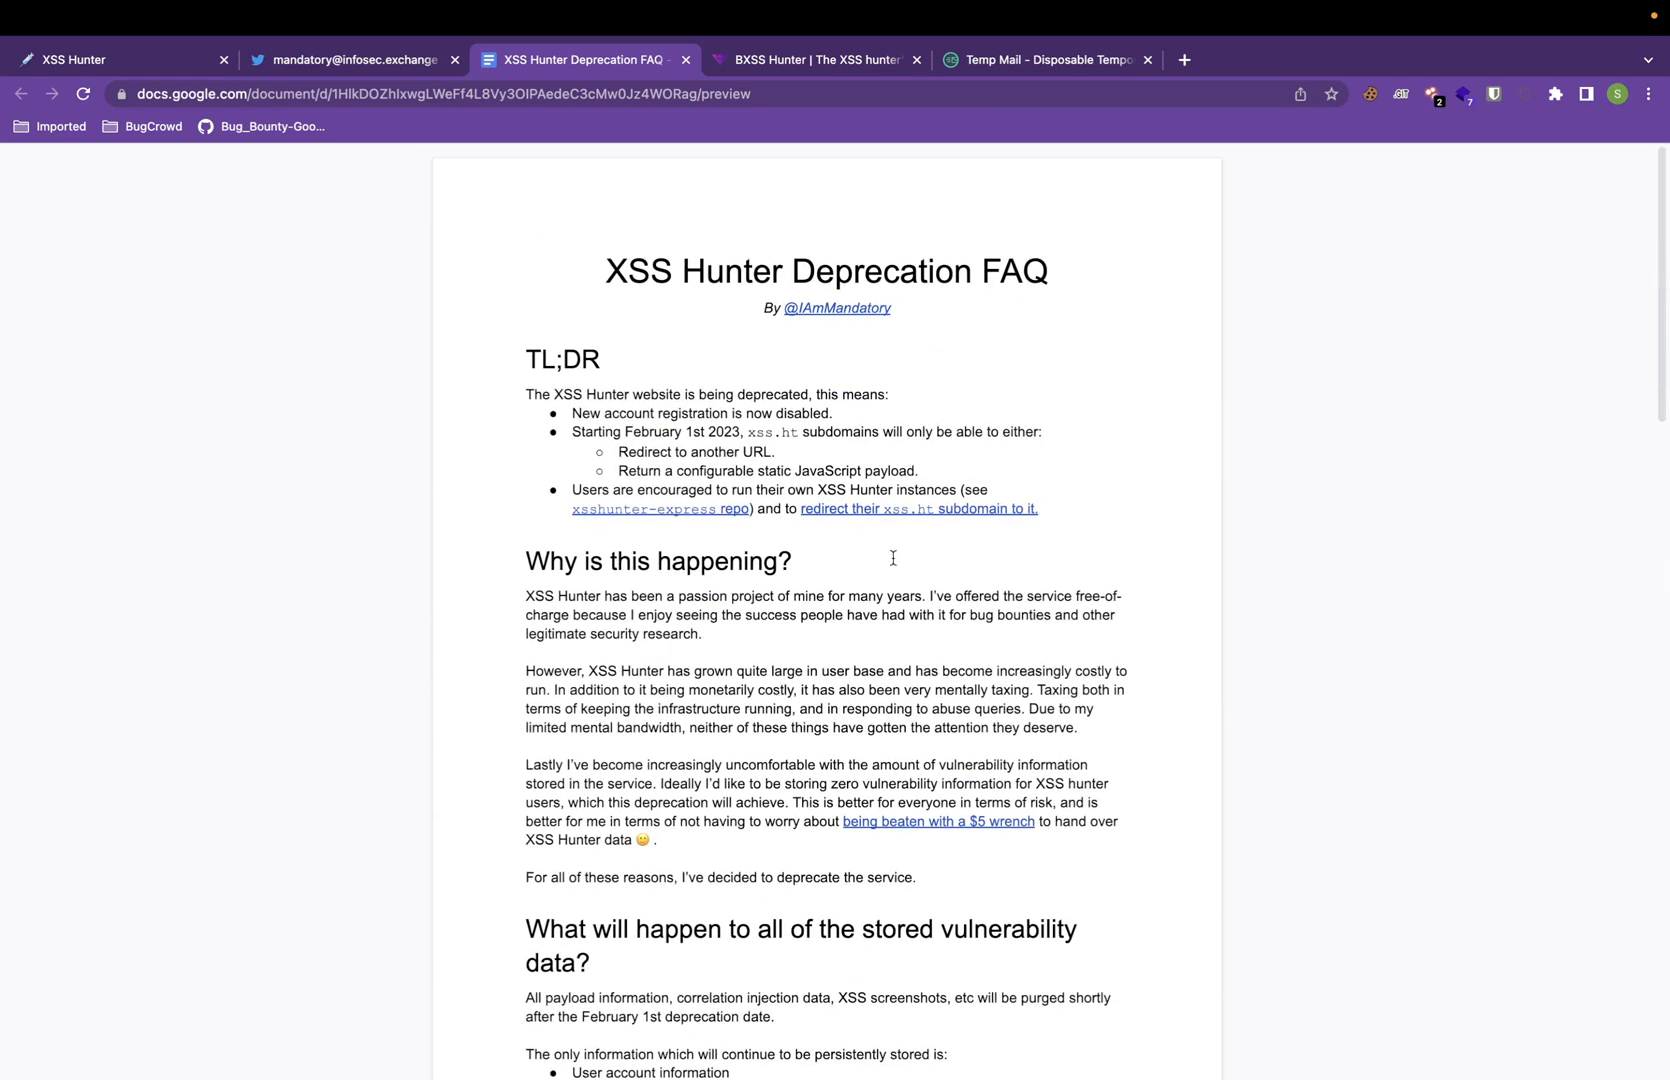
mouse_move(579, 672)
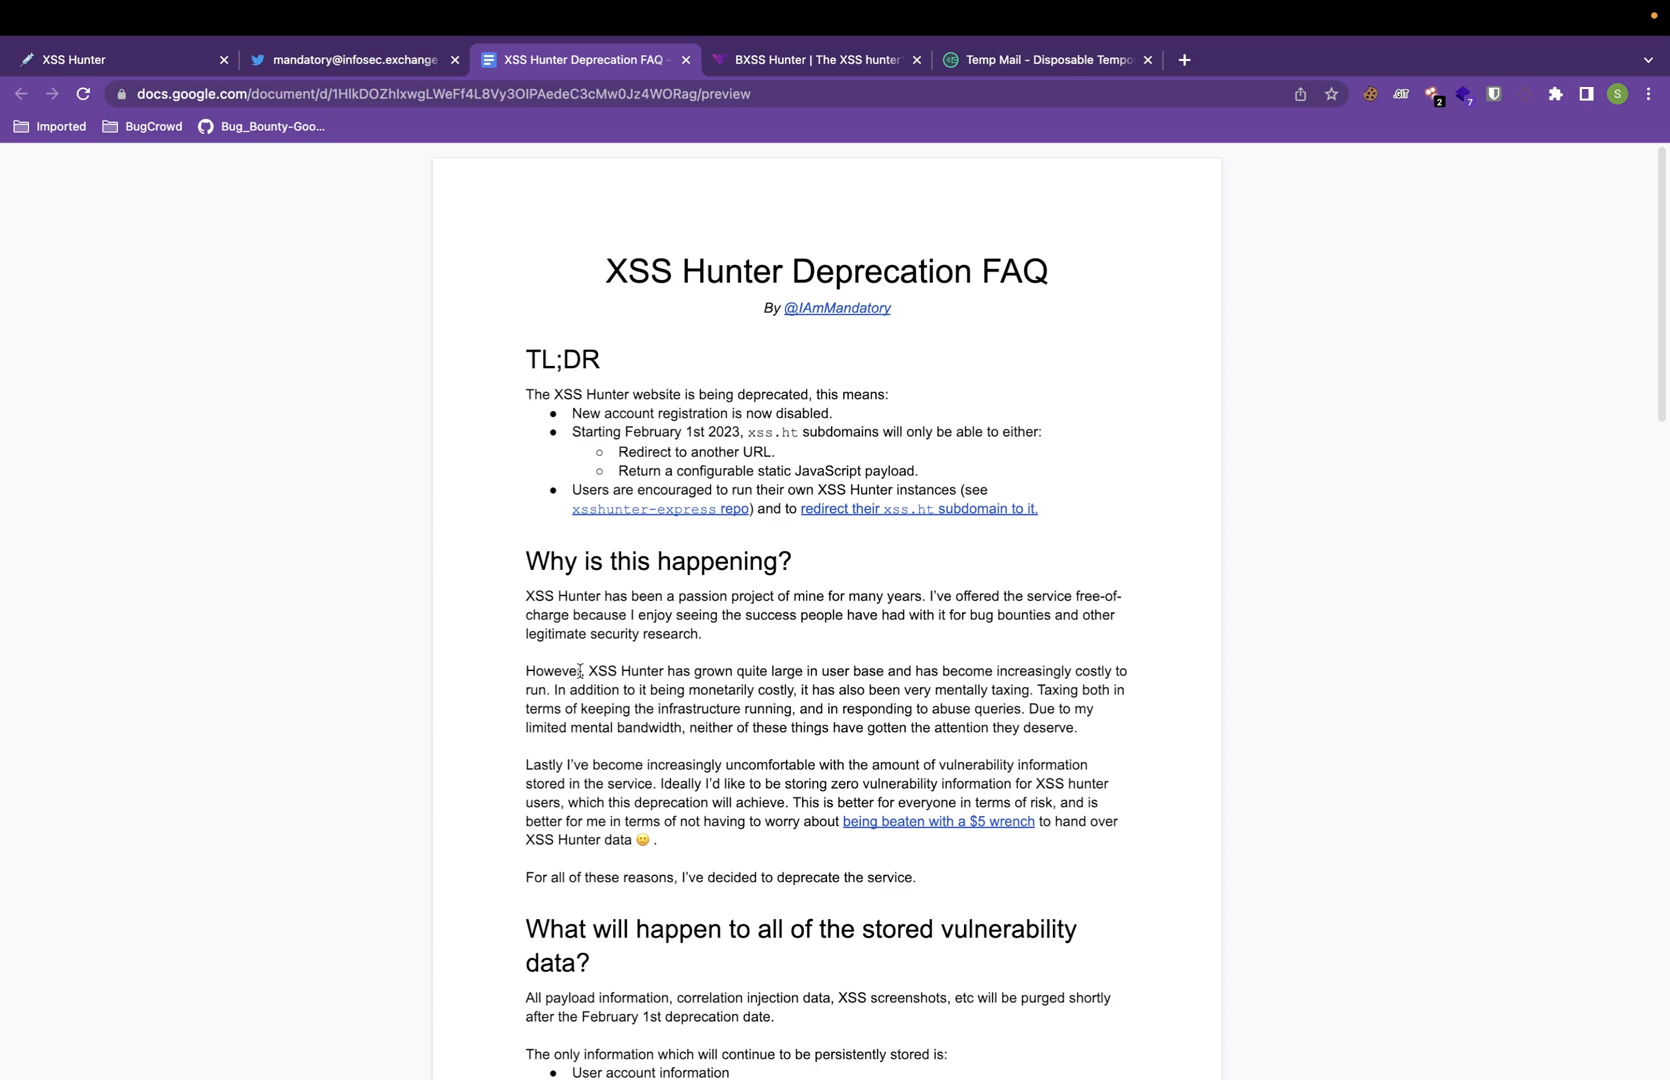
scroll("down", 3)
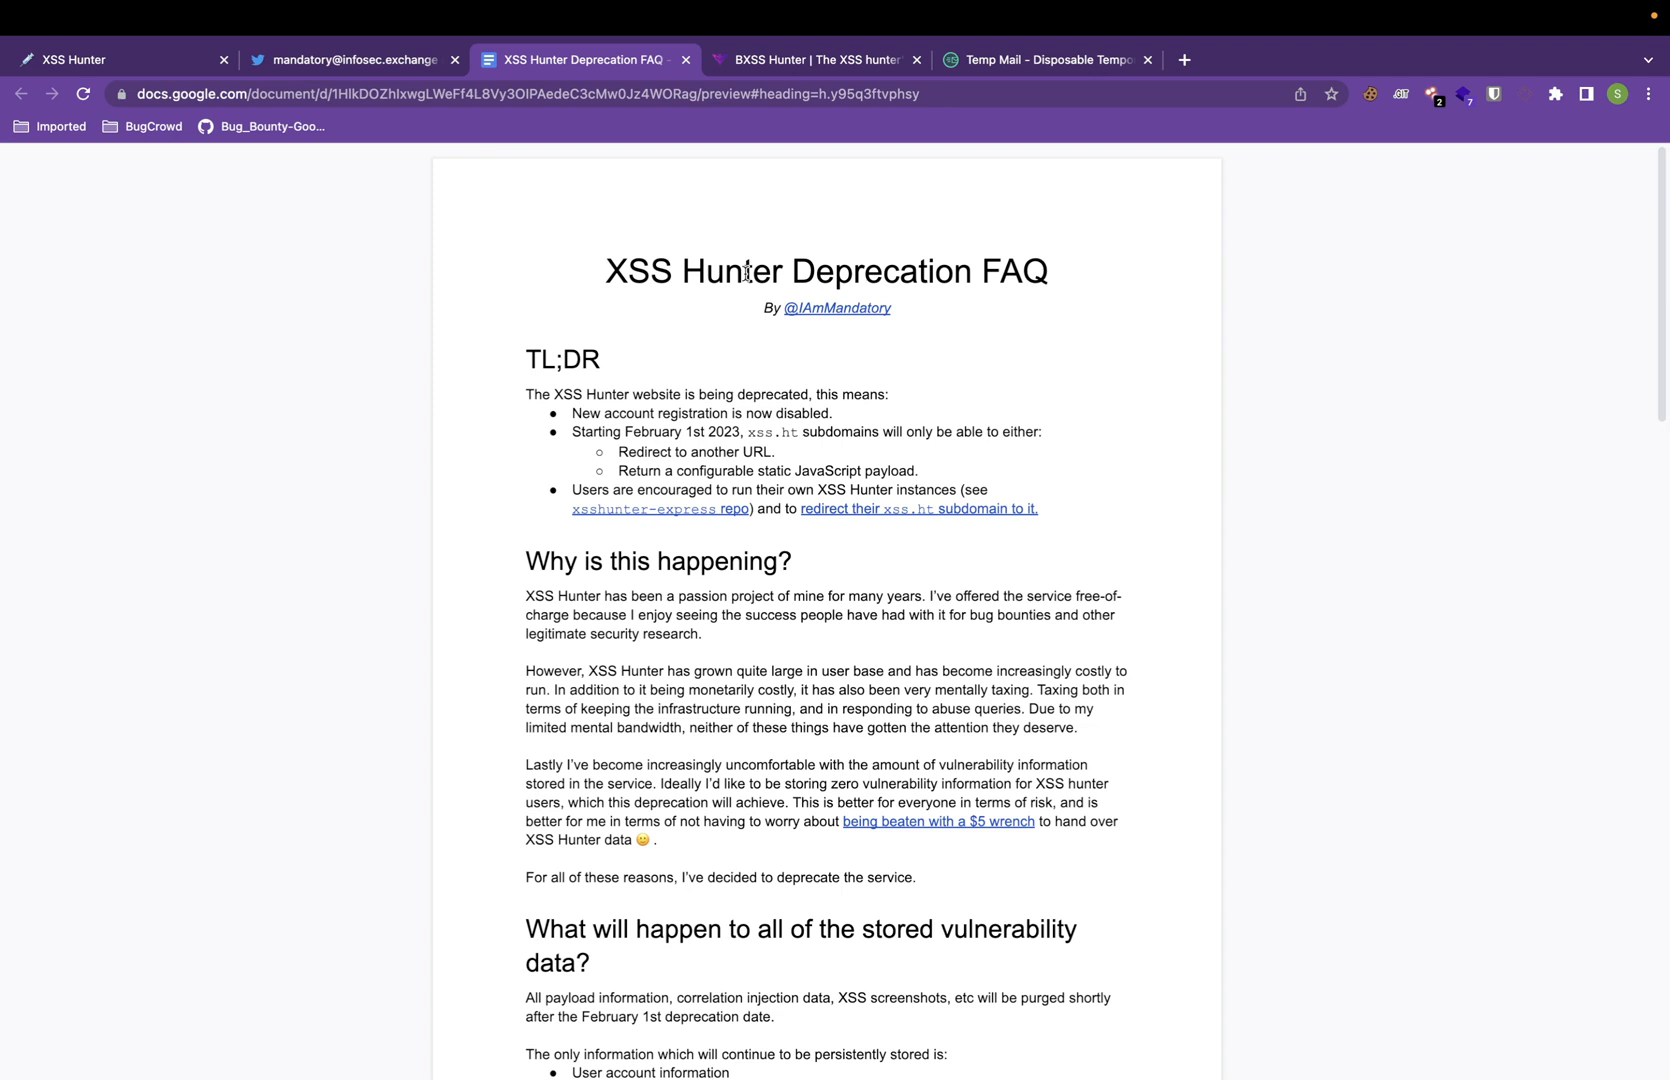
left_click(817, 60)
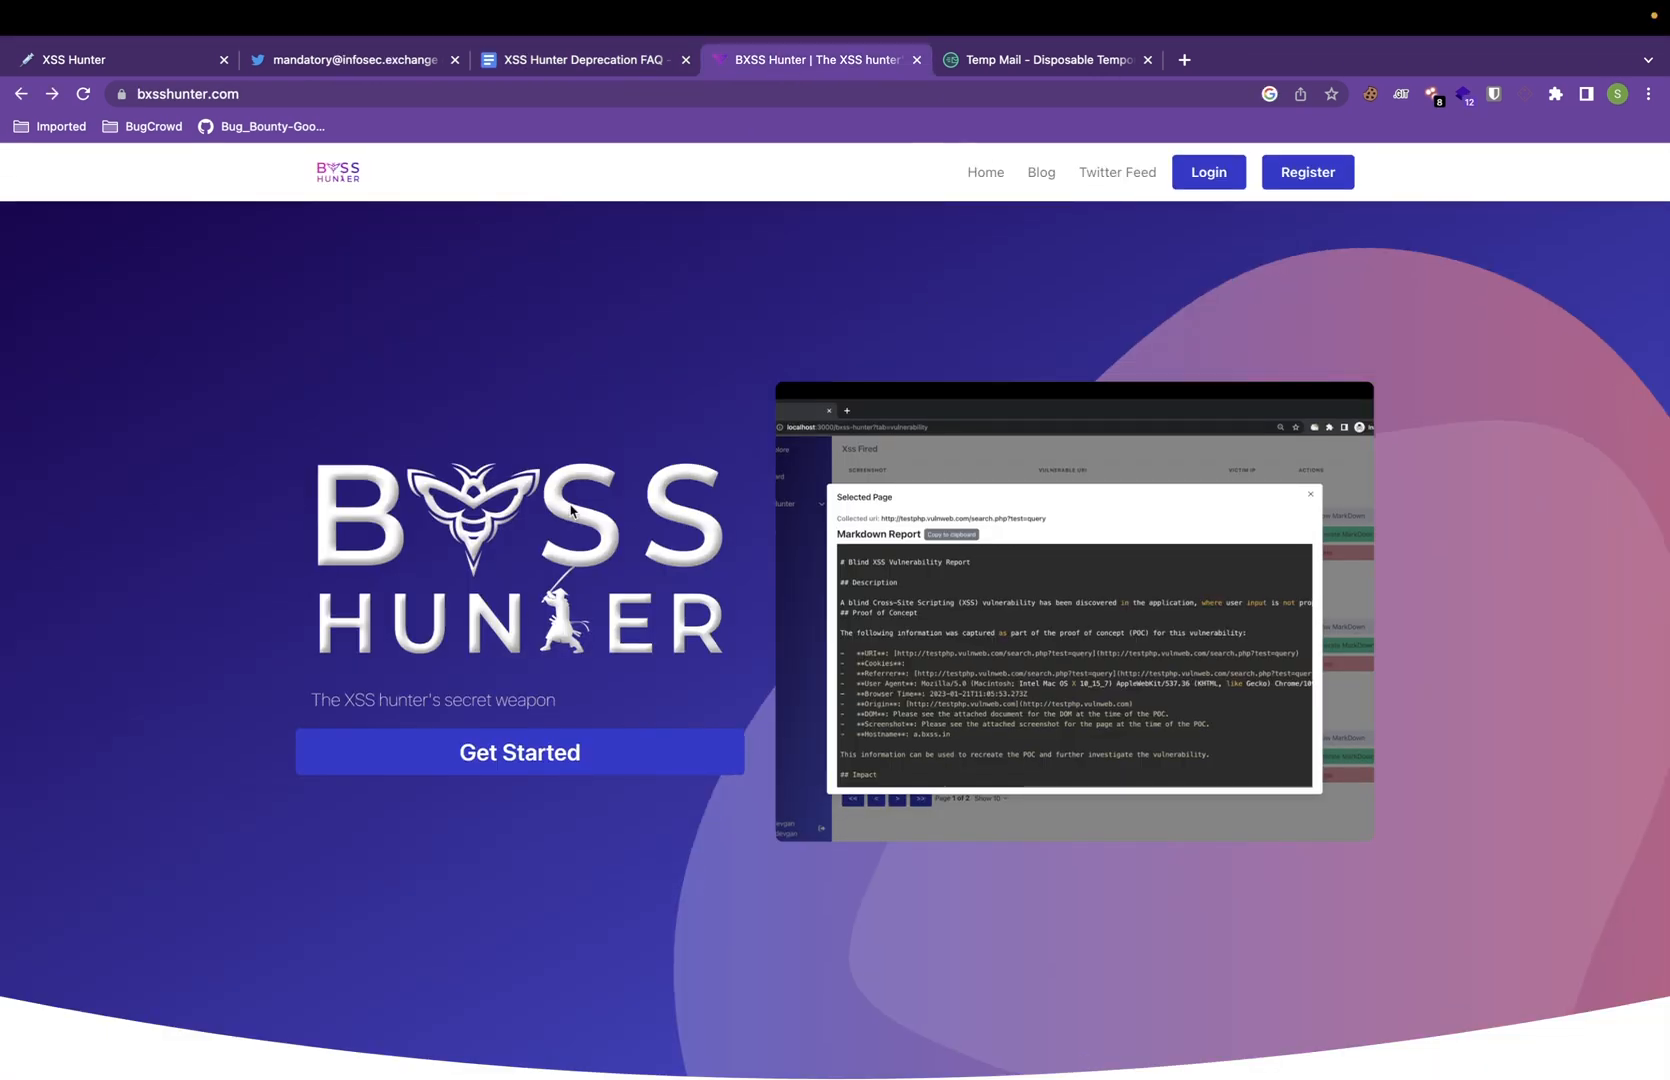
left_click(190, 94)
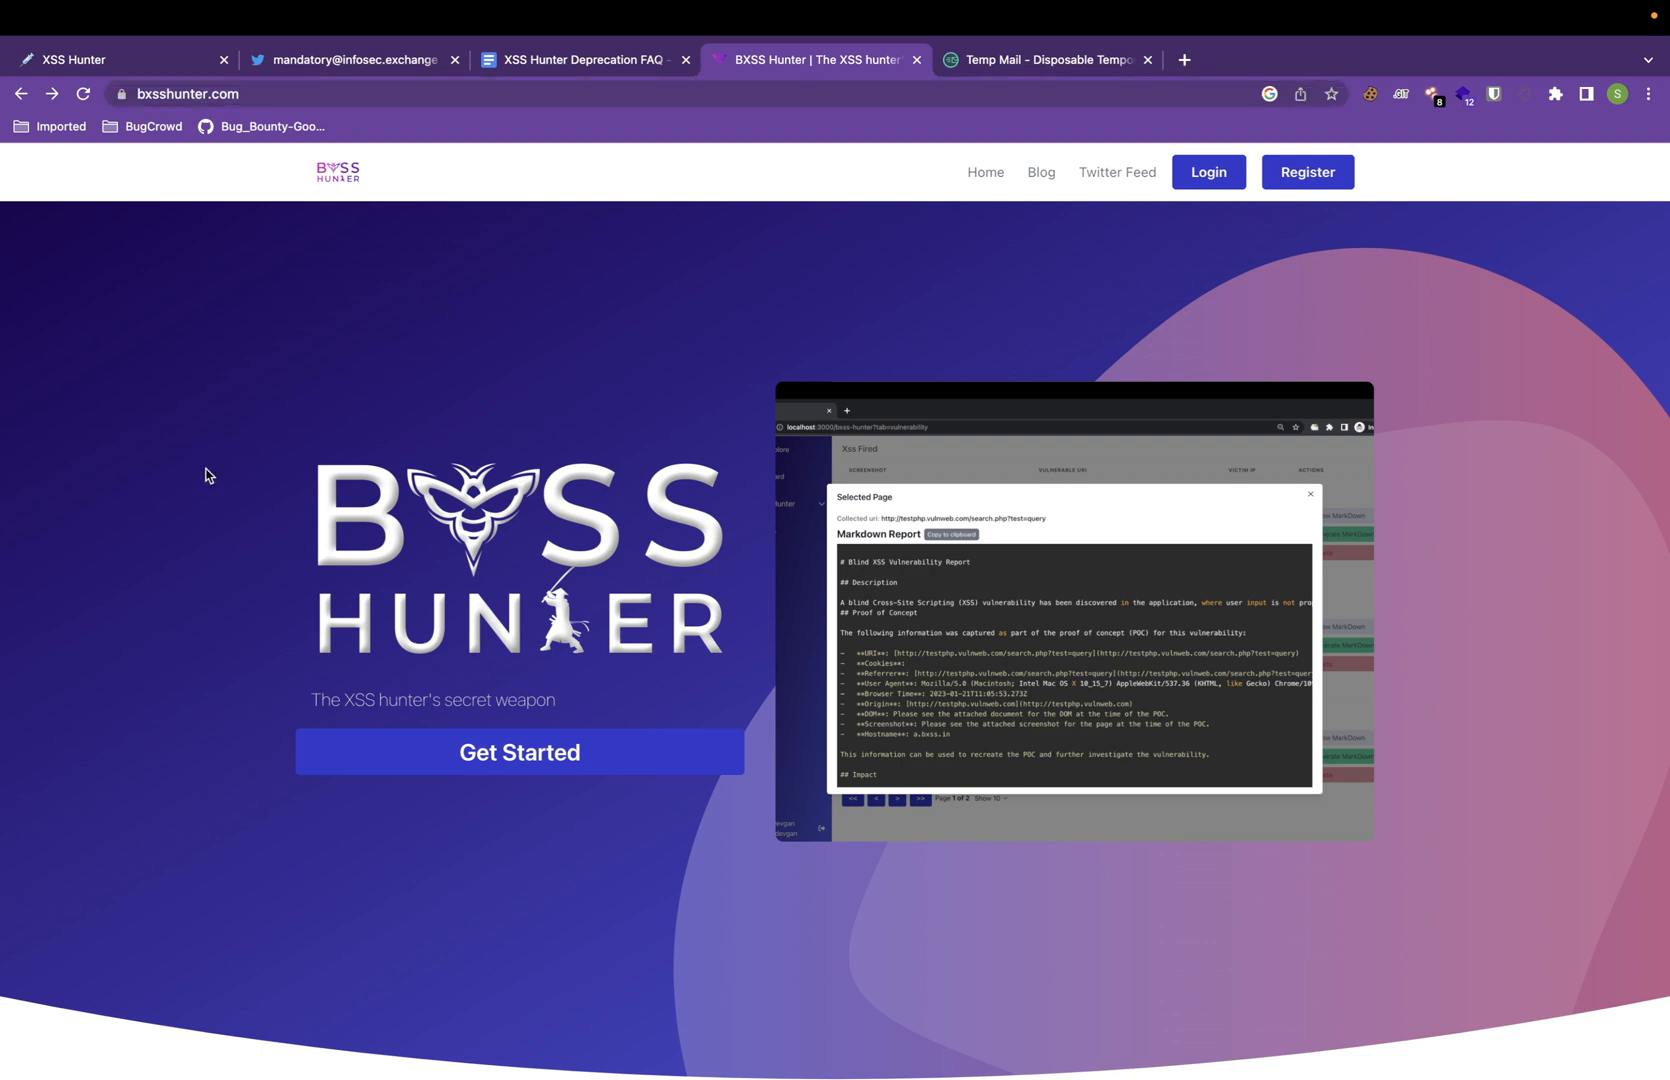
scroll("down", 3)
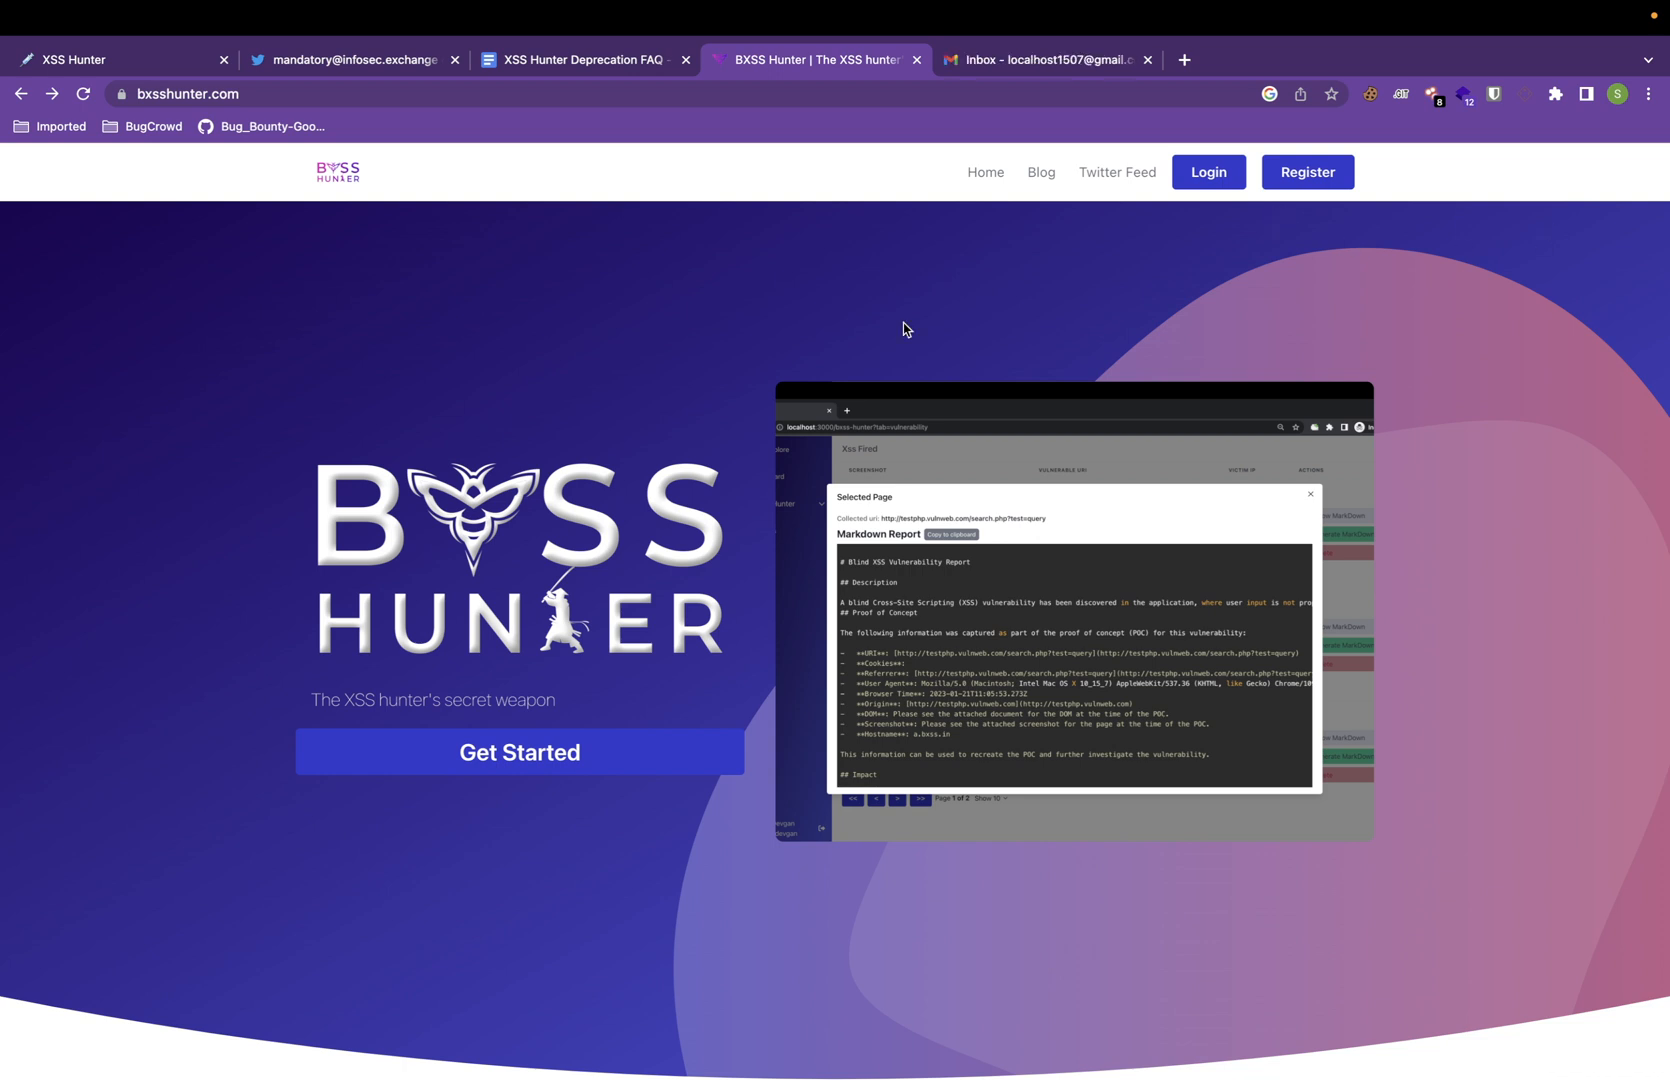
left_click(1307, 171)
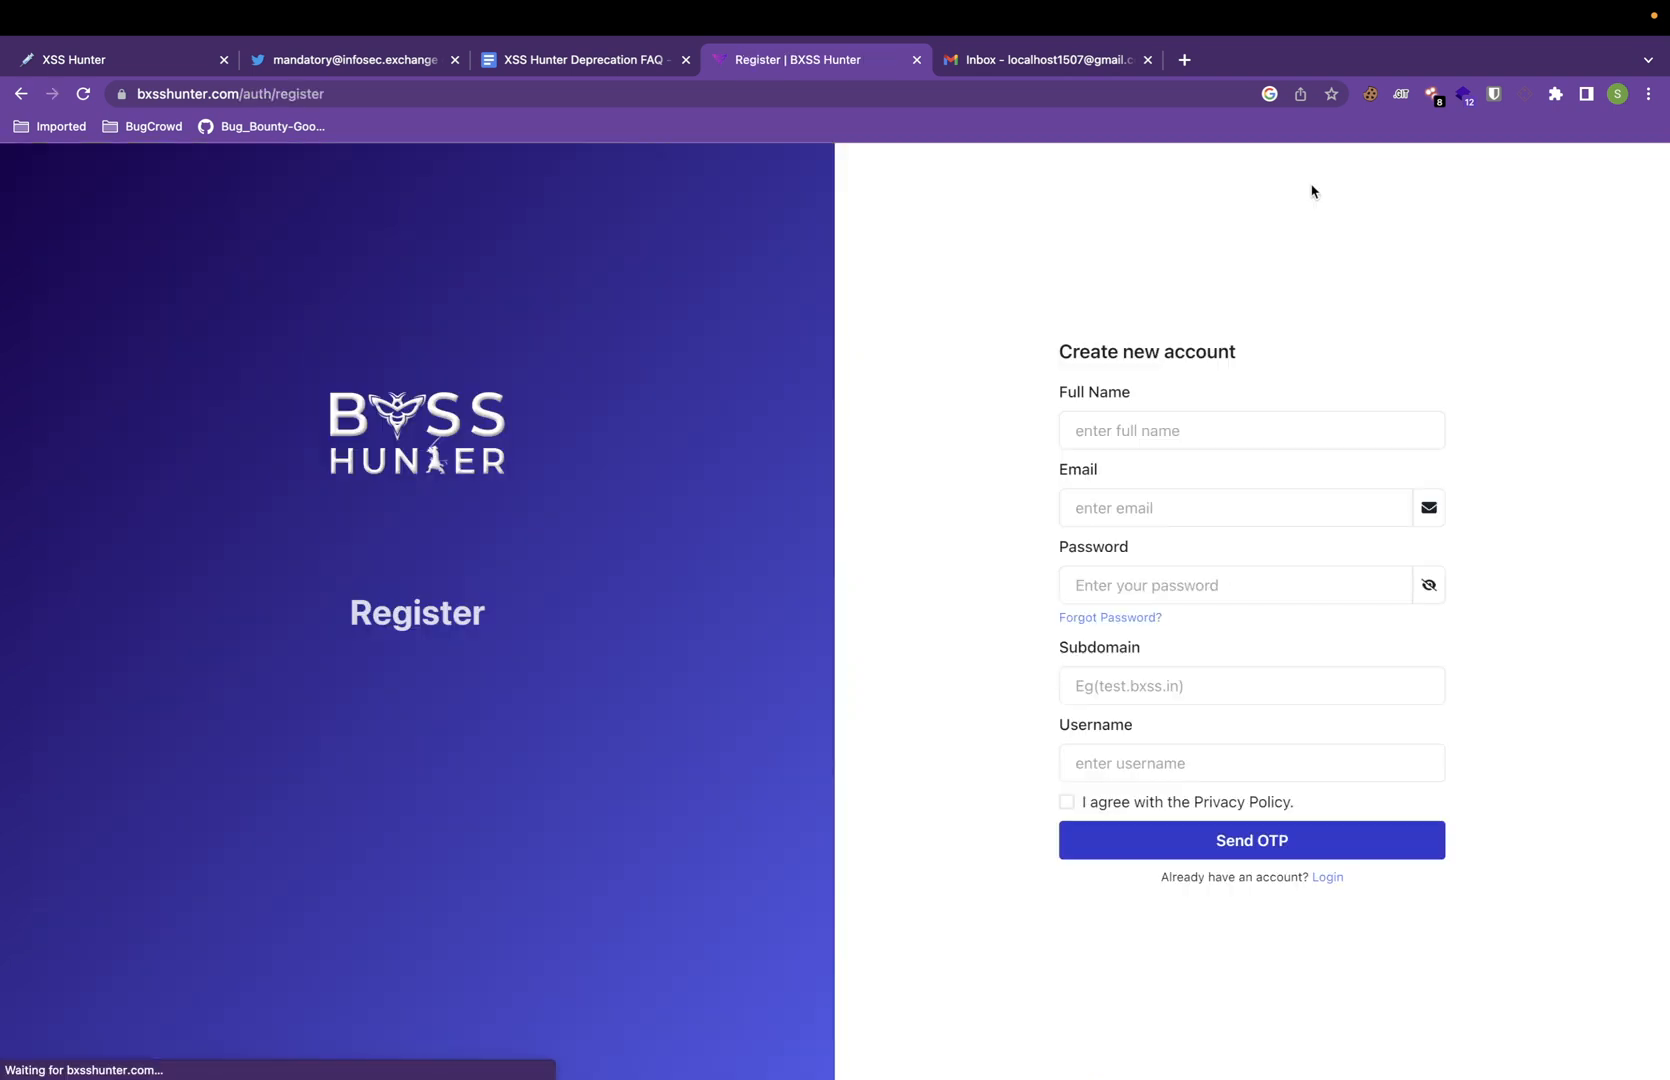
left_click(1250, 430)
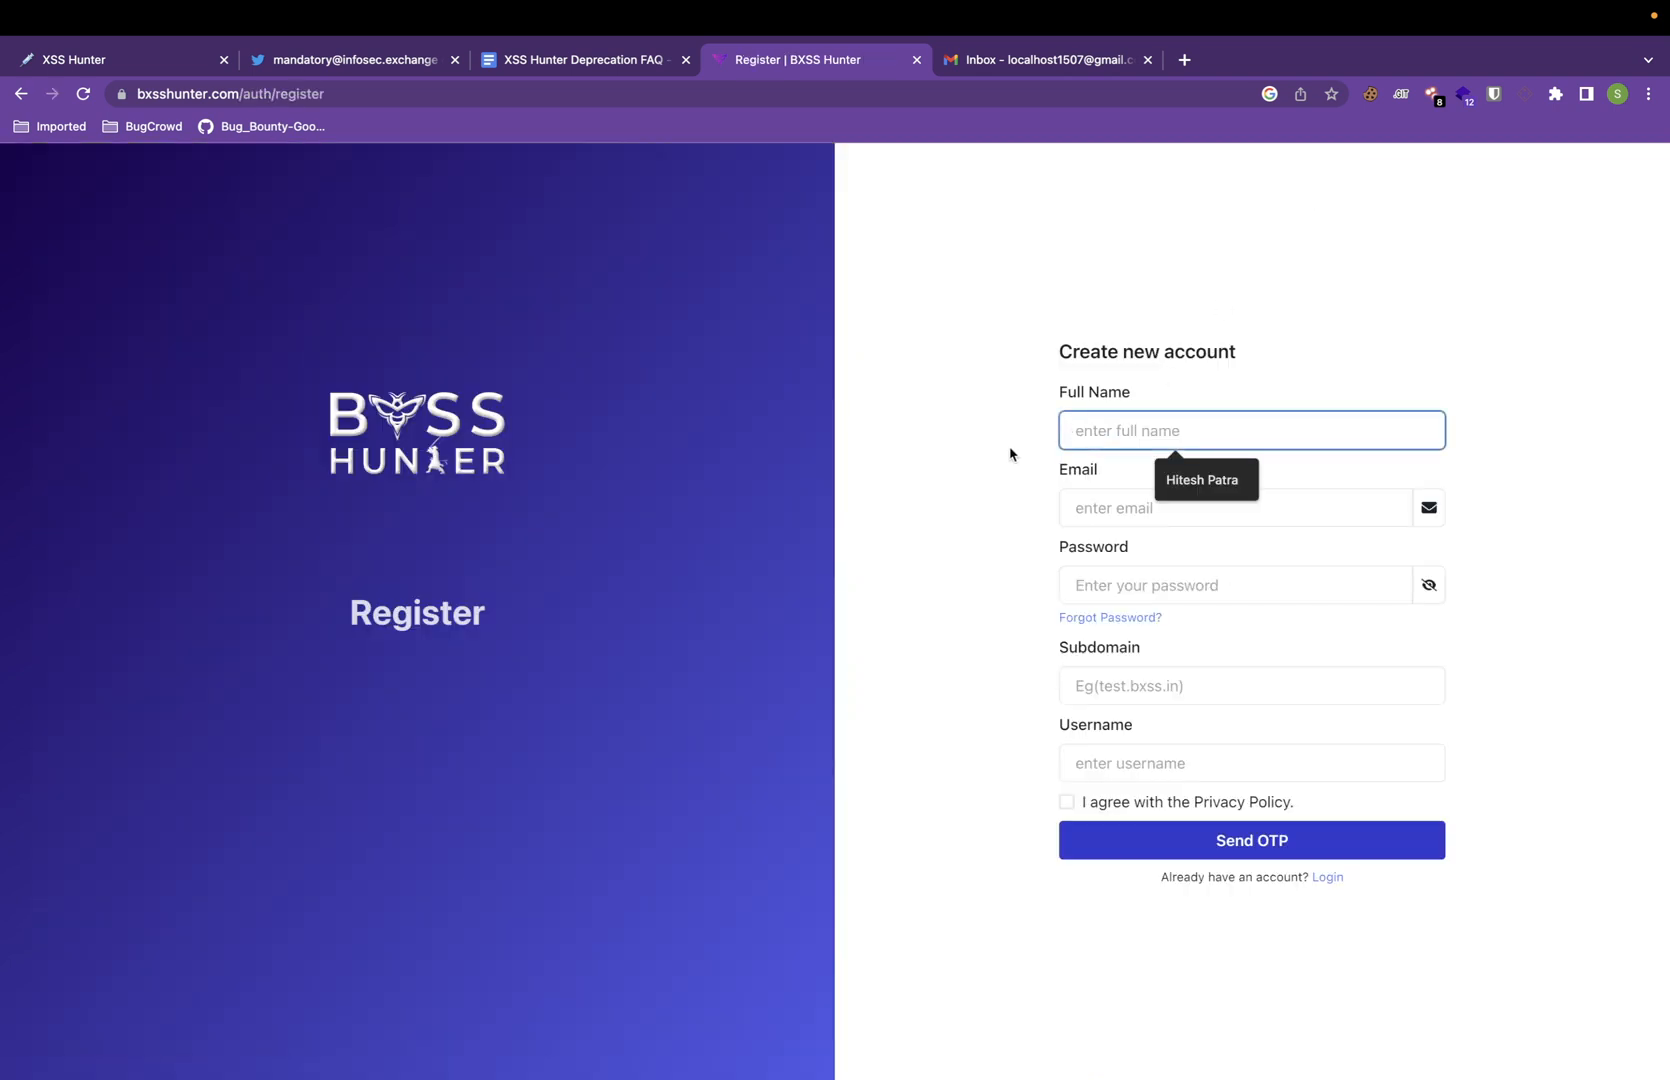
left_click(1250, 839)
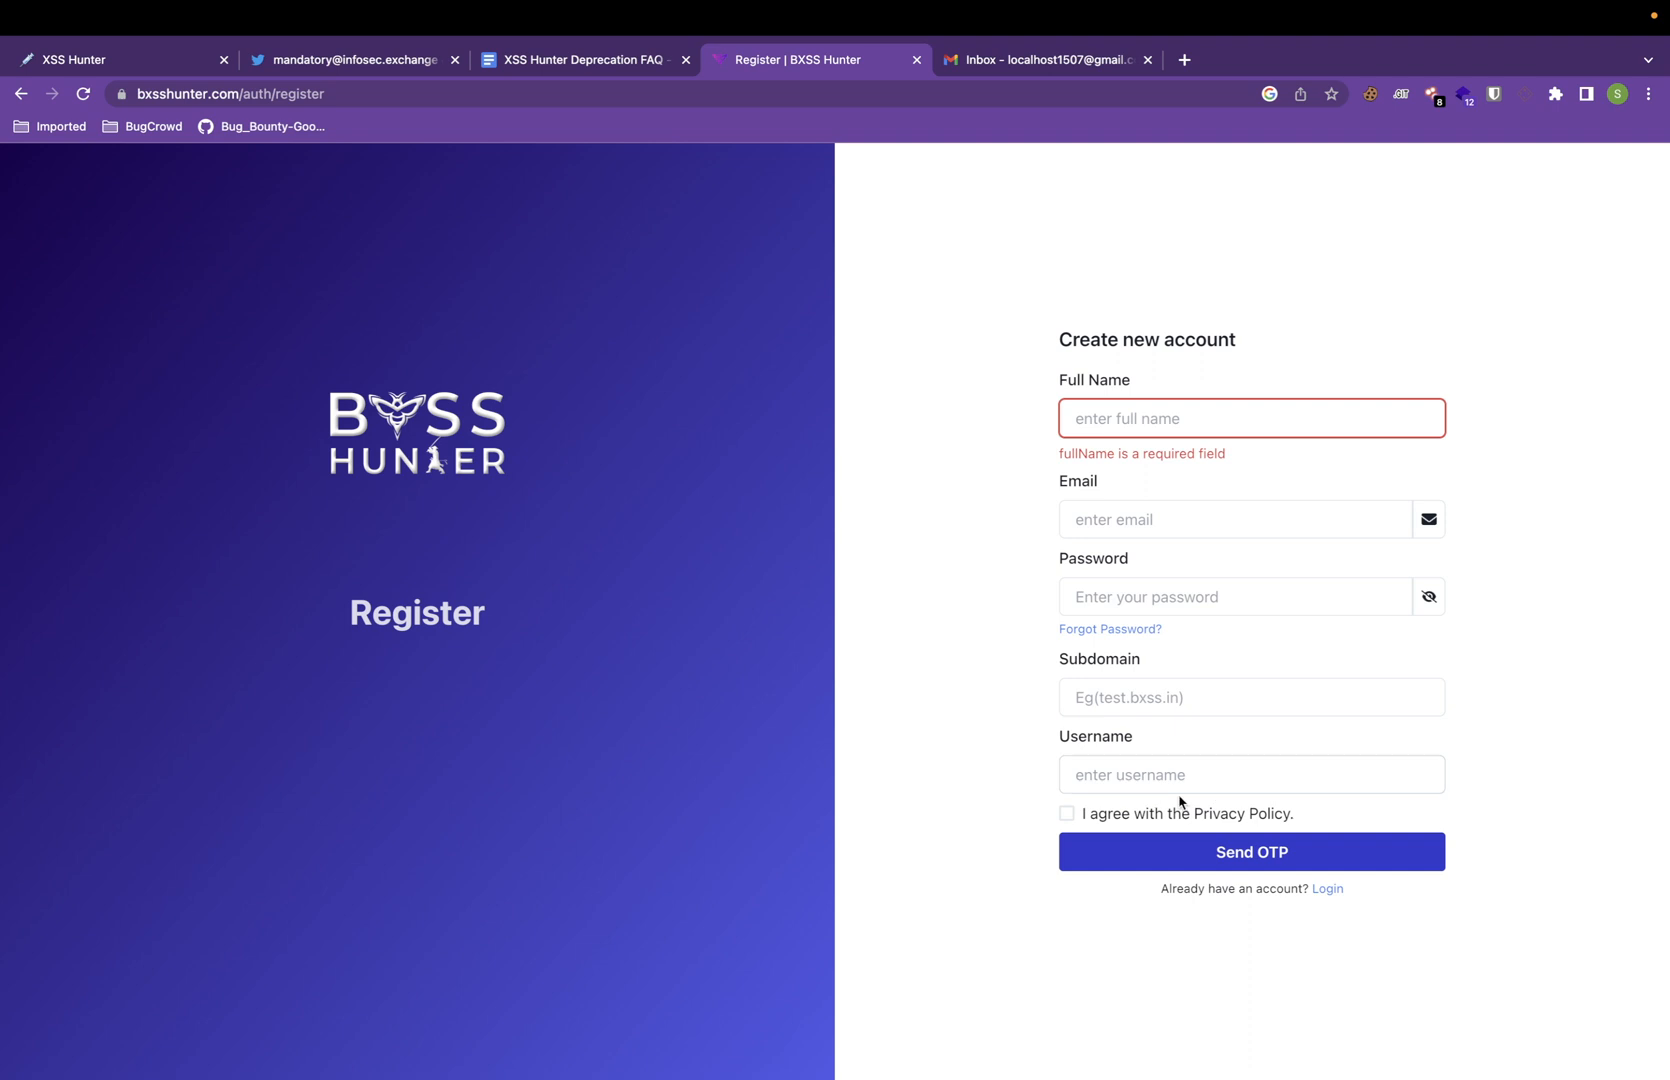
left_click(1326, 888)
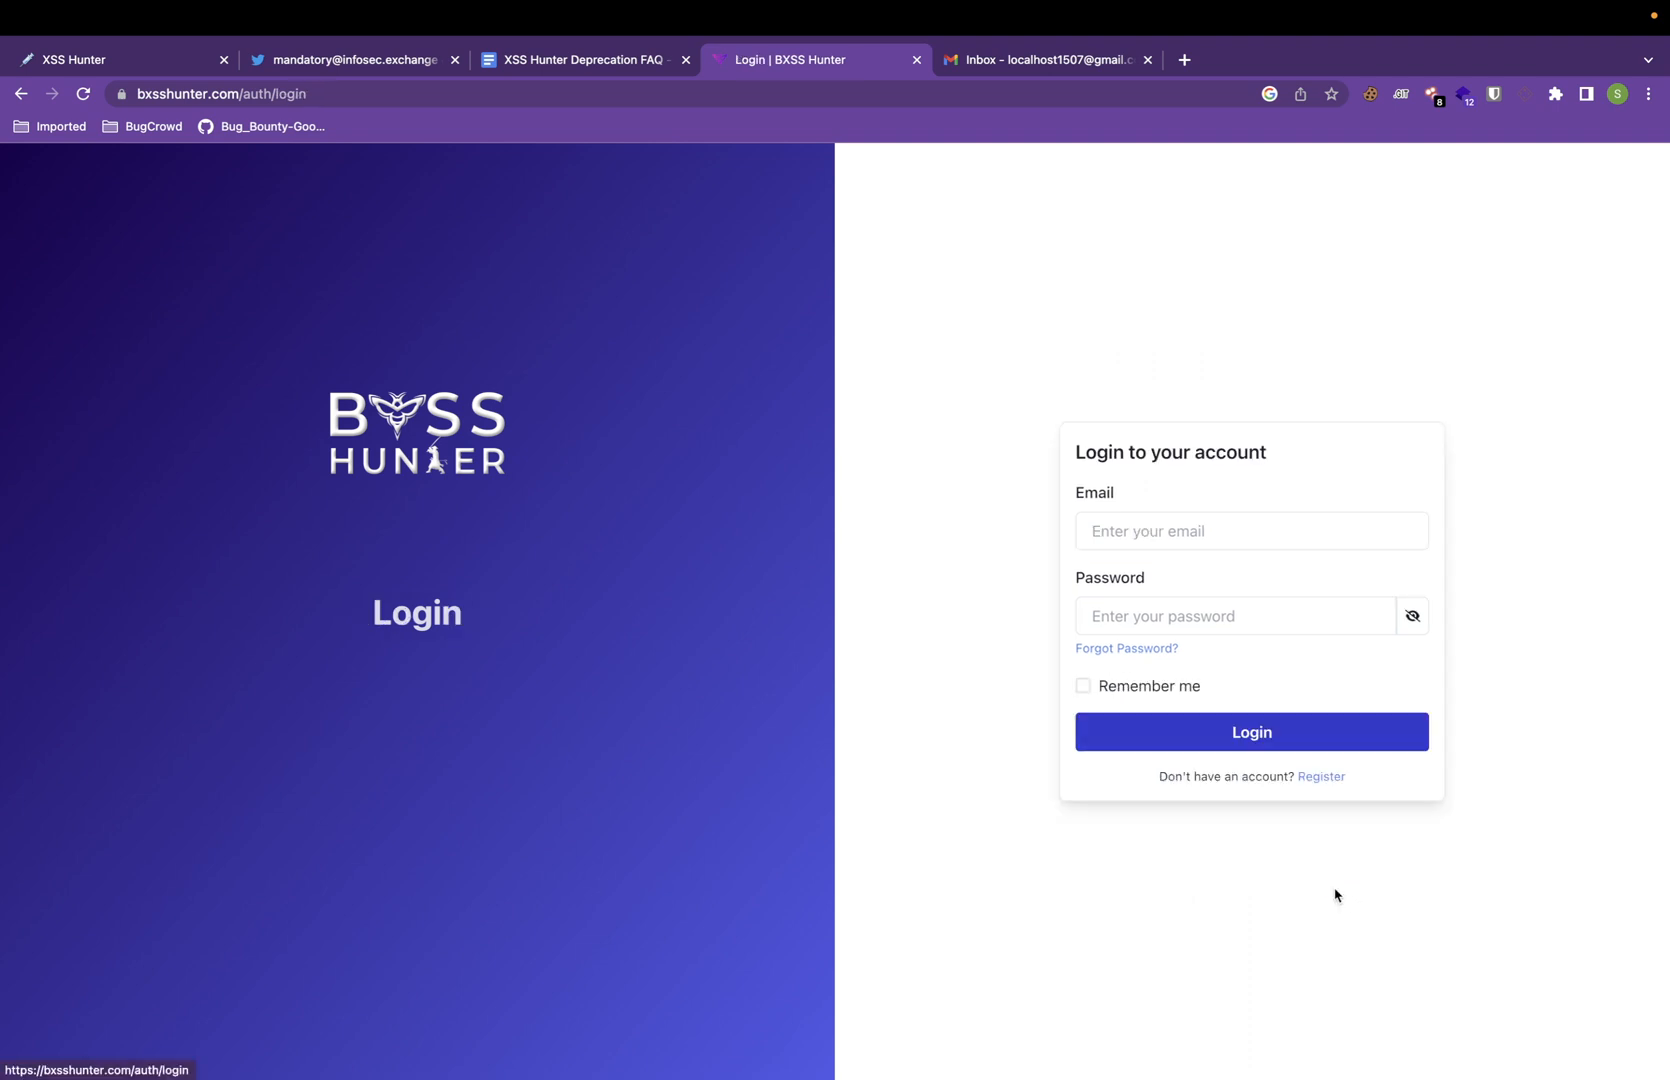
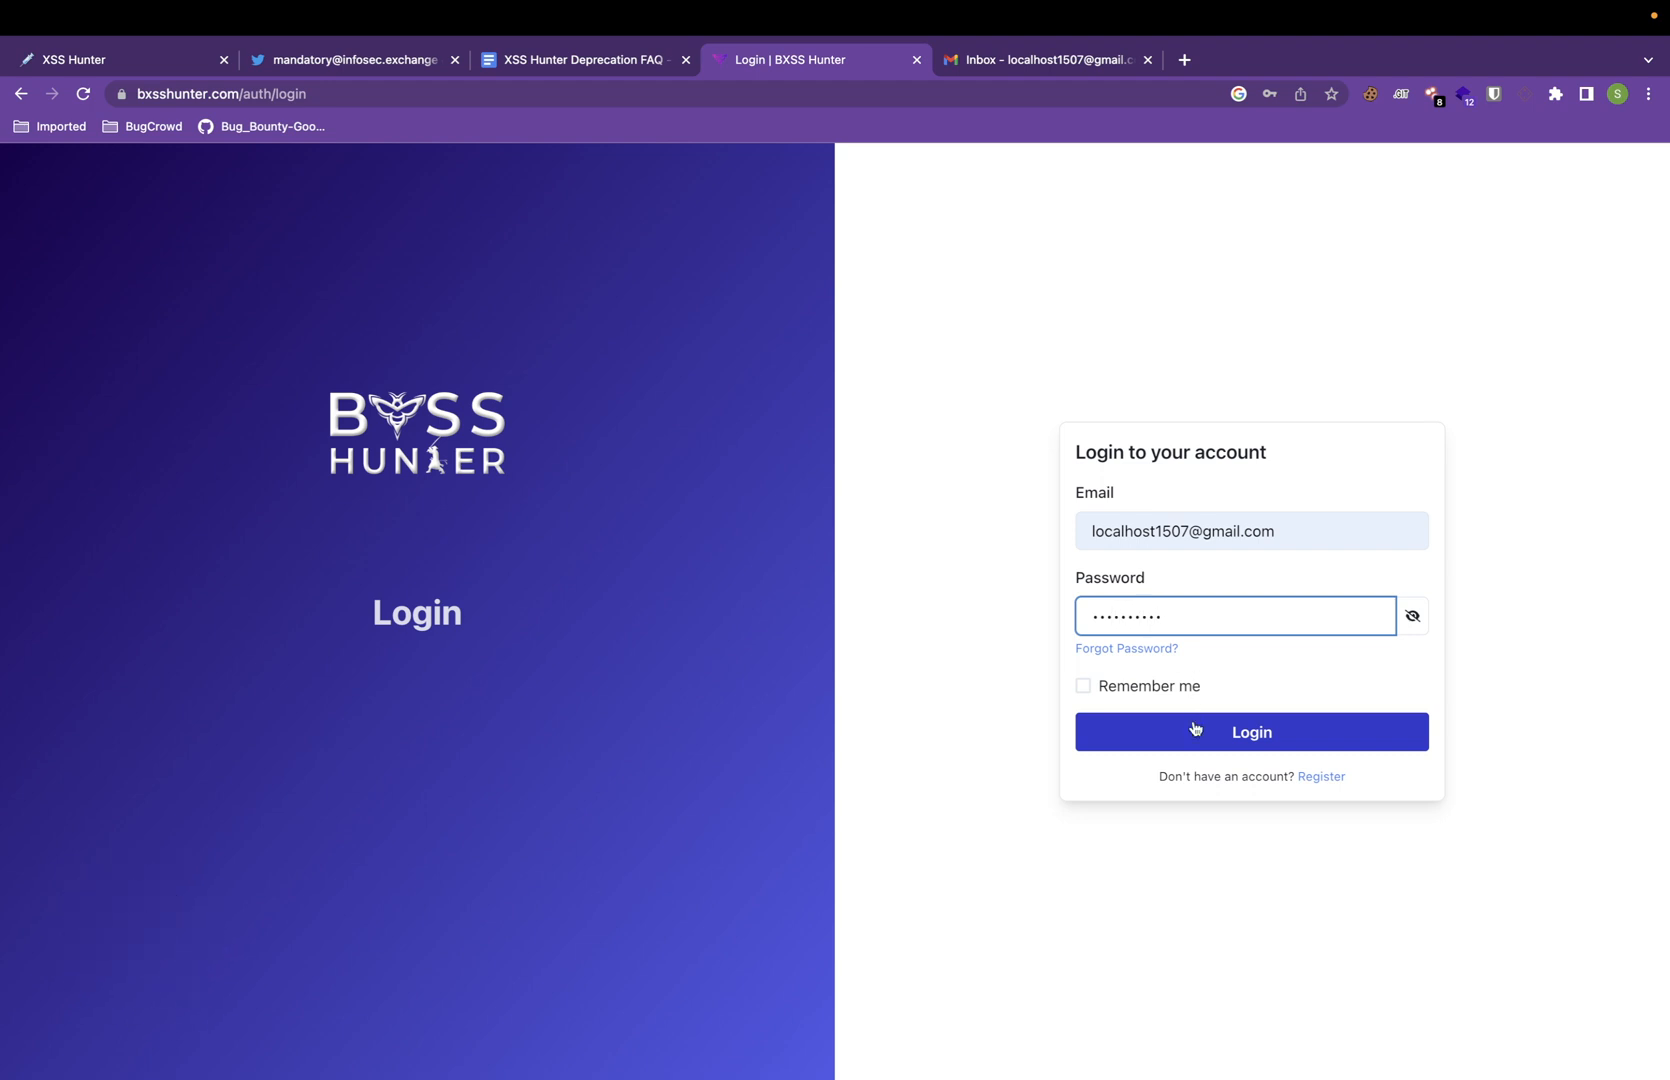
left_click(1251, 732)
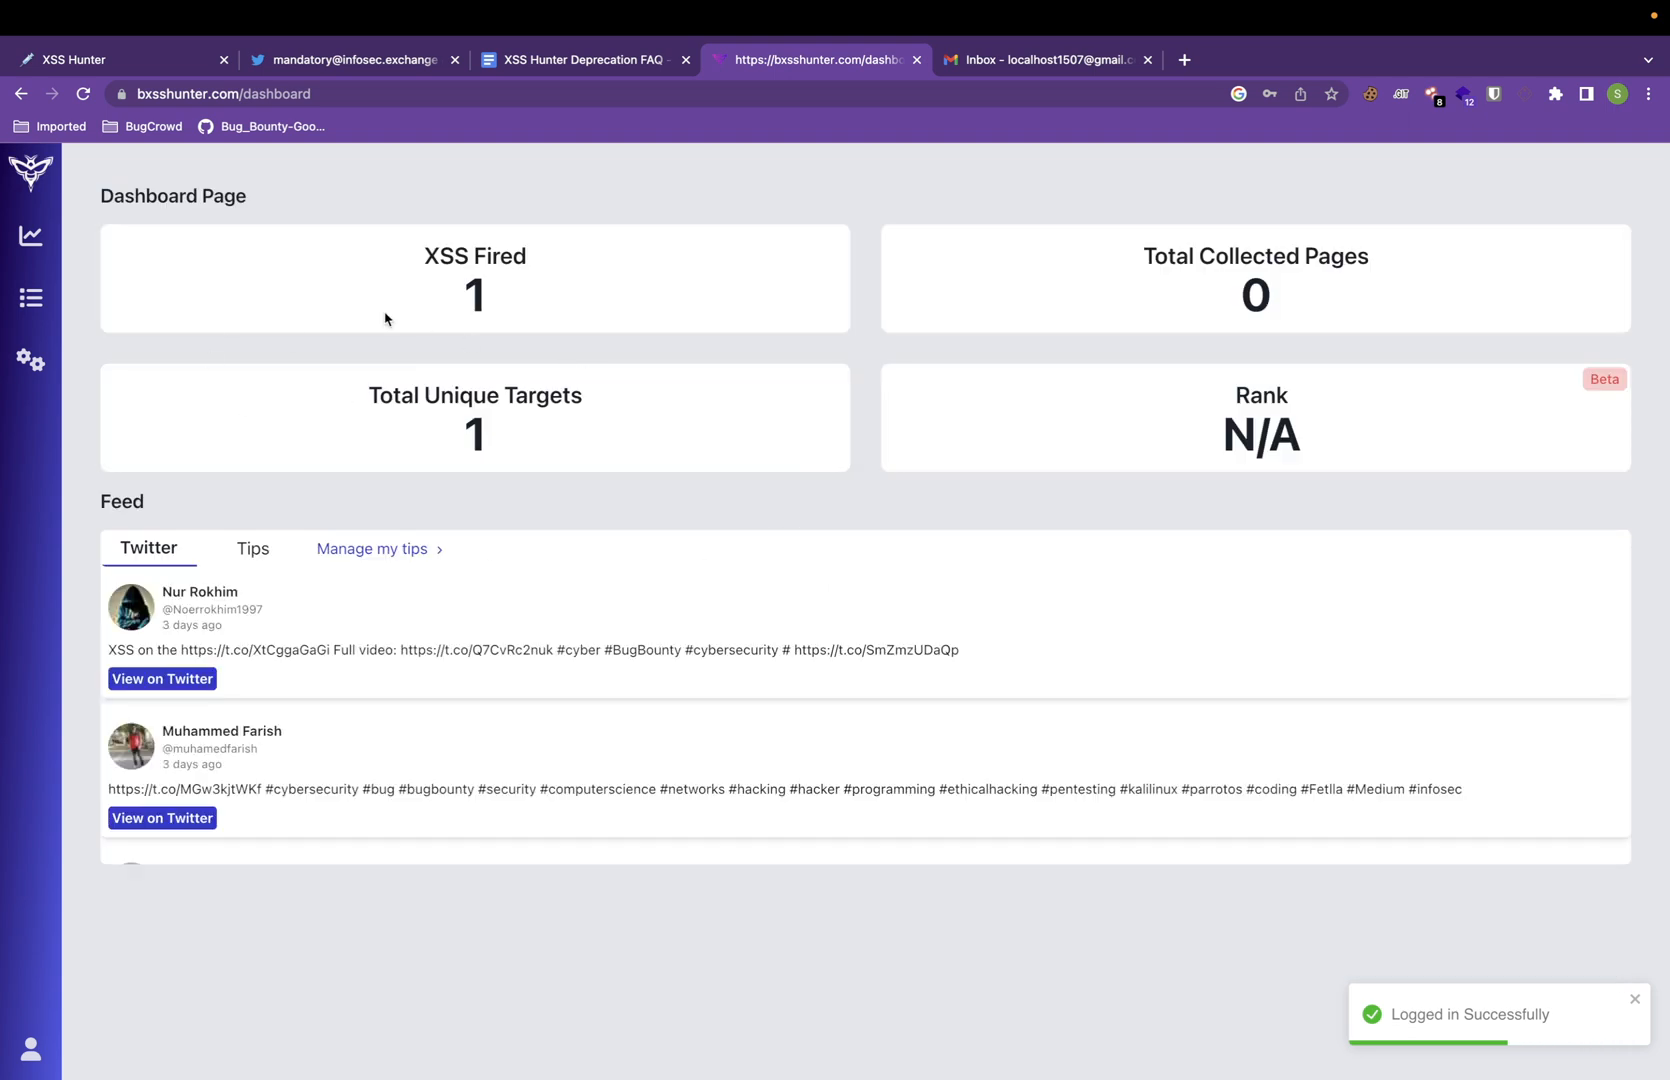
mouse_move(1059, 577)
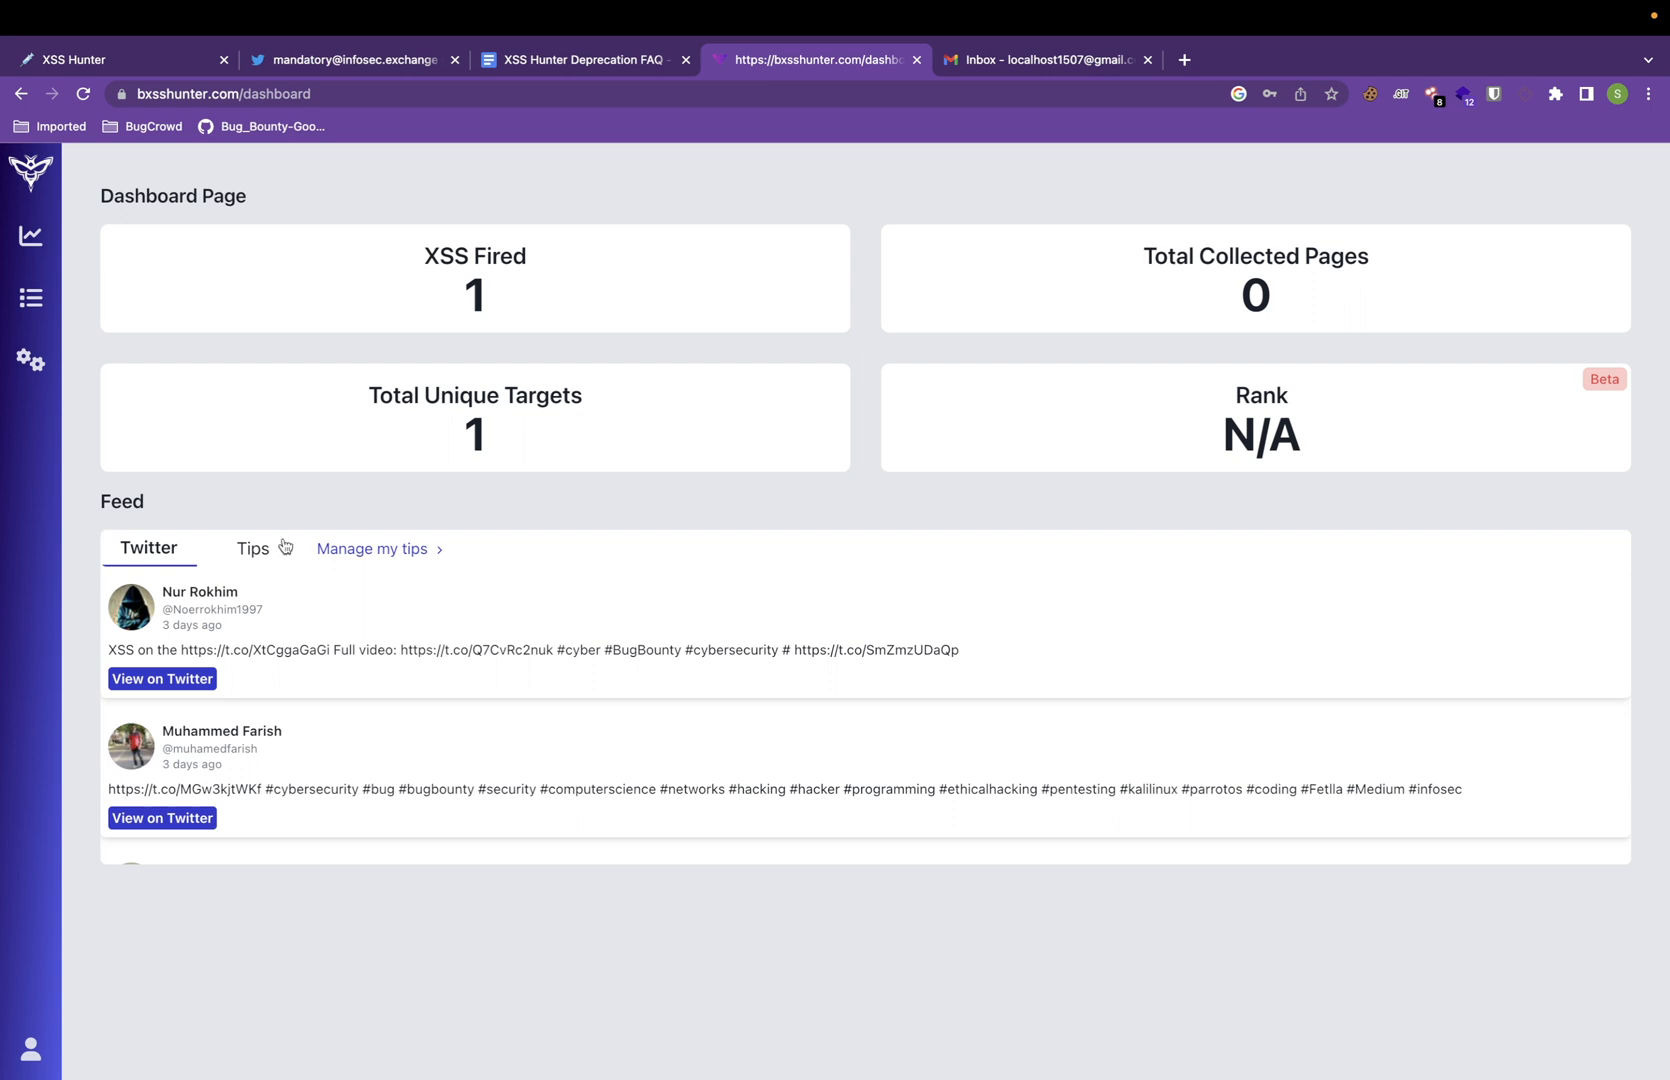
mouse_move(157, 566)
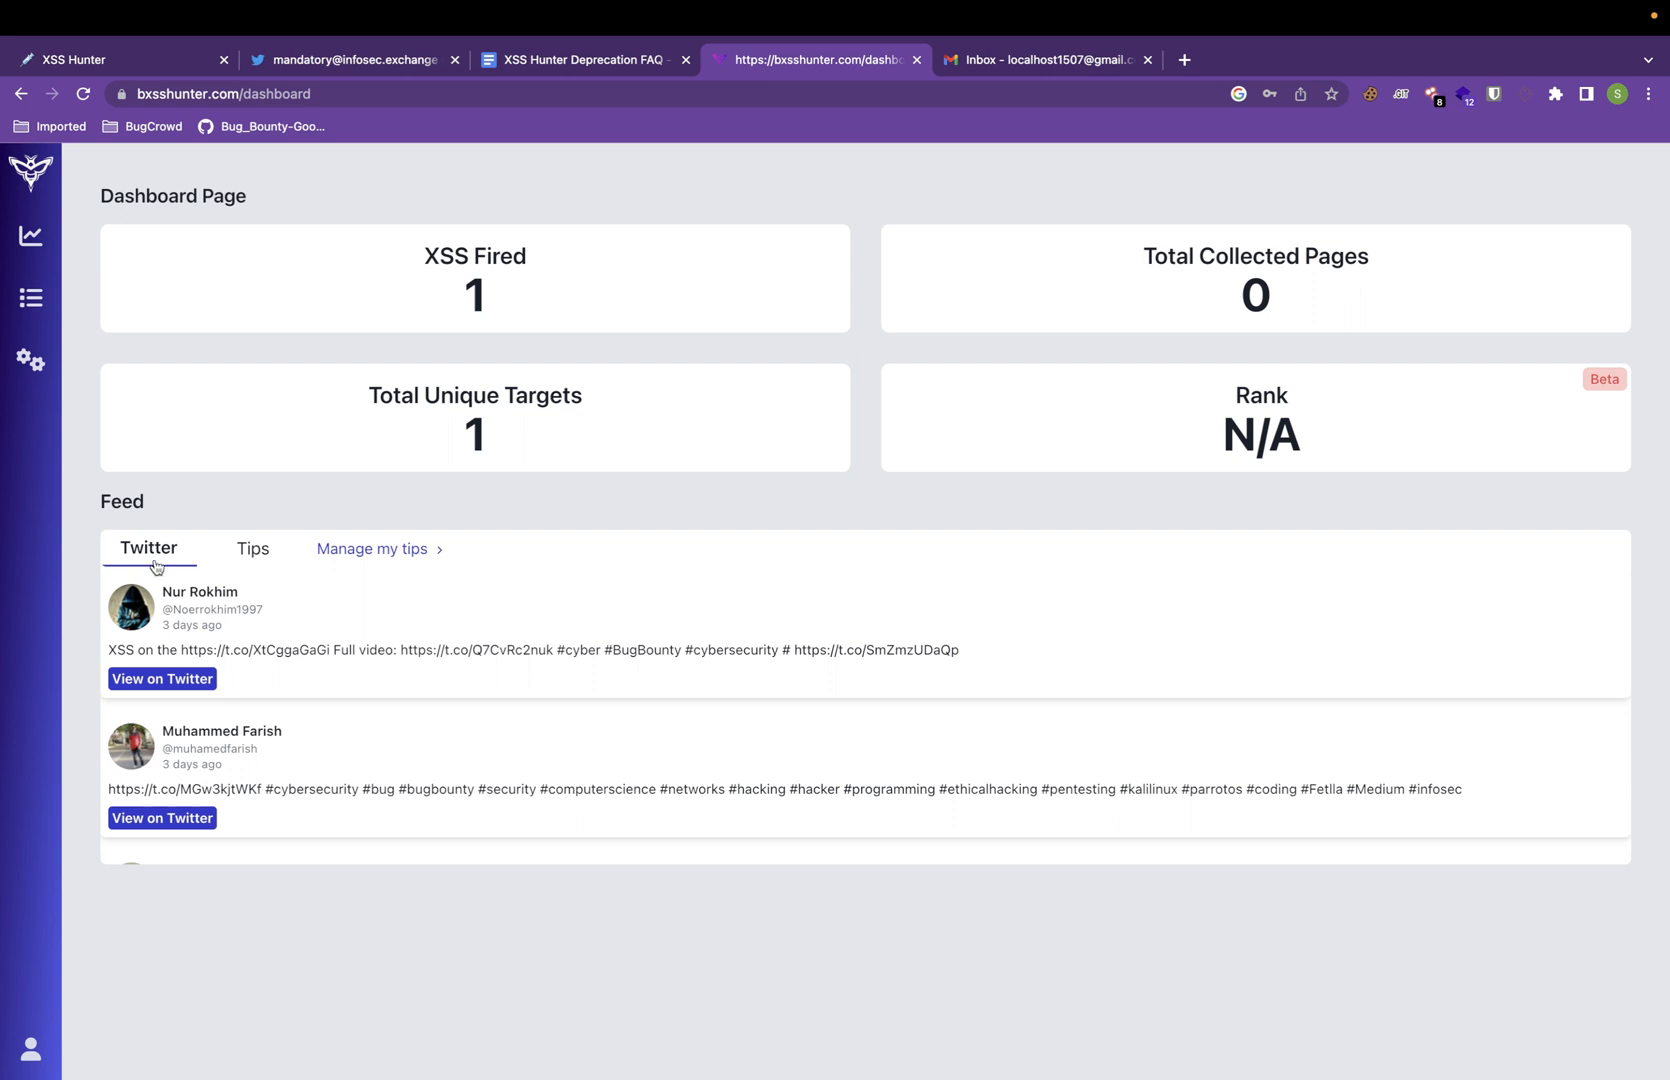
Scroll the dashboard's Twitter feed and open the top XSS tweet on Twitter.
scroll("down", 3)
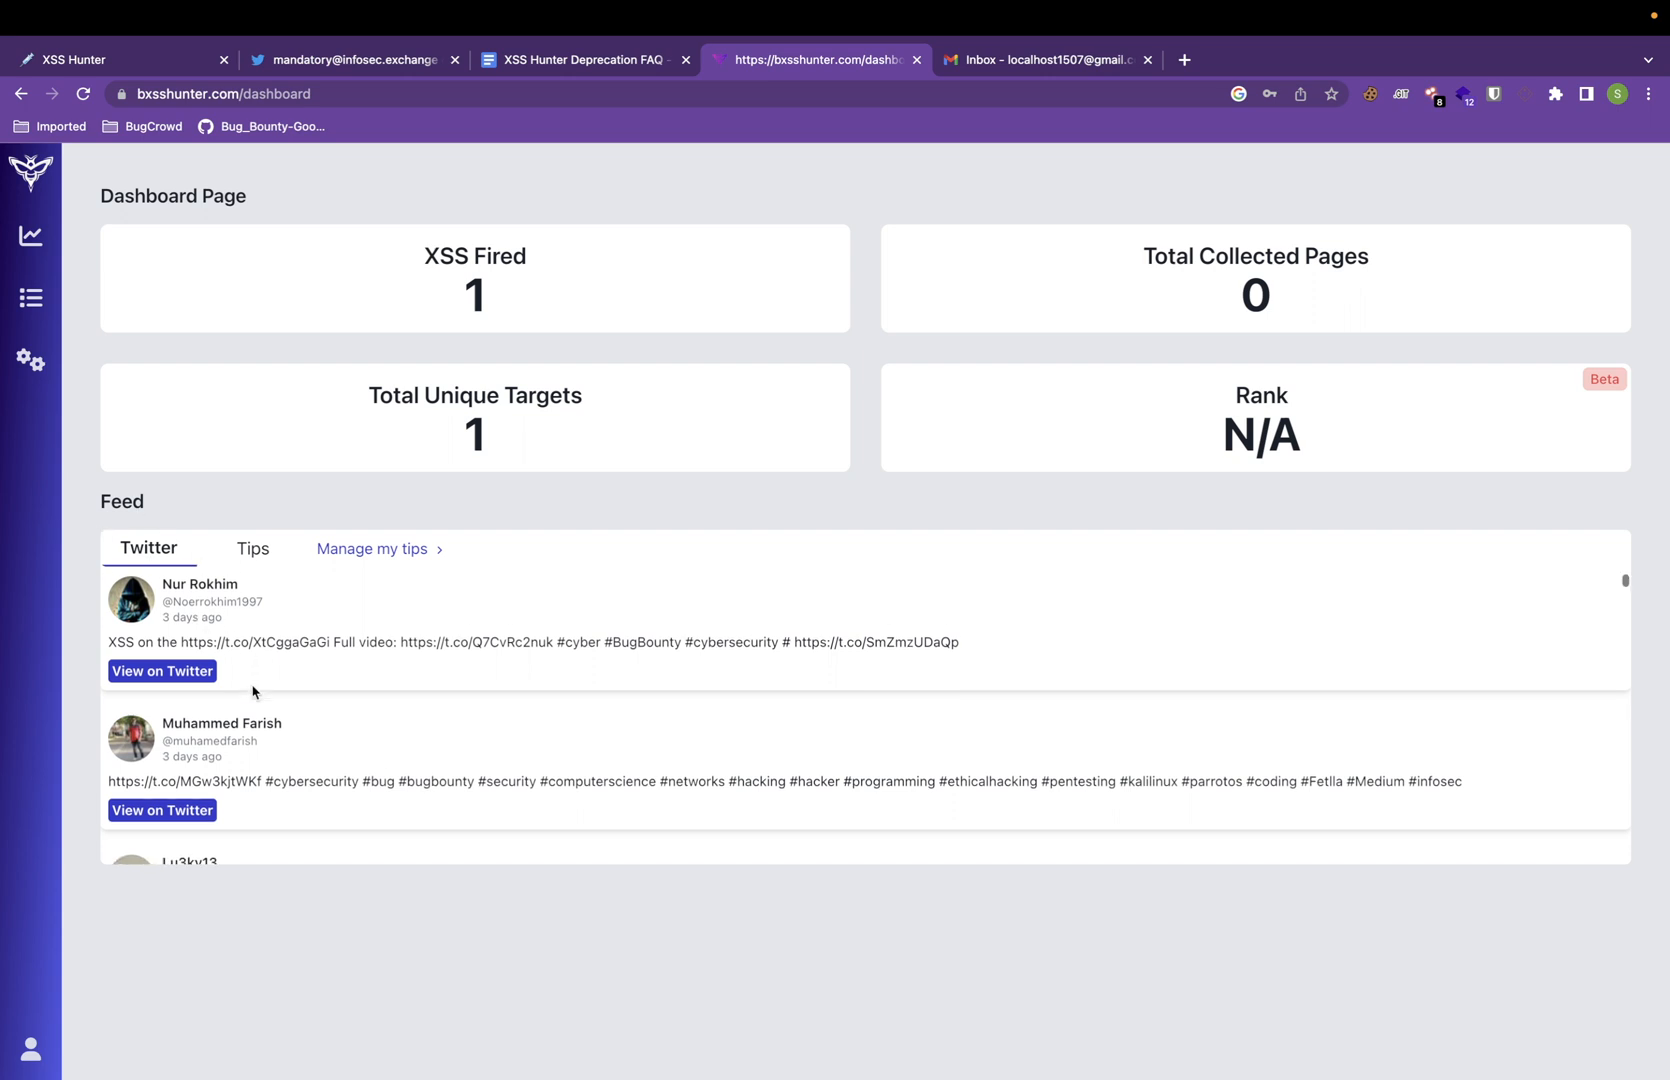
scroll("down", 3)
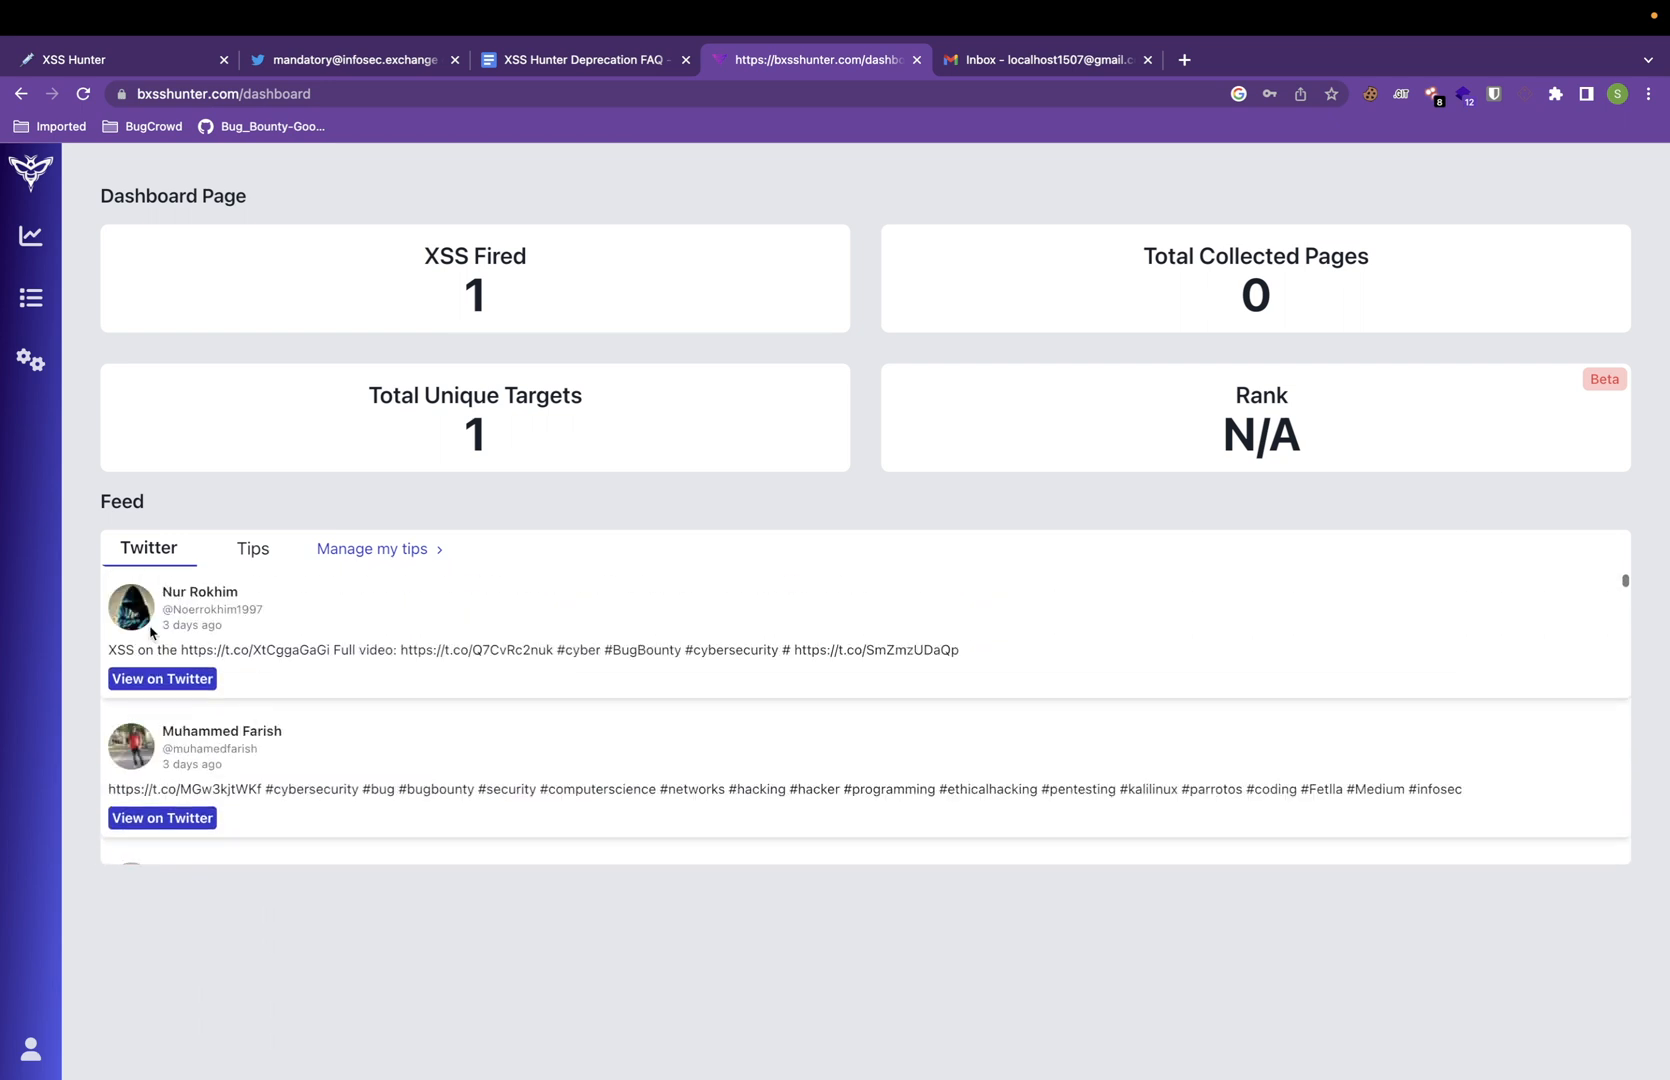
scroll("down", 3)
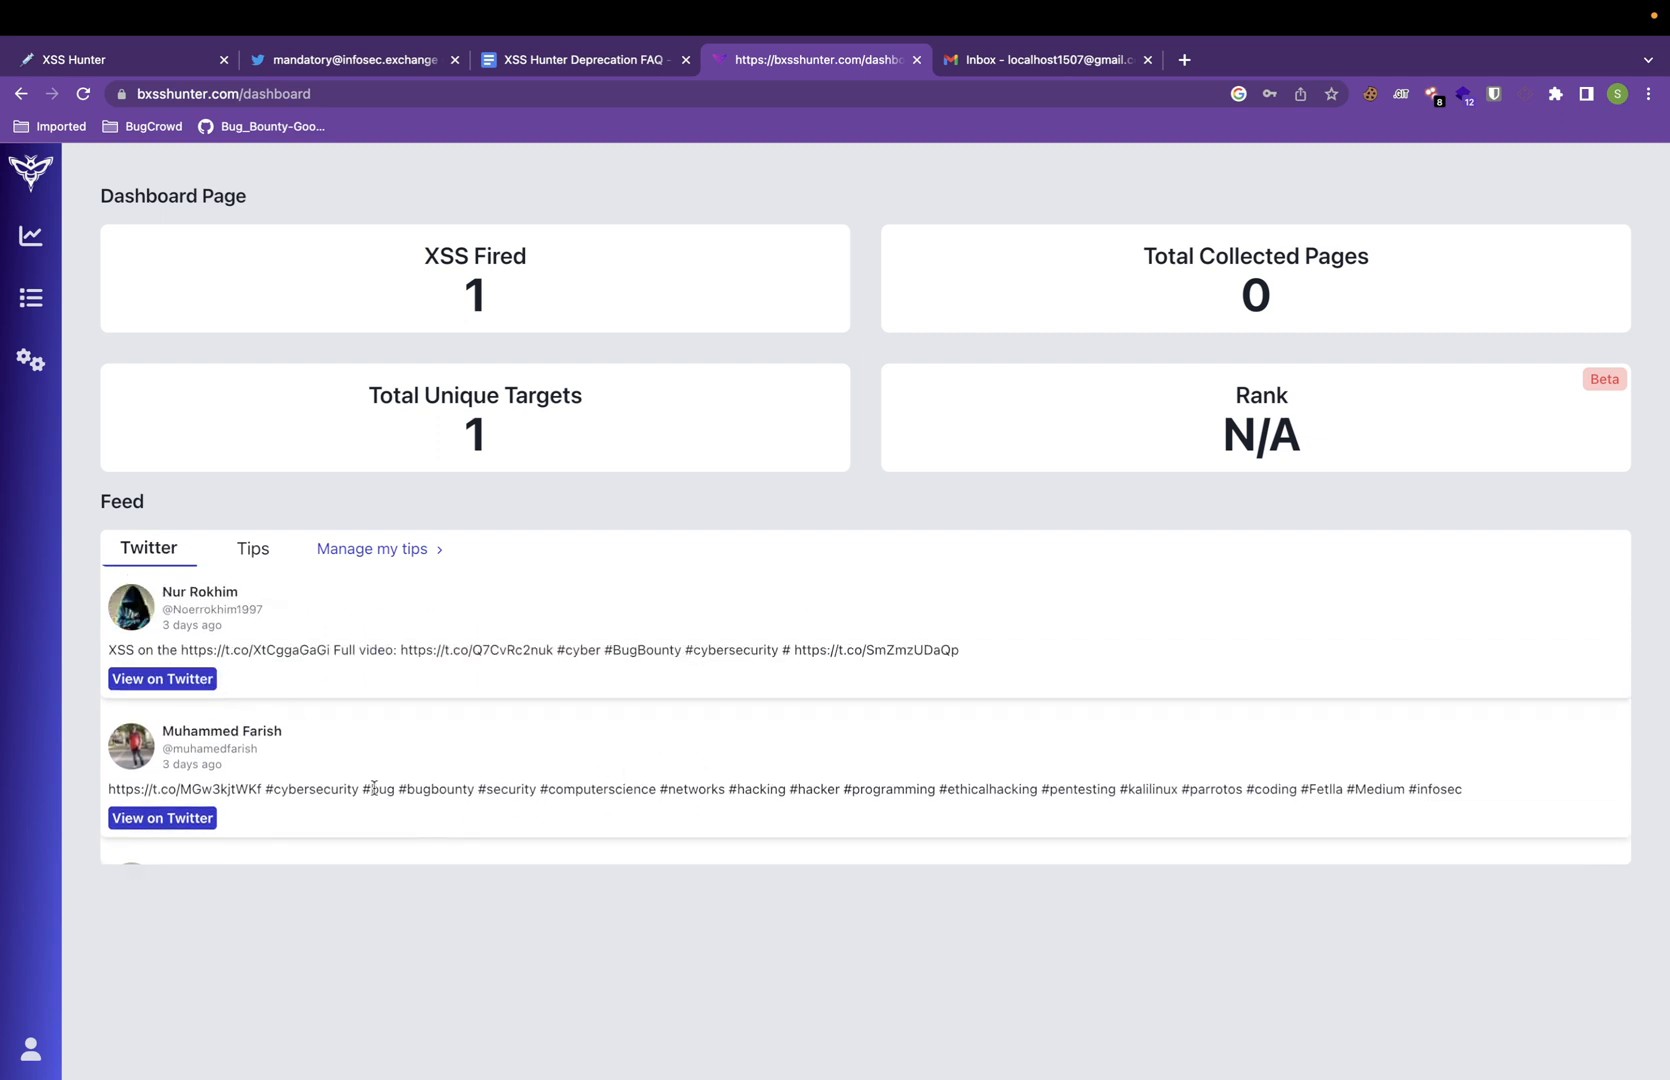
left_click_drag(344, 789, 918, 789)
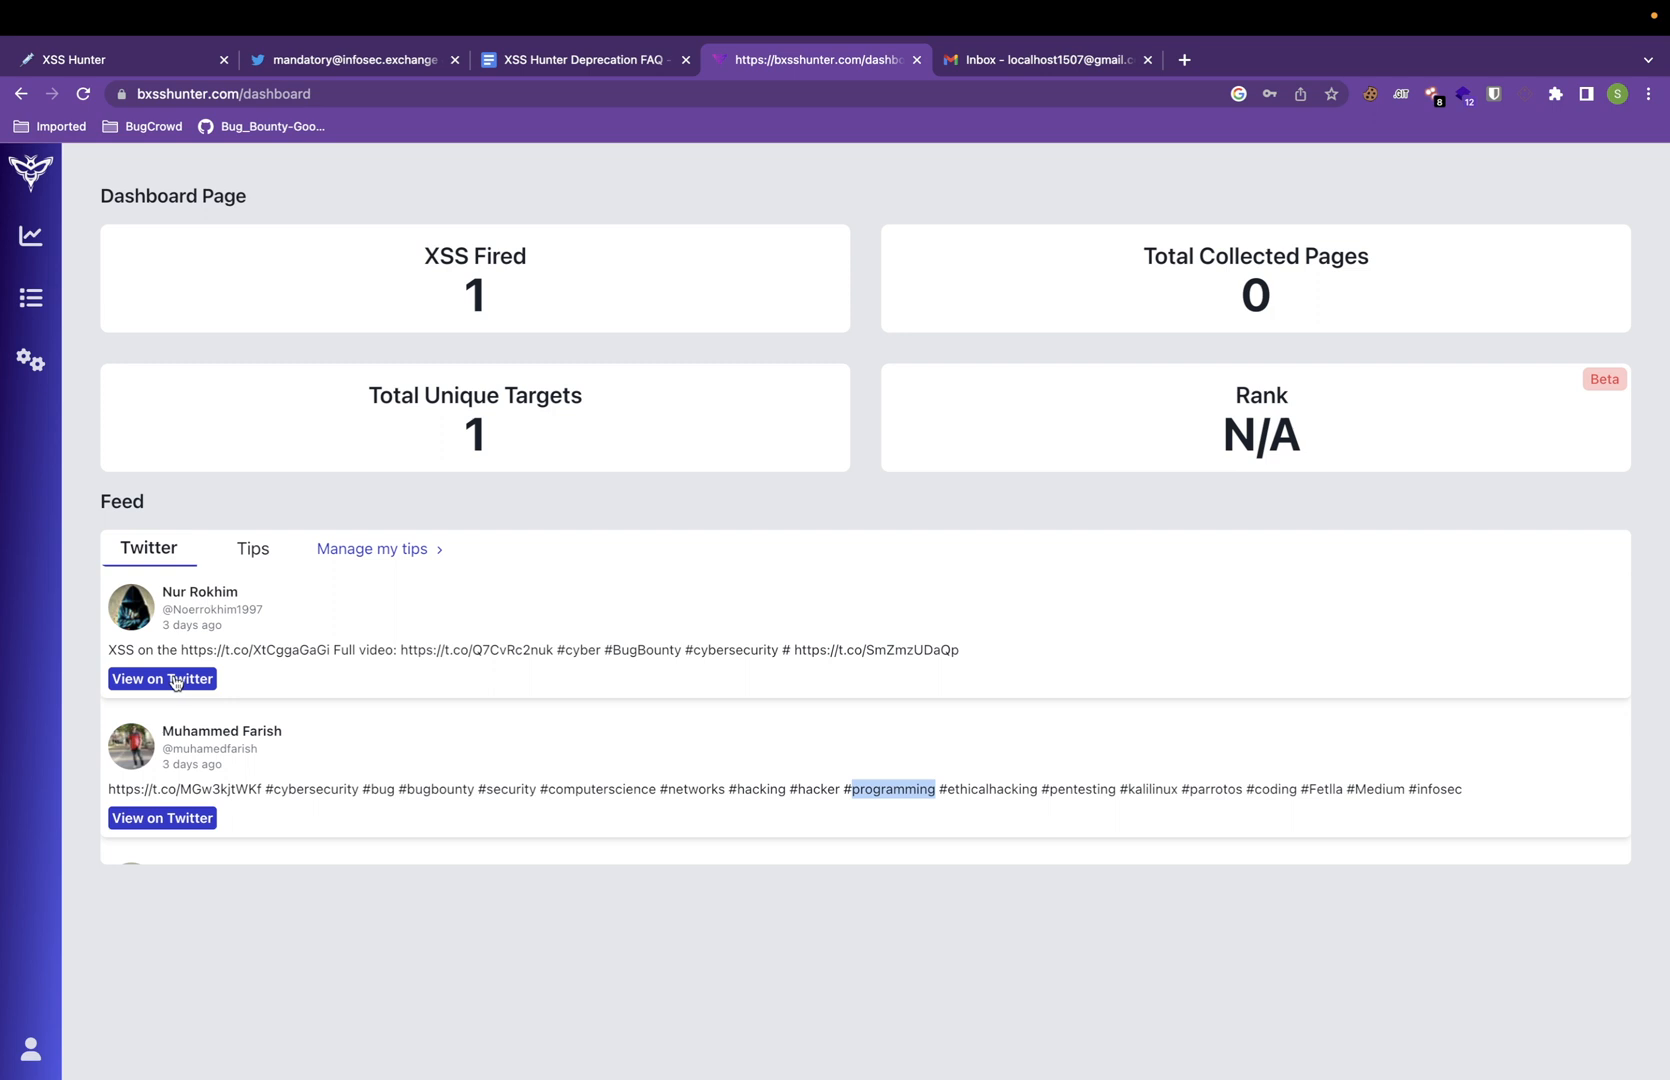
left_click(162, 680)
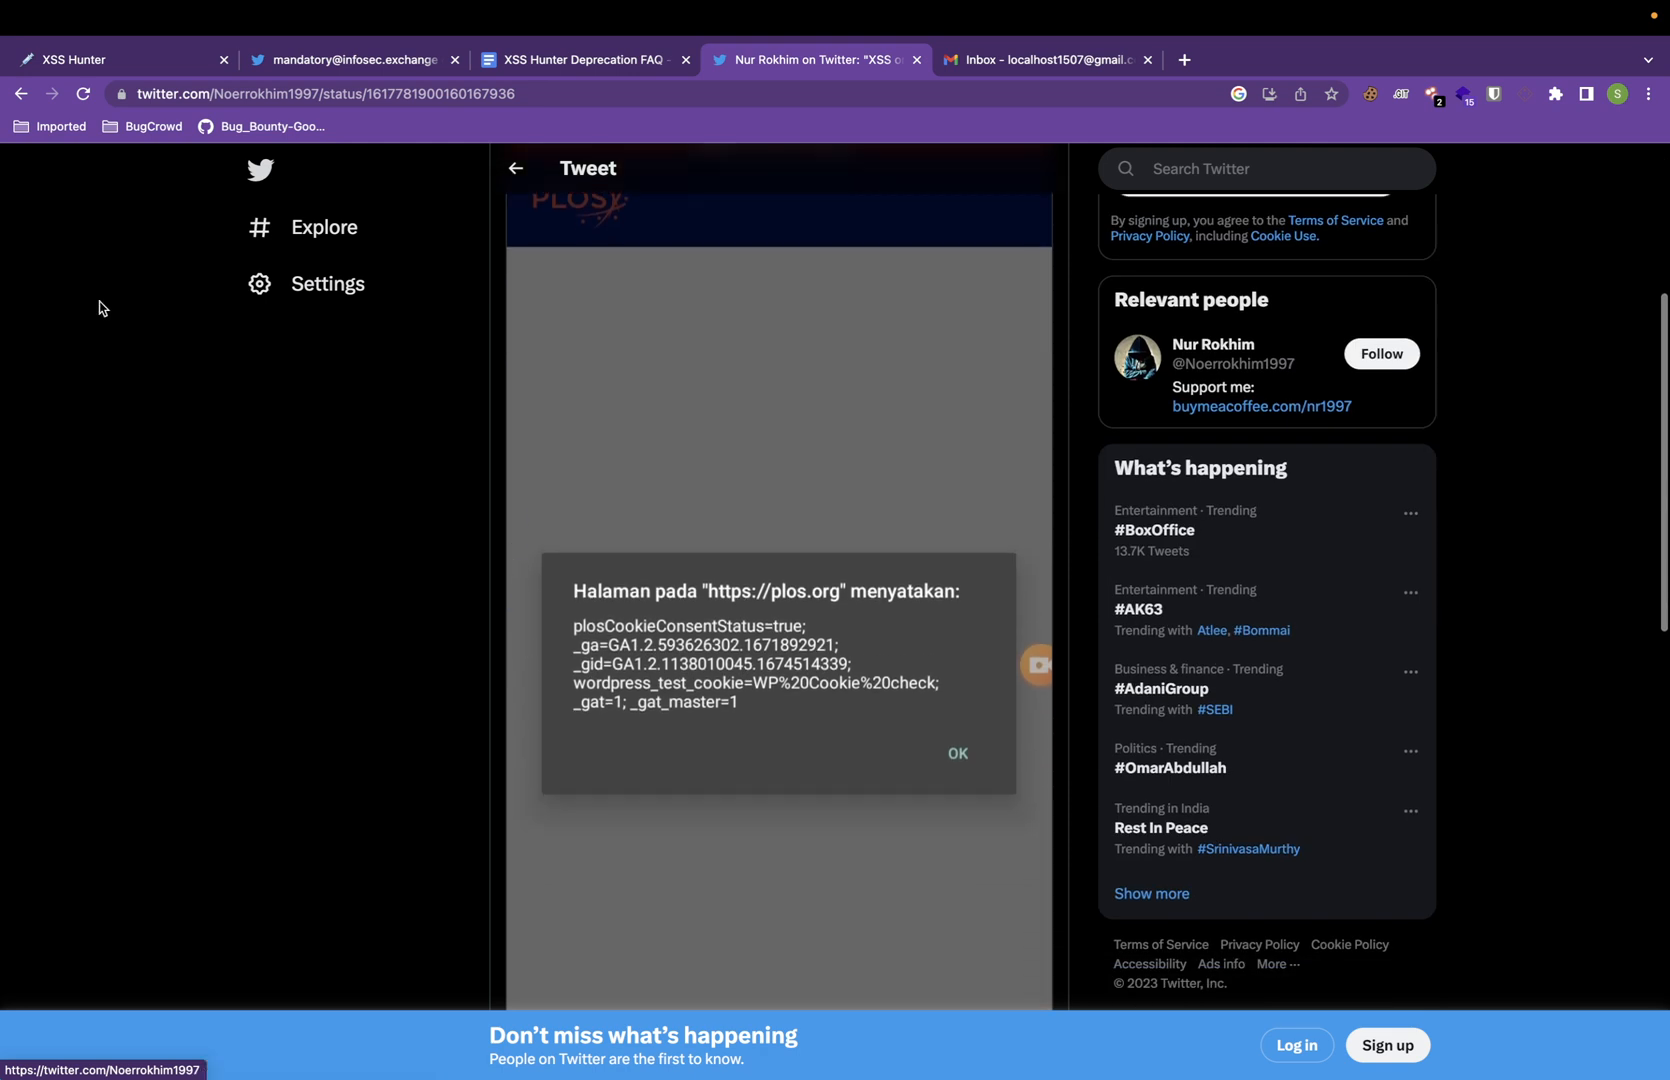
Switch from the tweet via the XSS Hunter tab back to the BXSS Hunter dashboard.
left_click(120, 59)
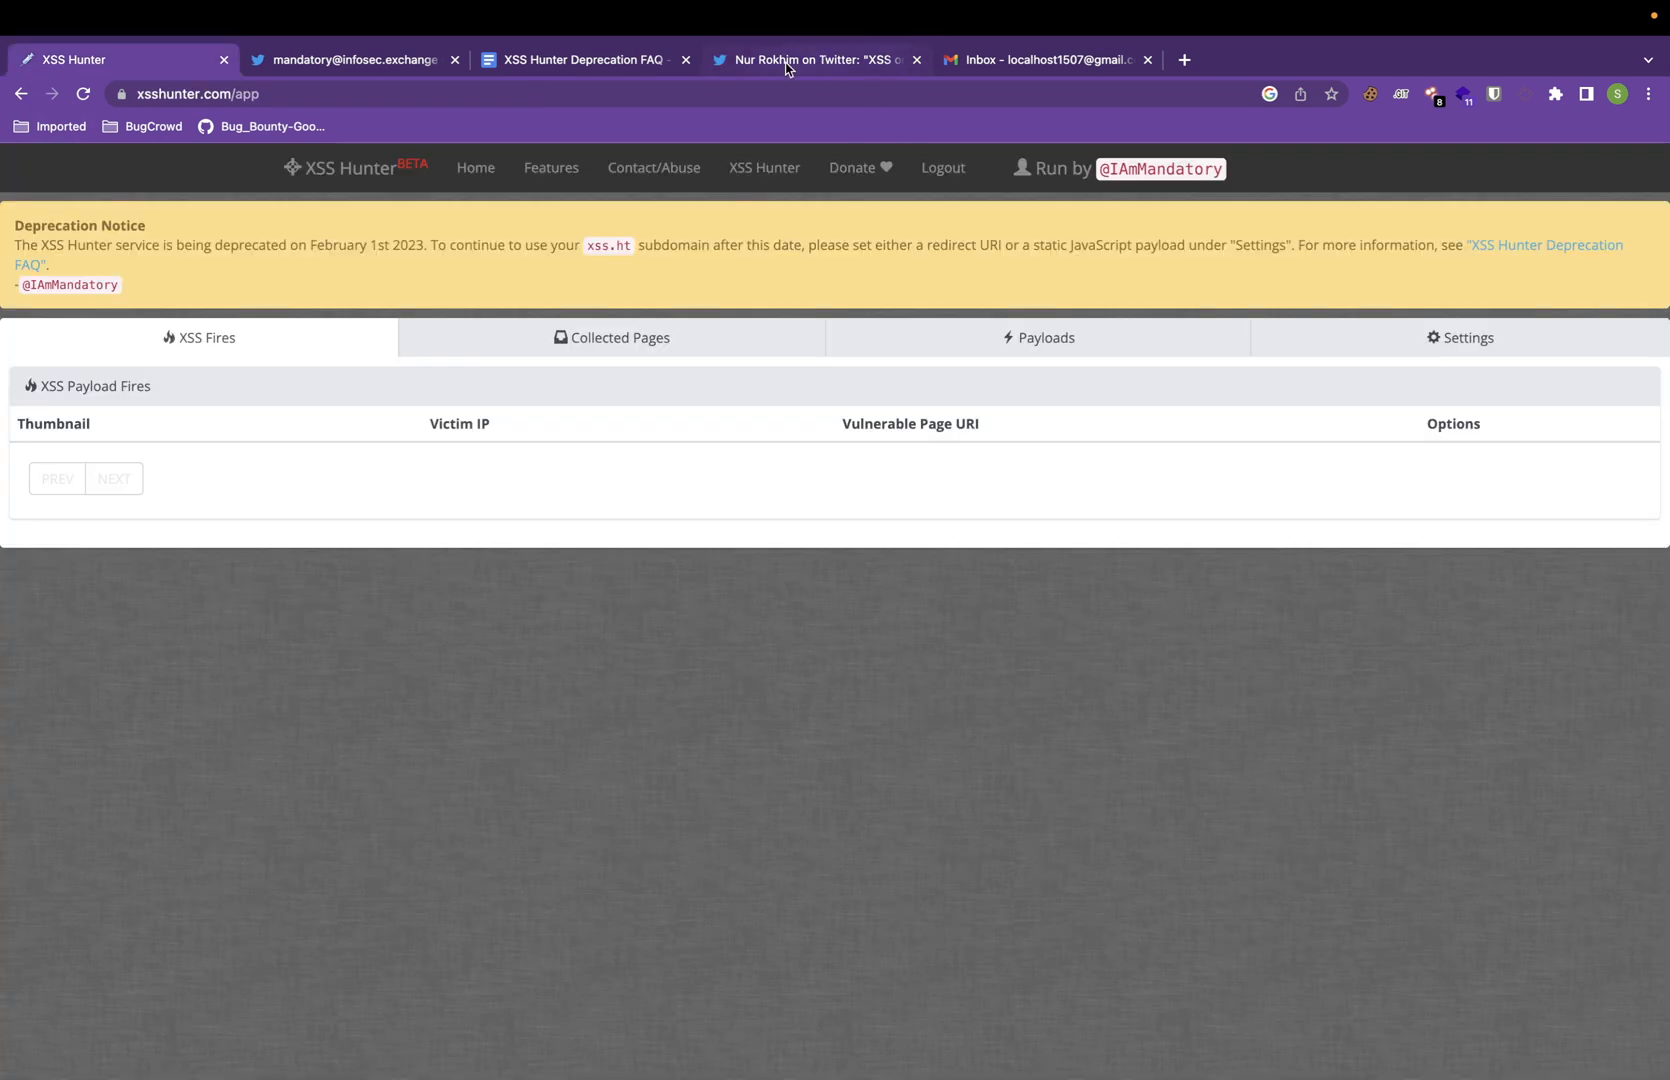
left_click(815, 60)
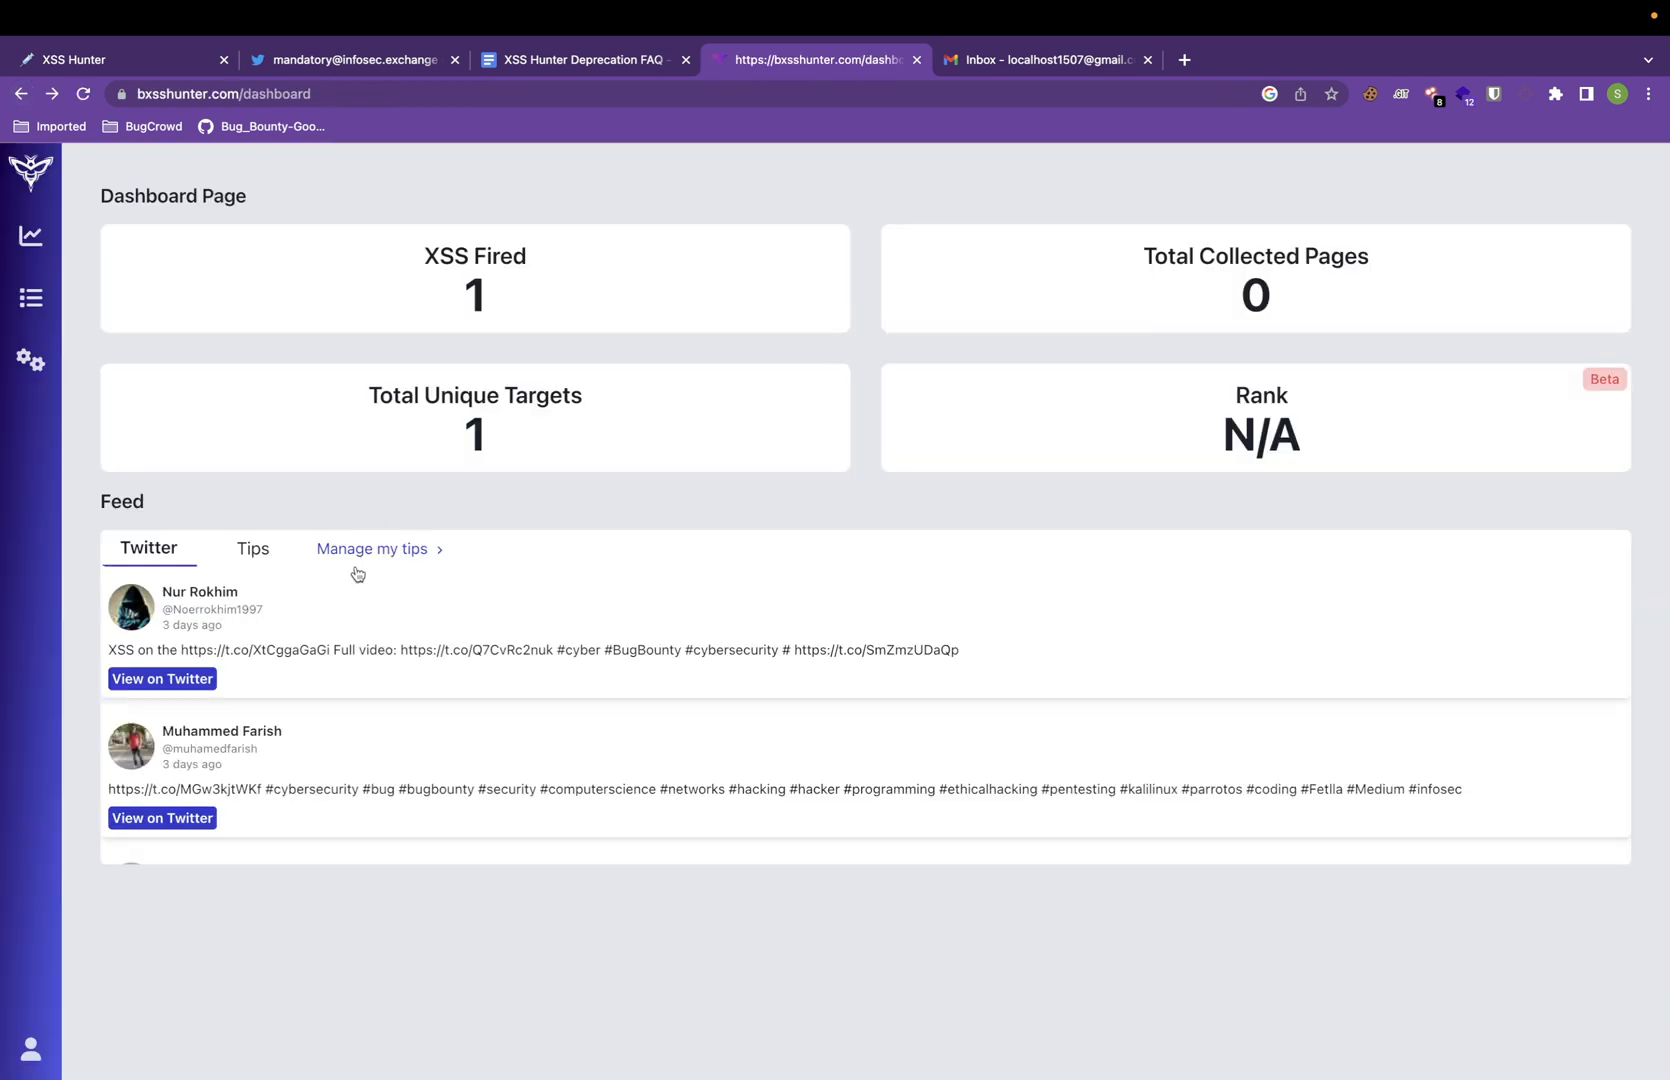
Open Settings from the sidebar to view the username and first name profile fields.
scroll("down", 3)
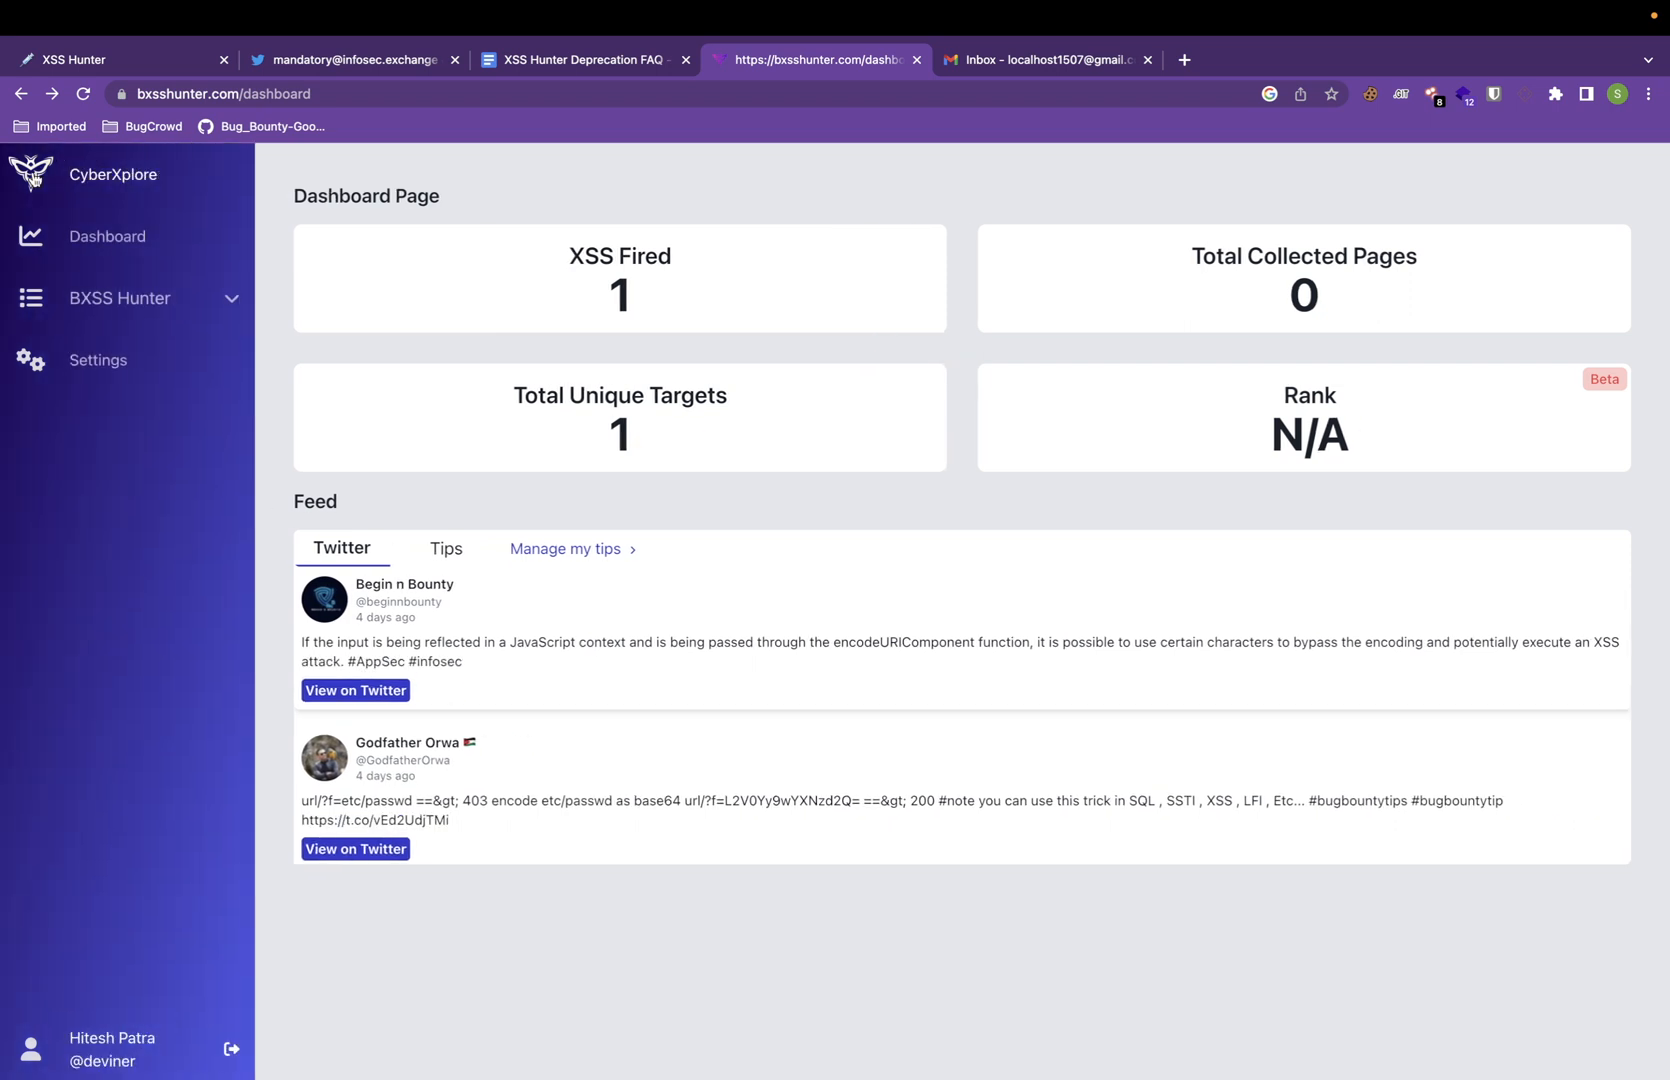
mouse_move(31, 1052)
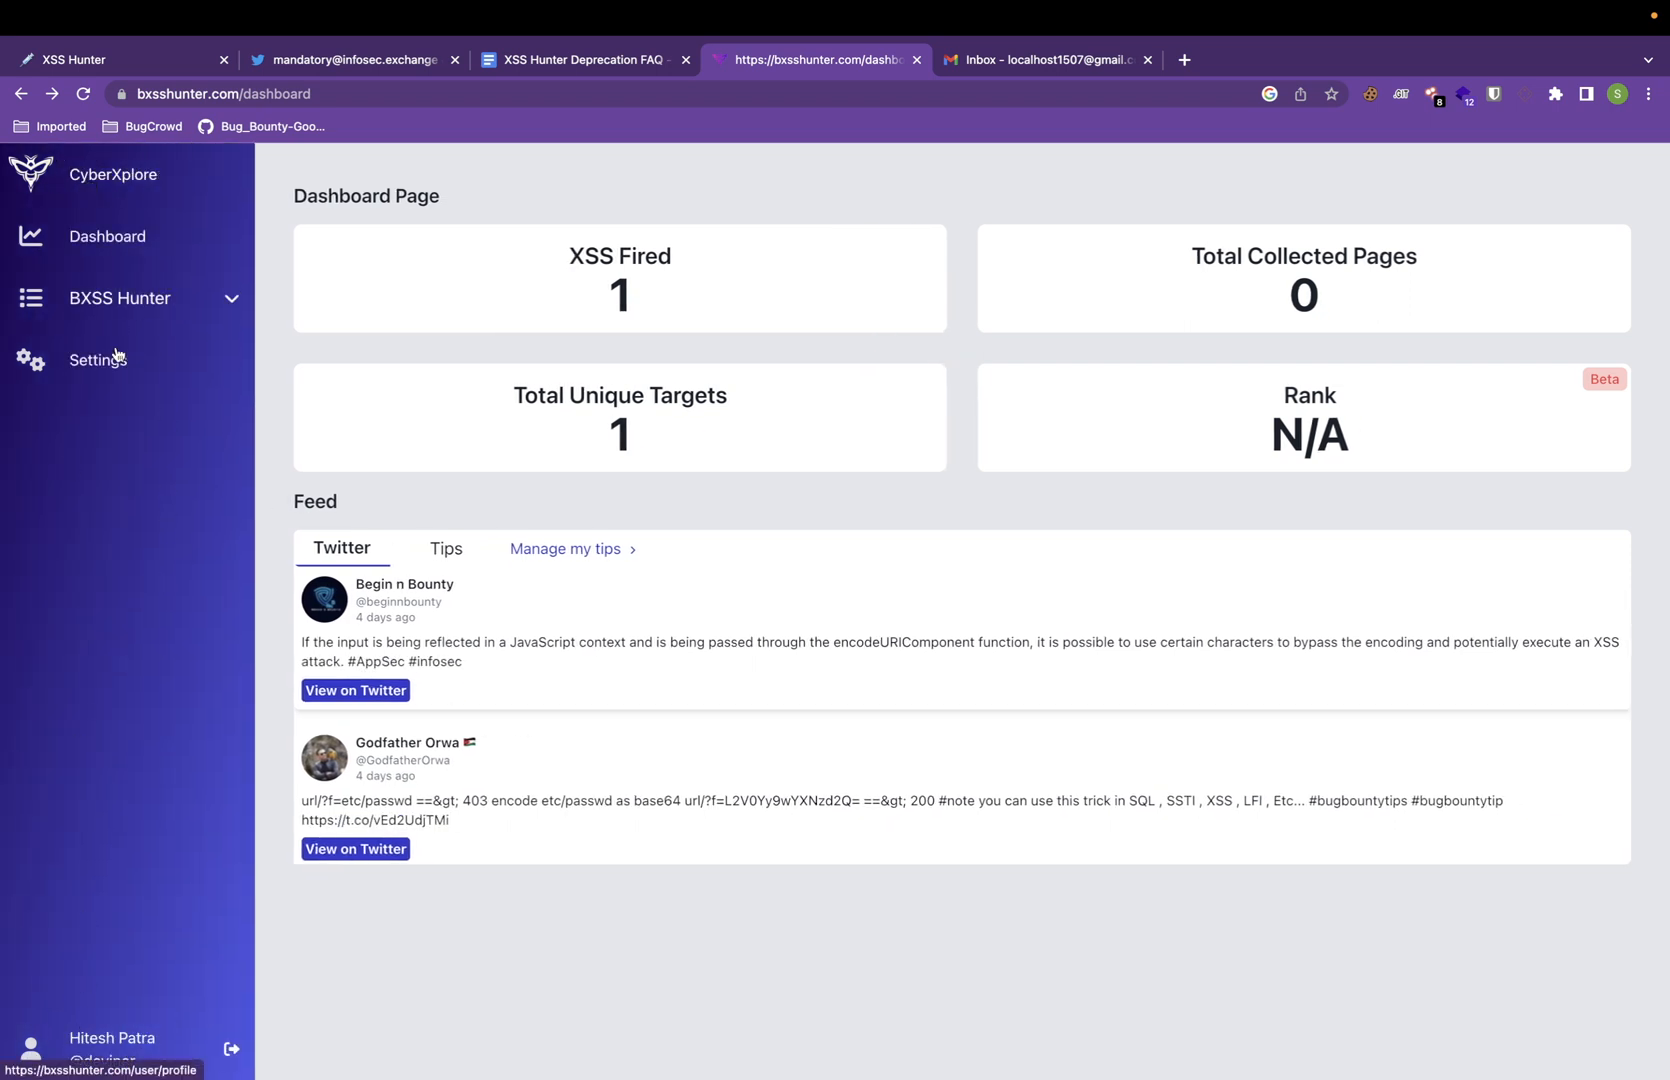
left_click(111, 1044)
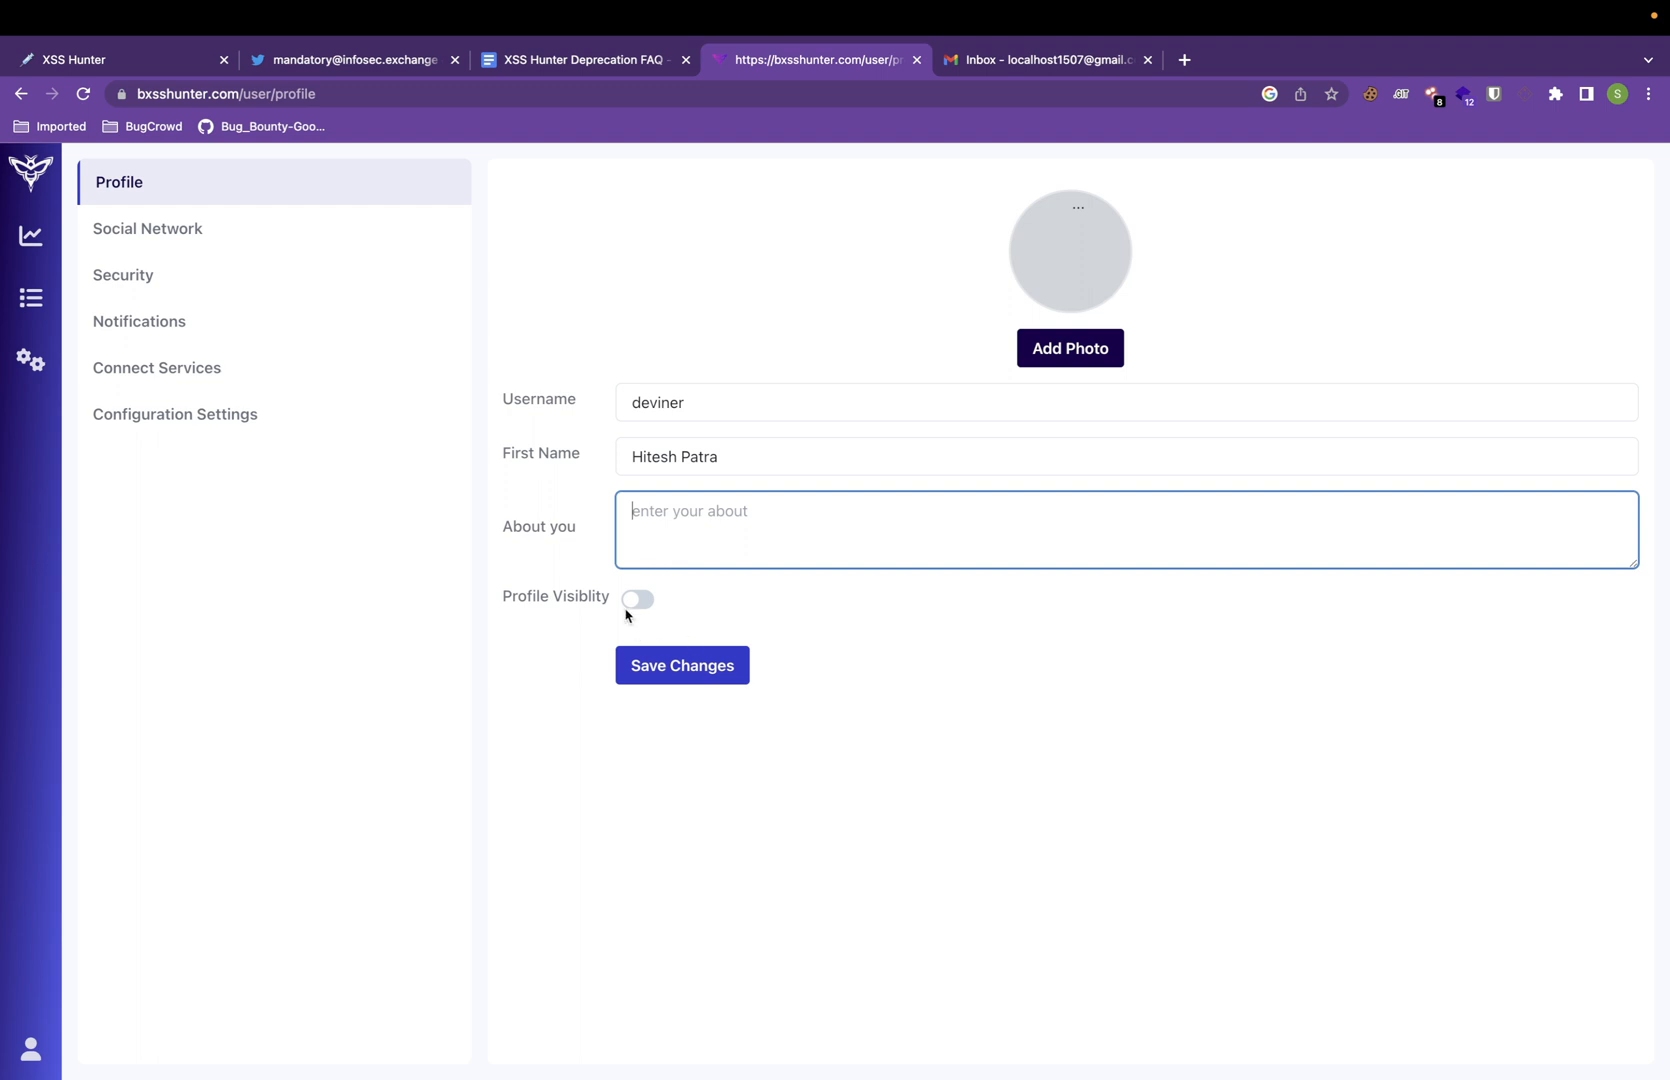
Browse the Social Network Github and LinkedIn fields, then open the Security change-password form.
left_click(148, 228)
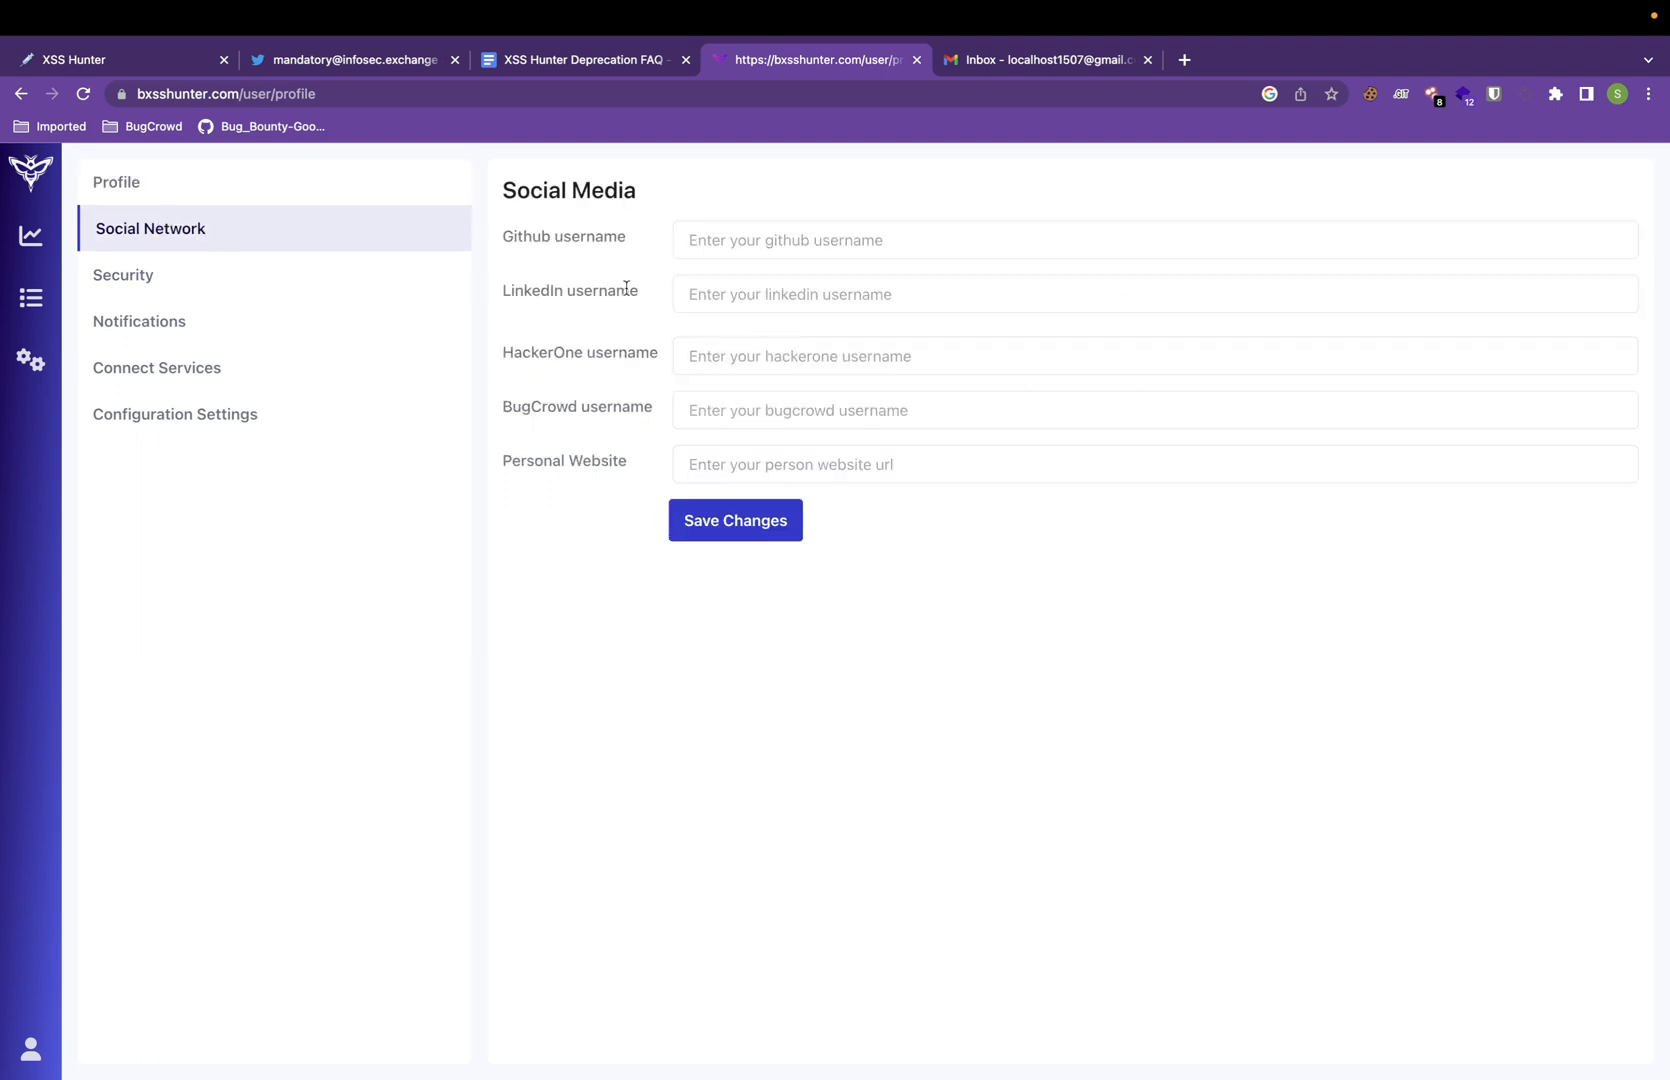
left_click(1153, 240)
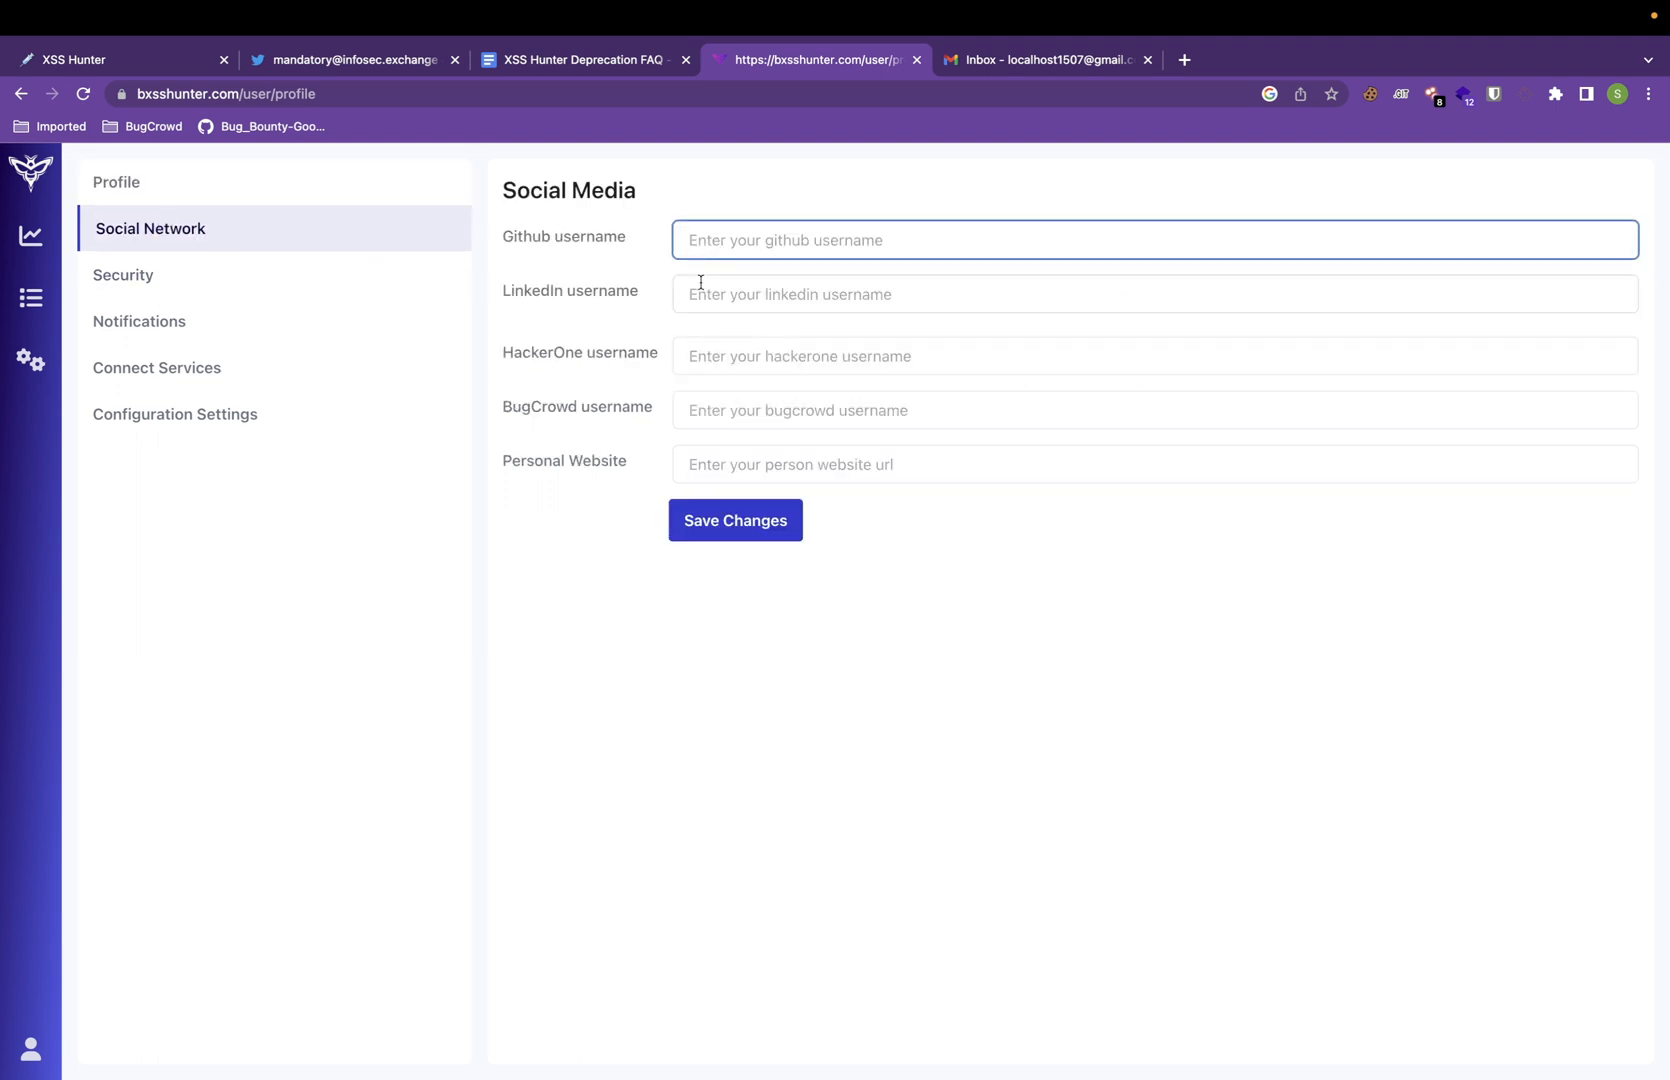
left_click(1153, 294)
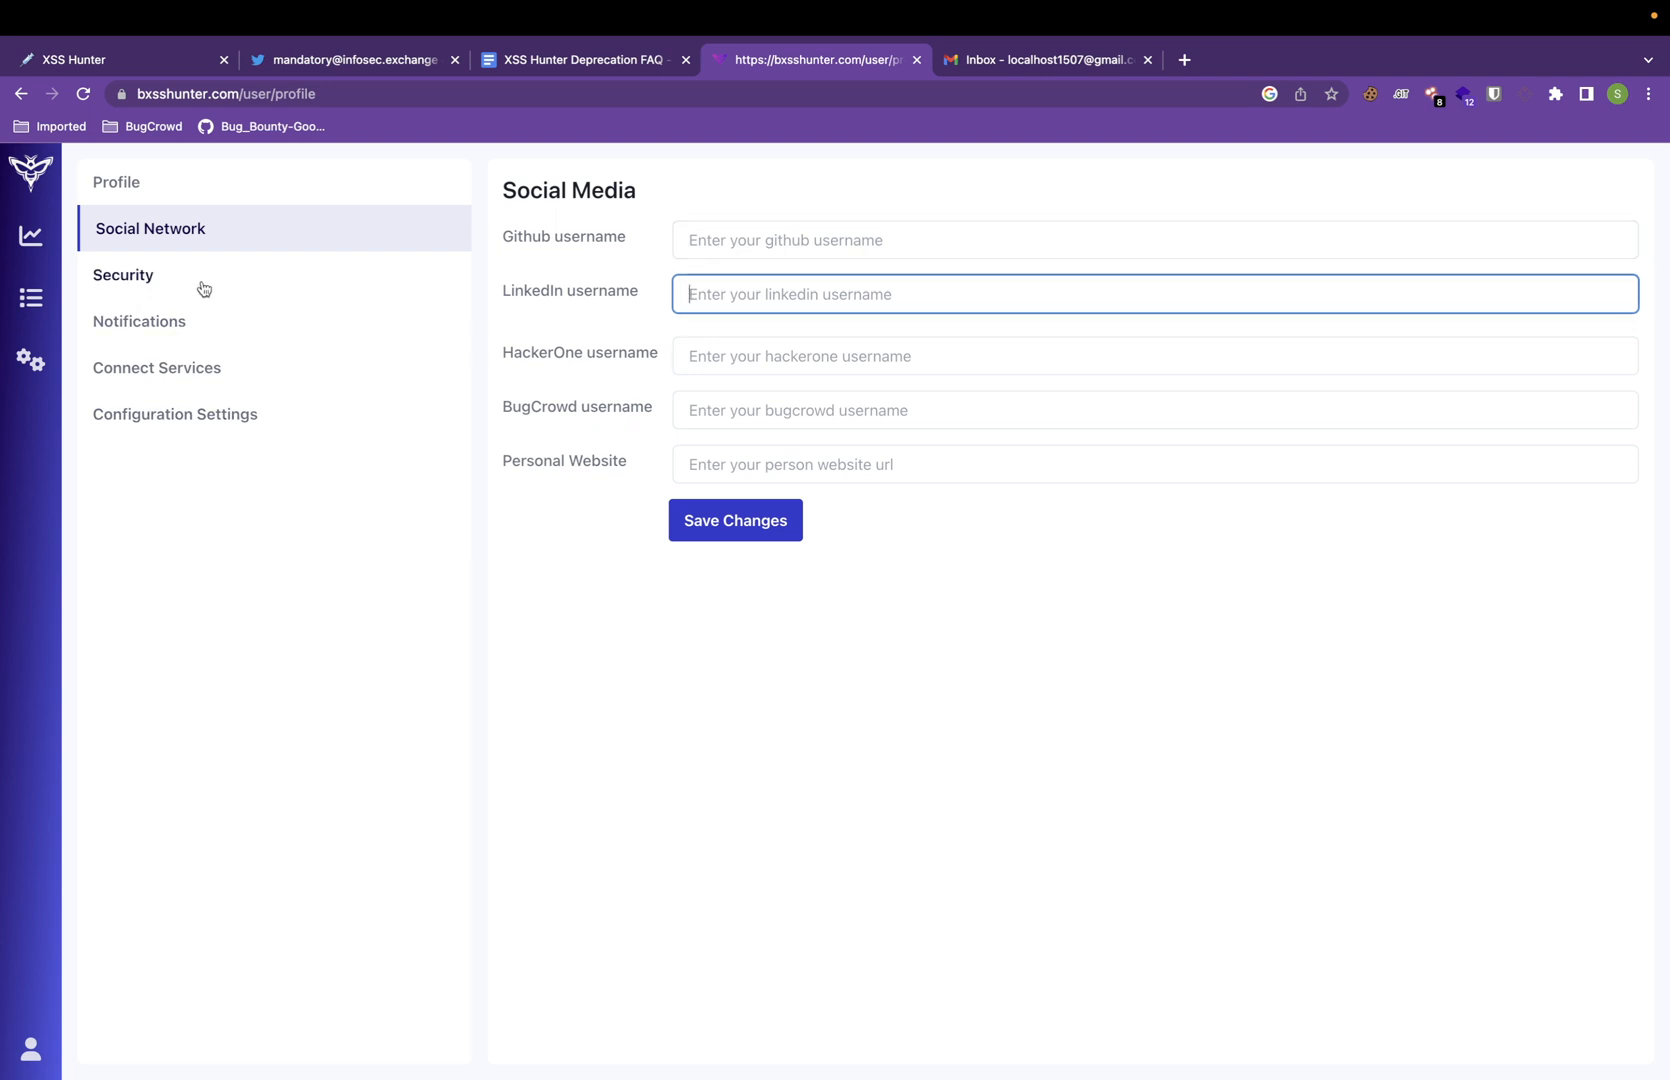
left_click(124, 275)
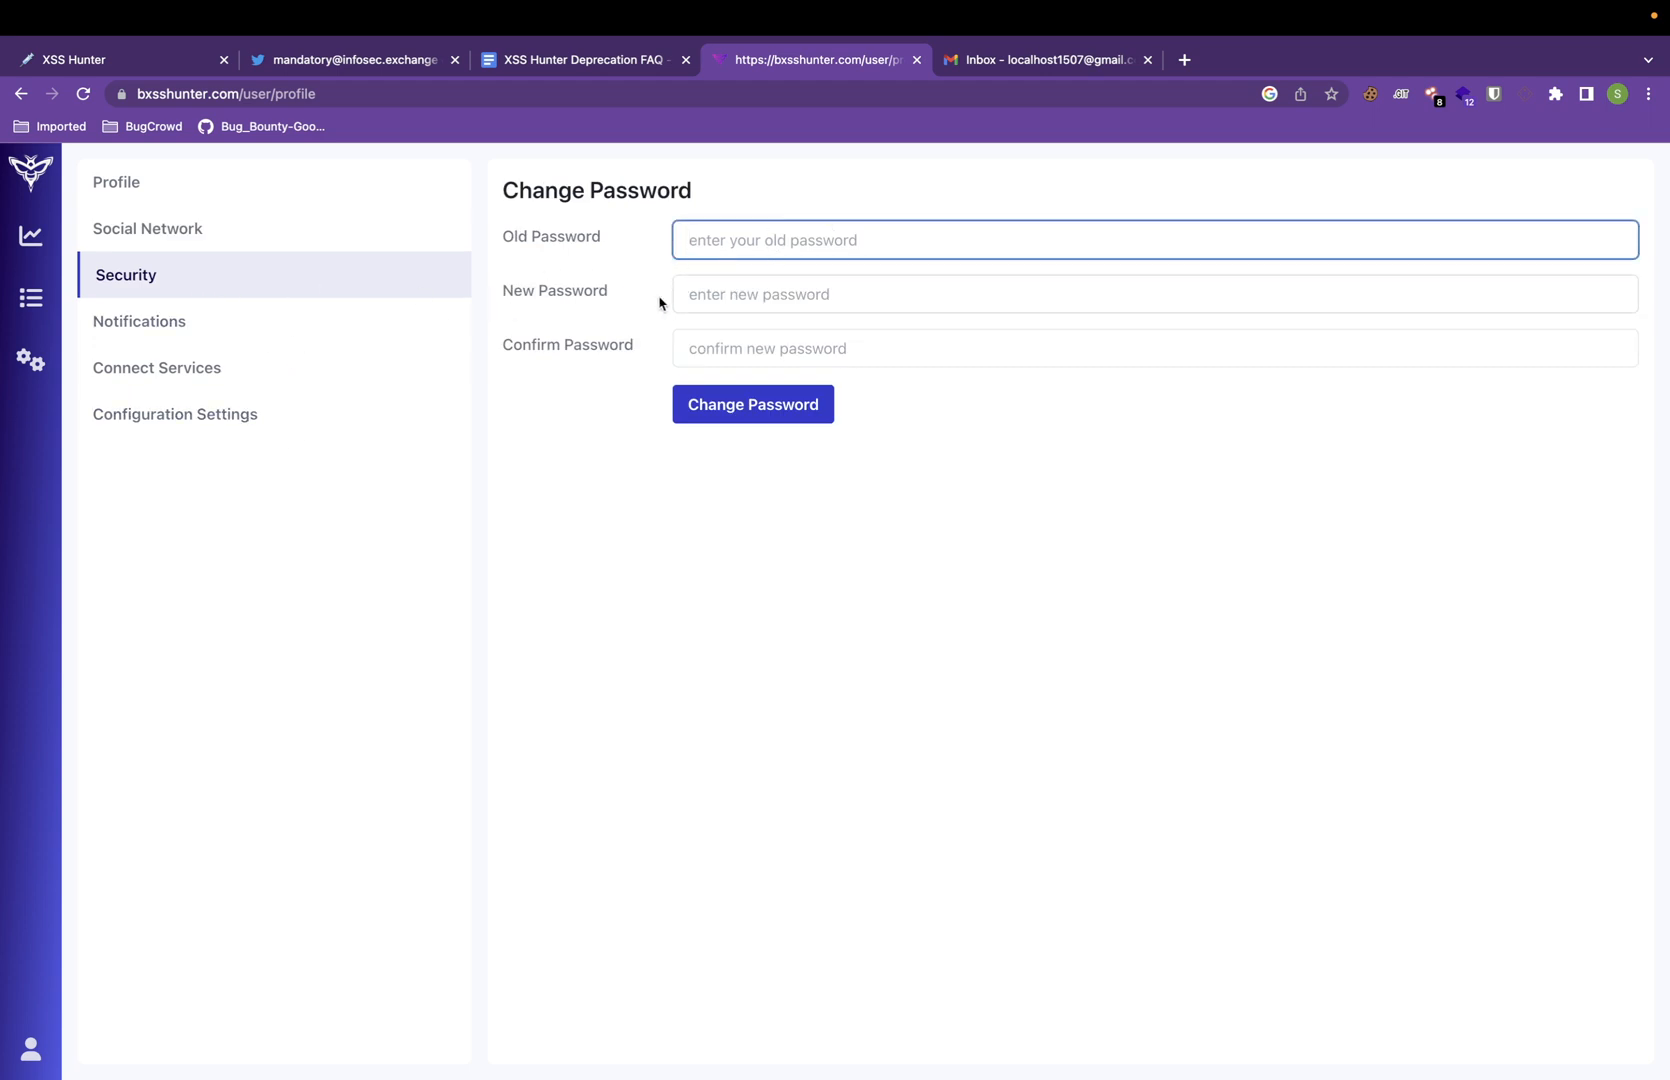
View Notifications preferences, then open Connect Services for Slack, Discord and email.
left_click(140, 321)
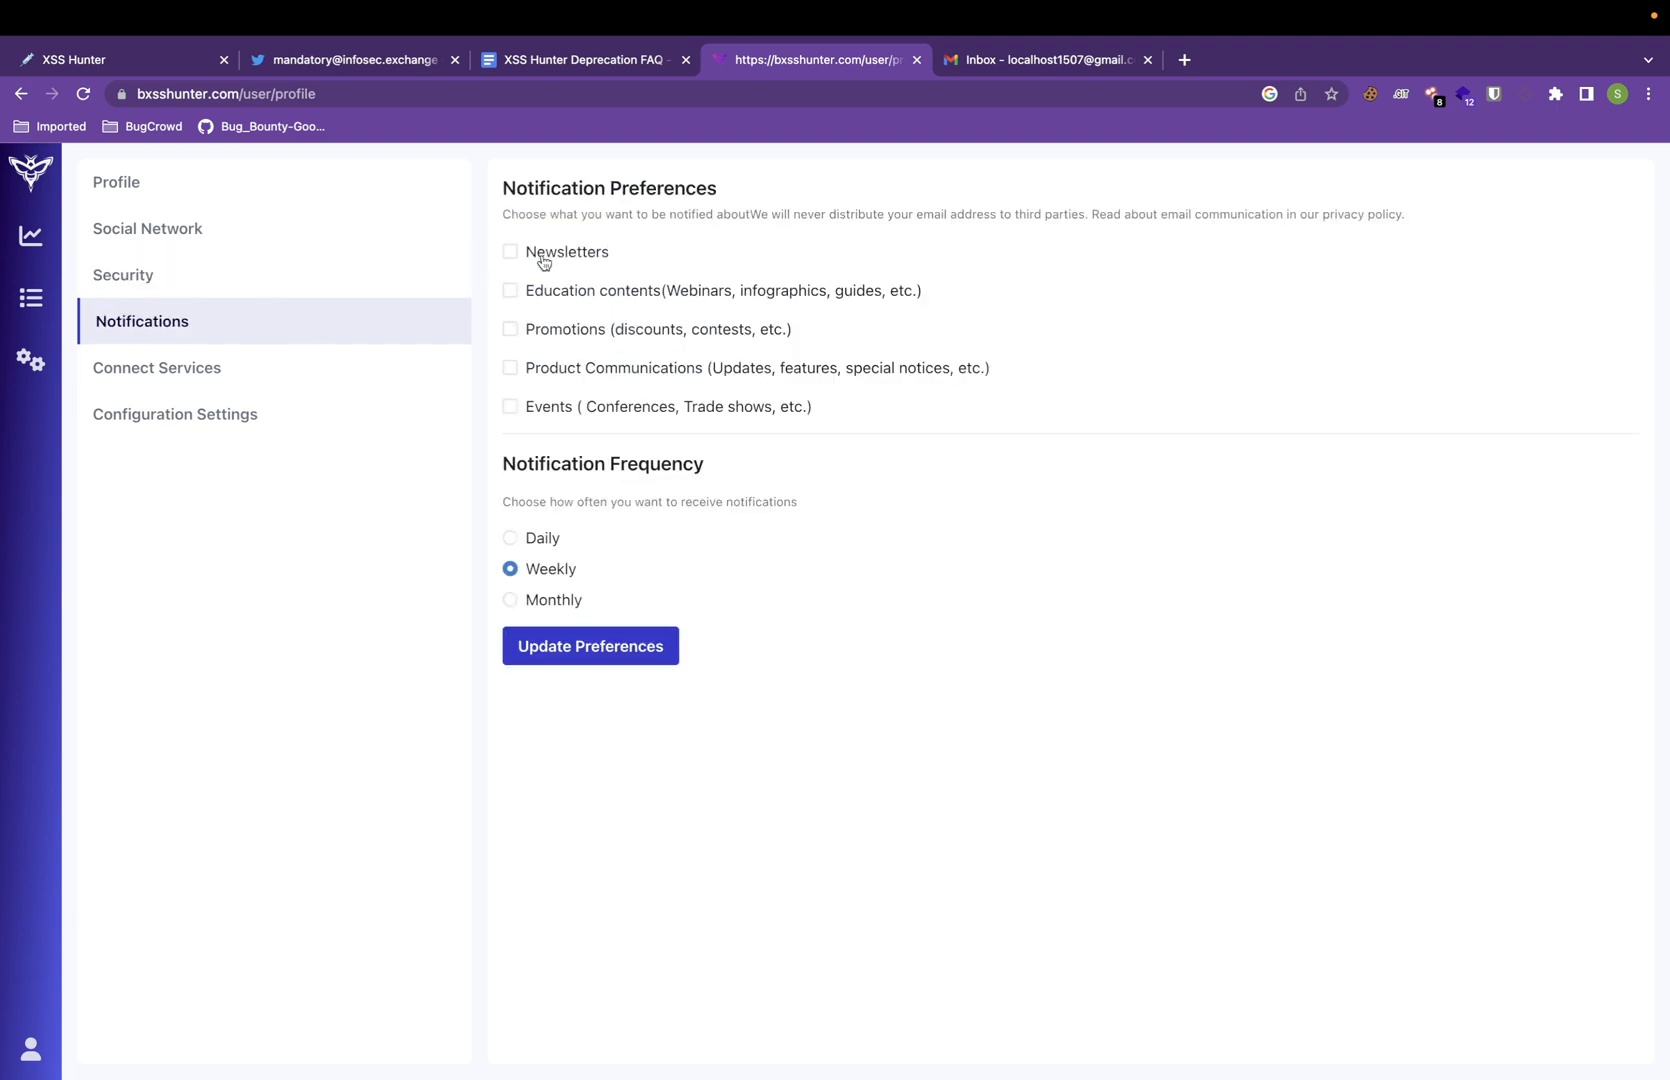
mouse_move(538, 284)
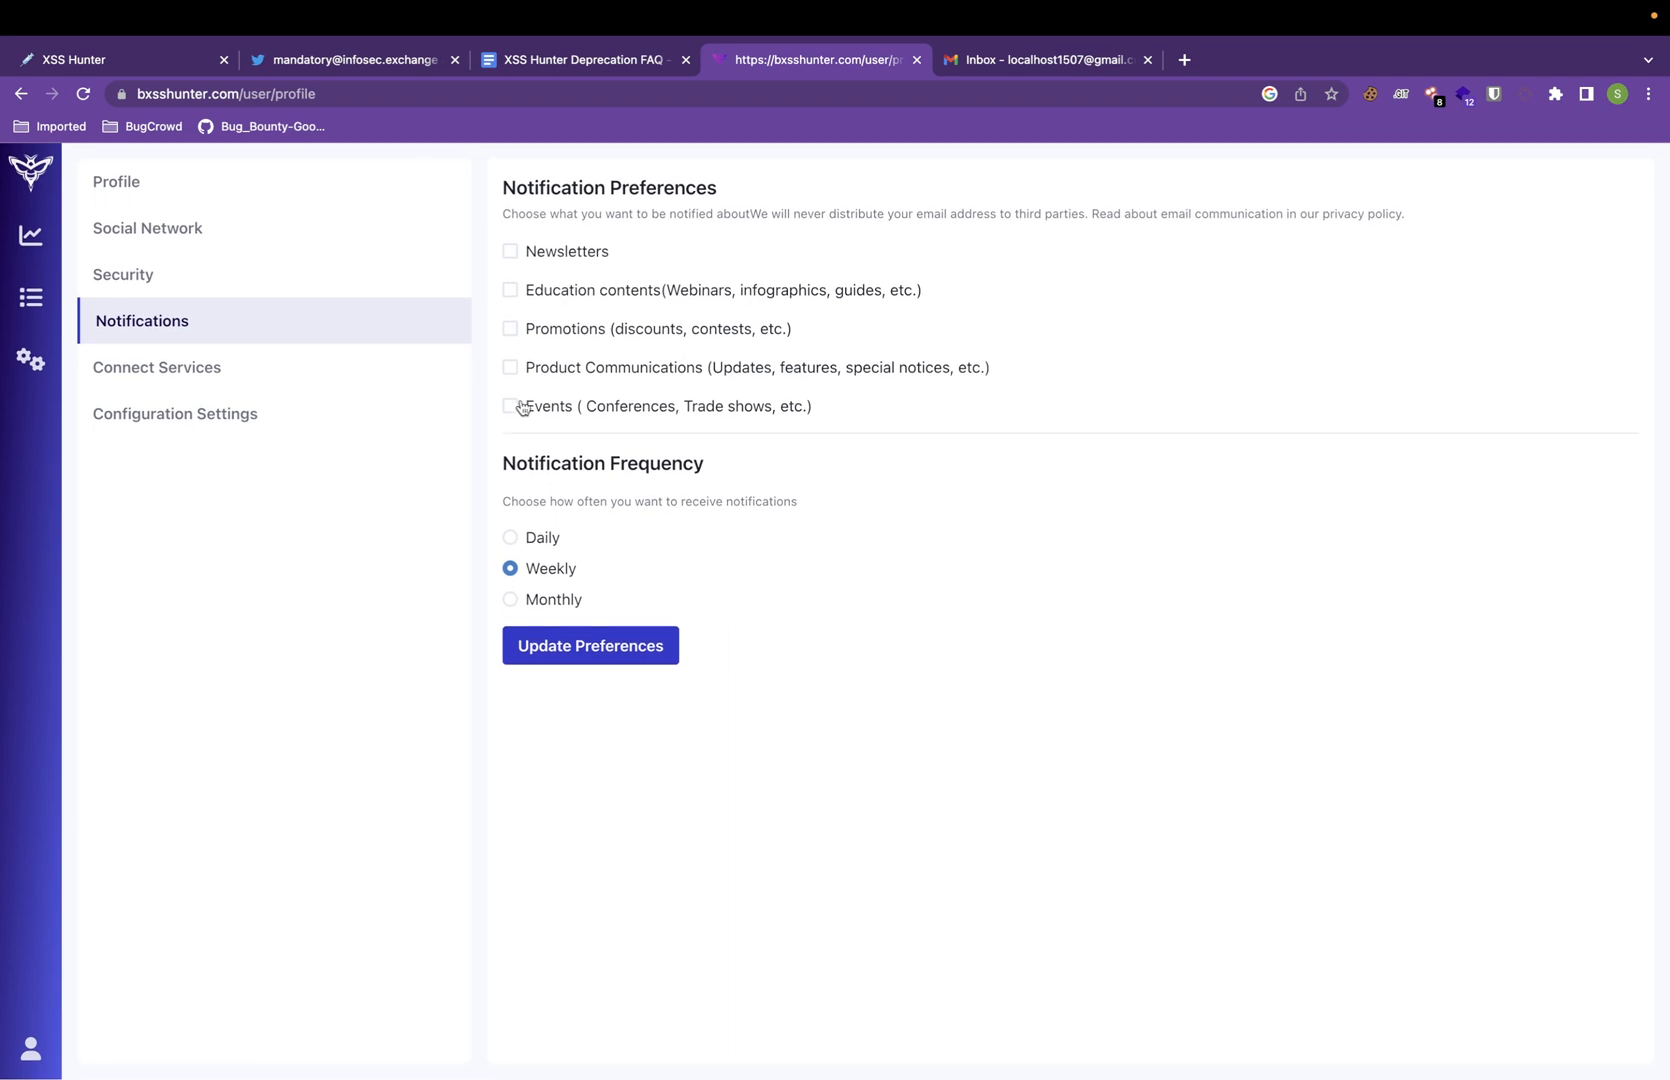
left_click(160, 367)
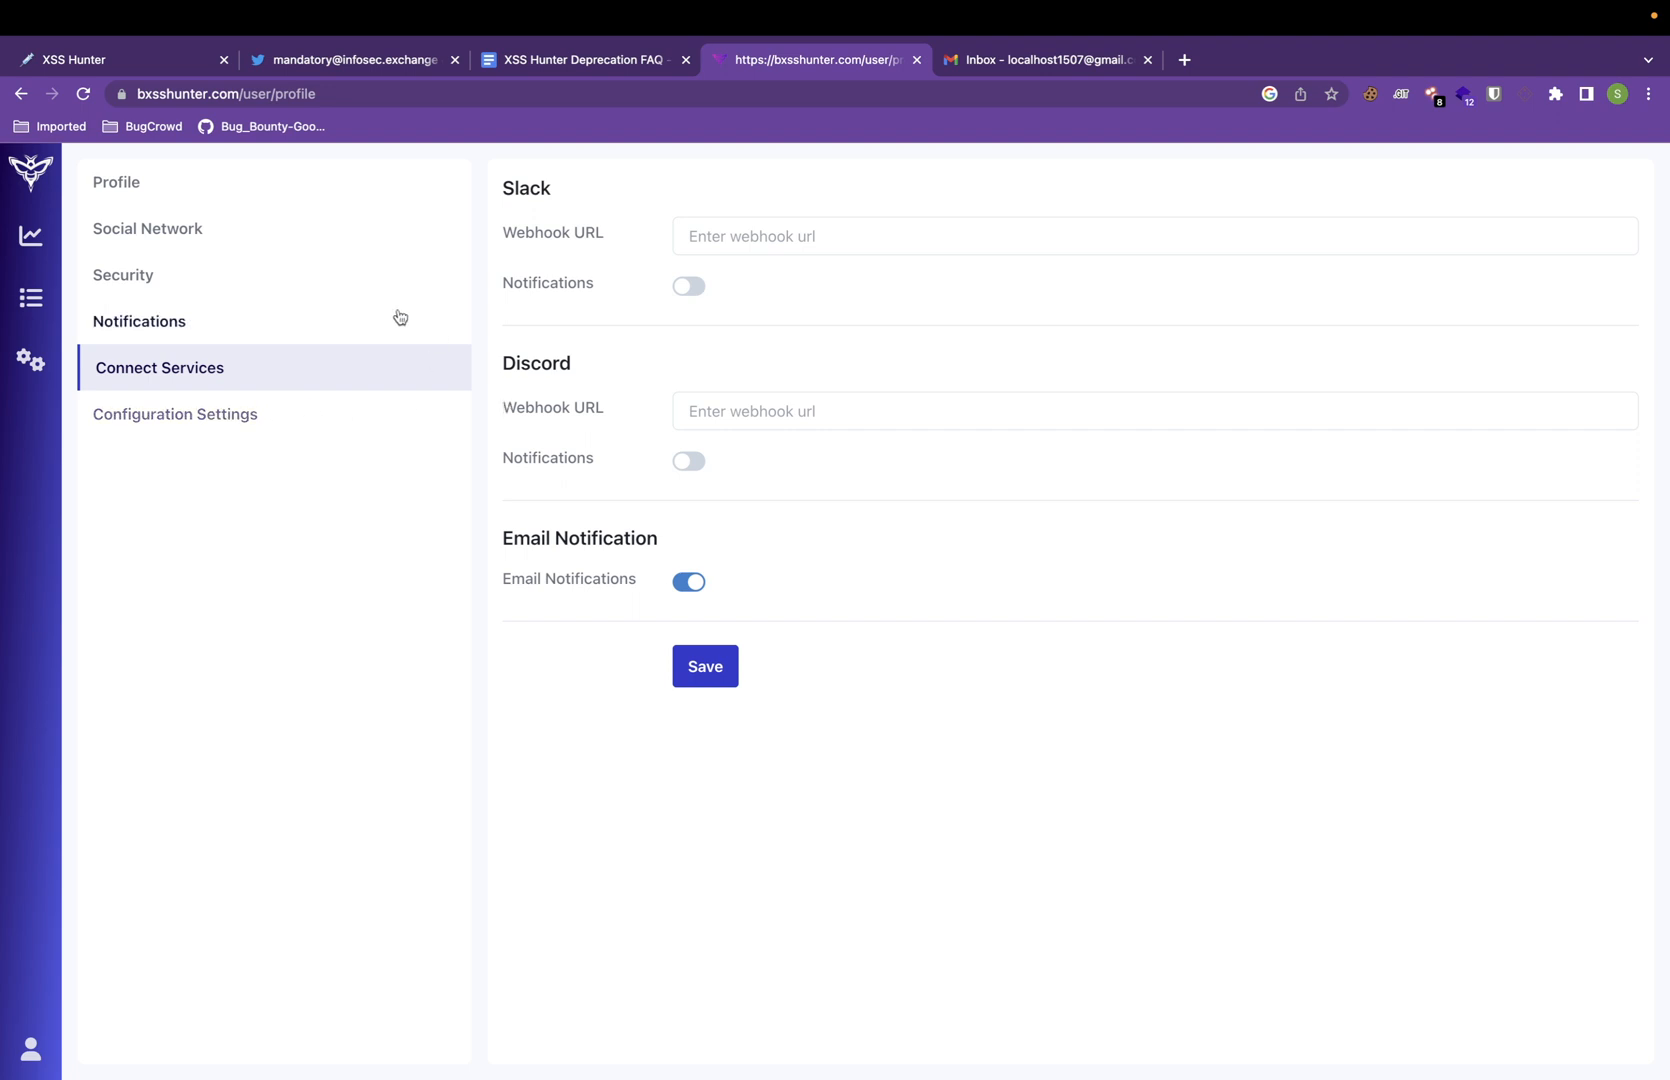
Open Configuration Settings with the static XSS payload, collected pages and payload URI fields.
left_click(177, 414)
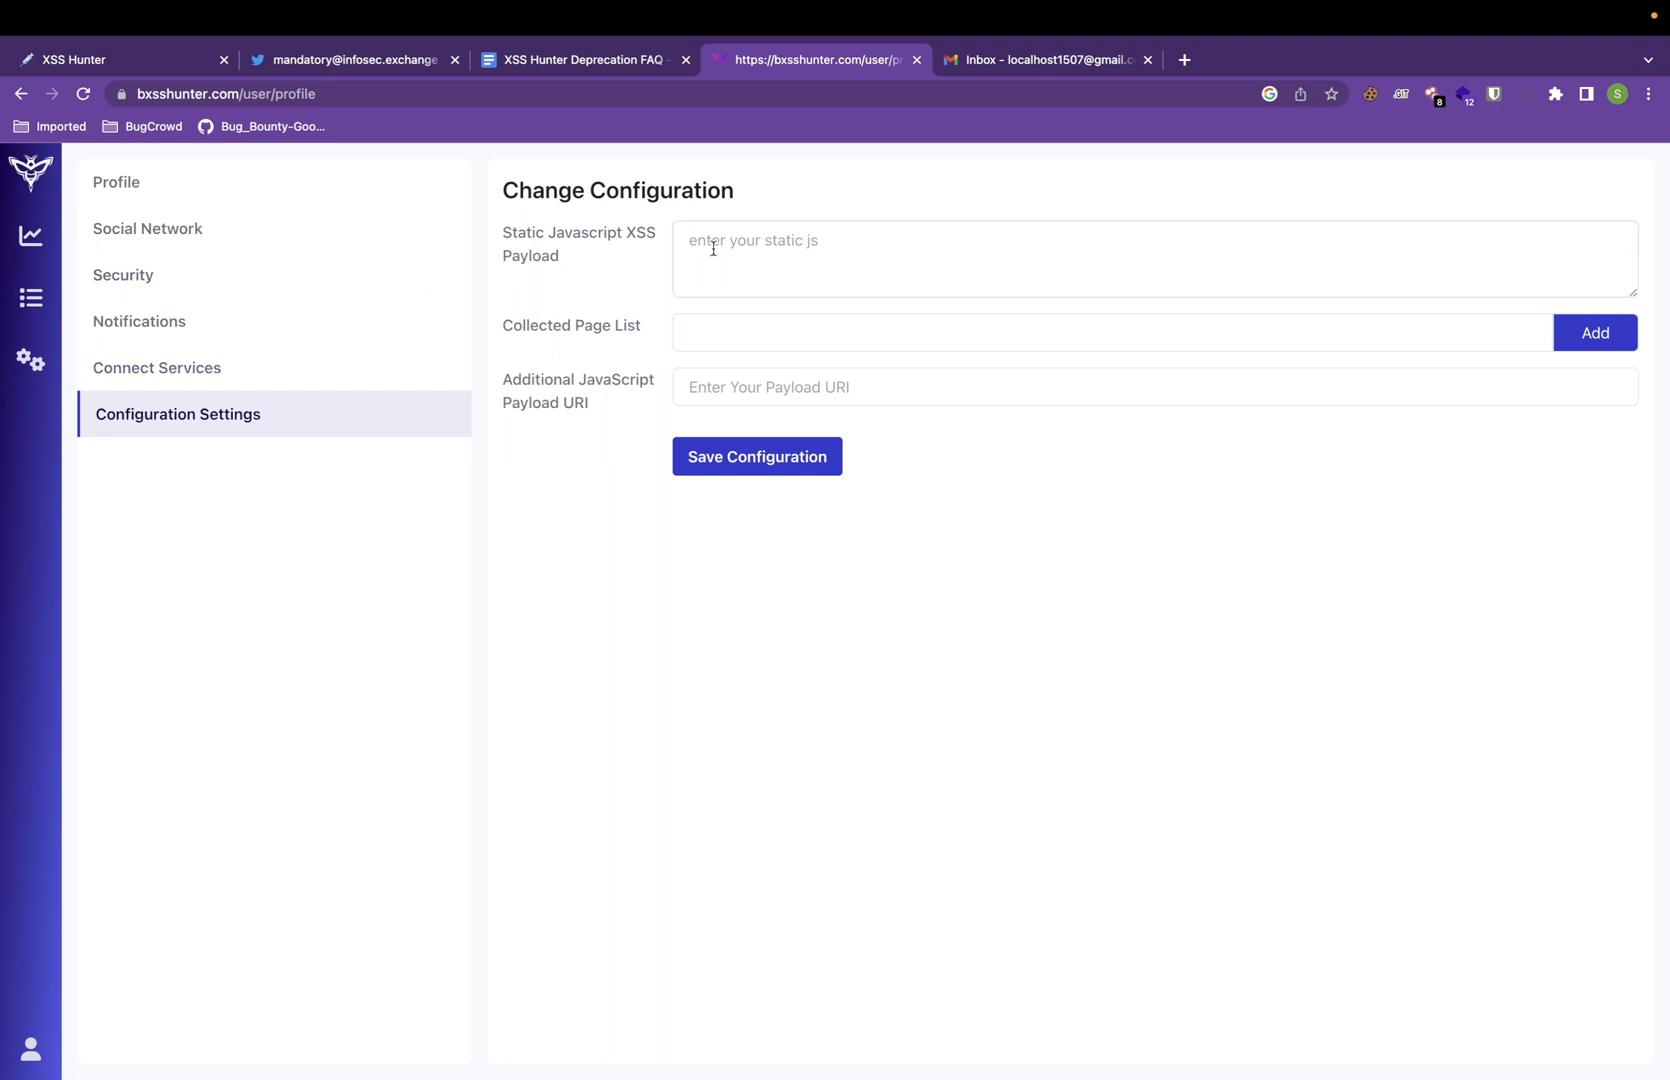
mouse_move(687, 308)
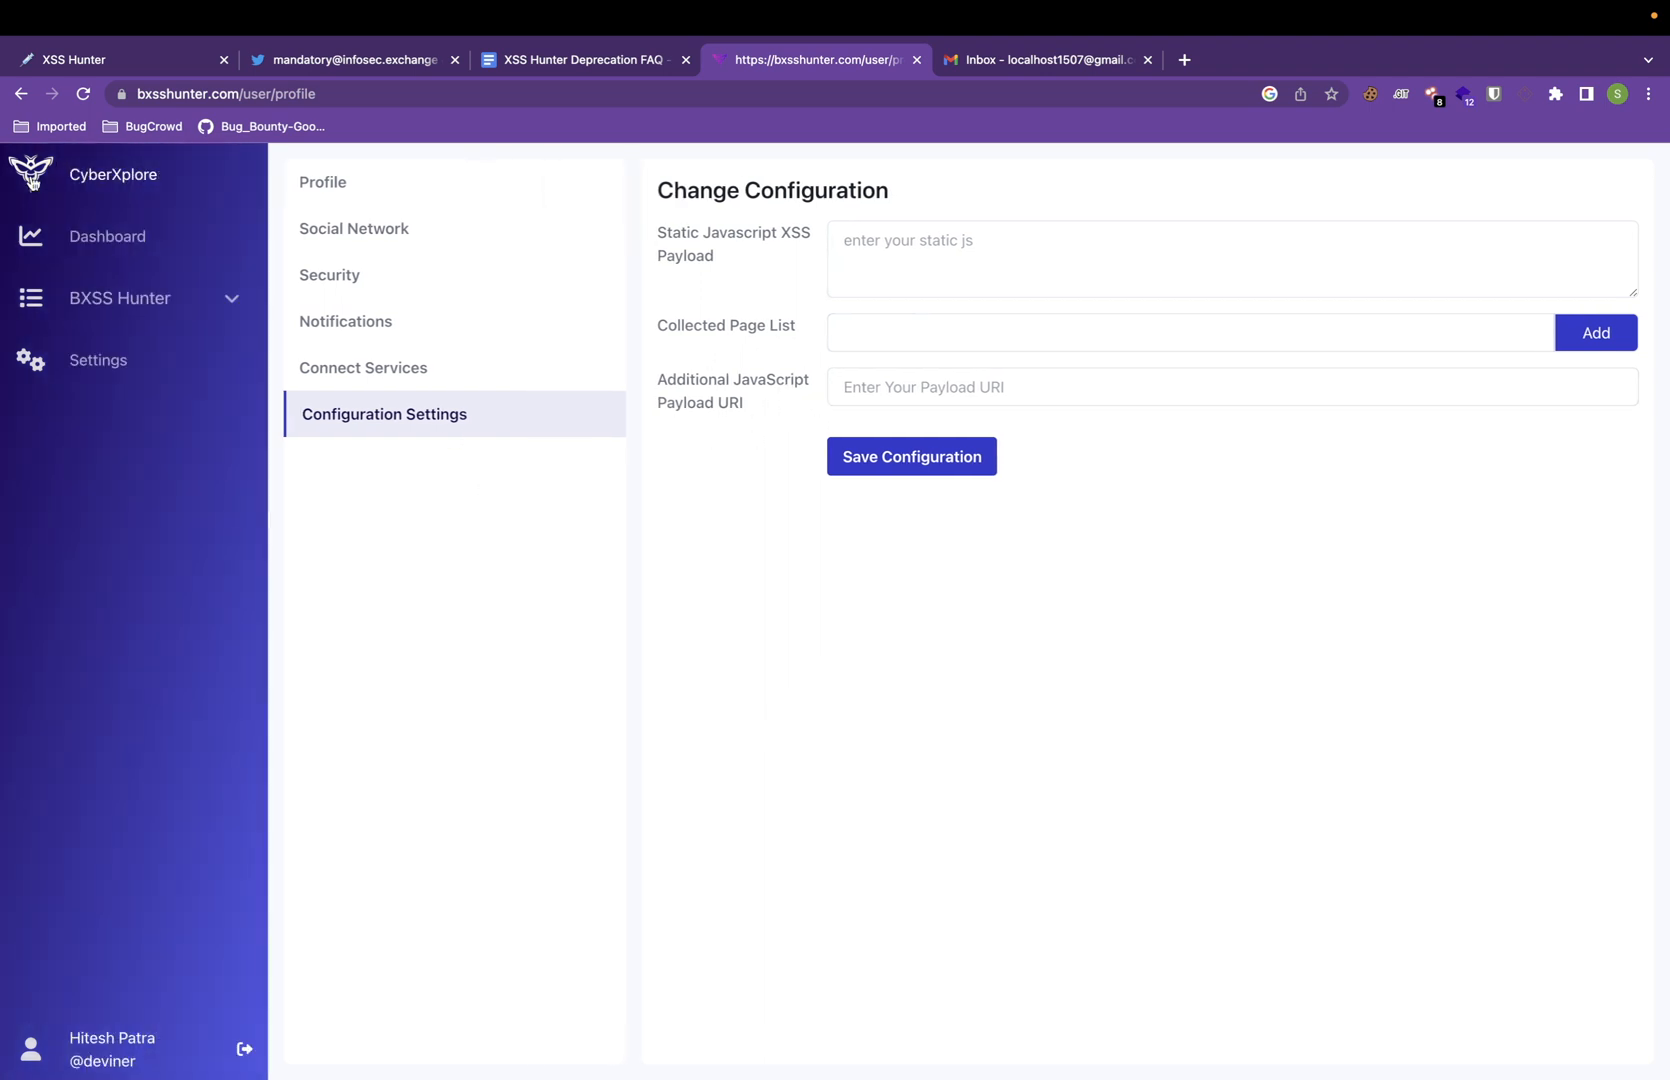
Open the Payloads page from the BXSS Hunter sidebar section.
left_click(119, 298)
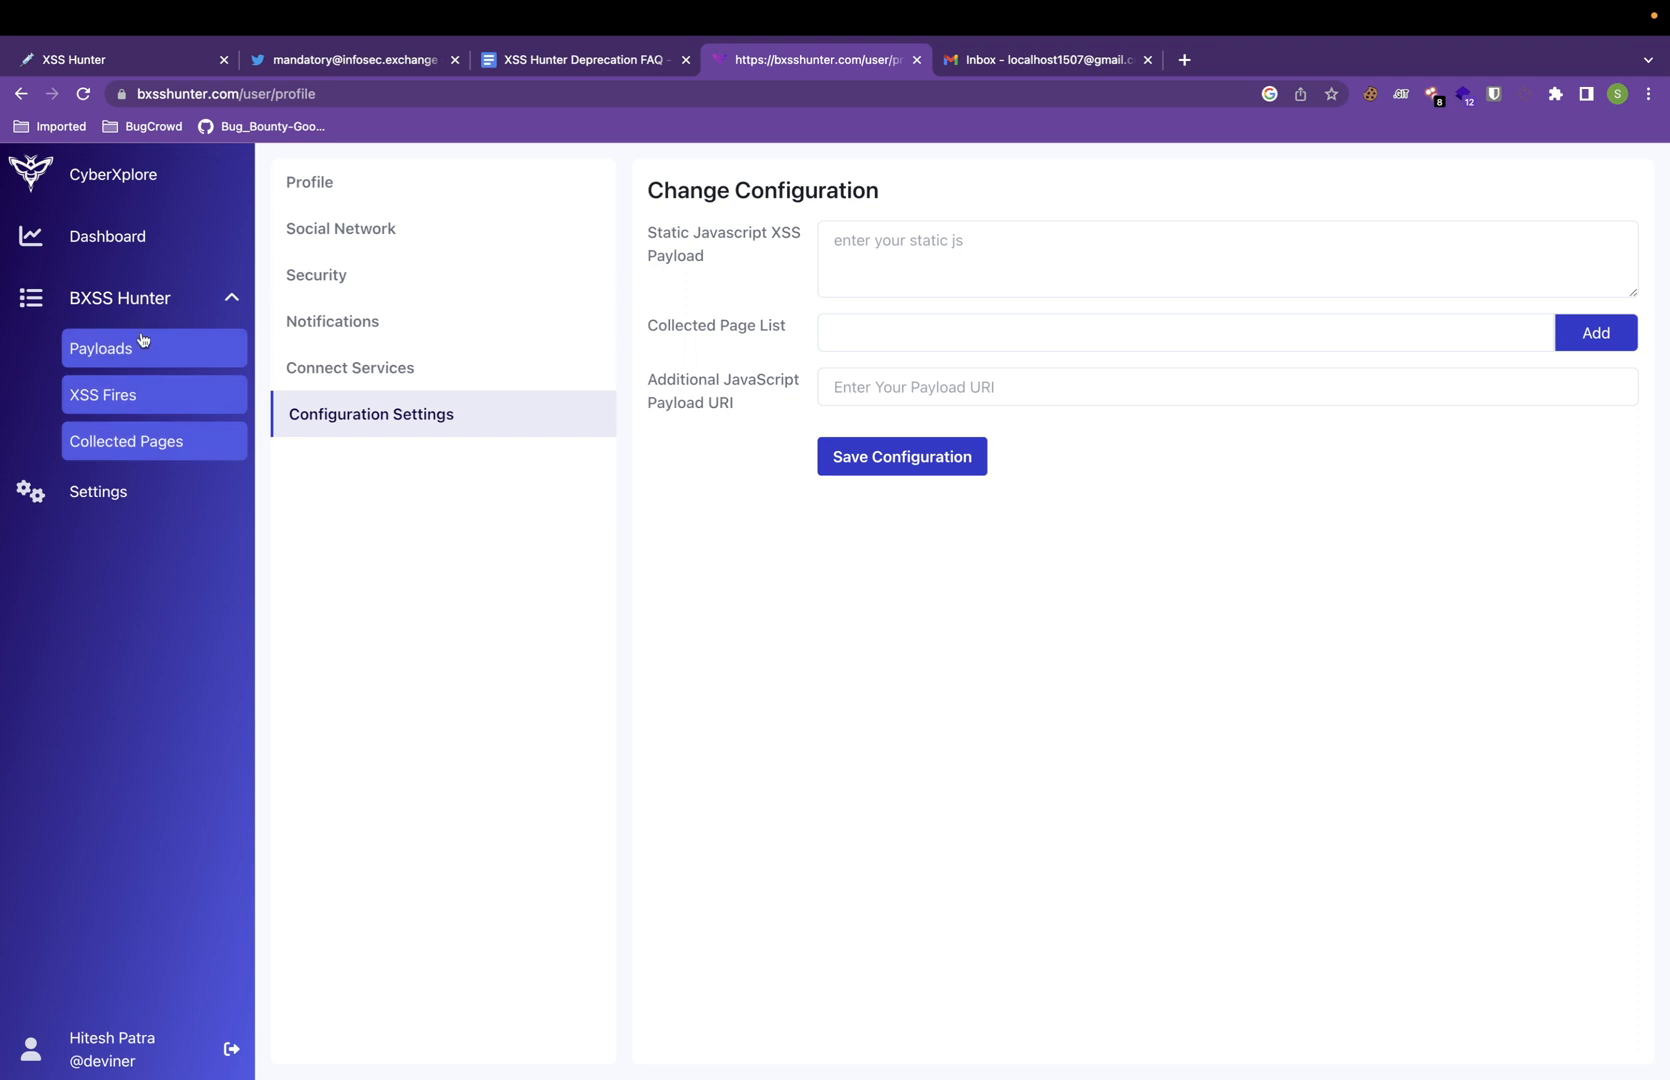
left_click(101, 347)
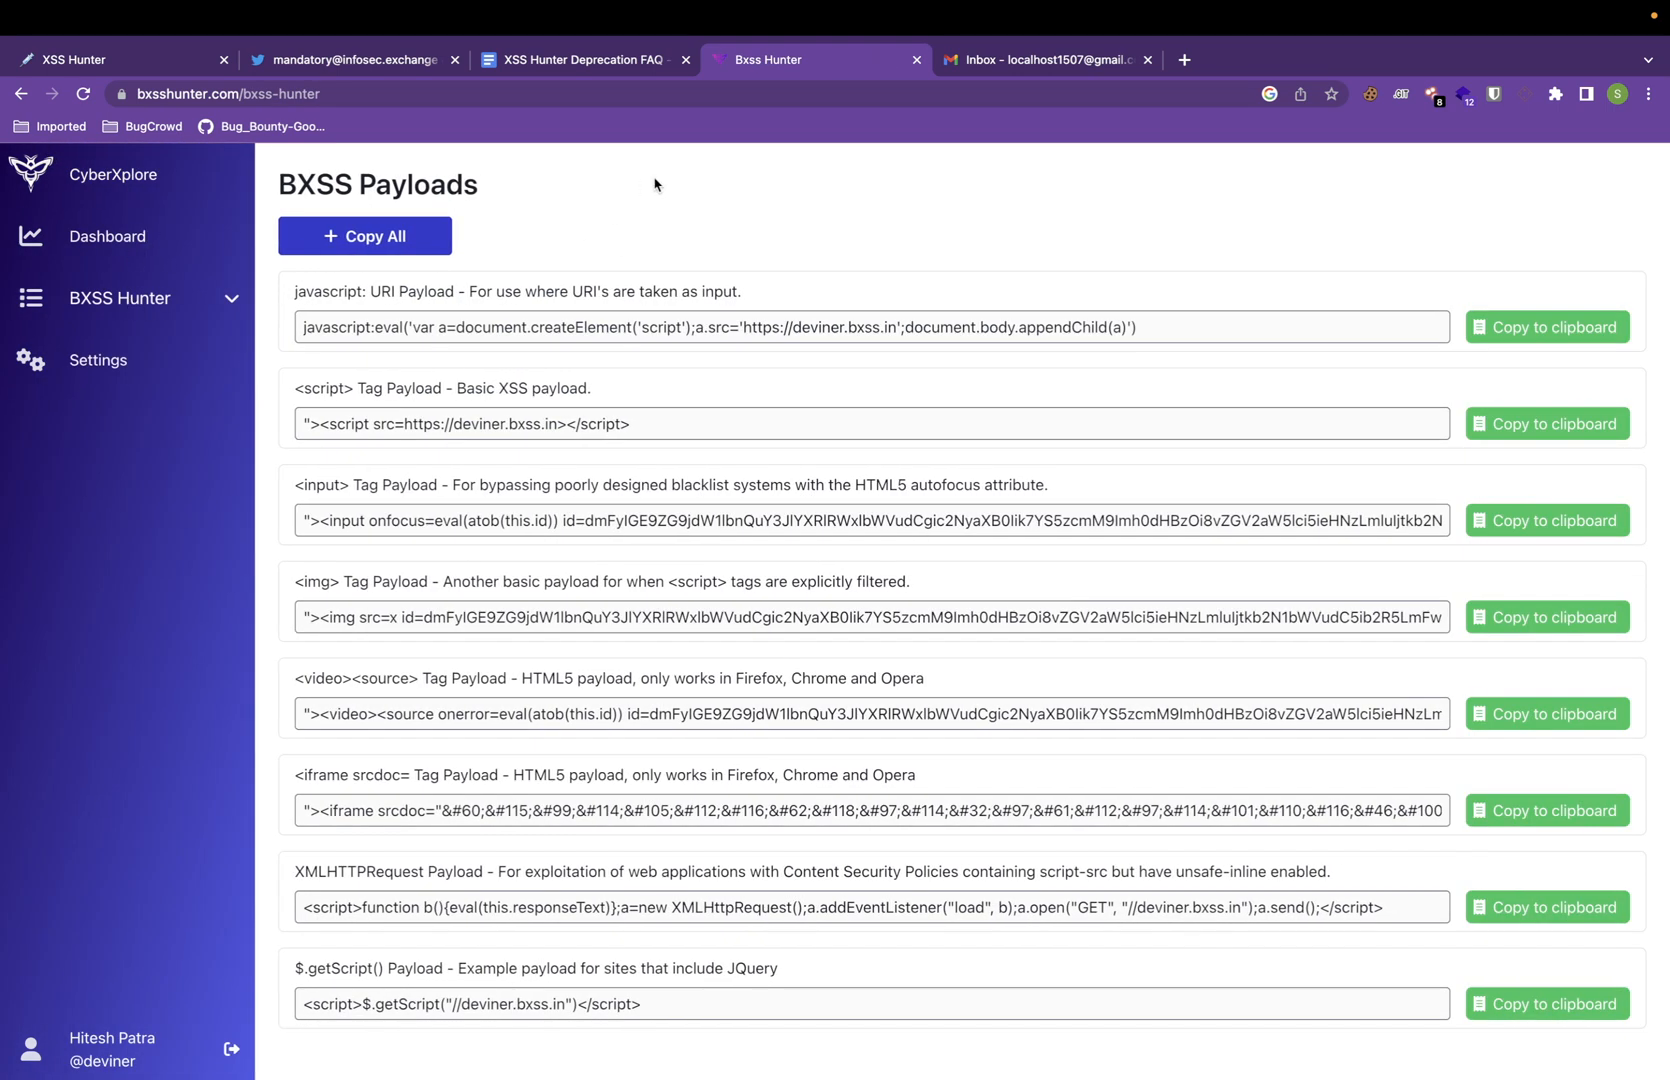
left_click(119, 298)
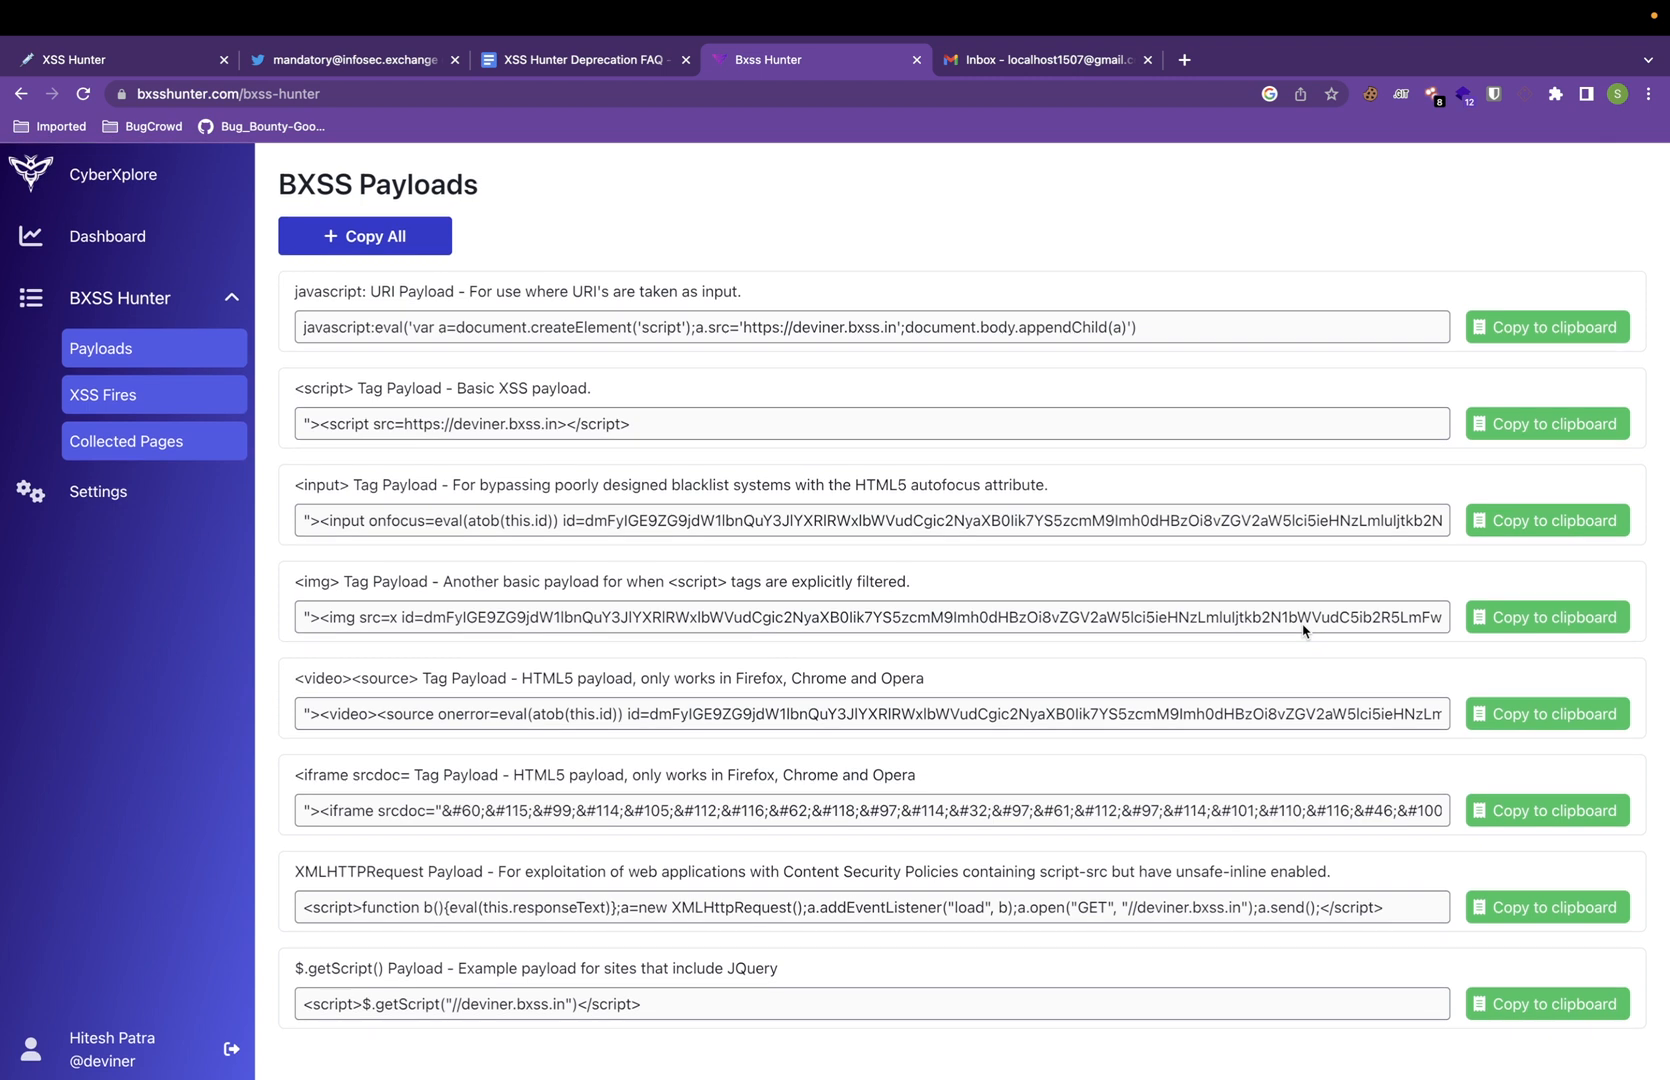
mouse_move(275, 175)
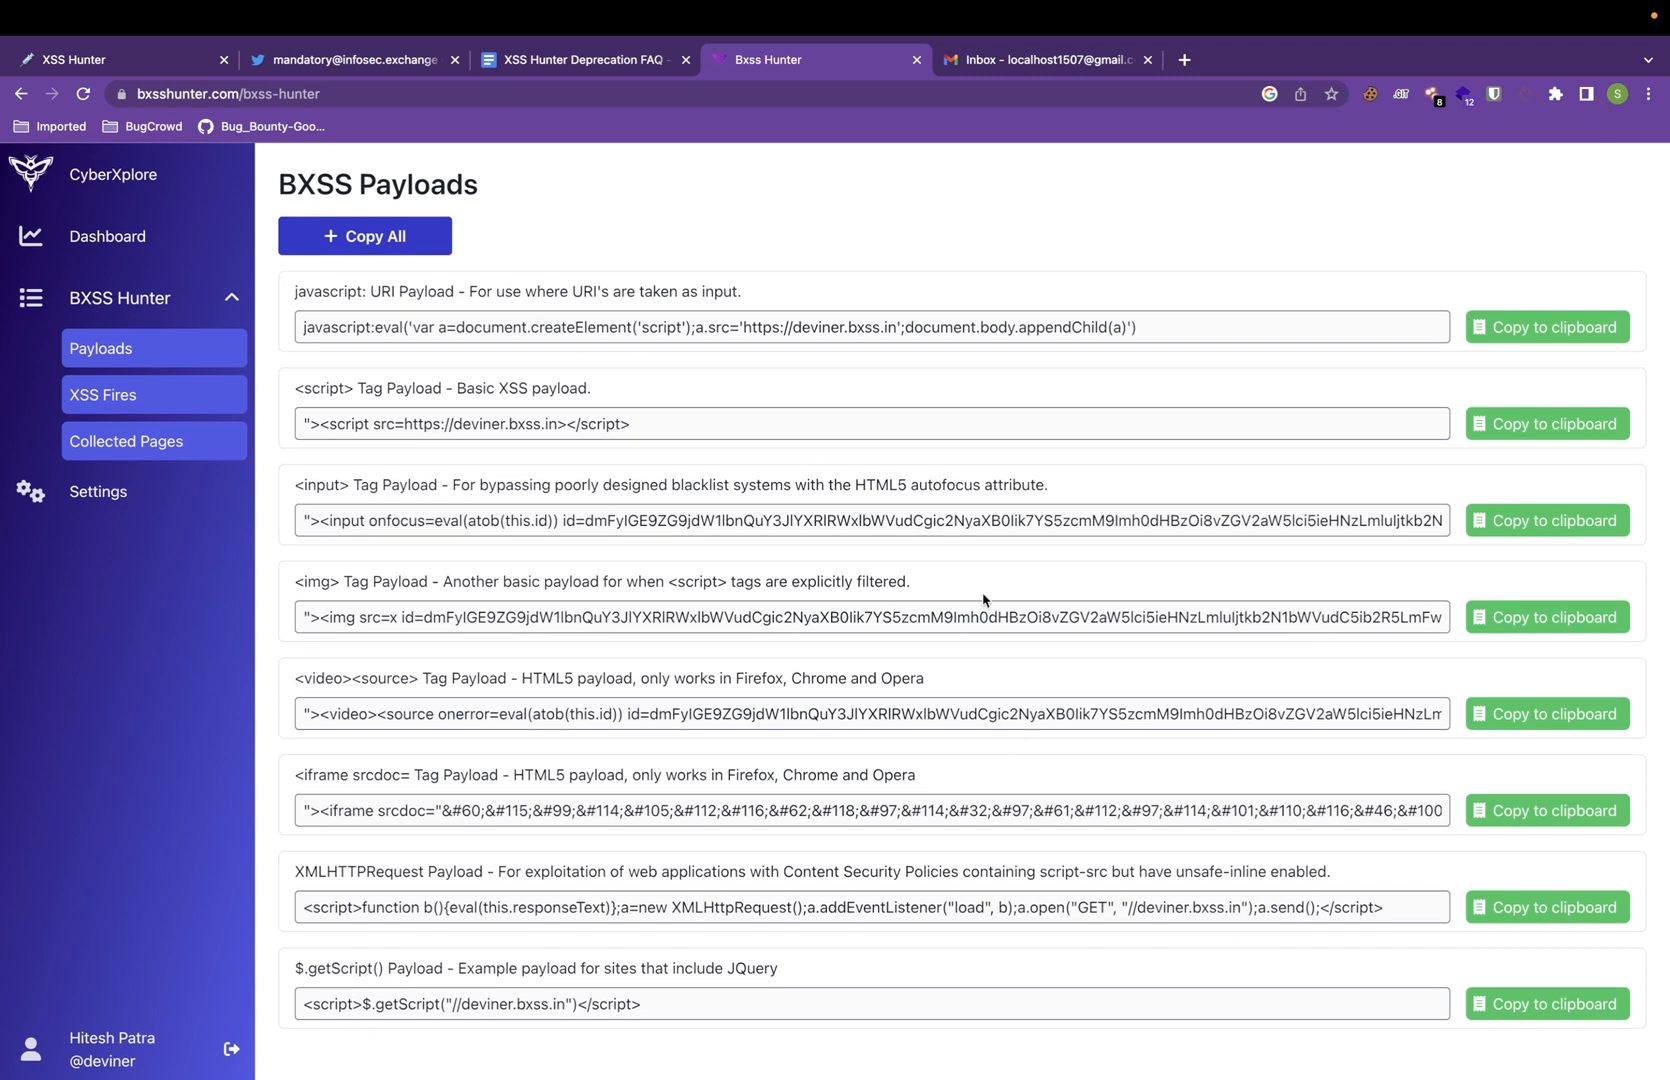
mouse_move(895, 512)
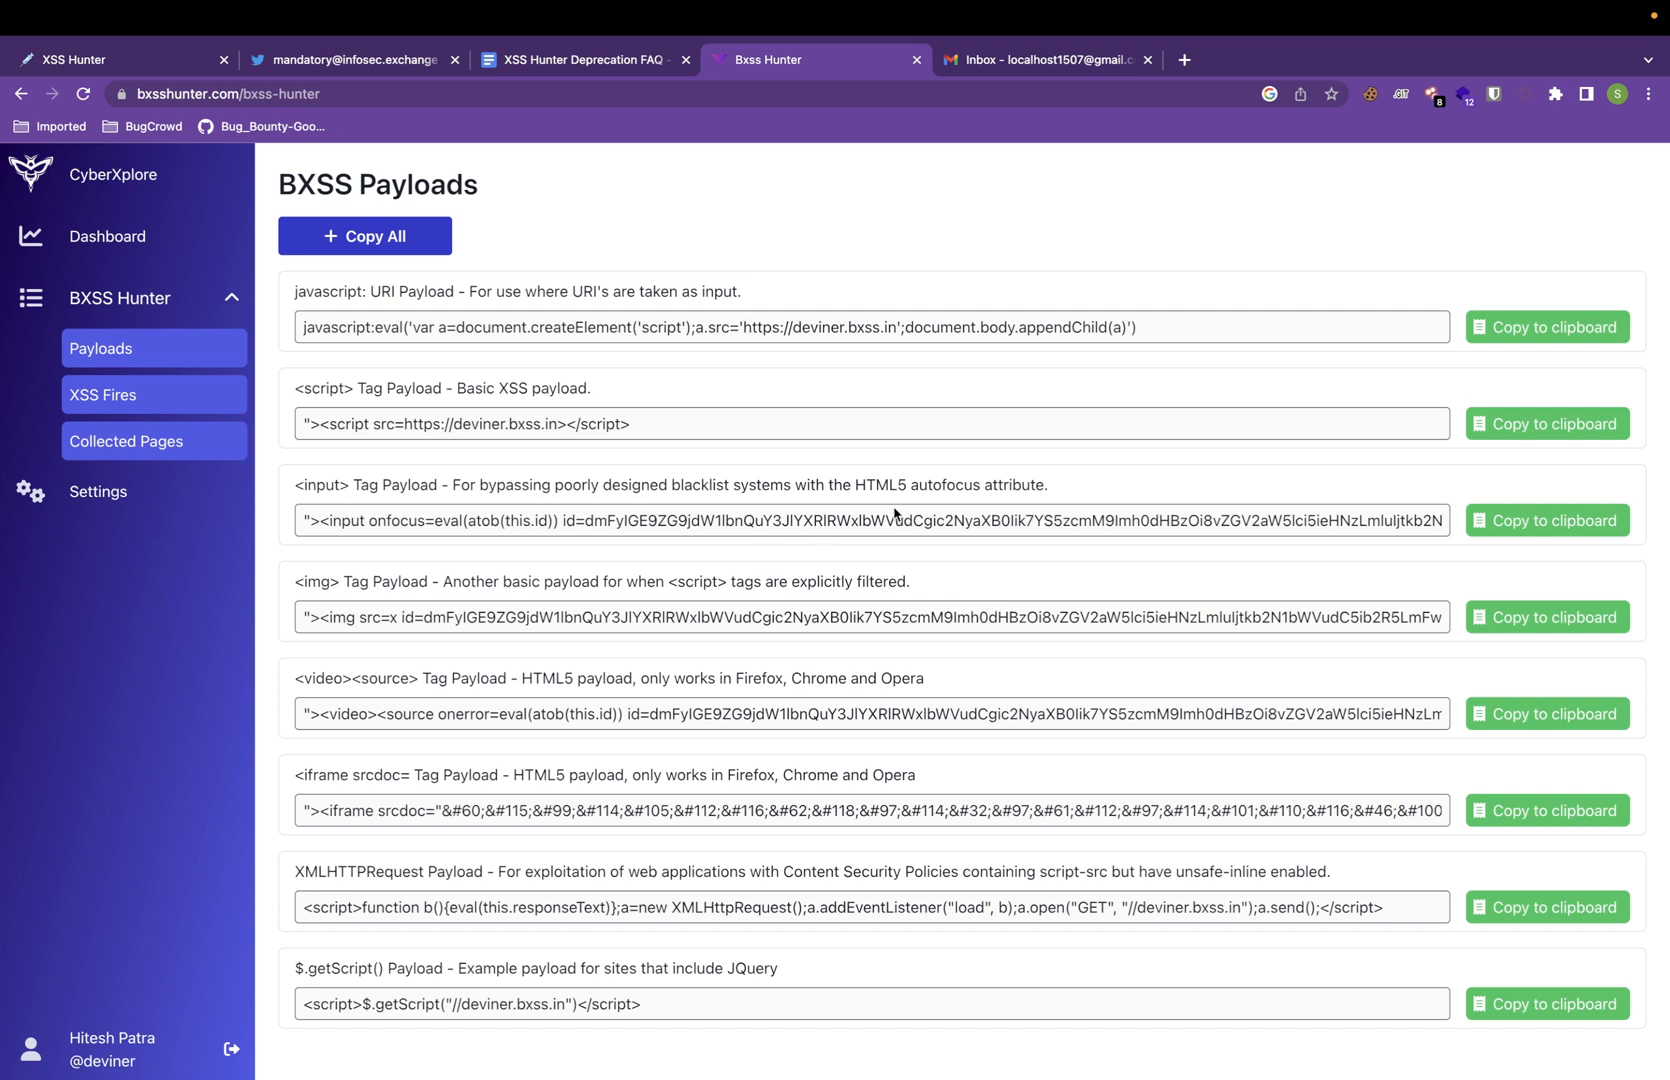
mouse_move(1275, 374)
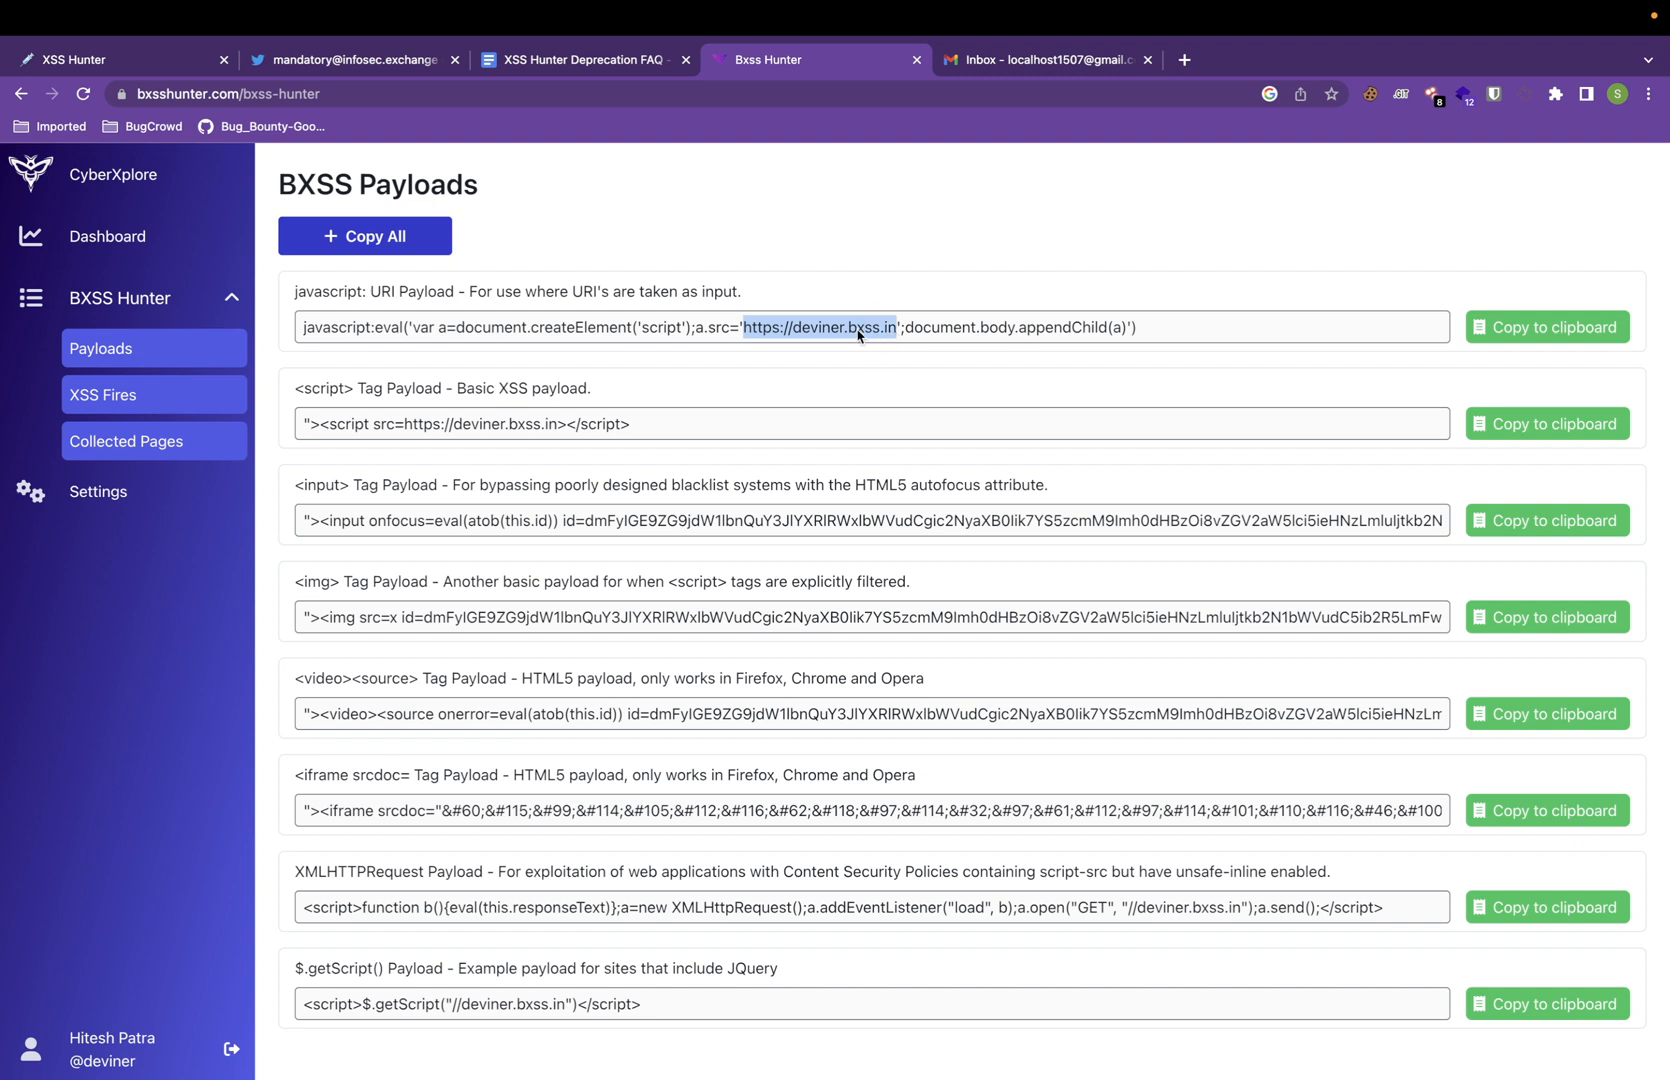
Copy a blind XSS payload to the clipboard and open the XSS Fires list.
double_click(819, 327)
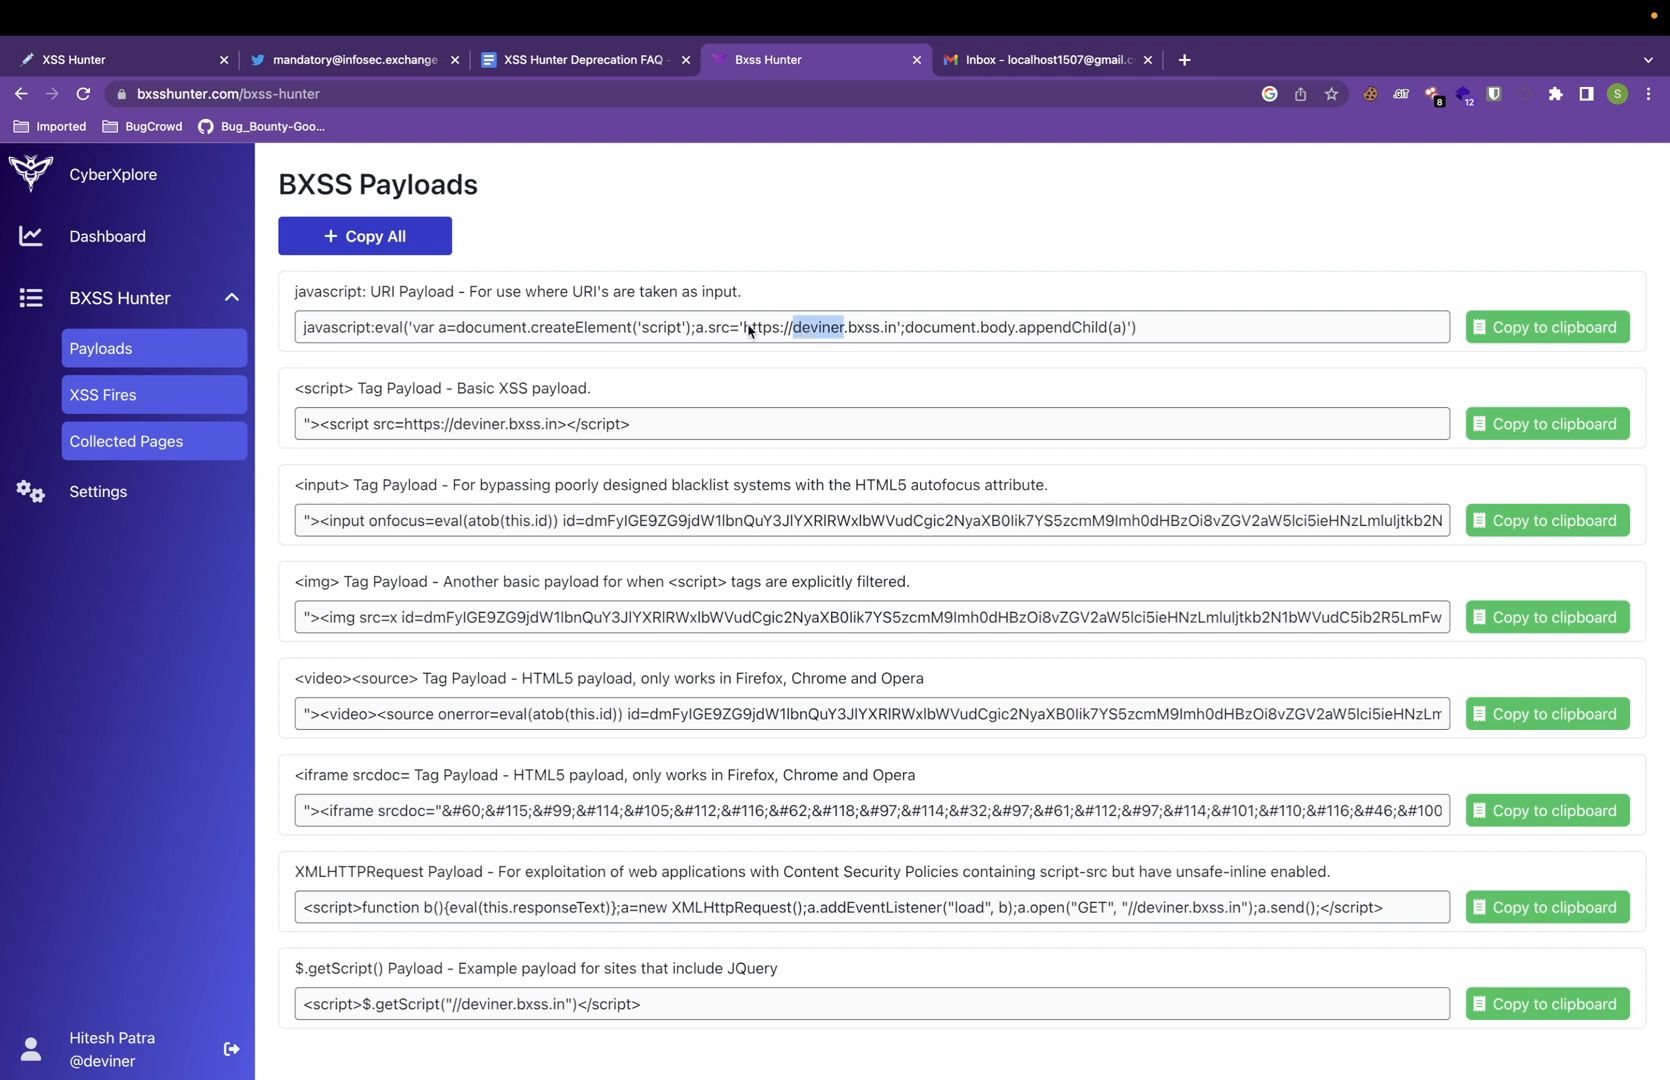
left_click_drag(753, 327, 893, 327)
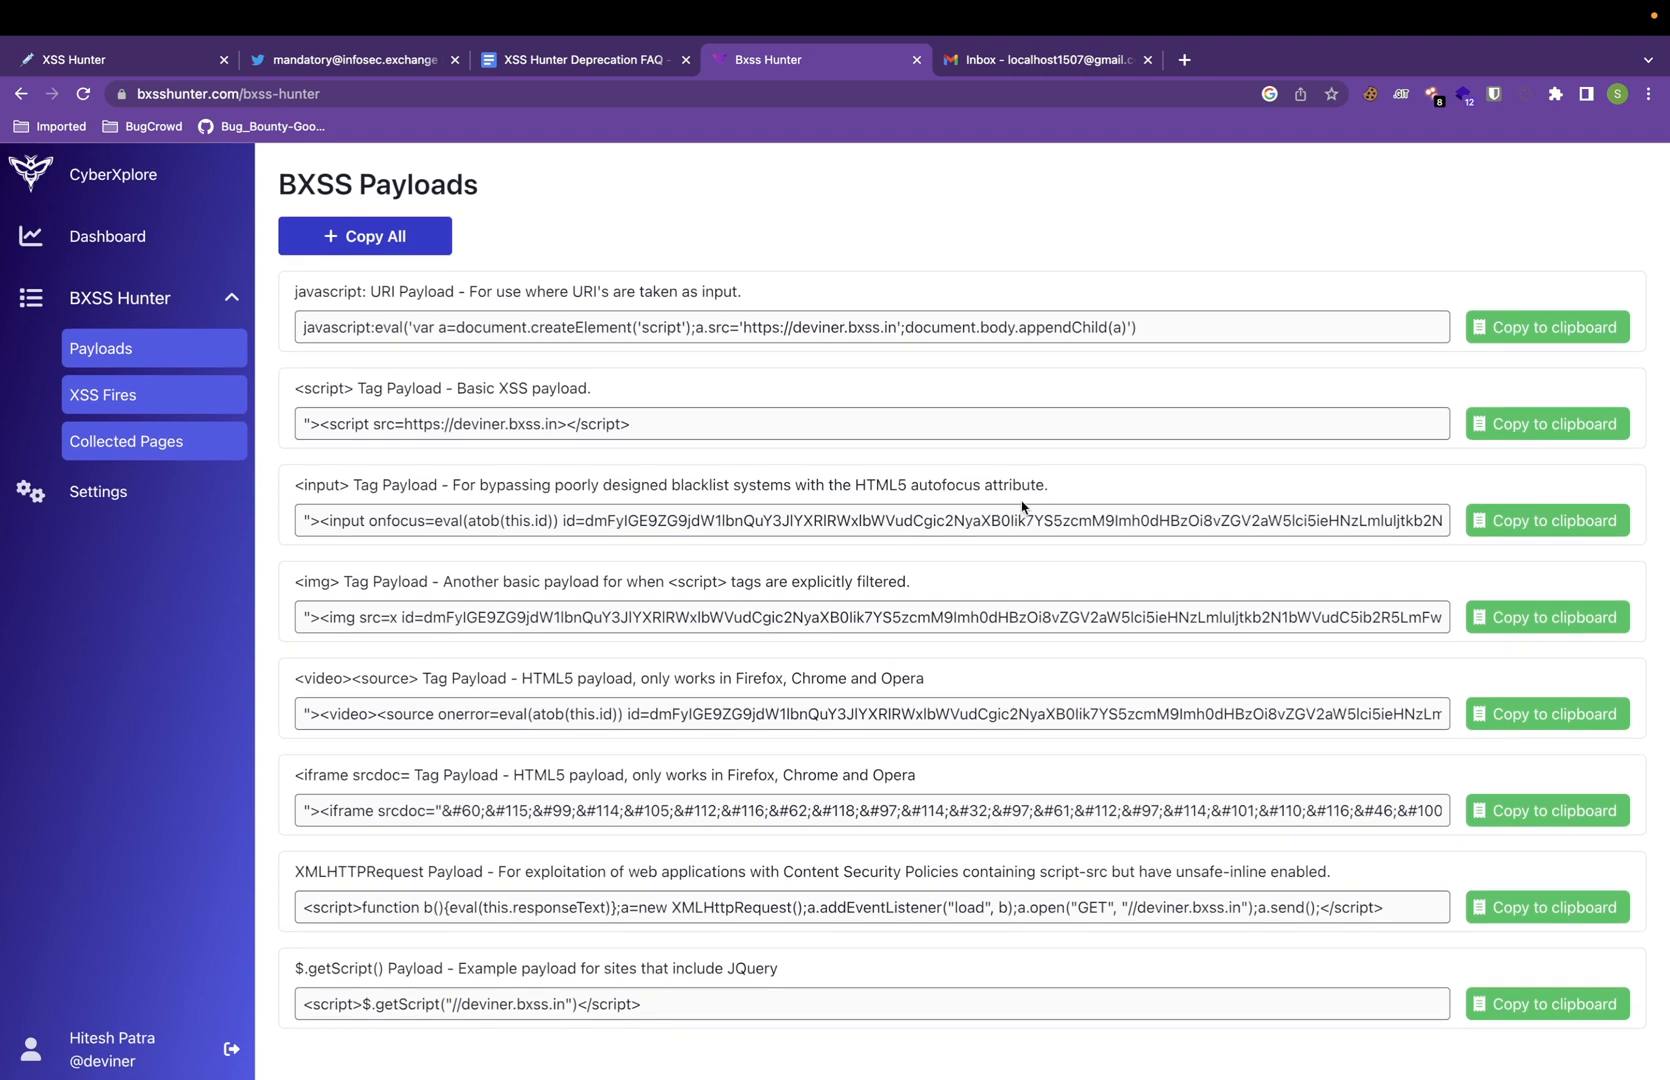
left_click(1548, 423)
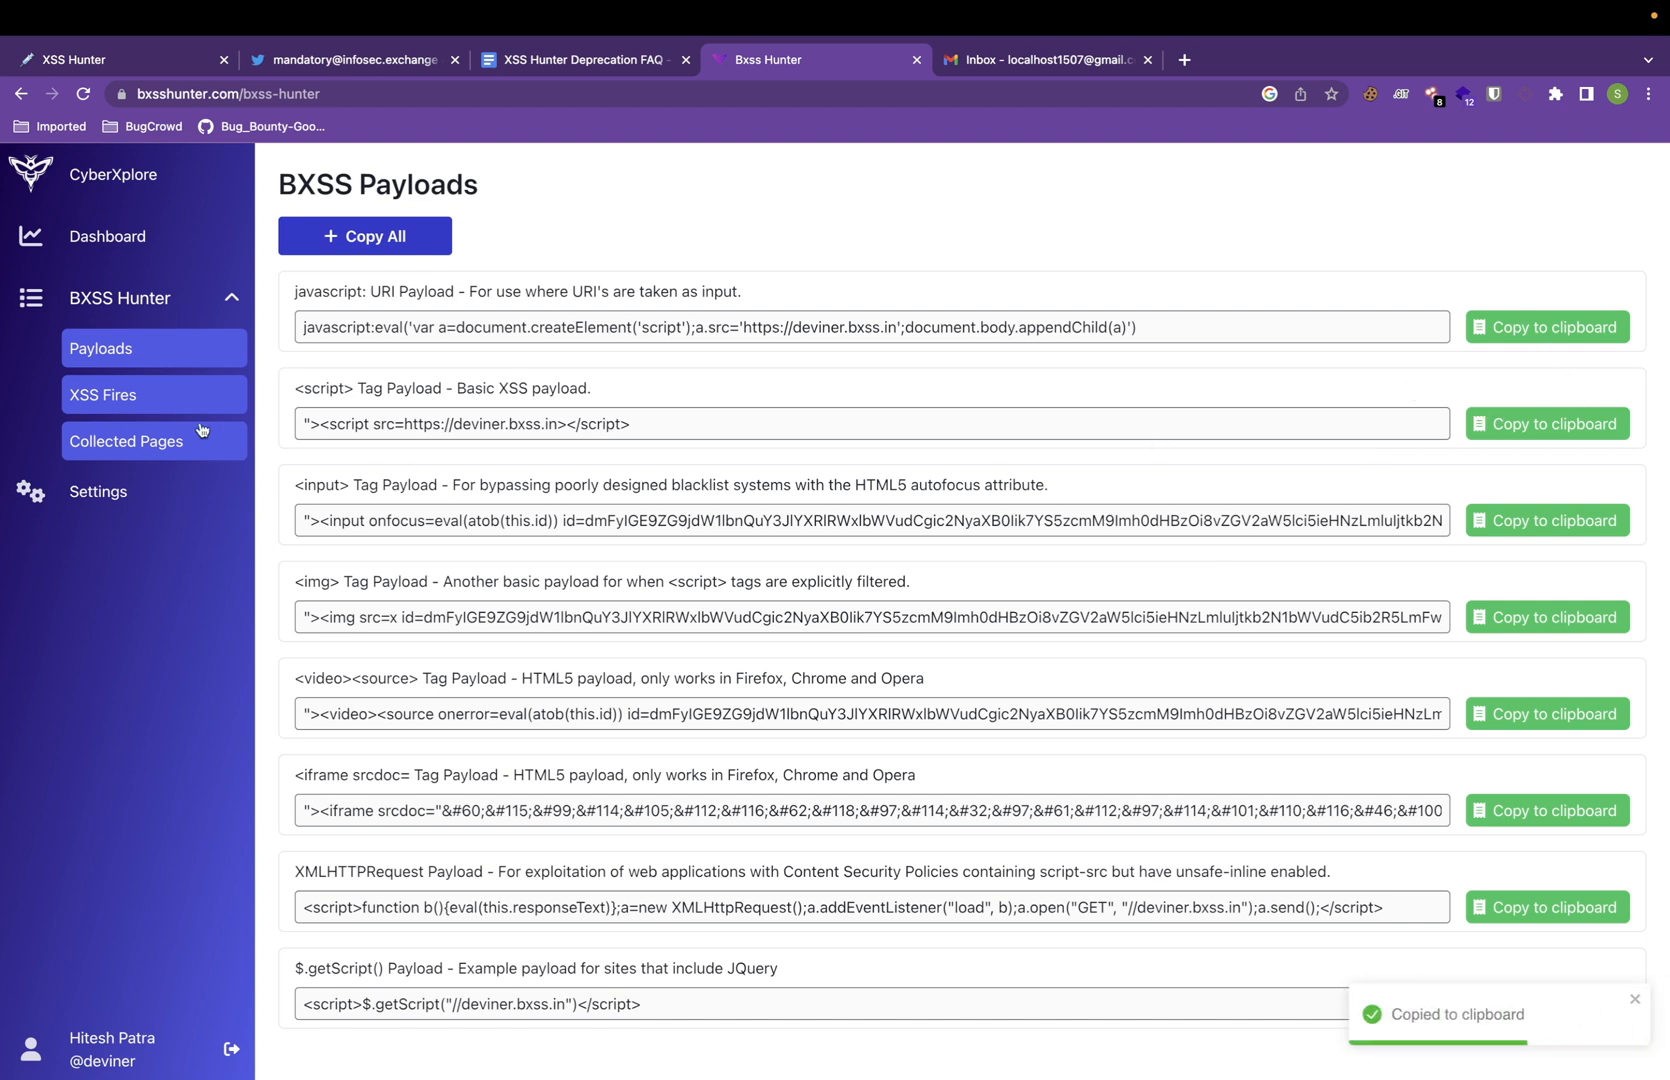
left_click(102, 395)
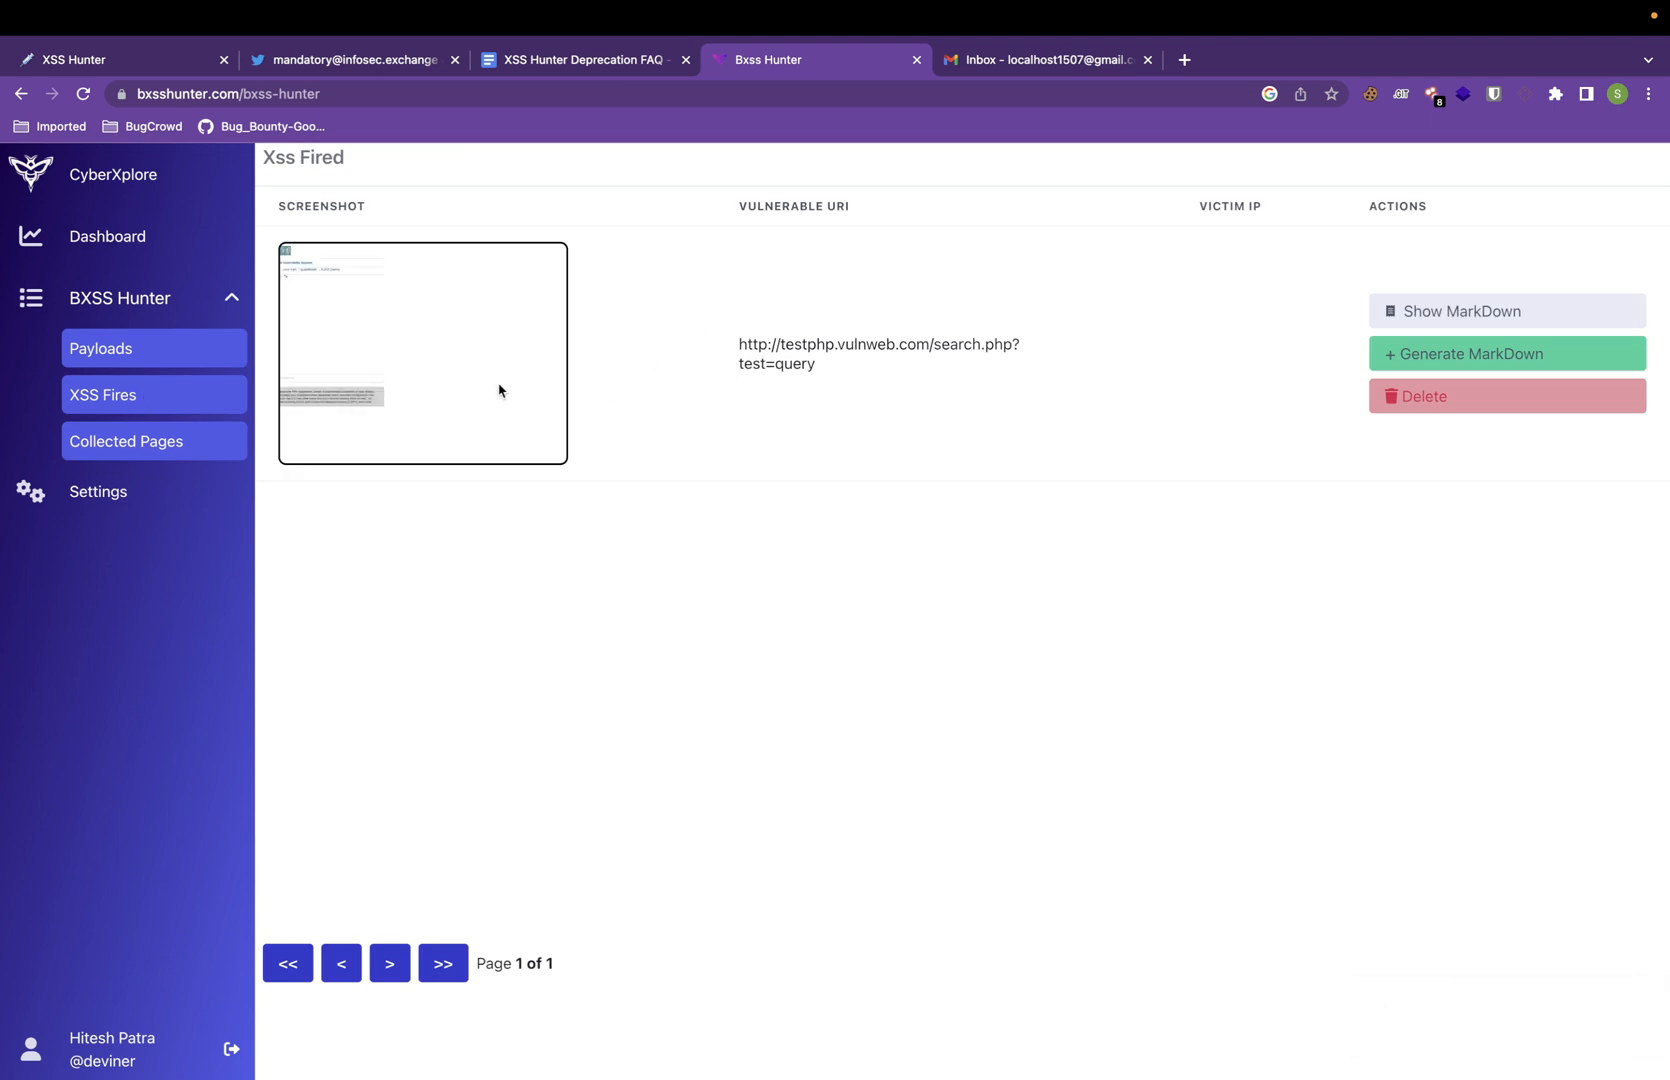
mouse_move(893, 357)
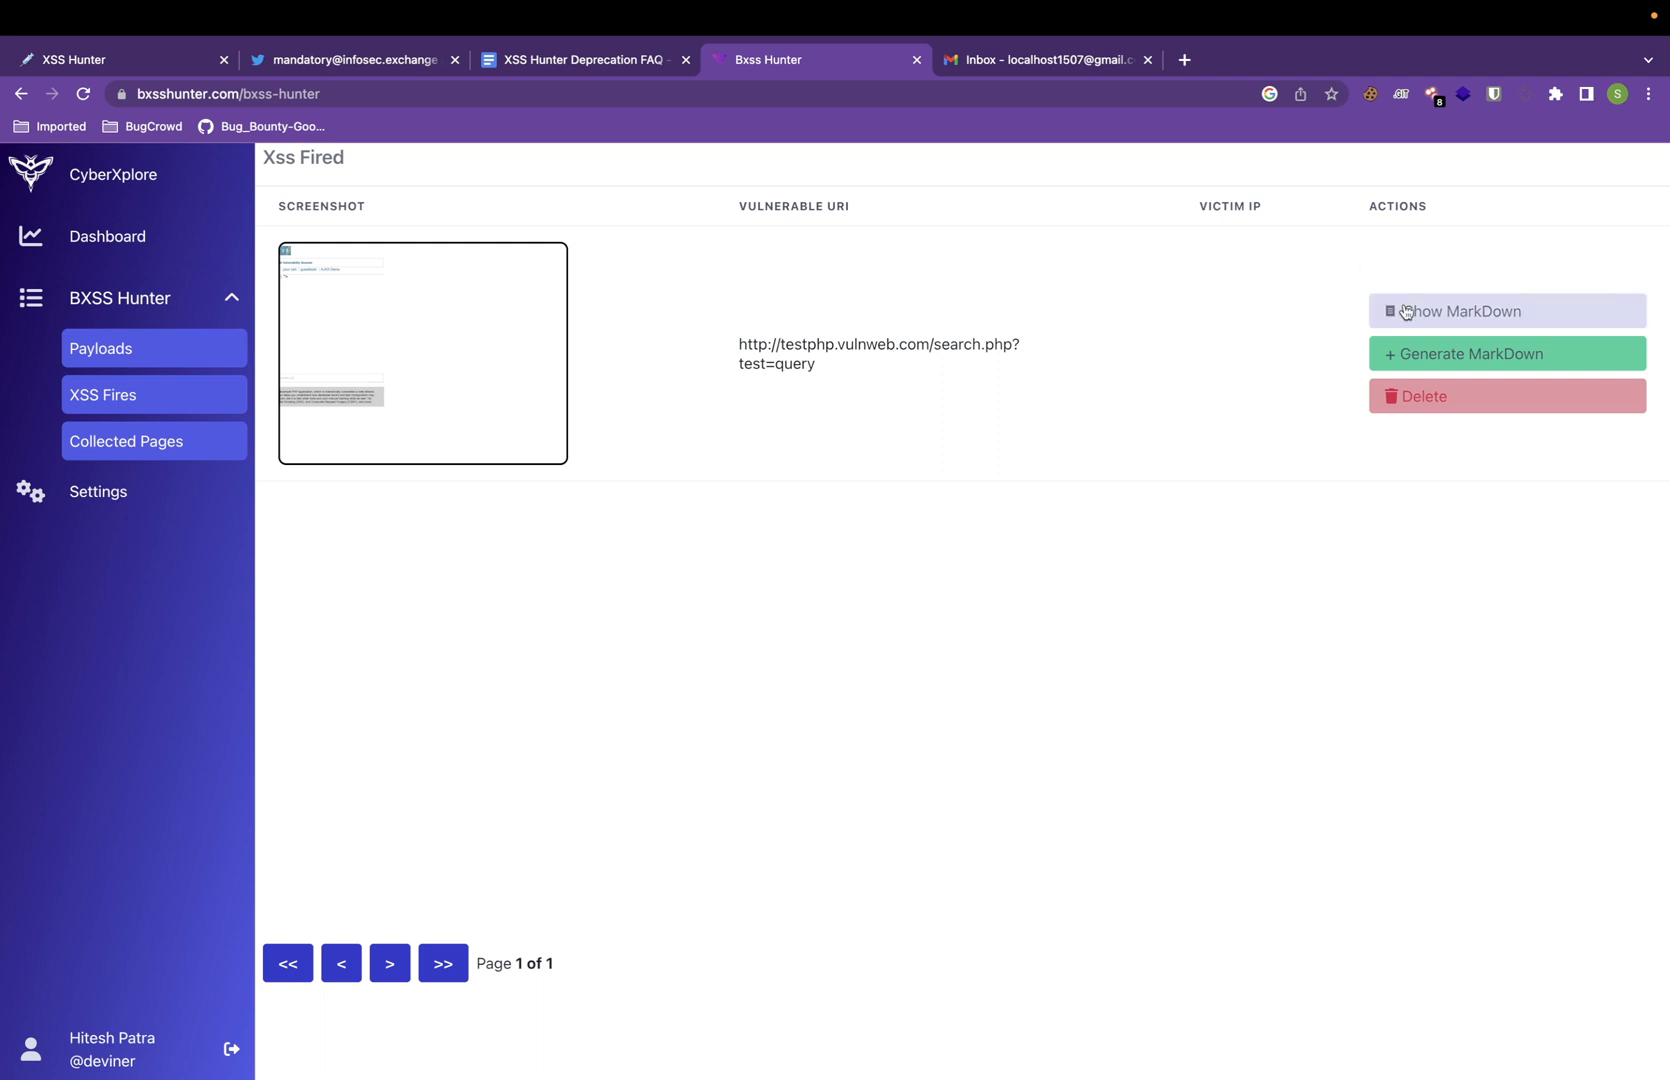
mouse_move(427, 306)
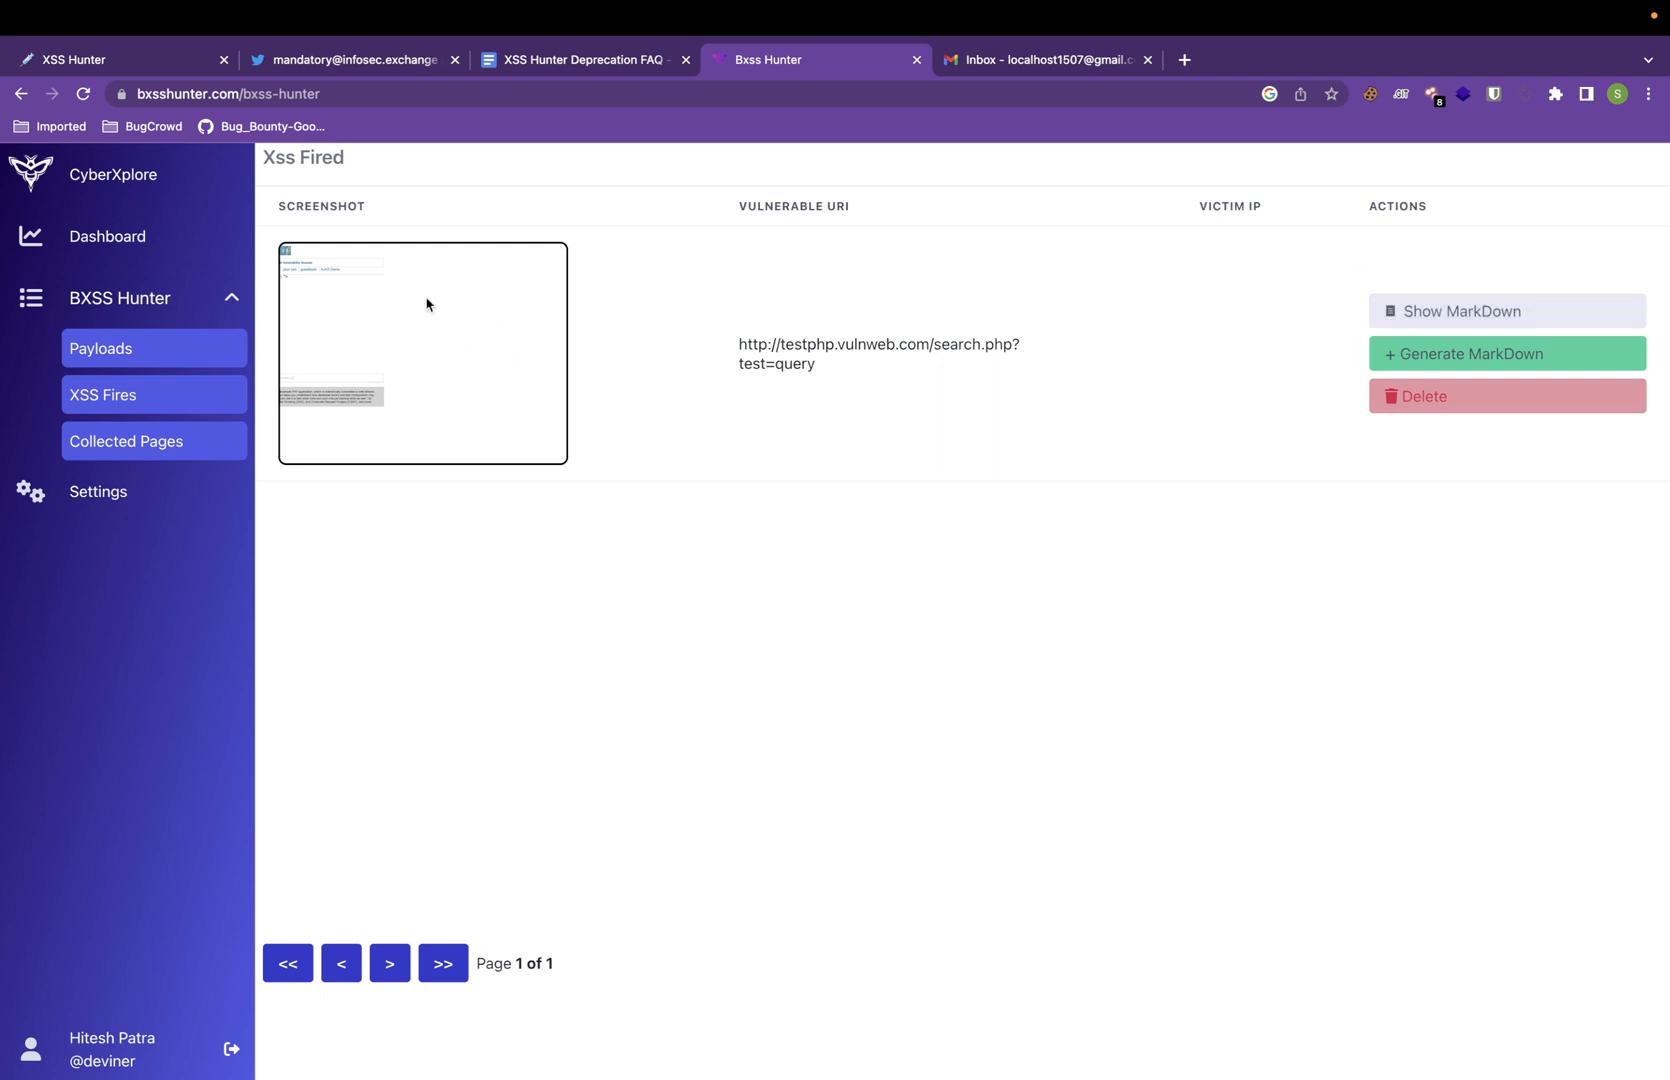
mouse_move(469, 346)
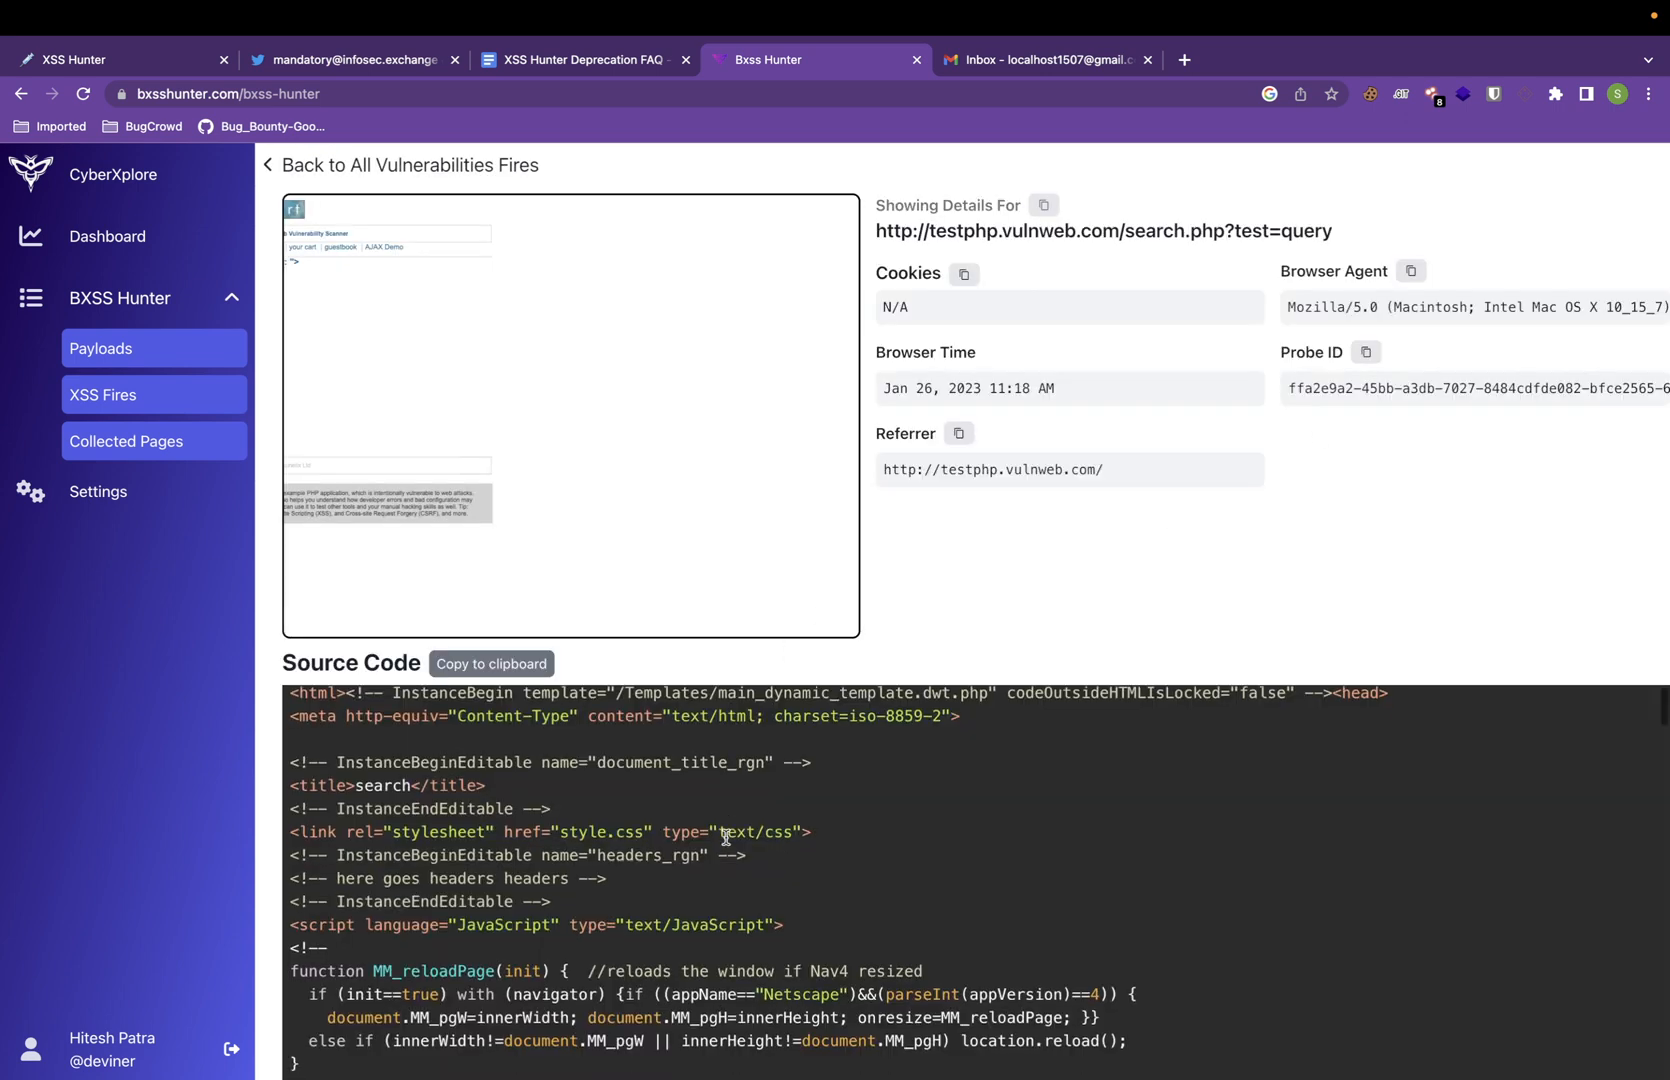
Scroll through the captured details and source code of the testphp.vulnweb.com XSS fire.
scroll("down", 3)
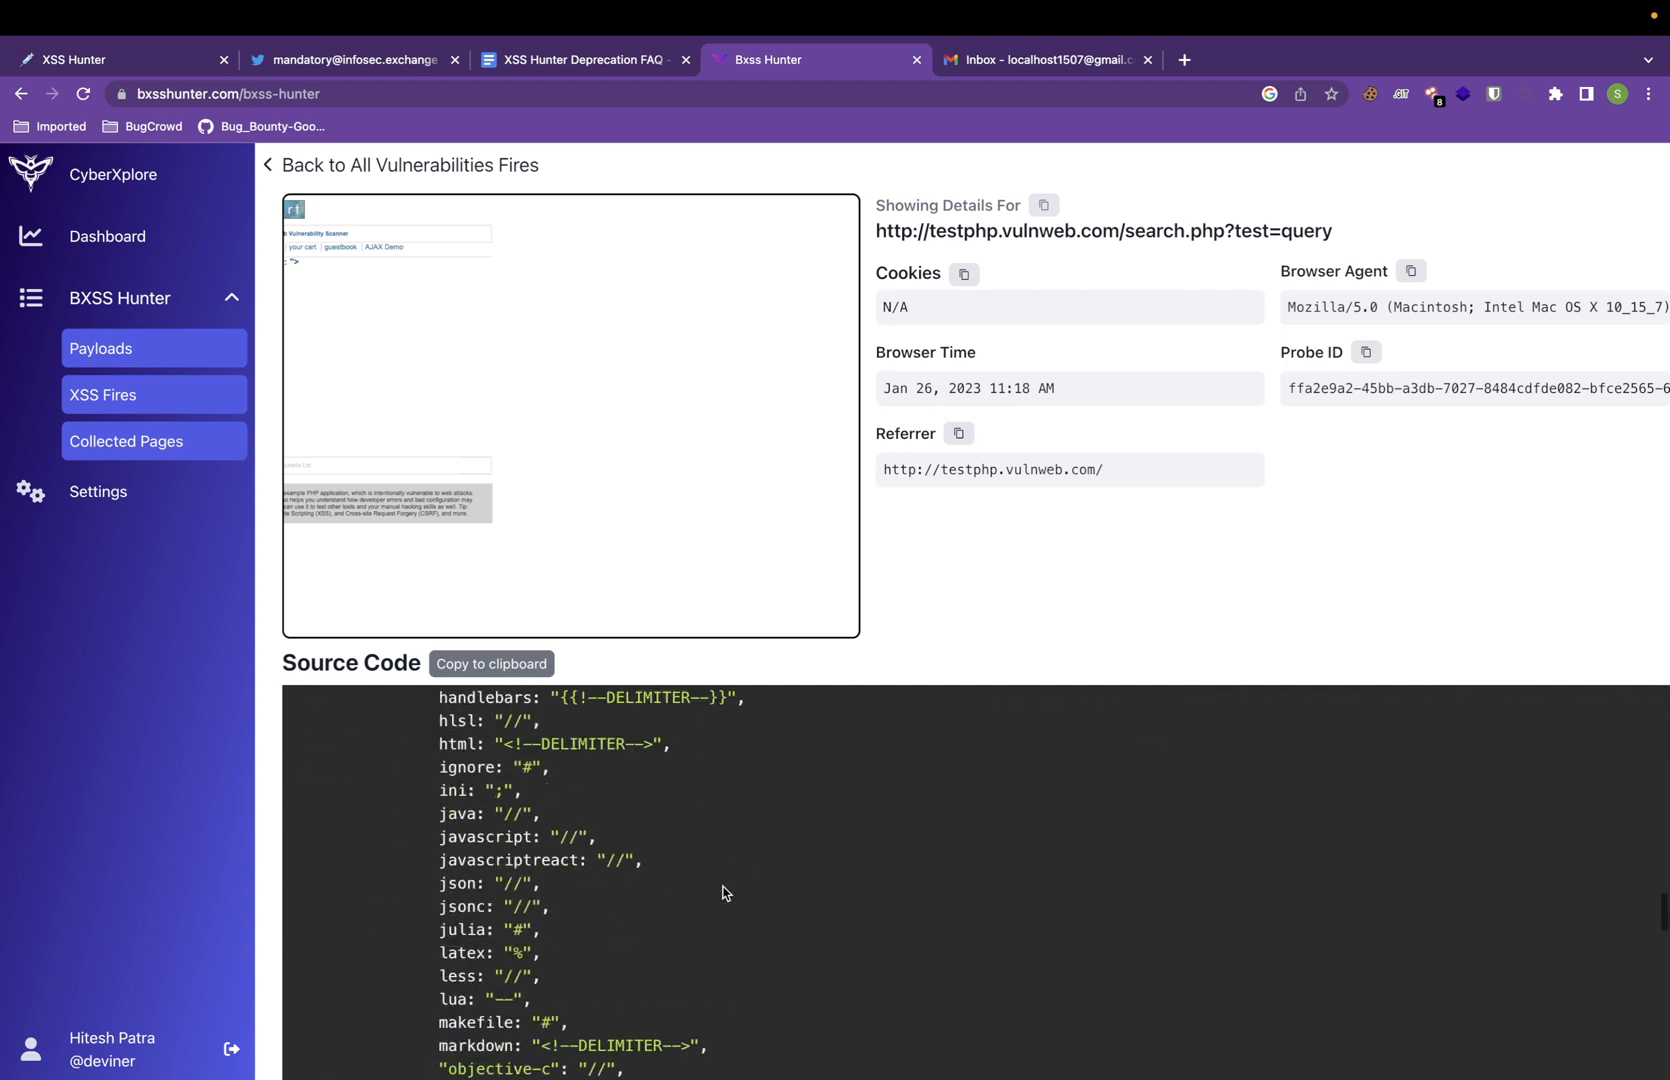
scroll("down", 3)
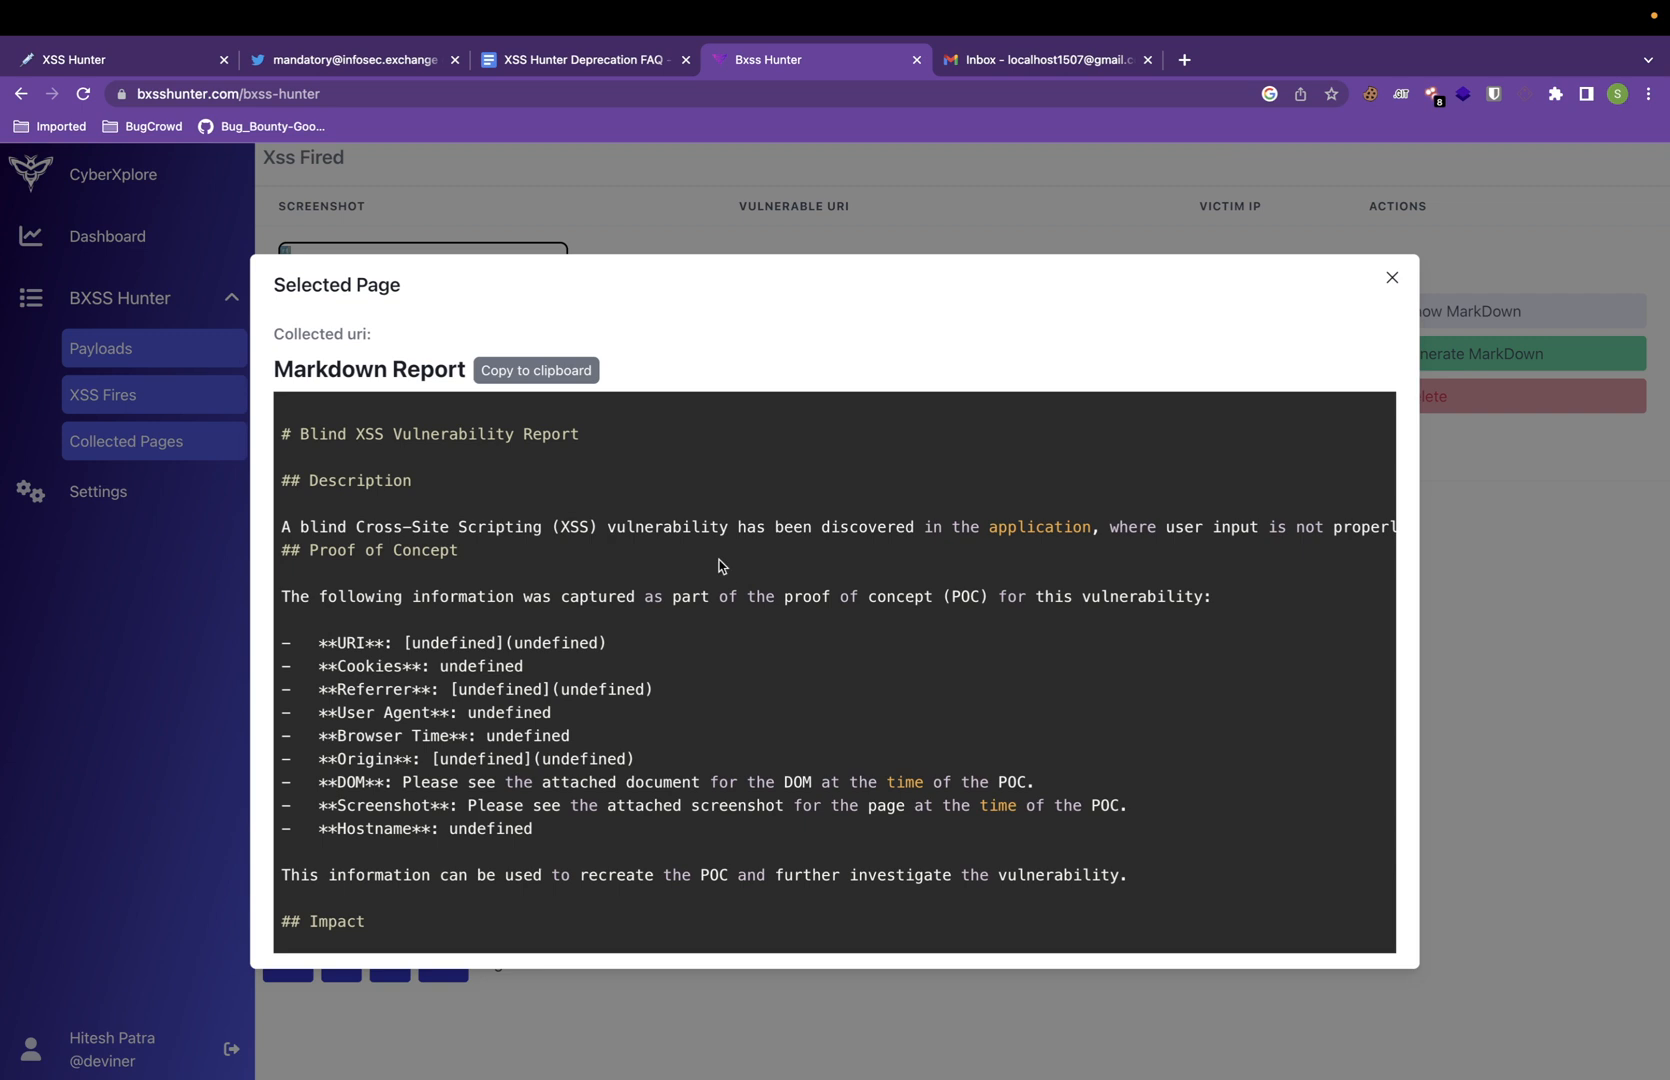
Copy the Markdown report to the clipboard, close the modal, and refresh XSS Fires.
scroll("down", 3)
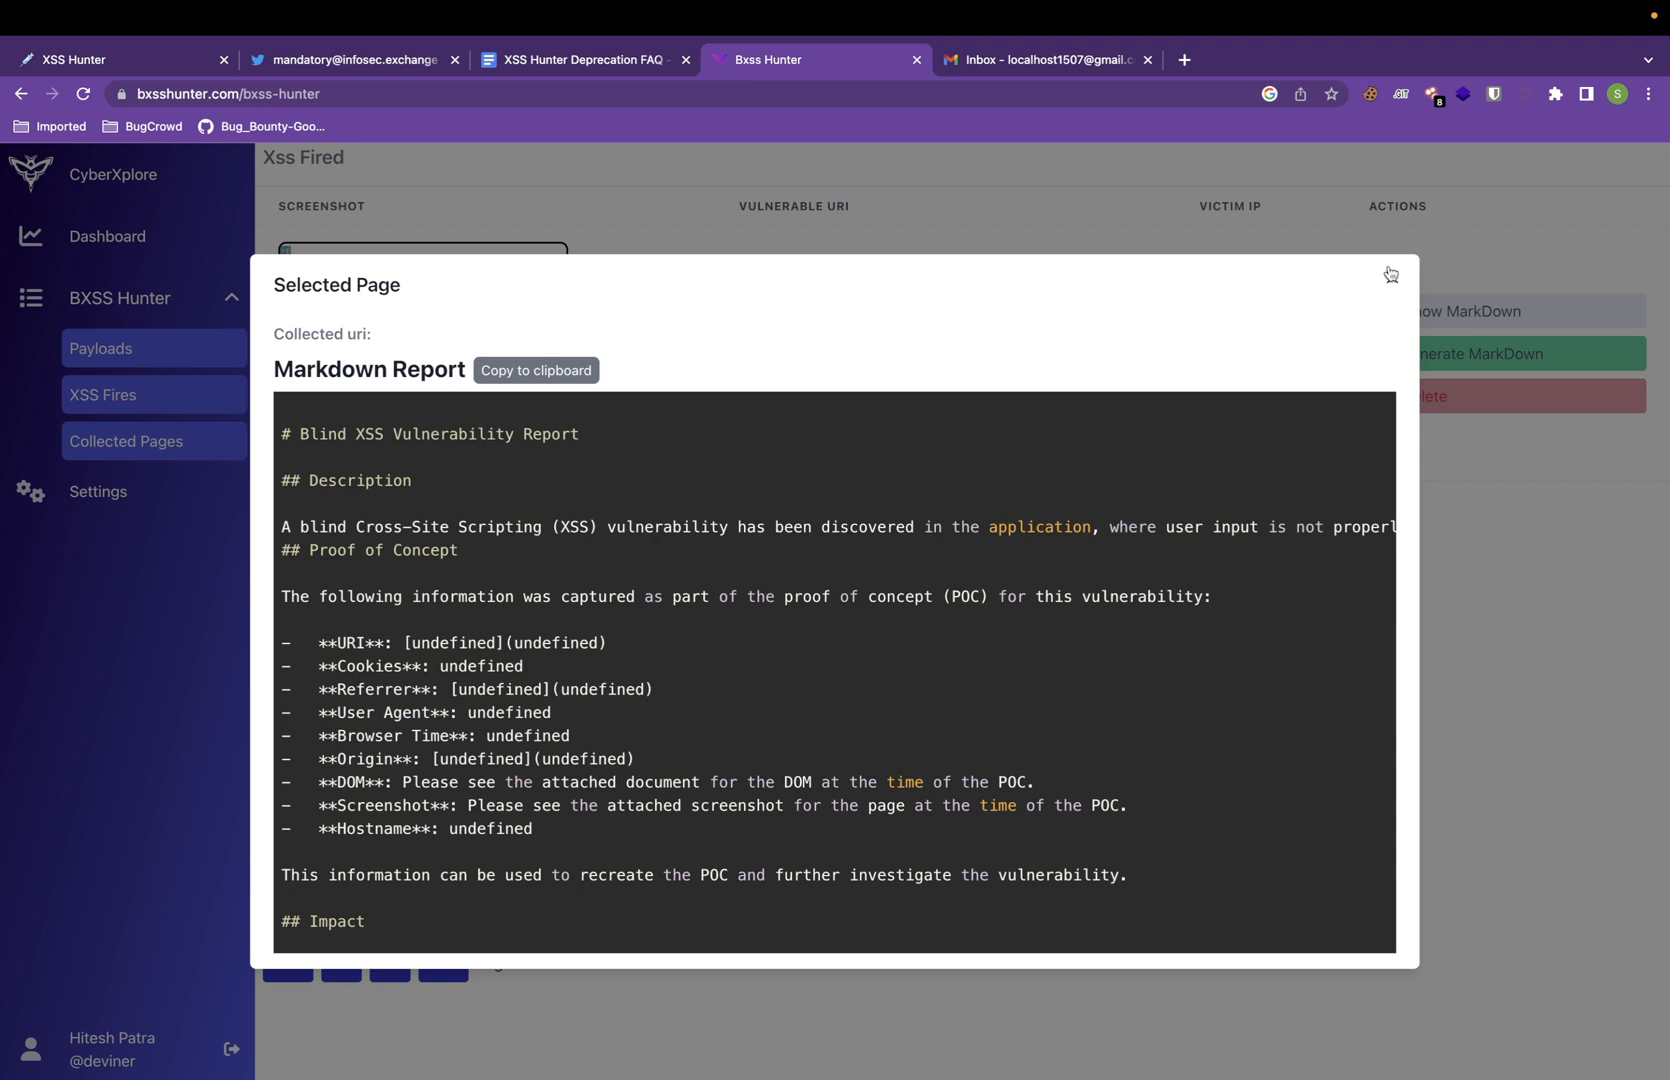
left_click(536, 370)
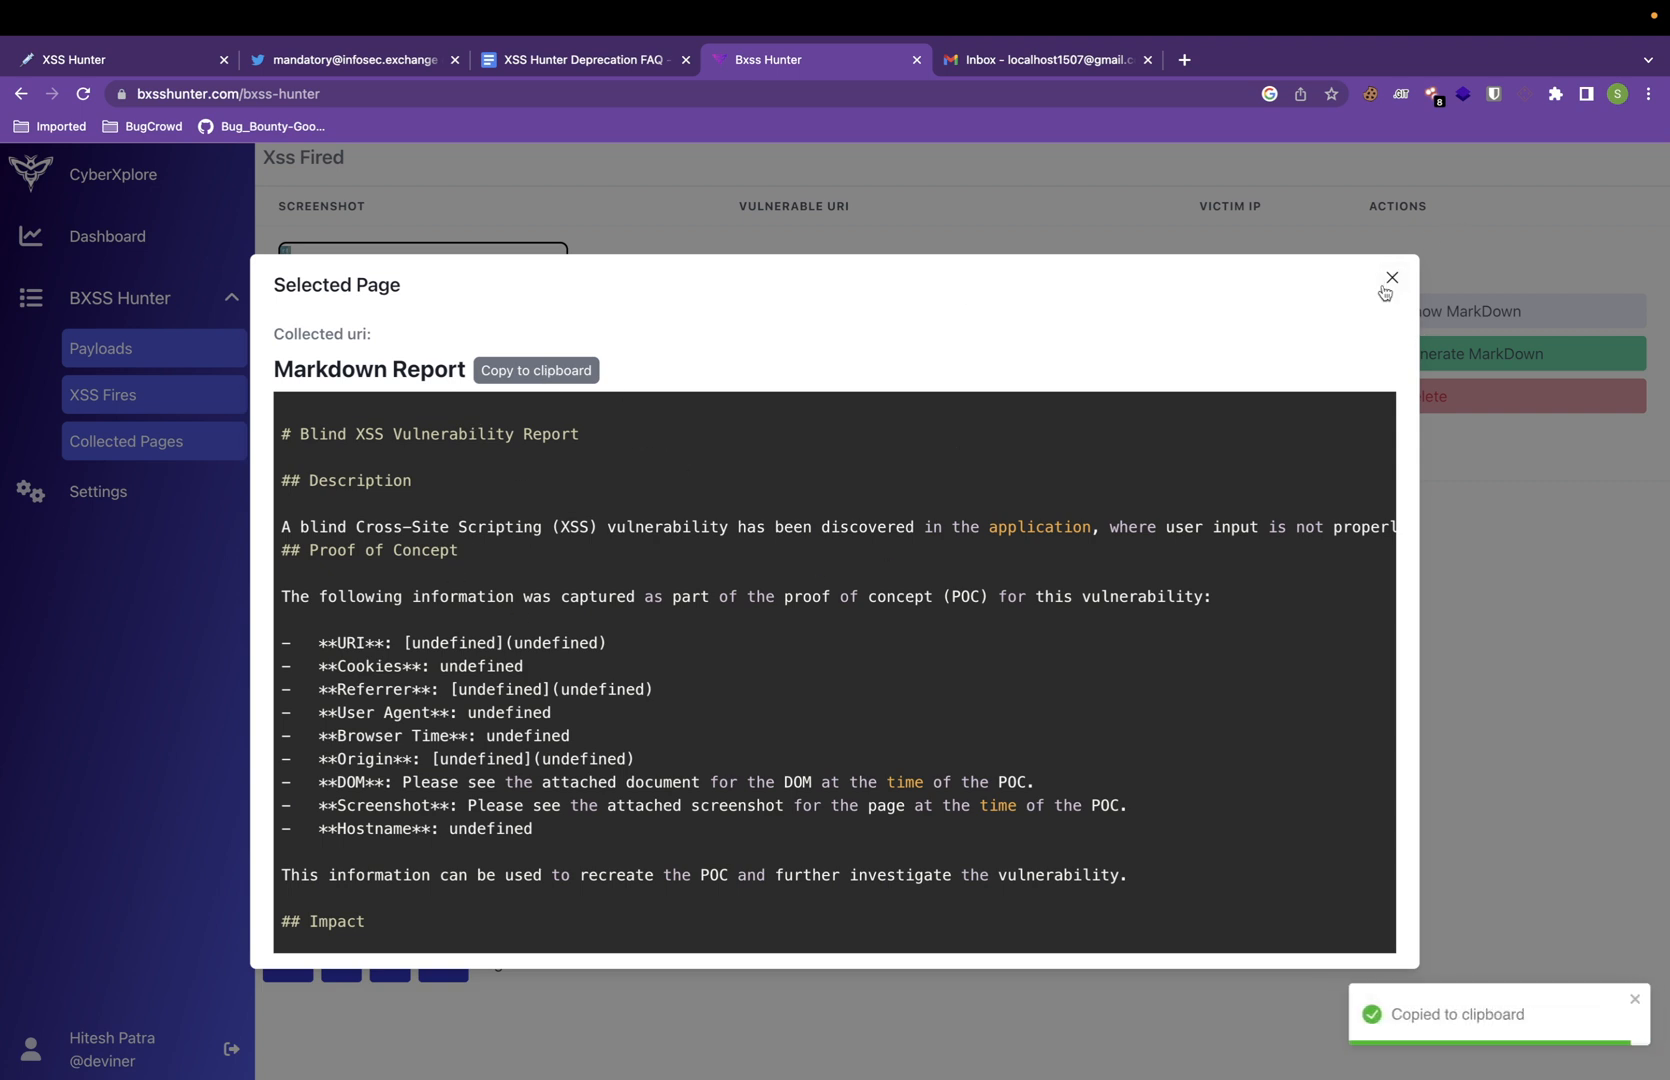
left_click(1392, 278)
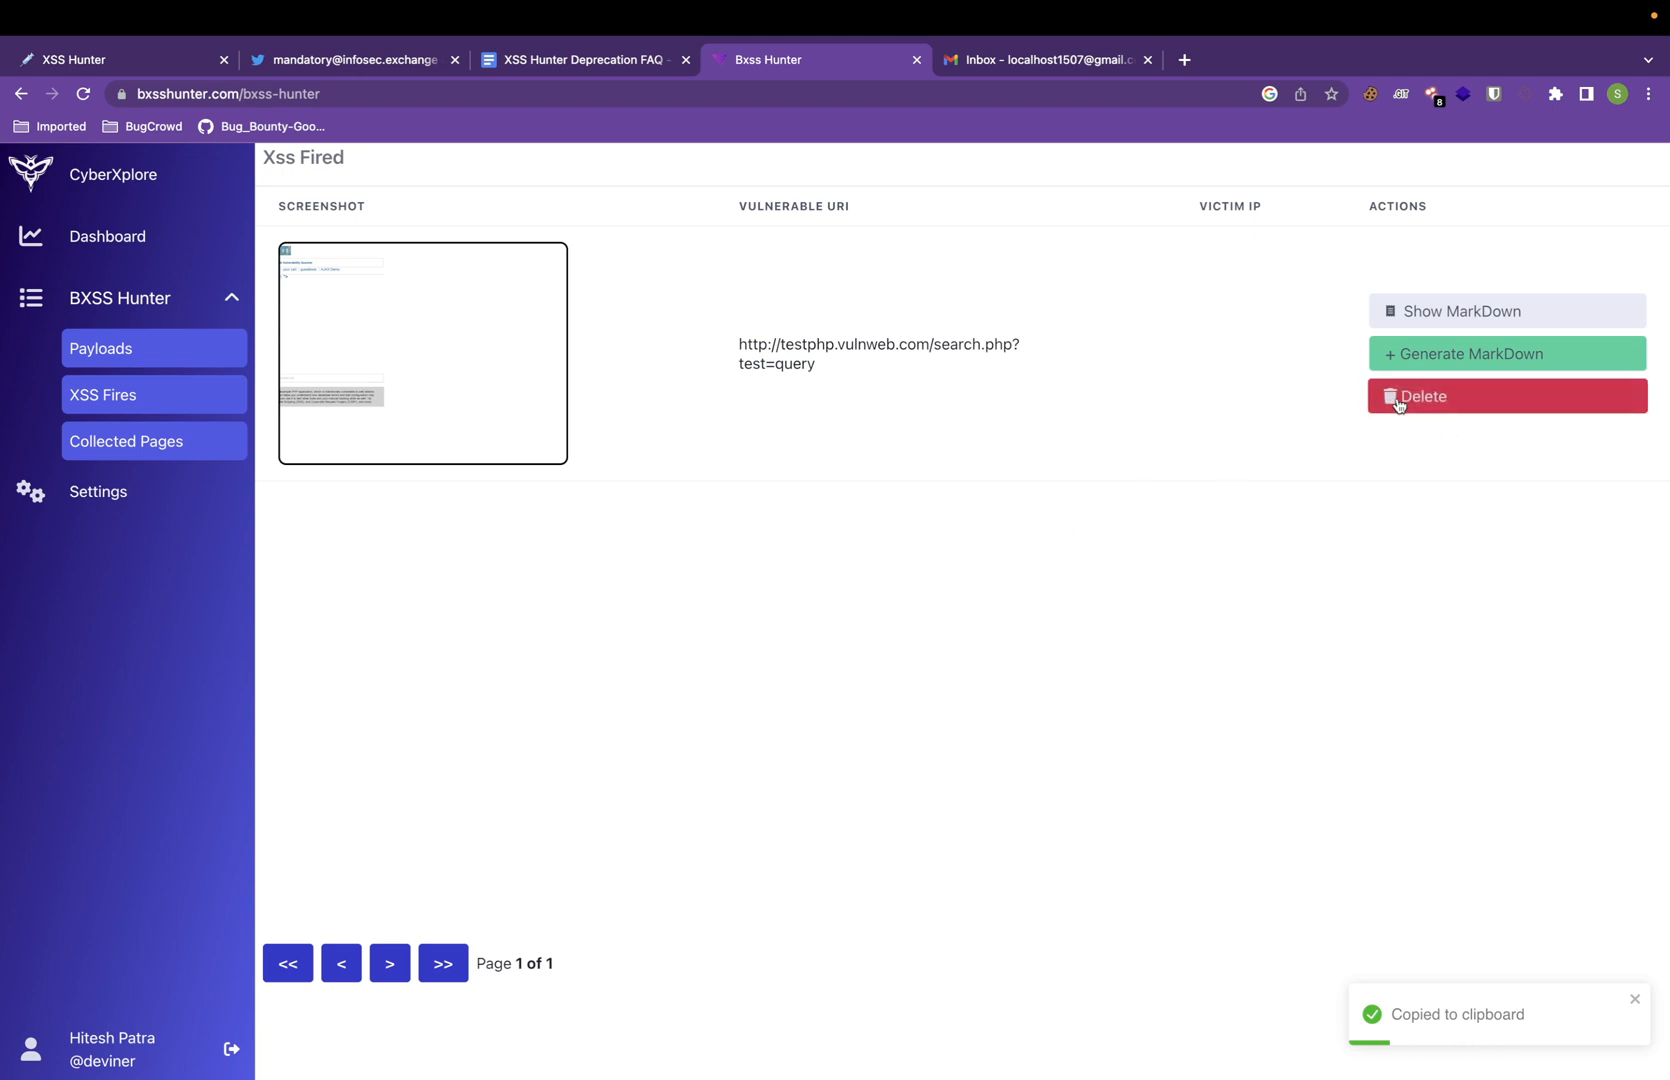
mouse_move(115, 419)
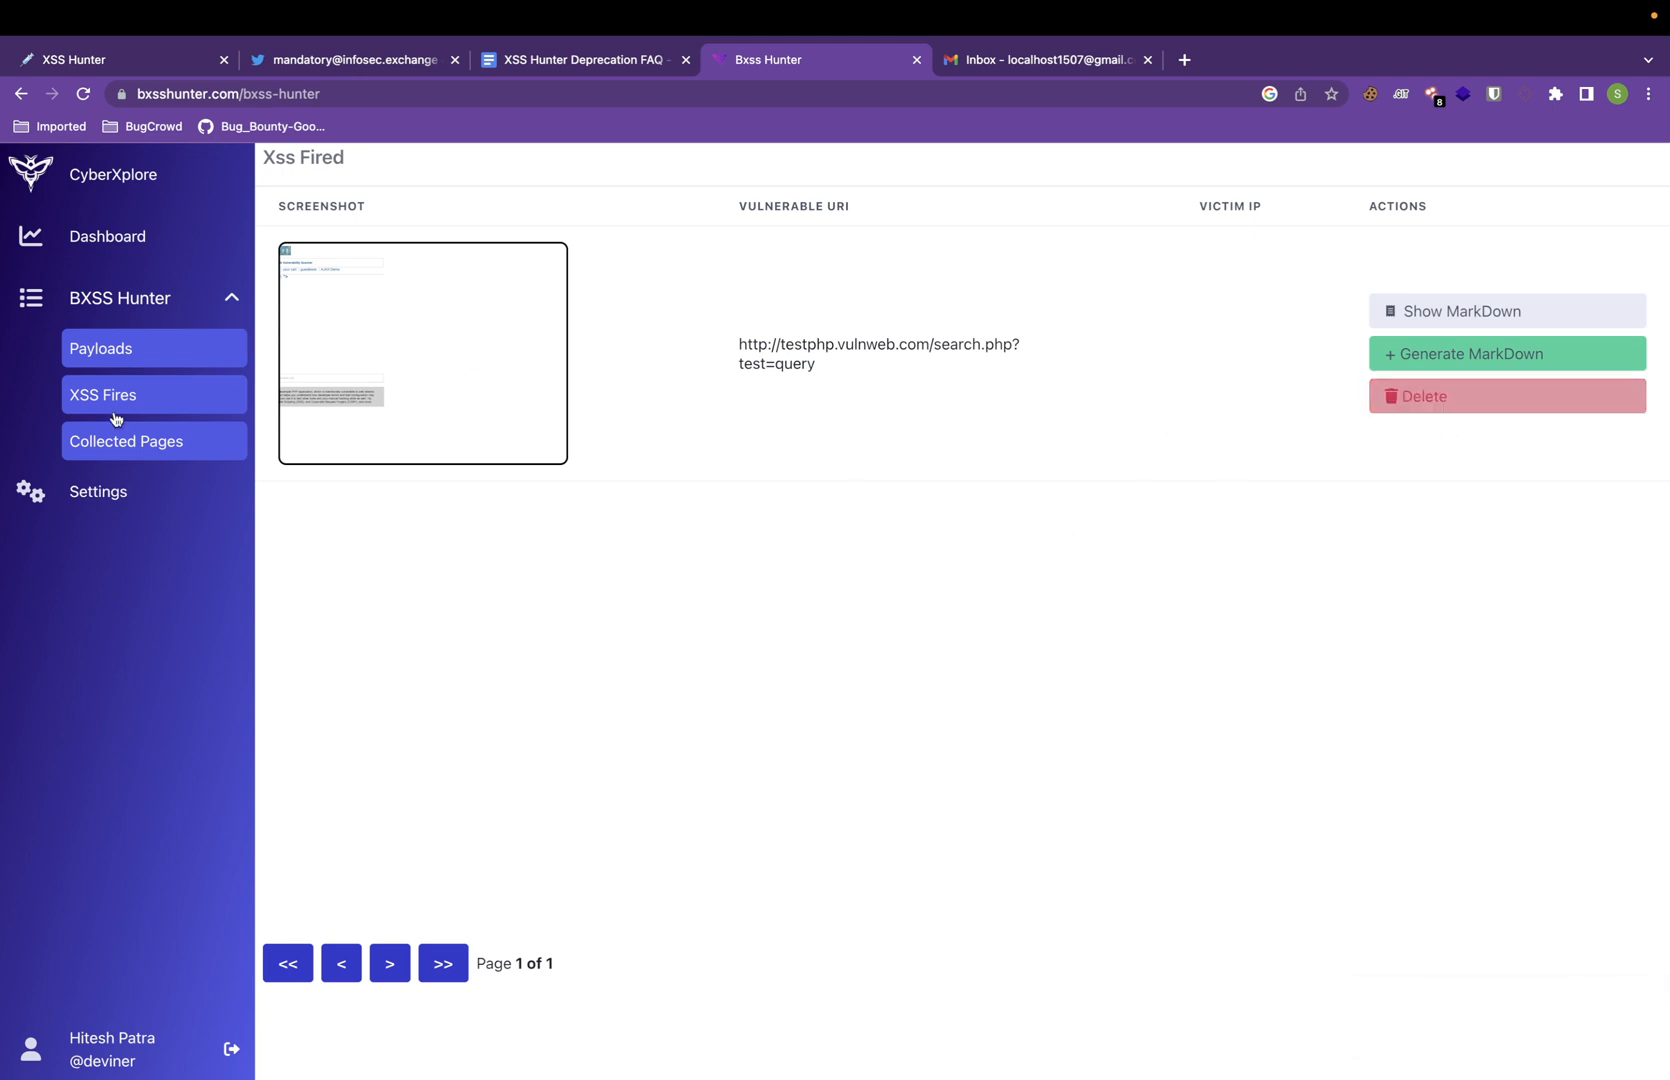
left_click(126, 441)
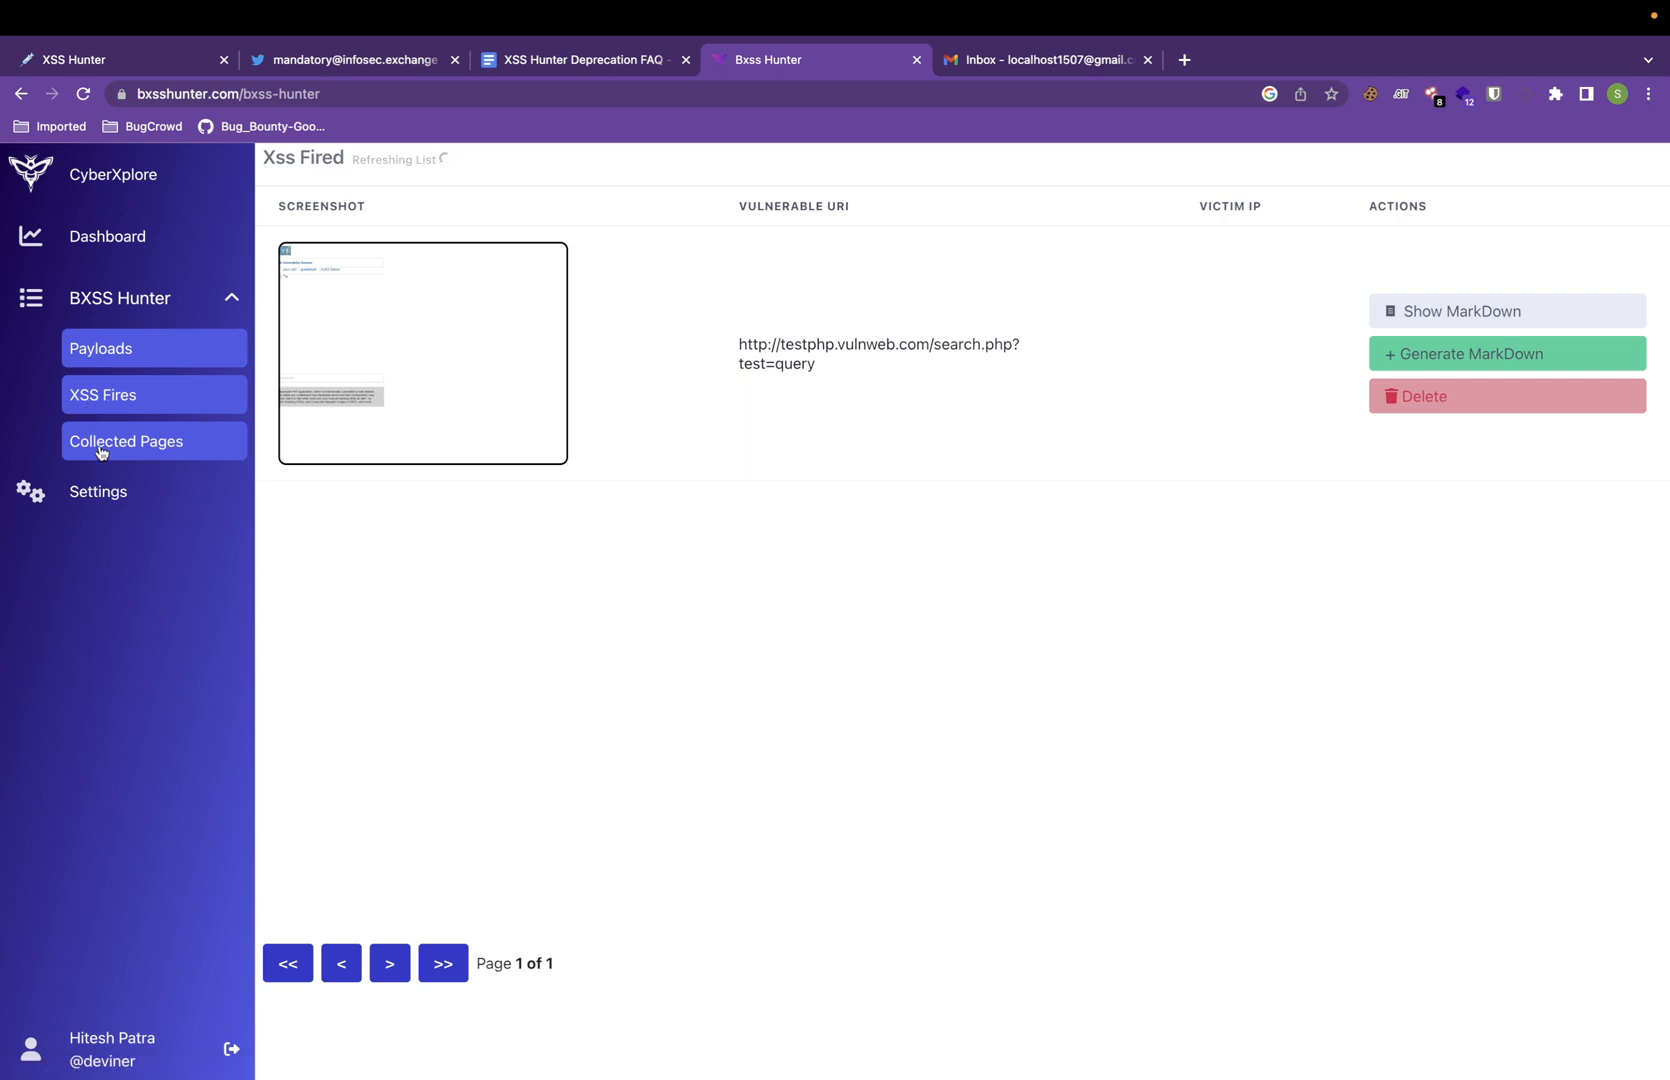
left_click(100, 348)
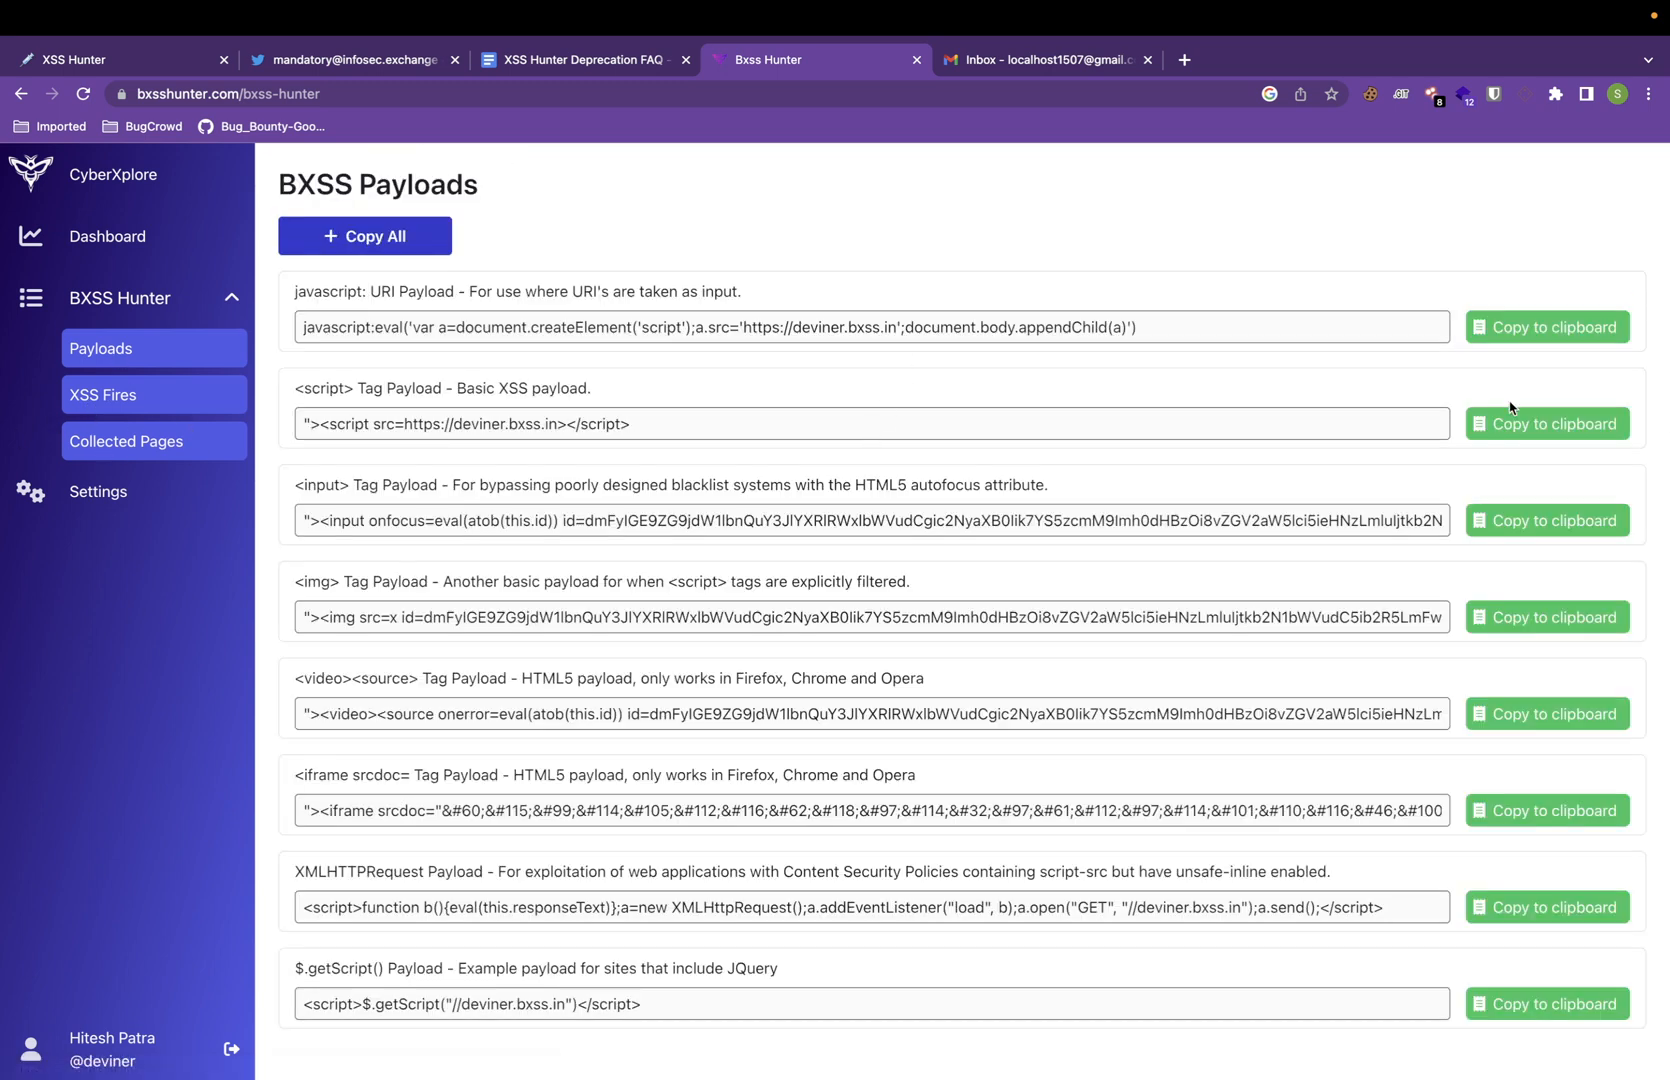
Copy the <script> Tag Payload and open a new browser tab.
left_click(1546, 1003)
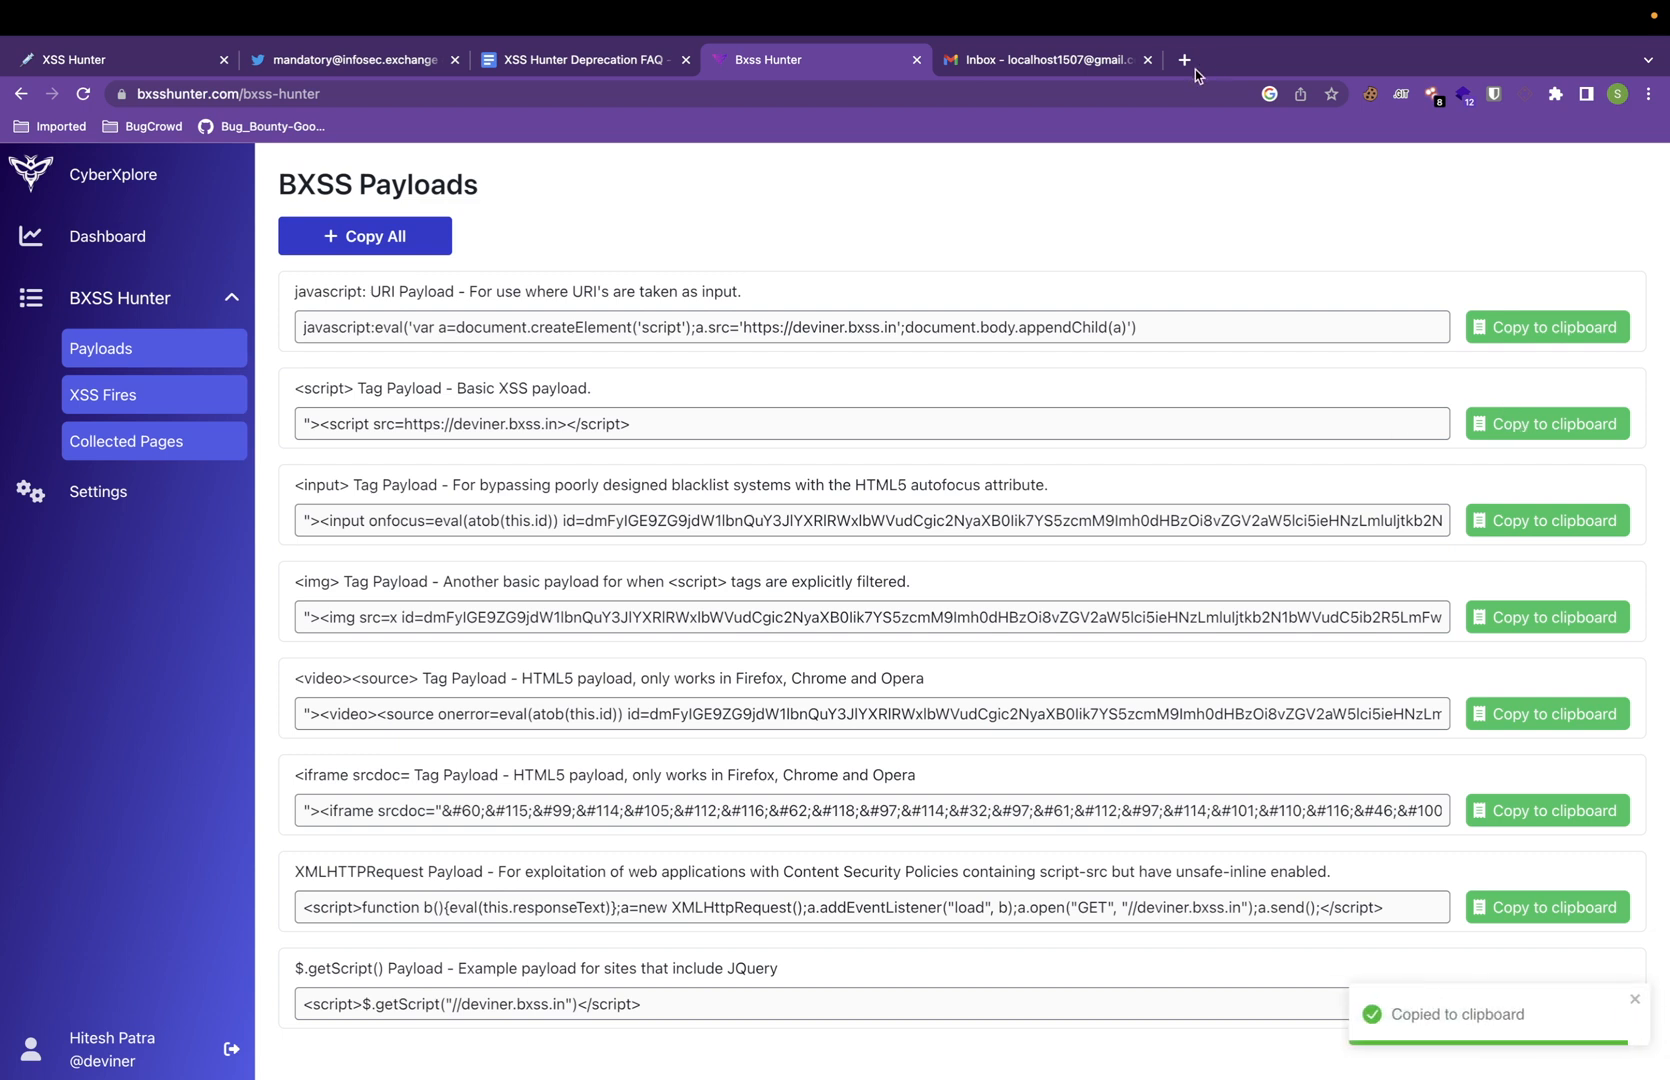
left_click(1183, 60)
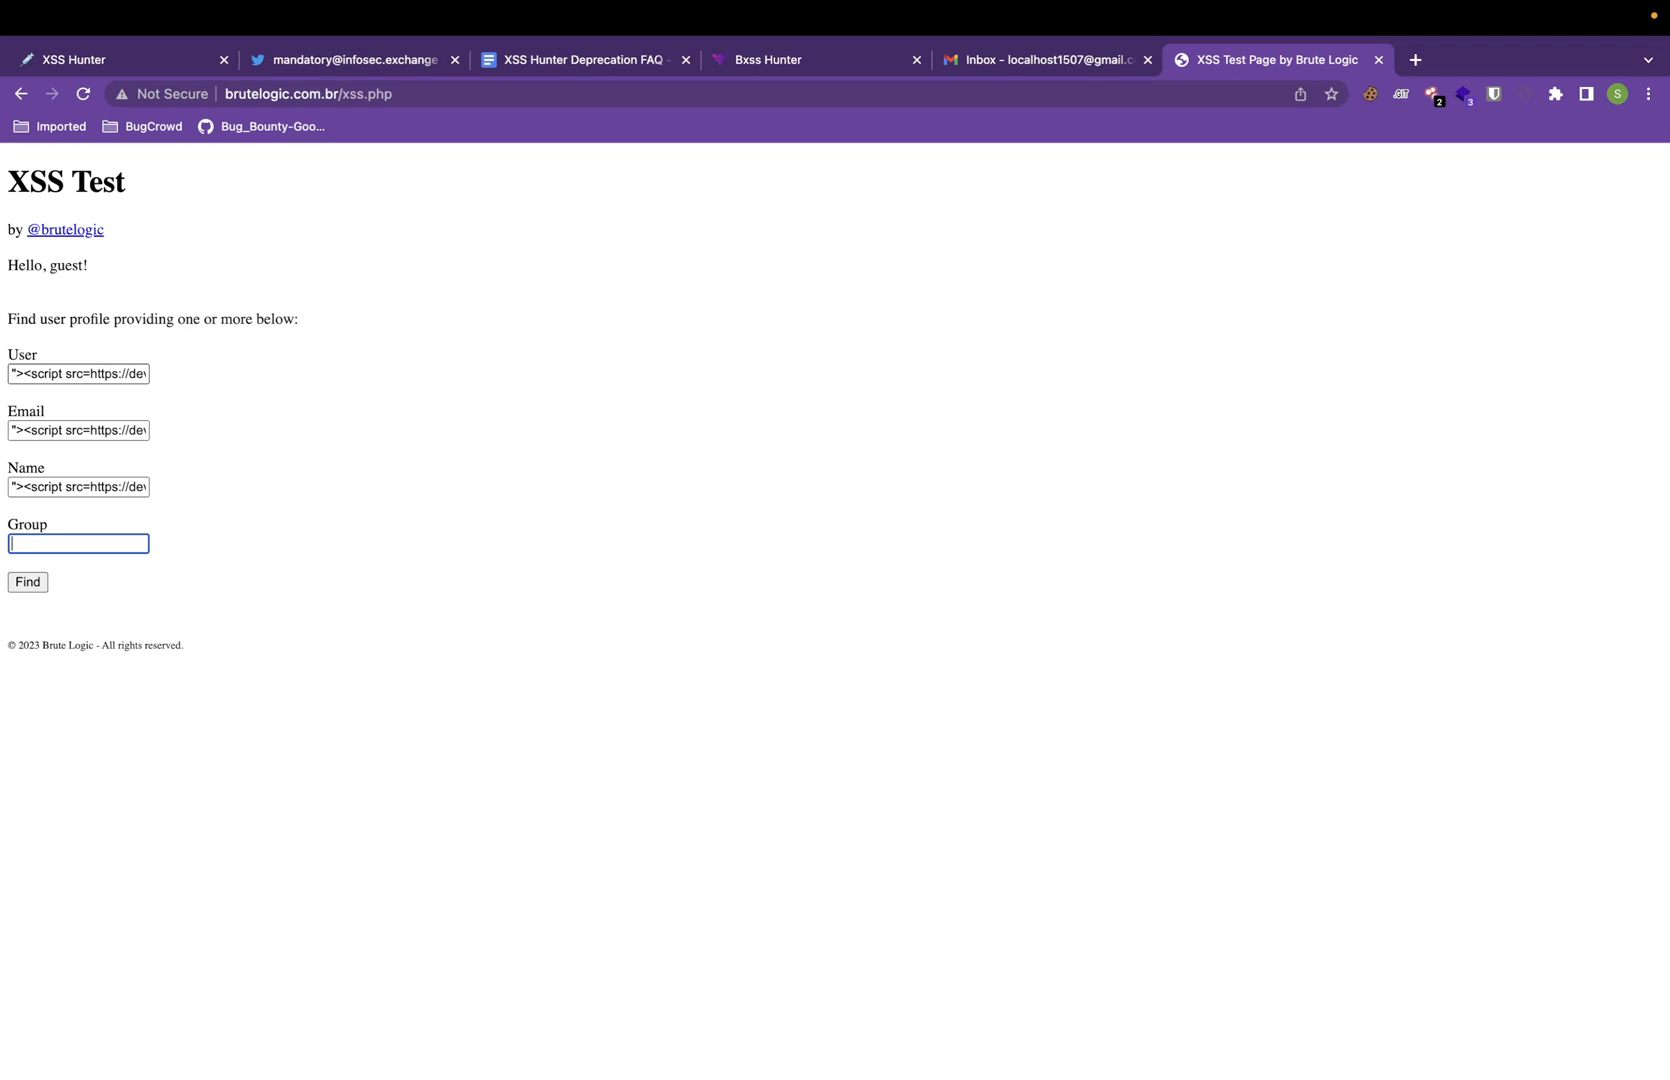
Submit the Brute Logic XSS test form with payloads, then switch to the Gmail tab.
left_click(27, 582)
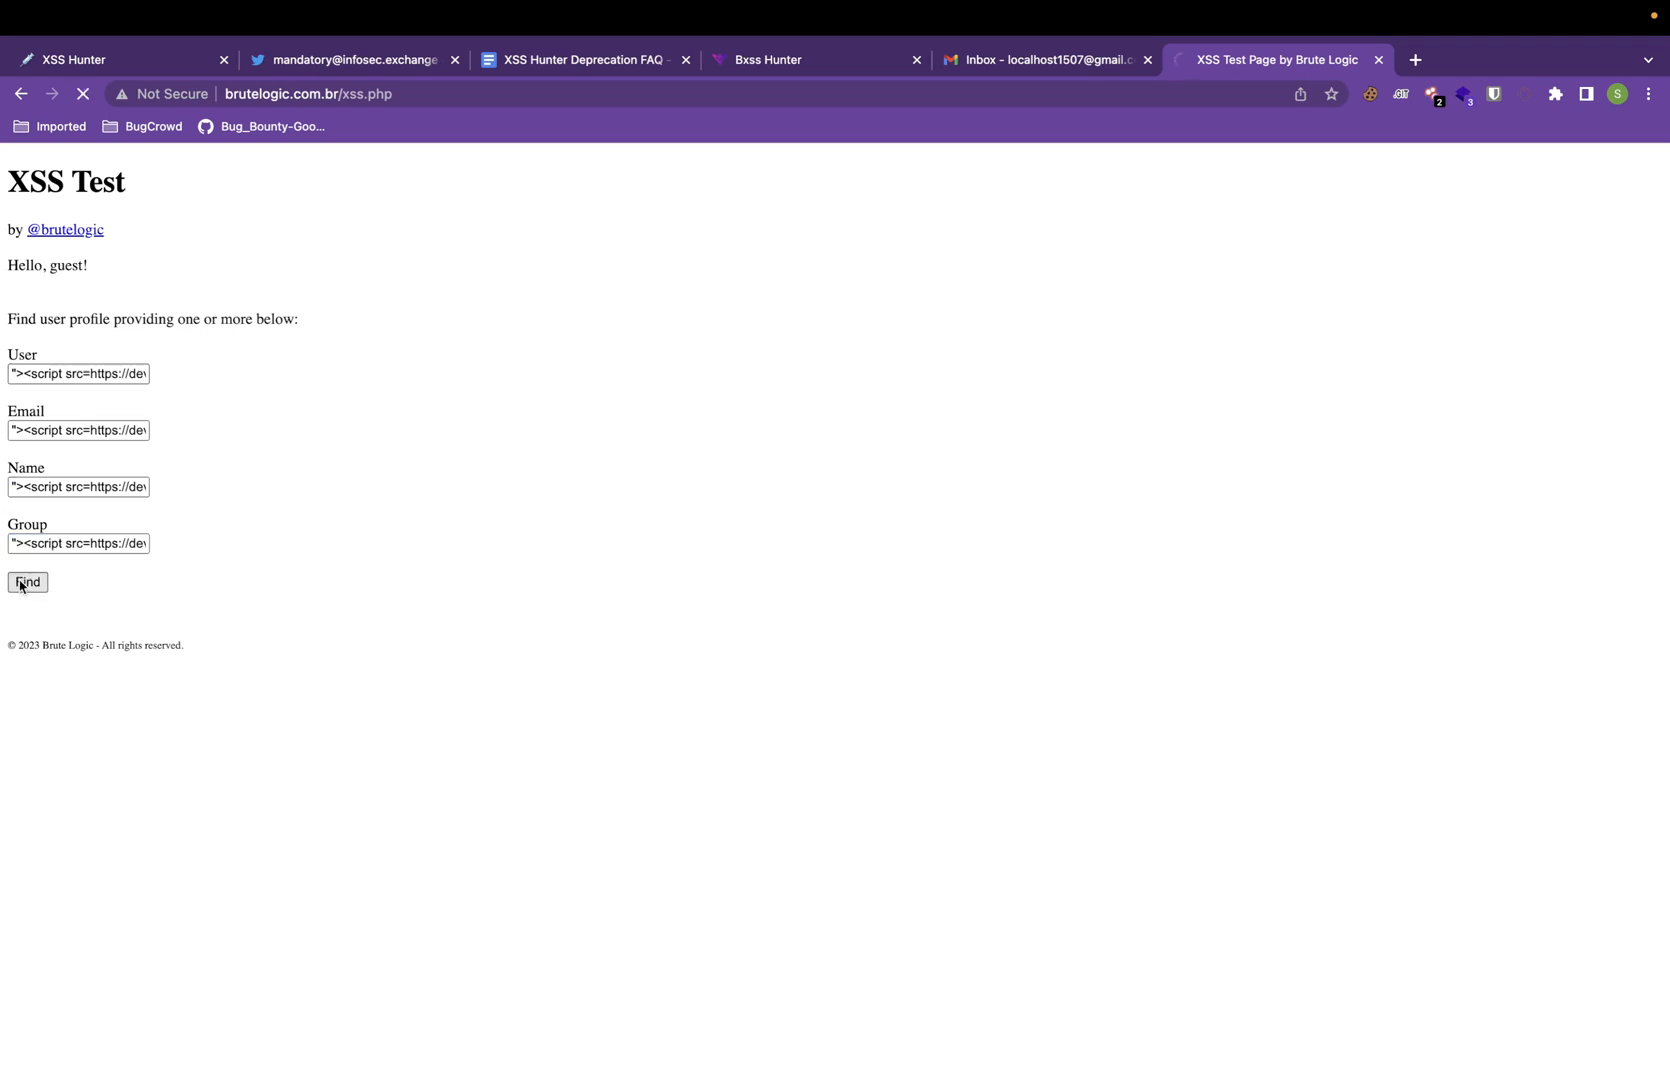
left_click(28, 583)
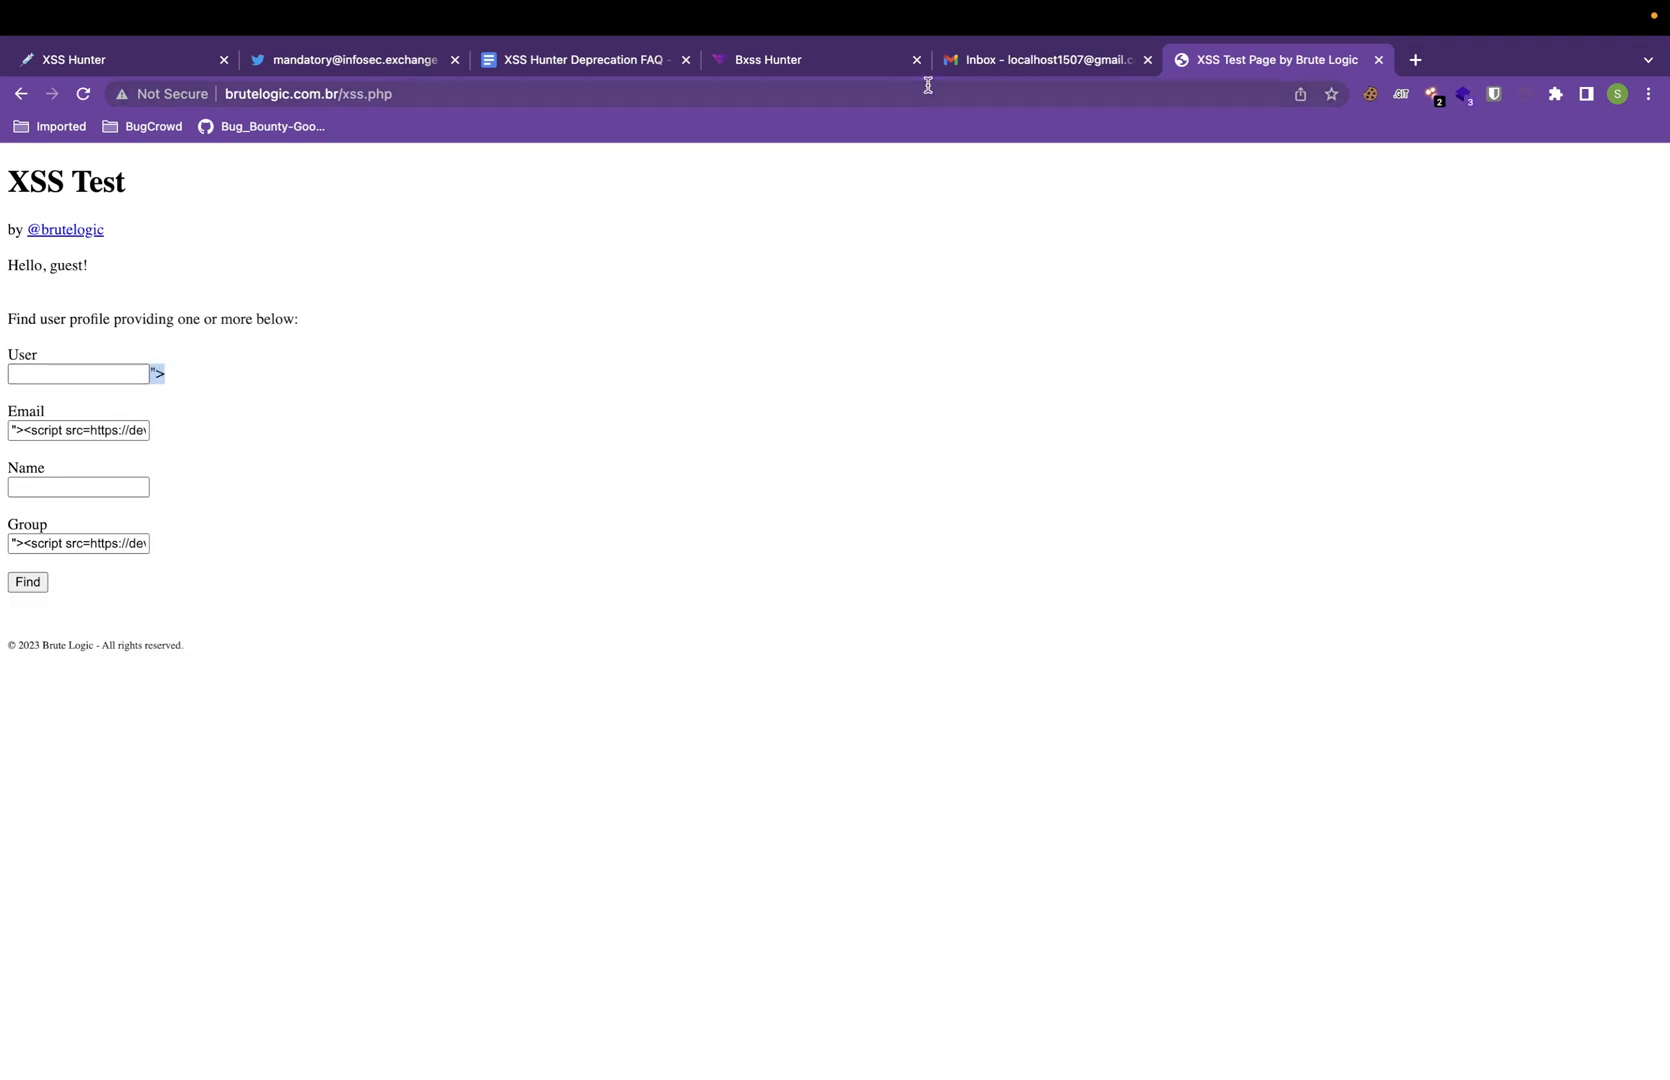
left_click(1044, 60)
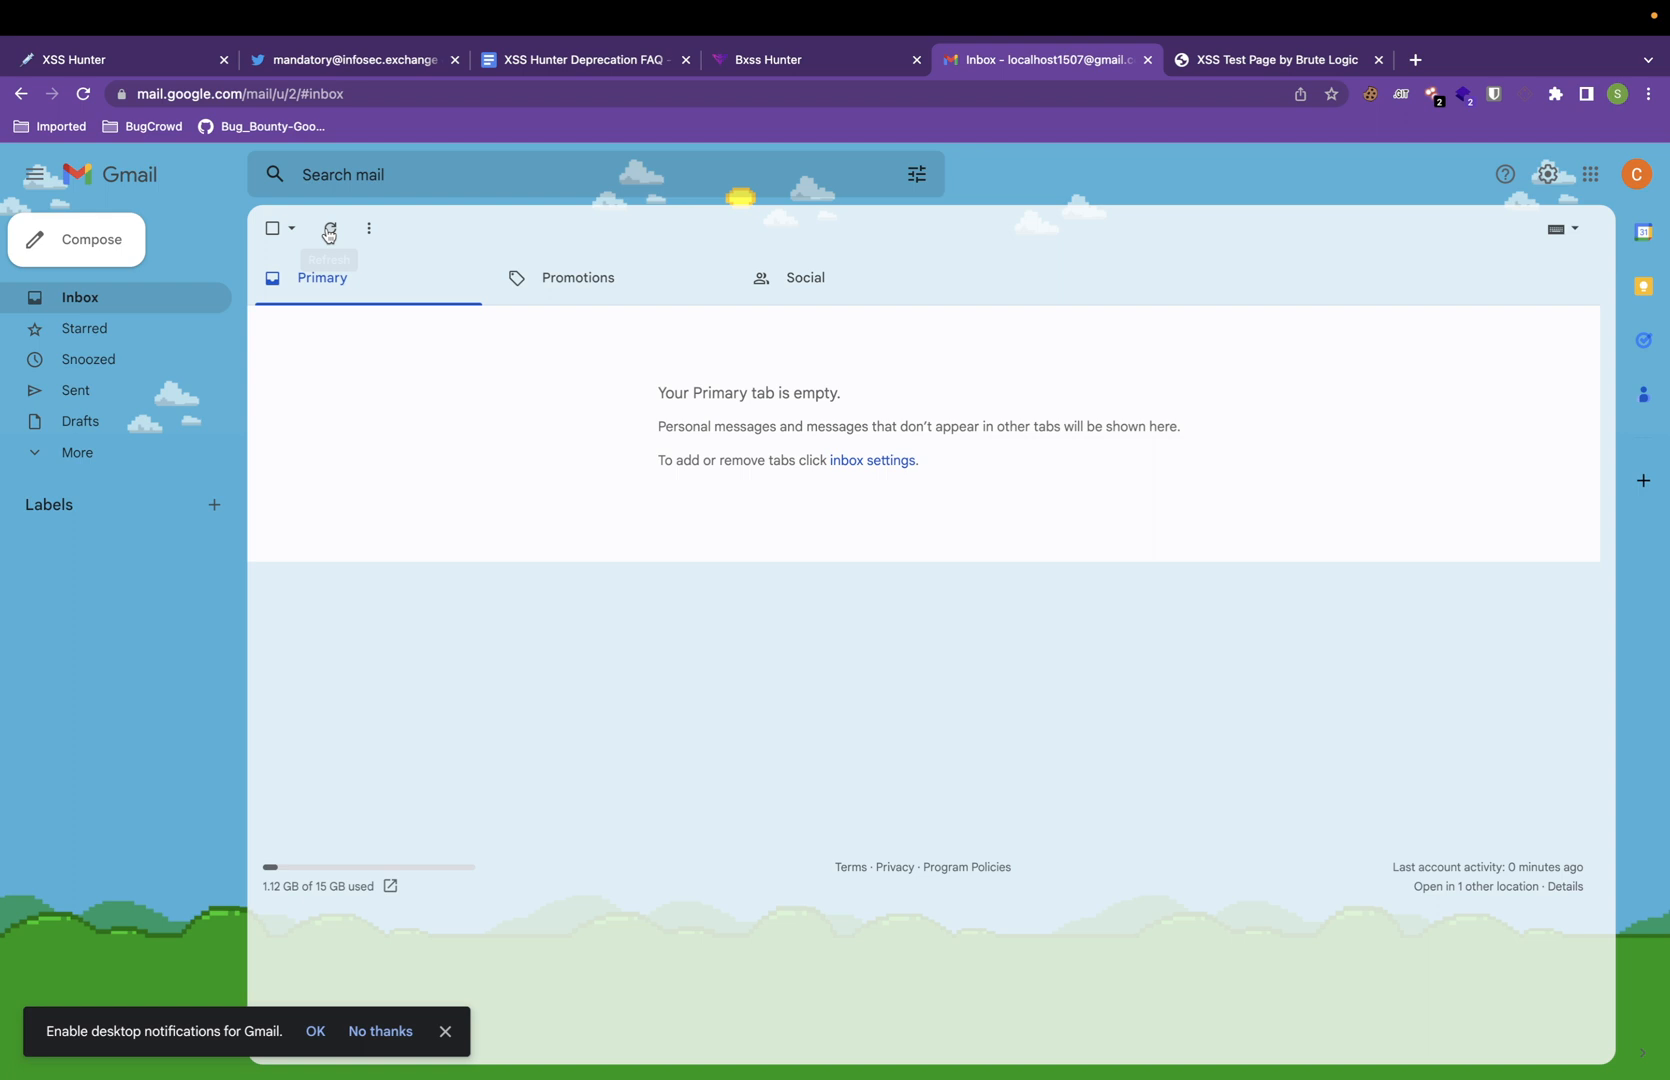
Refresh Gmail, read the brutelogic.com.br/xss.php BXSS Report Notification, and return to BXSS Hunter.
left_click(815, 59)
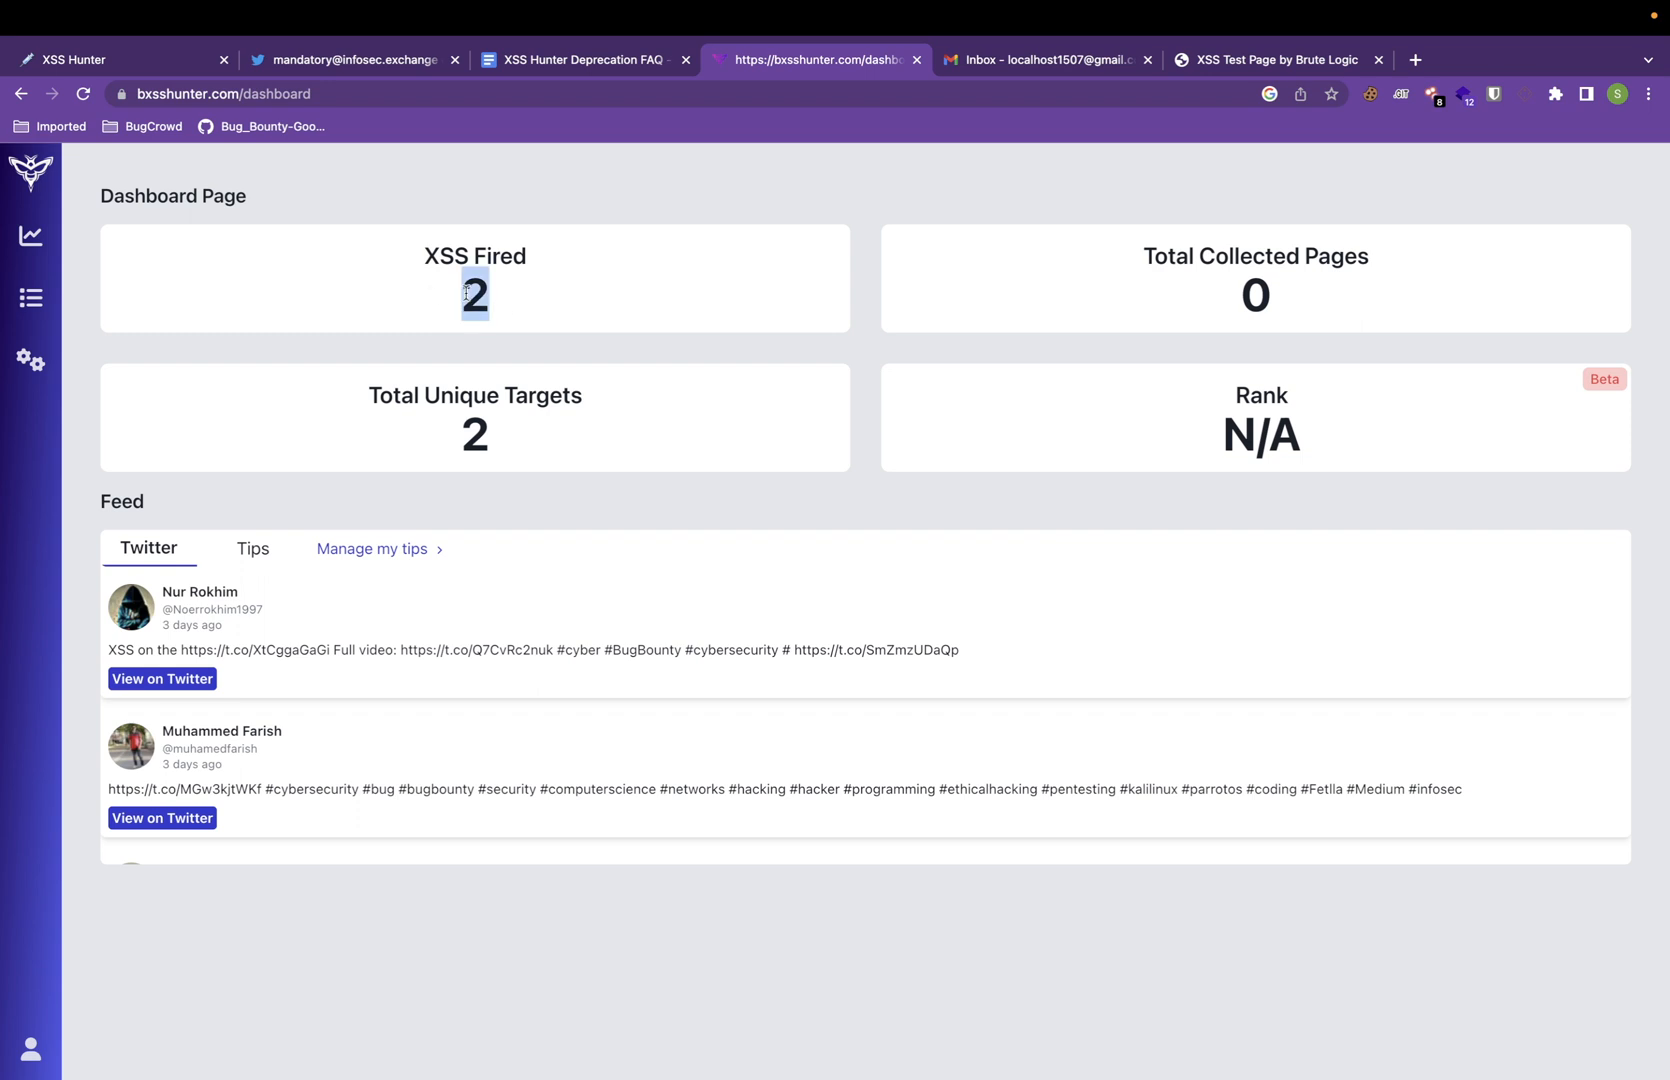
left_click(1044, 60)
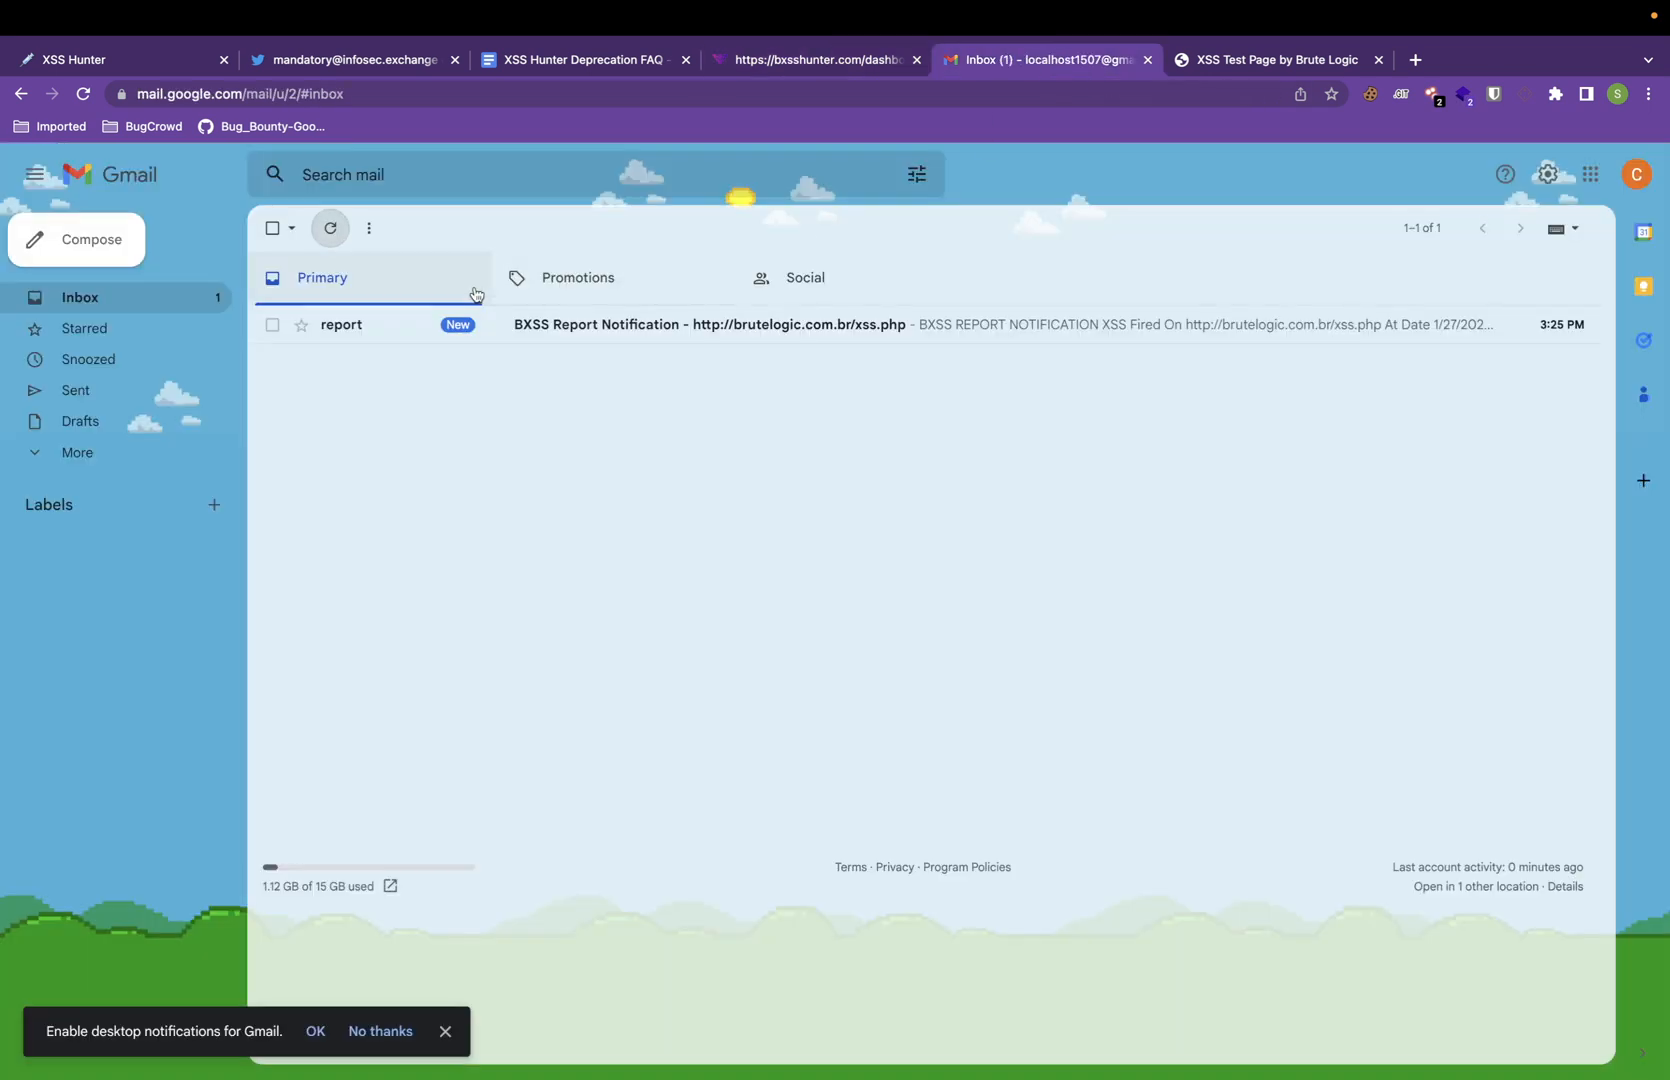
left_click(708, 325)
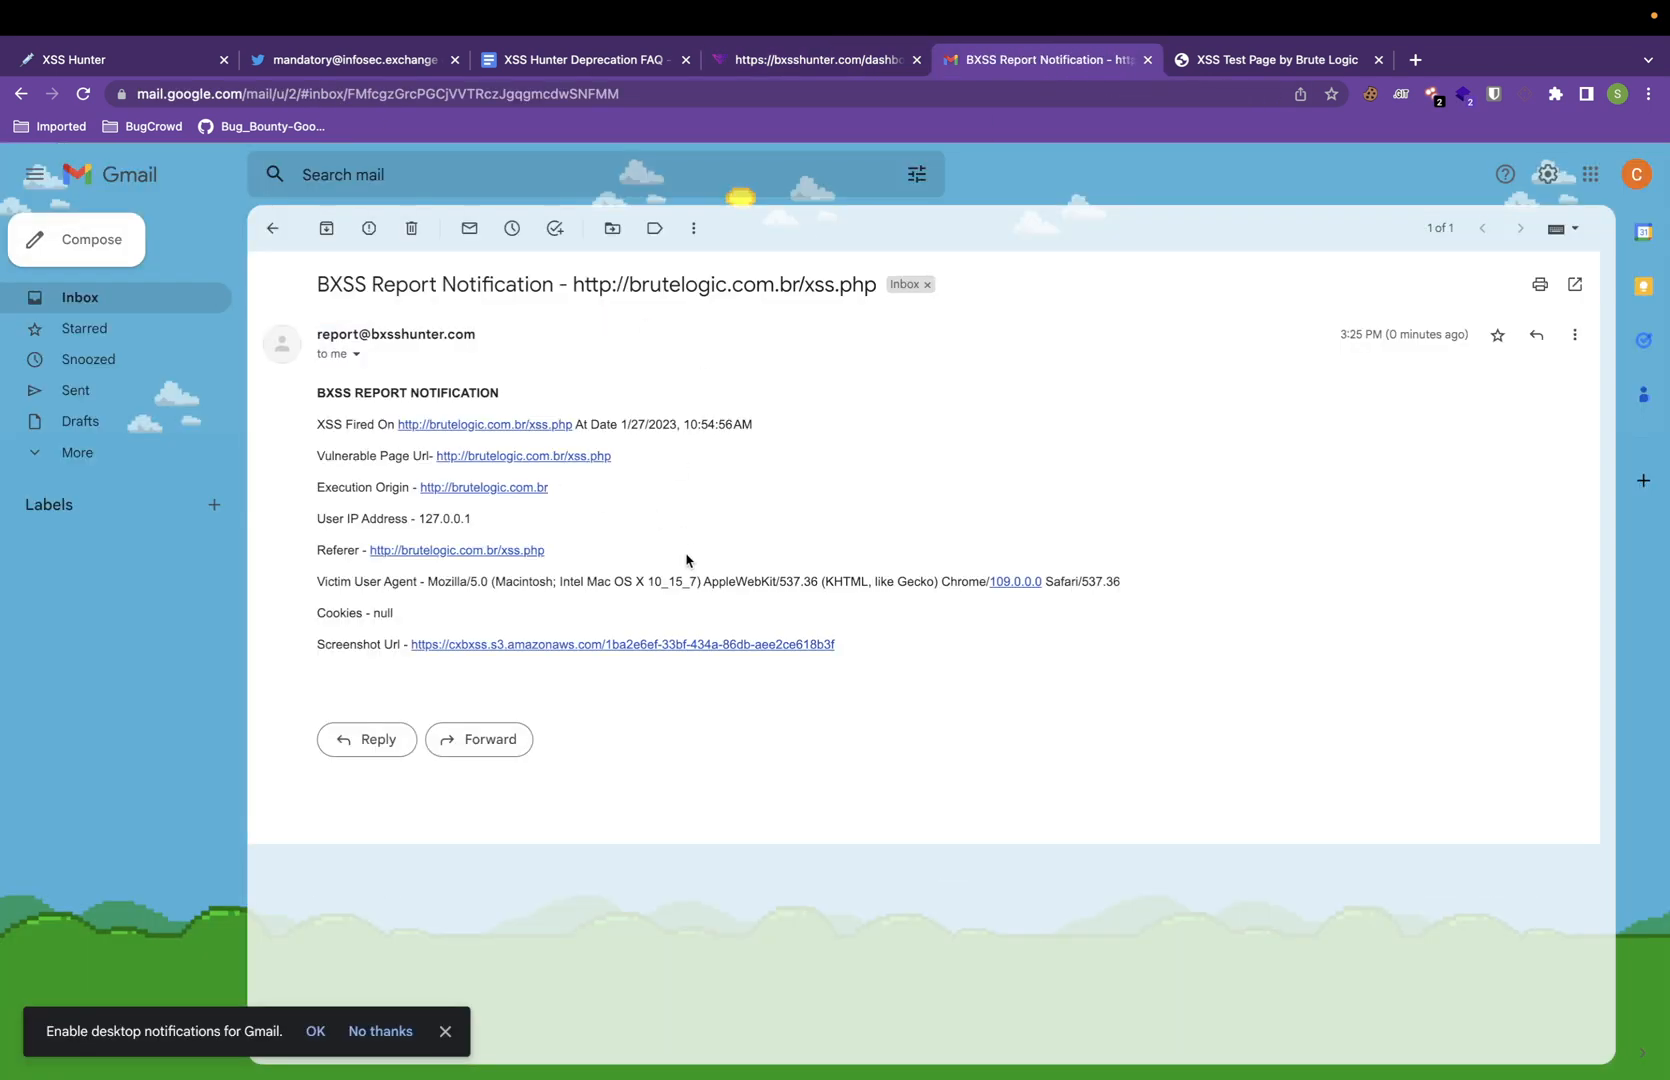
scroll("down", 3)
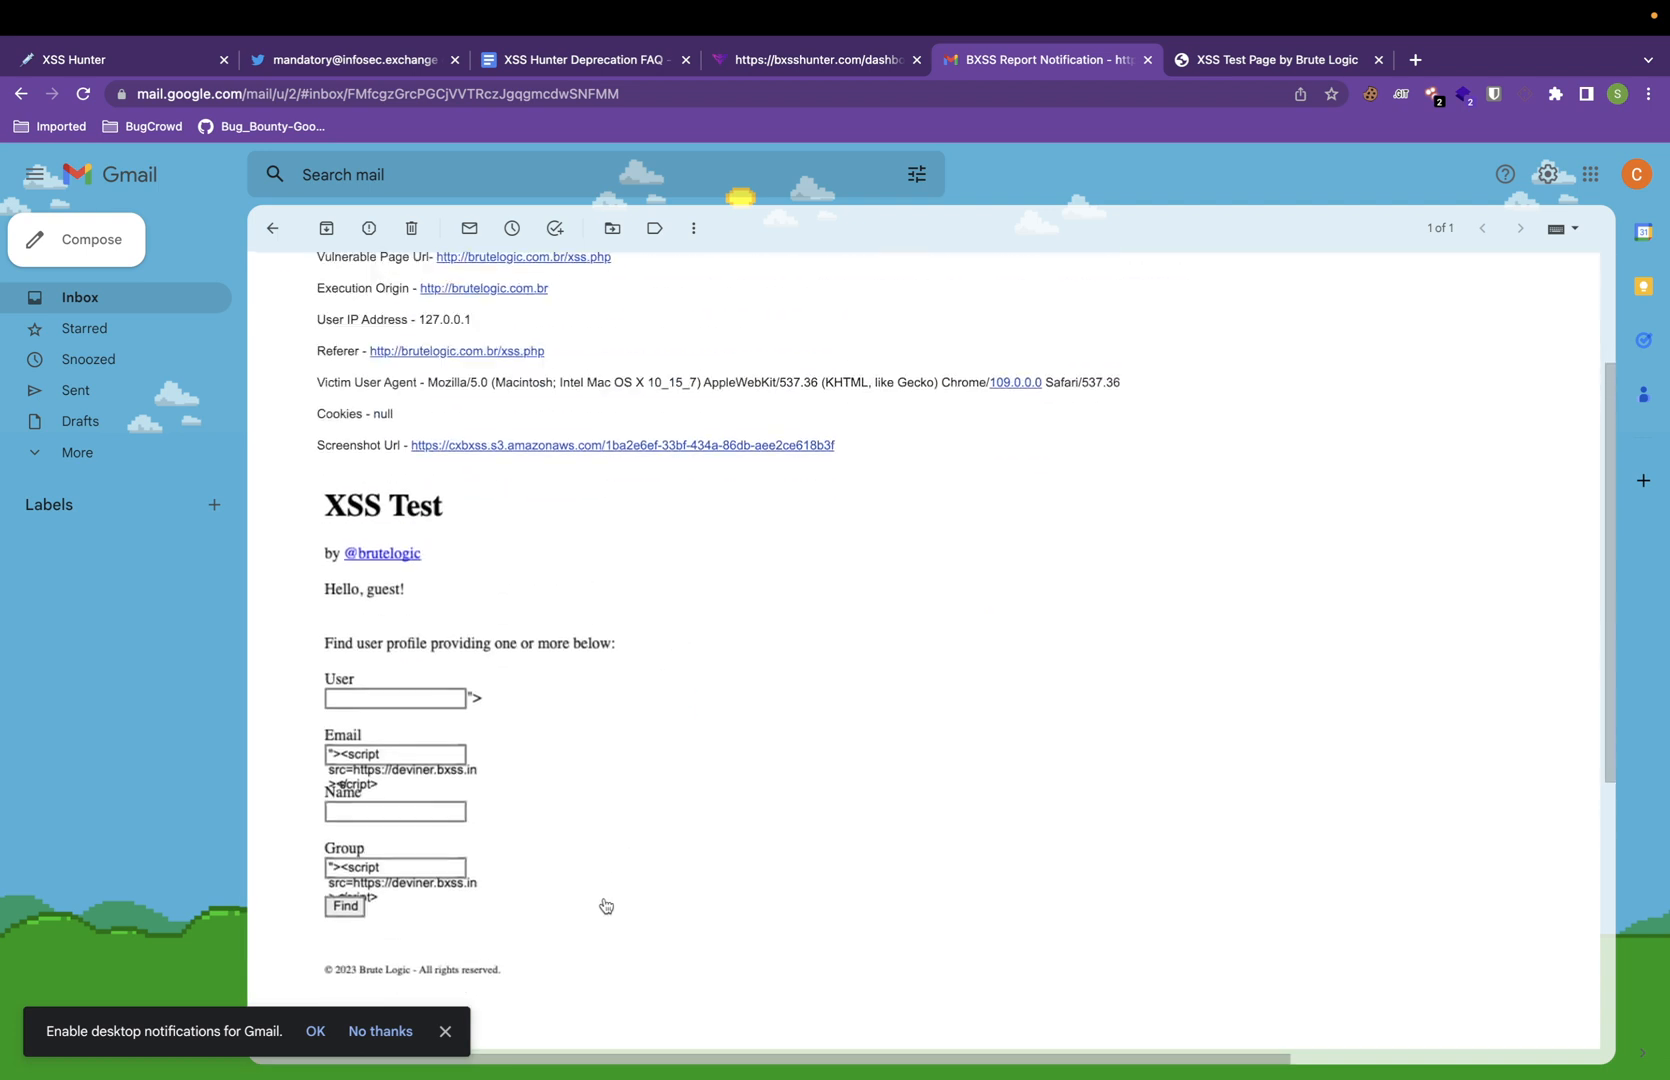
scroll("down", 3)
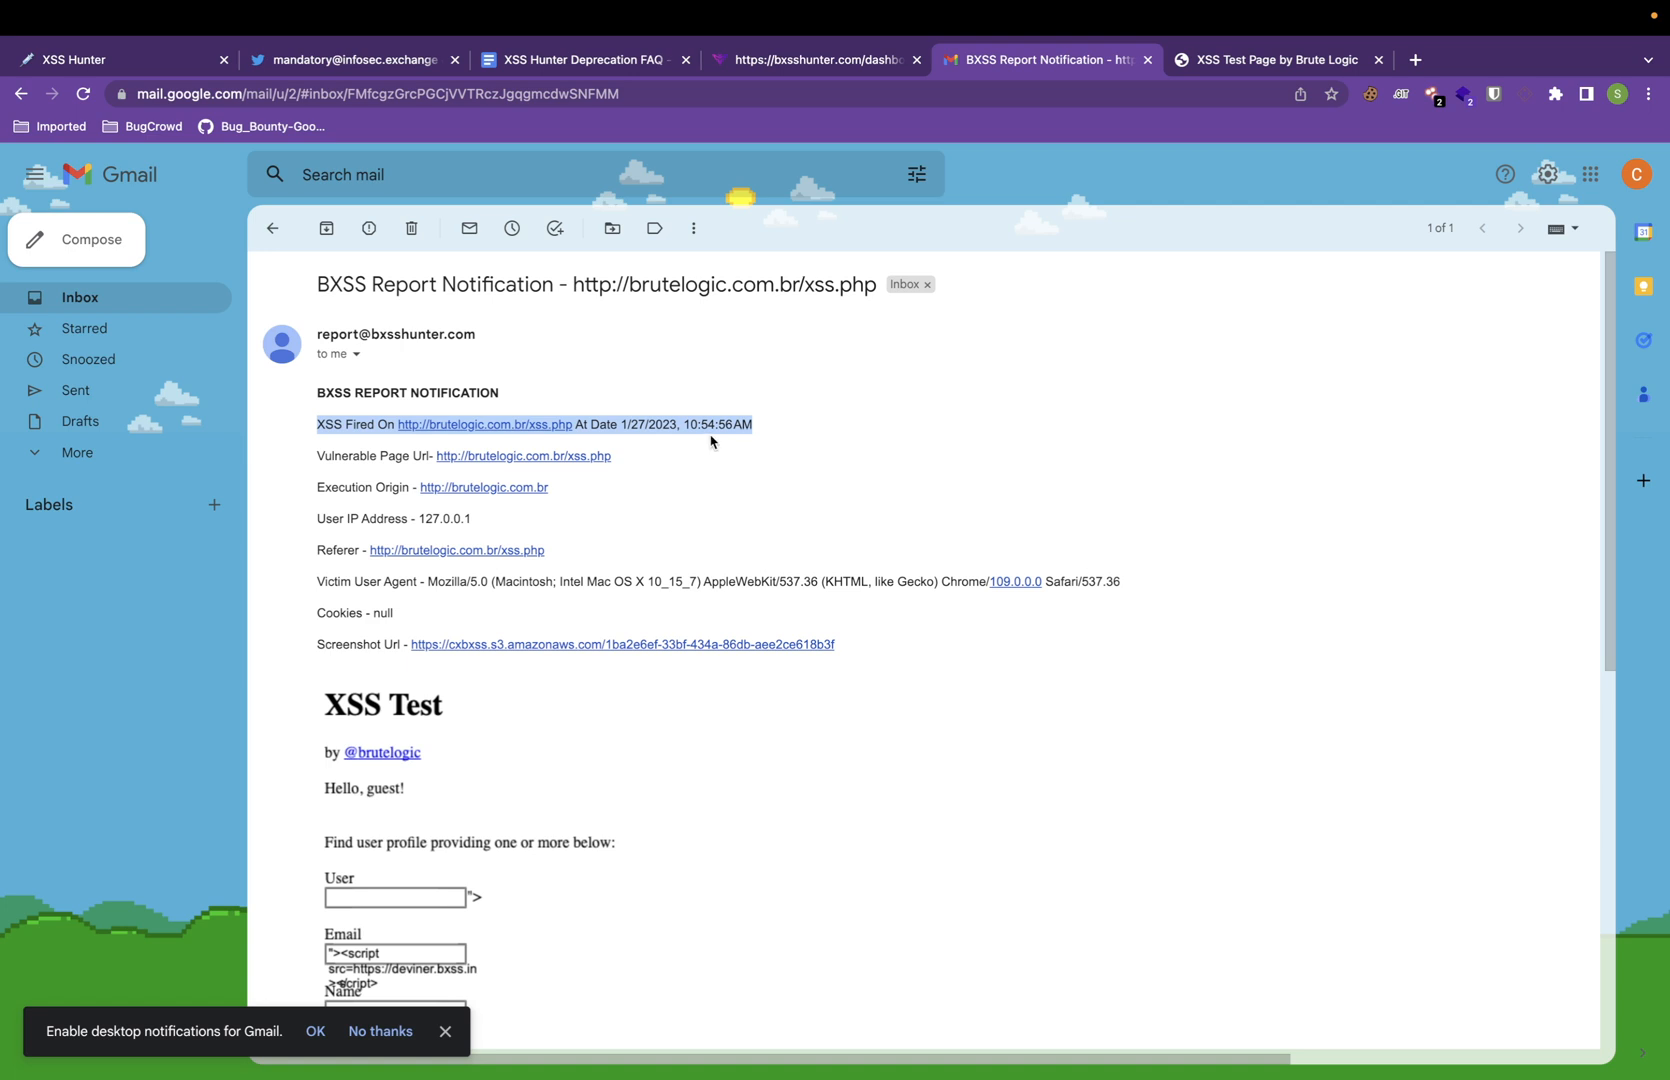
left_click(530, 437)
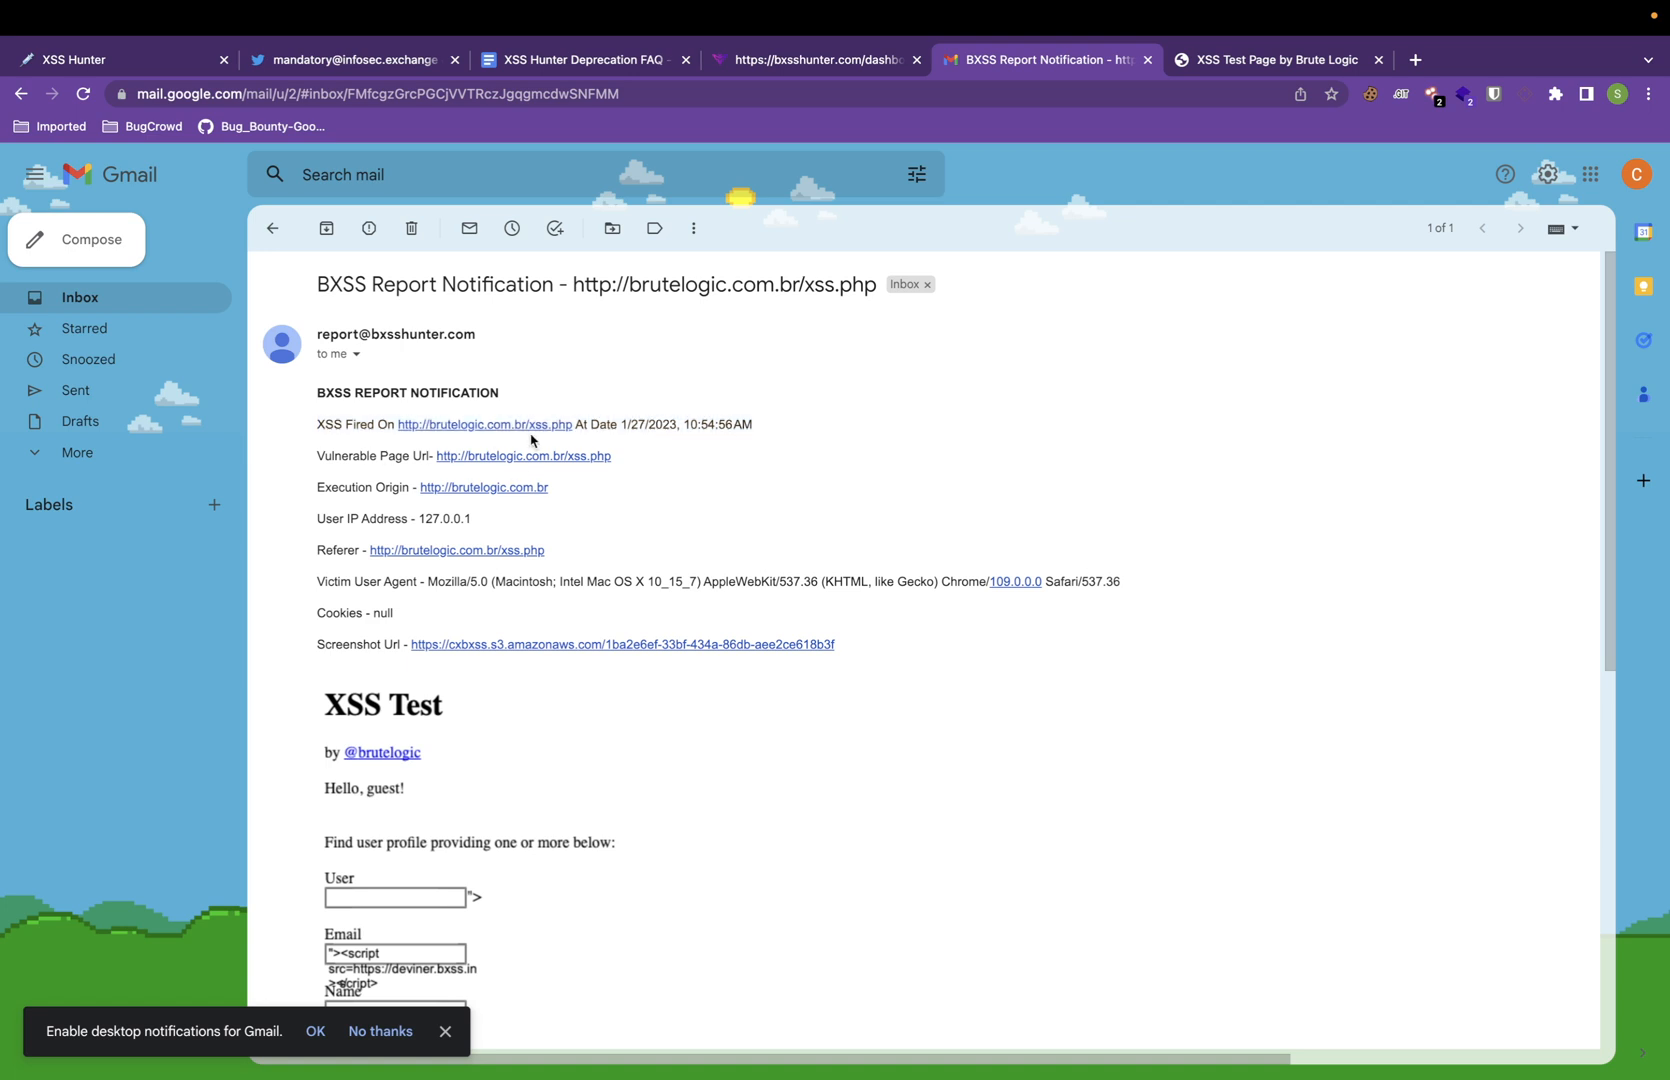
mouse_move(377, 485)
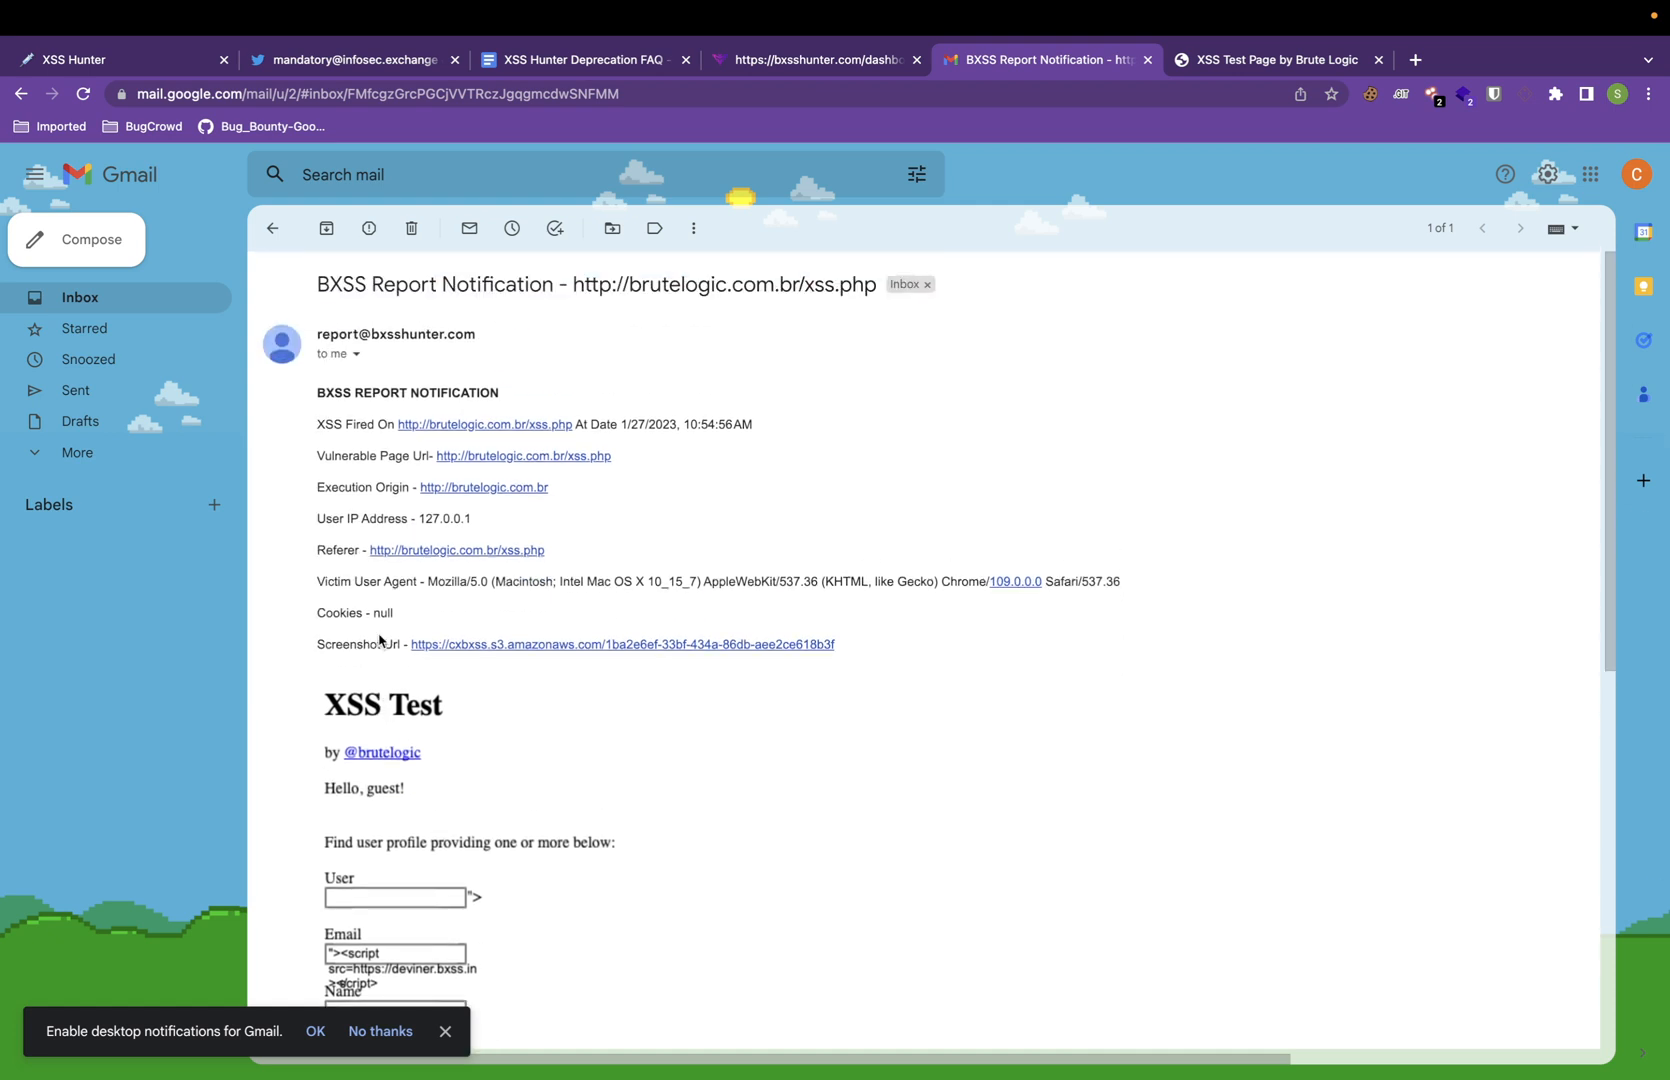
left_click(816, 59)
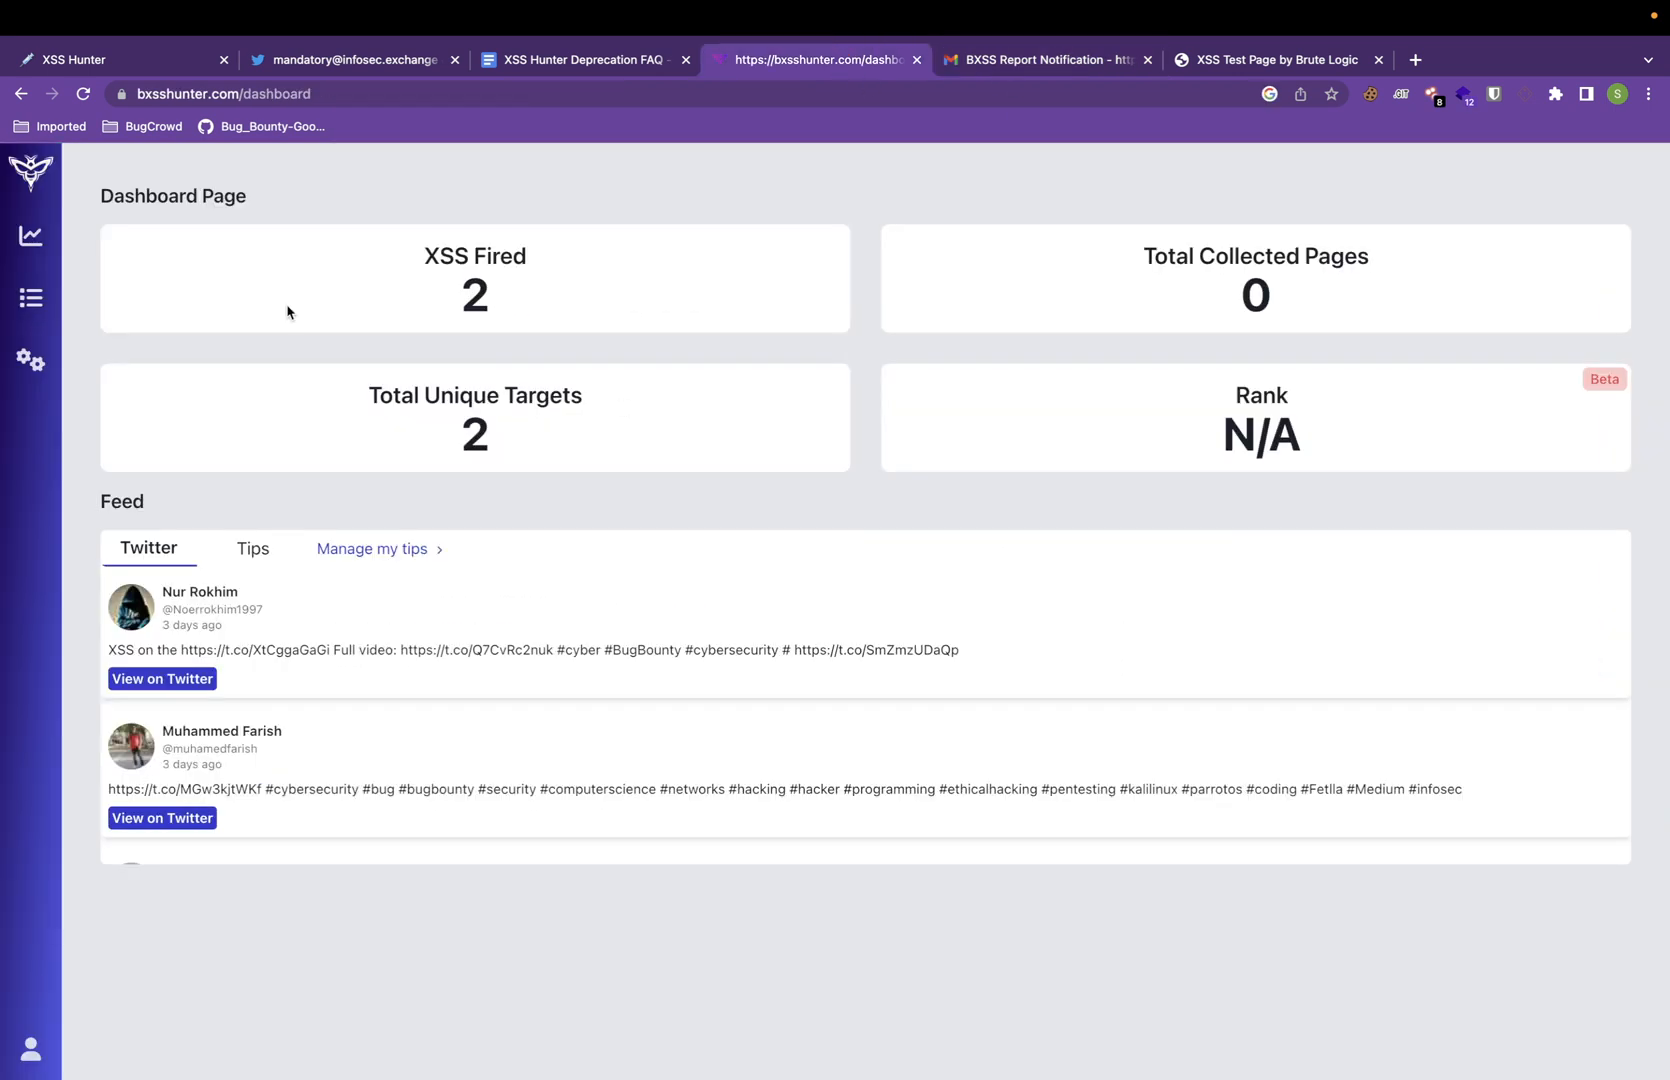
Check the empty Collected Pages list, then go back to Dashboard and the XSS fires.
left_click(31, 298)
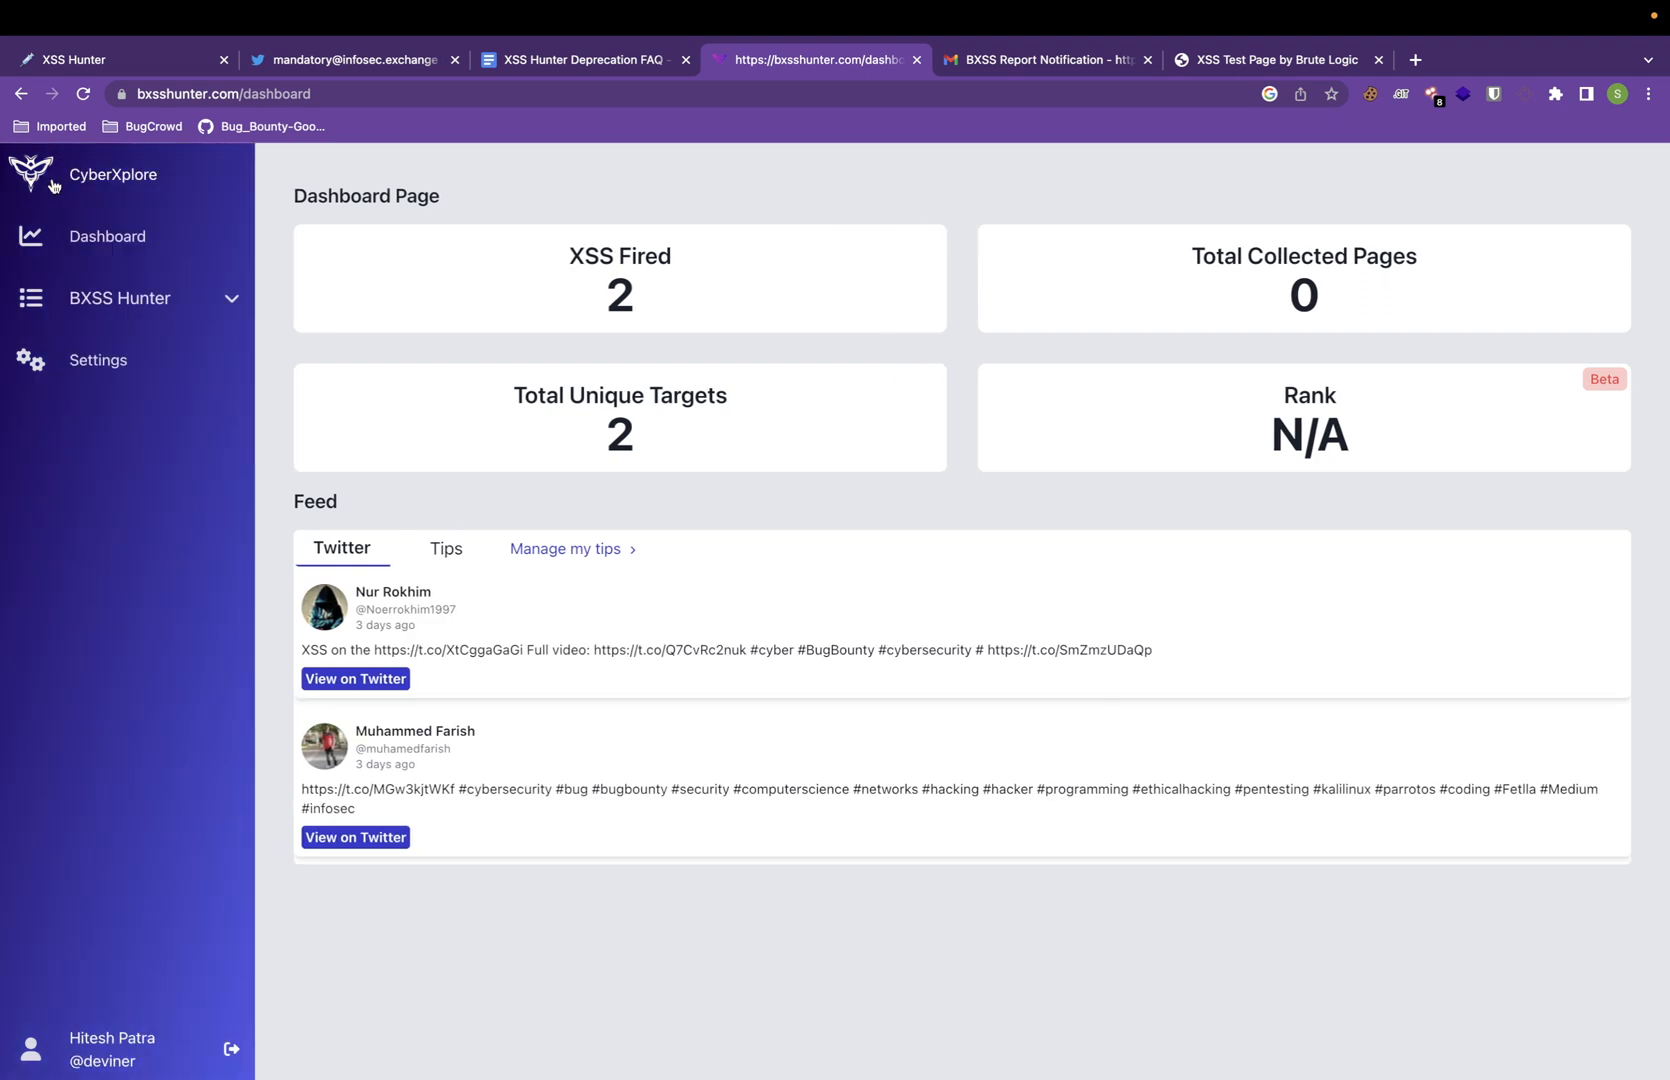
mouse_move(146, 365)
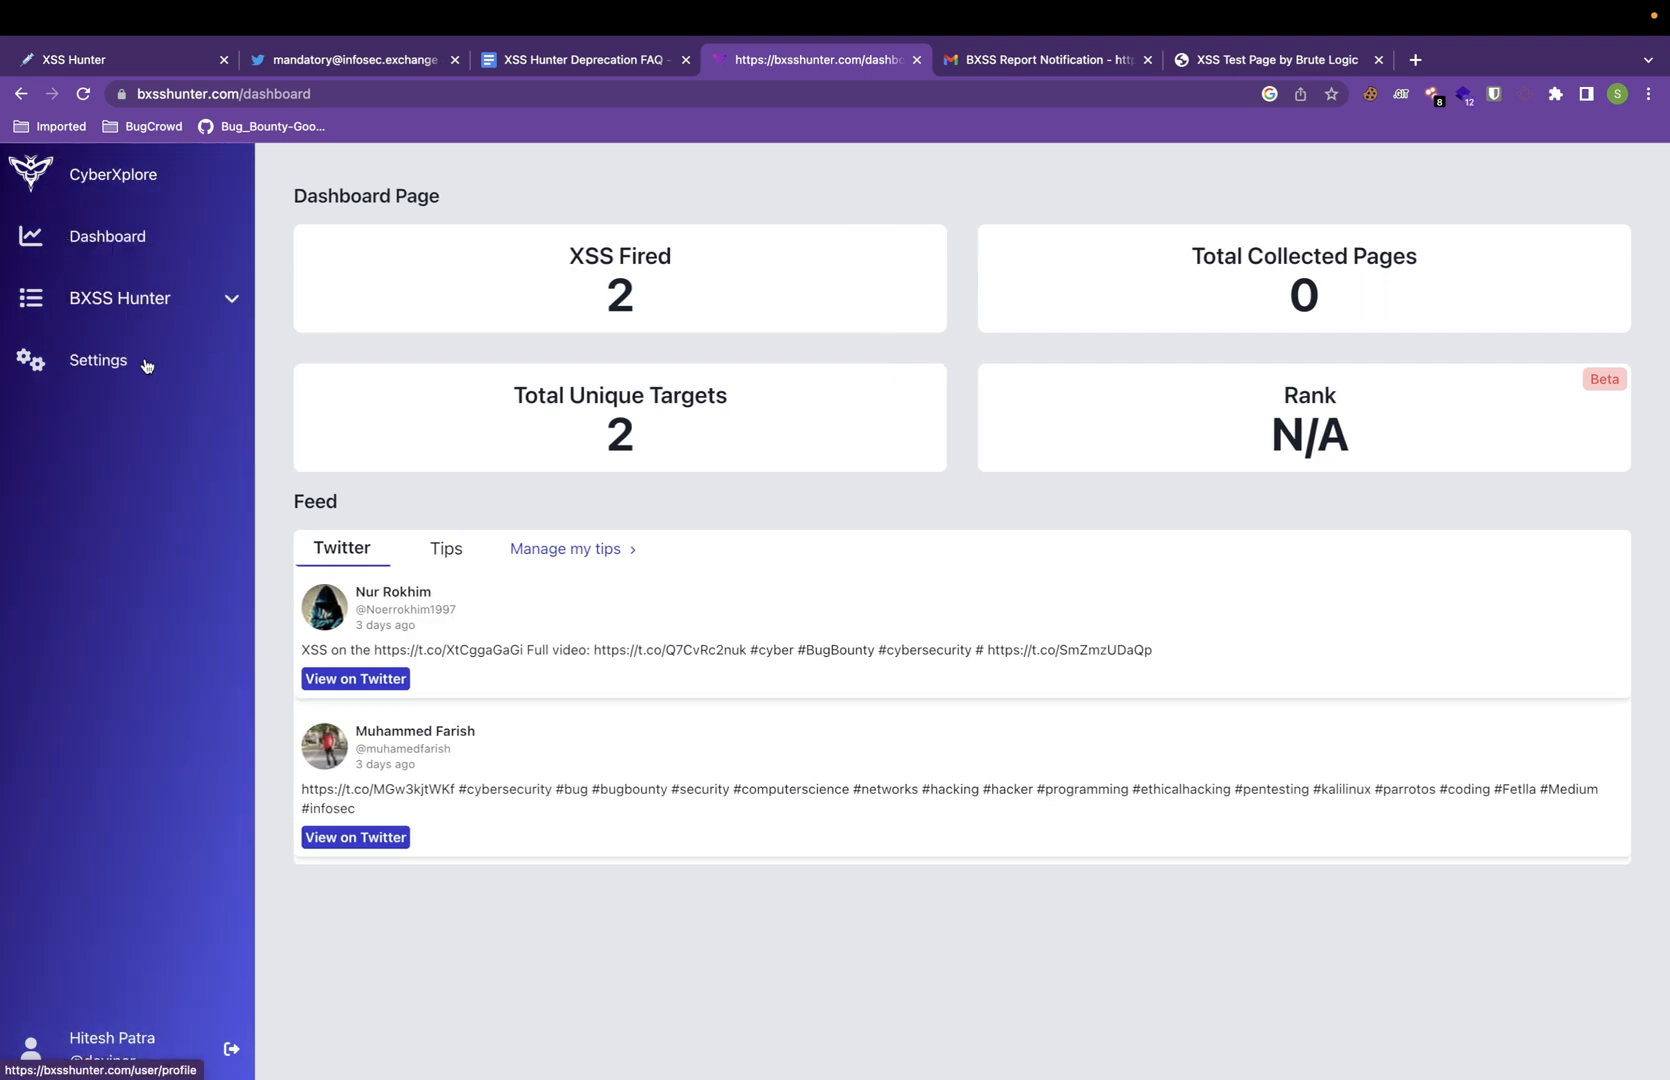
left_click(119, 298)
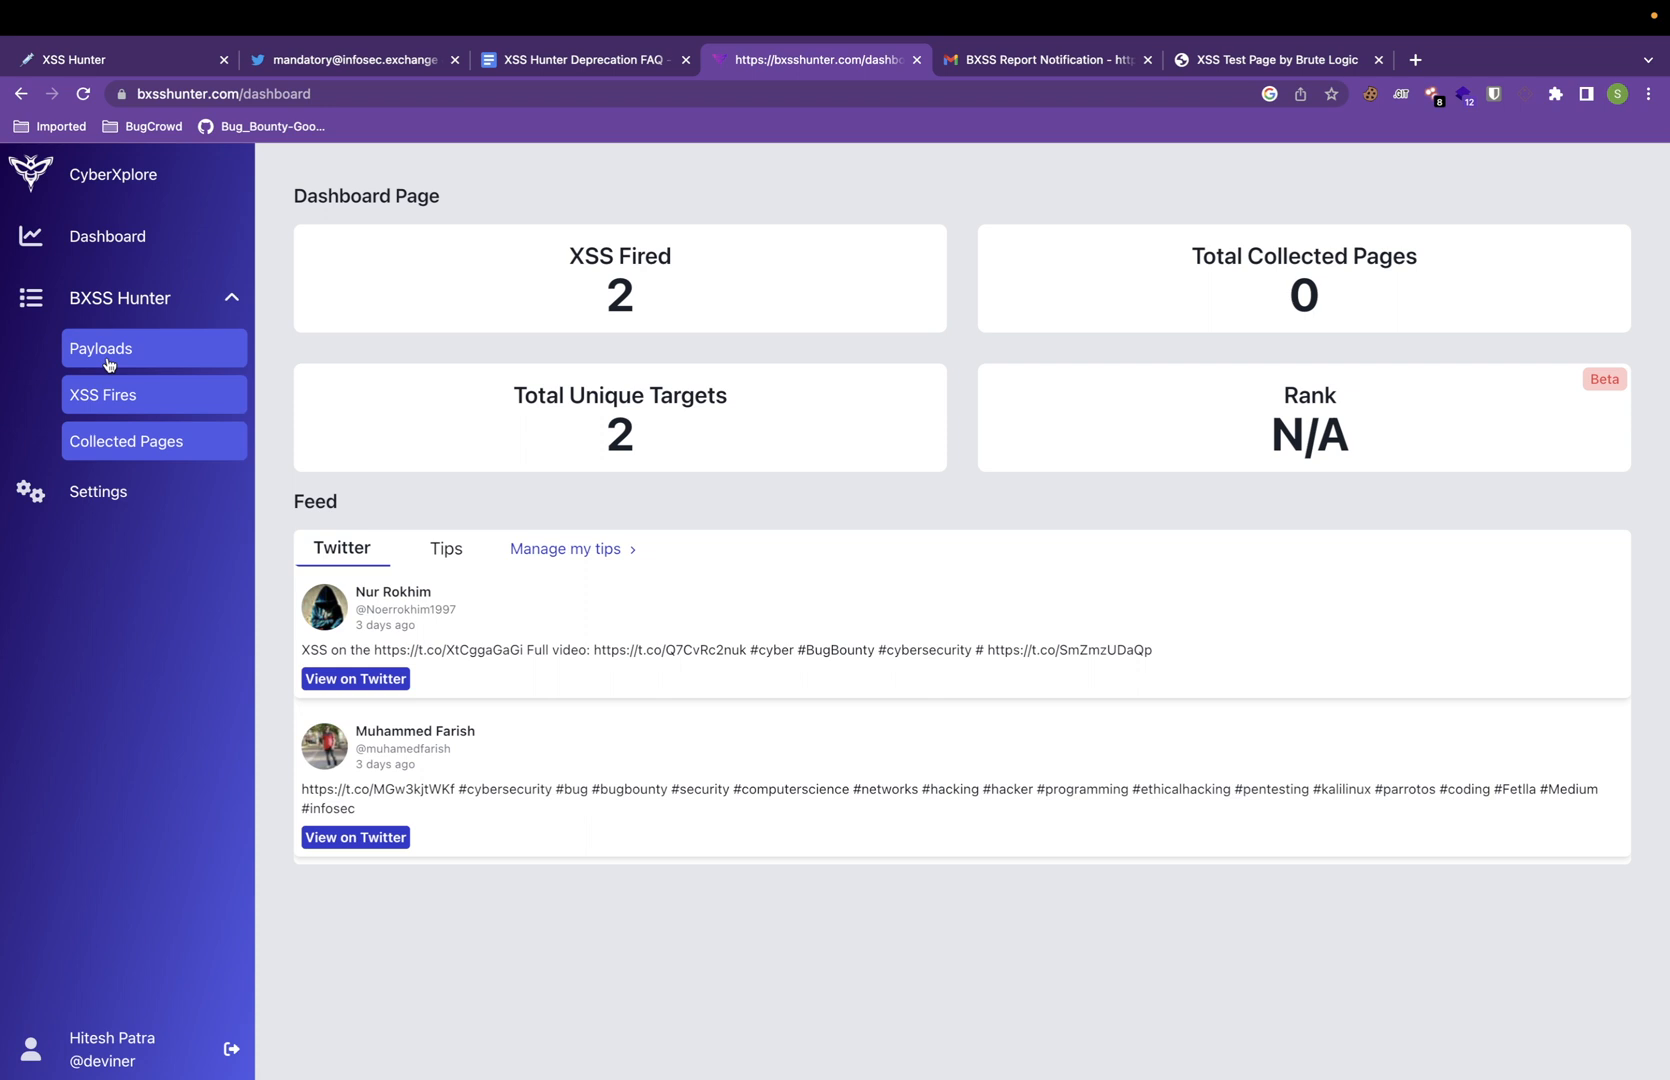
left_click(126, 441)
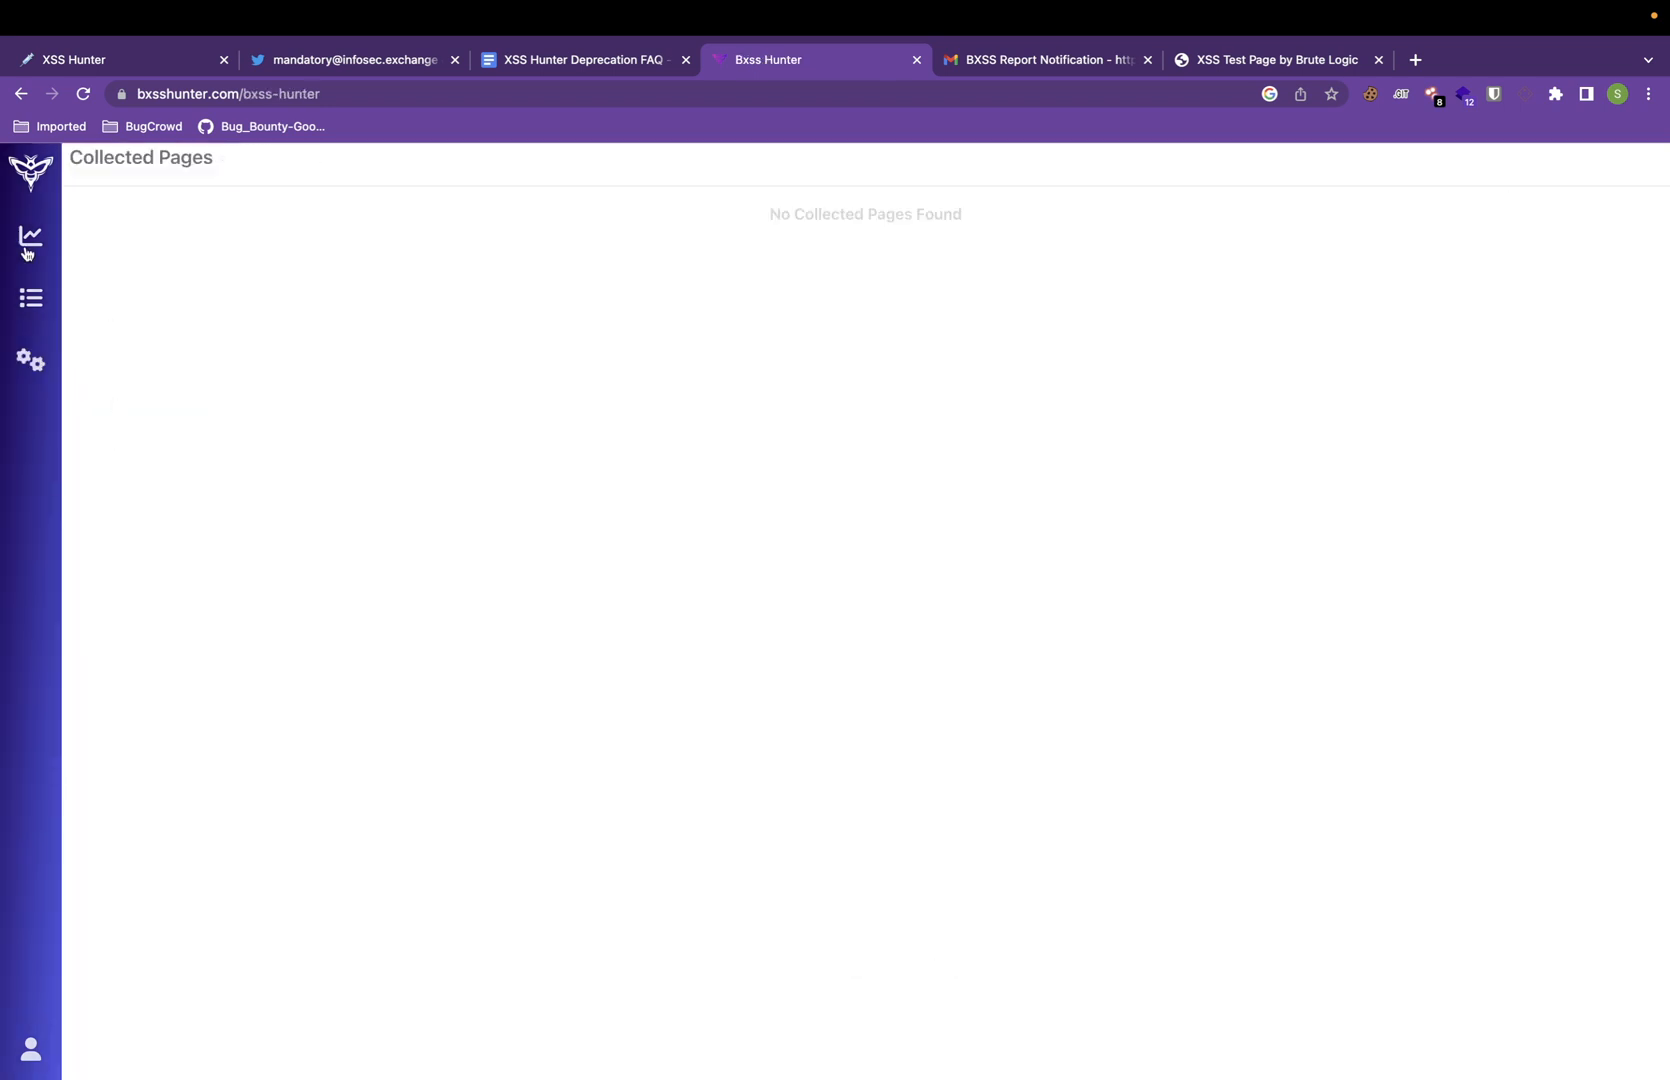
left_click(30, 359)
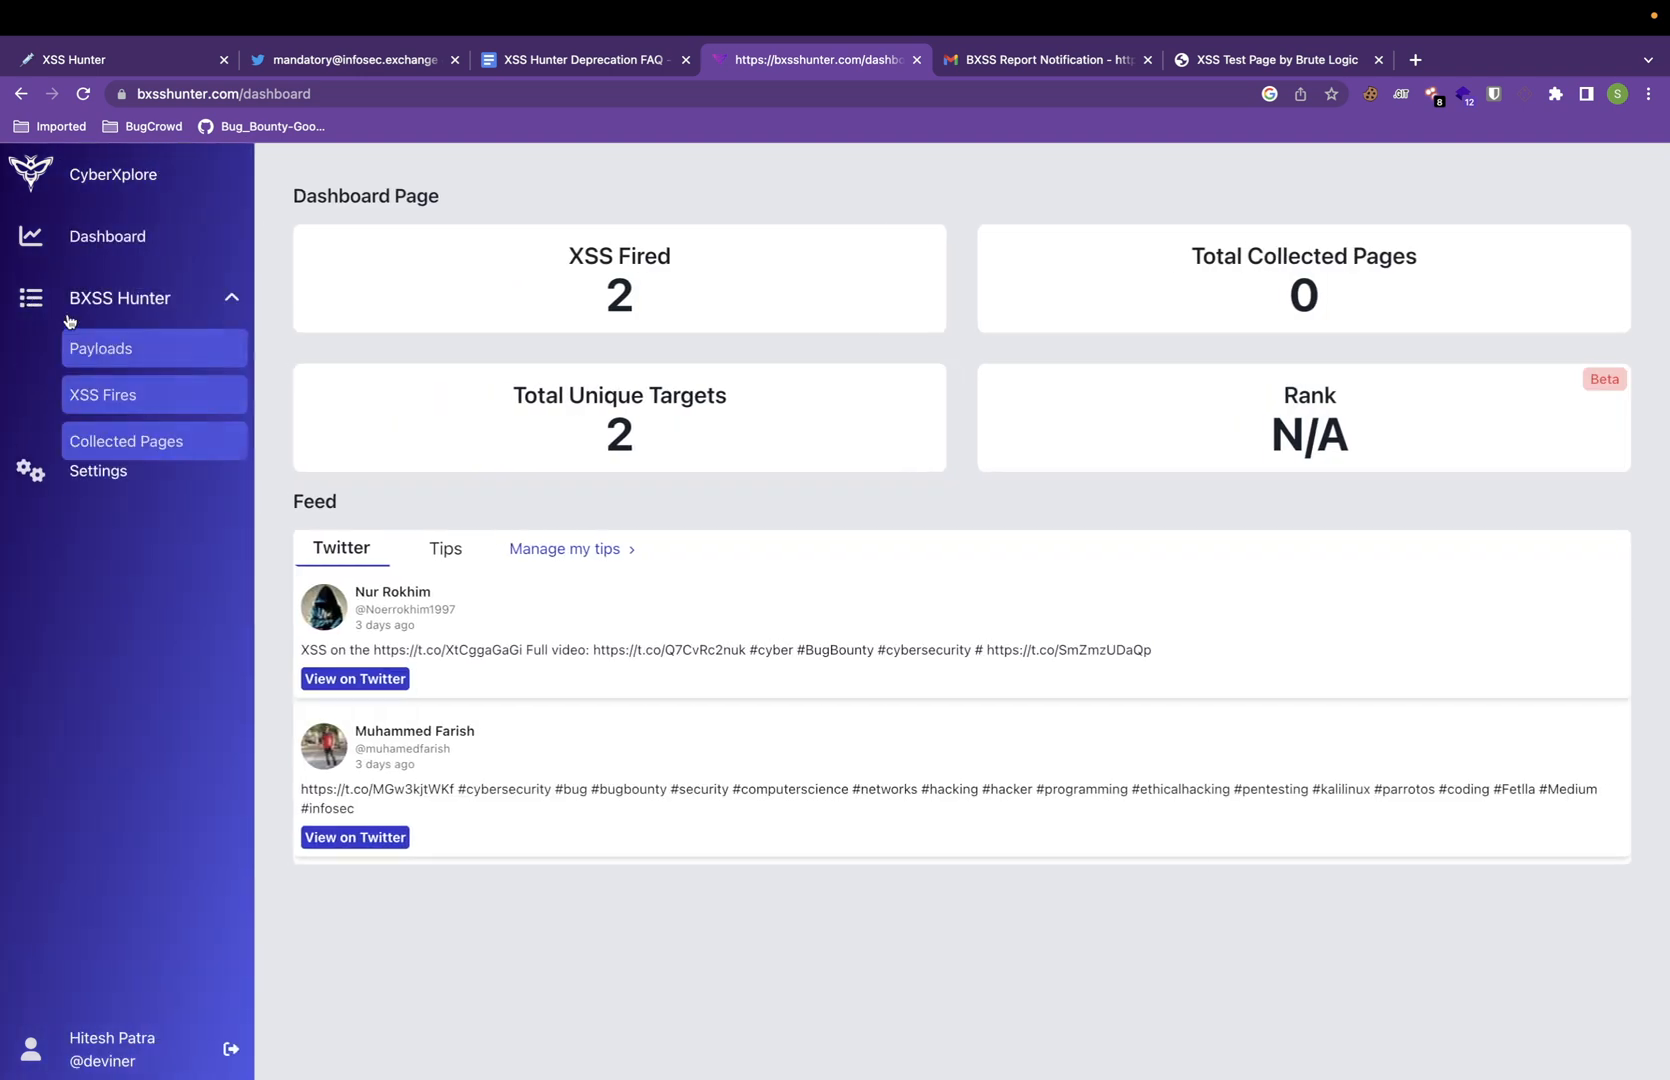
left_click(103, 394)
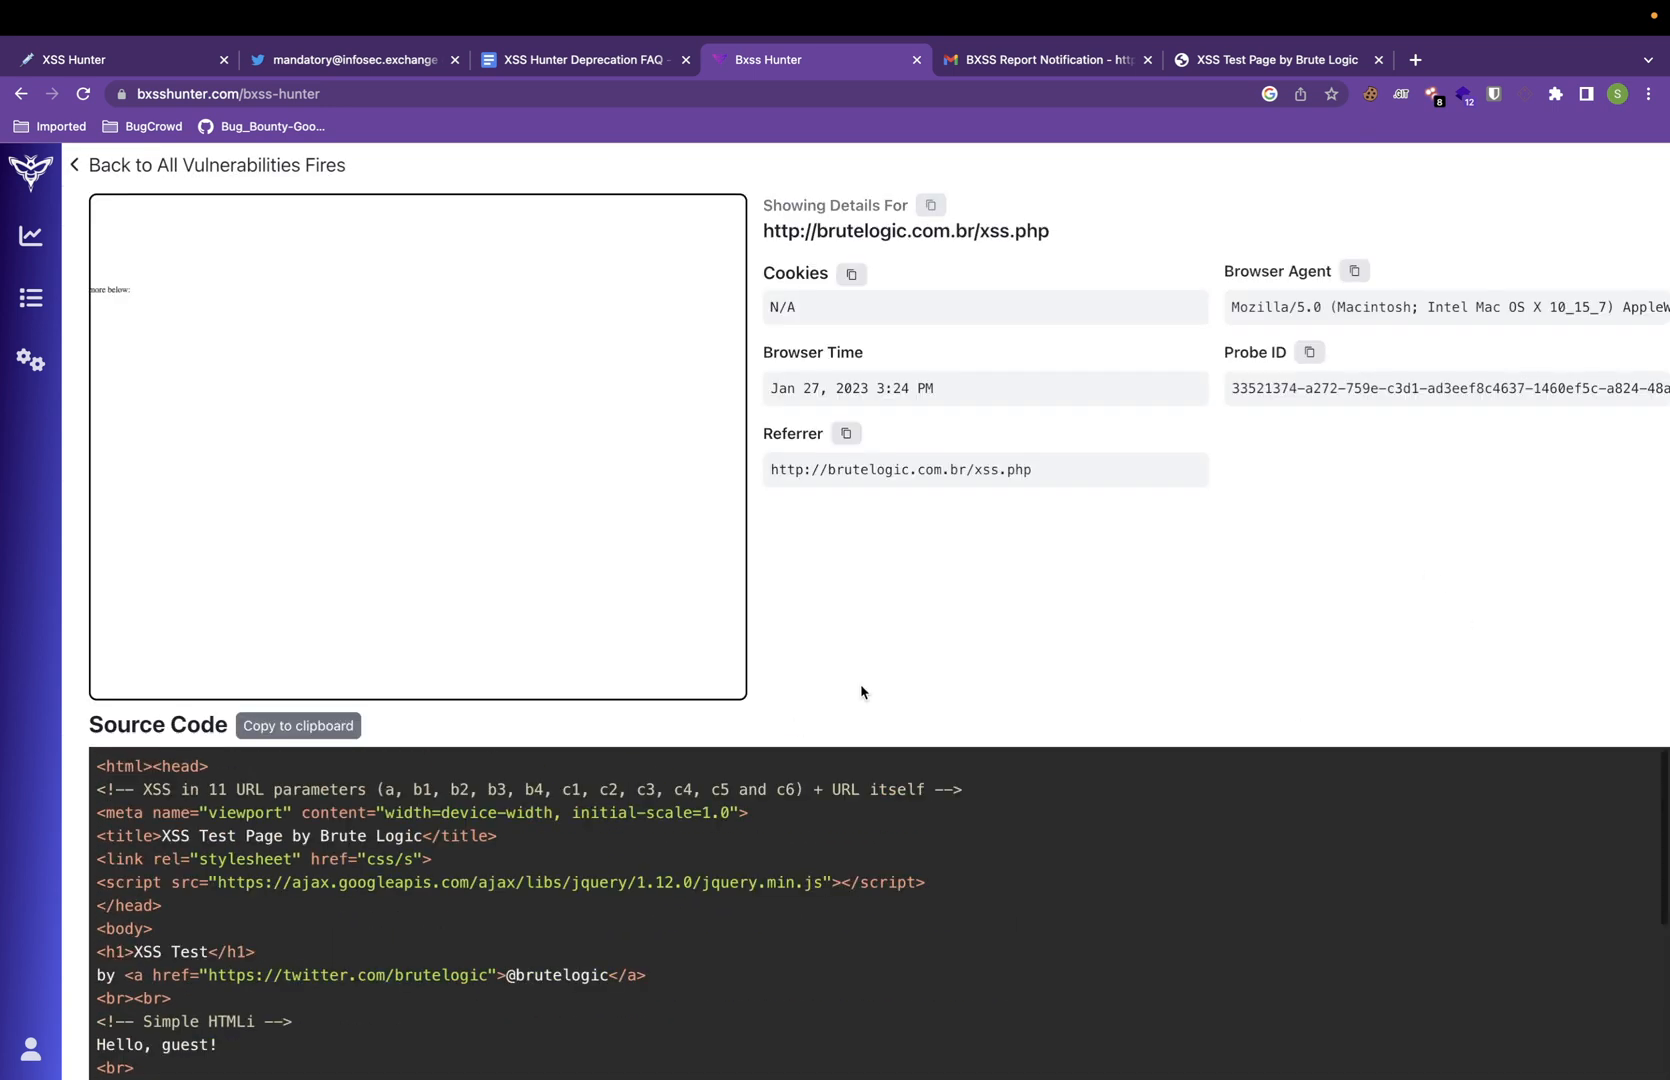
Scroll the brutelogic.com.br fire's source code to reveal the injected script payload.
scroll("down", 3)
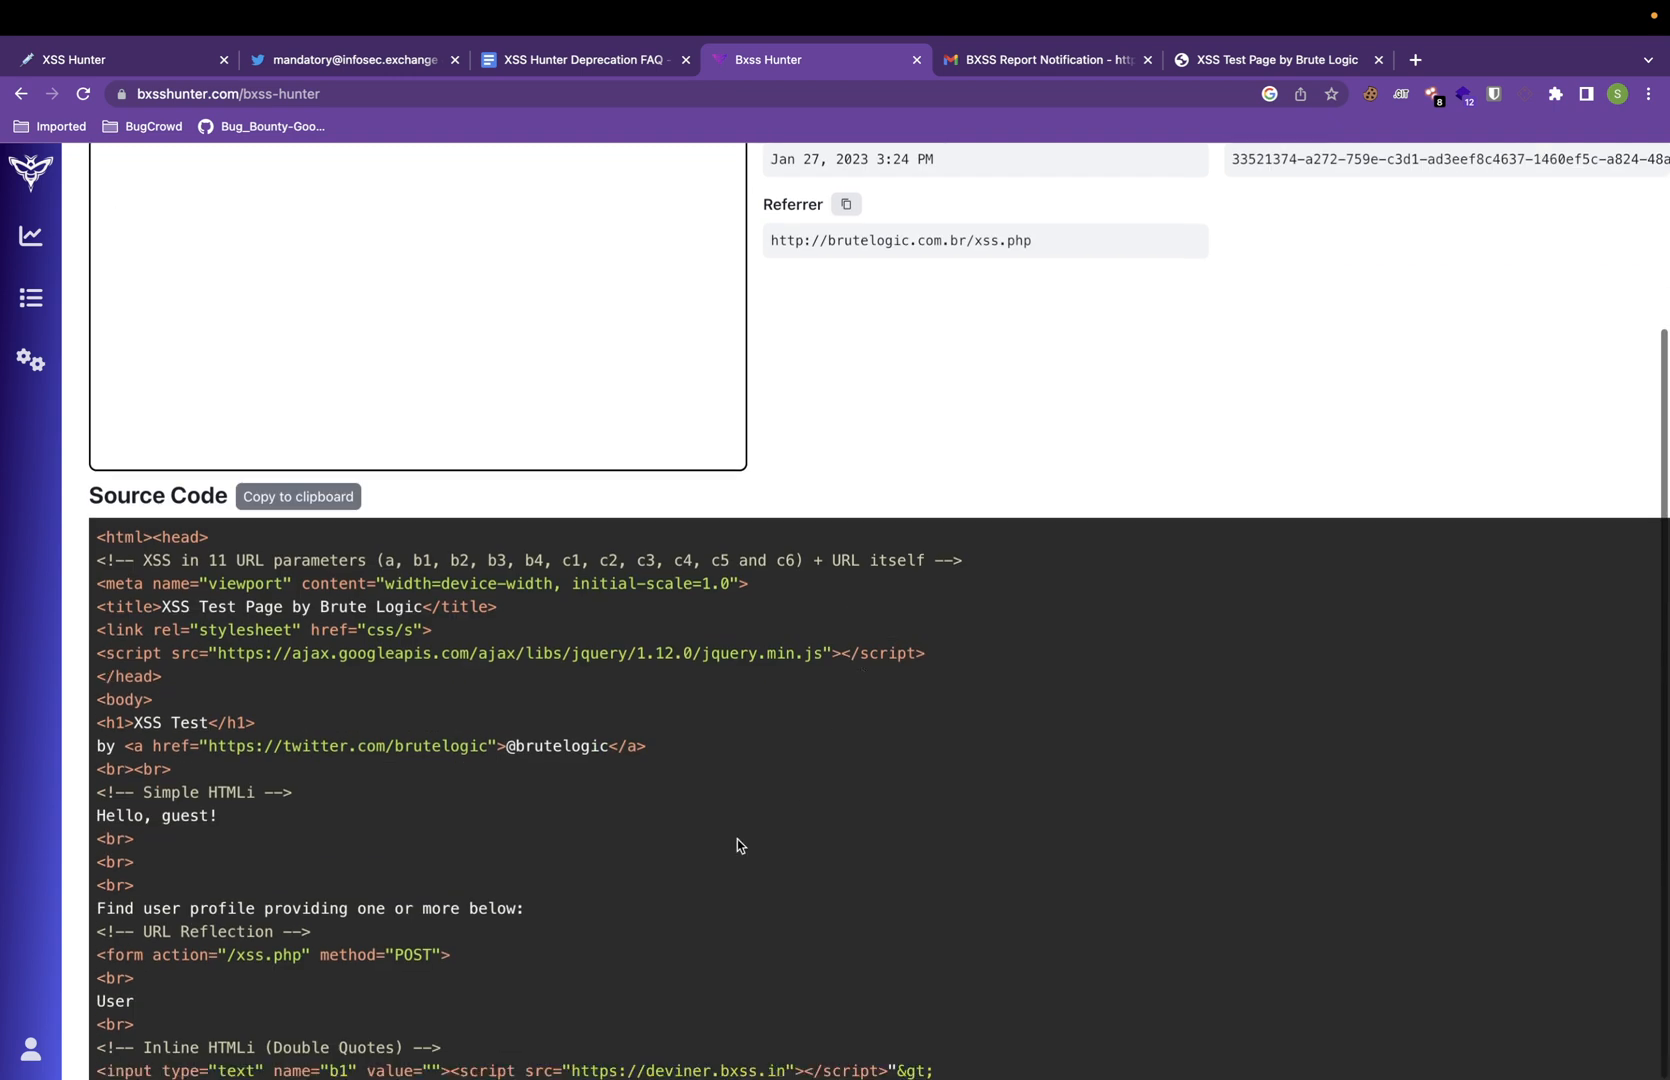
scroll("down", 3)
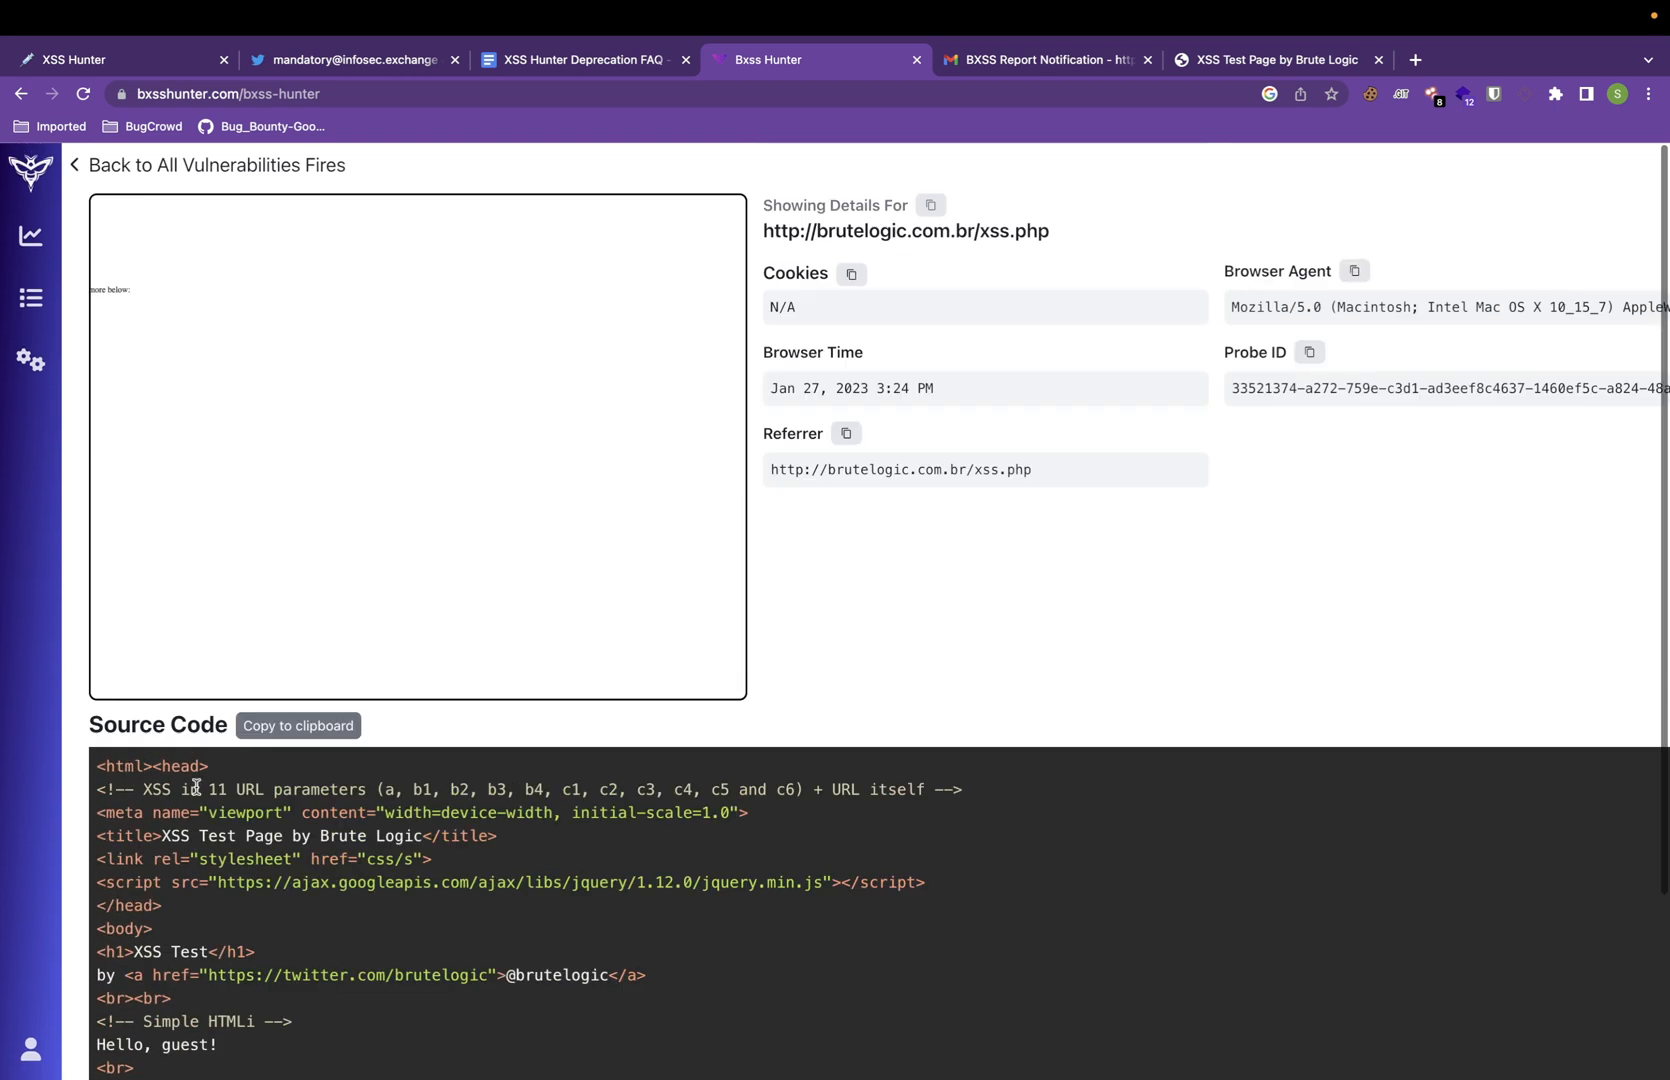
mouse_move(559, 479)
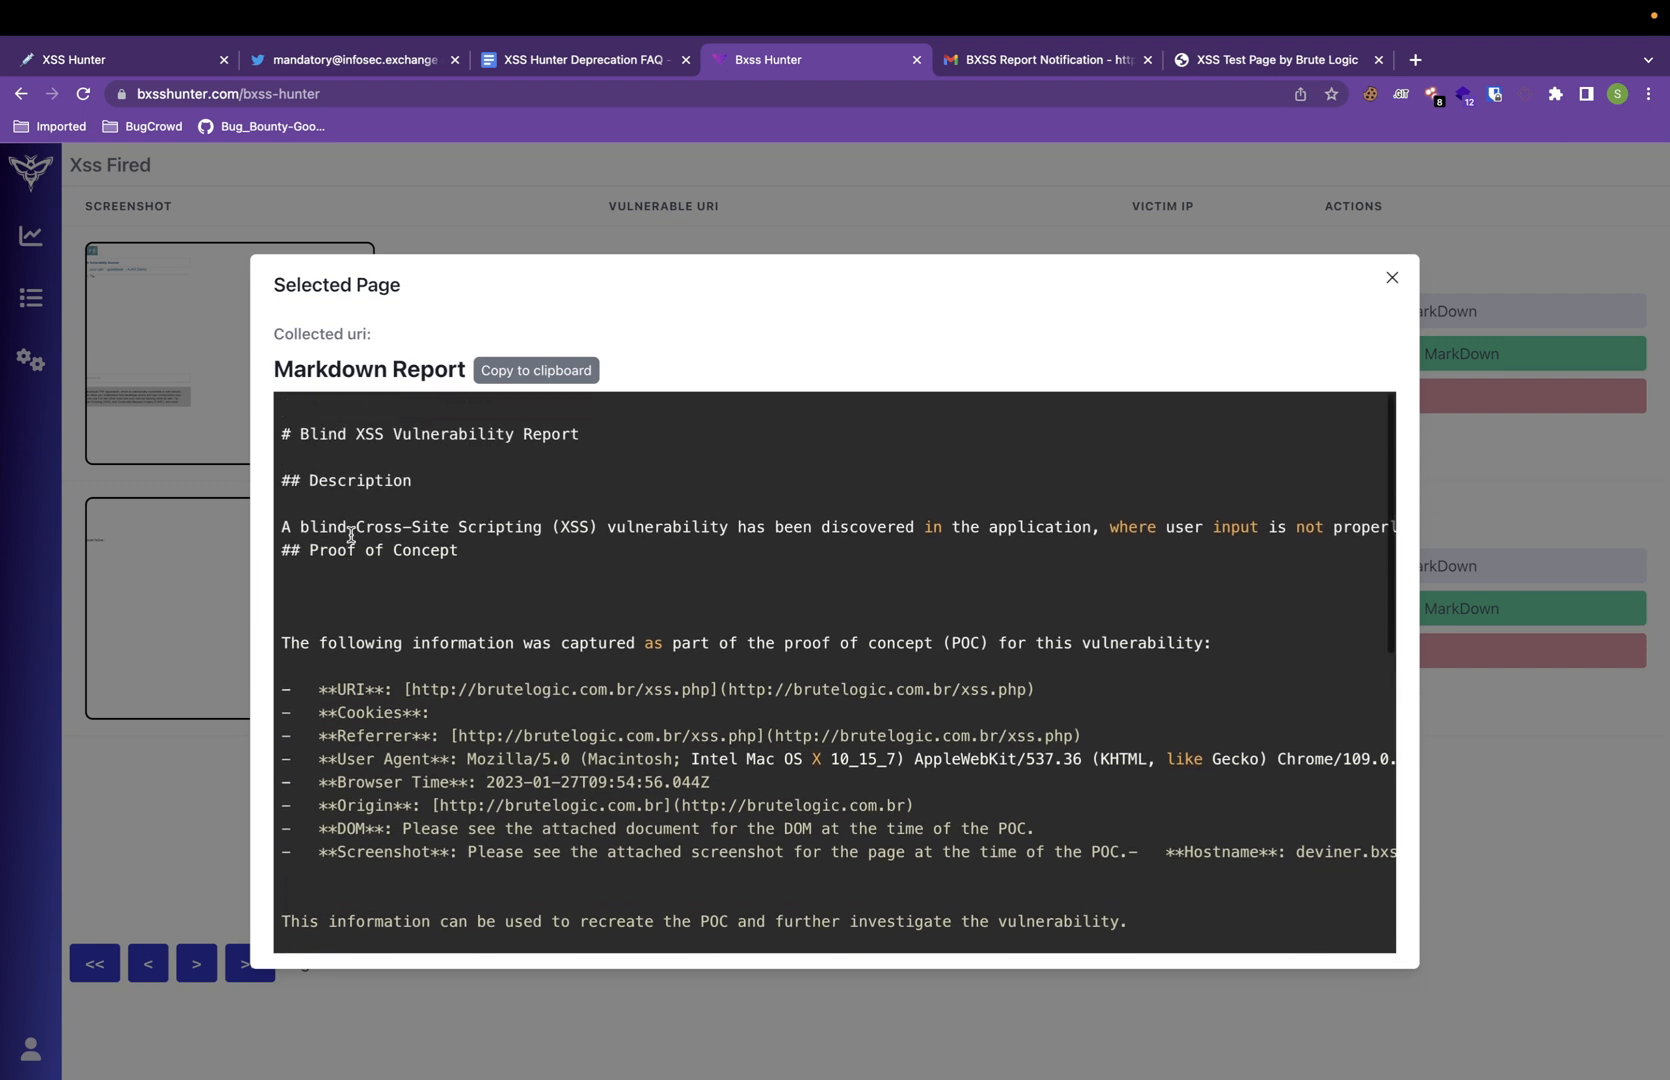
Scroll the brutelogic.com.br Markdown report, select its URI and referrer text, and open a tab.
scroll("down", 3)
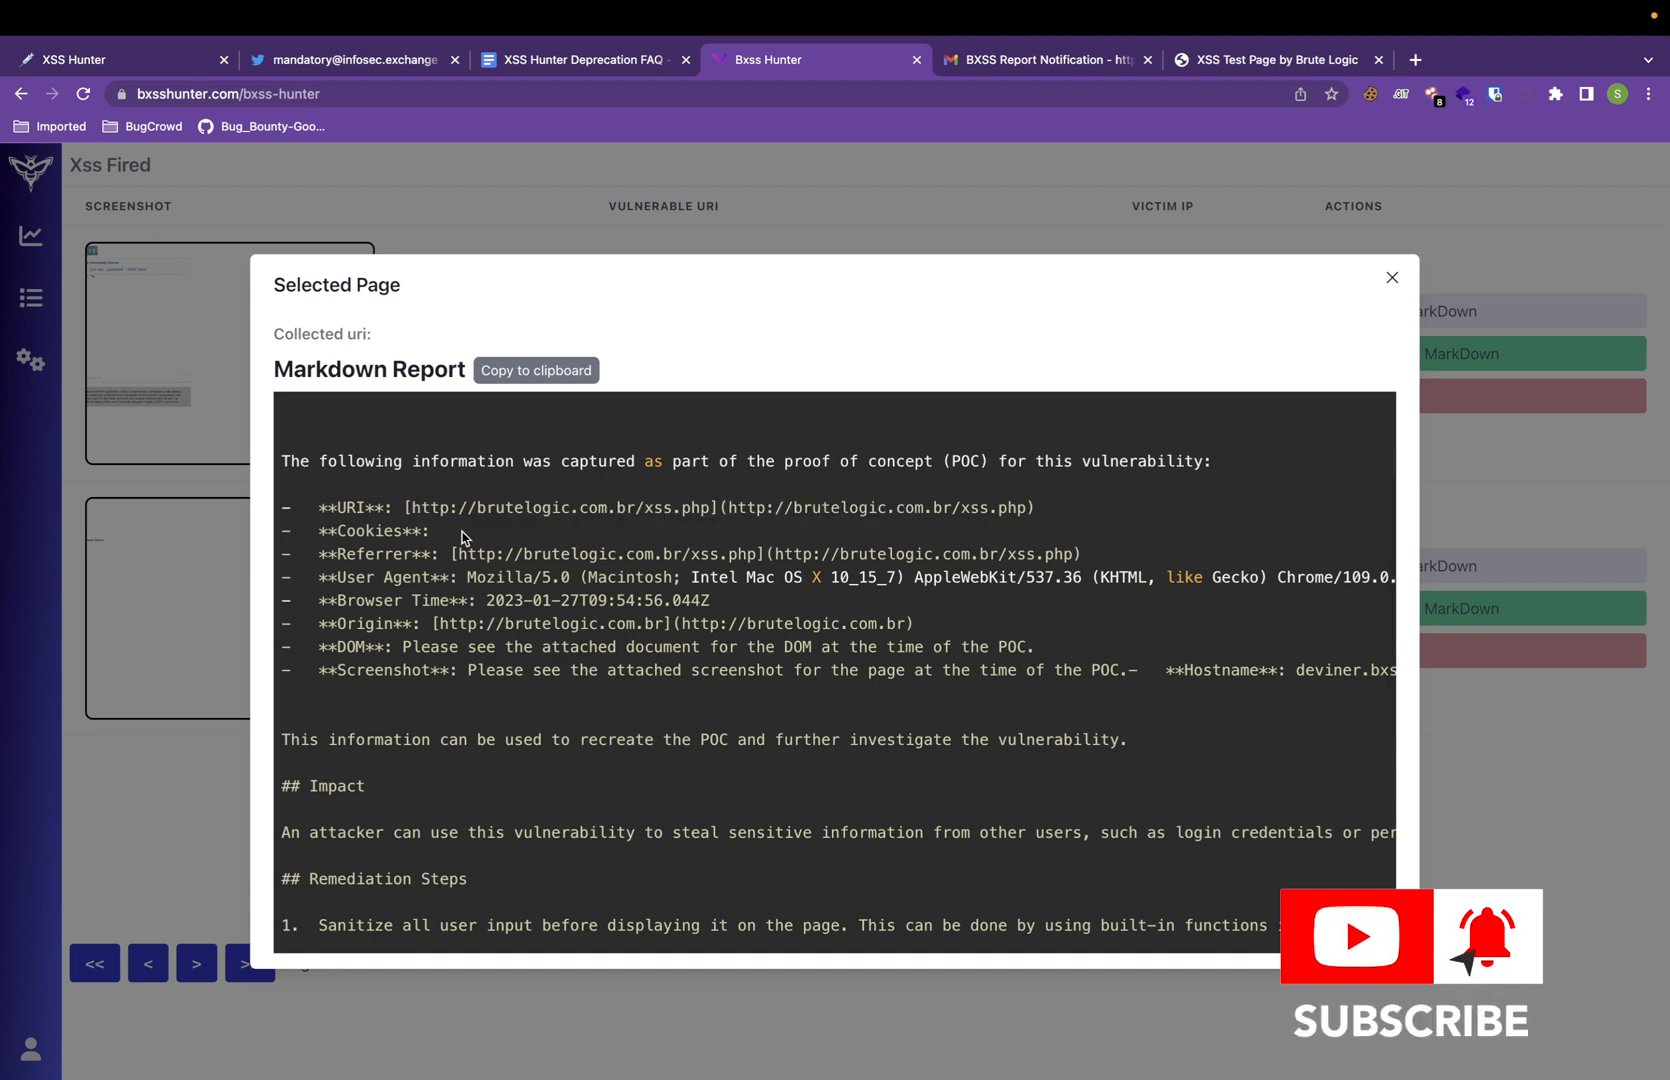
left_click_drag(410, 508, 668, 508)
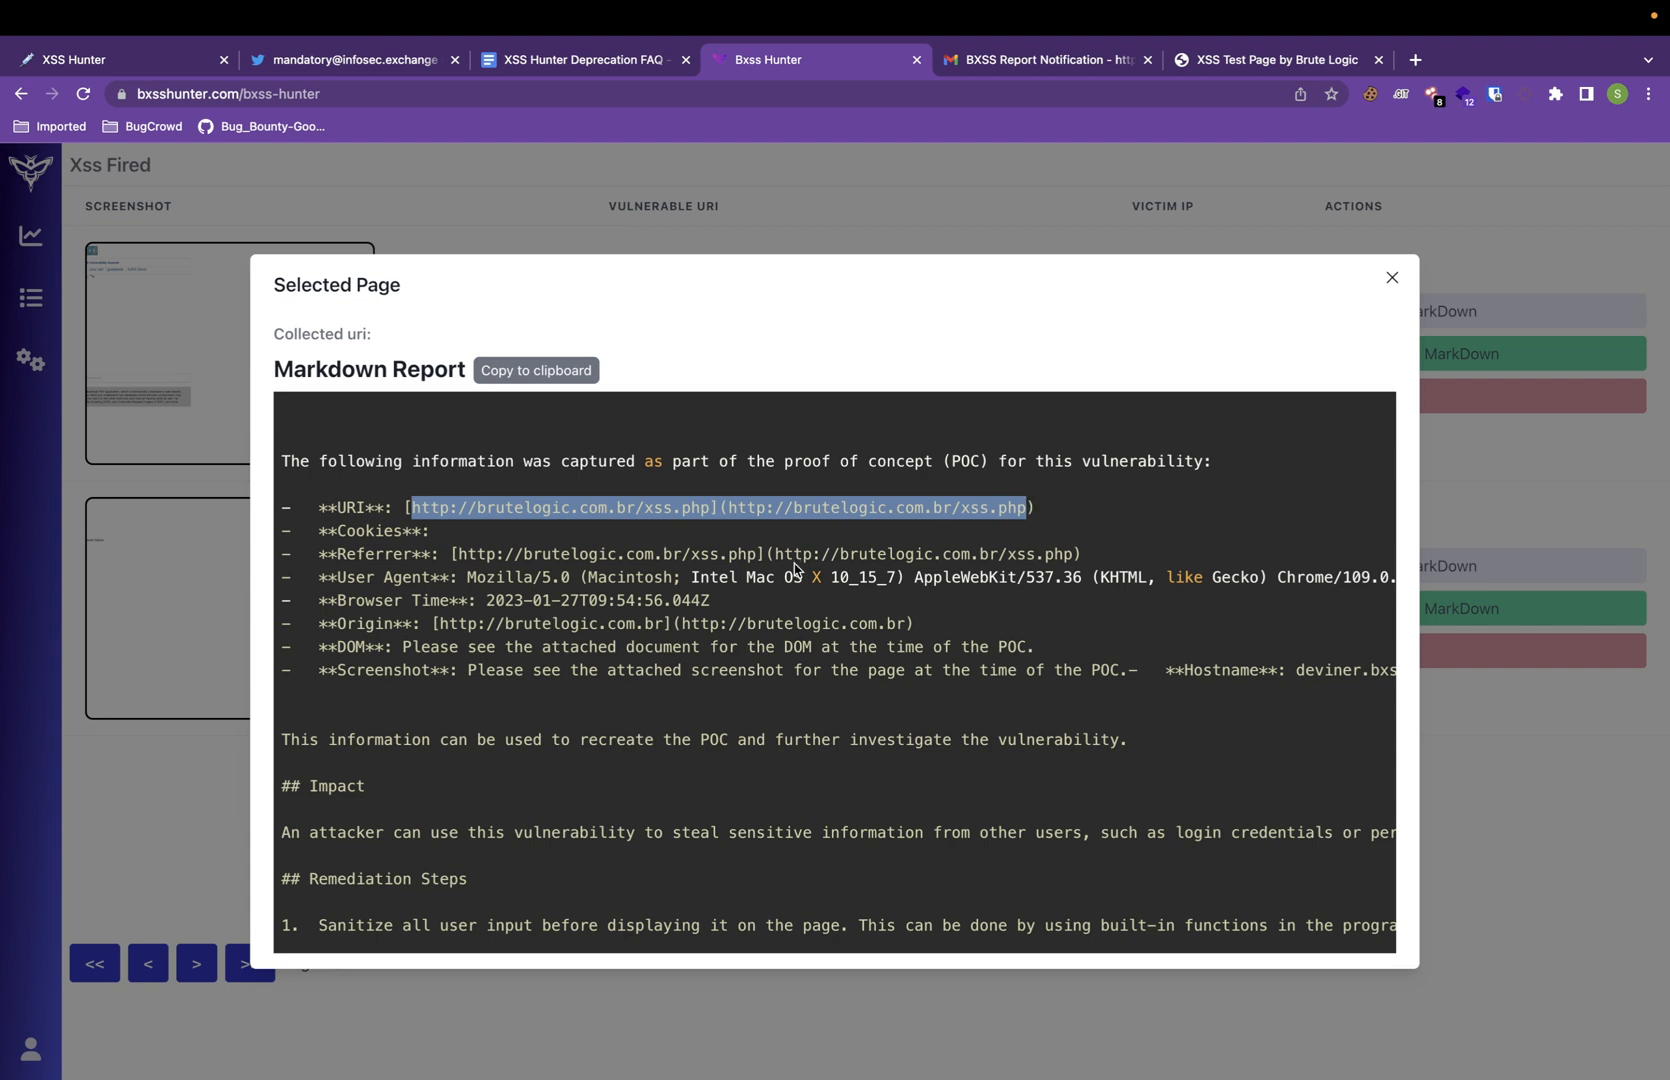
mouse_move(463, 543)
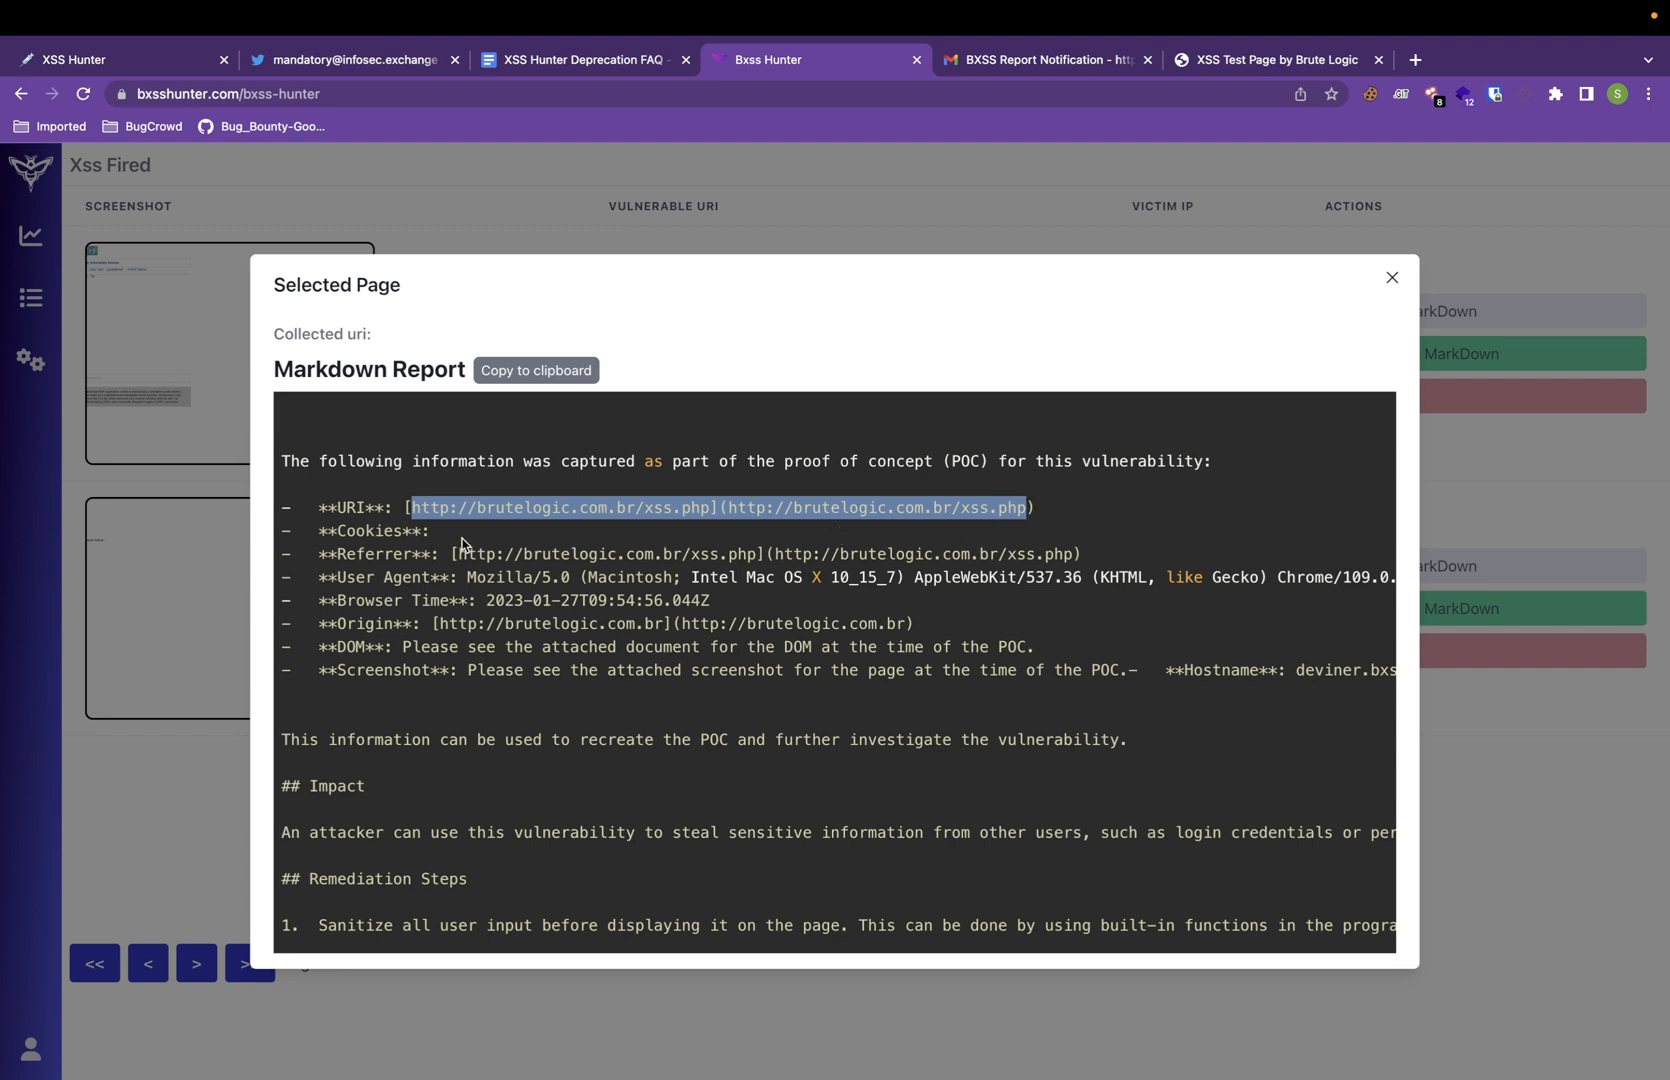
left_click_drag(412, 507, 887, 554)
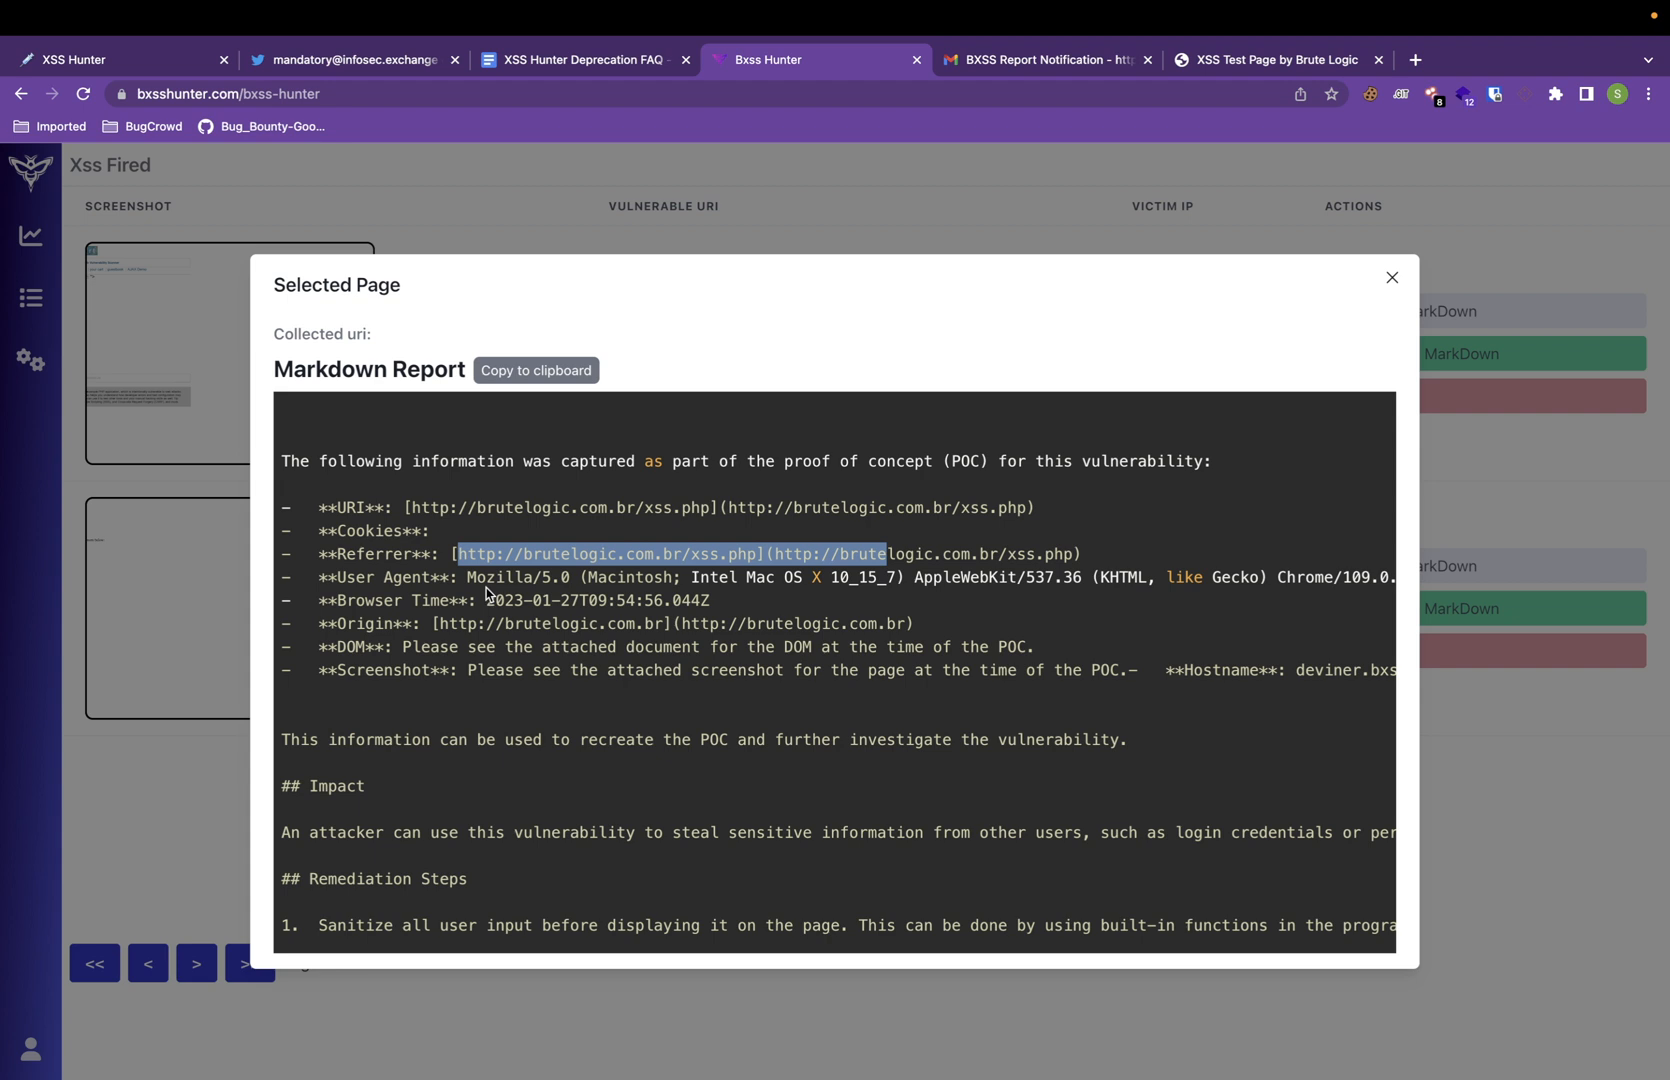
scroll("down", 3)
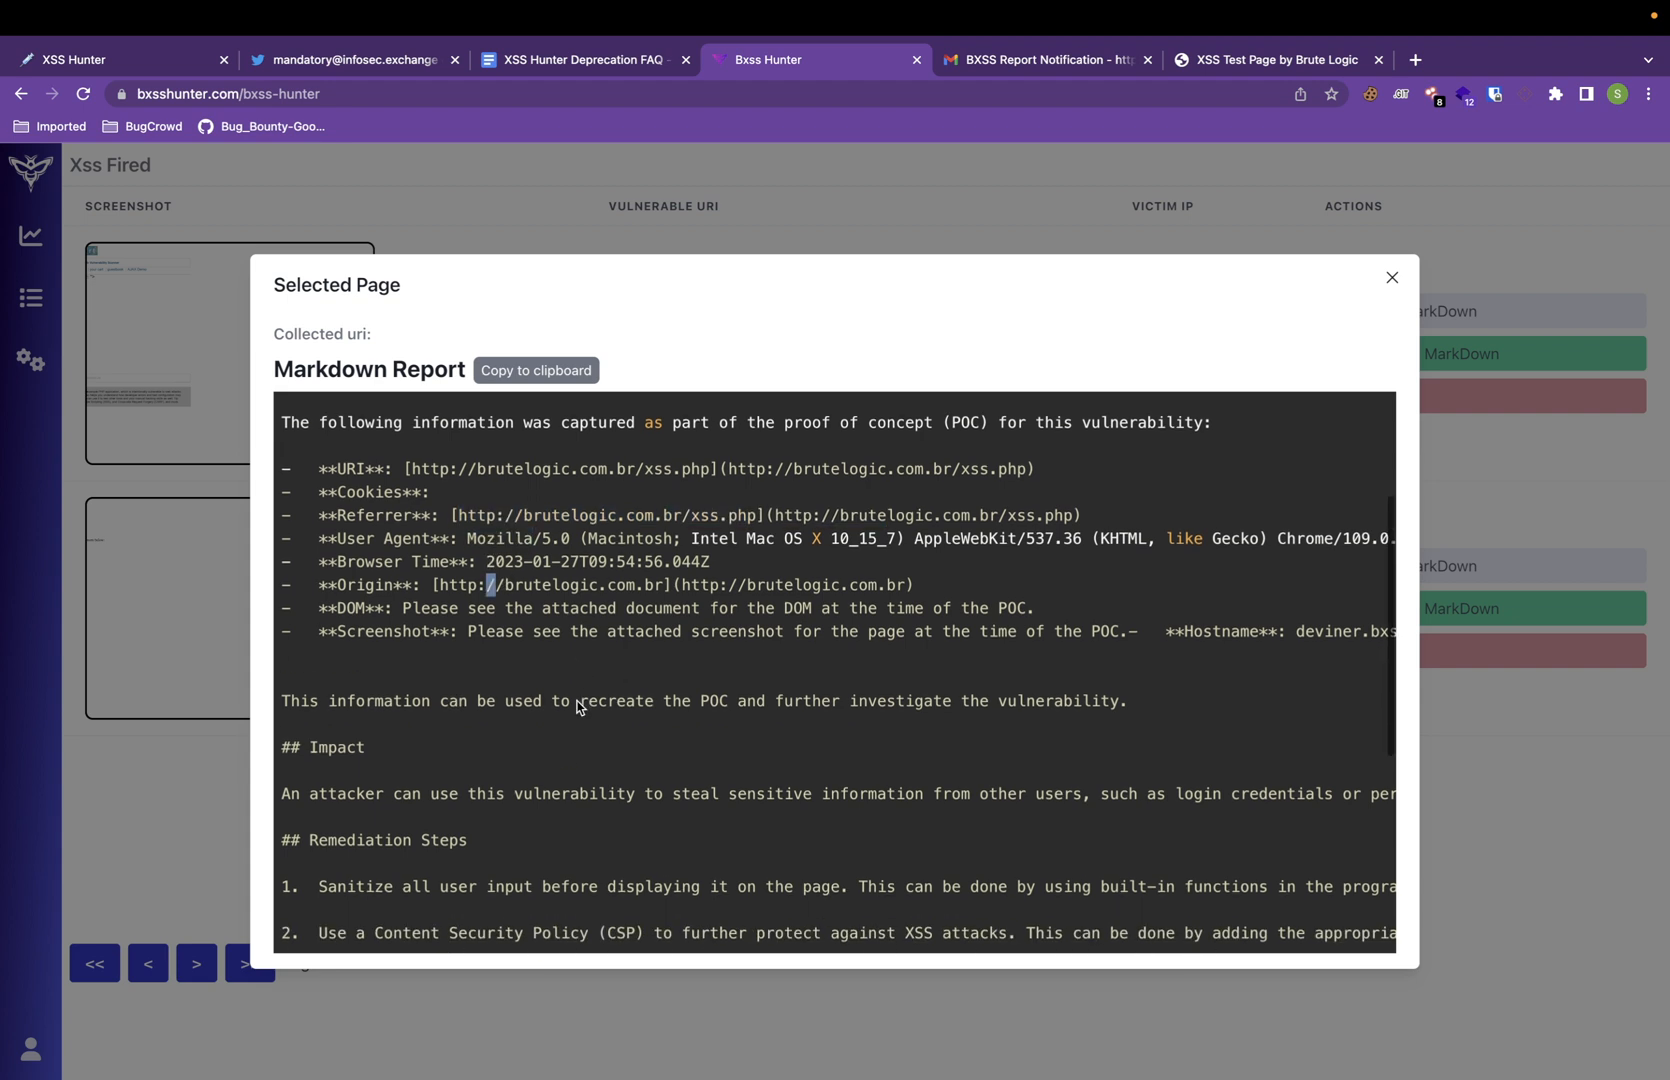
scroll("down", 3)
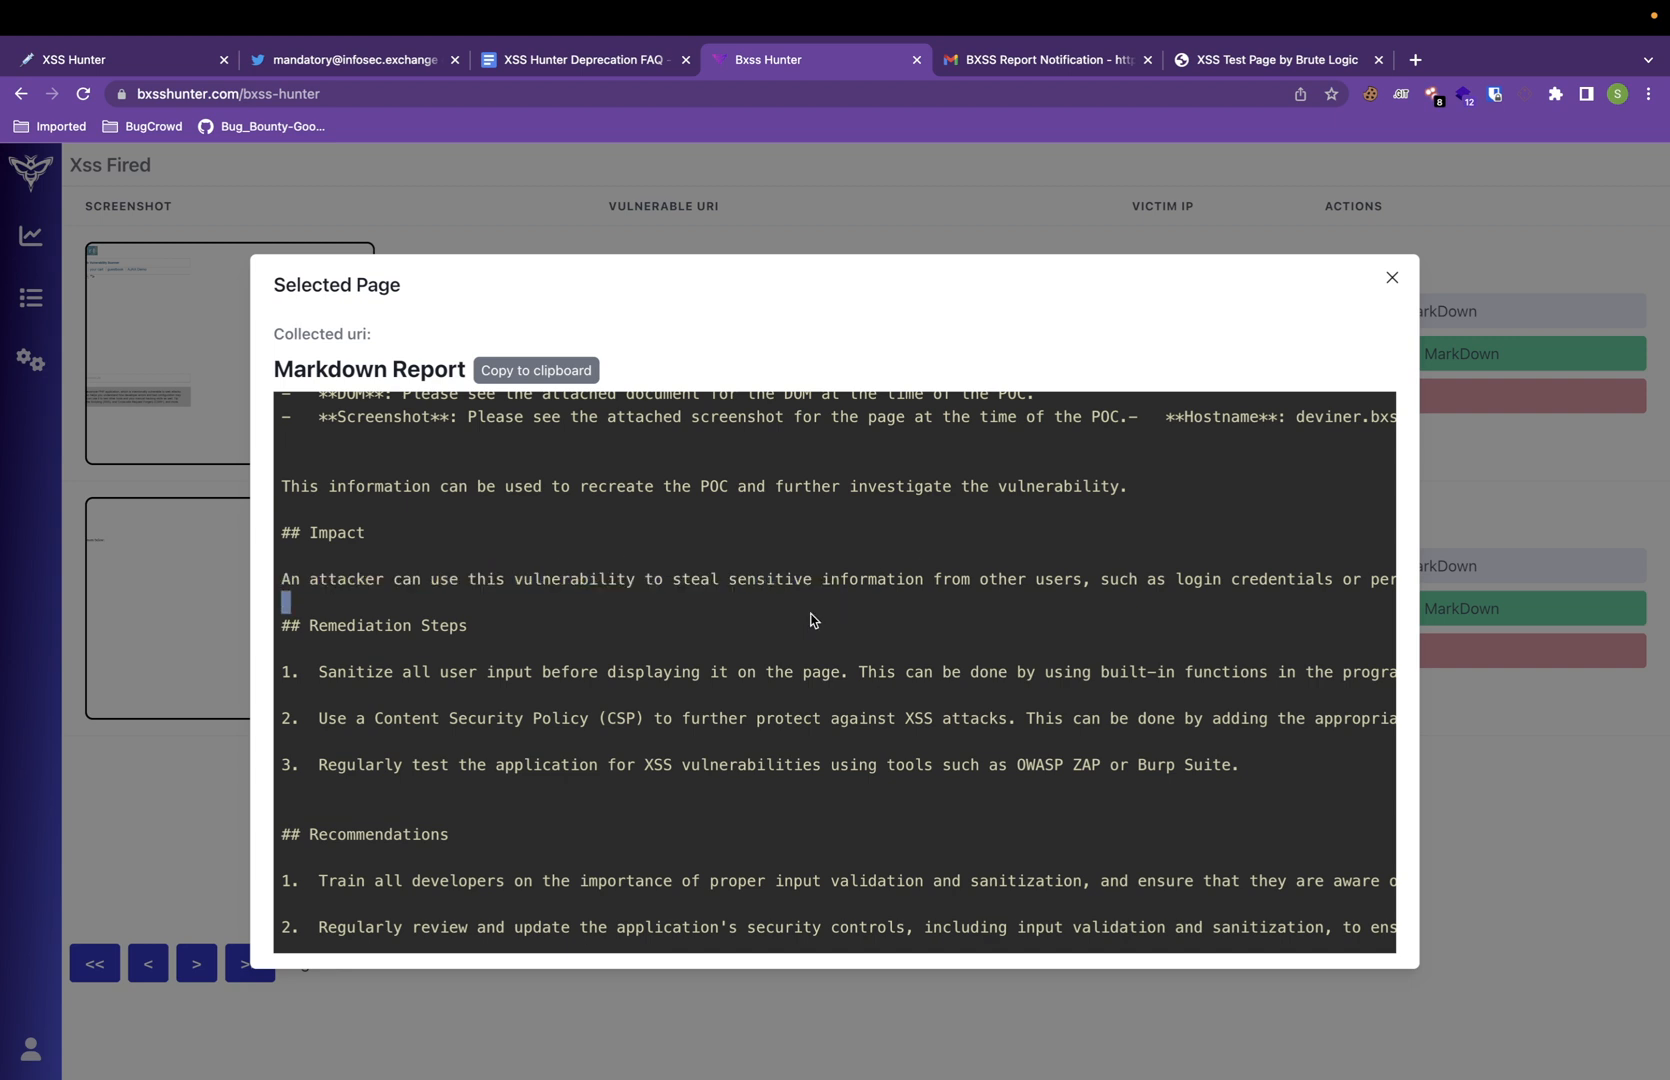
scroll("down", 3)
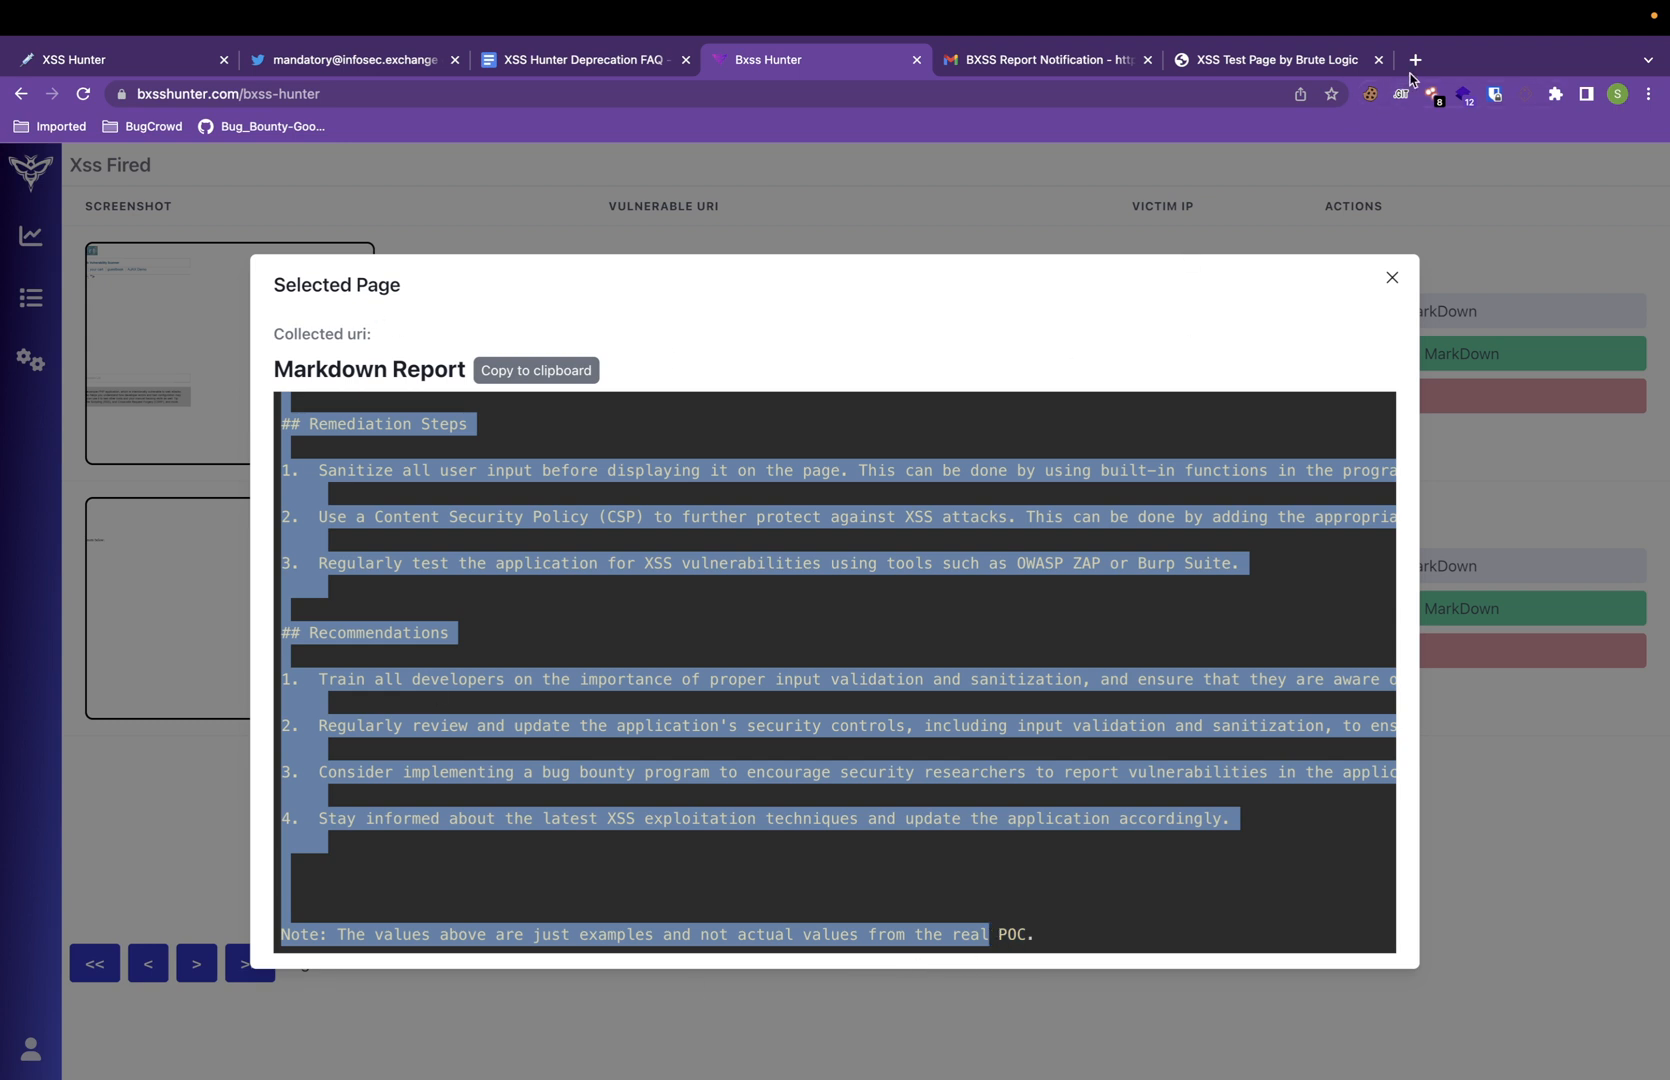
left_click(1414, 60)
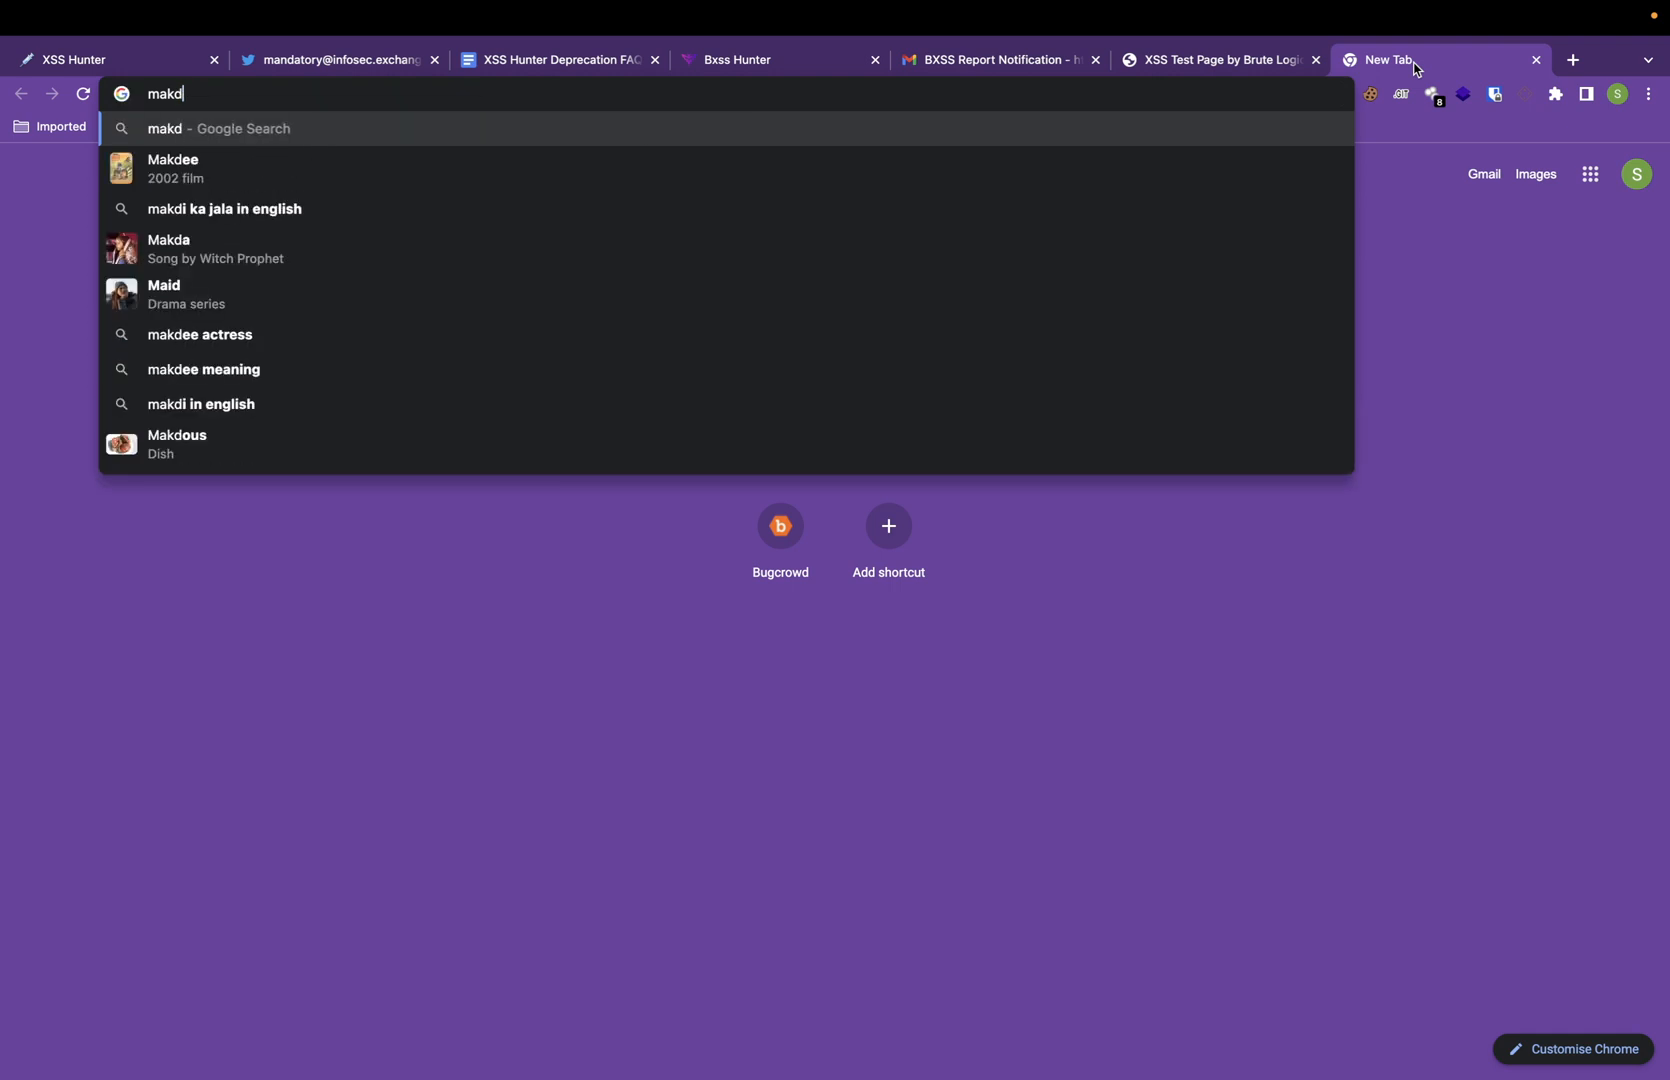
Search 'markdown editor', preview the report in Dillinger, then return to BXSS Hunter.
type("markdown editor")
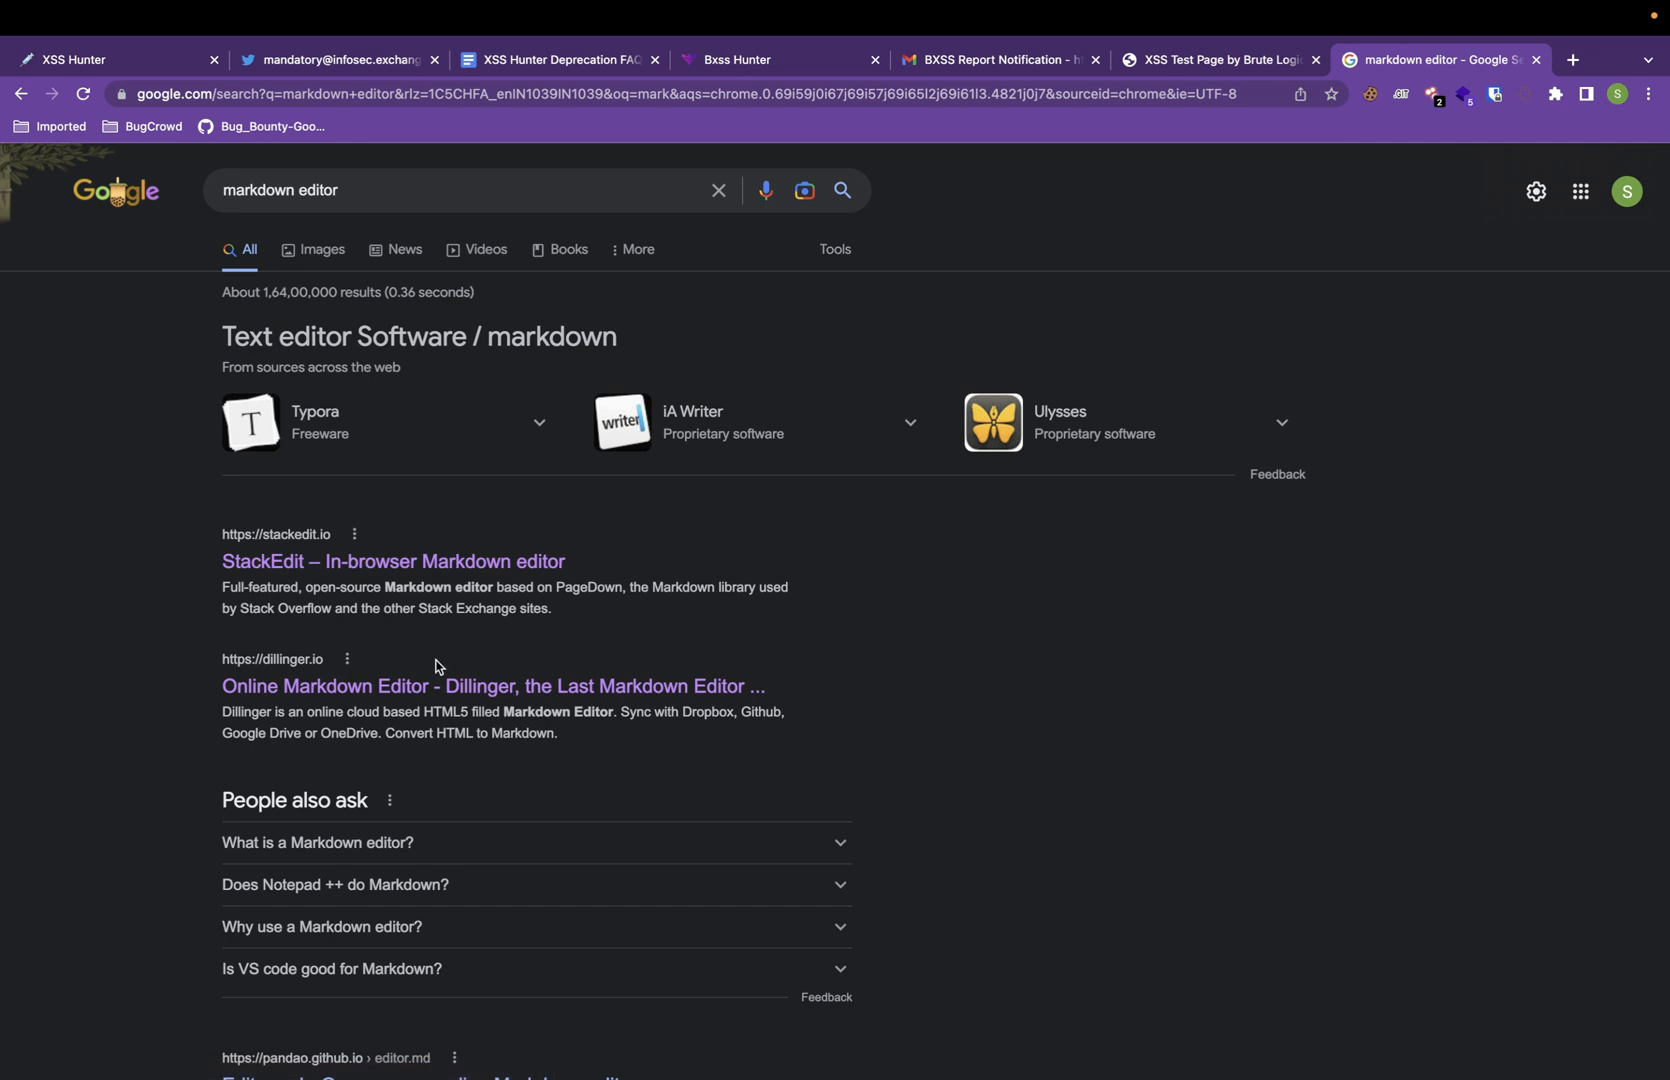
left_click(492, 685)
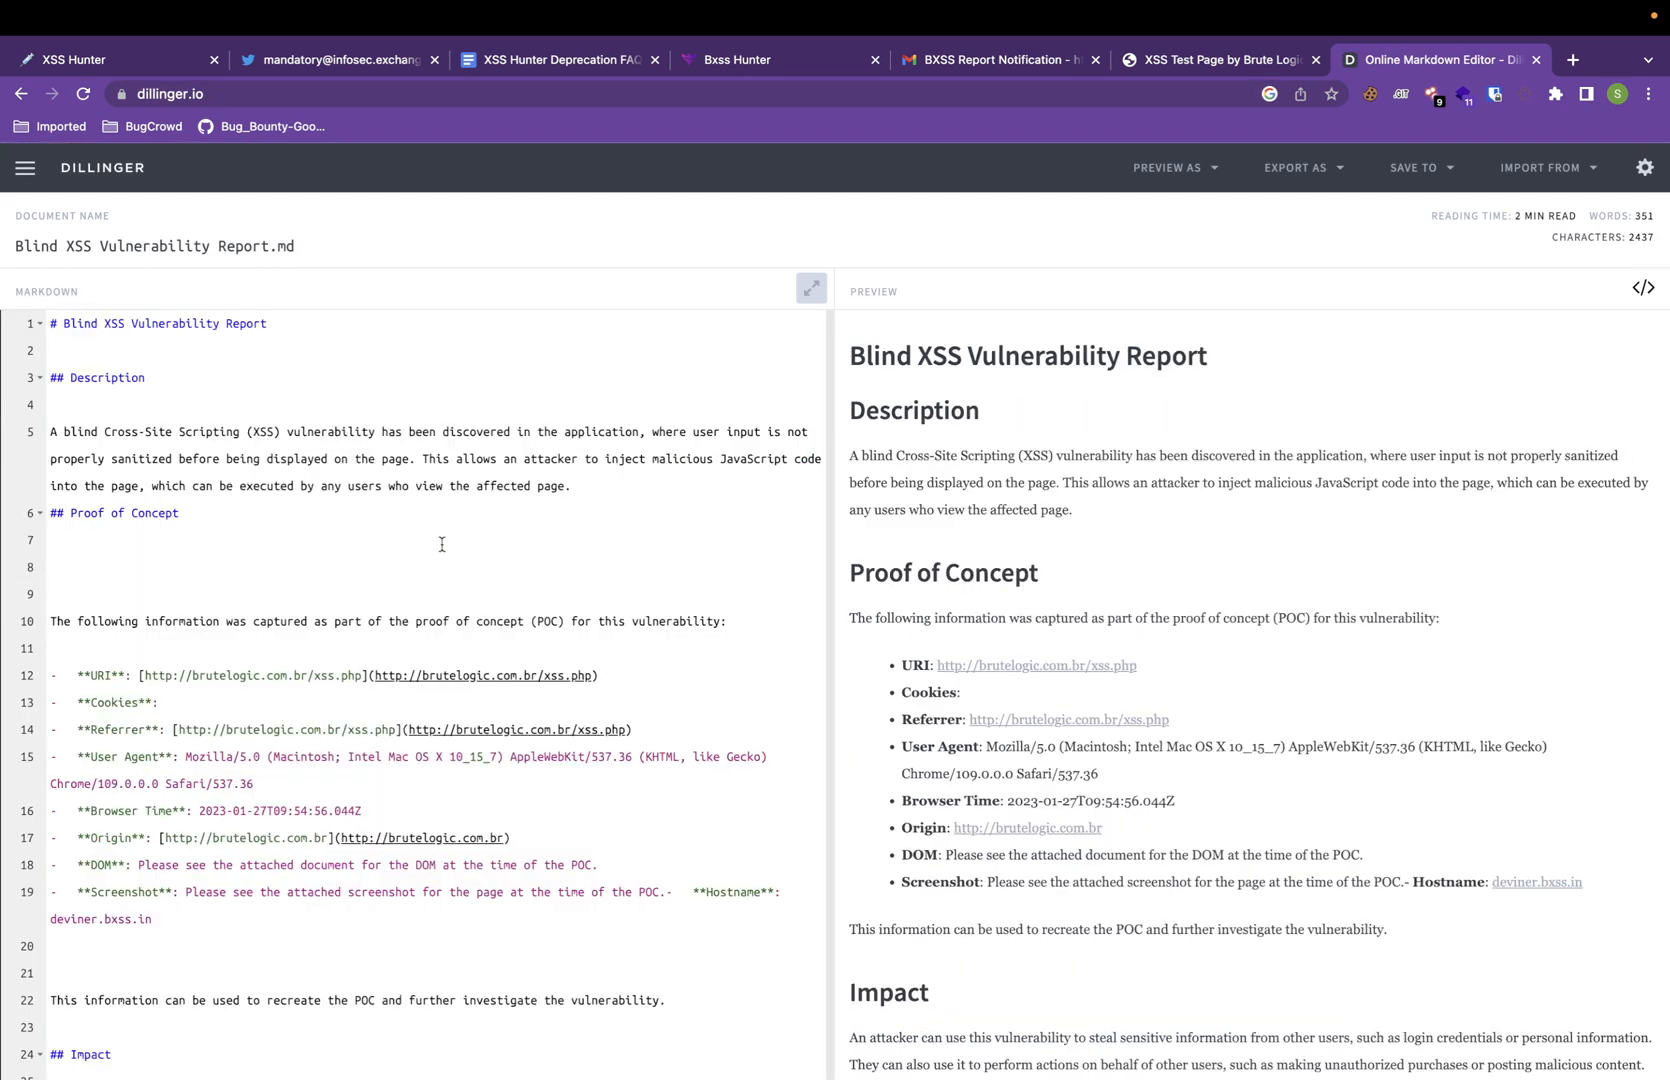
scroll("down", 3)
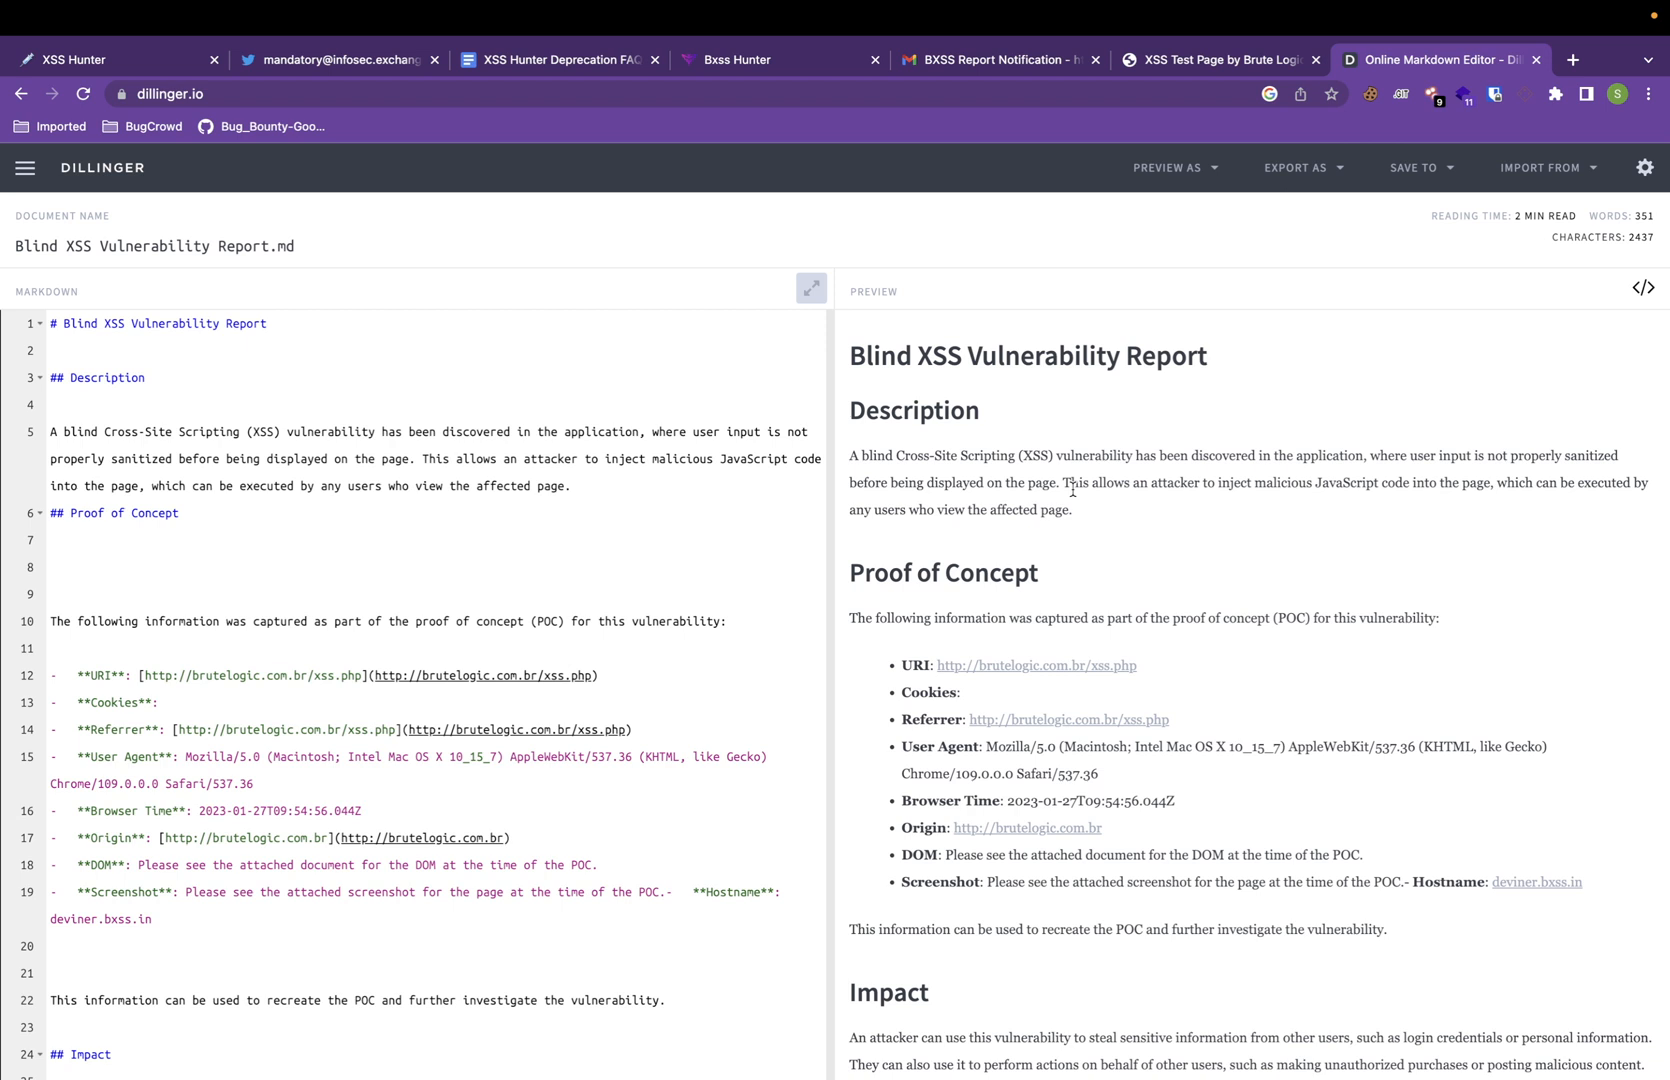
mouse_move(1484, 623)
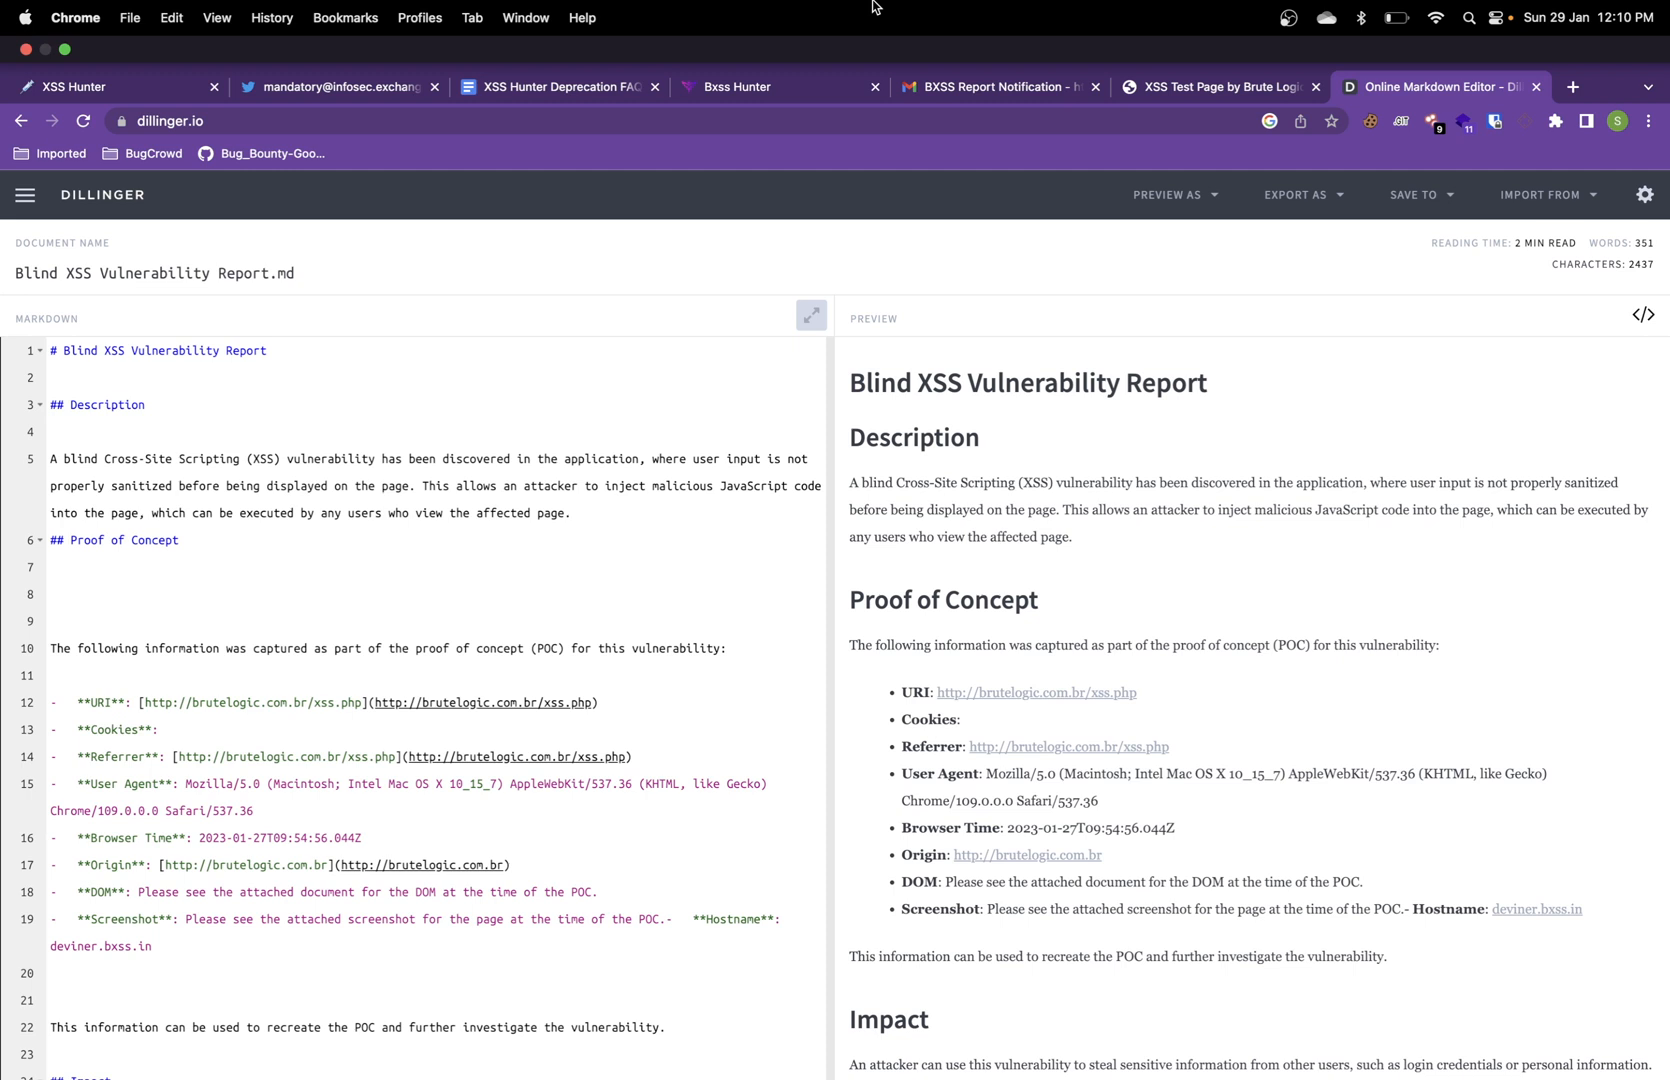
left_click(780, 86)
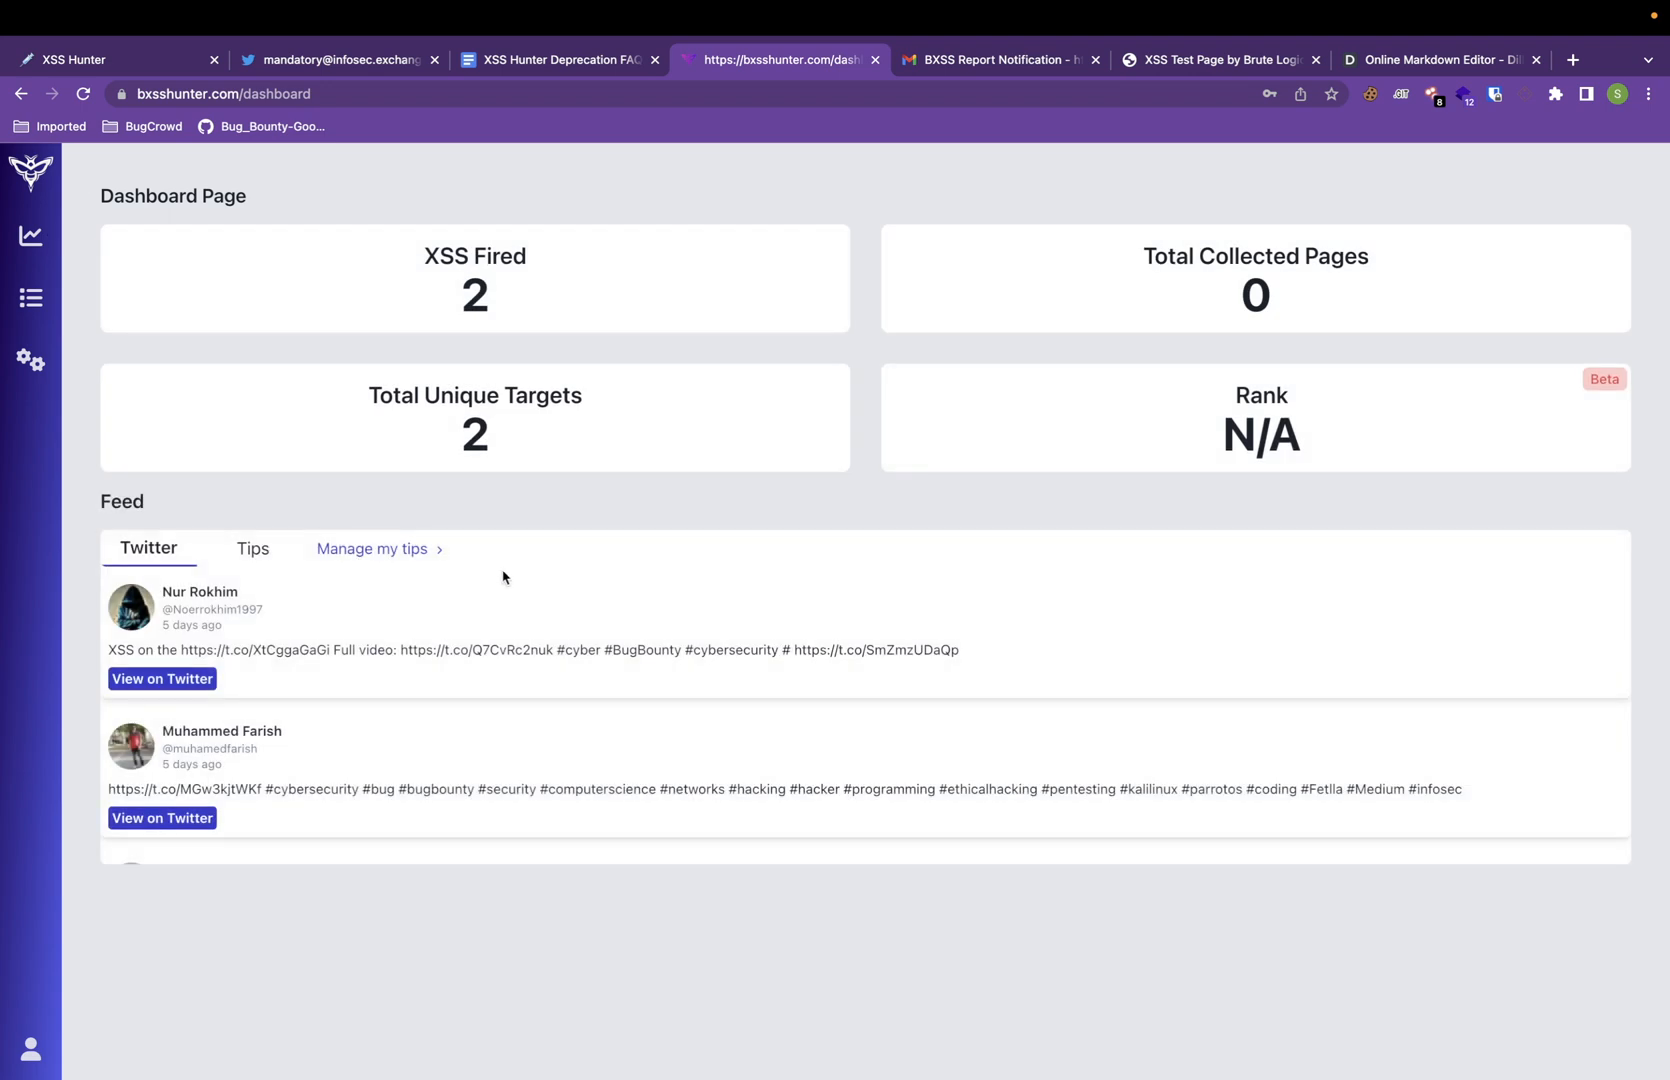
Visit Create Tip, My Tips and Pending Tips, then type 'xss' in the address bar.
left_click(372, 549)
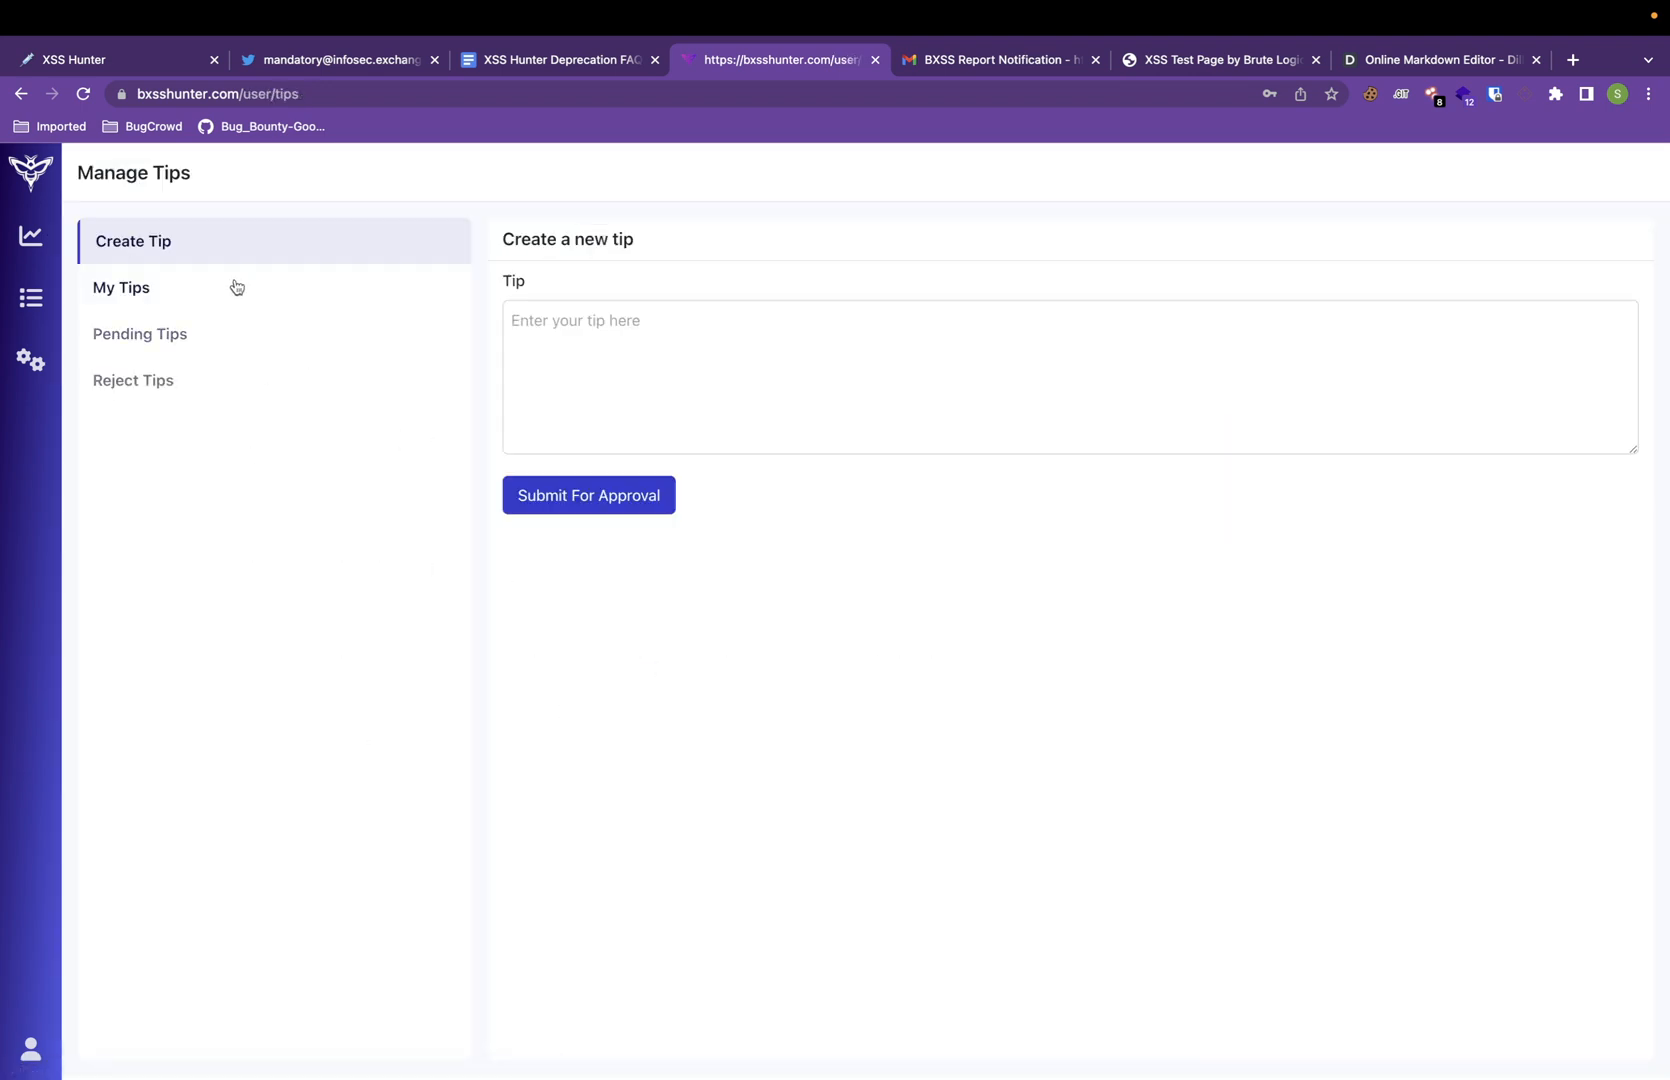
left_click(1065, 377)
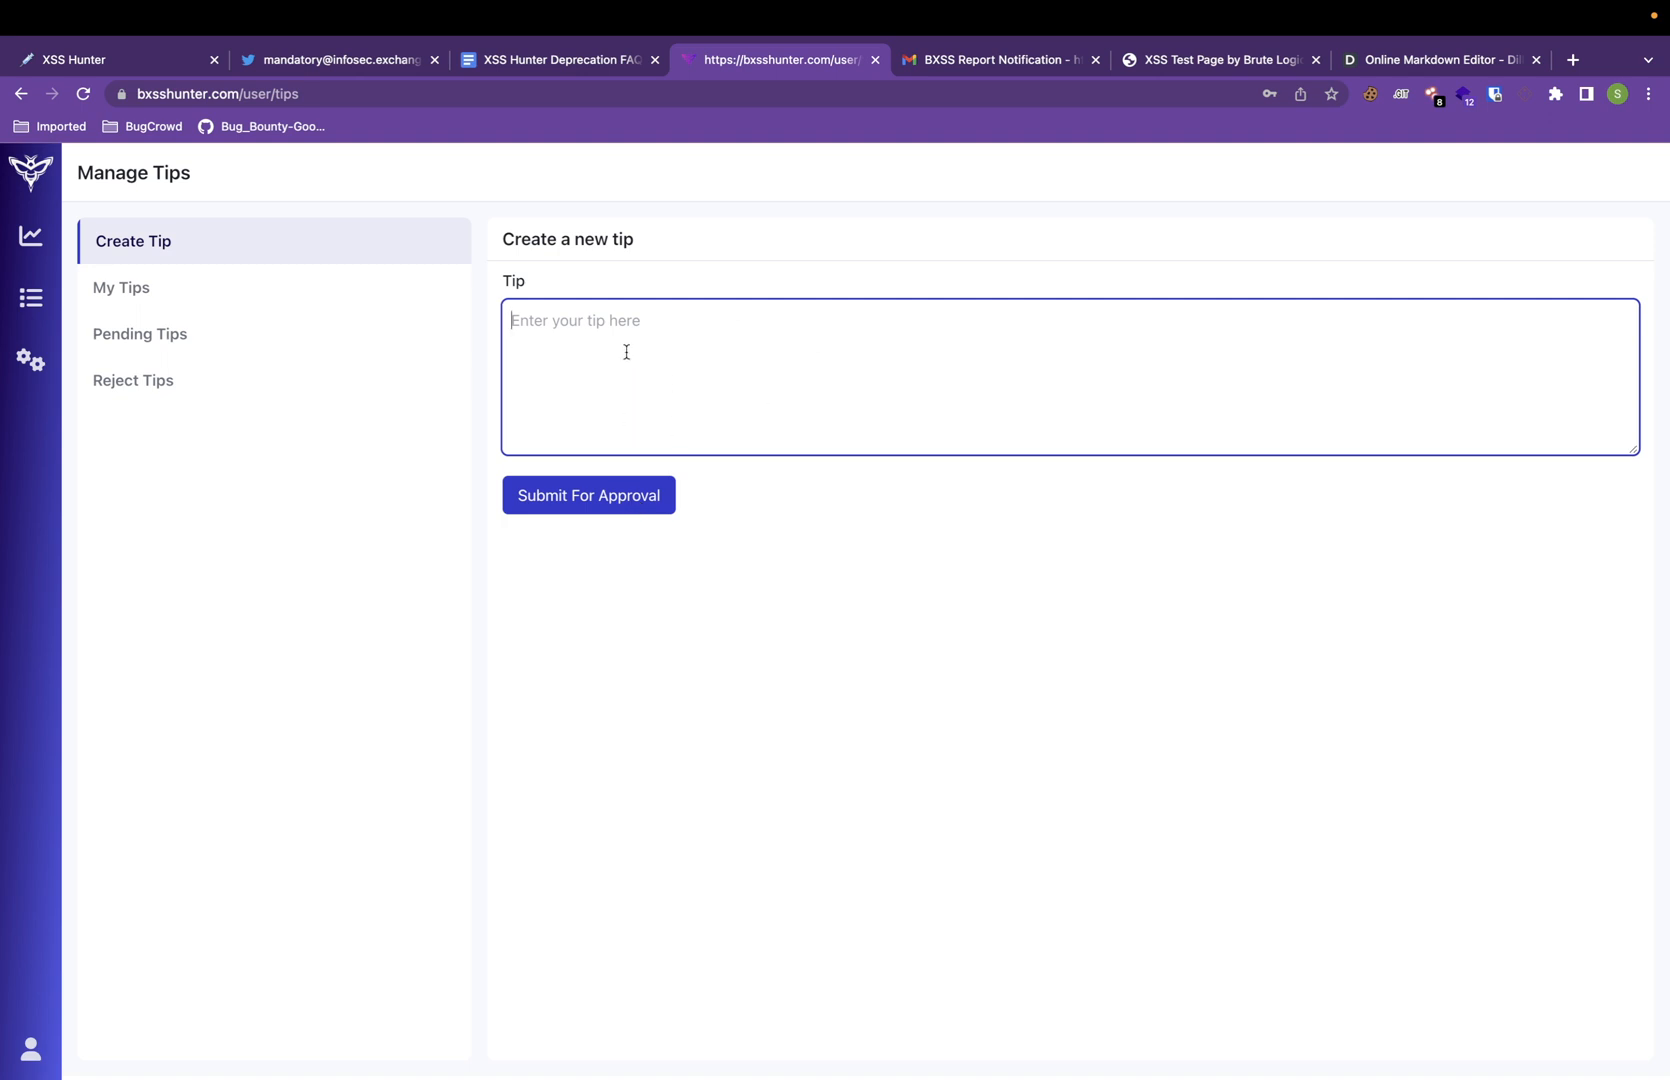
left_click(122, 288)
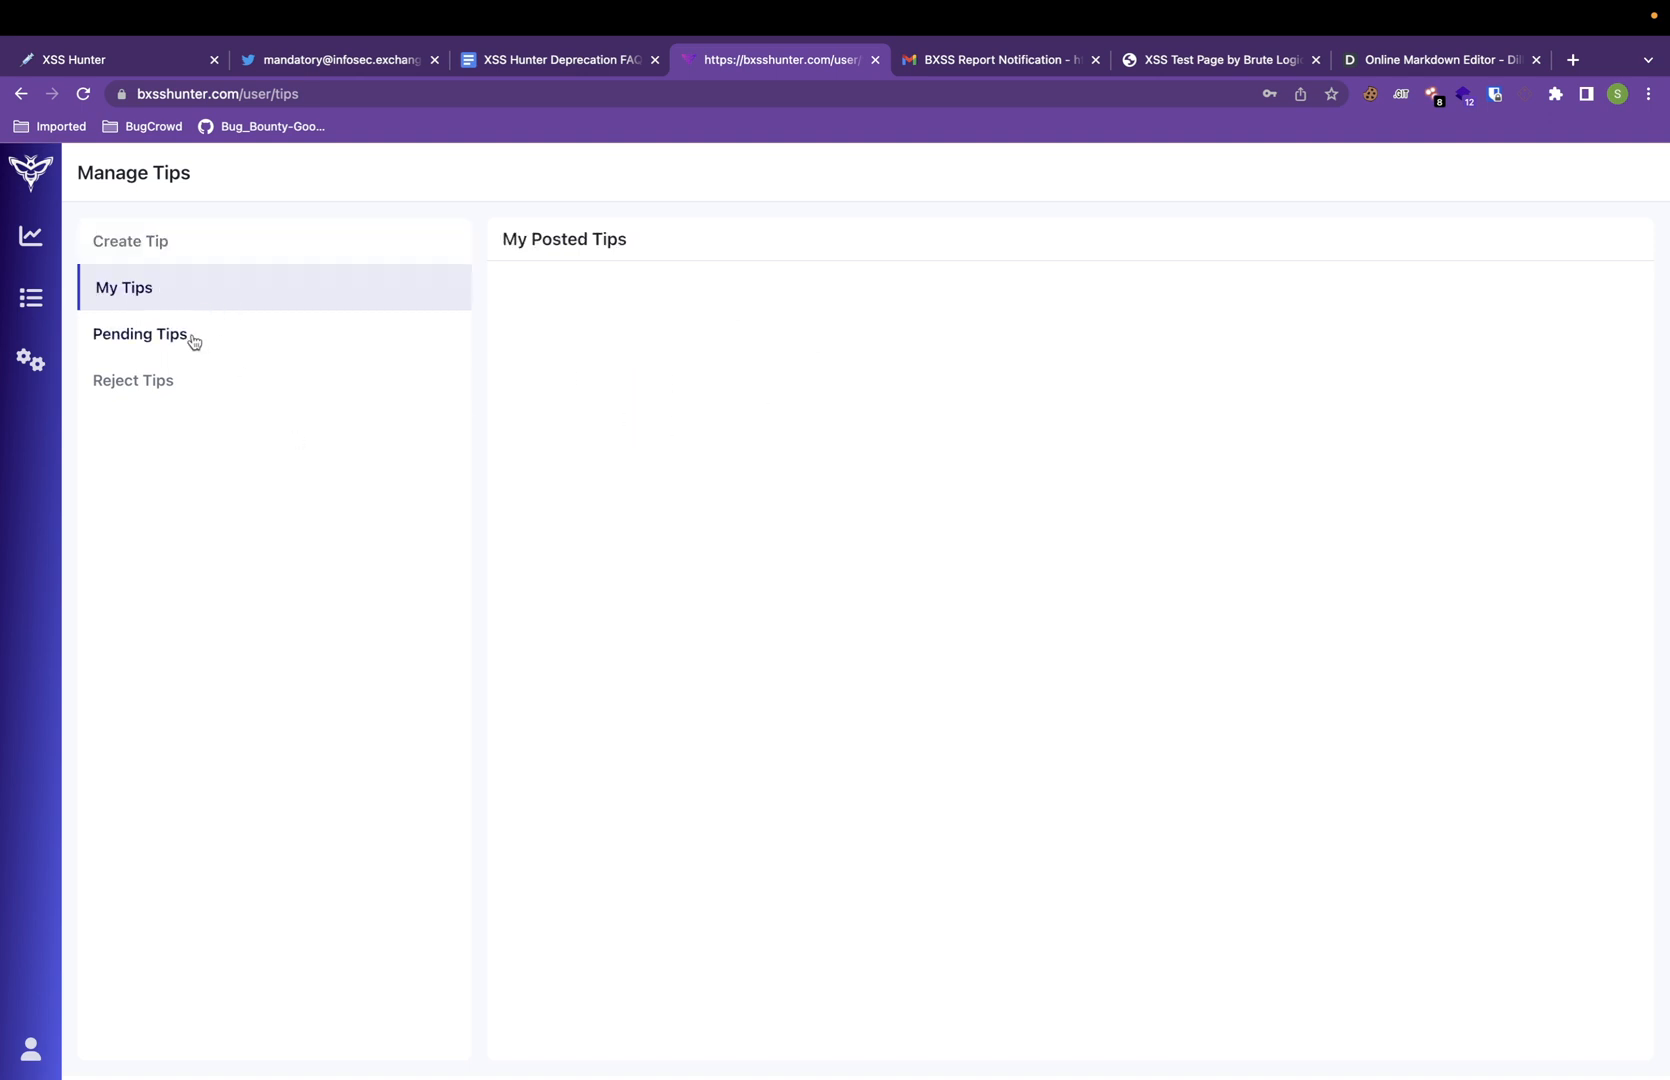
left_click(142, 333)
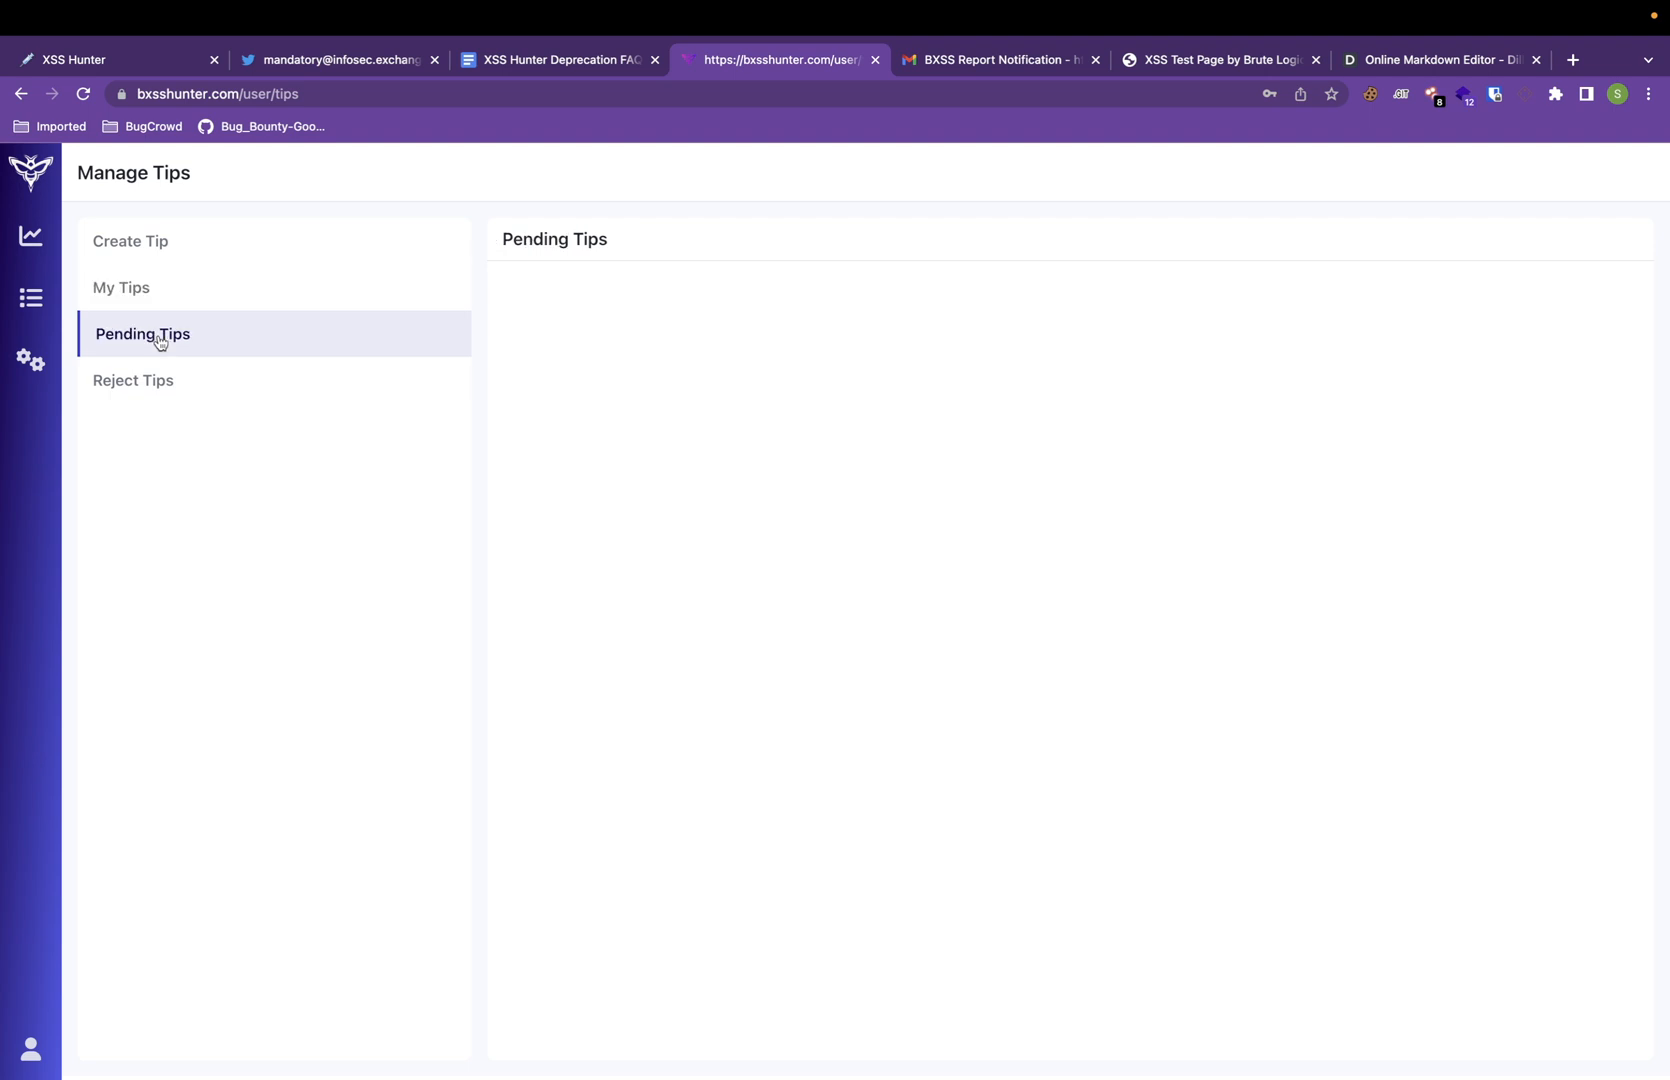
left_click(121, 288)
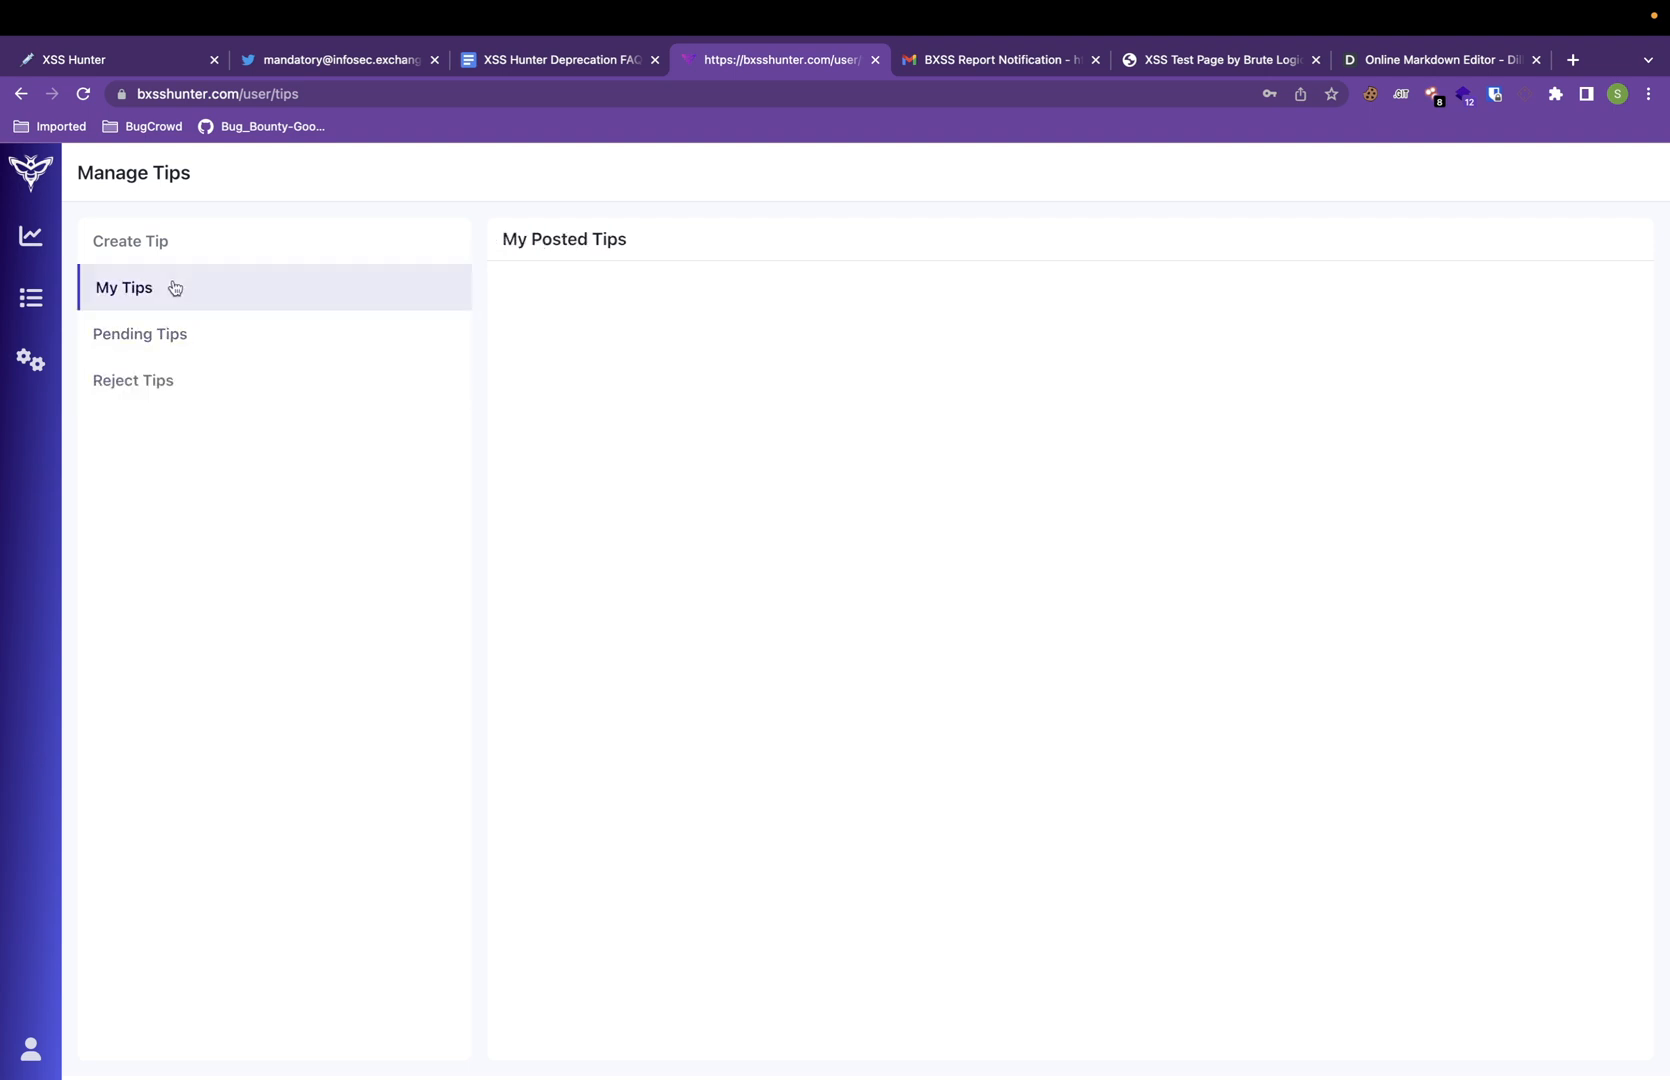
mouse_move(261, 316)
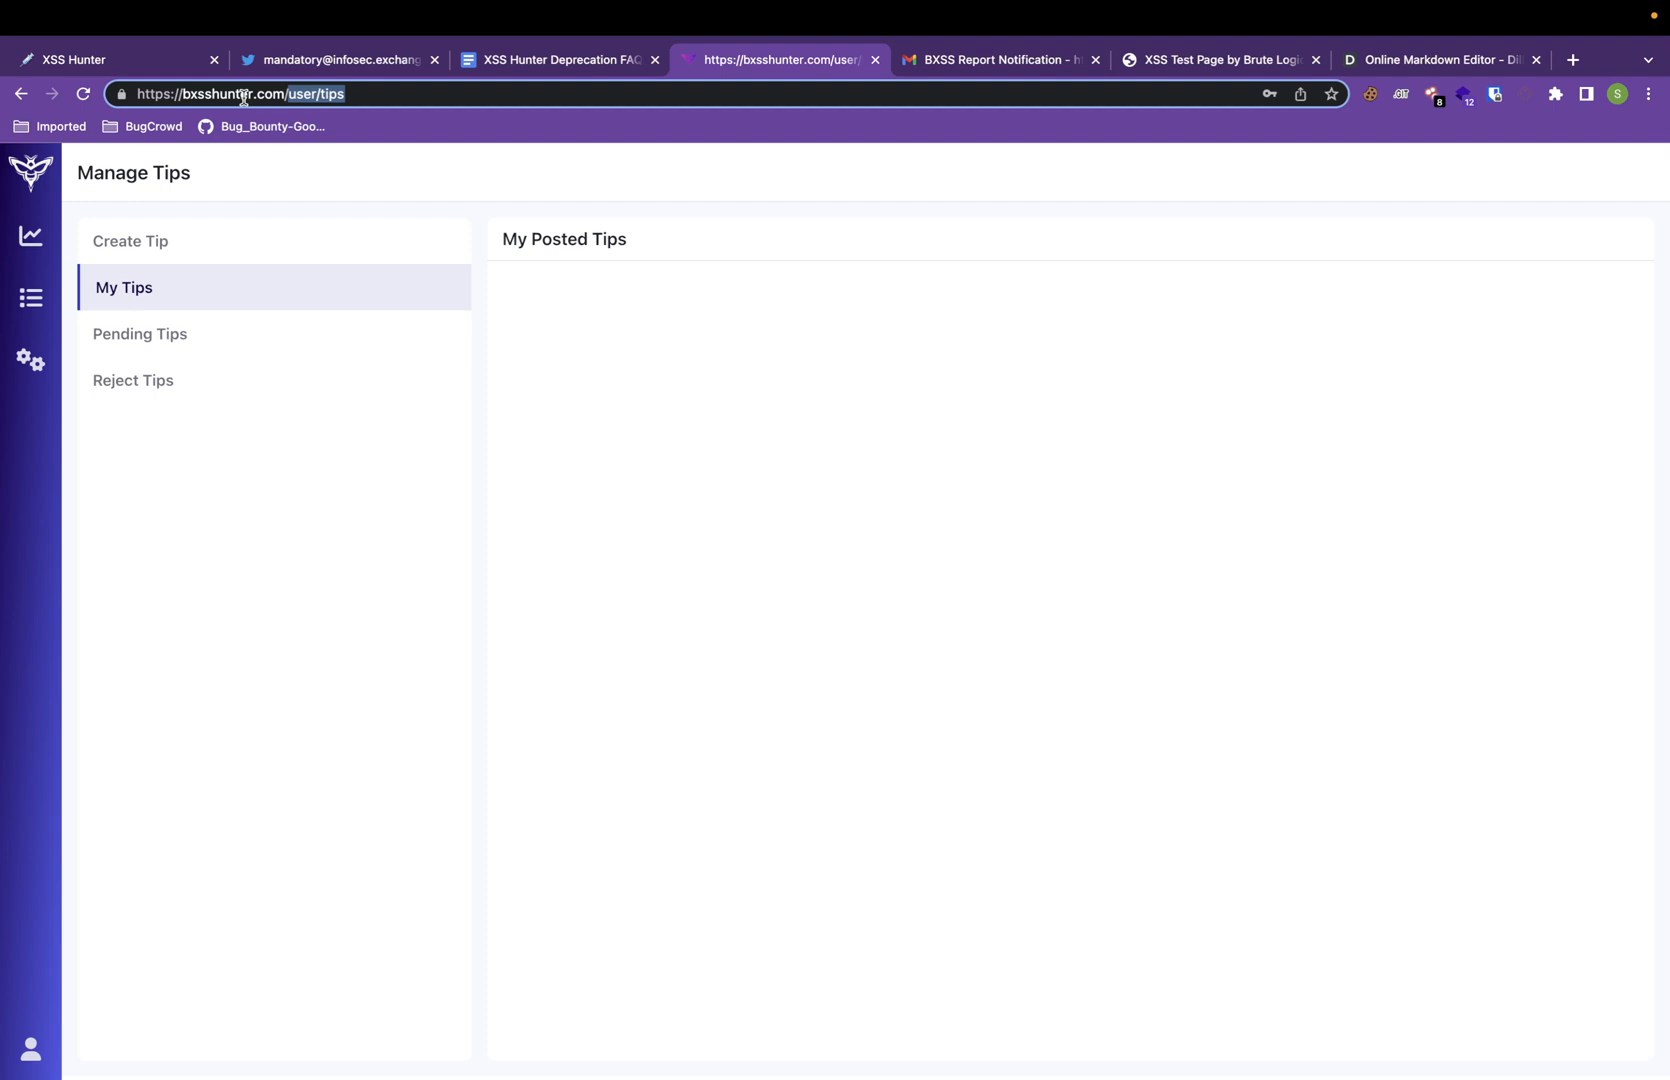
type("xss-feed")
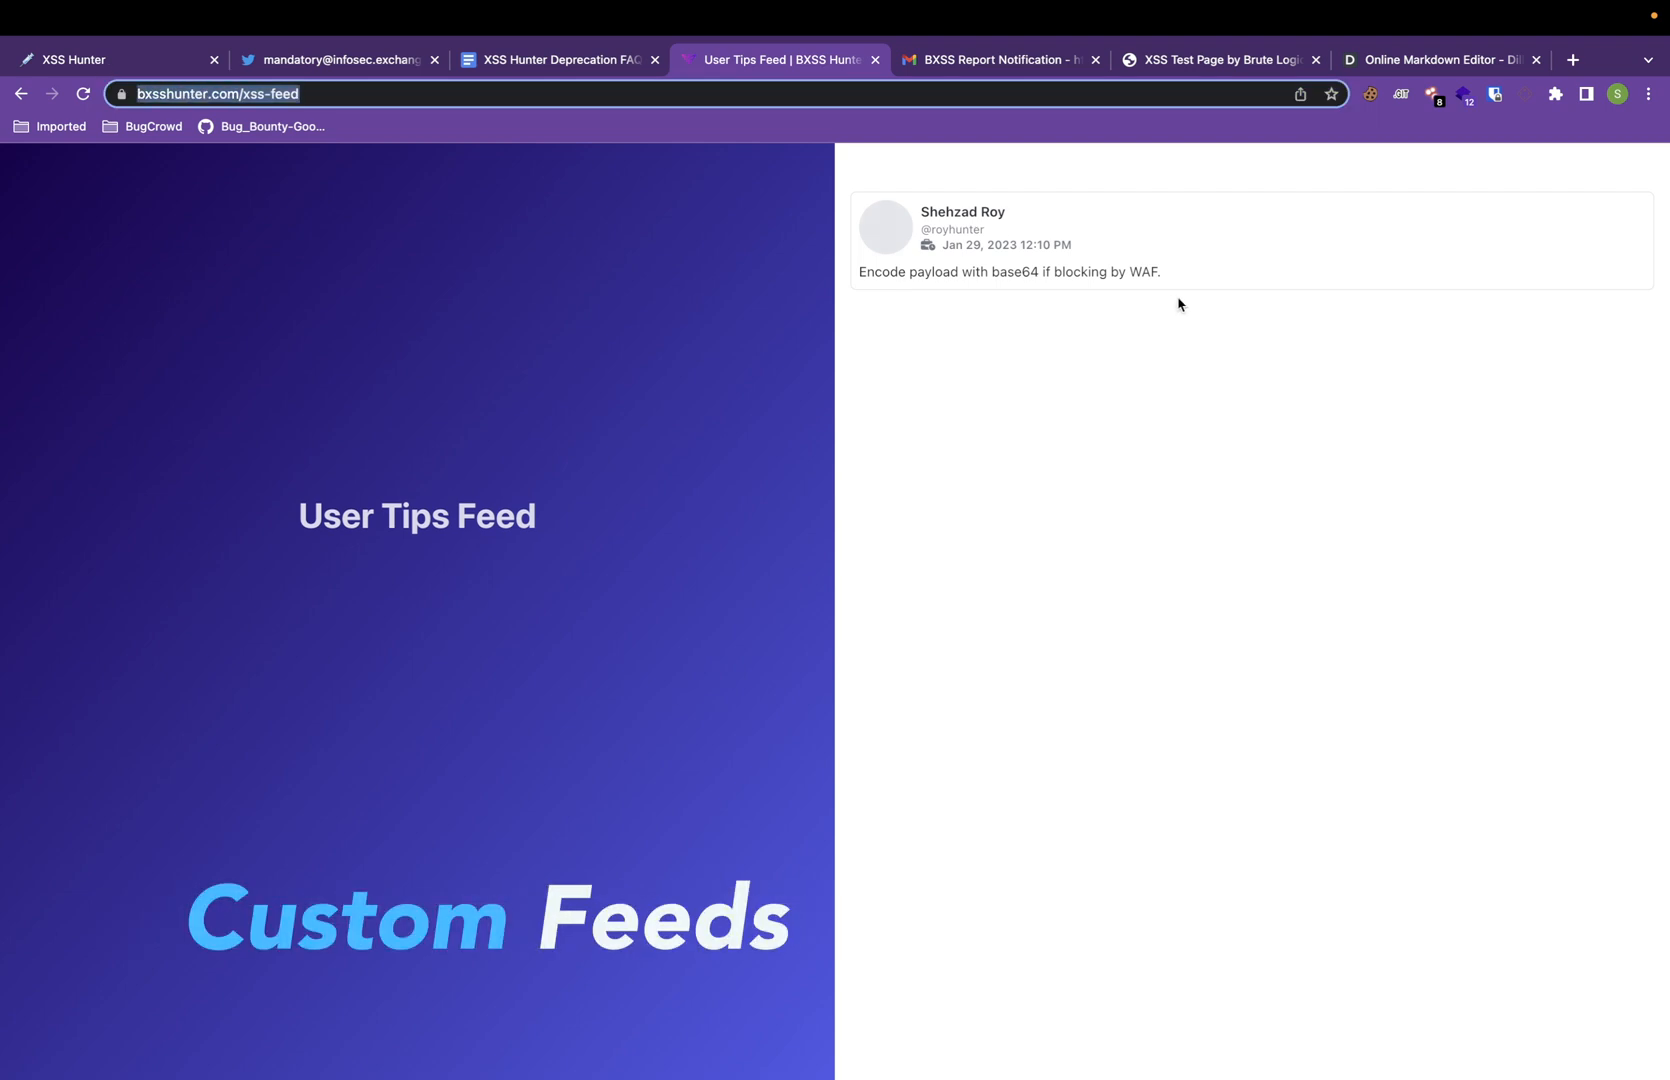
Select the User Tips Feed tip on base64-encoding payloads to get past WAF blocking.
double_click(962, 211)
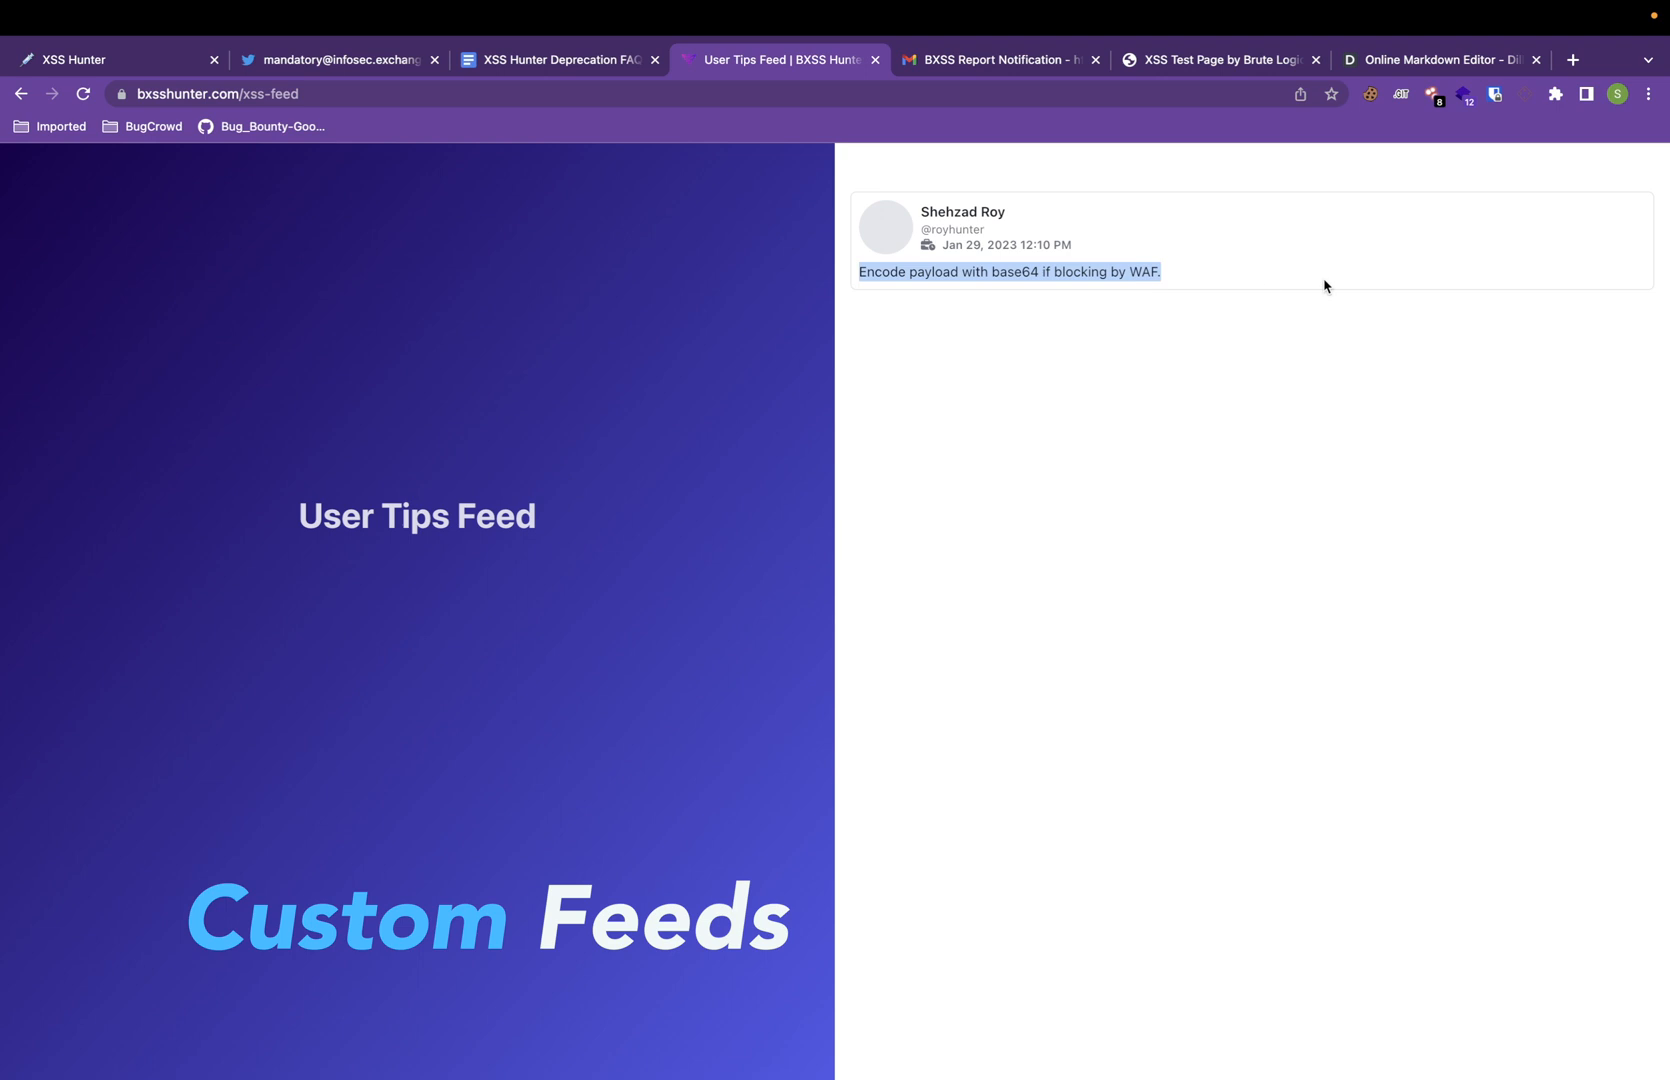
mouse_move(1095, 290)
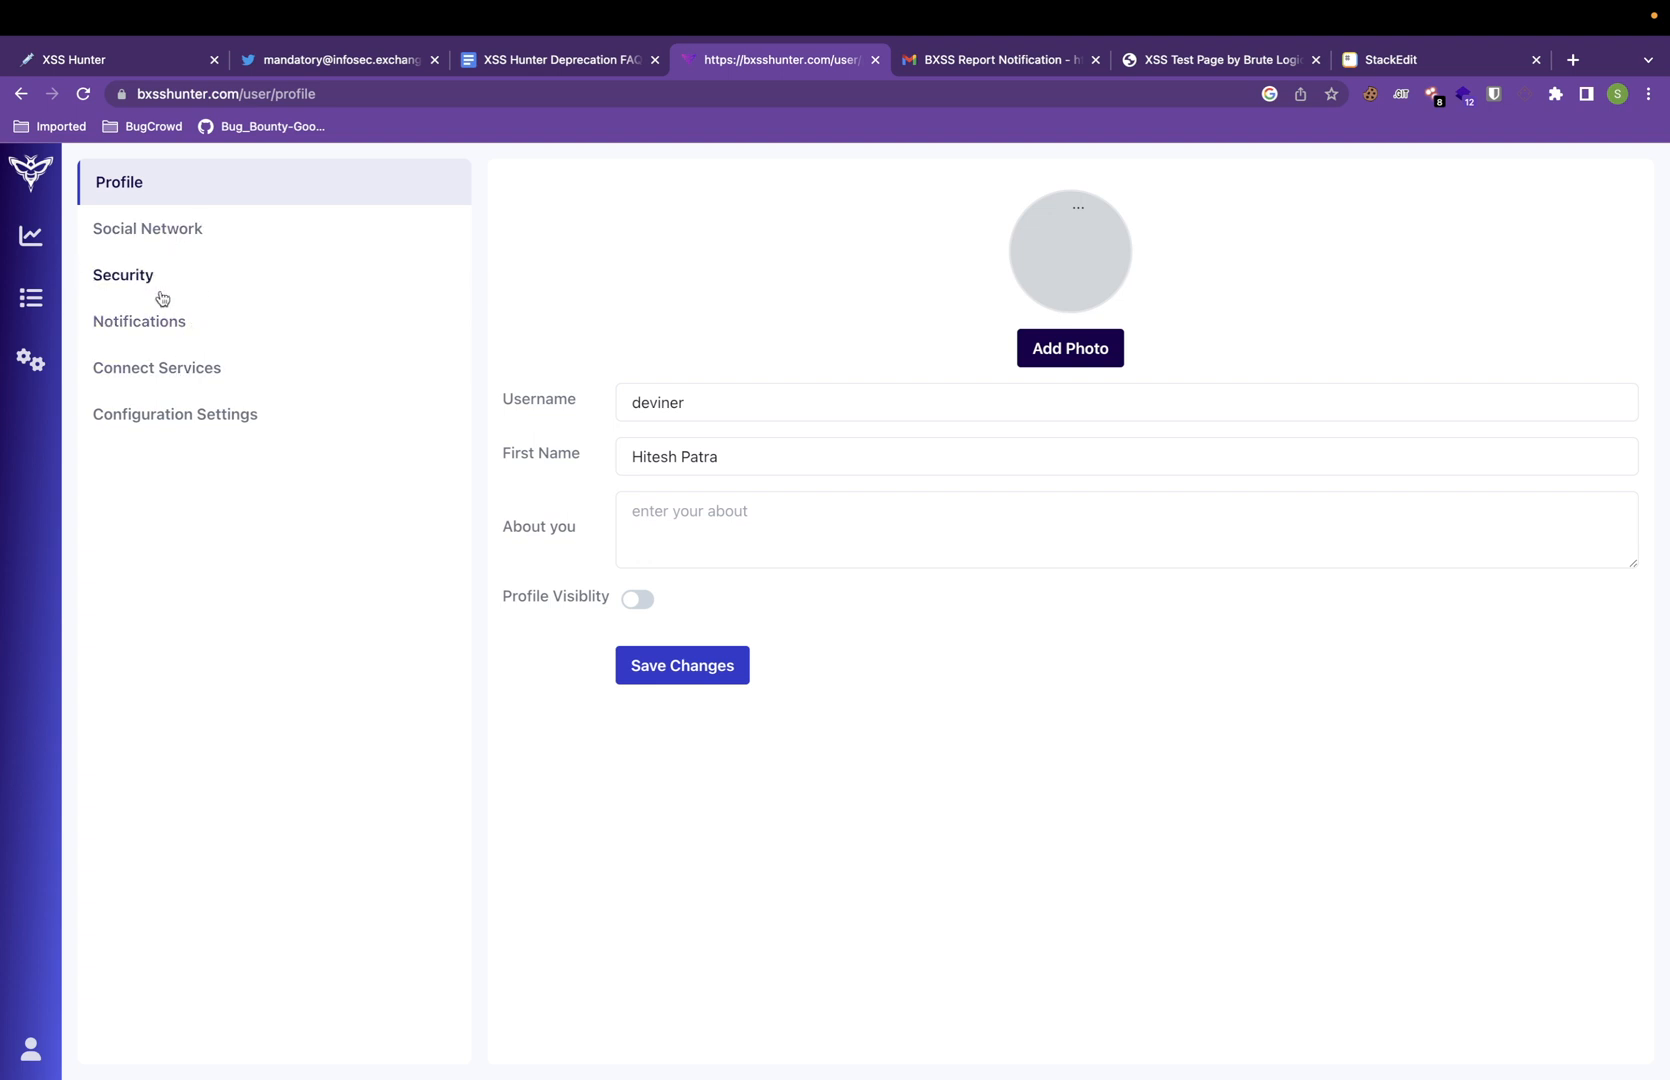
In Connect Services, switch on Email and Discord notifications and select the Discord Webhook URL field.
left_click(157, 367)
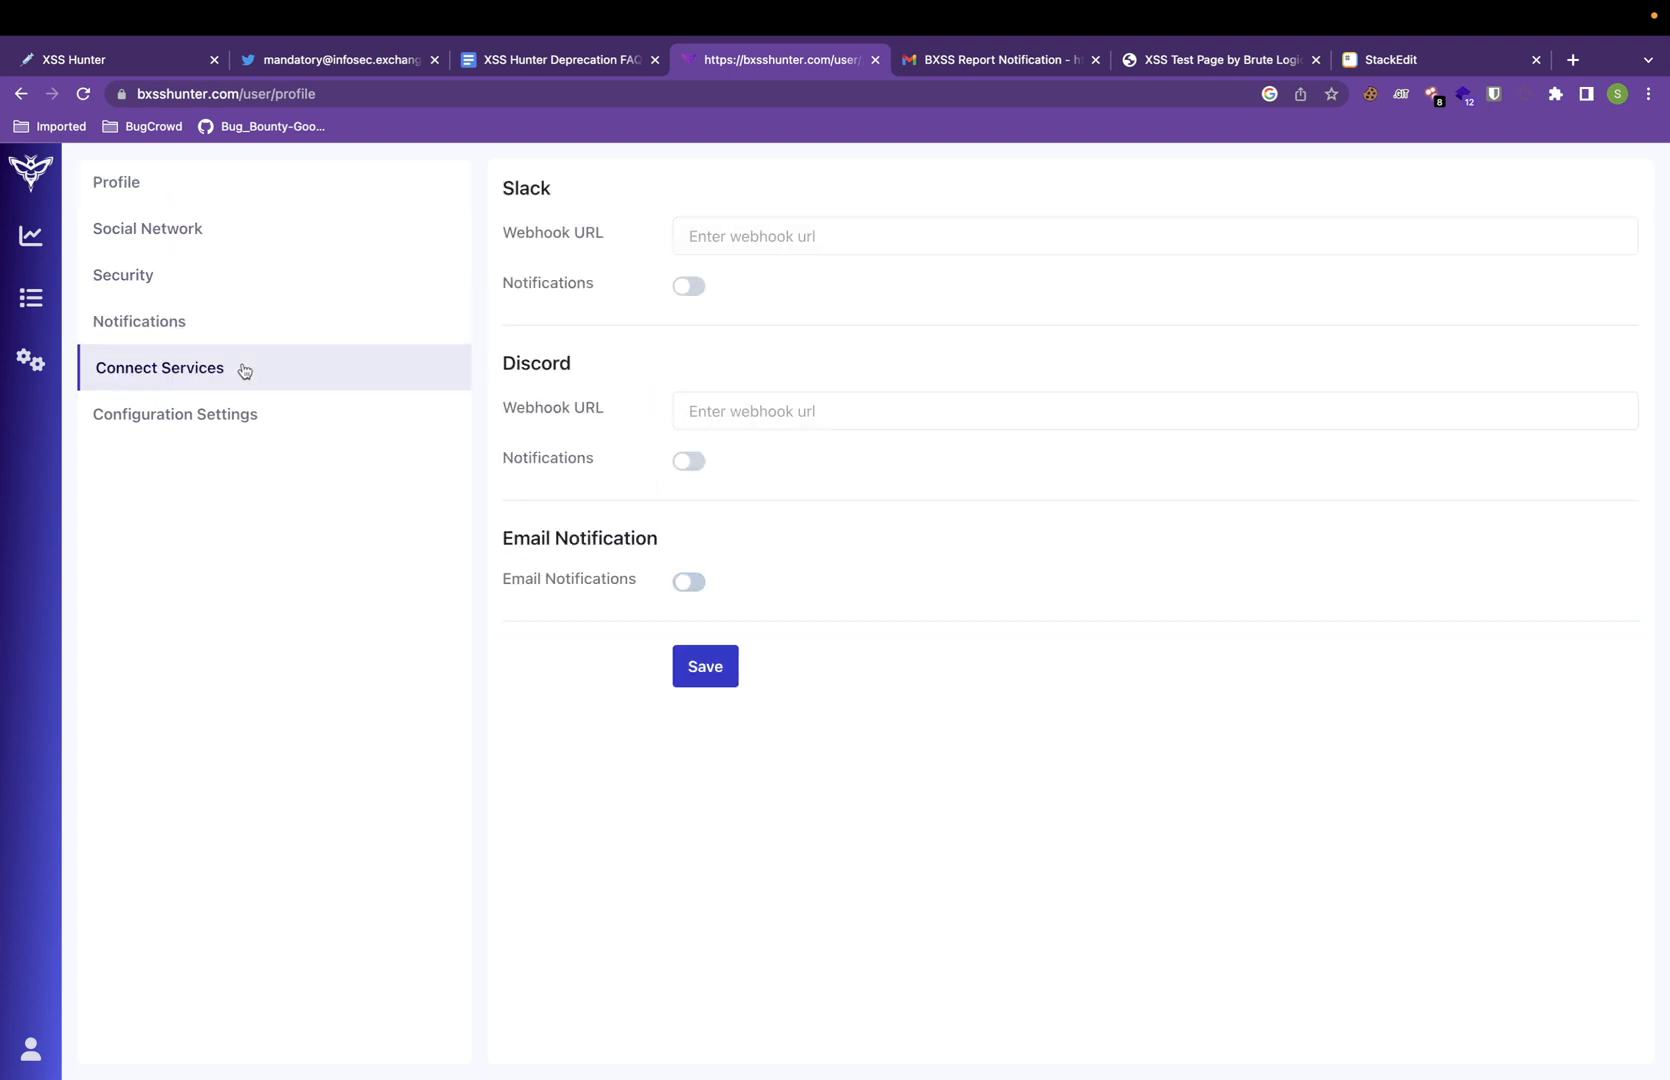
left_click(689, 582)
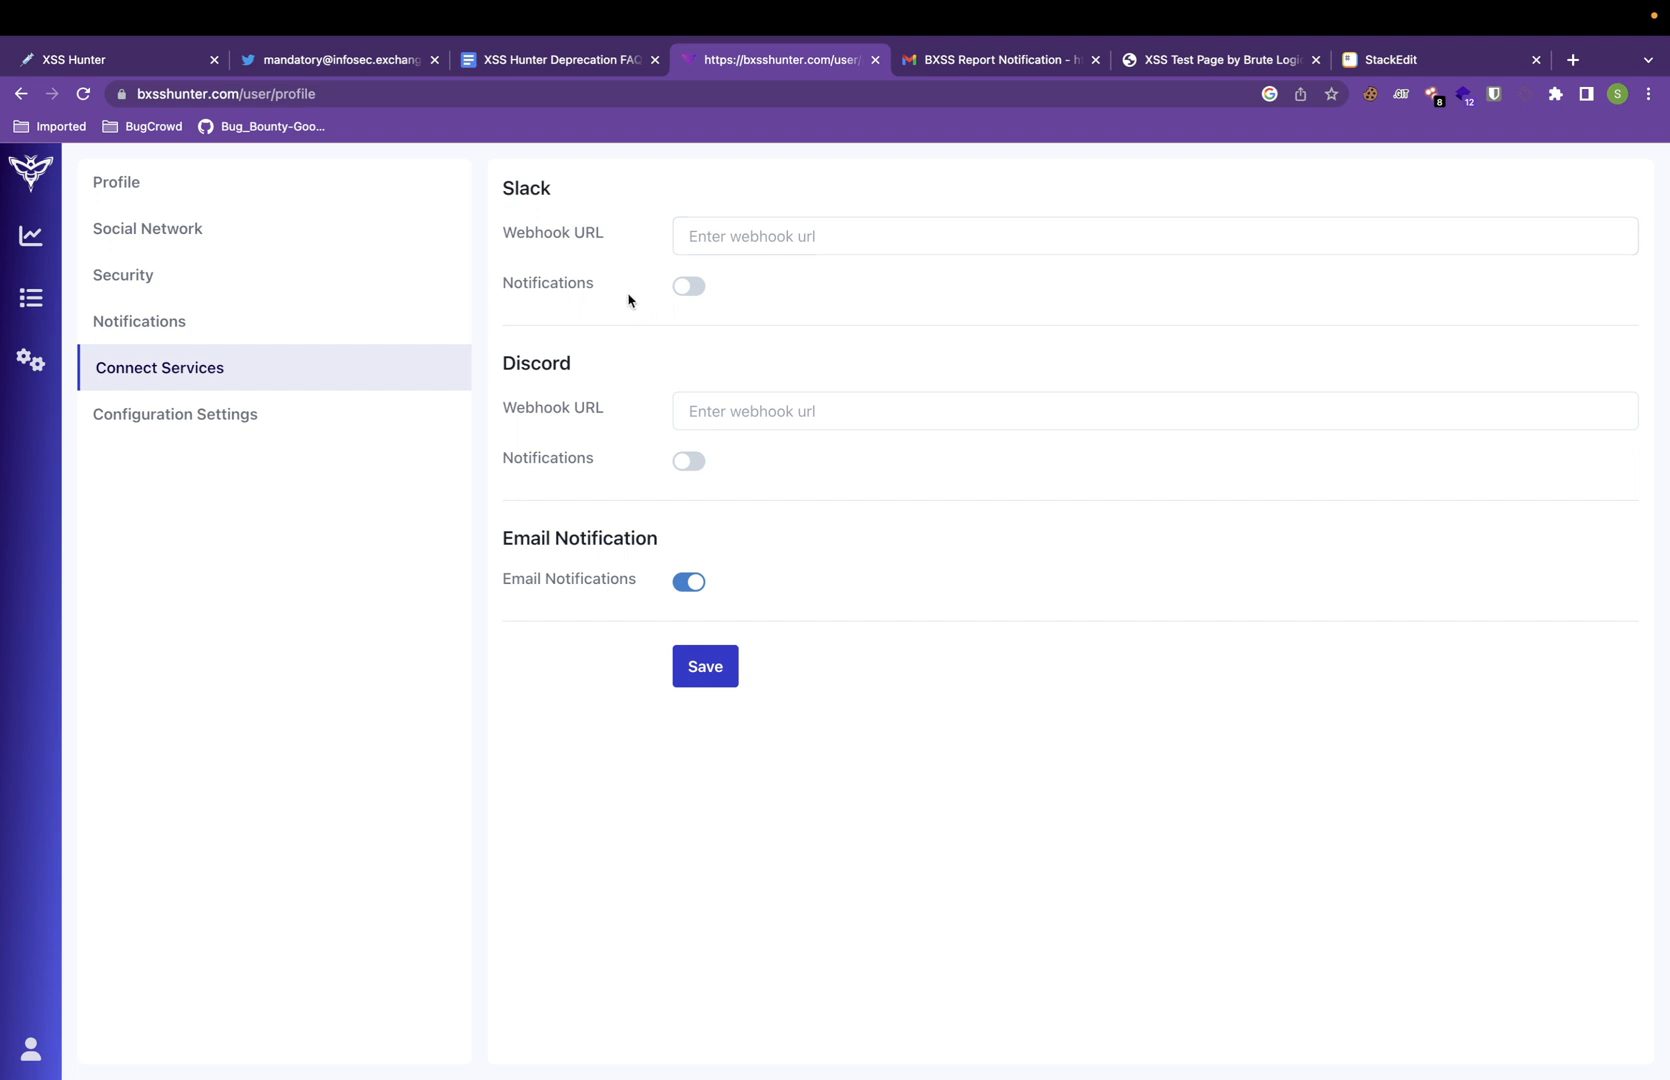
mouse_move(688, 295)
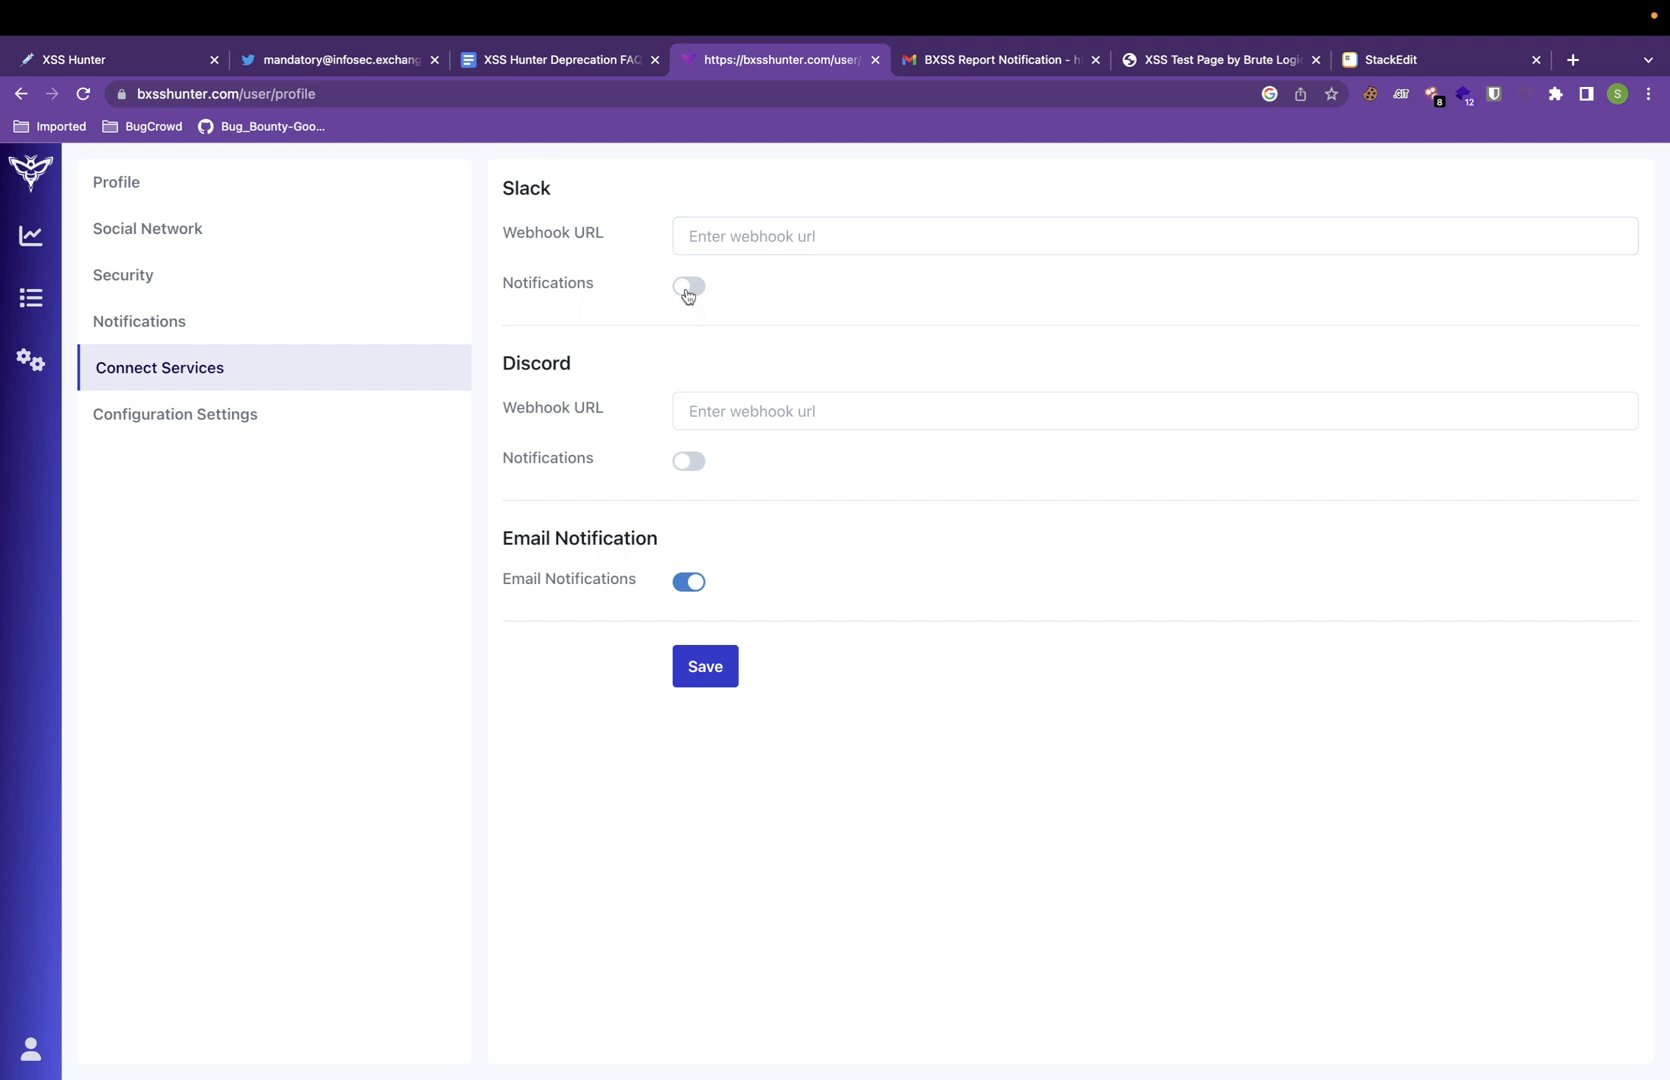
left_click(688, 460)
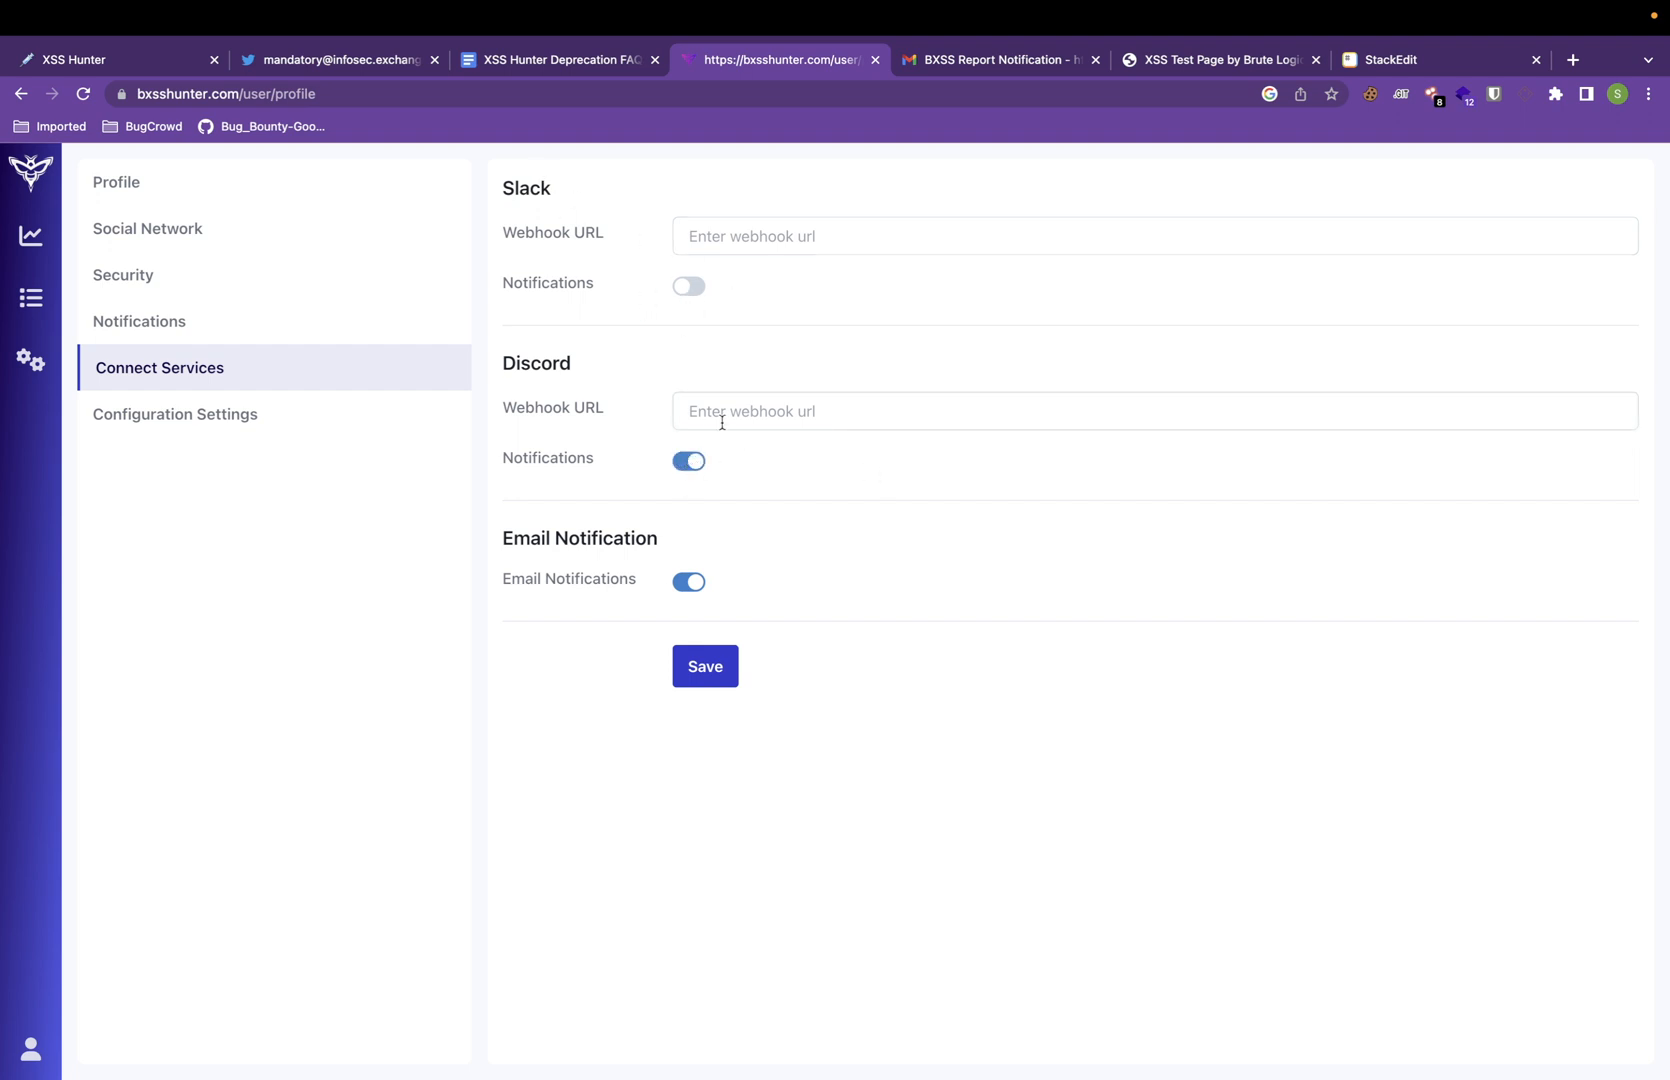
left_click(1153, 410)
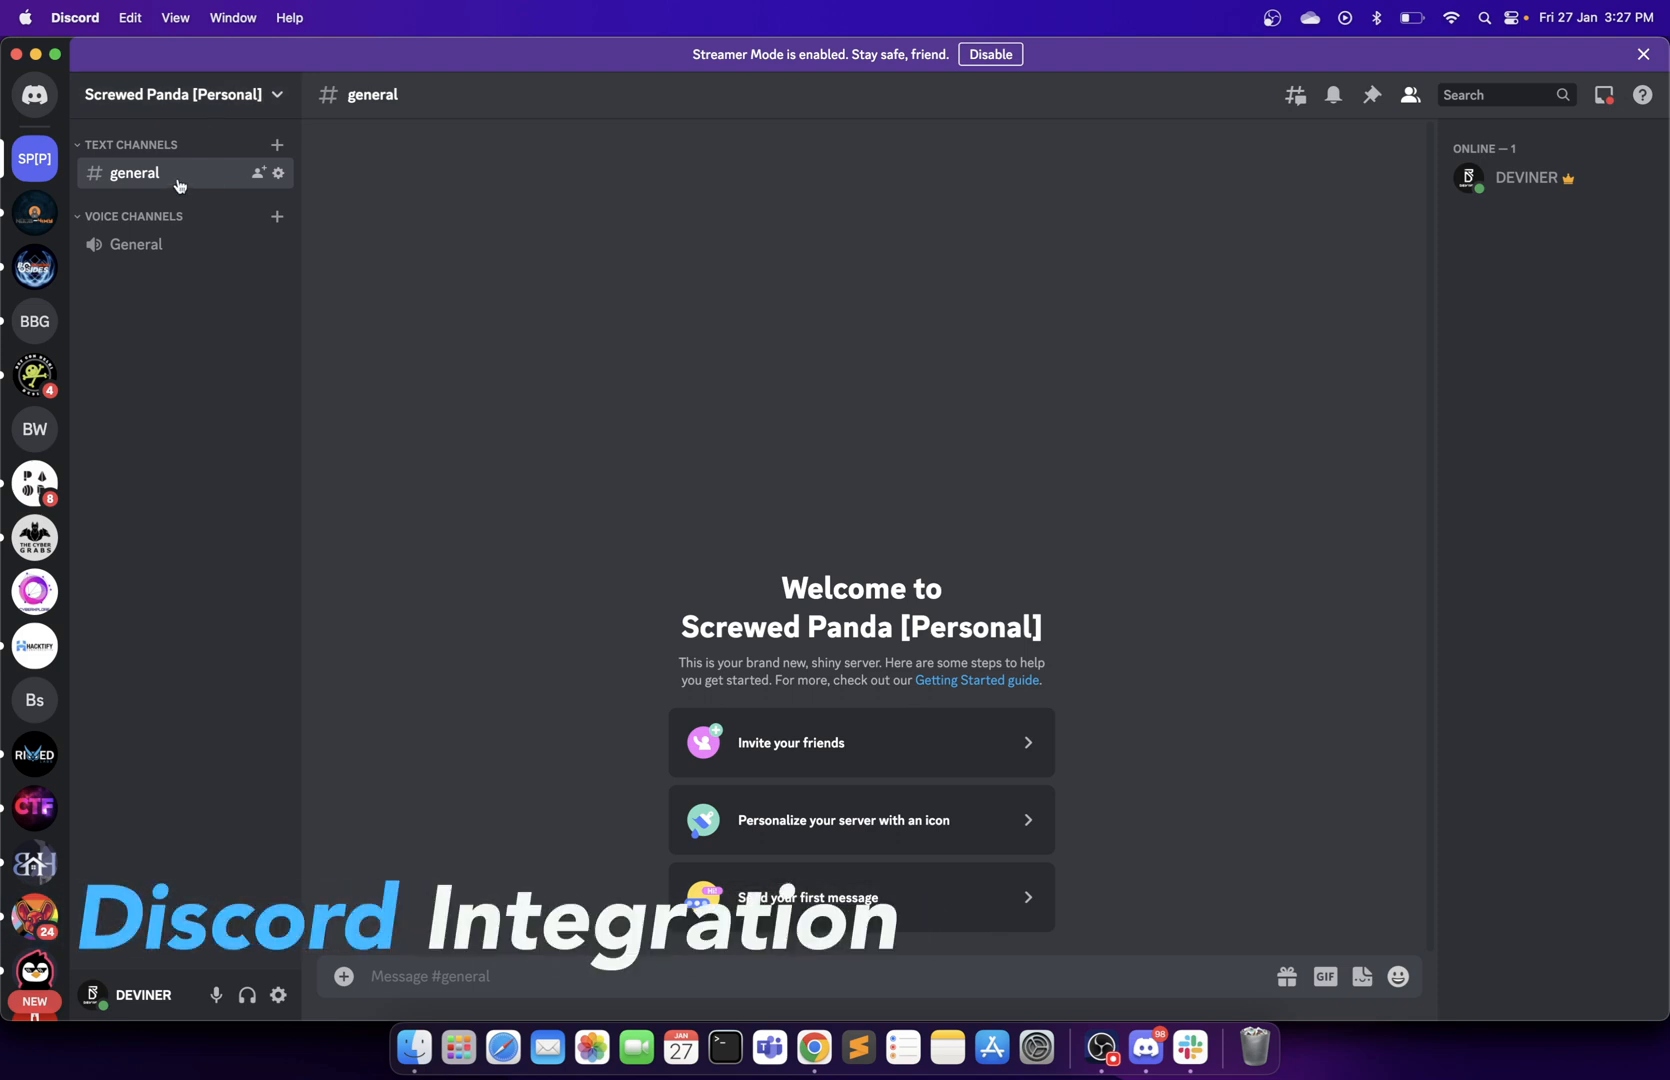
Create a webhook for Discord #general named 'BXSS Notification' and save it.
left_click(278, 173)
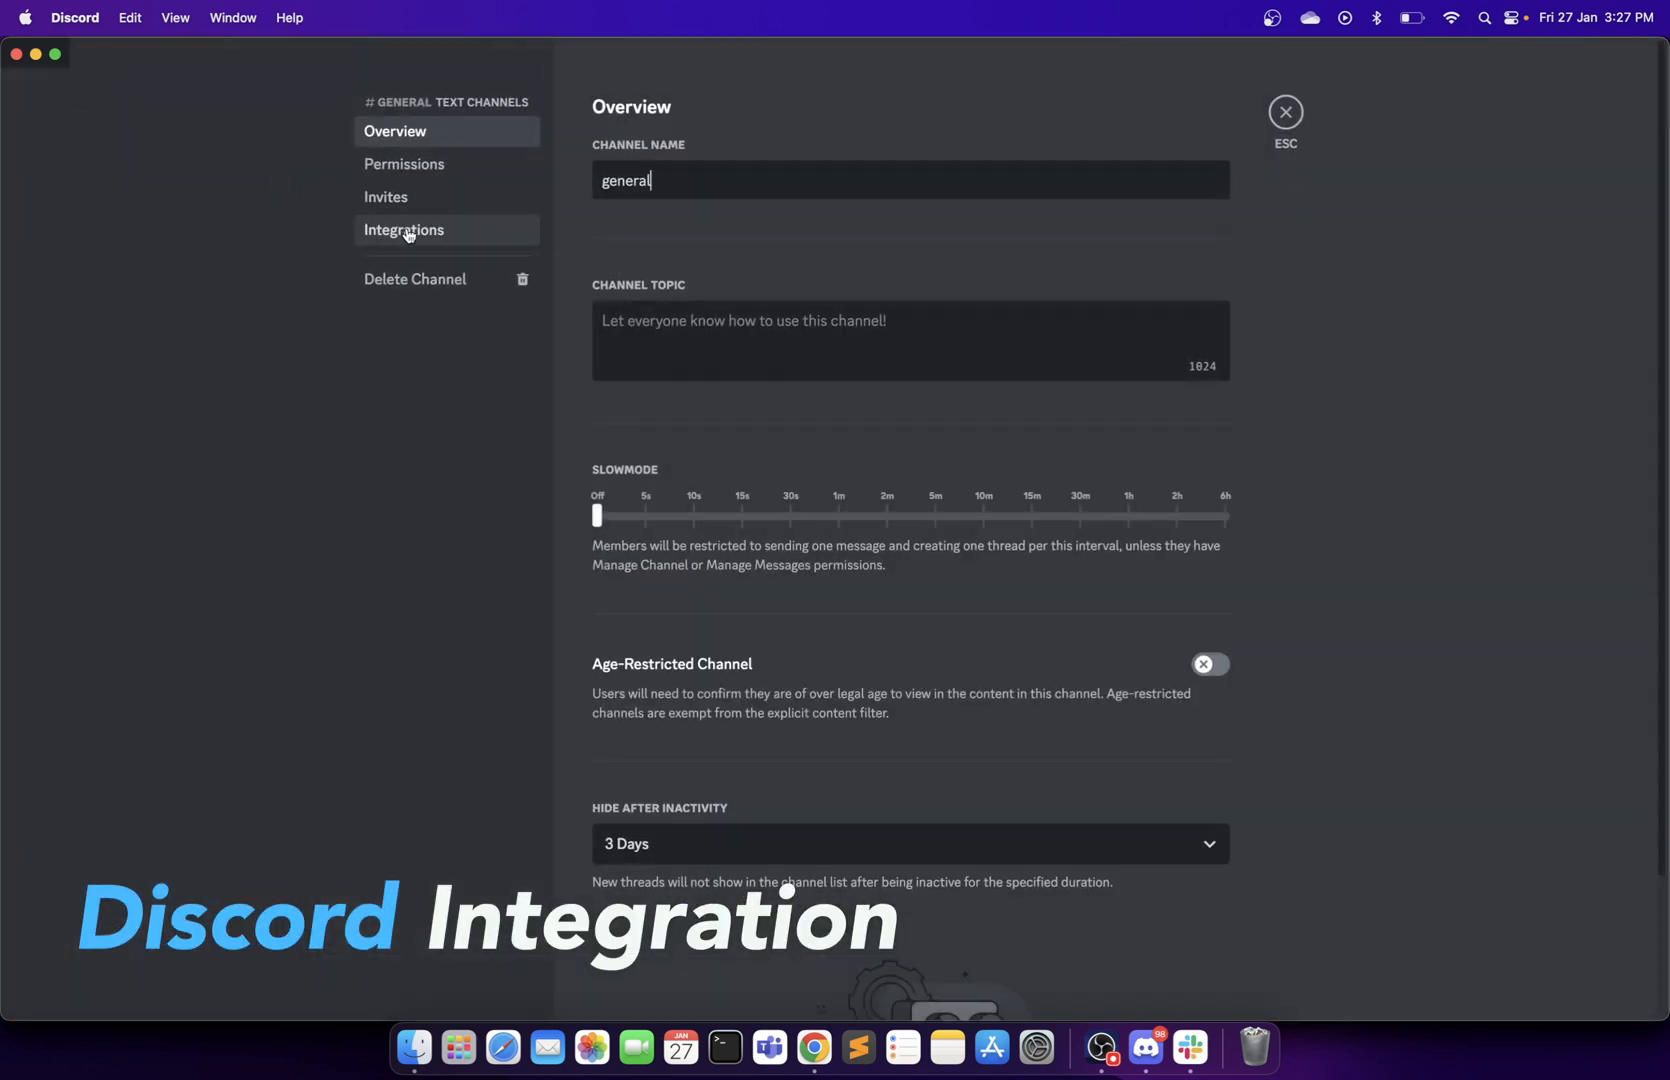
left_click(404, 229)
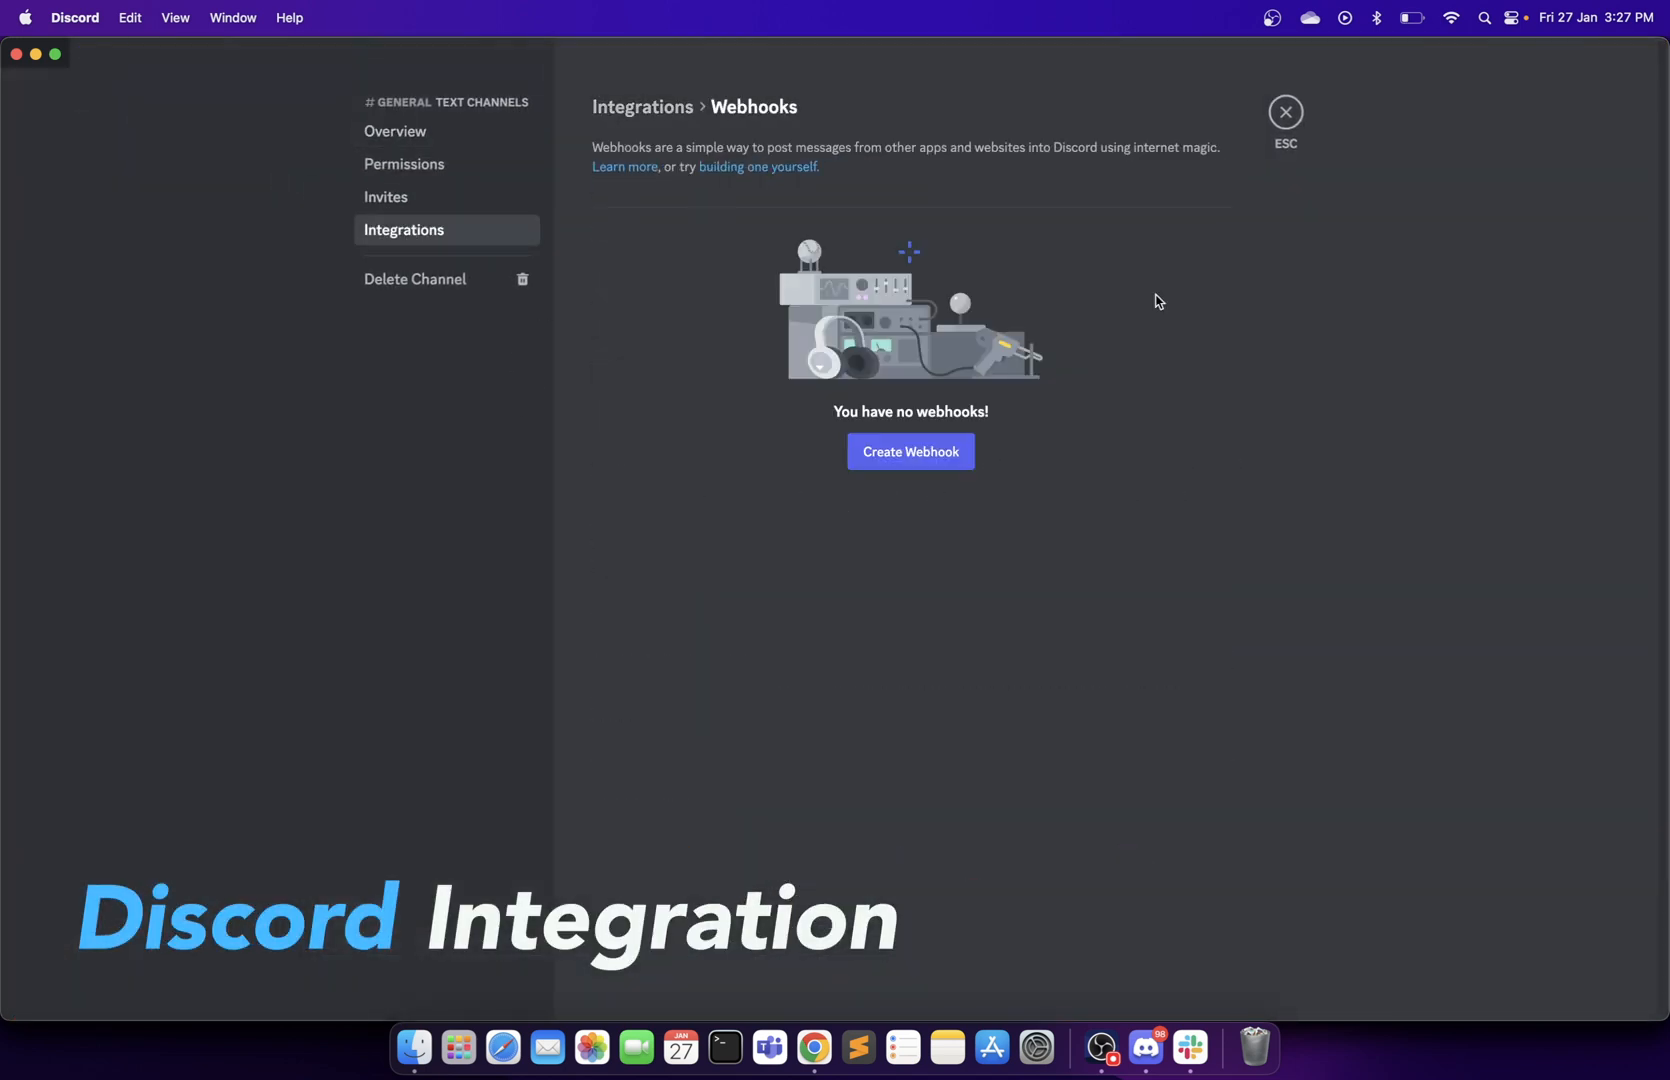
left_click(910, 451)
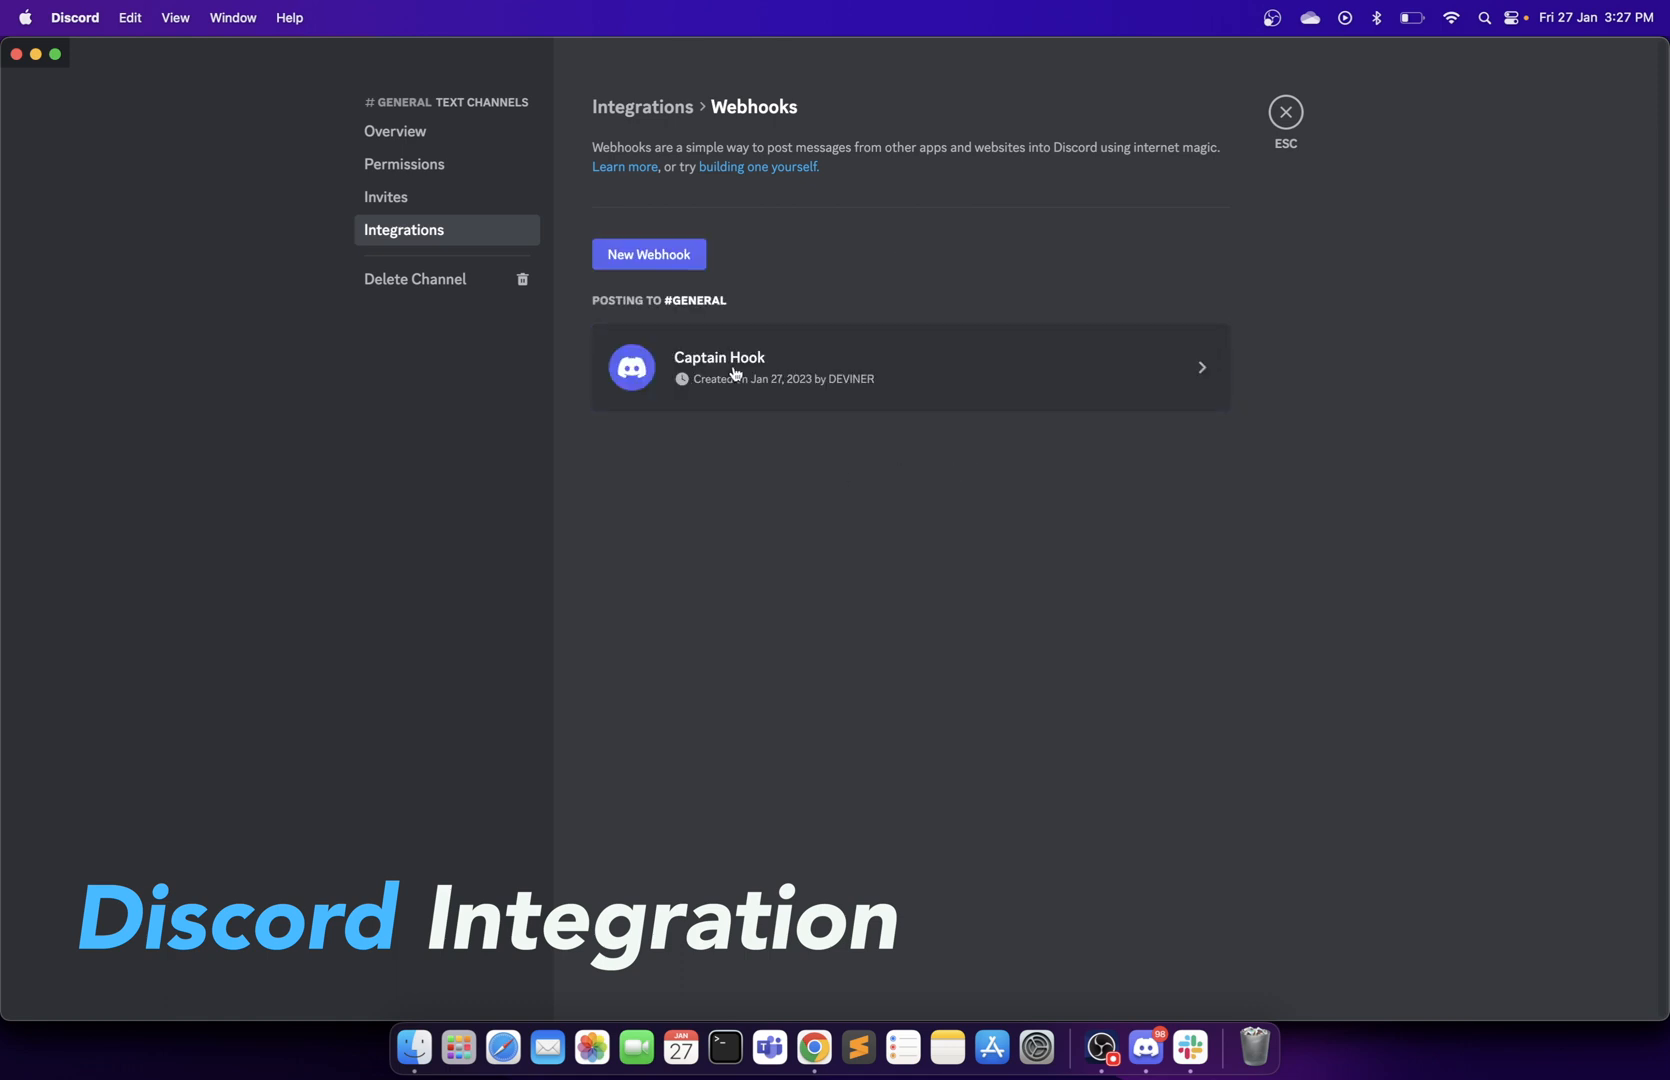
left_click(719, 367)
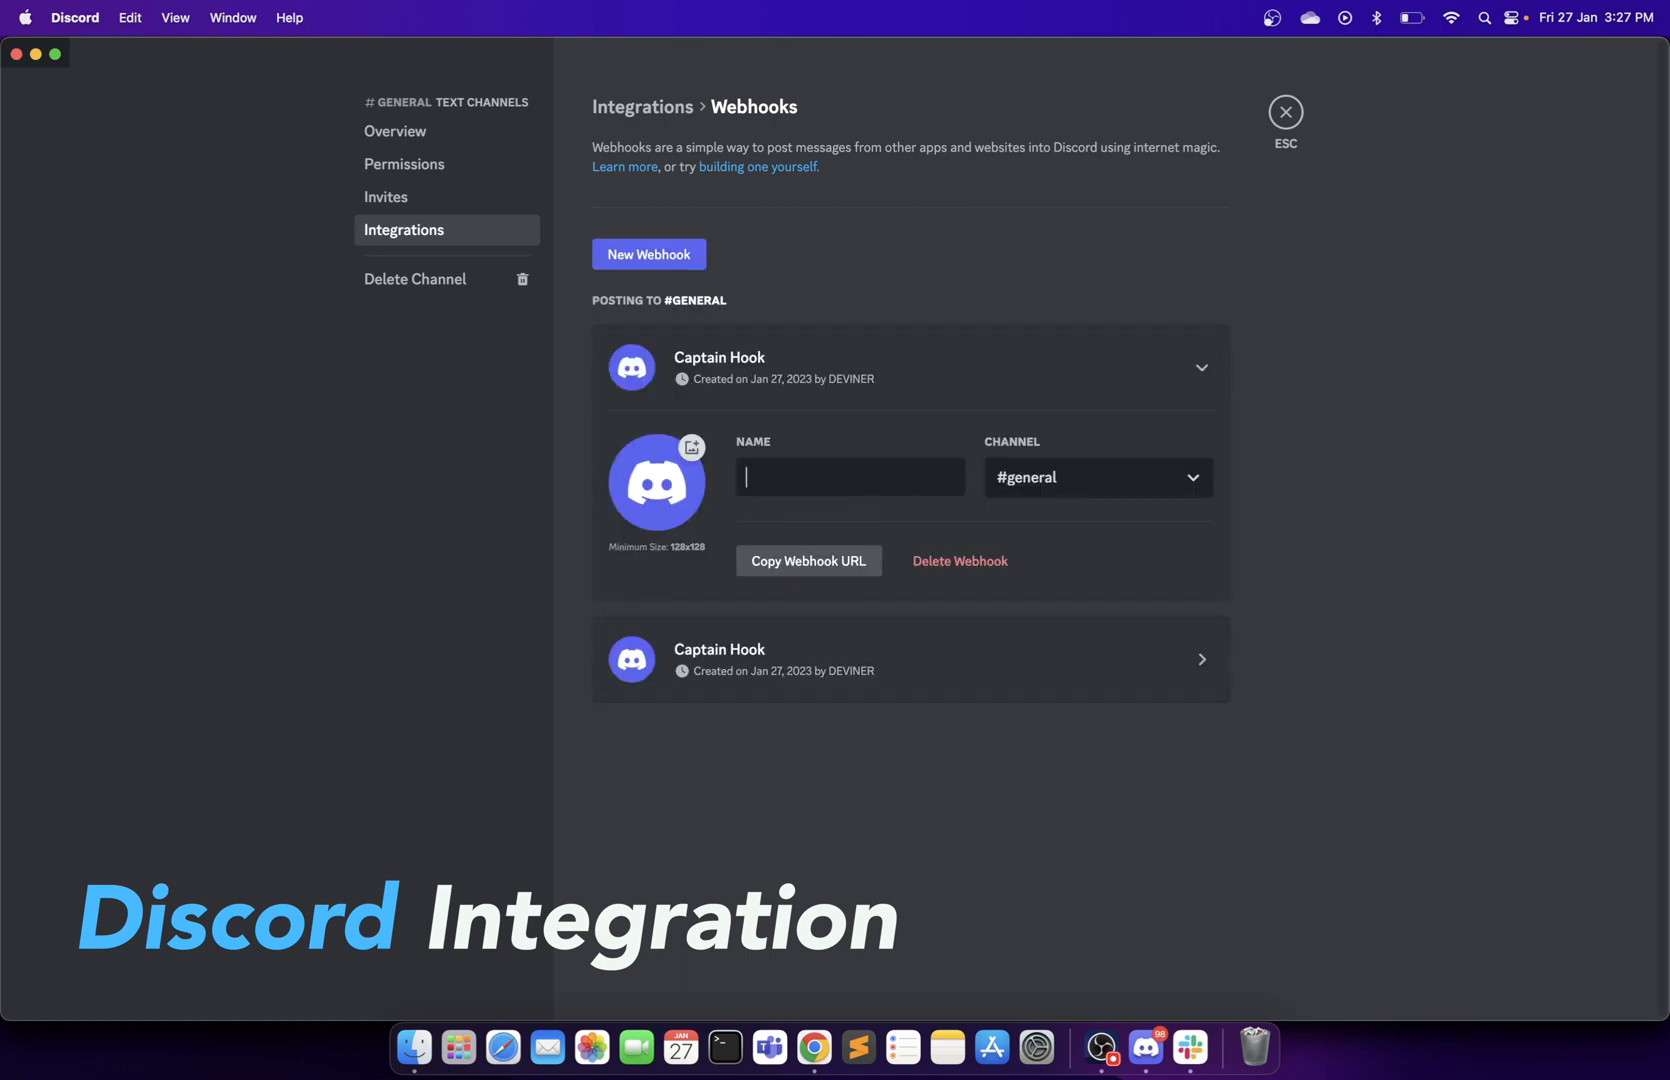
type("BXSS")
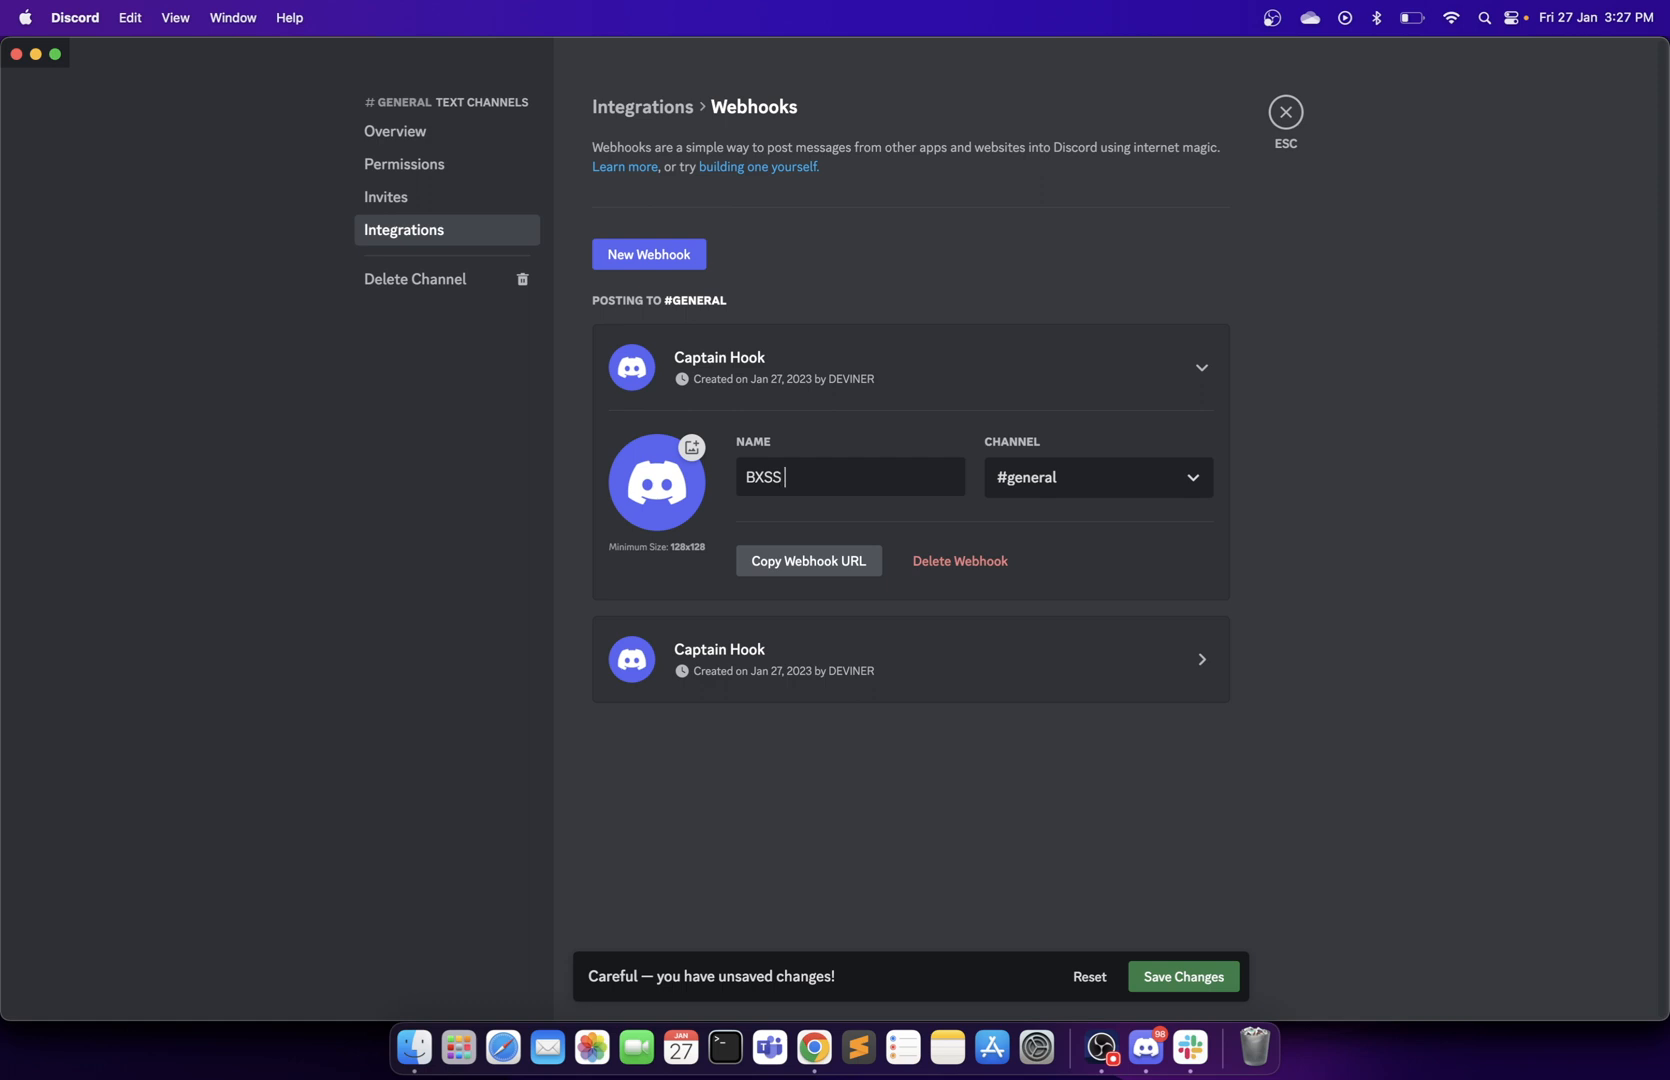
type("Notifica")
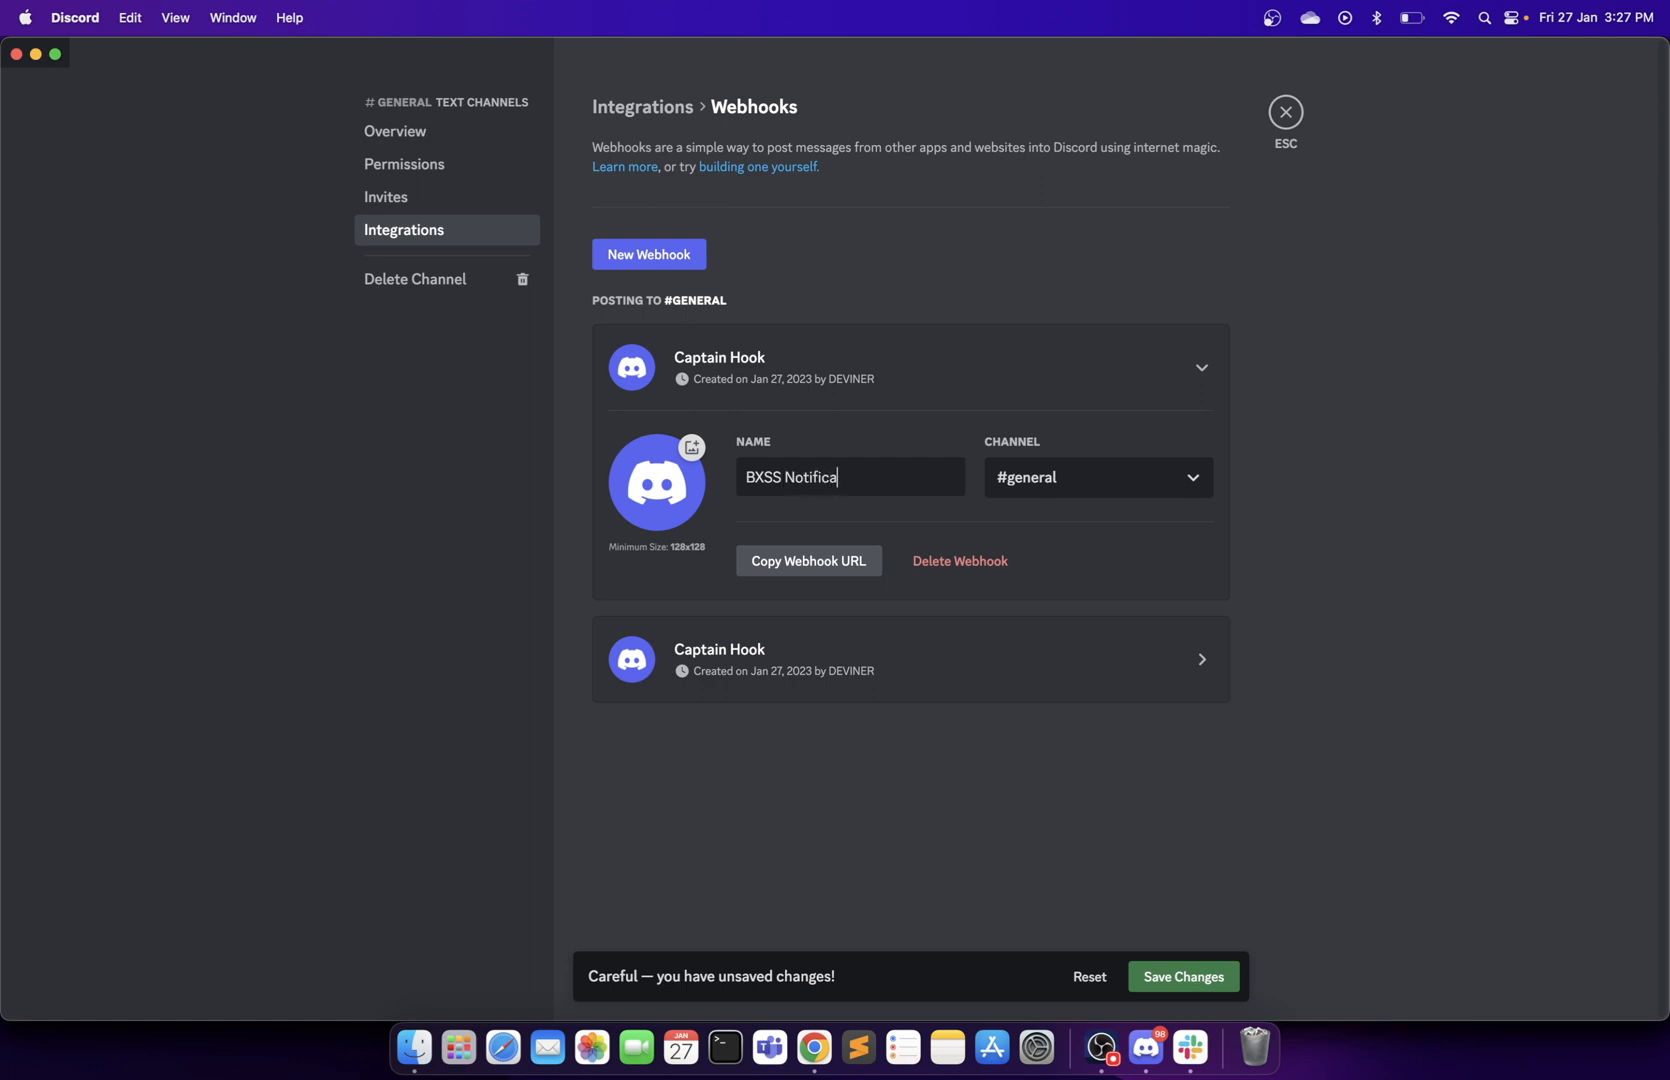
type("tion")
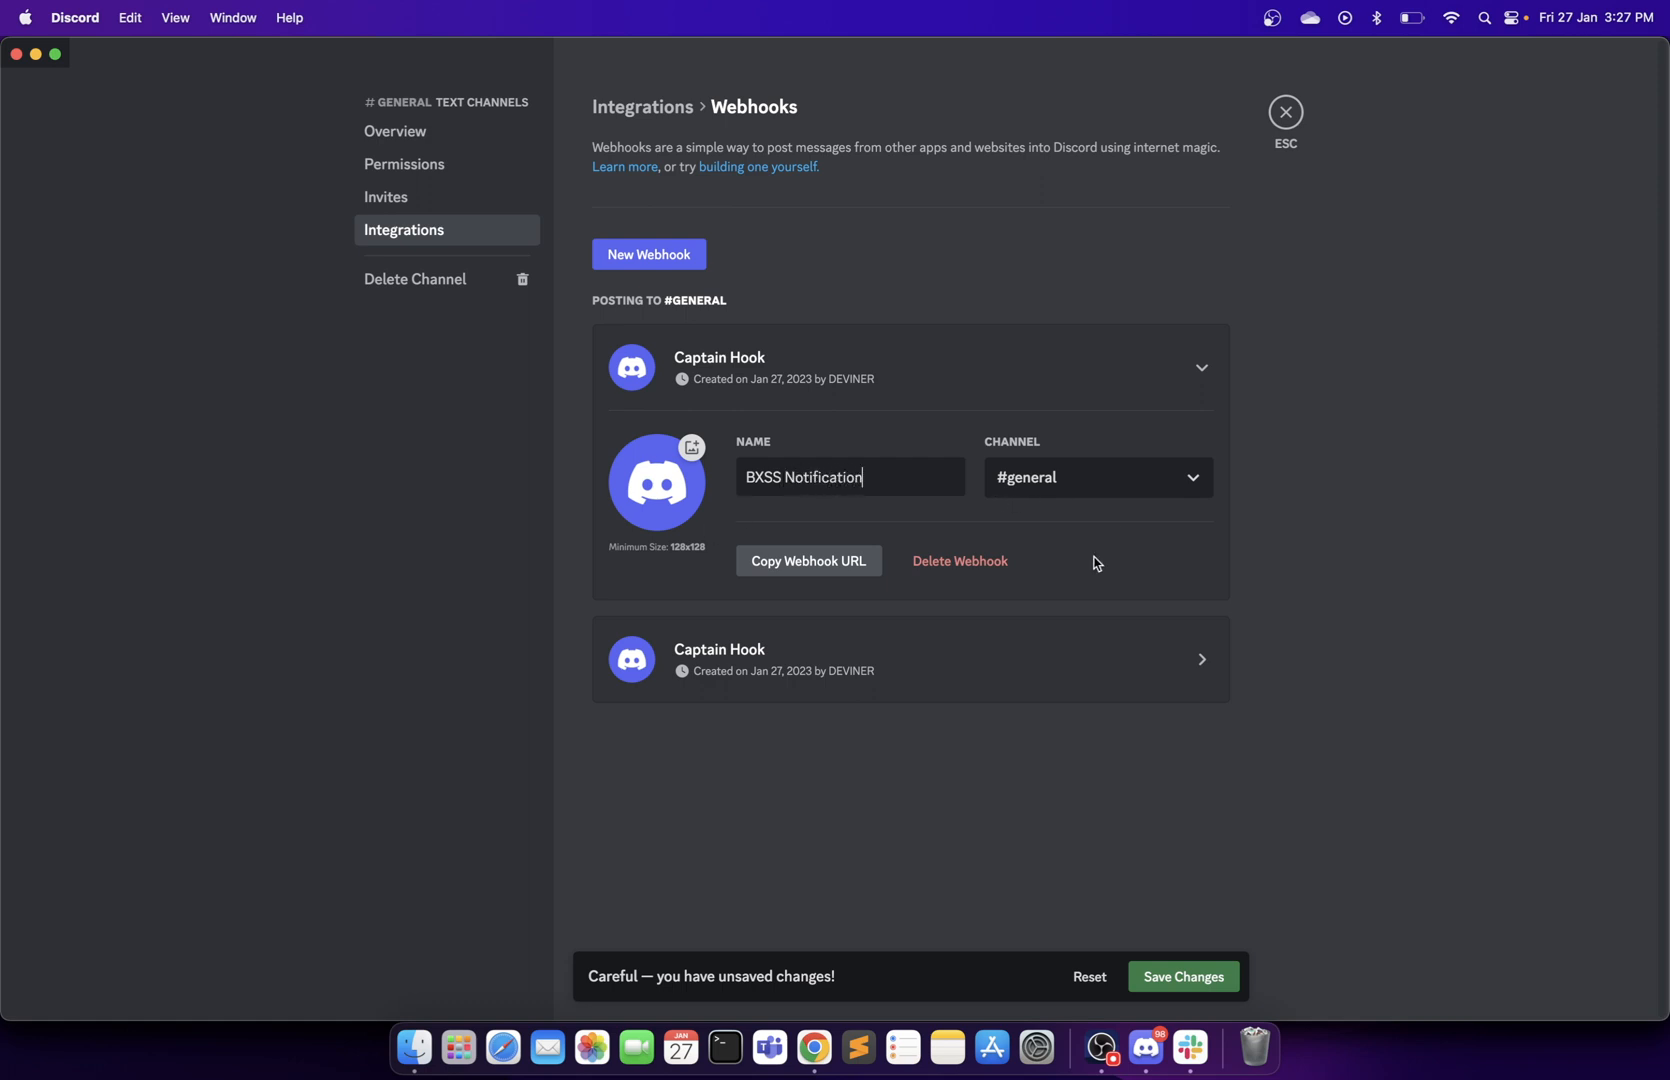
mouse_move(1101, 492)
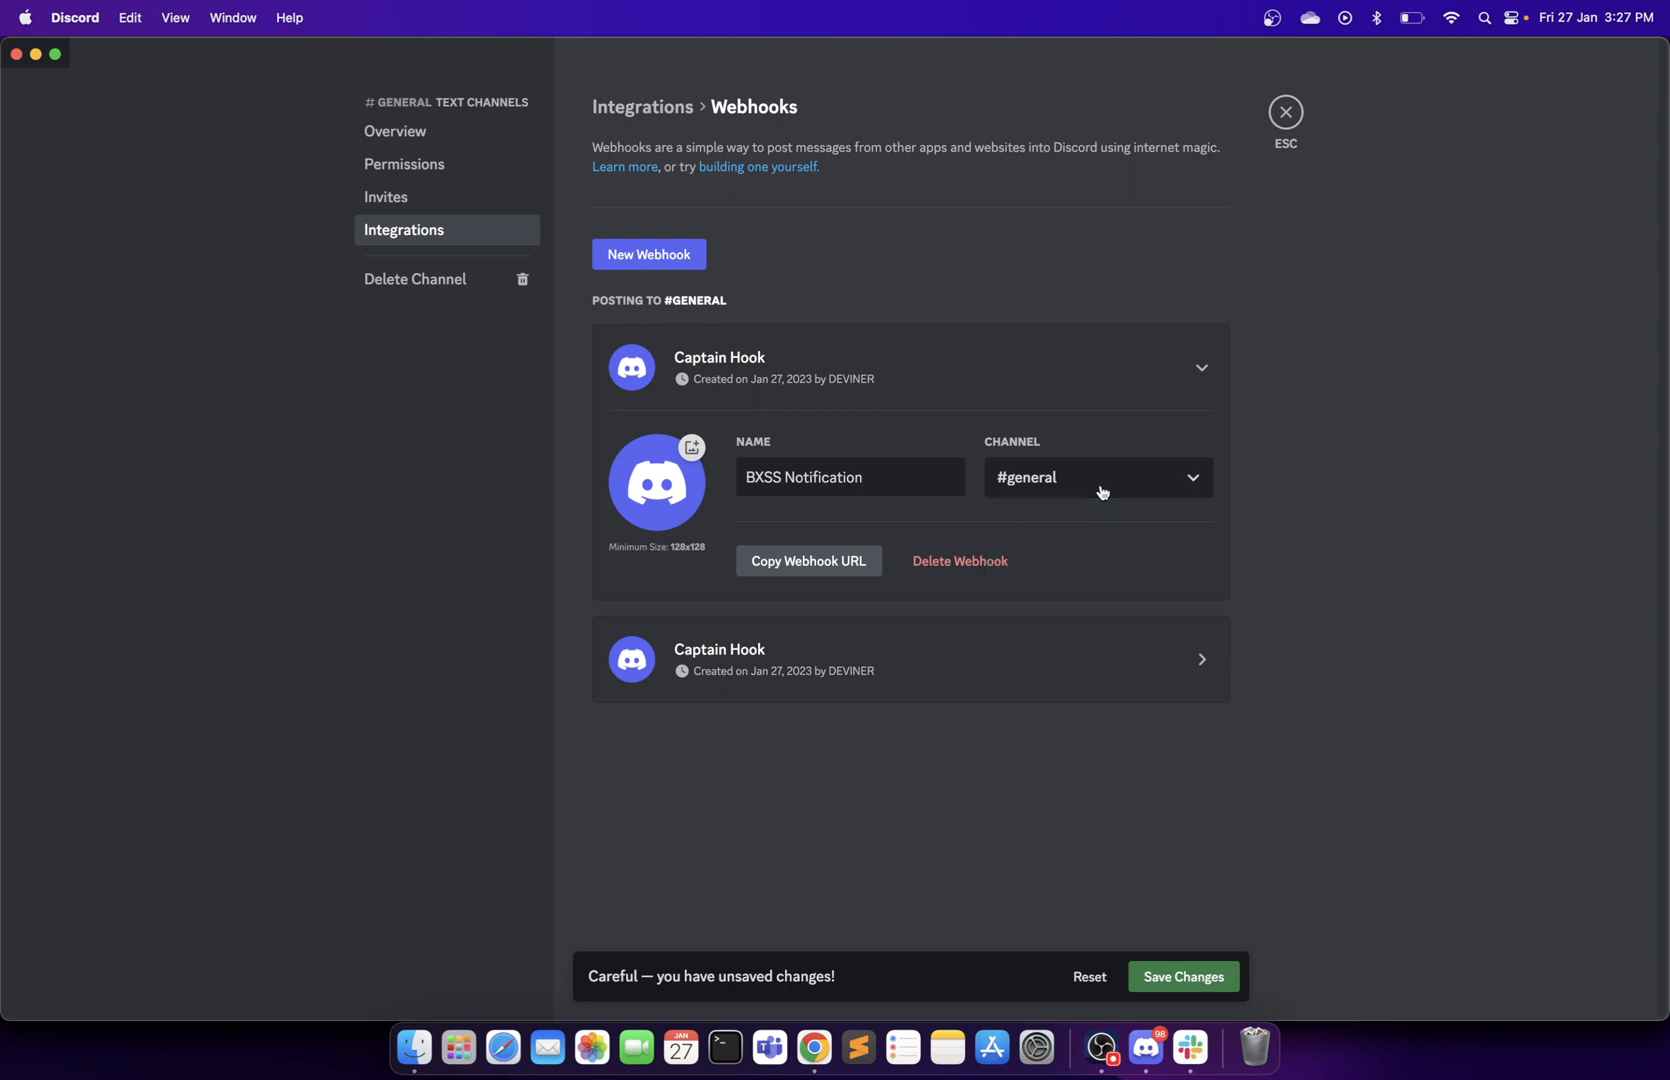
mouse_move(914, 525)
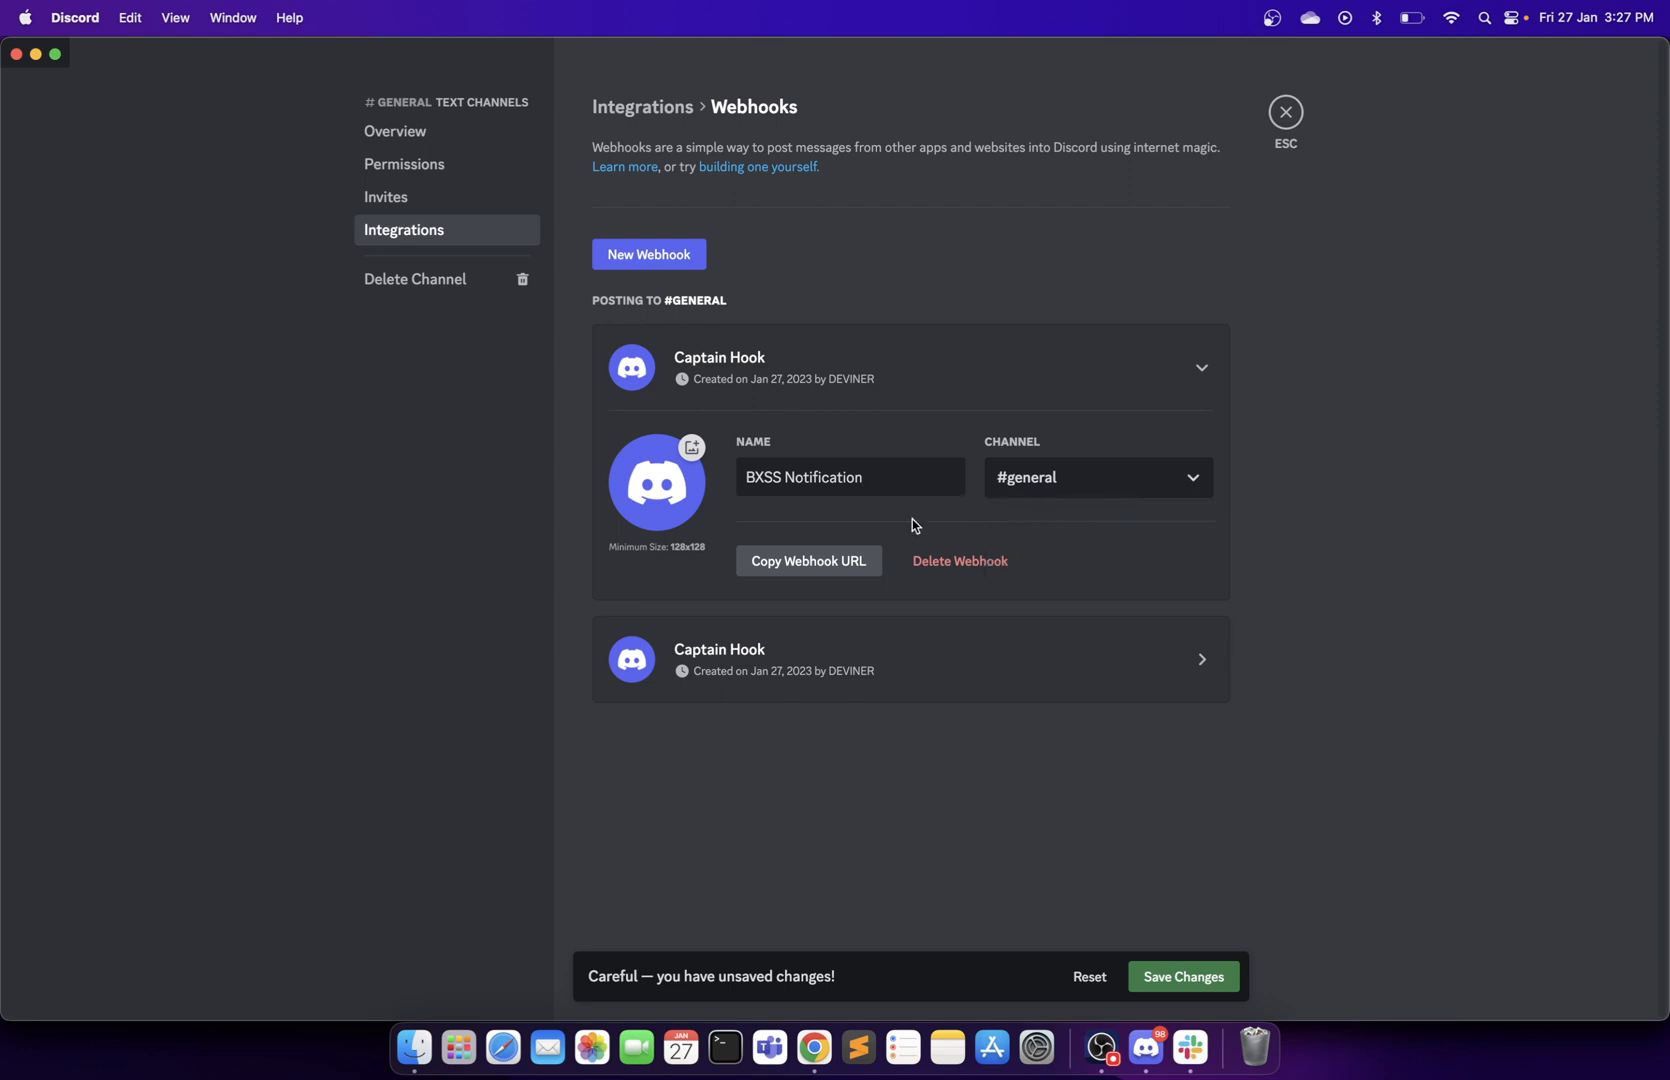
mouse_move(1102, 849)
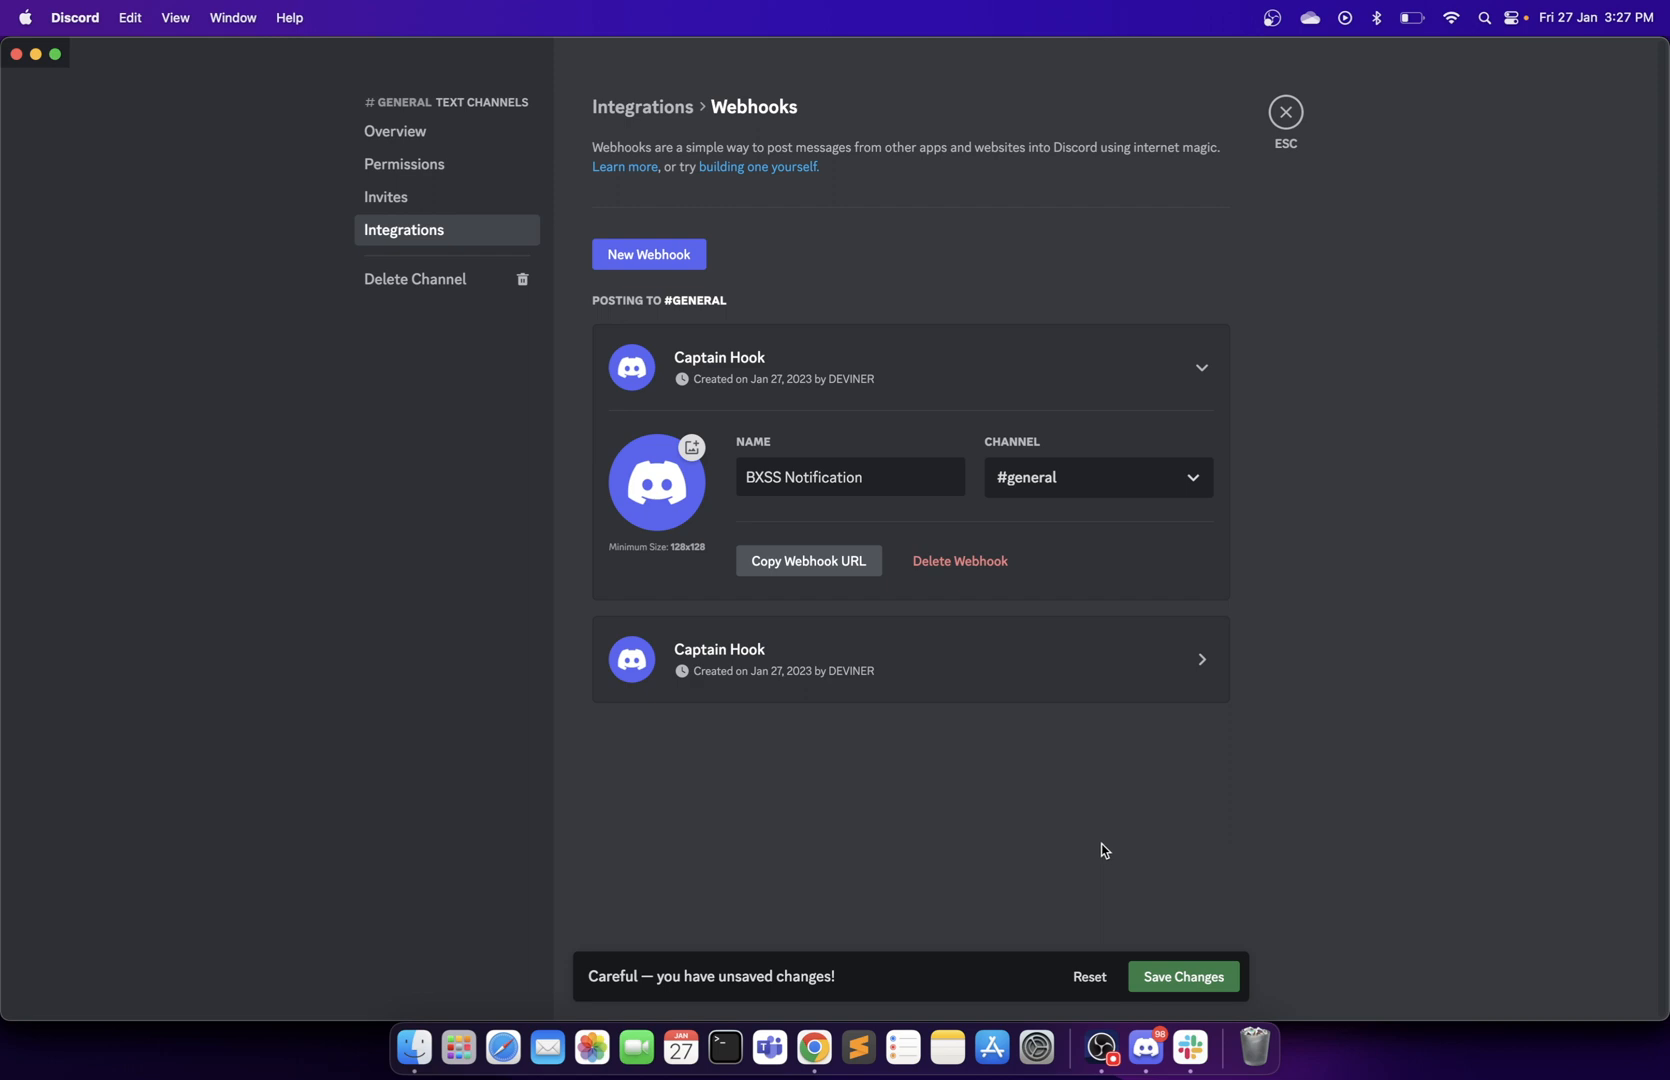
left_click(1182, 977)
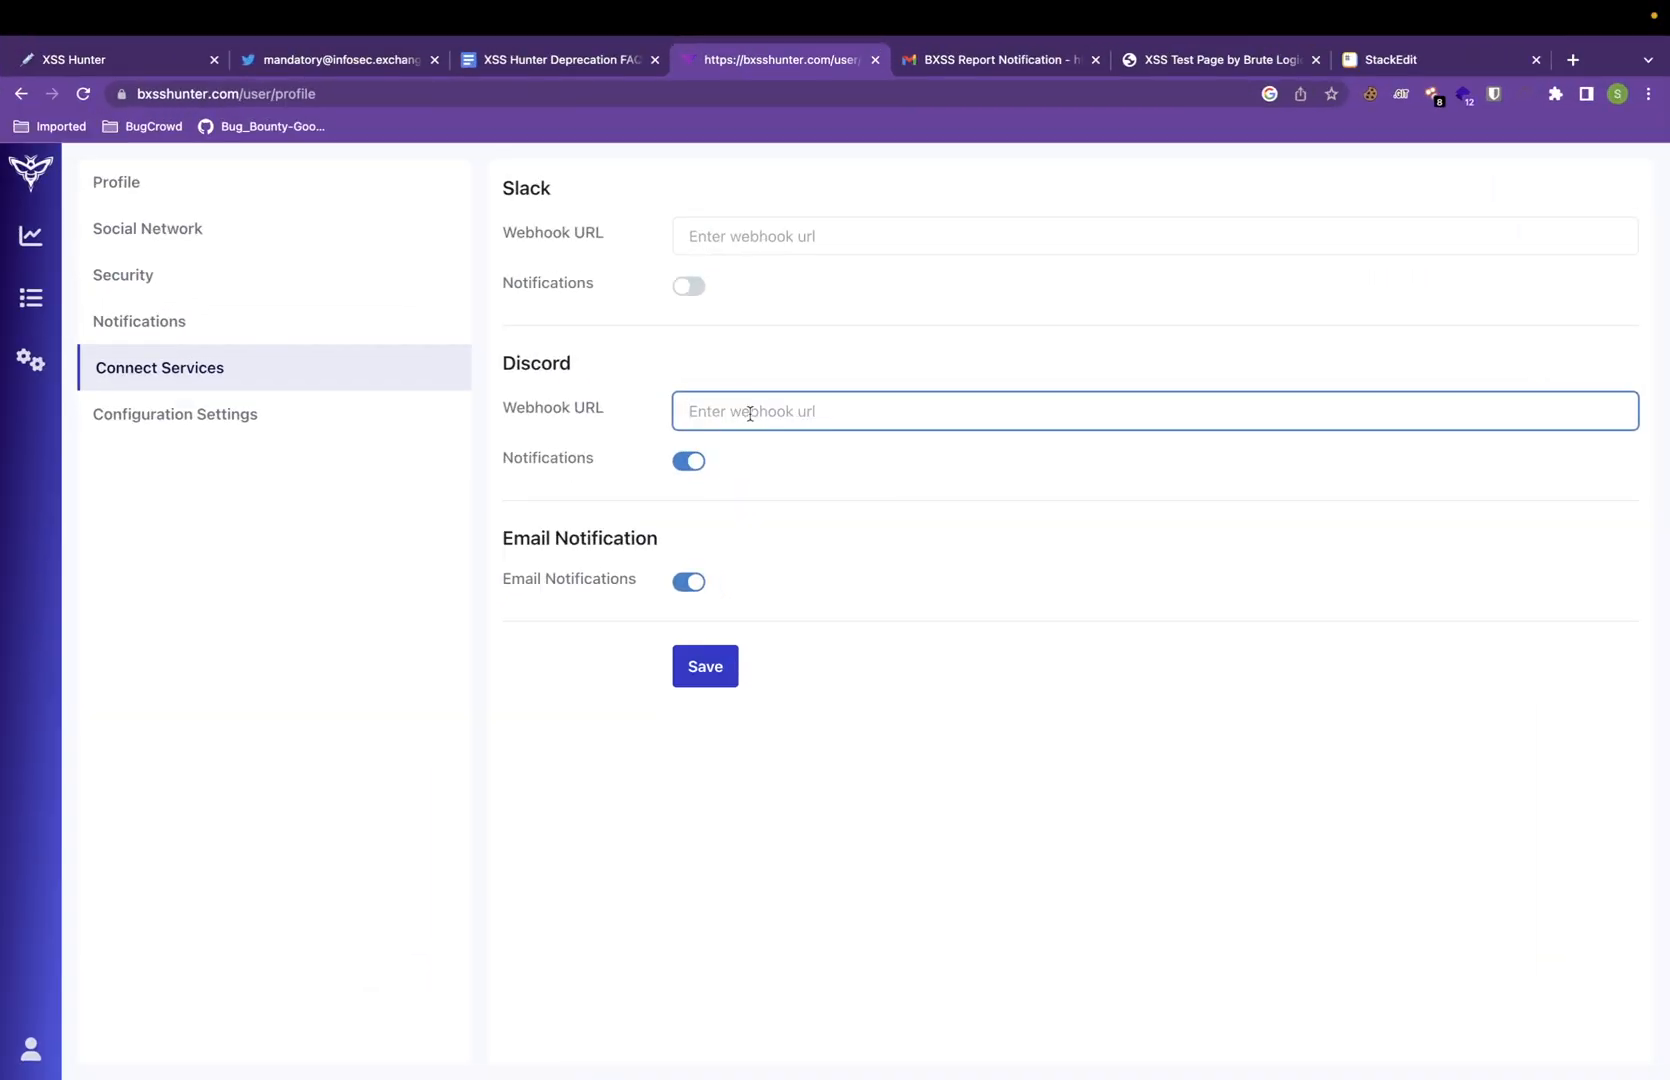
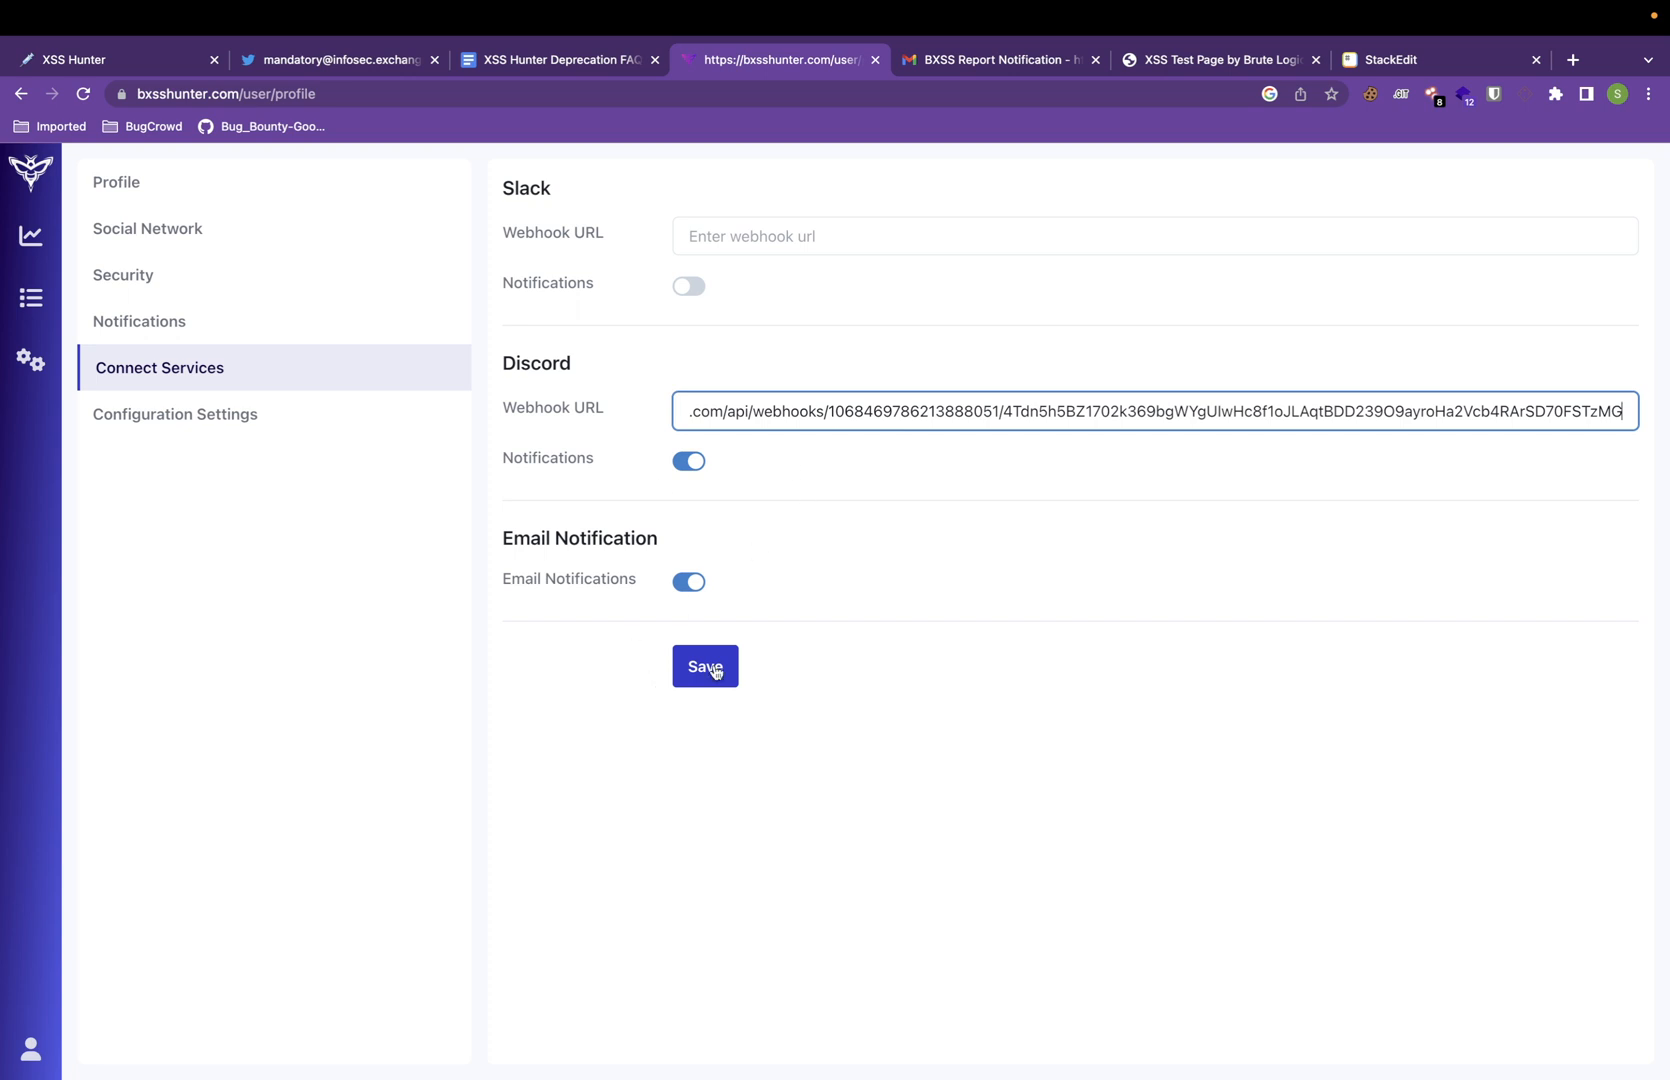
Paste the Discord webhook URL into BXSS Hunter's Discord settings and save.
left_click(704, 666)
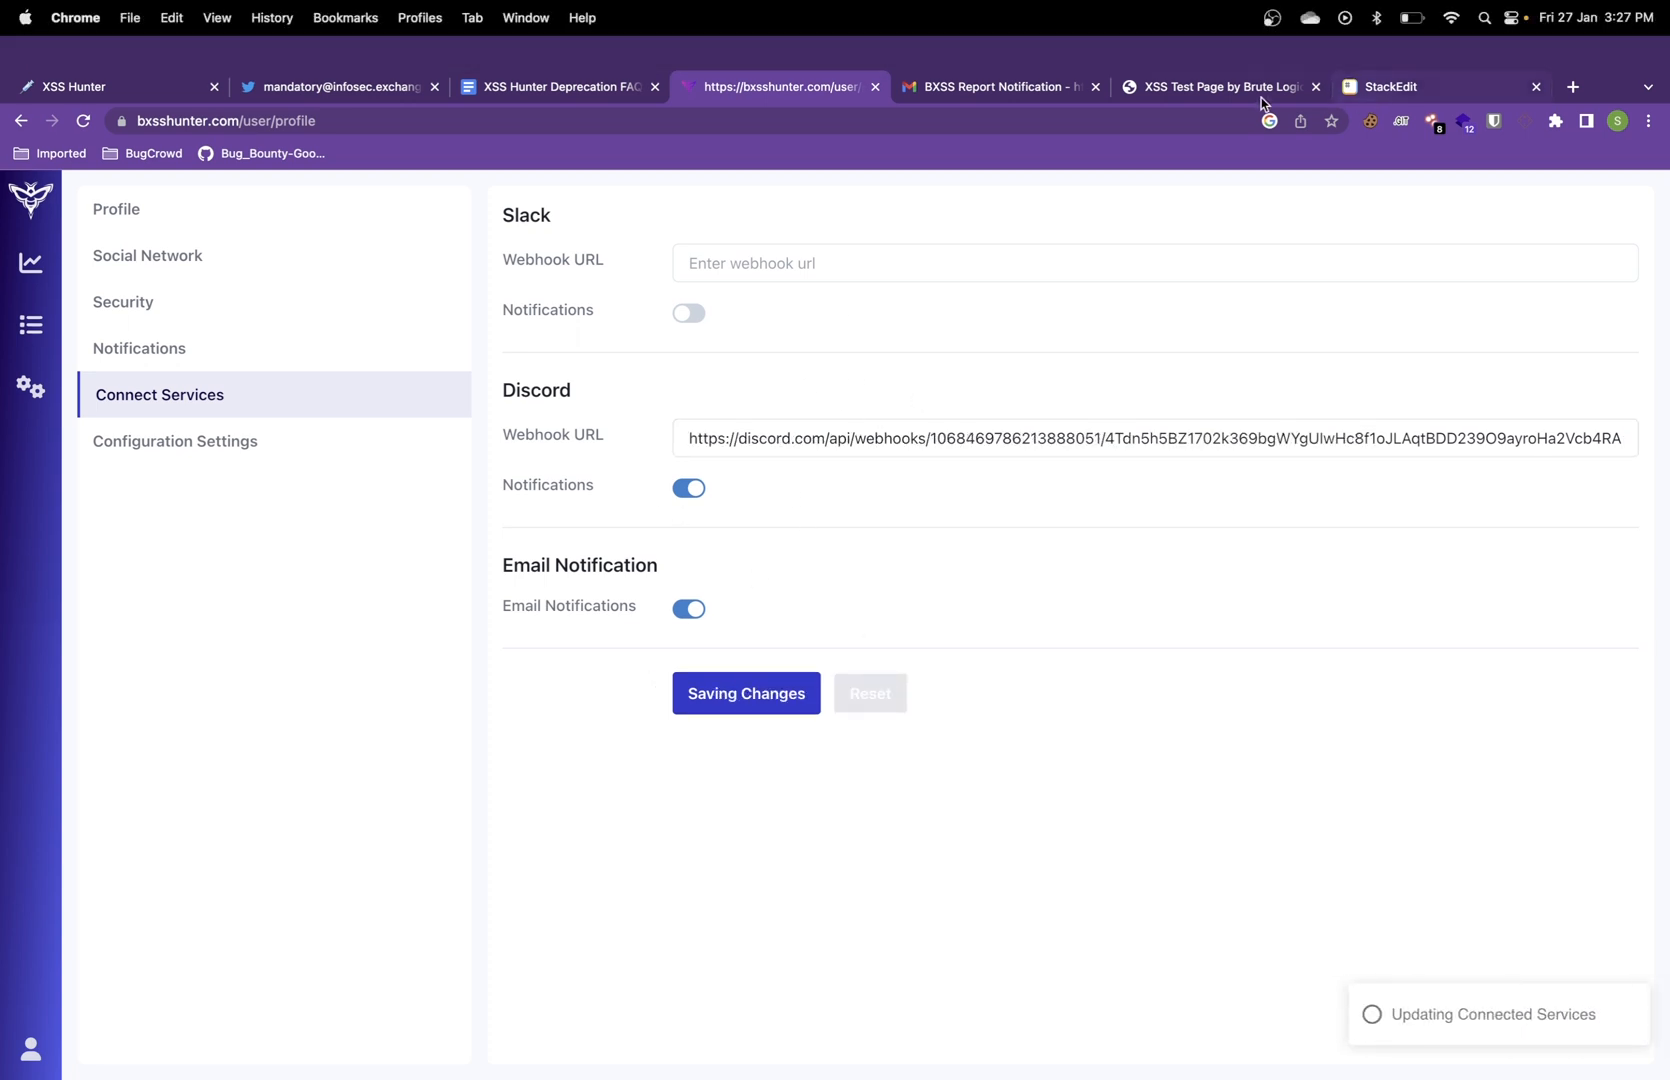
left_click(1221, 87)
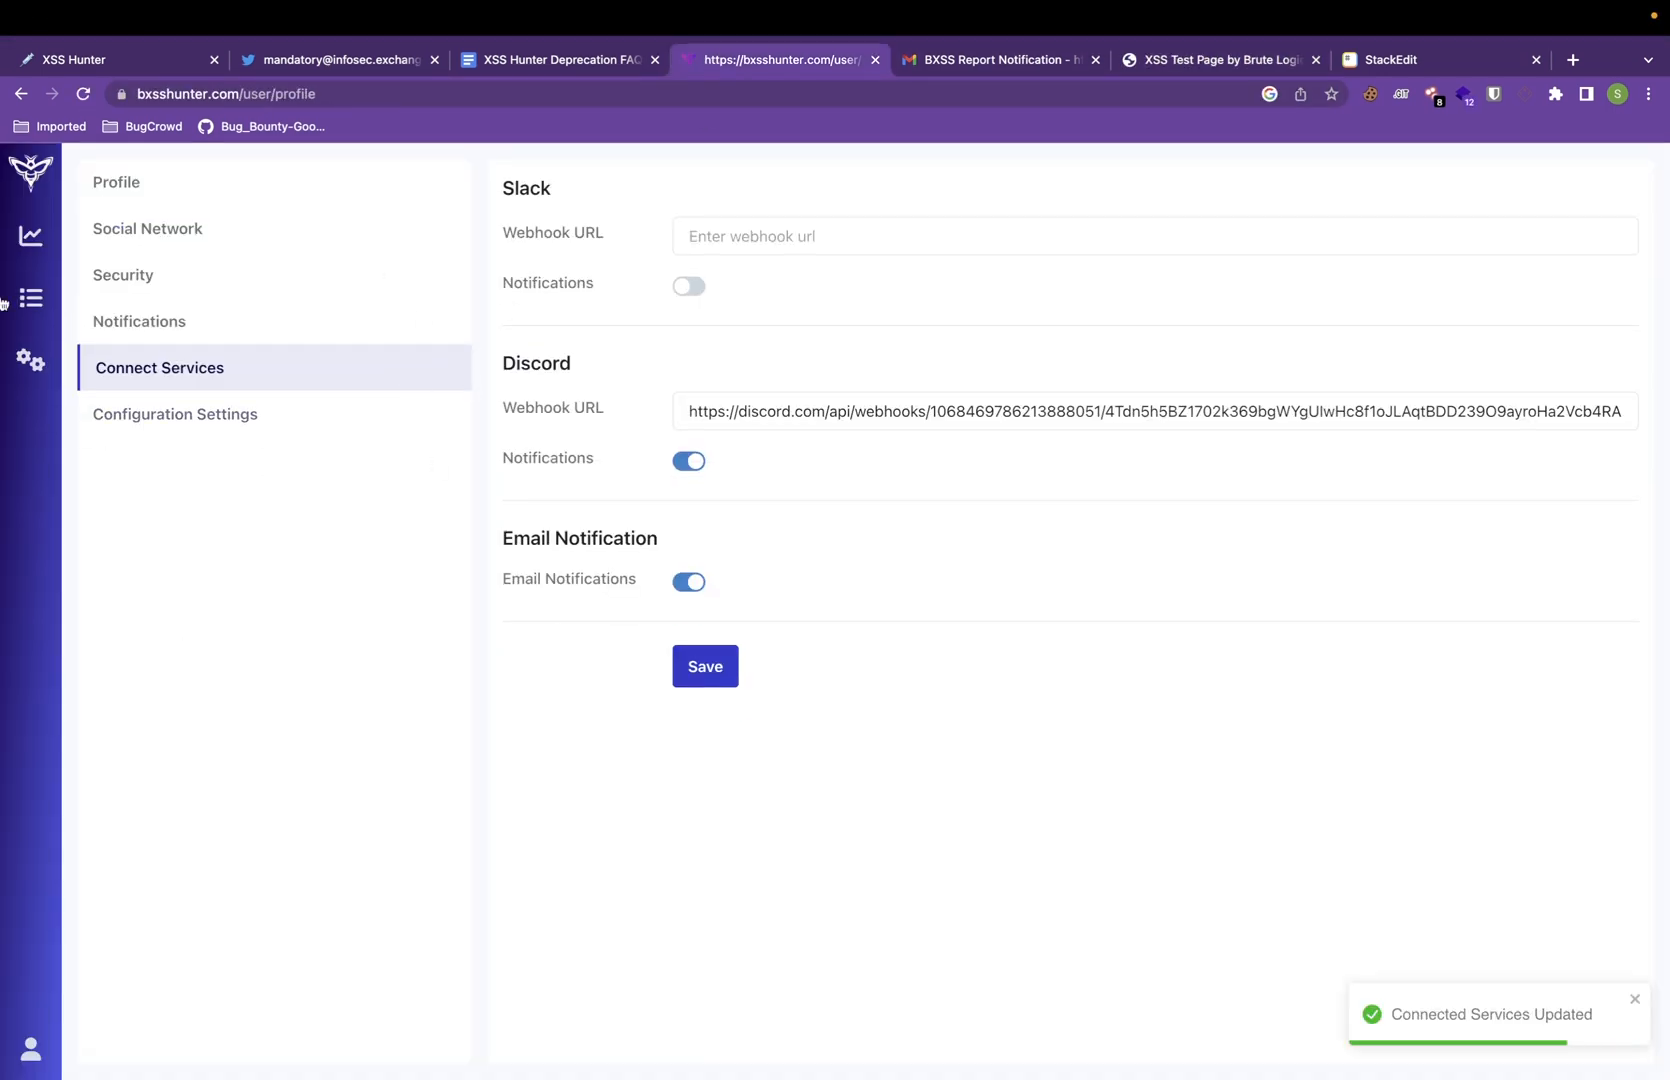
left_click(31, 298)
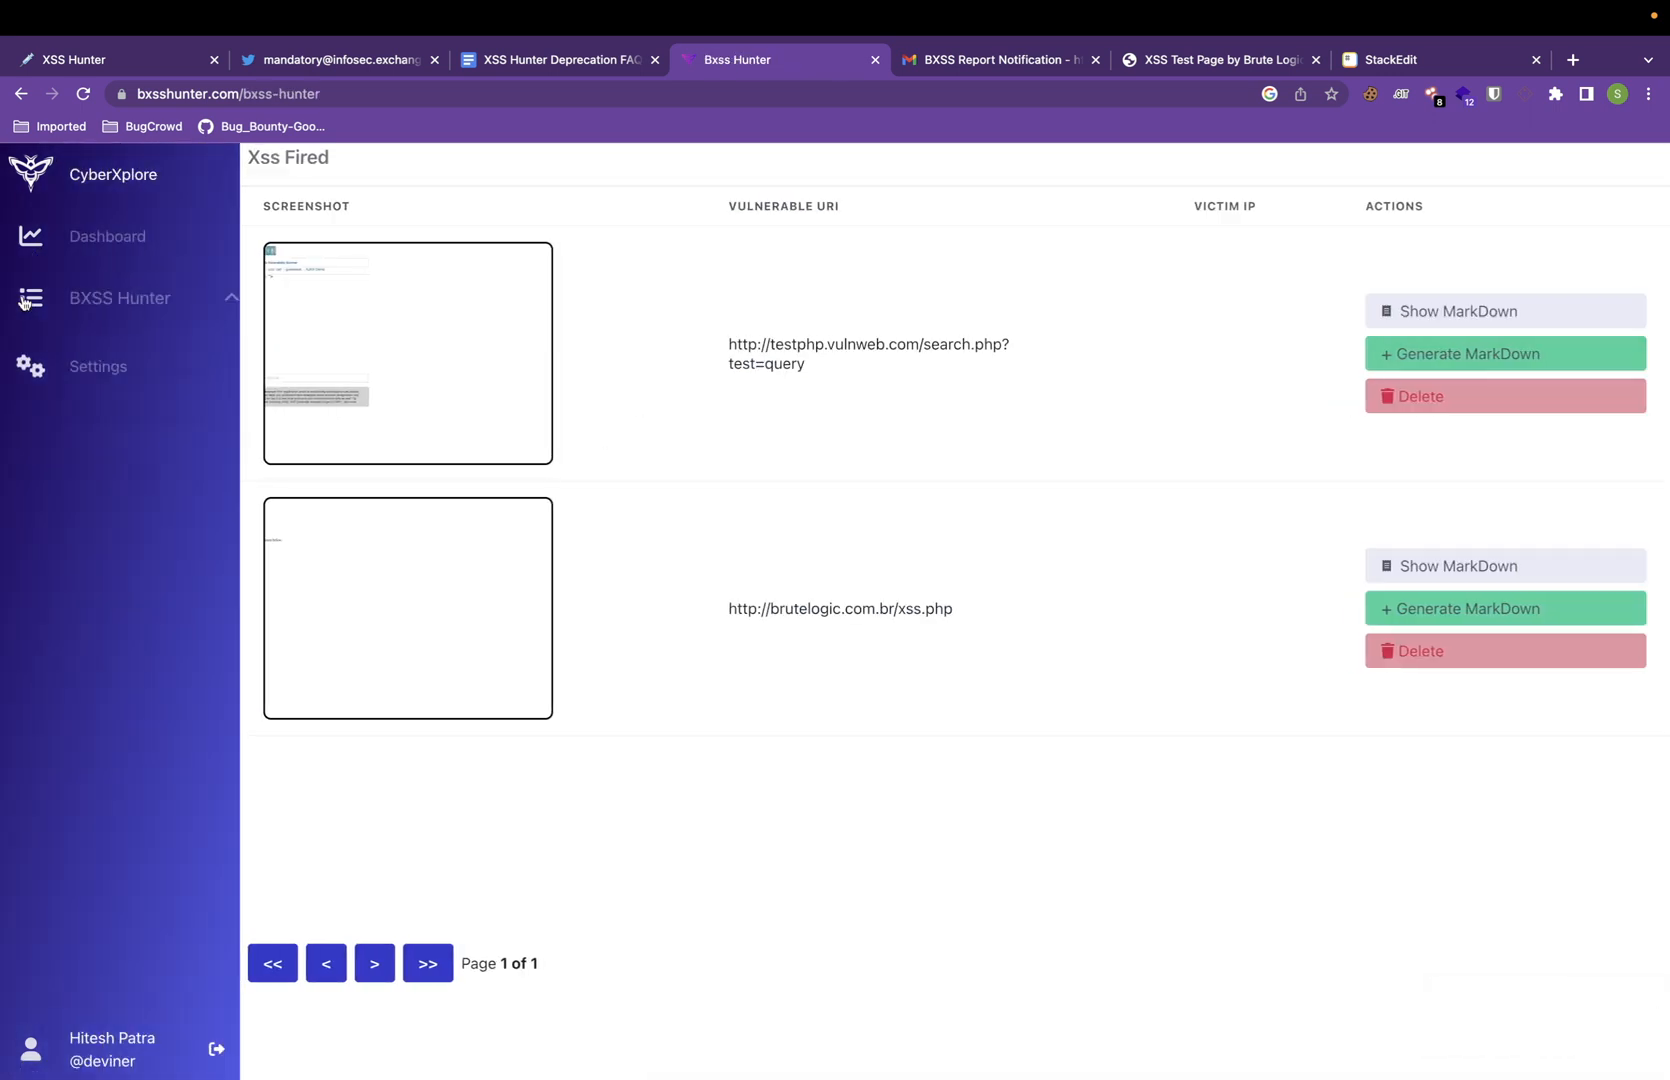
Fire the basic script tag payload through the test form and refresh the dashboard.
left_click(99, 348)
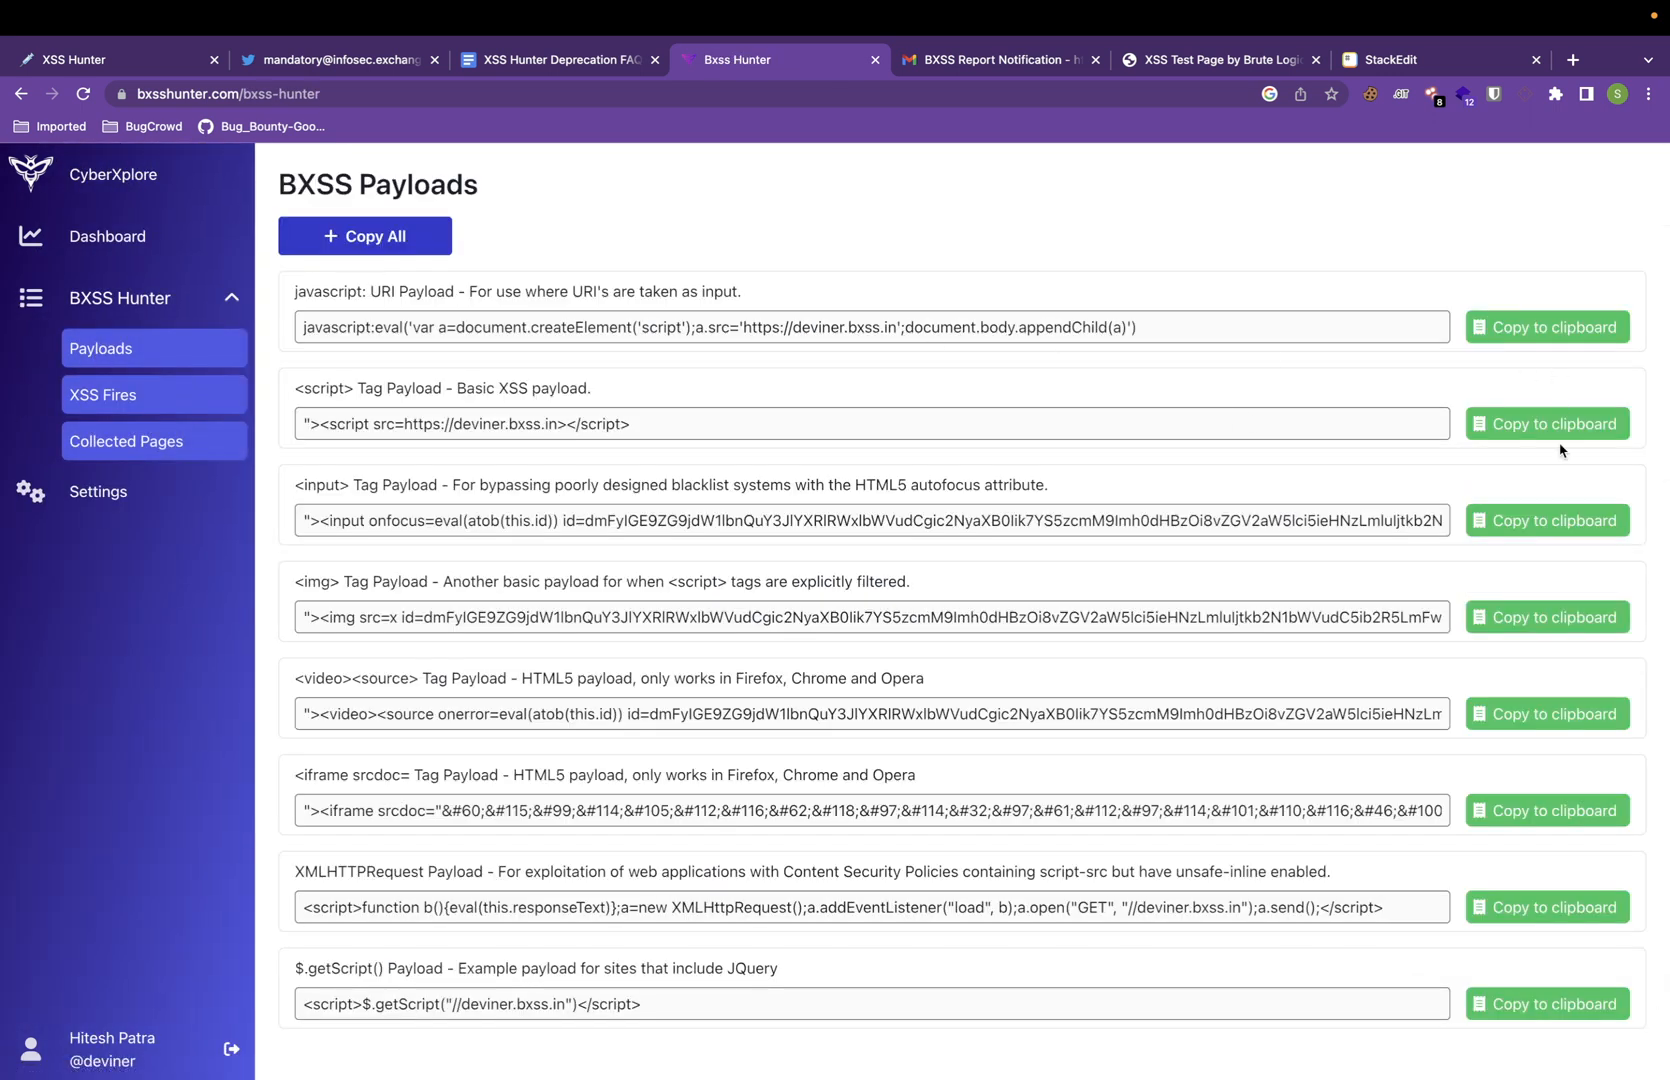
left_click(1221, 60)
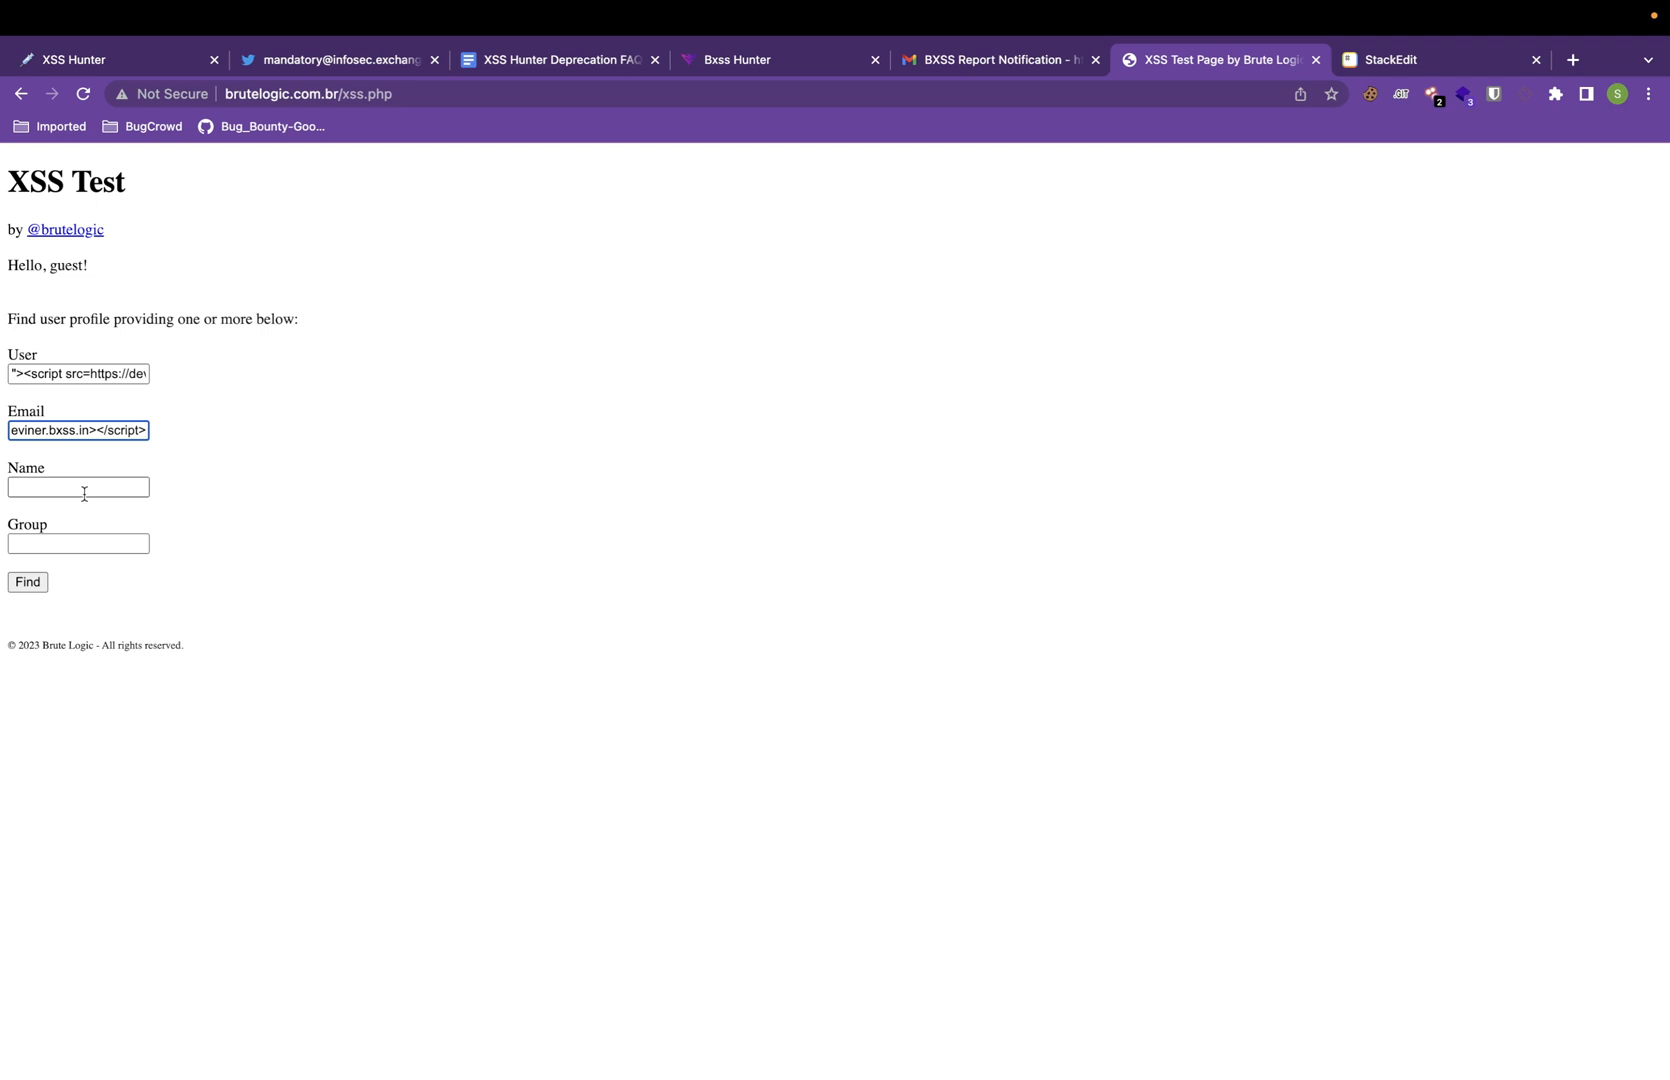
left_click(78, 543)
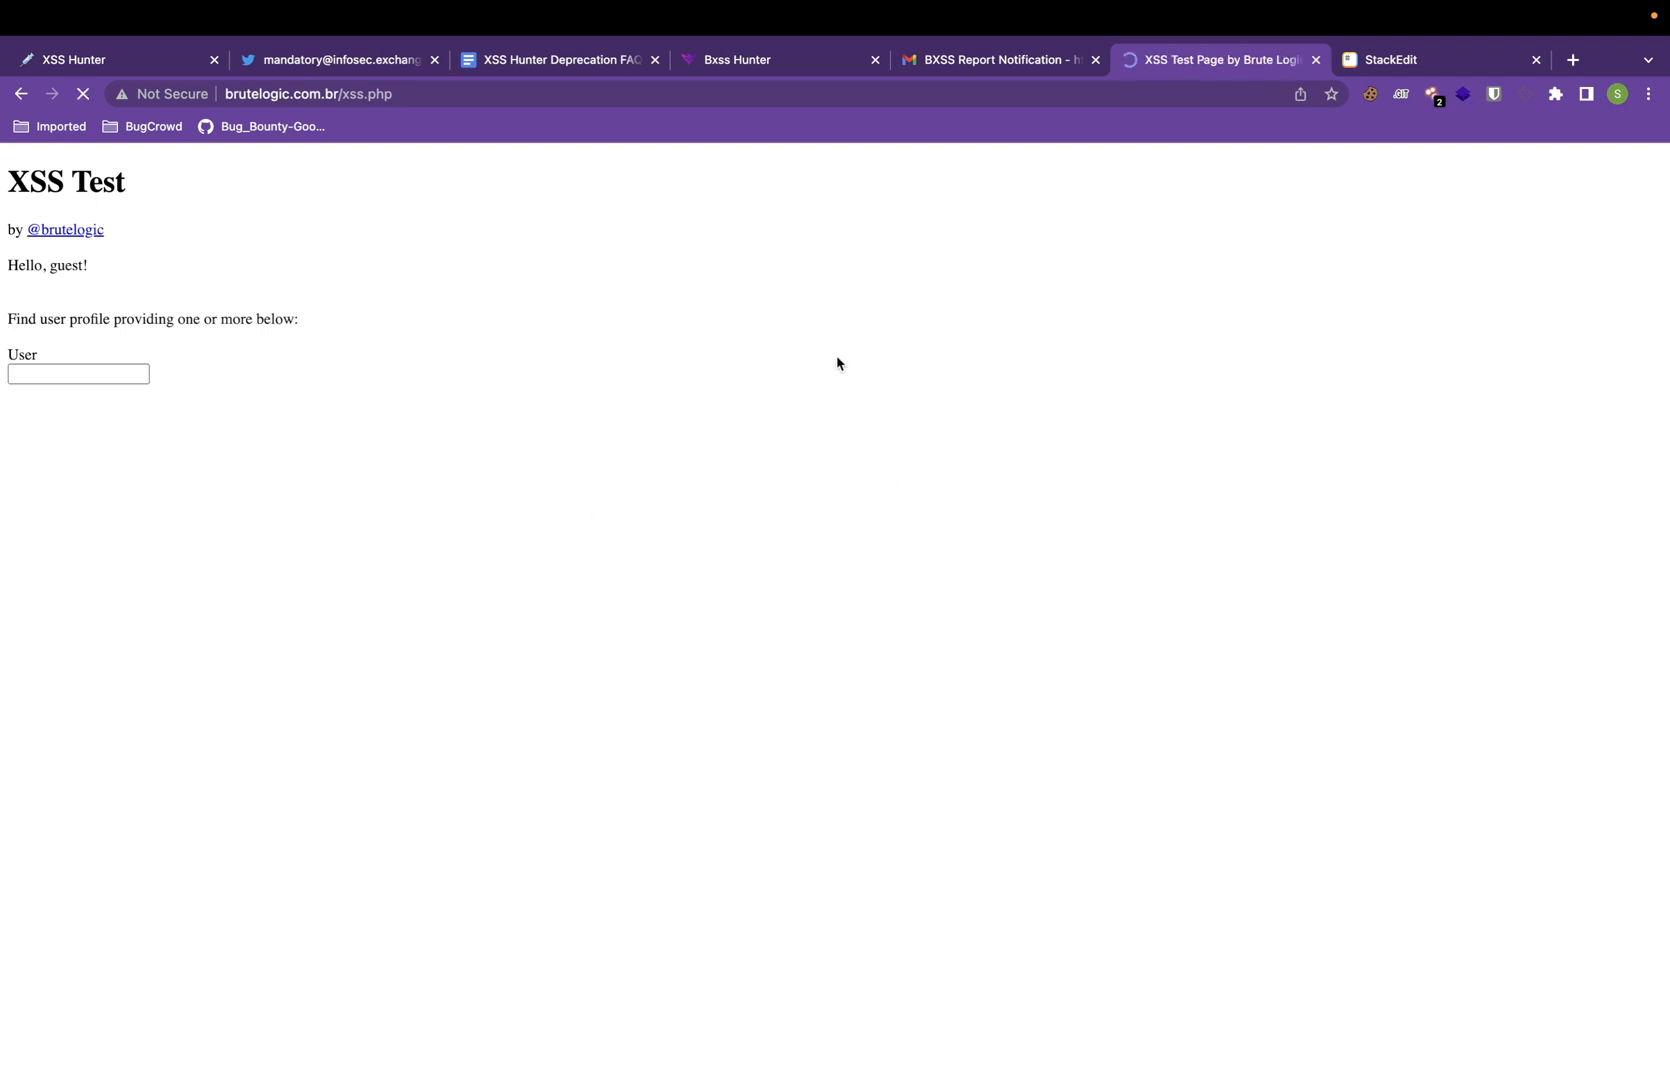
left_click(783, 59)
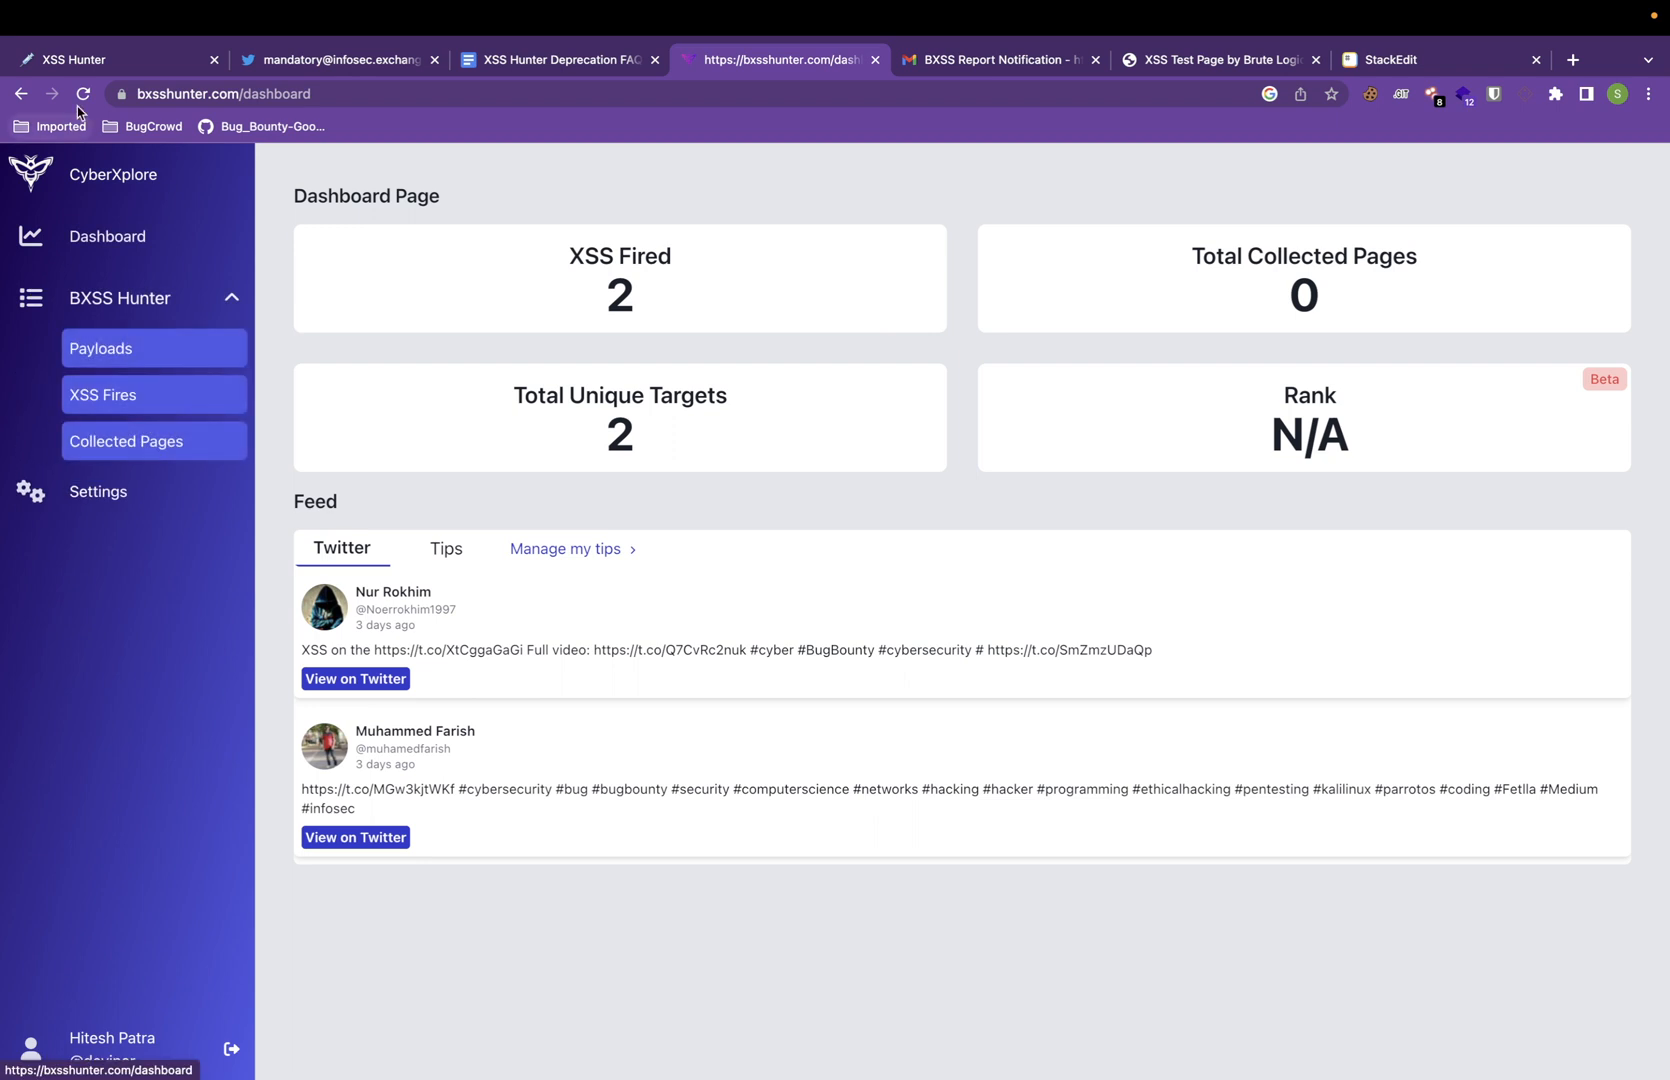
left_click(84, 95)
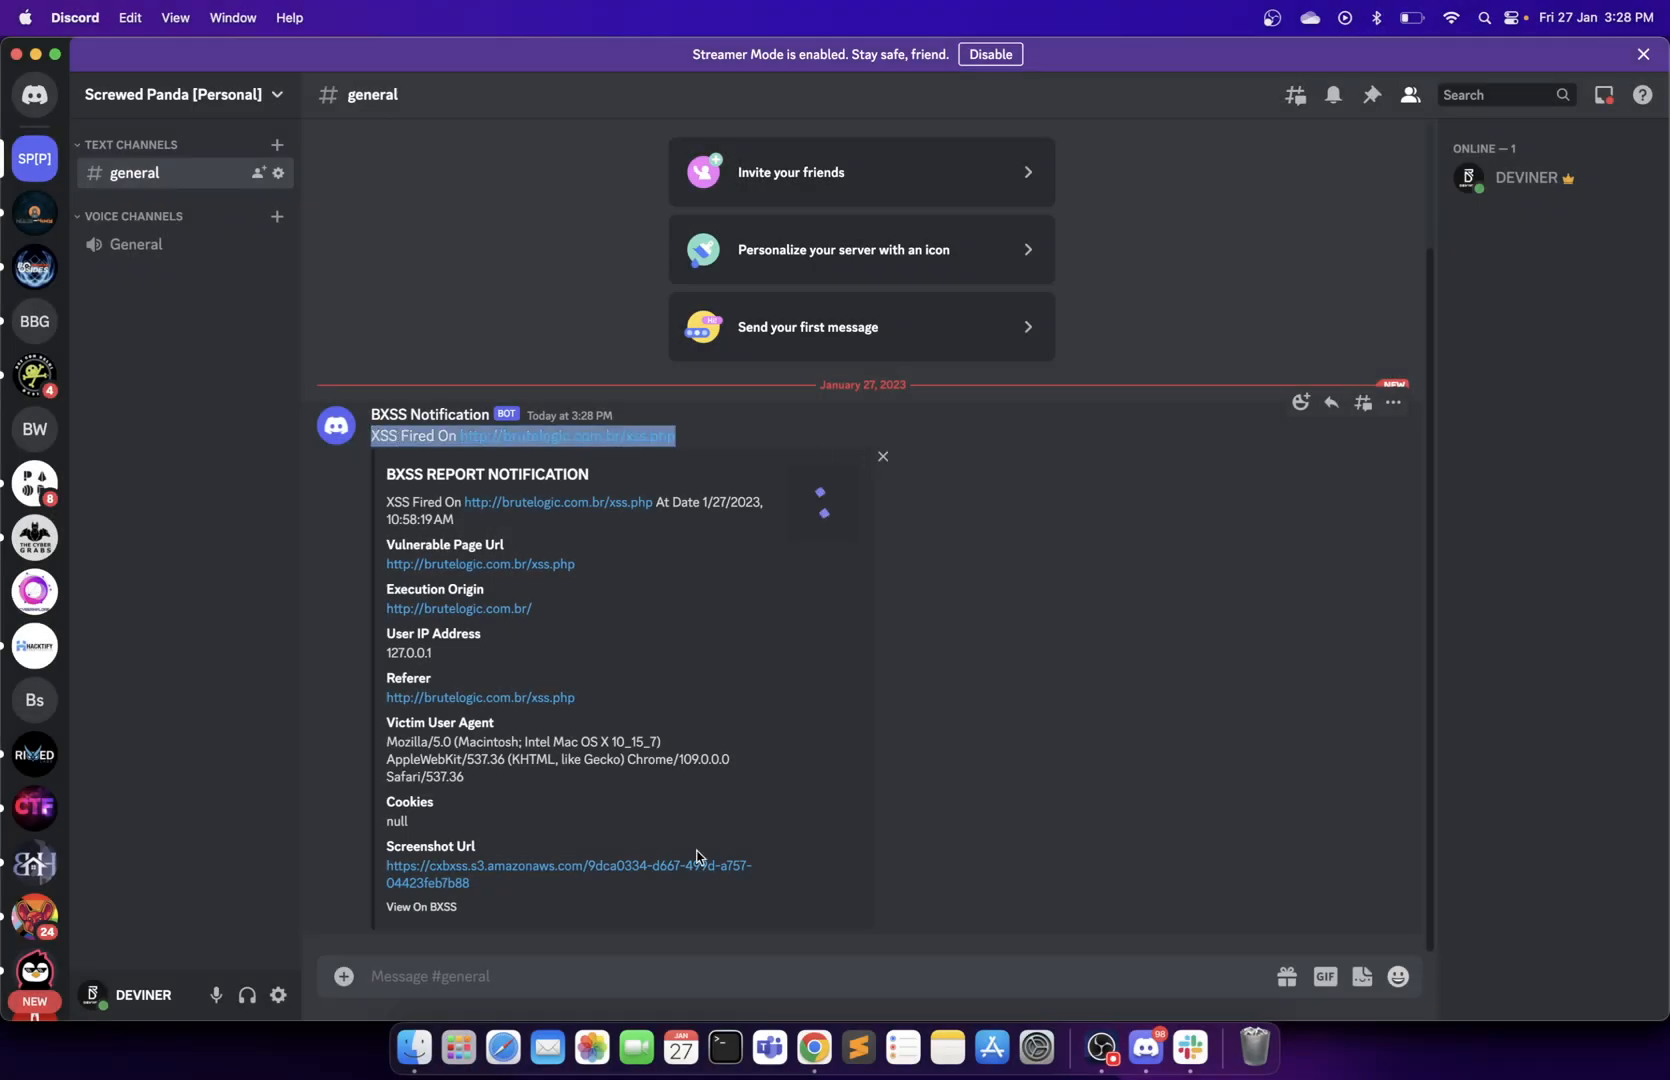
mouse_move(1010, 696)
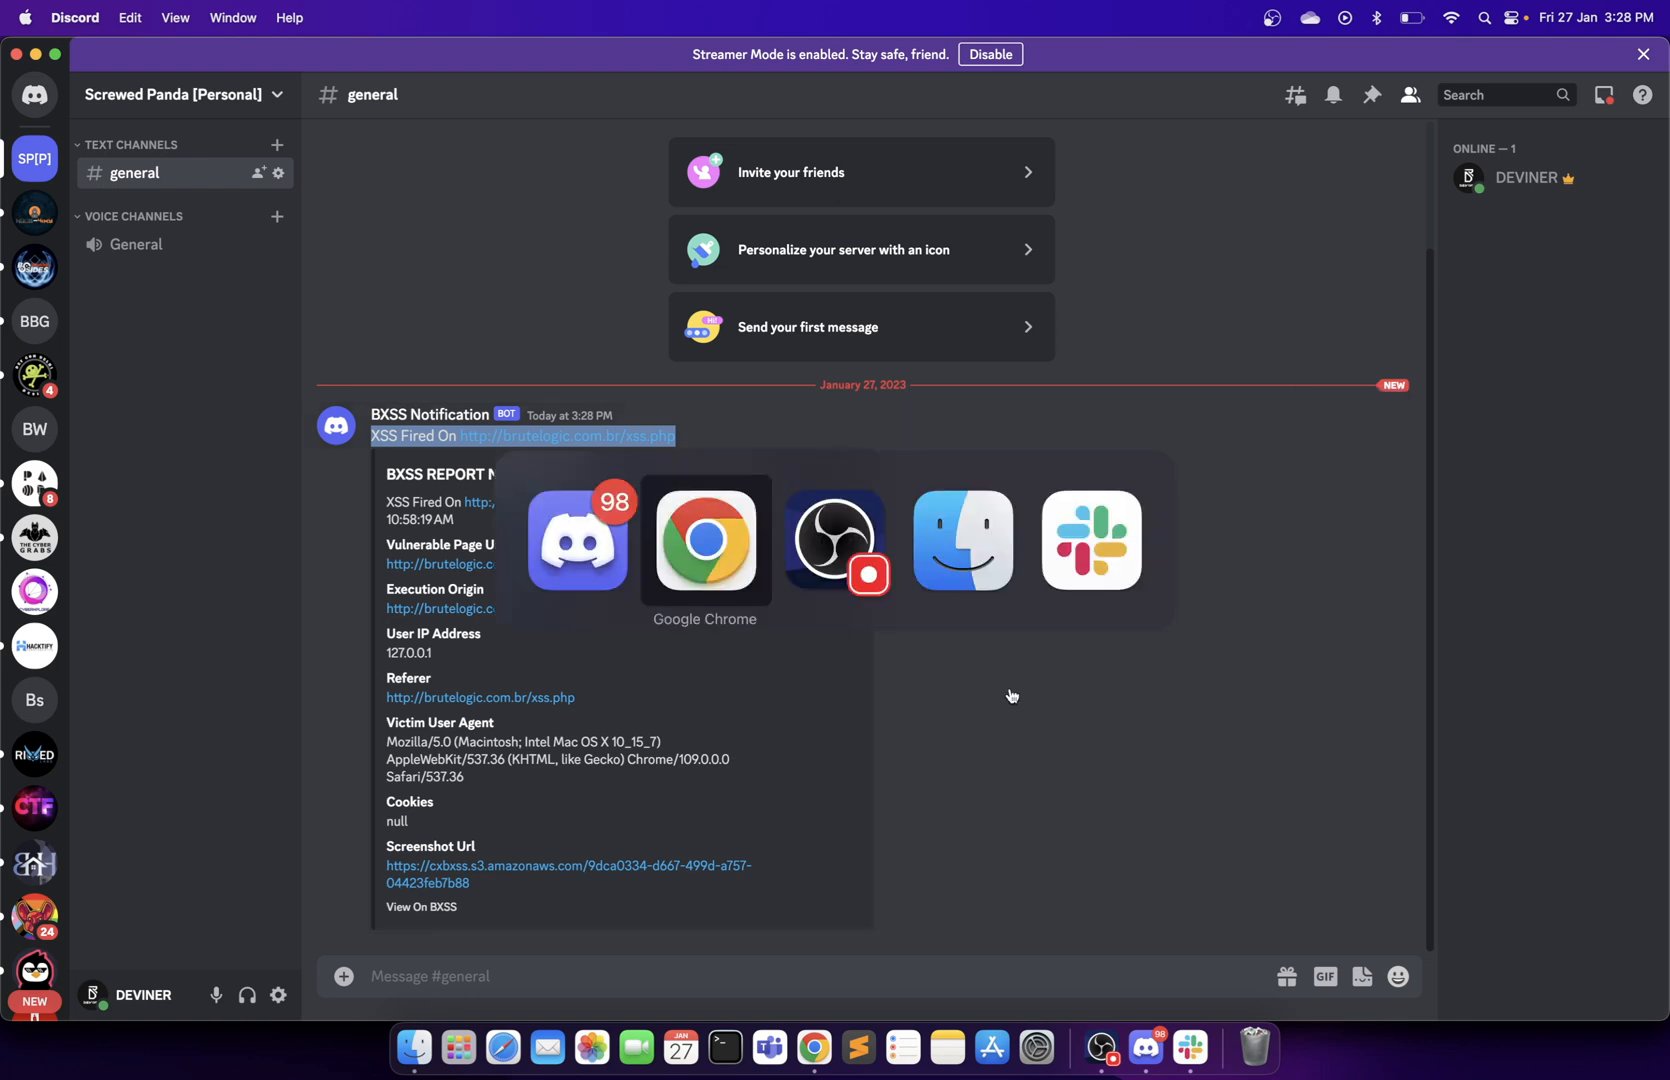
Read the BXSS Notification bot report in #general, then return to Chrome.
left_click(704, 539)
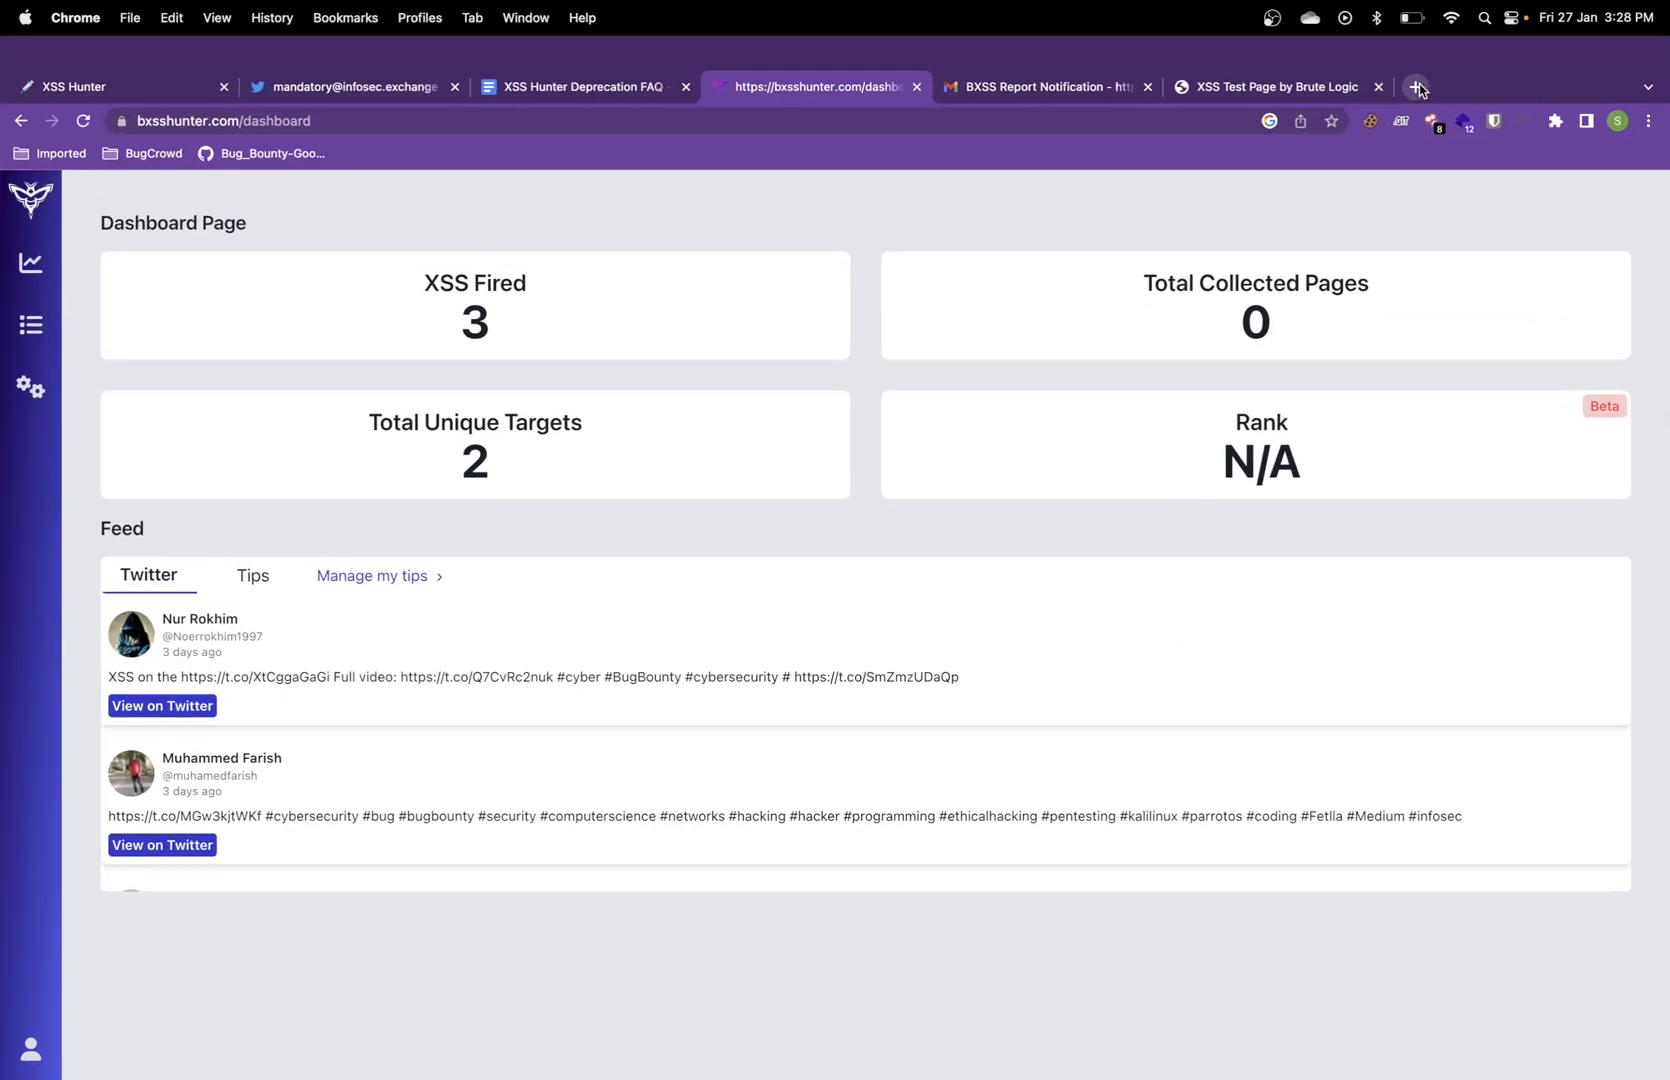
Go to api.slack.com/apps in a new tab and start Create an App.
left_click(1418, 87)
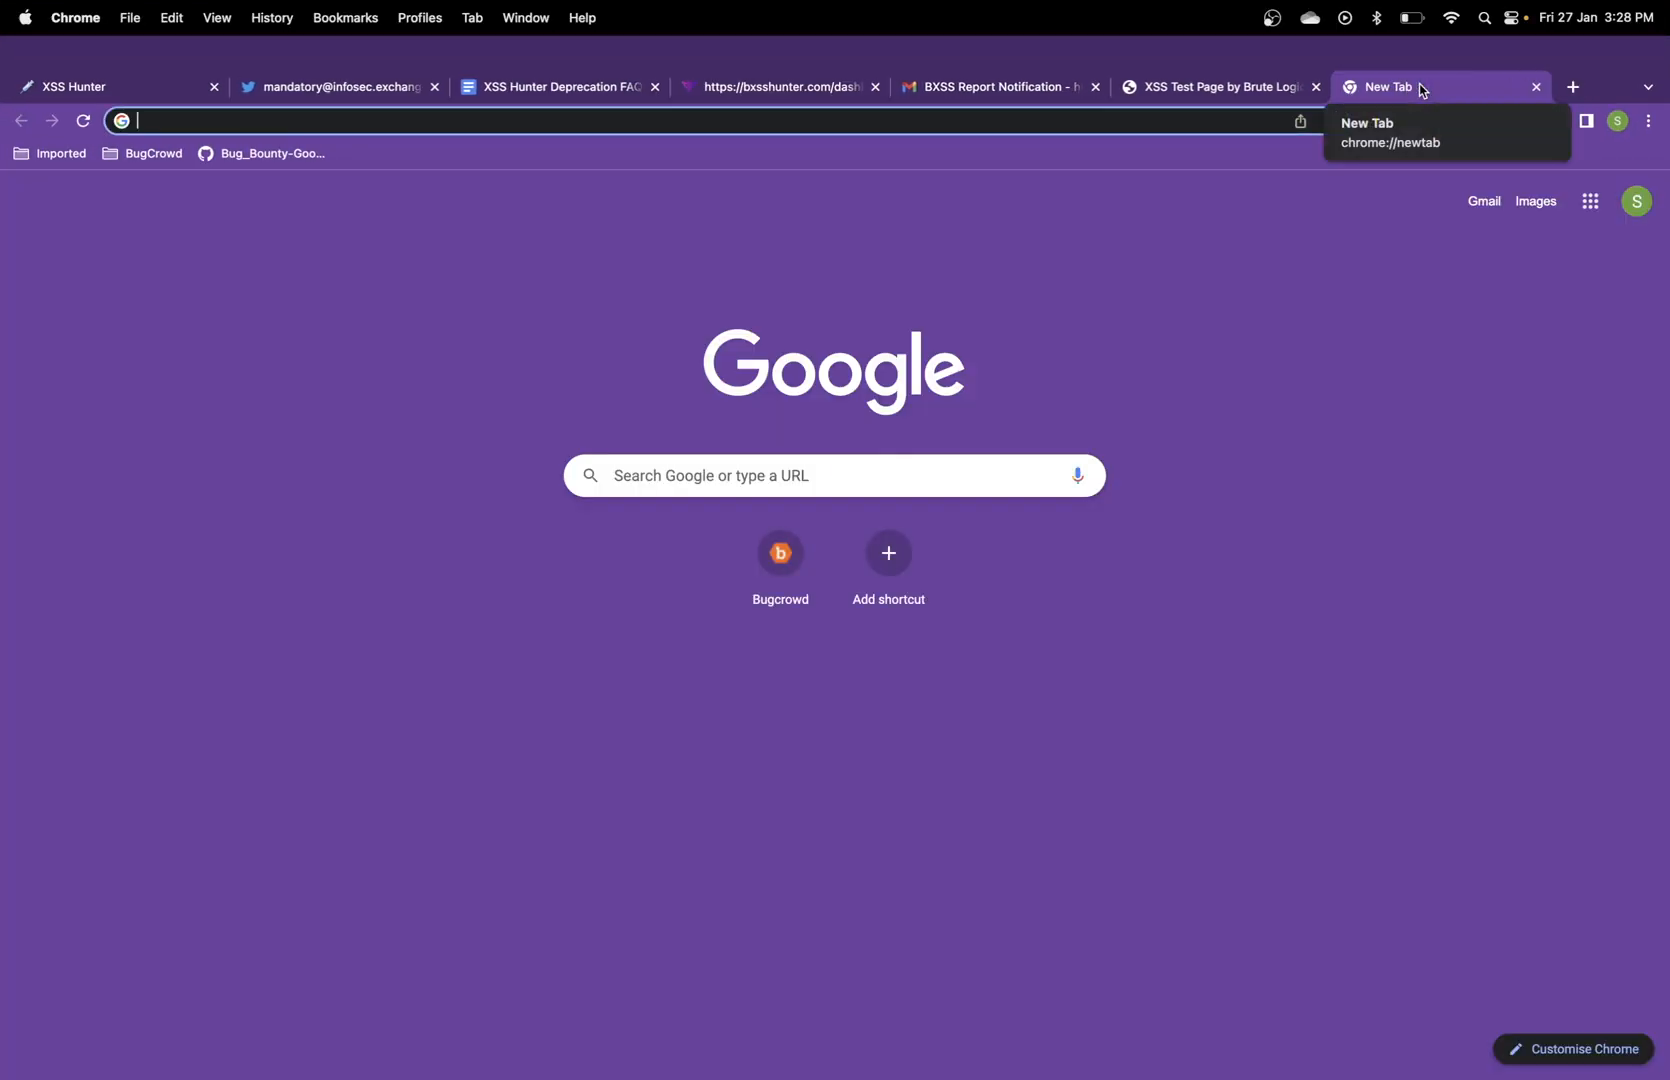
type("api.slack.com/apps")
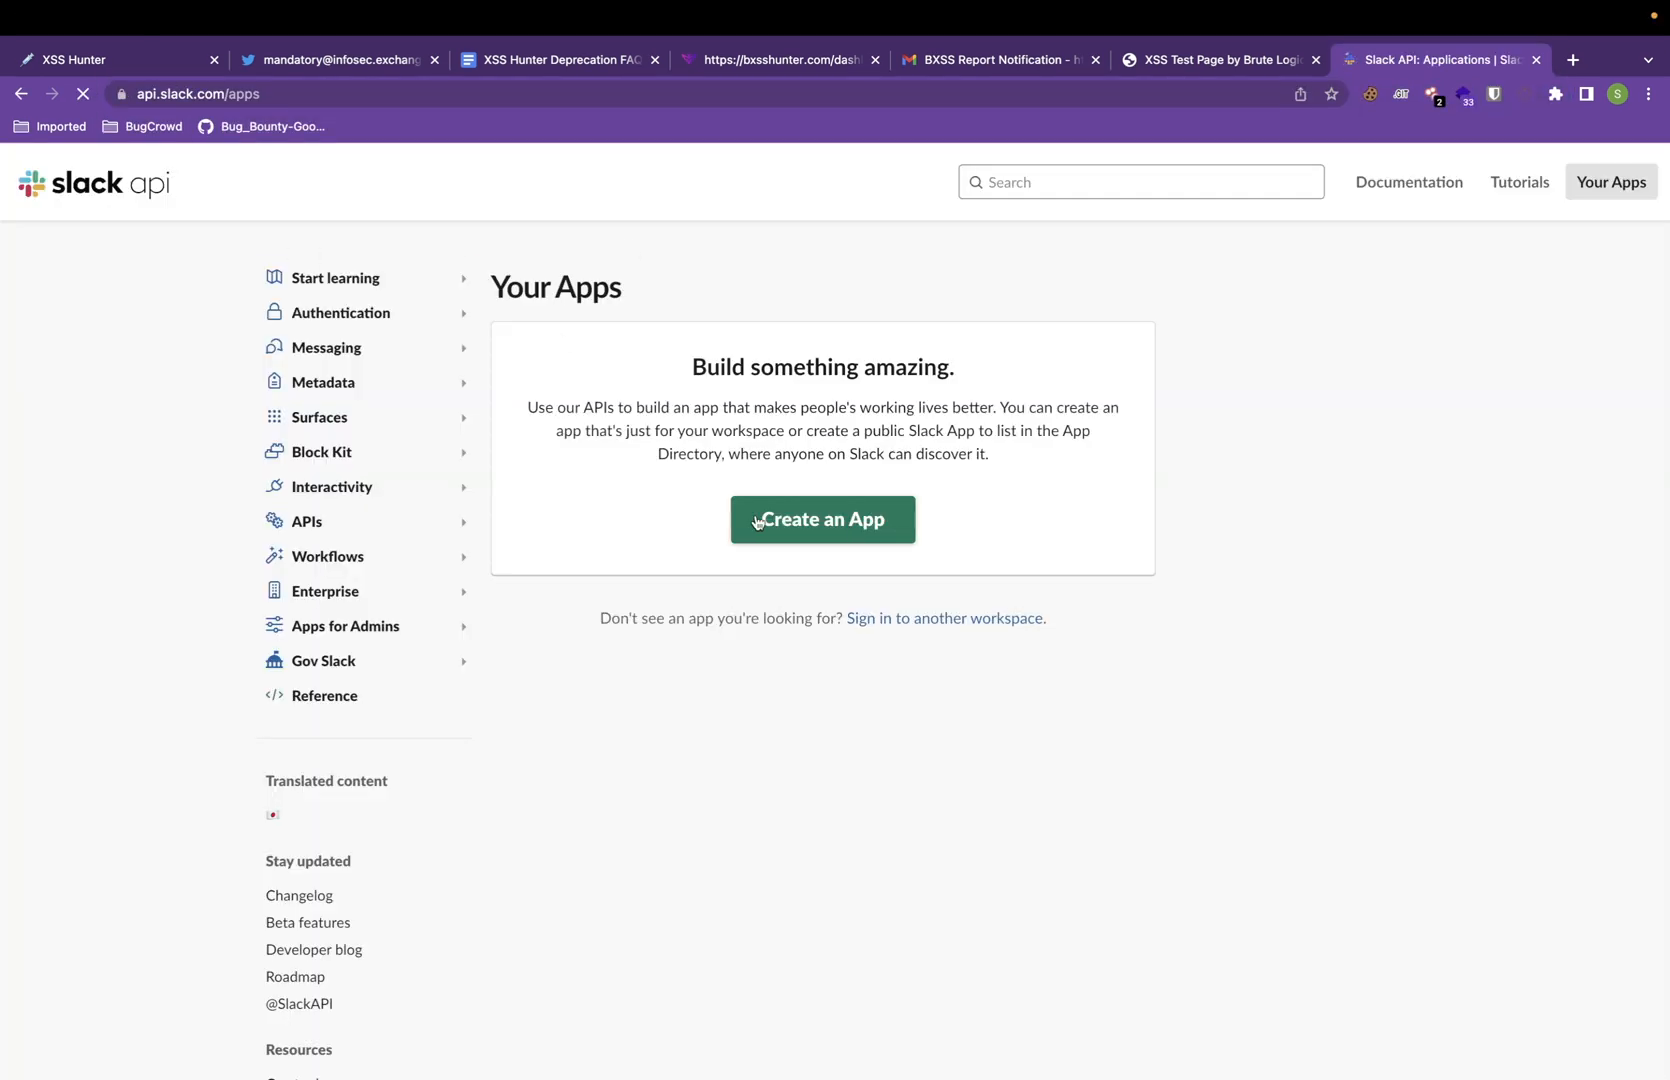
left_click(822, 520)
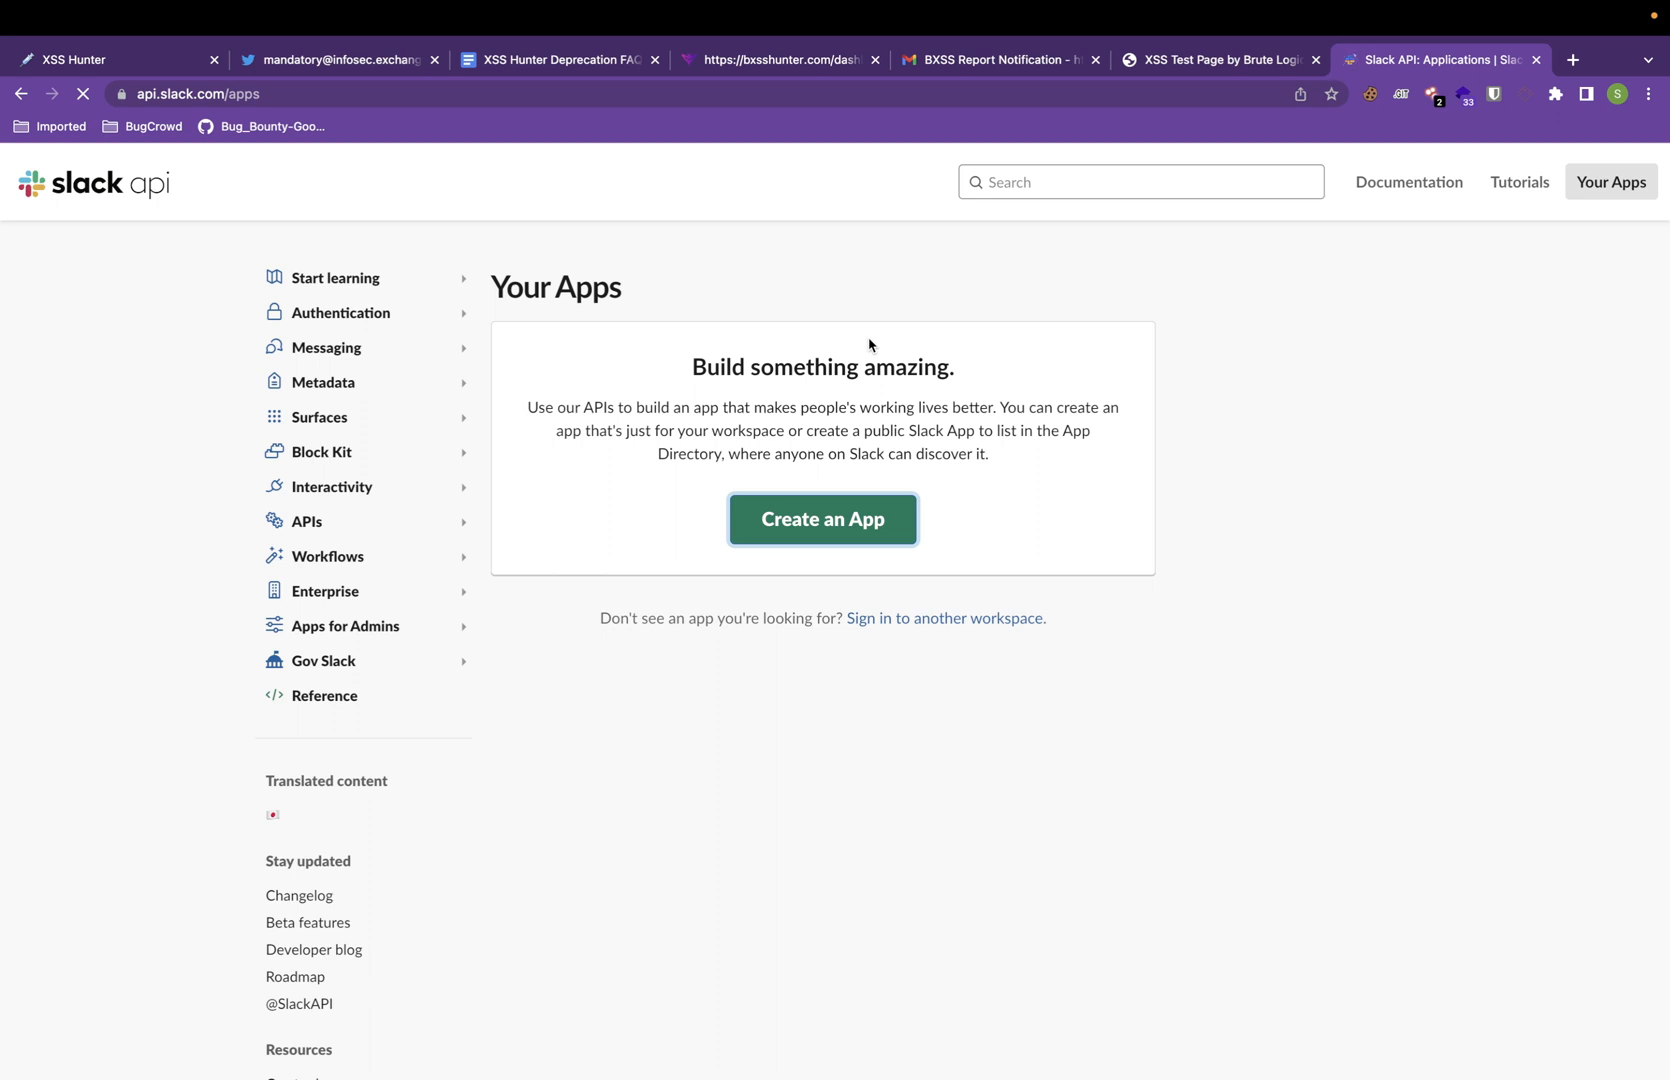
left_click(822, 521)
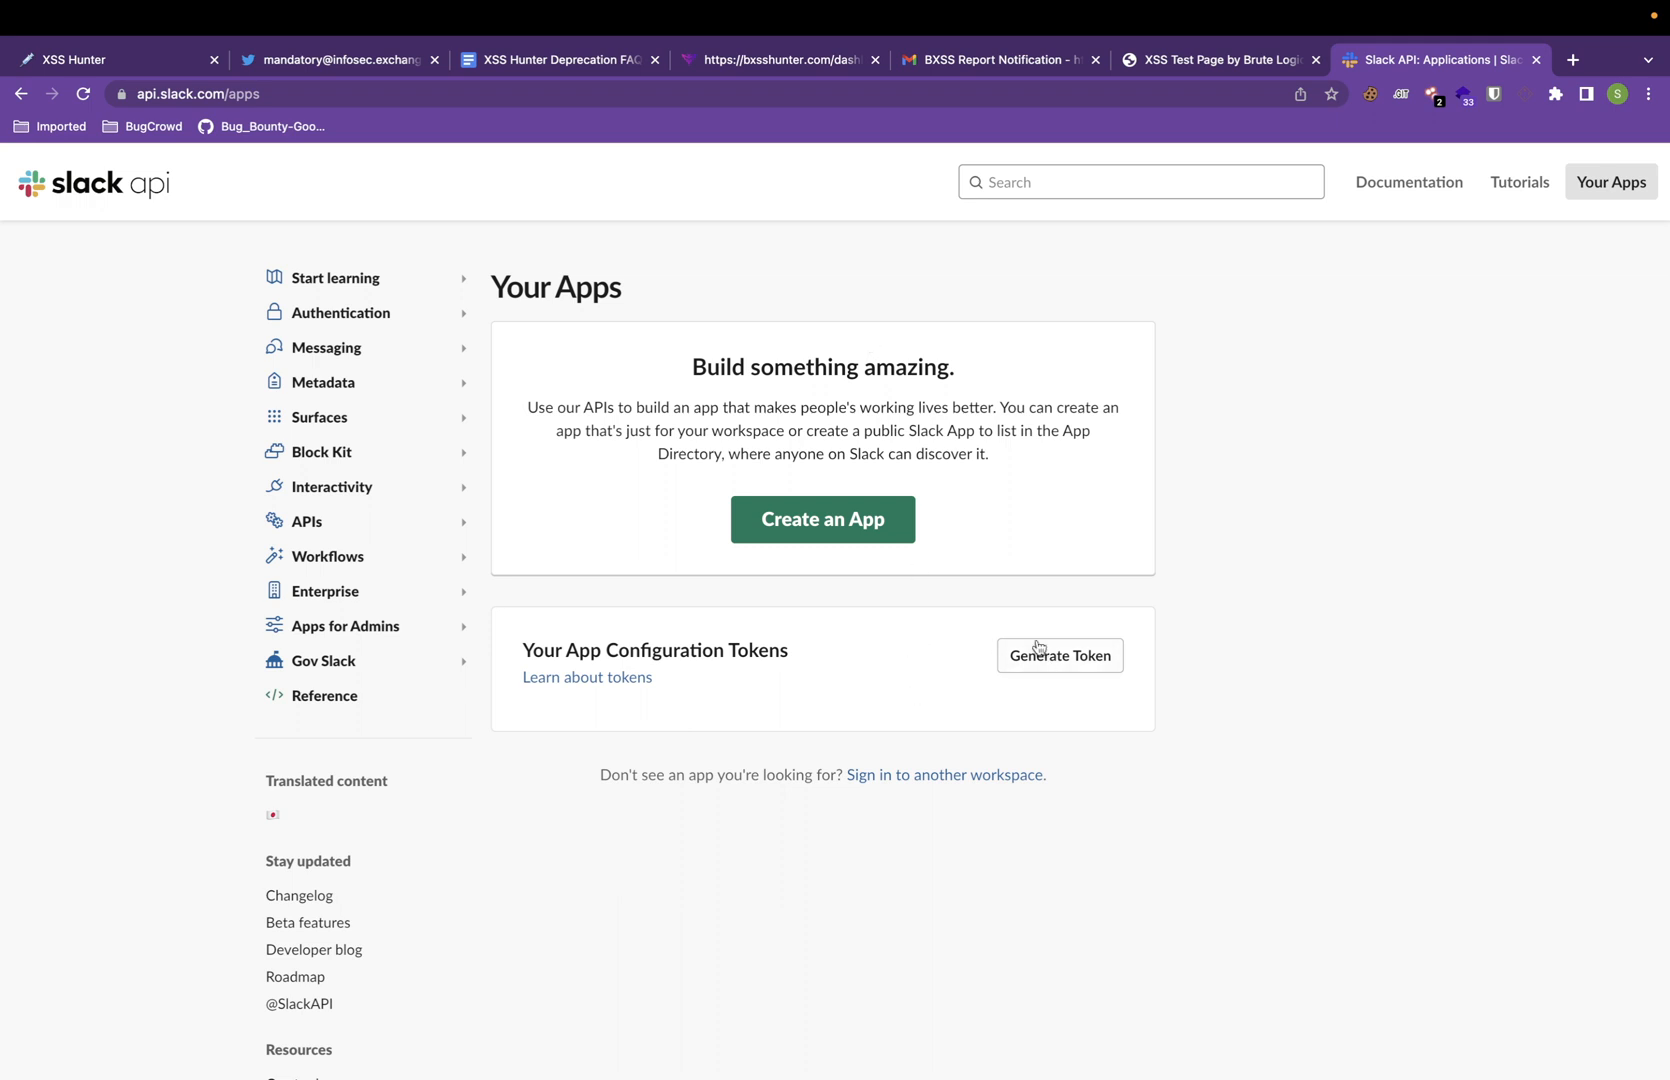
left_click(822, 520)
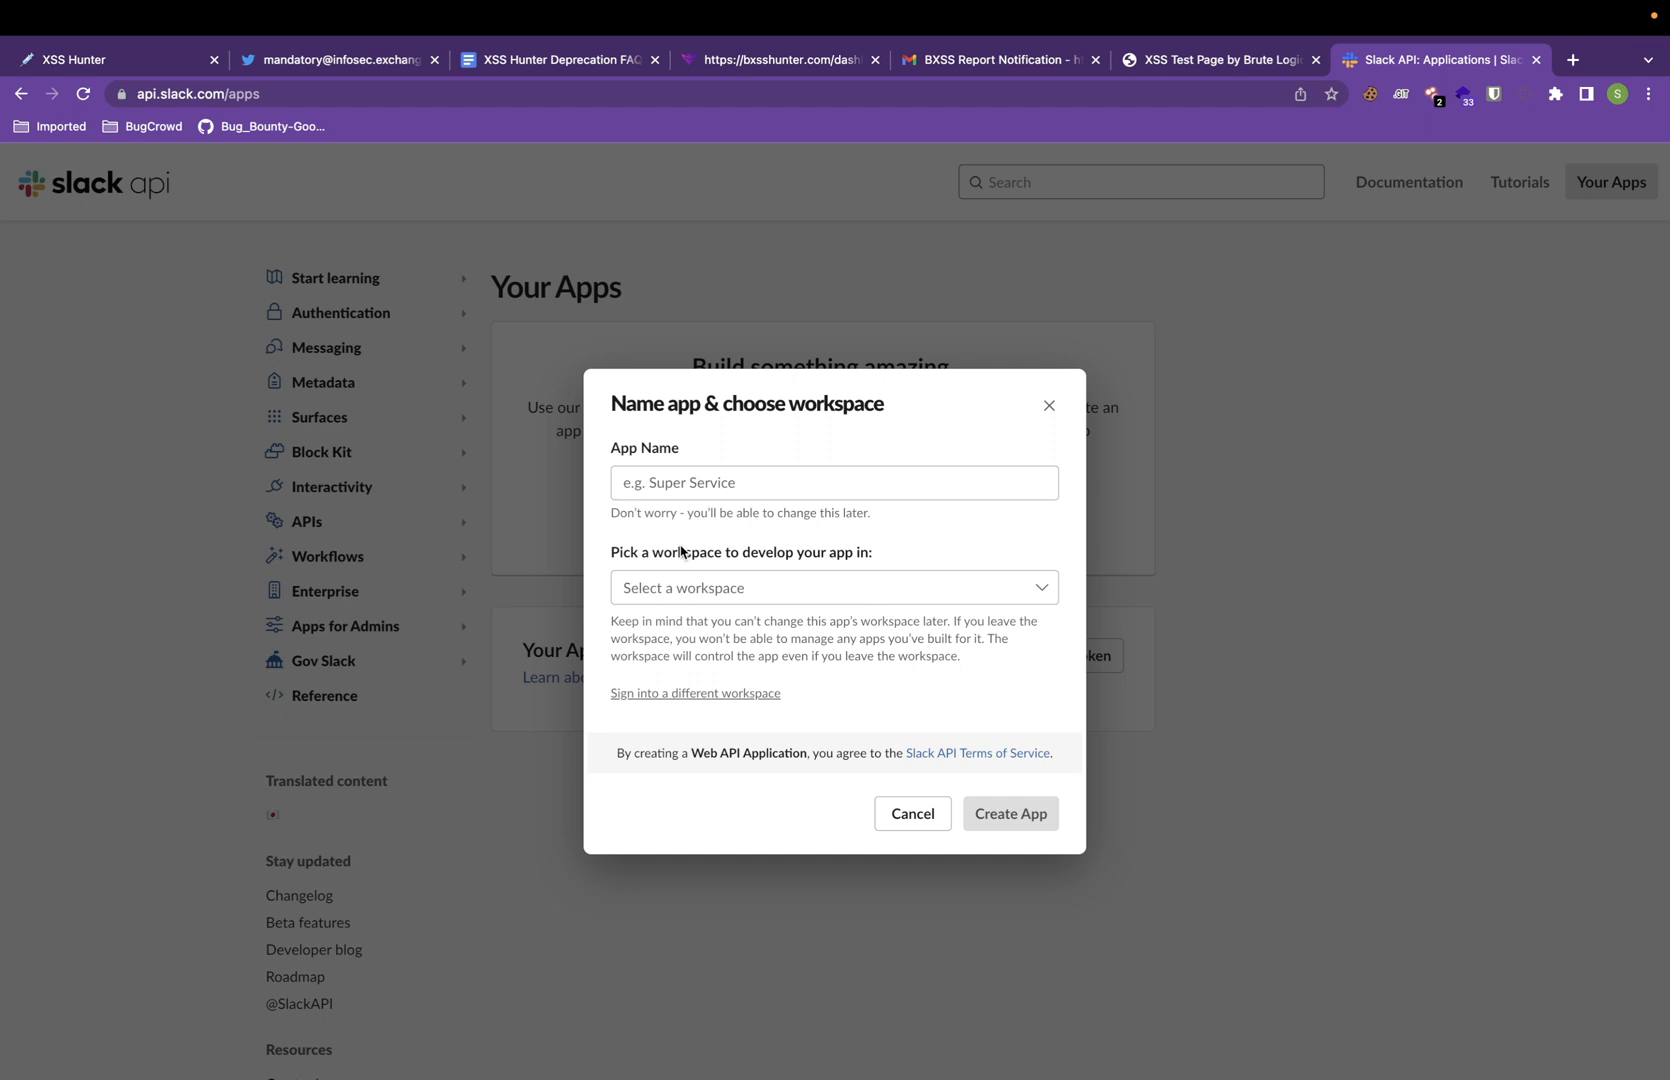
Create Slack app 'BXSS Notification' in the BugBounty-Automation workspace.
left_click(835, 482)
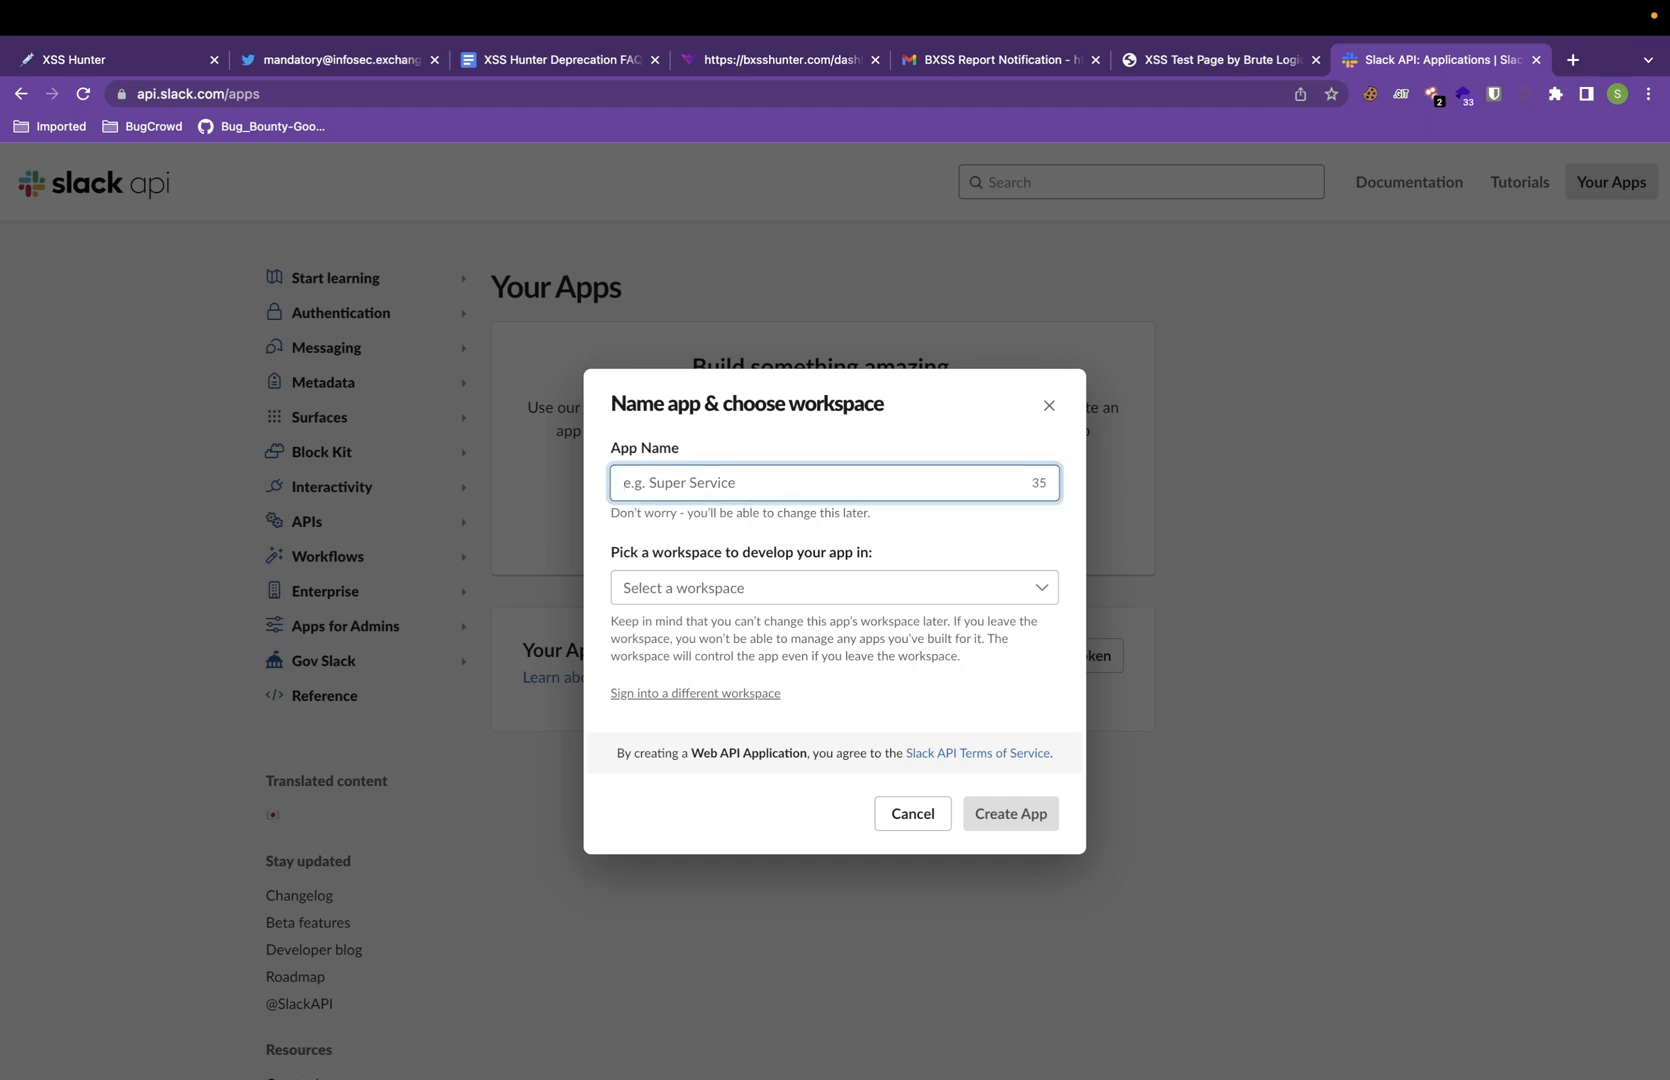
type("BXSS Not")
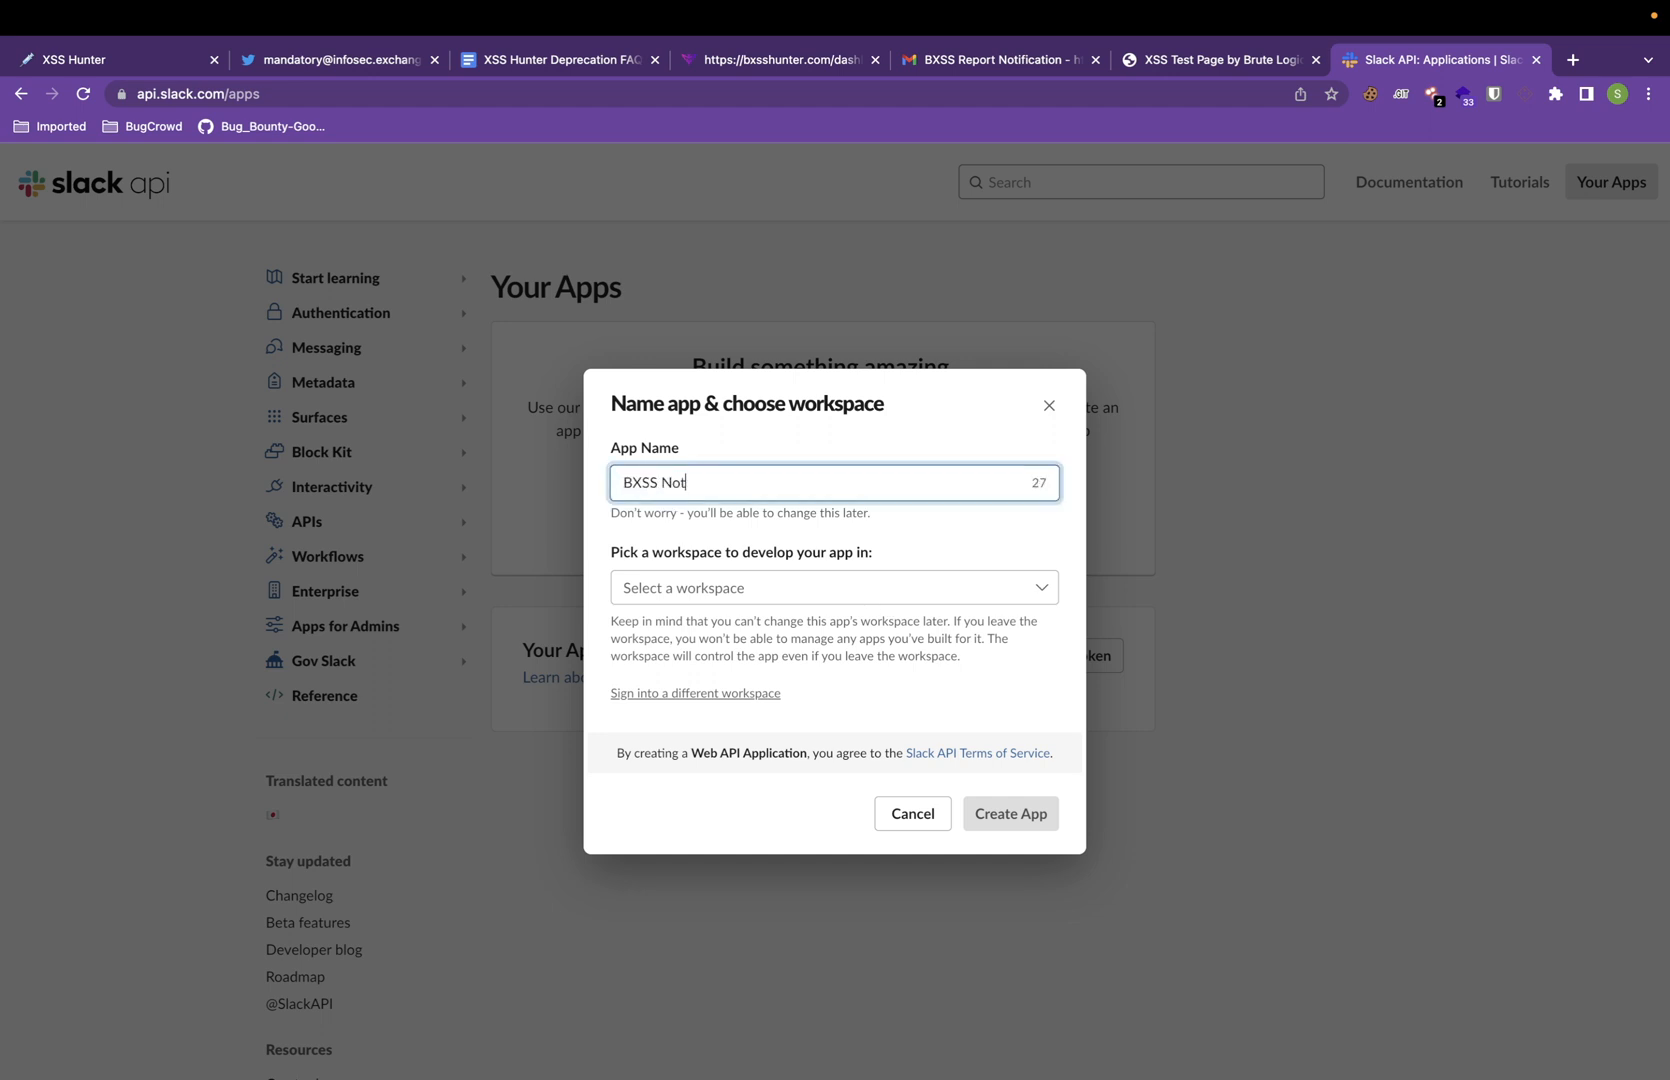
type("ificar")
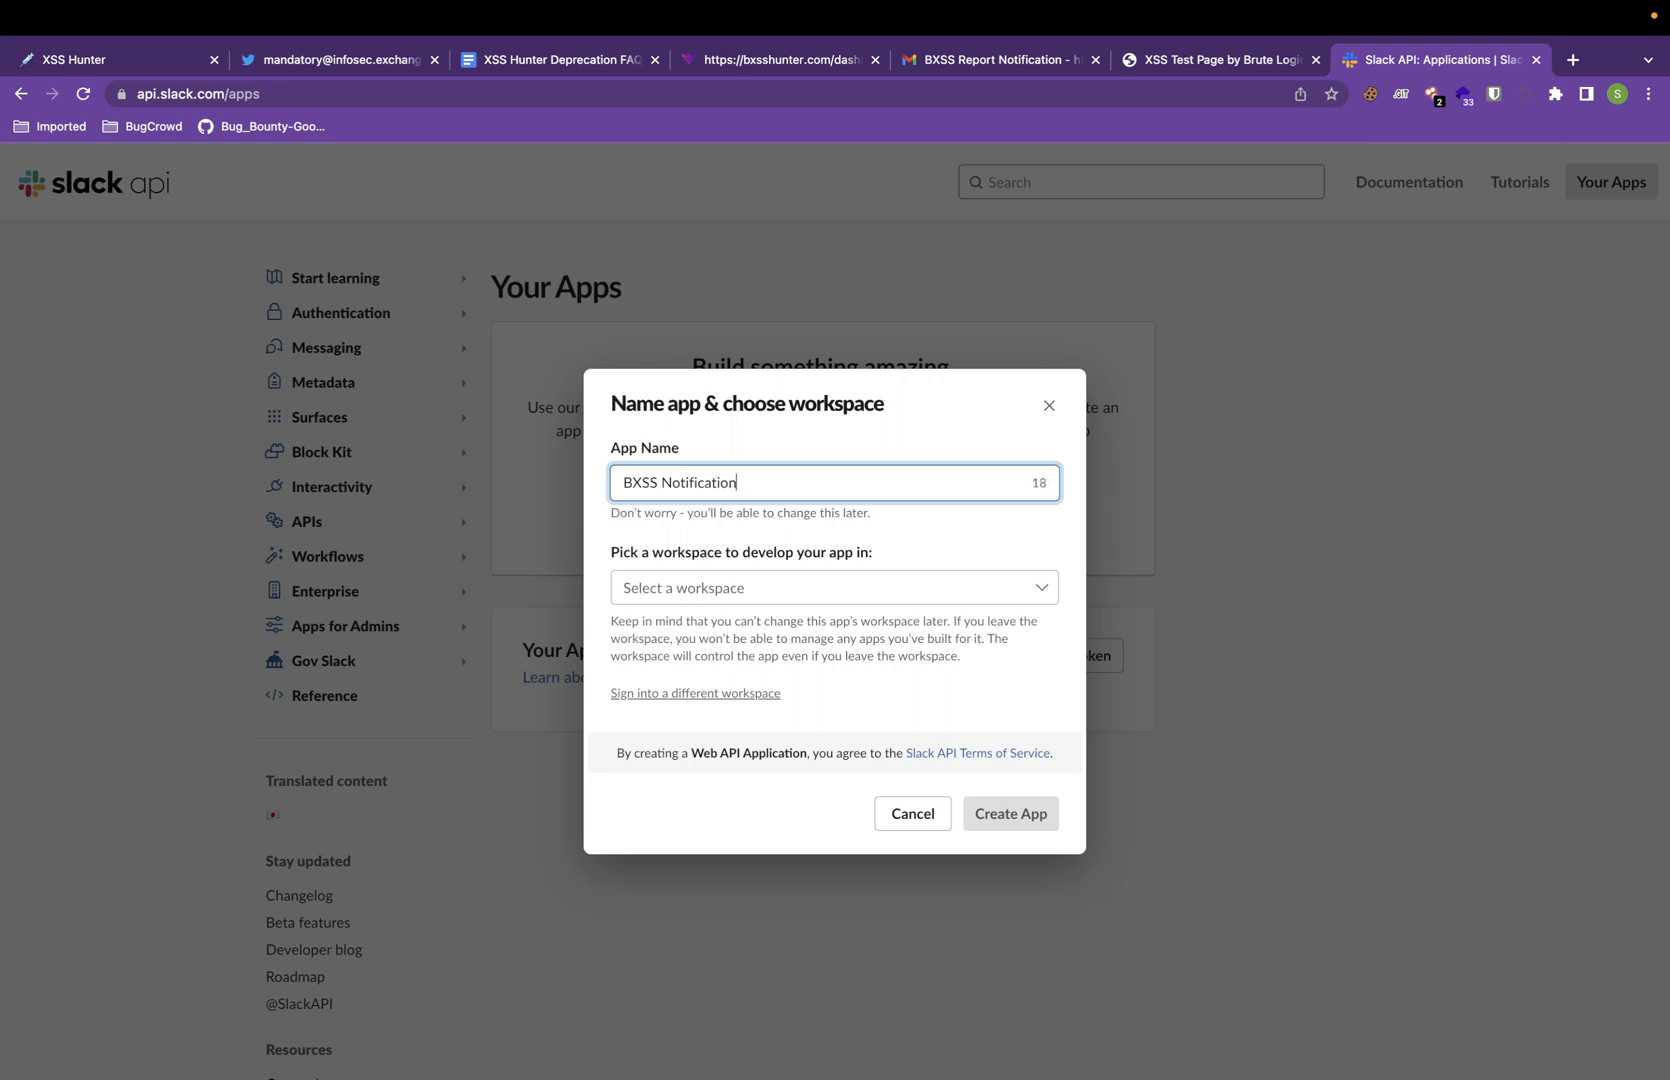
left_click(833, 587)
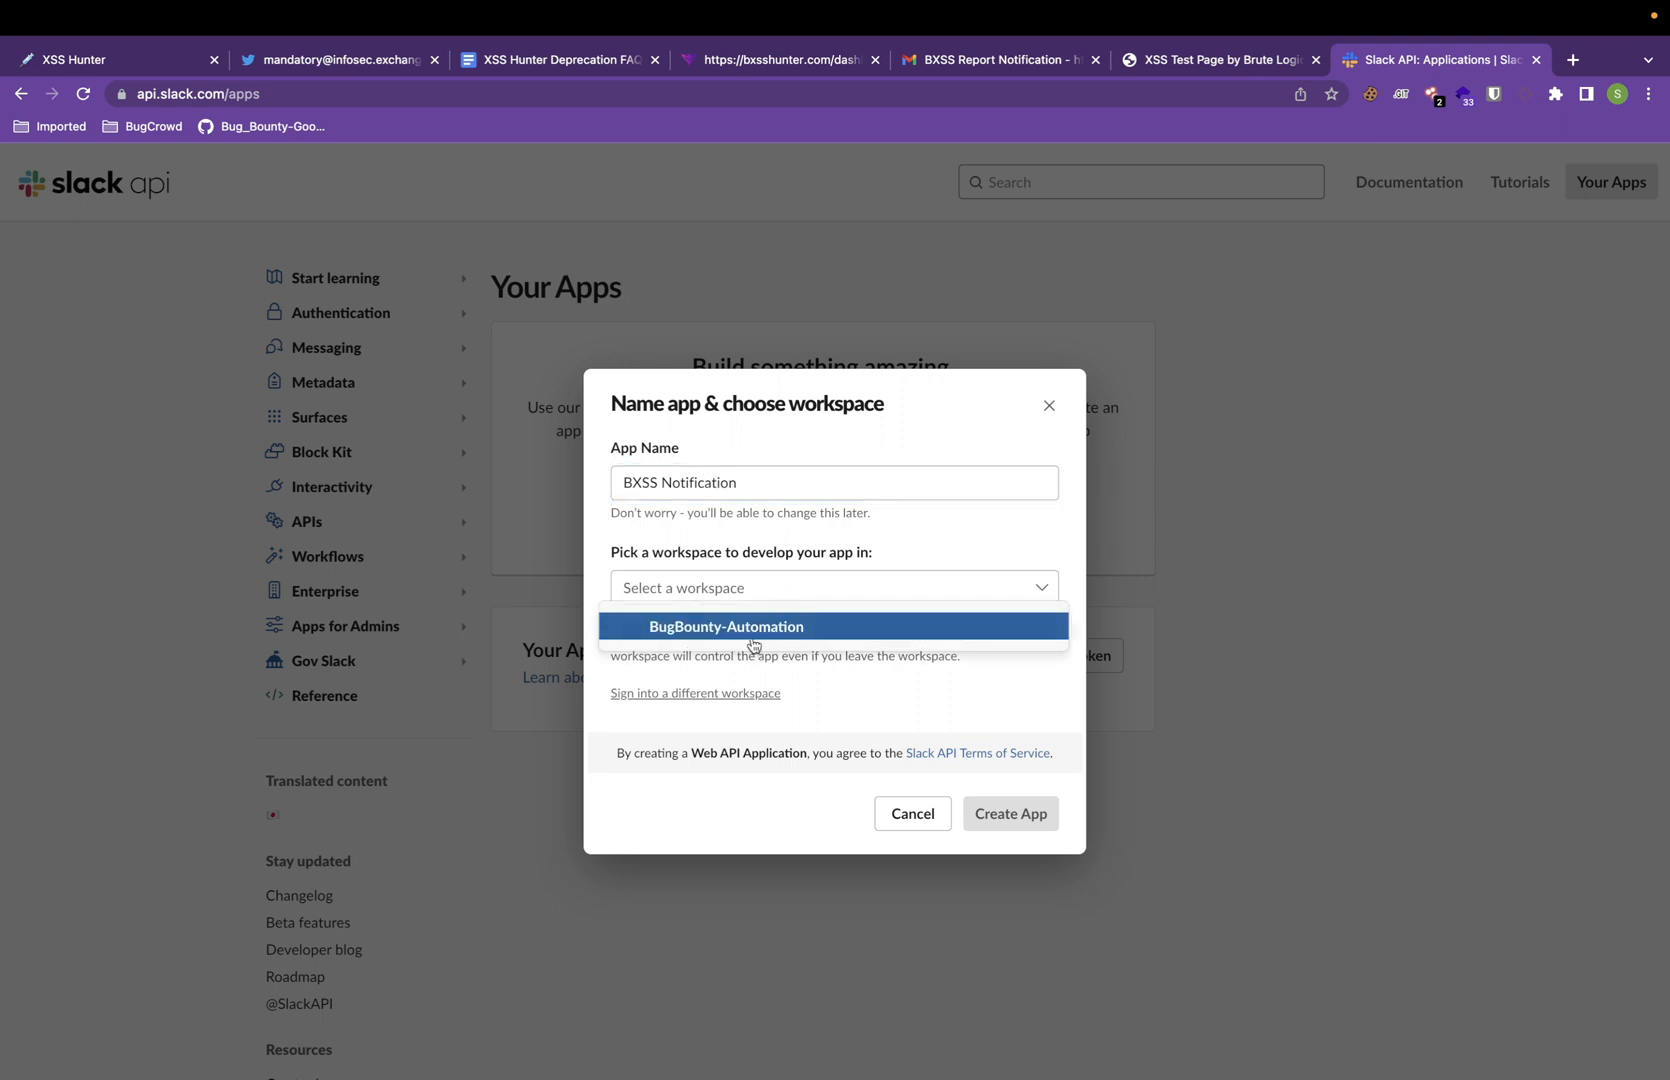
left_click(727, 626)
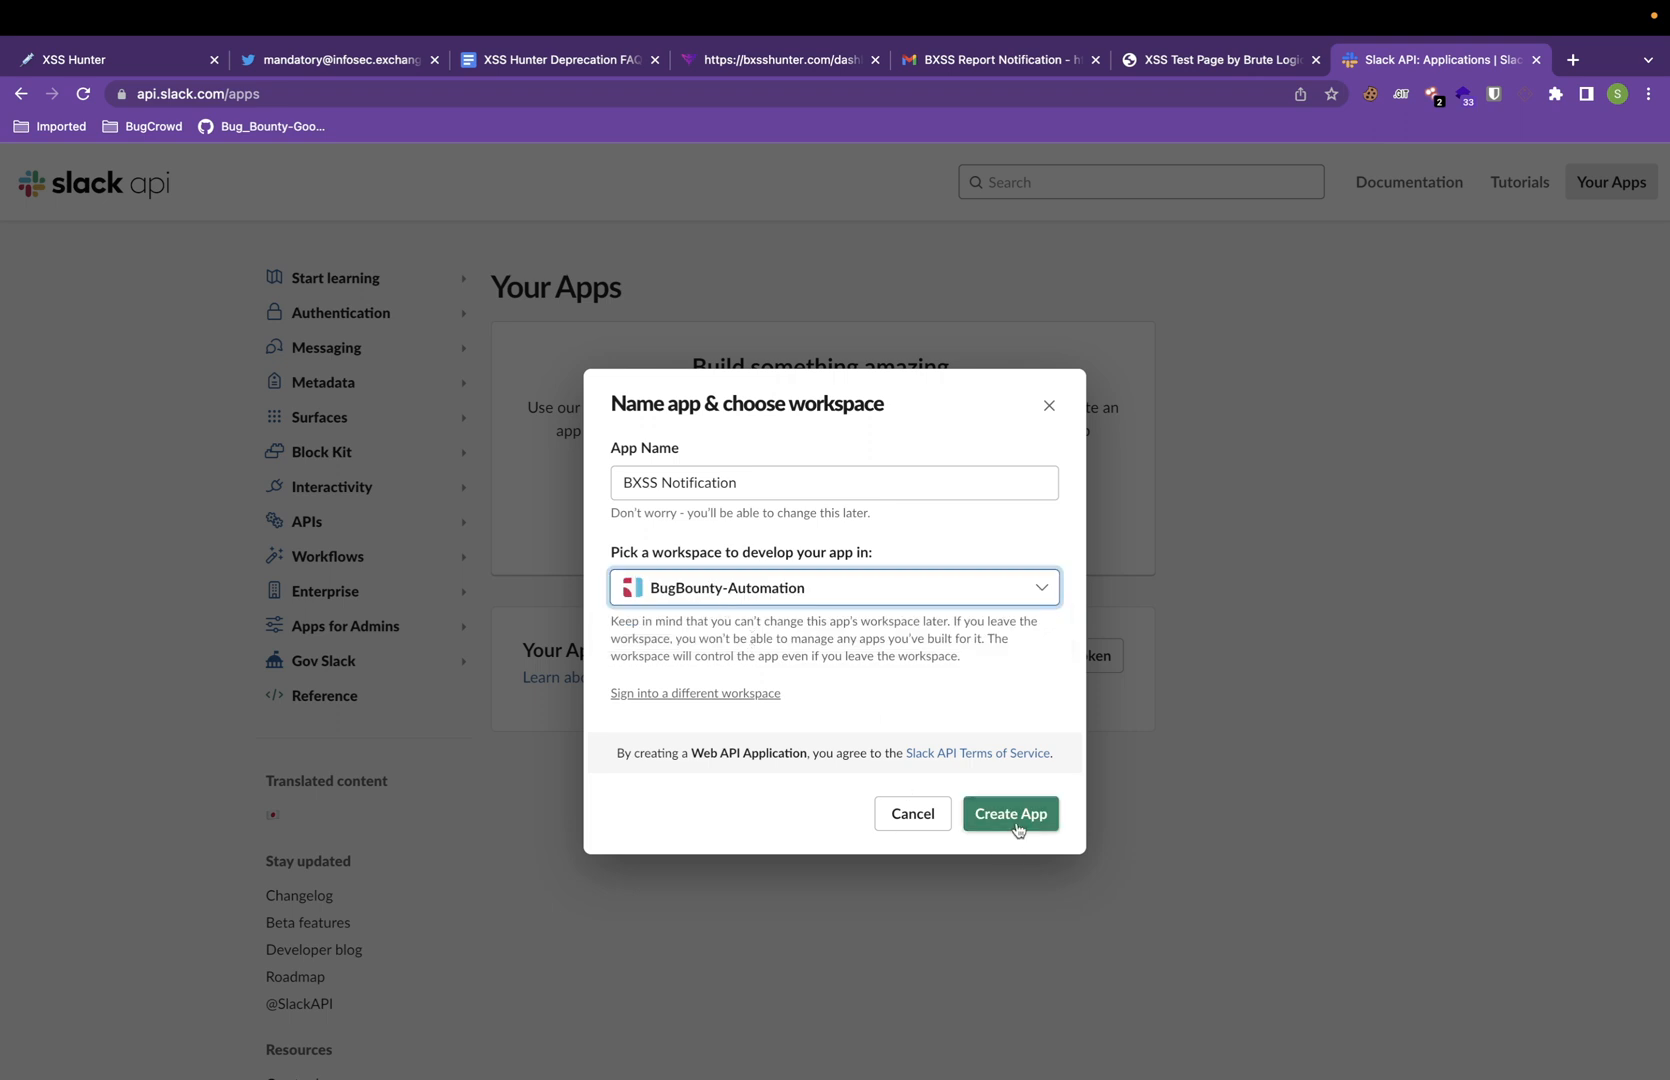
left_click(1009, 813)
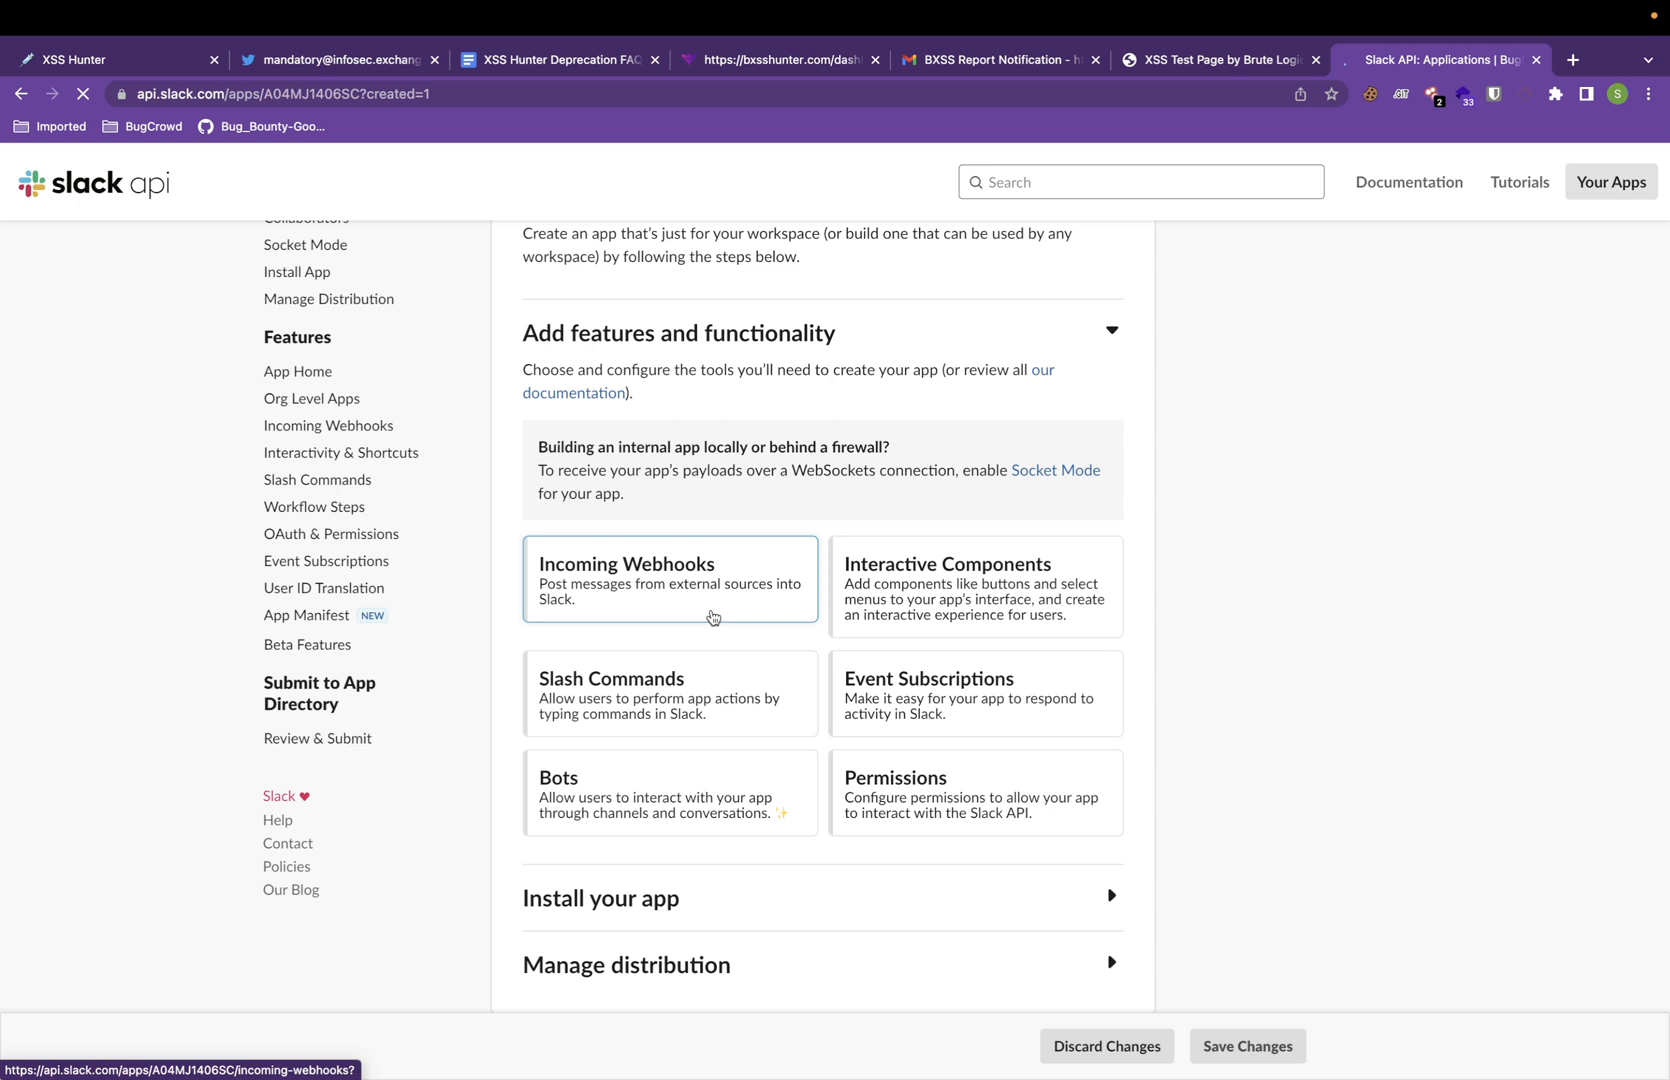
Activate Incoming Webhooks, allow a #bug-bounty webhook, and copy its URL.
left_click(670, 579)
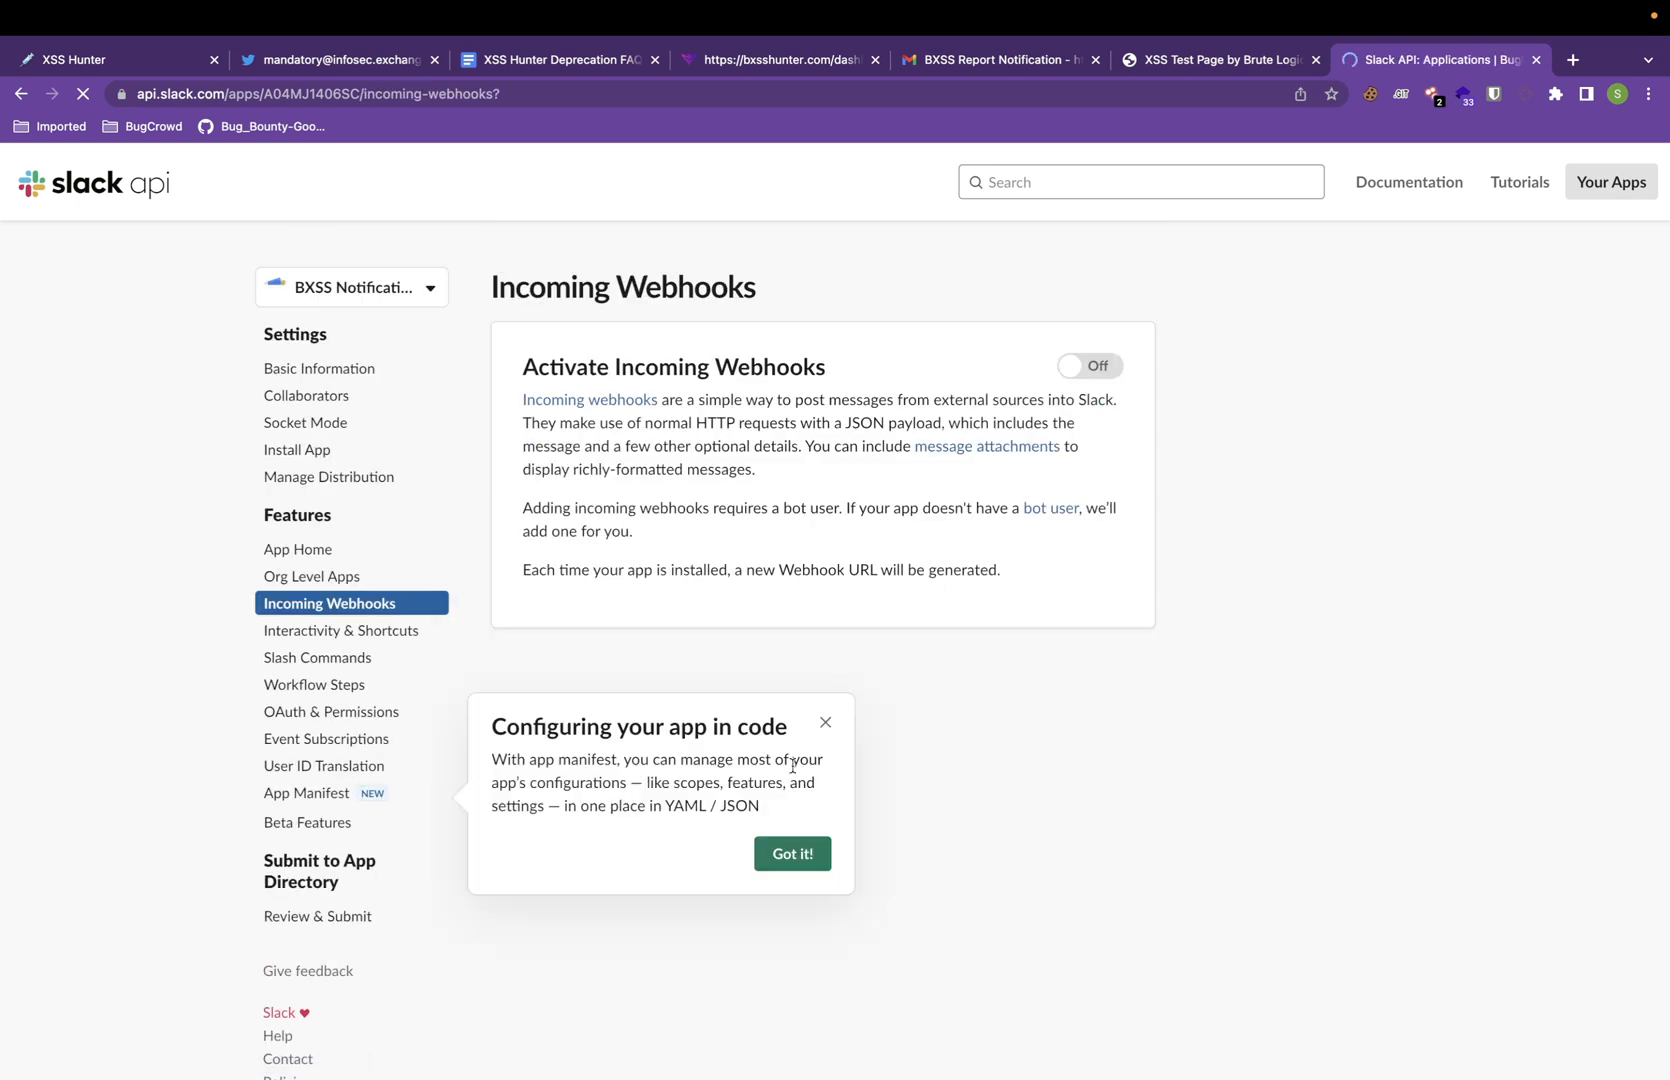
left_click(1087, 366)
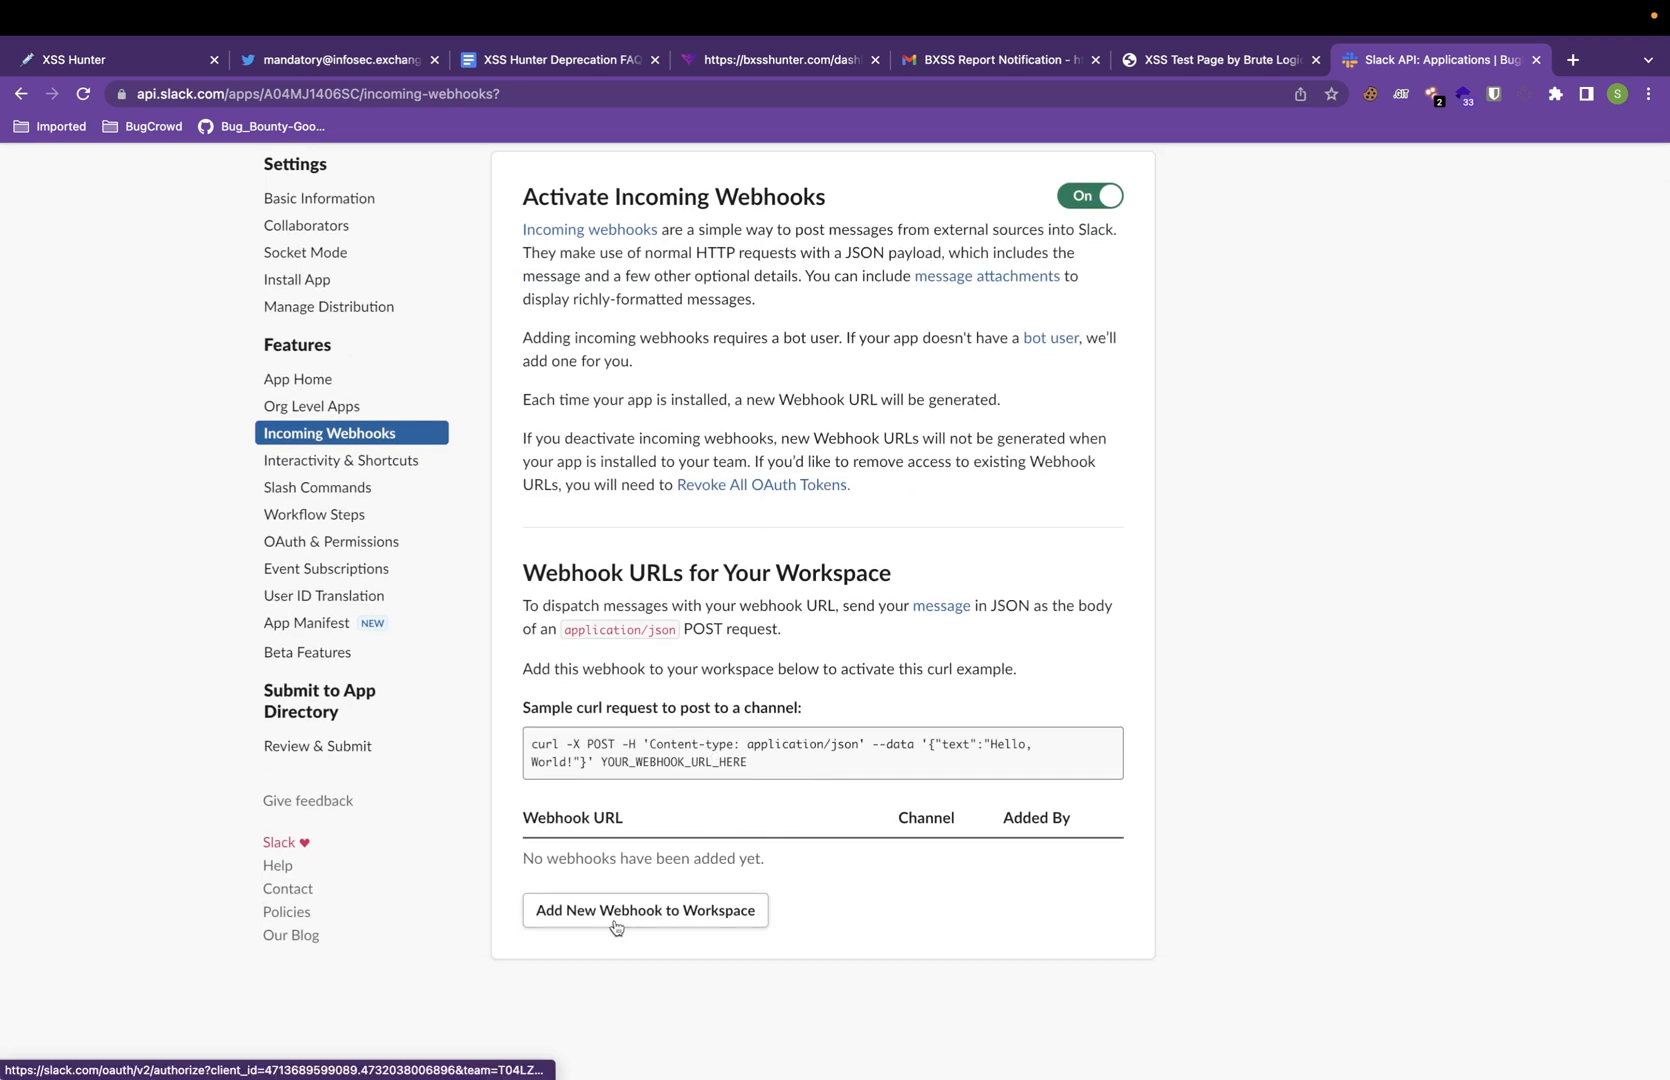
left_click(644, 910)
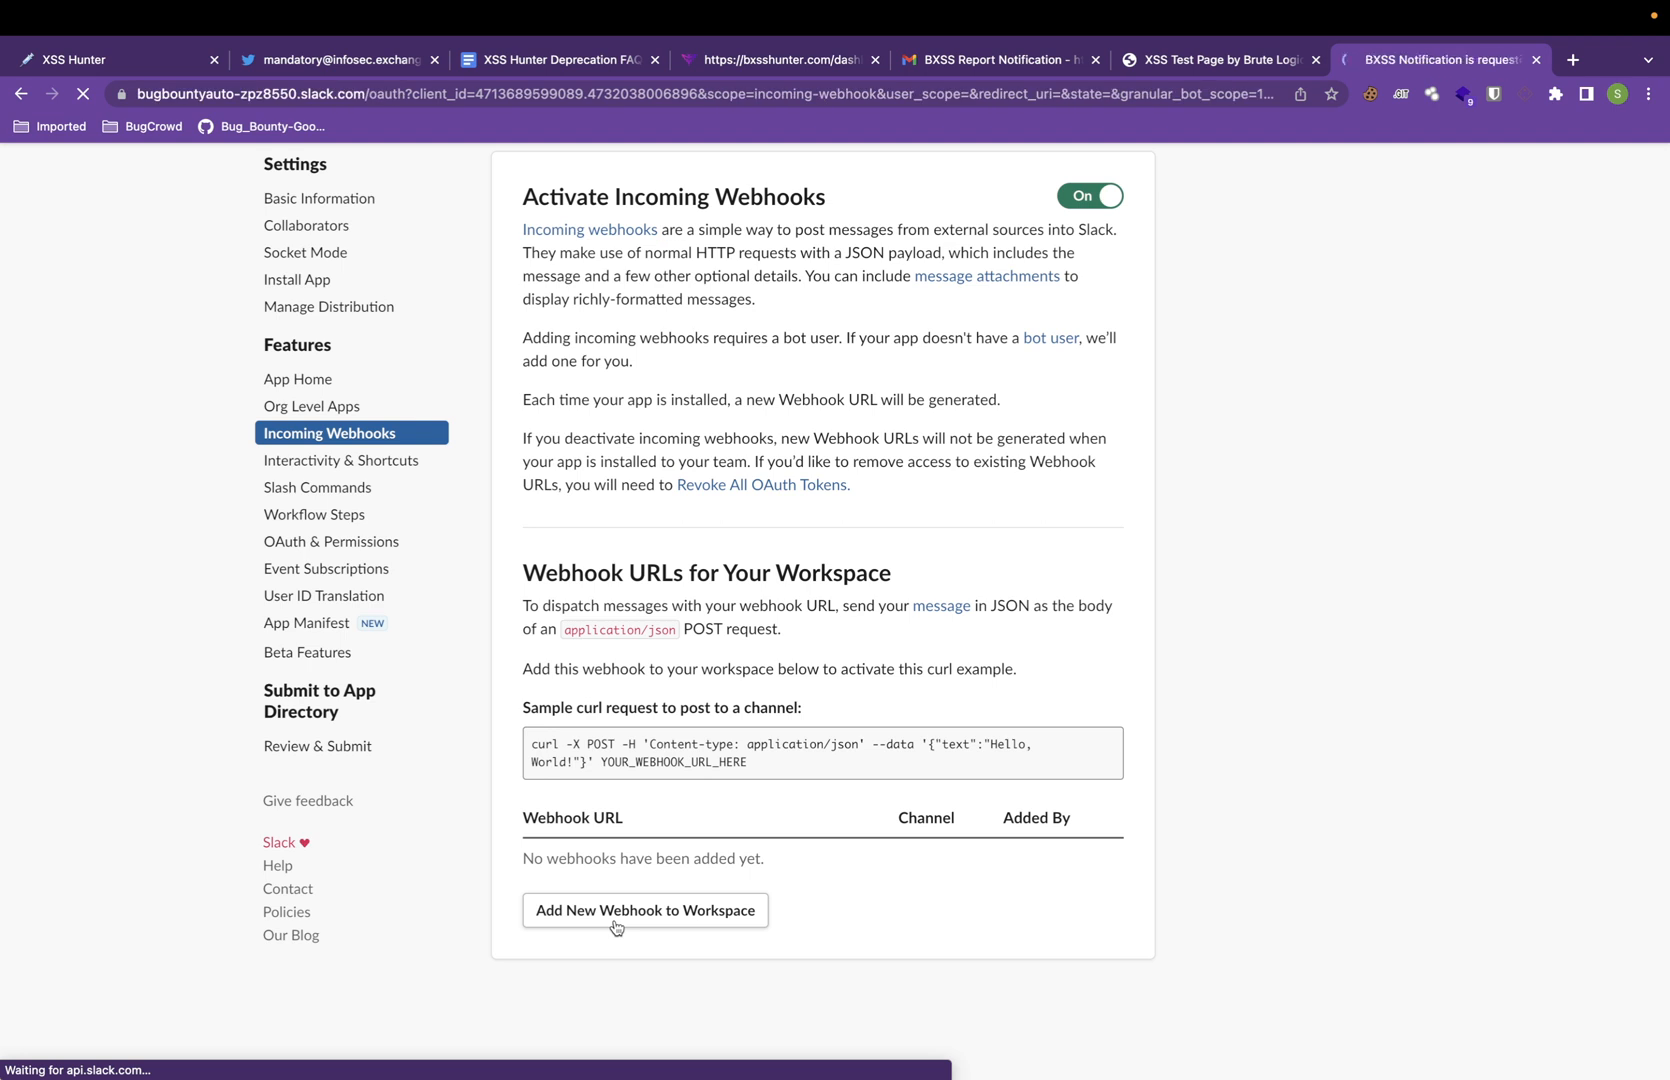
left_click(644, 910)
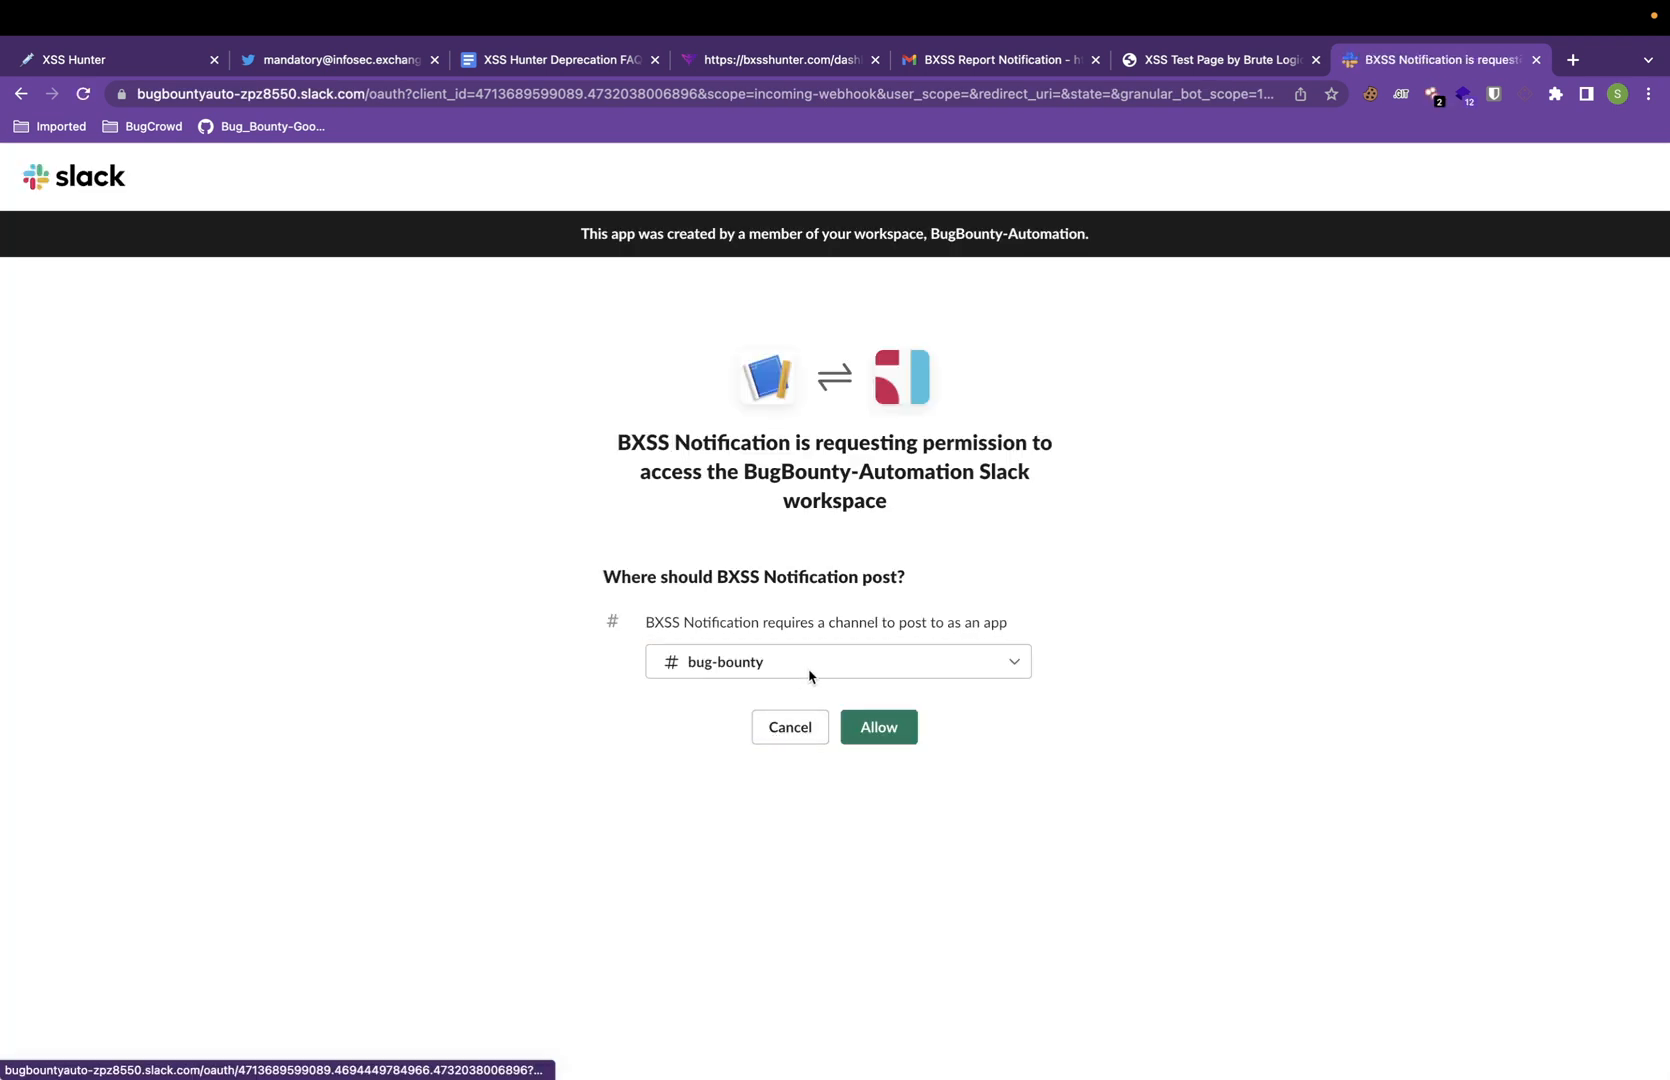
left_click(878, 726)
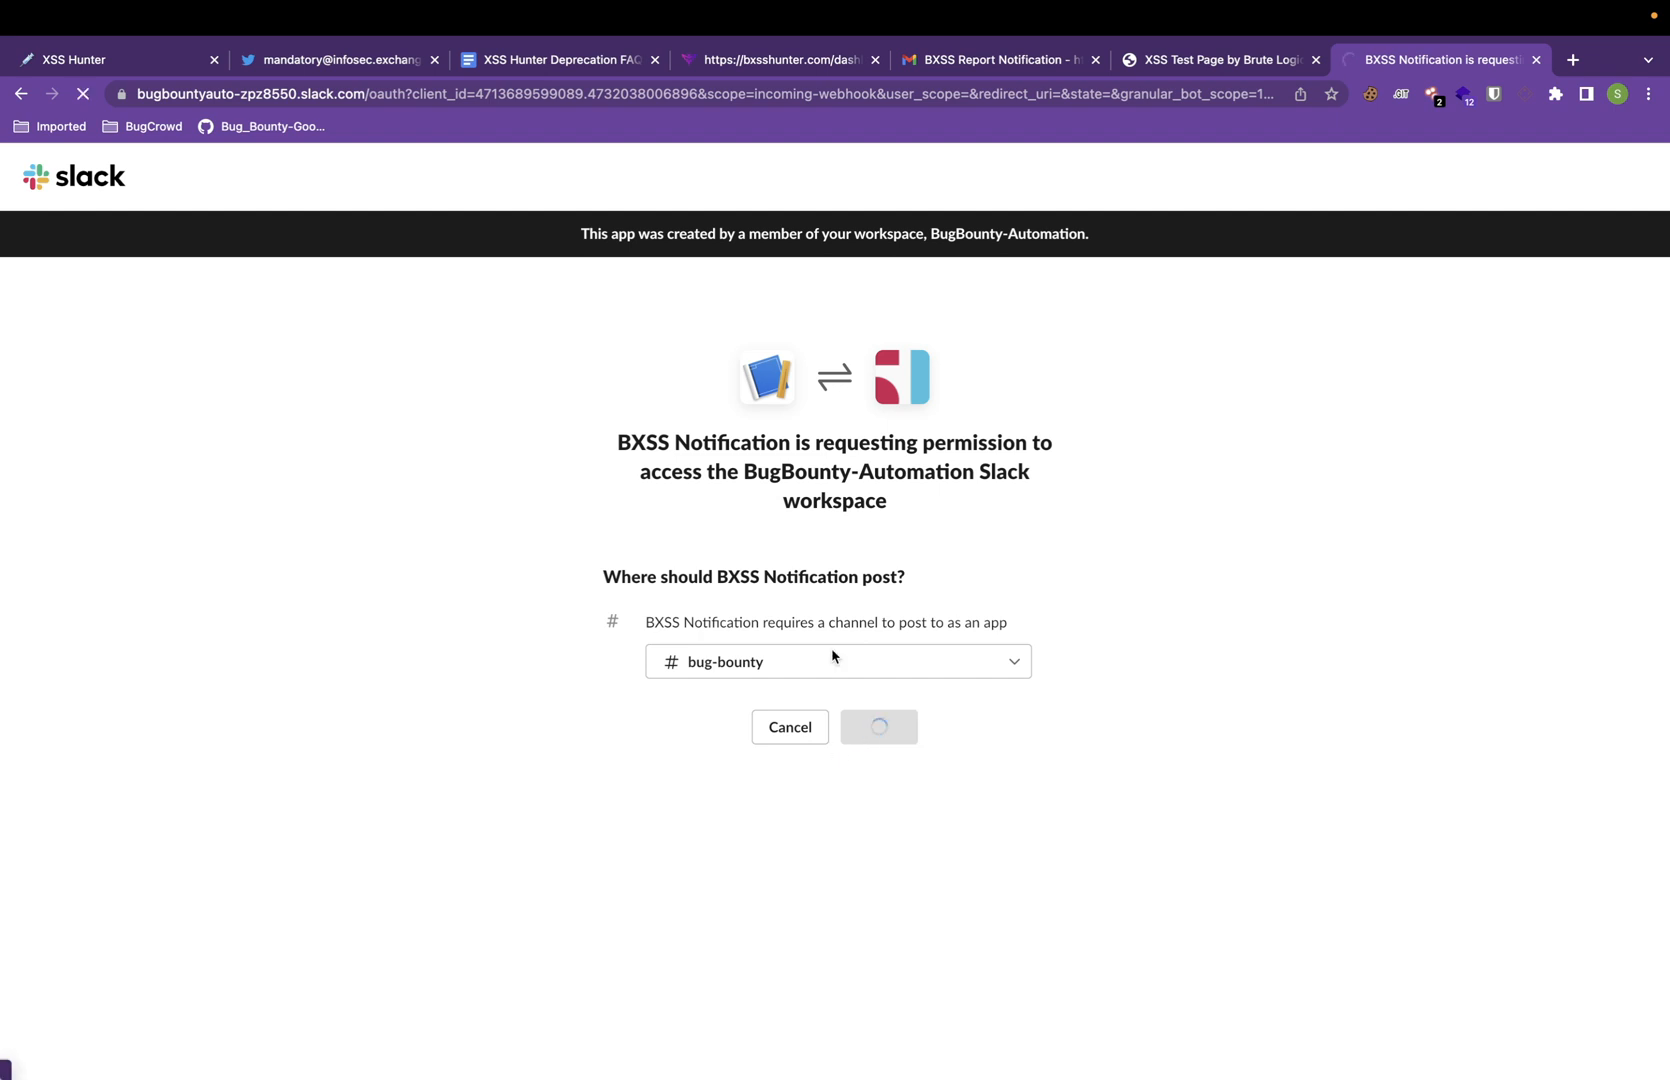
left_click(879, 726)
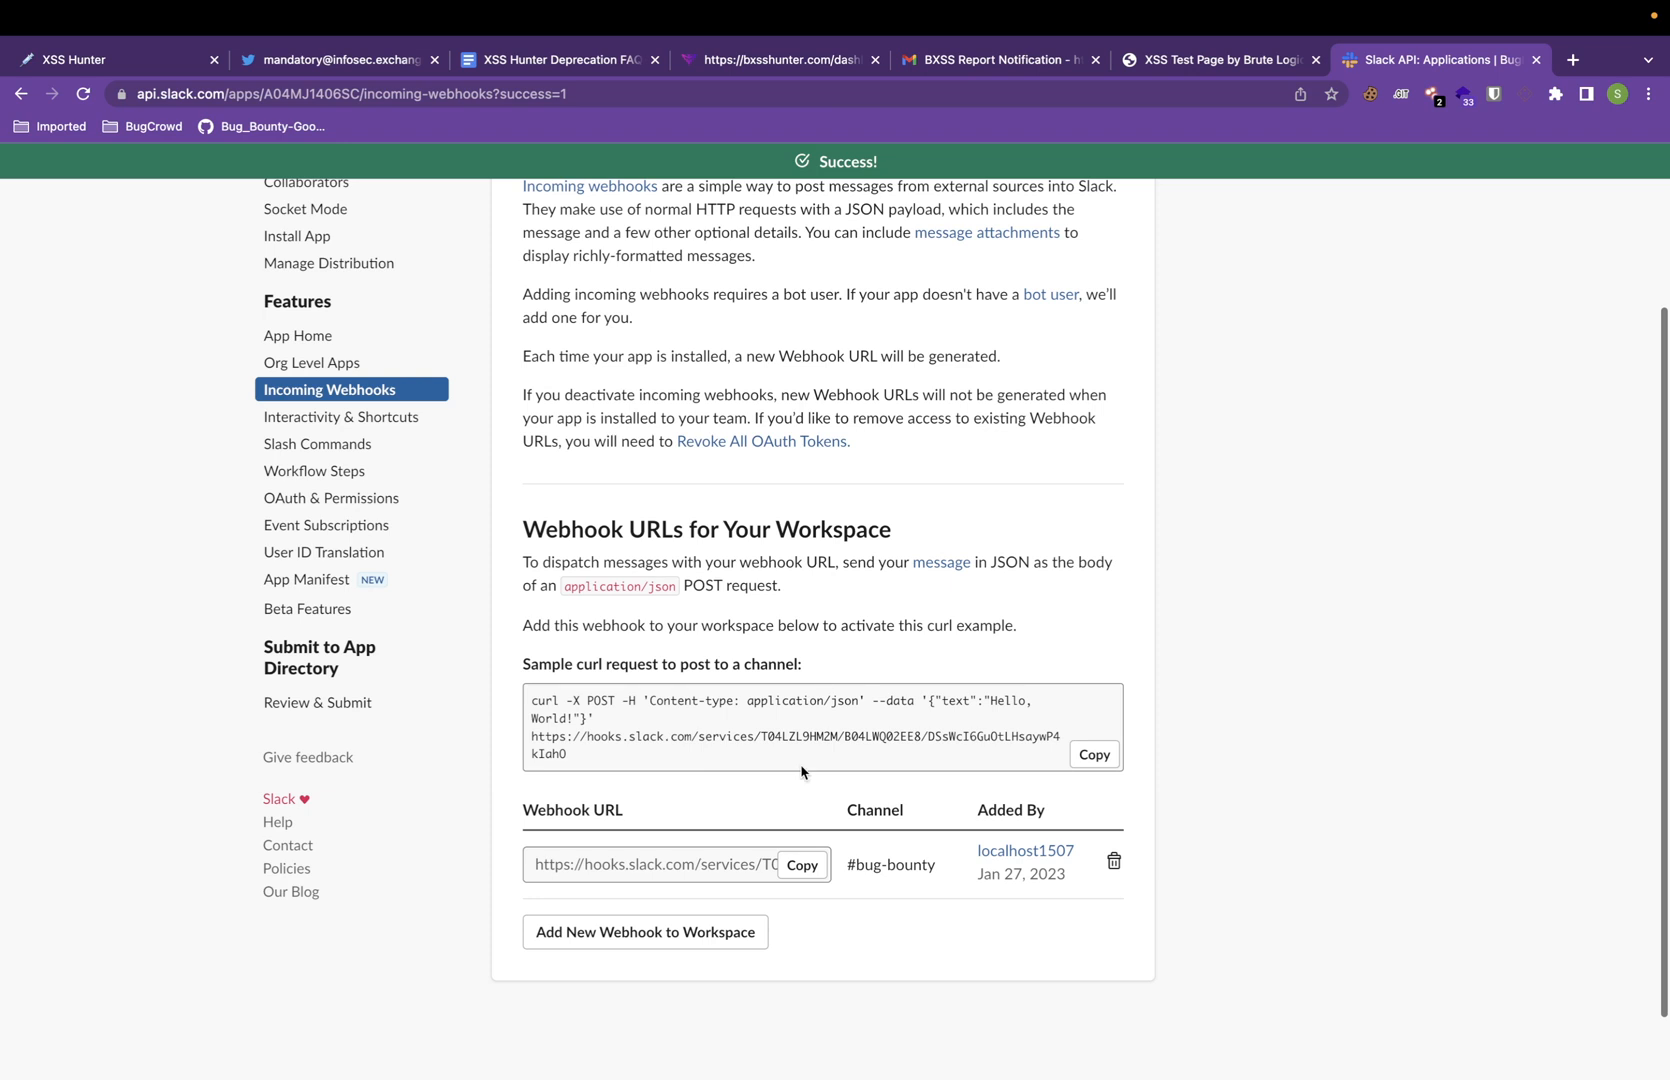
scroll("down", 3)
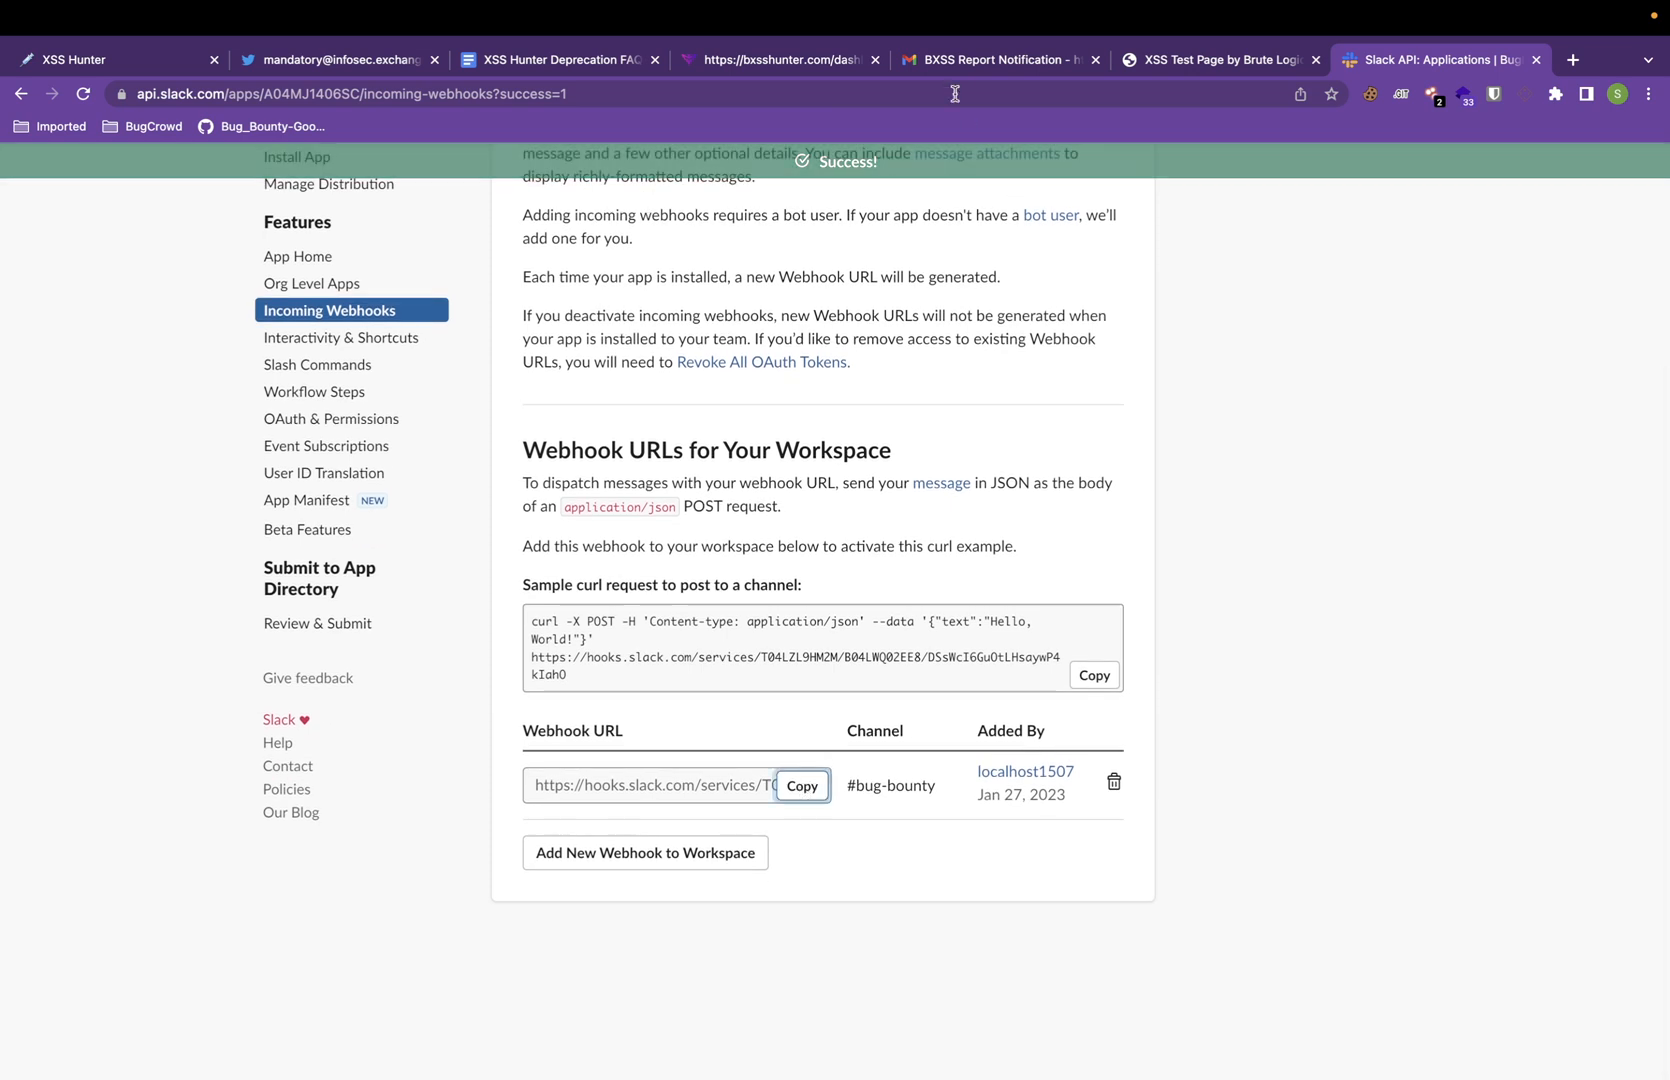
left_click(780, 60)
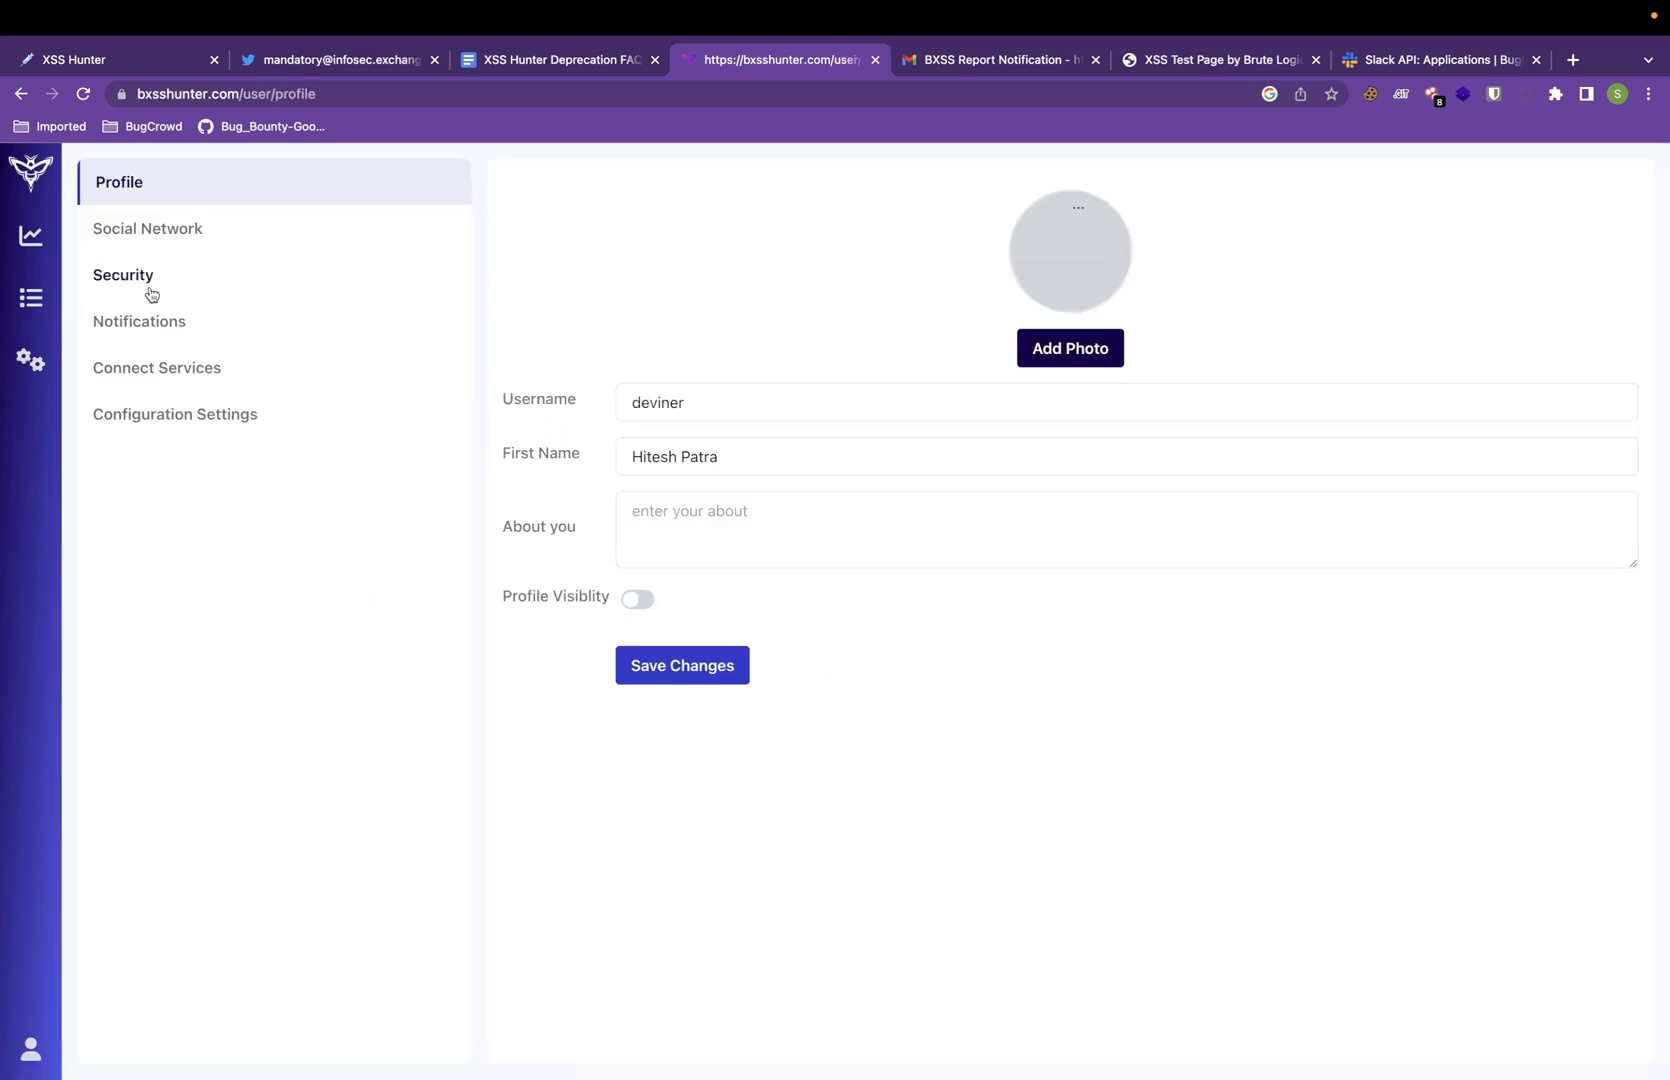
left_click(157, 367)
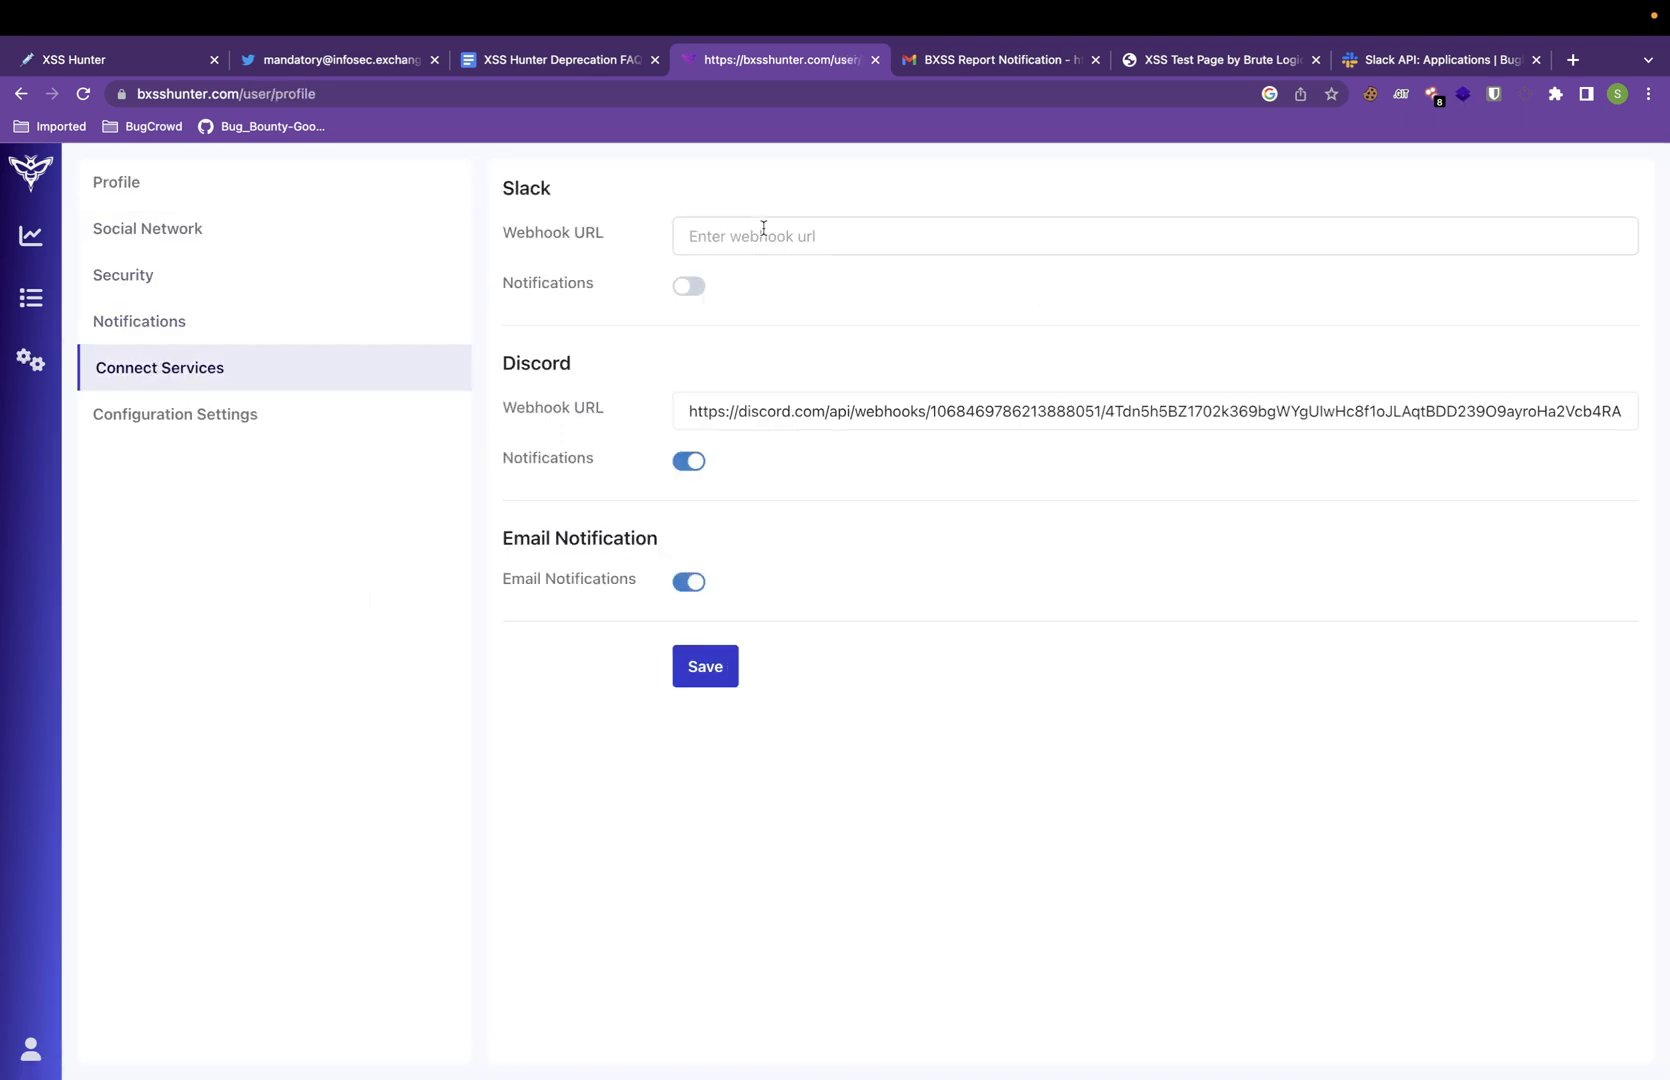
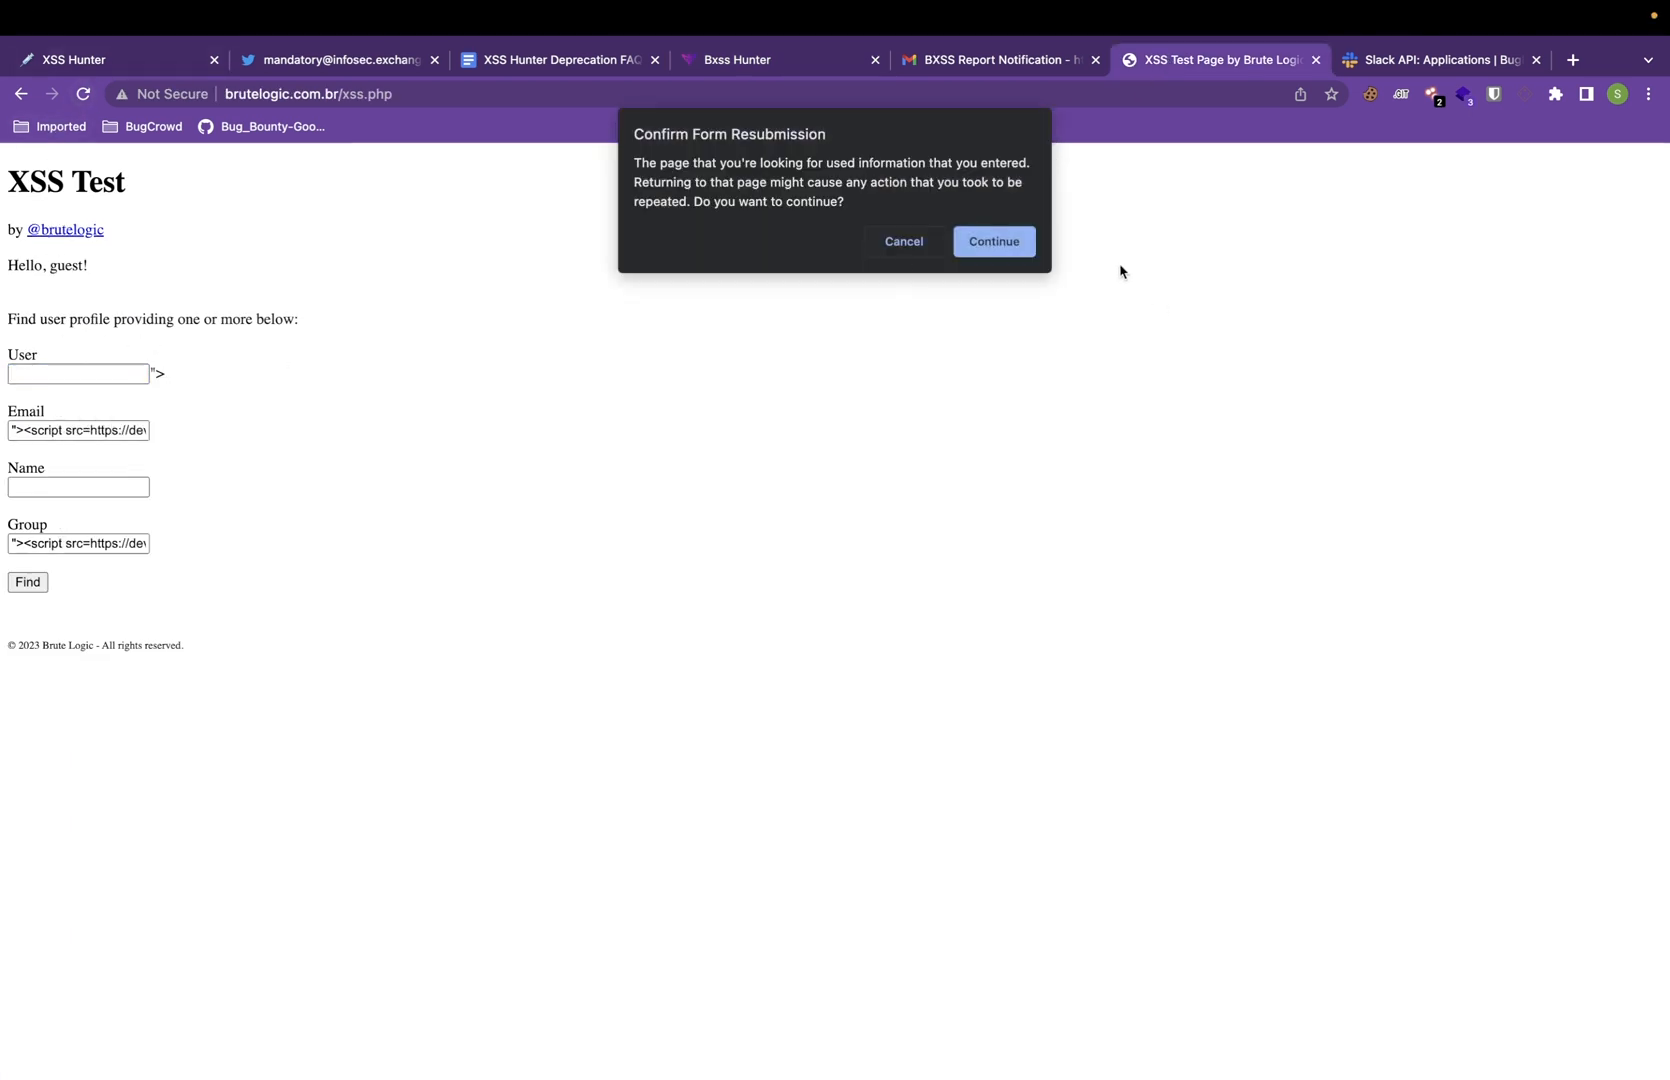
Continue the form resubmission on the XSS Test Page and select the User field.
left_click(992, 241)
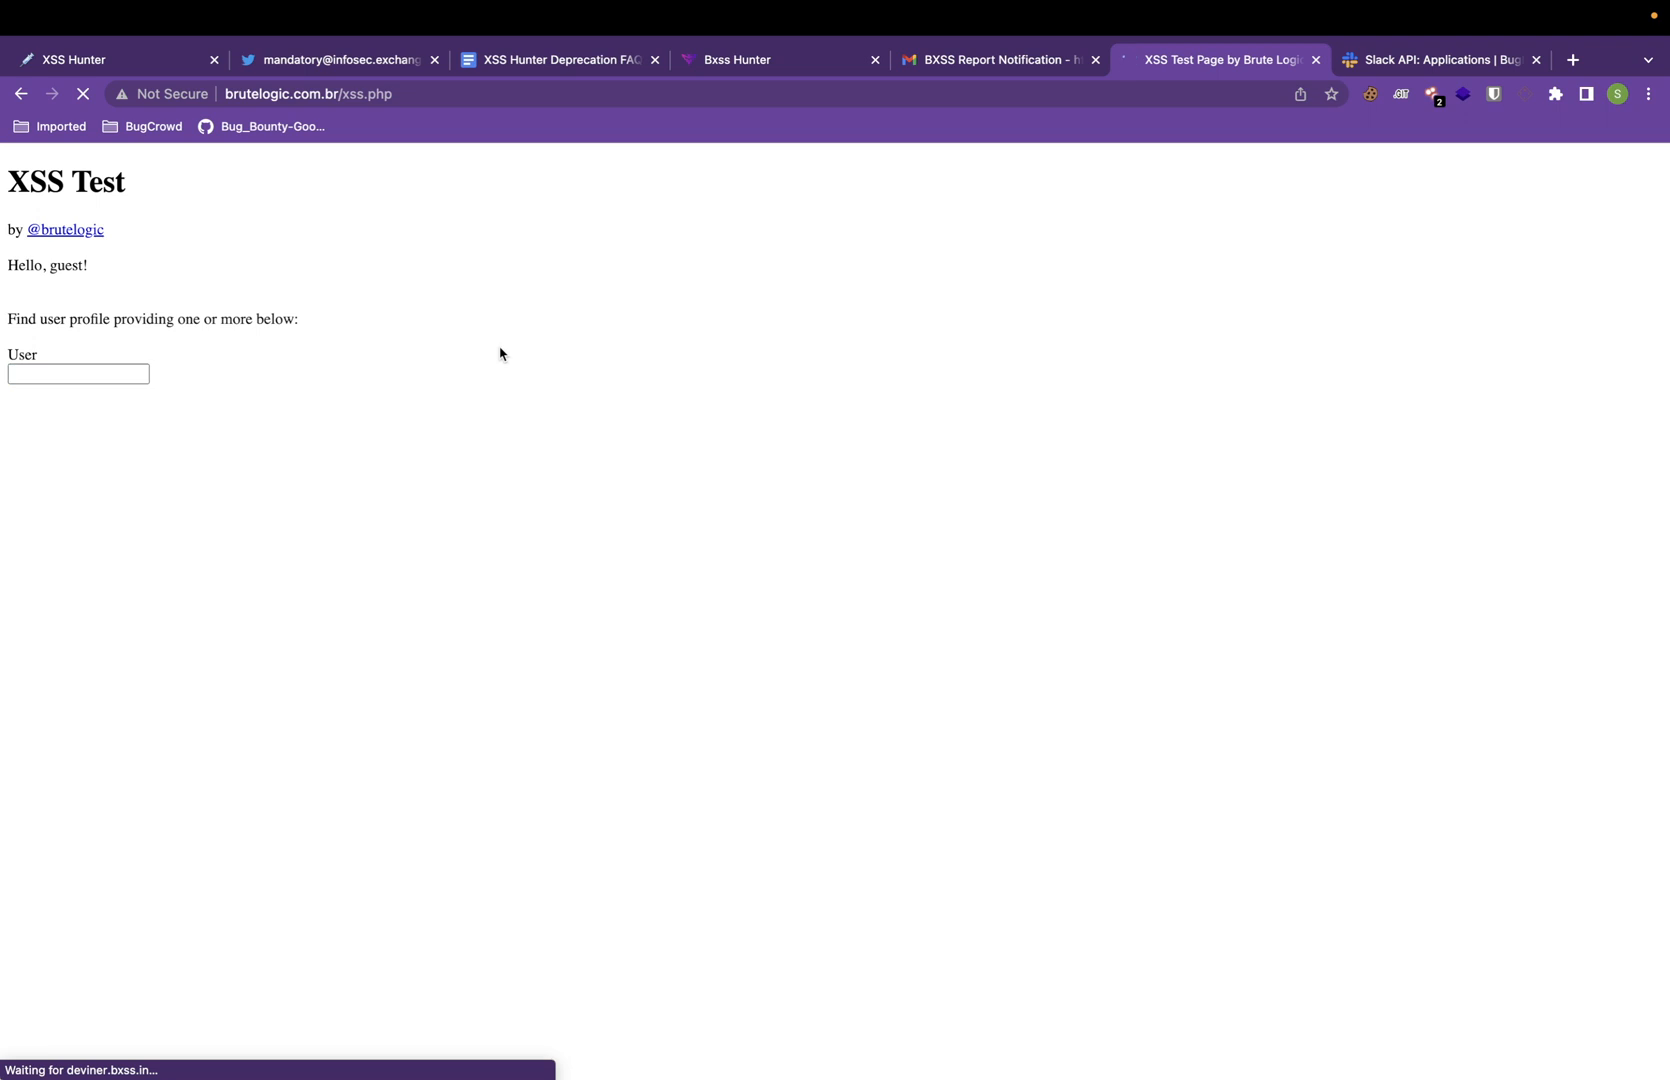
left_click(78, 374)
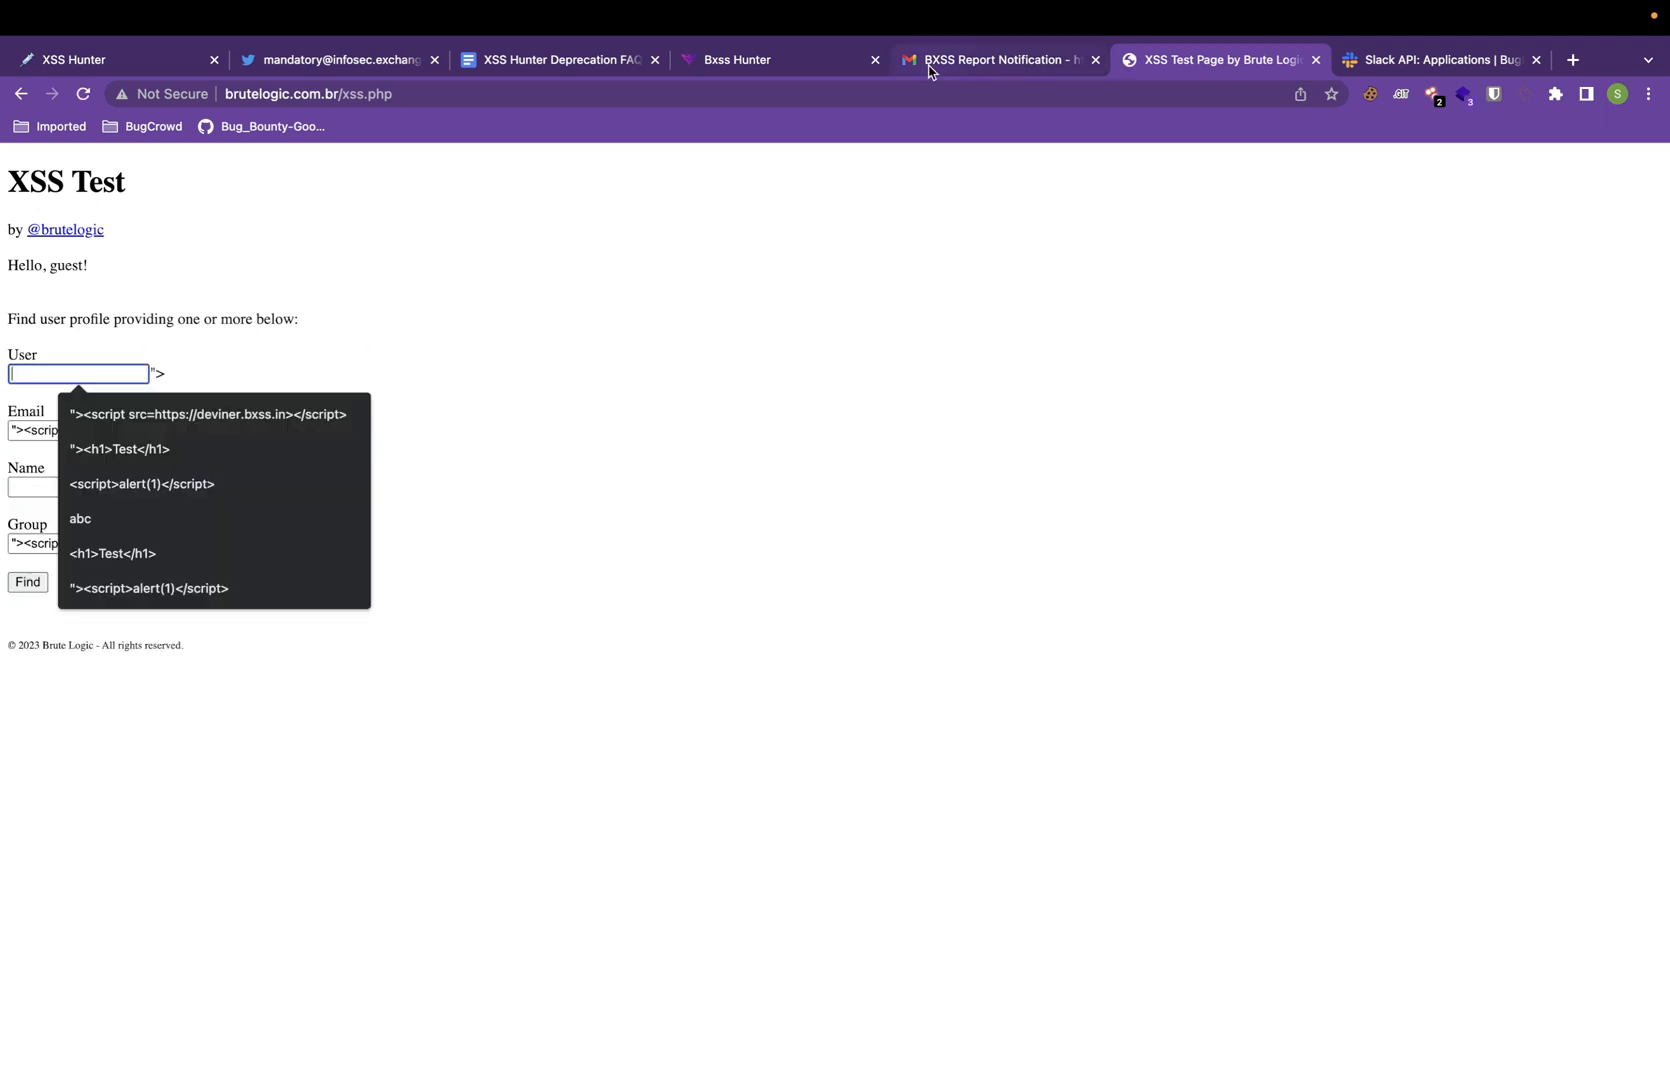
left_click(996, 59)
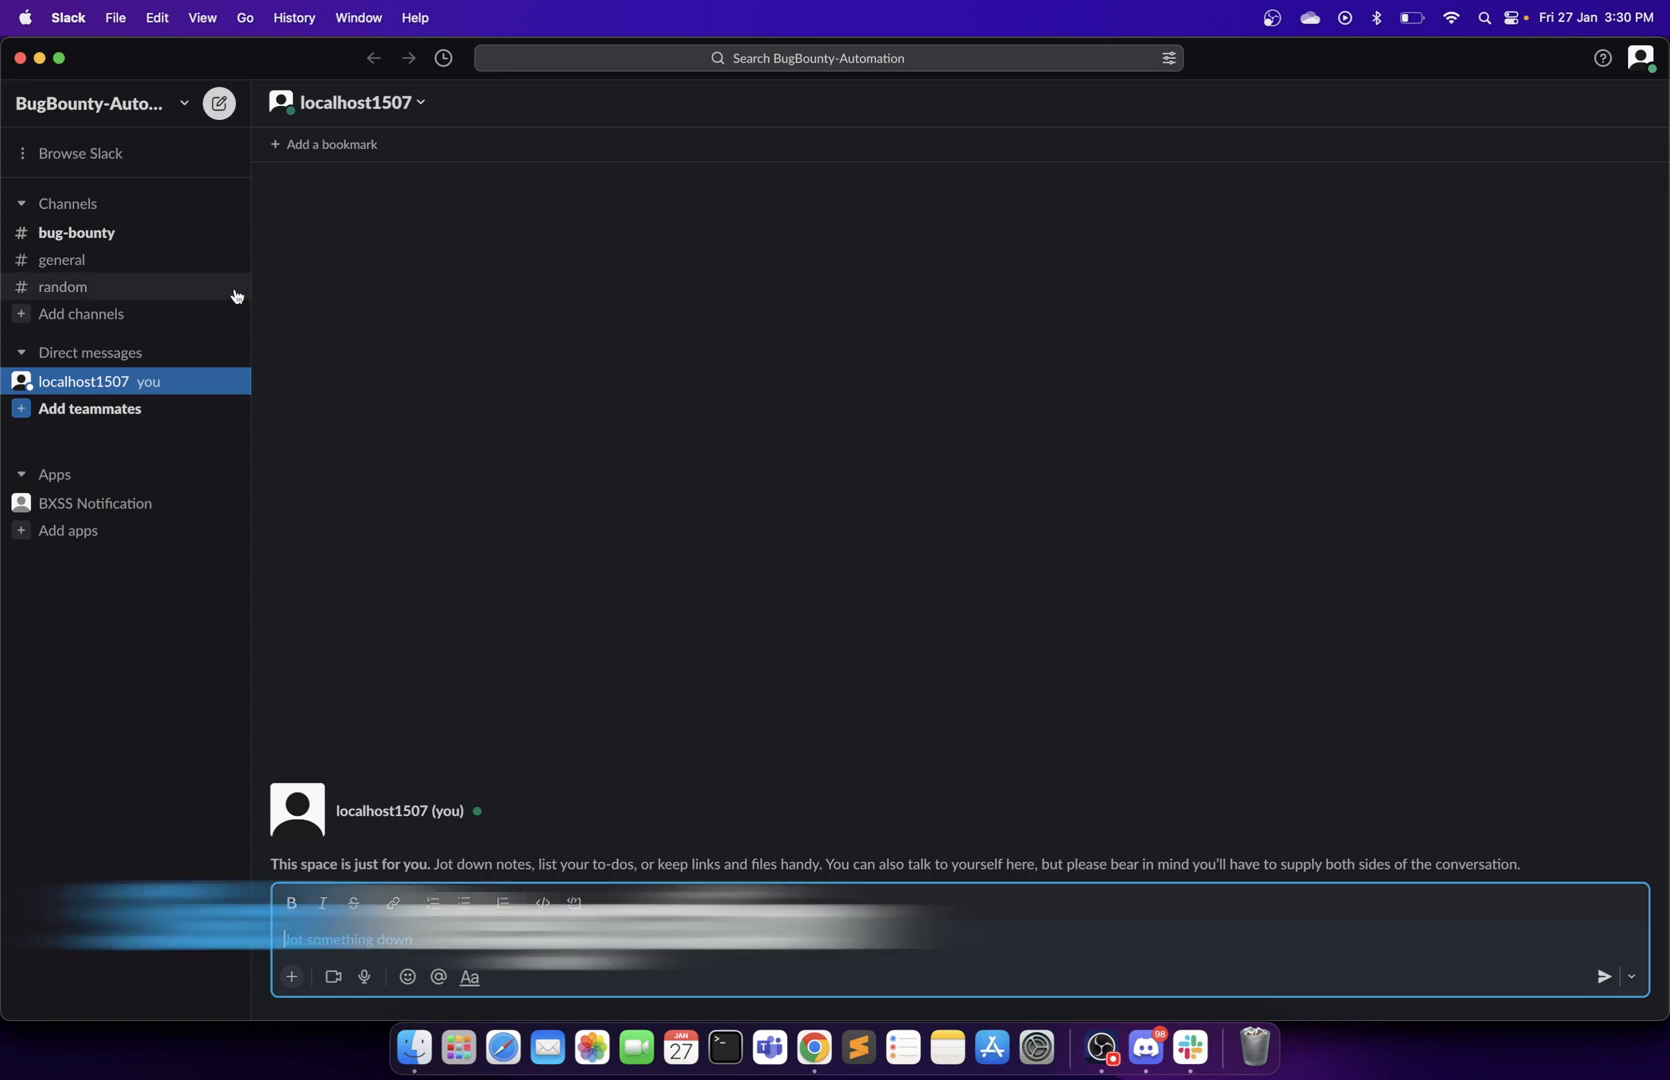
Open Slack's #bug-bounty channel to view the BXSS report for the brutelogic.com.br/xss.php fire.
left_click(77, 232)
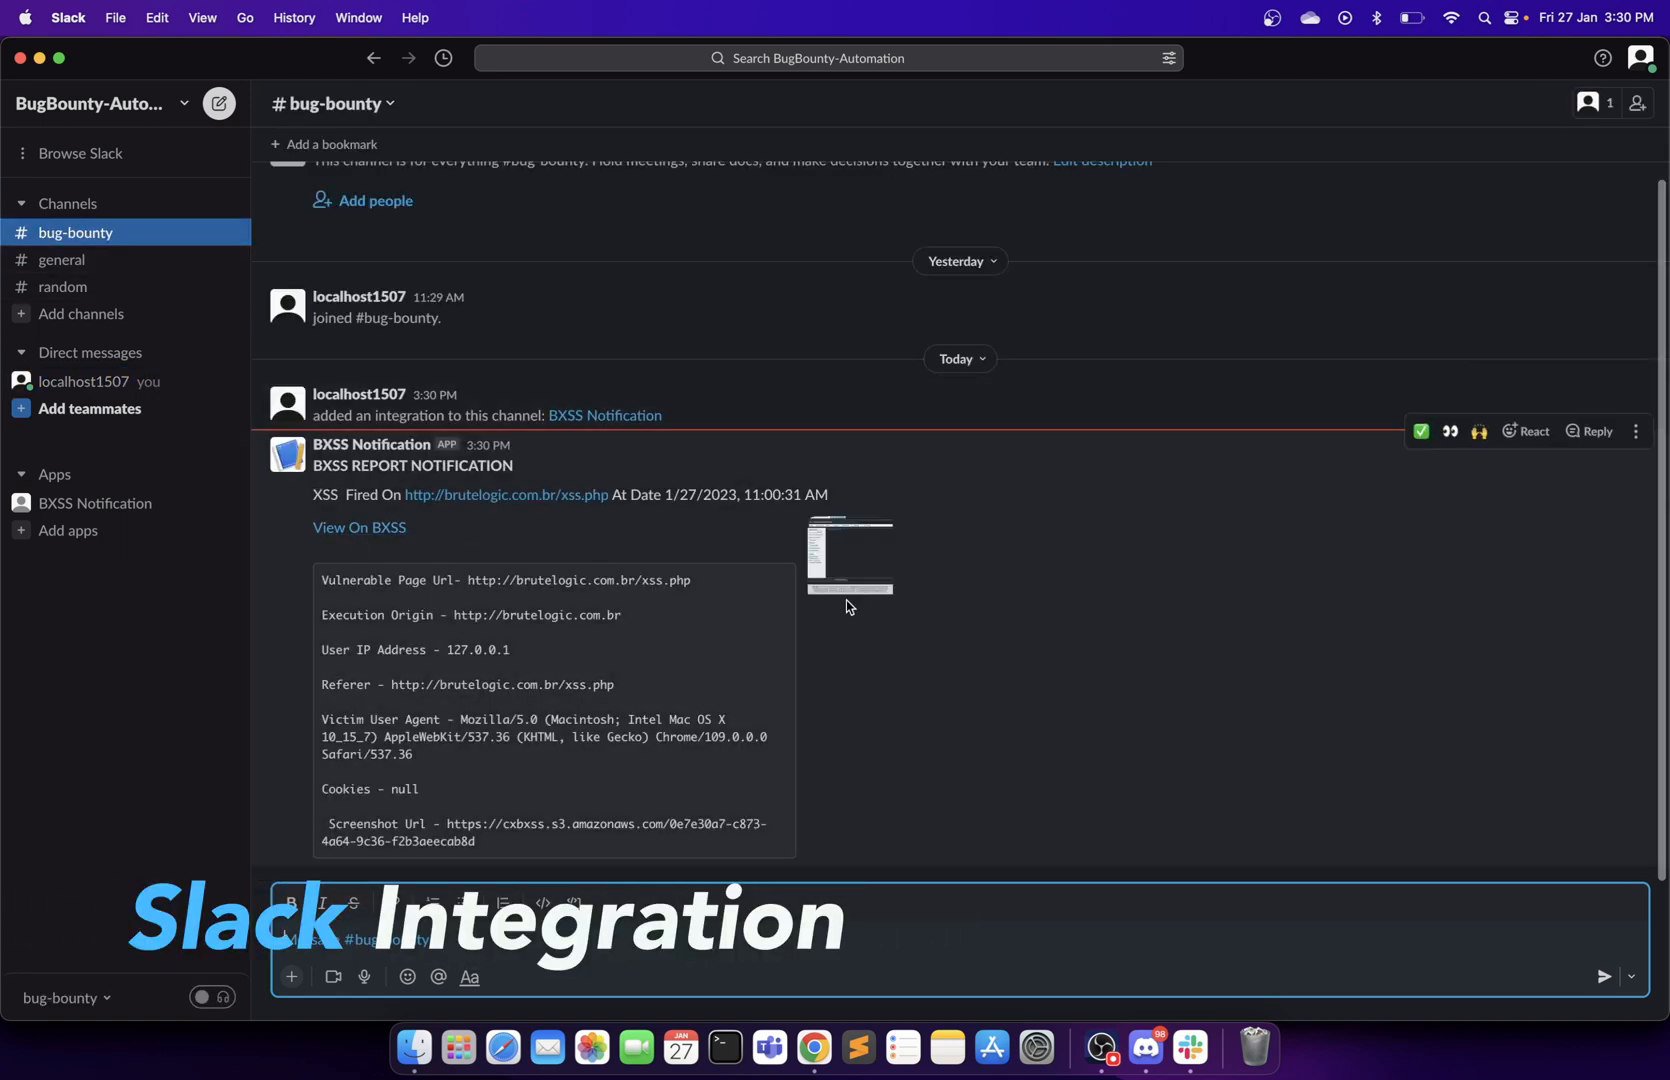
mouse_move(666, 599)
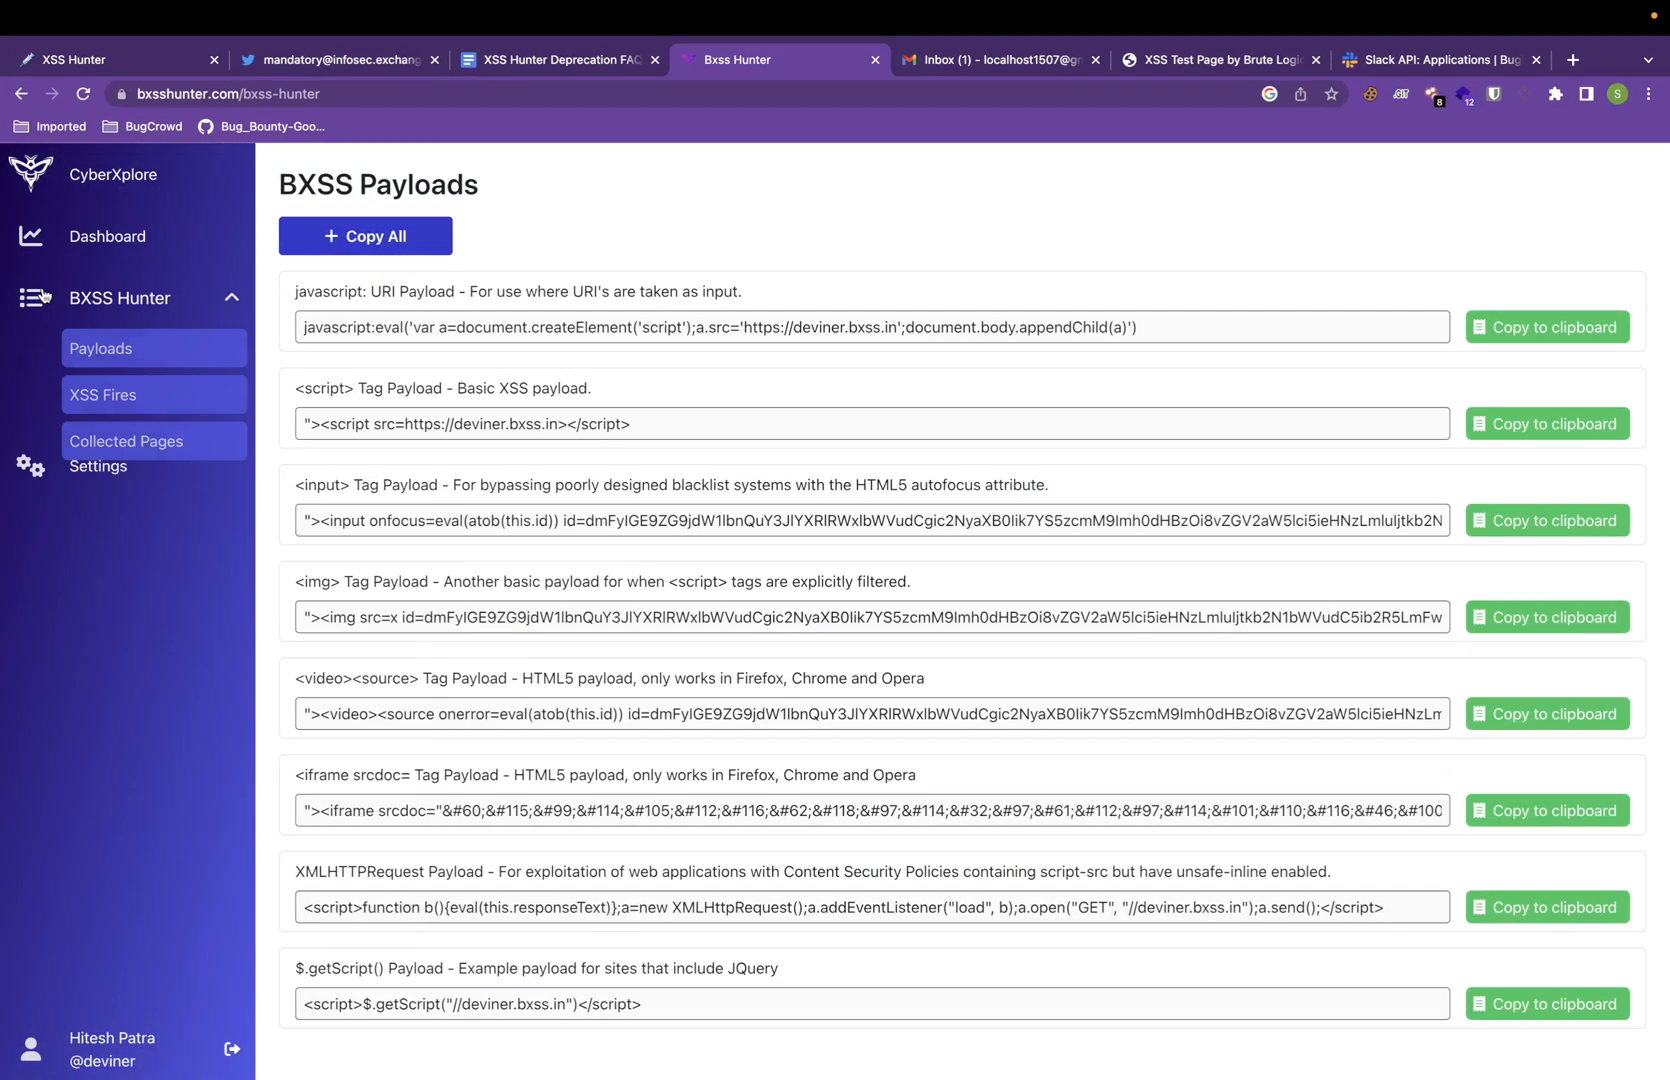
Return from the BXSS Hunter Payloads page to the Dashboard overview.
left_click(108, 236)
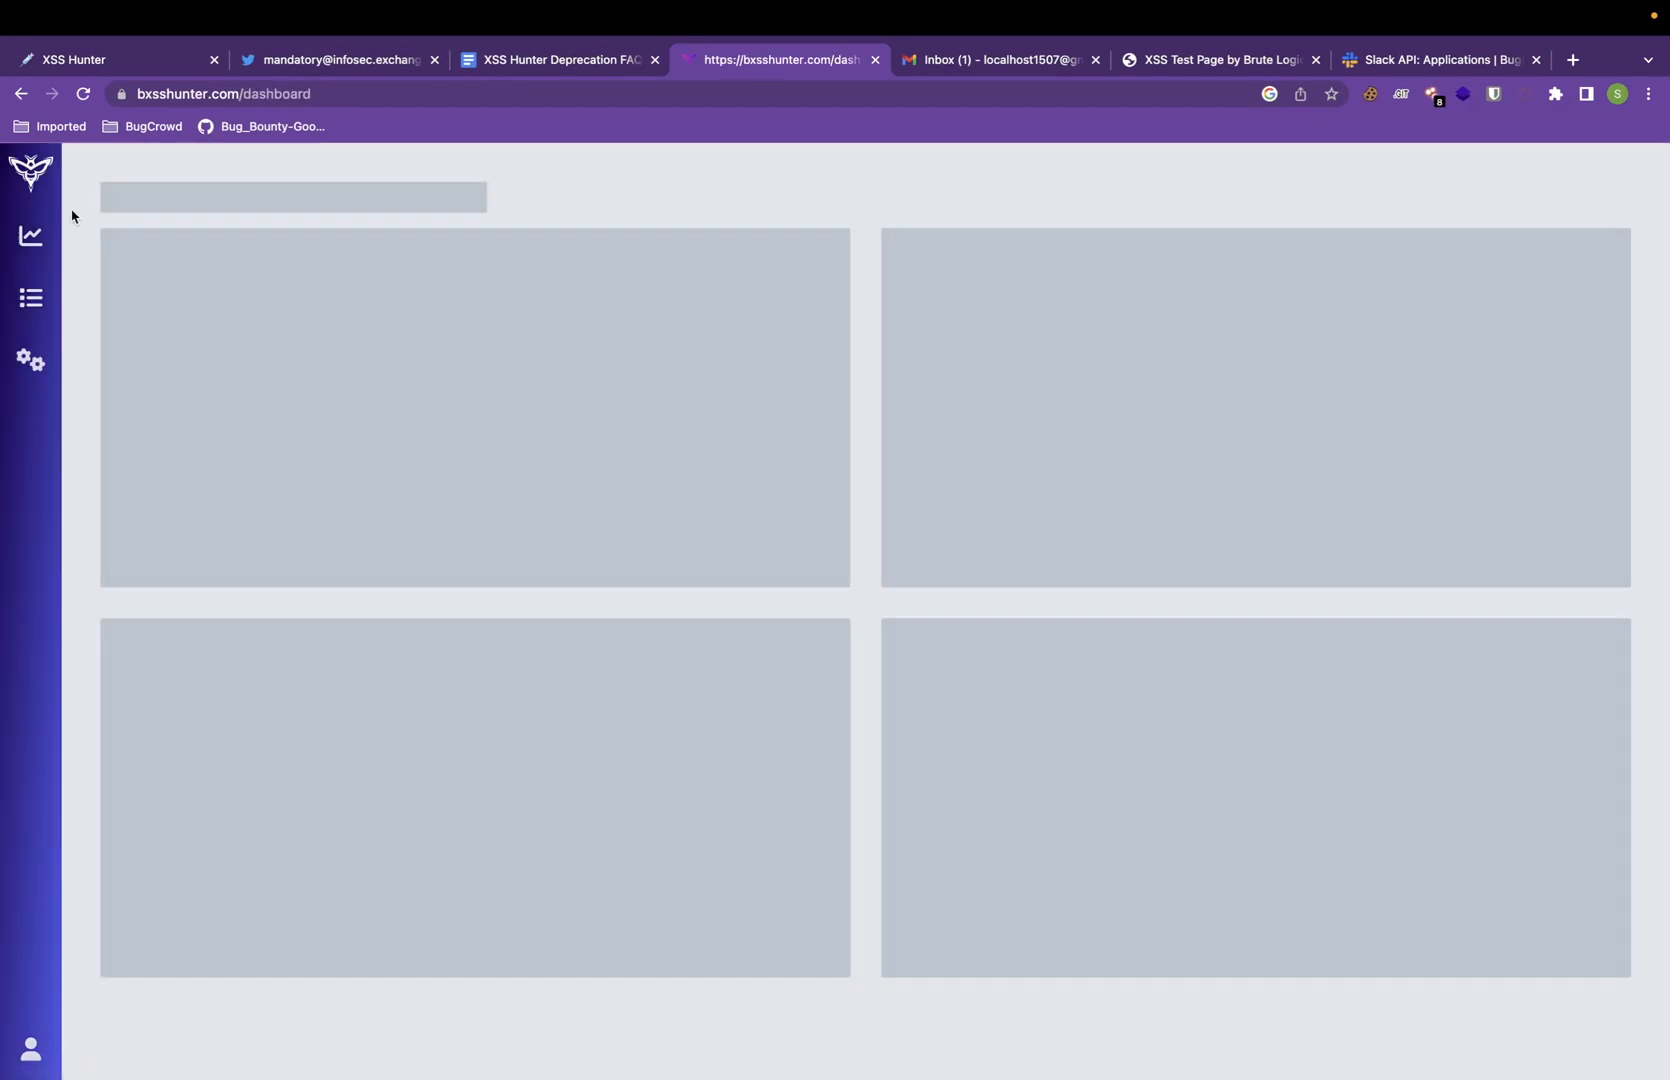